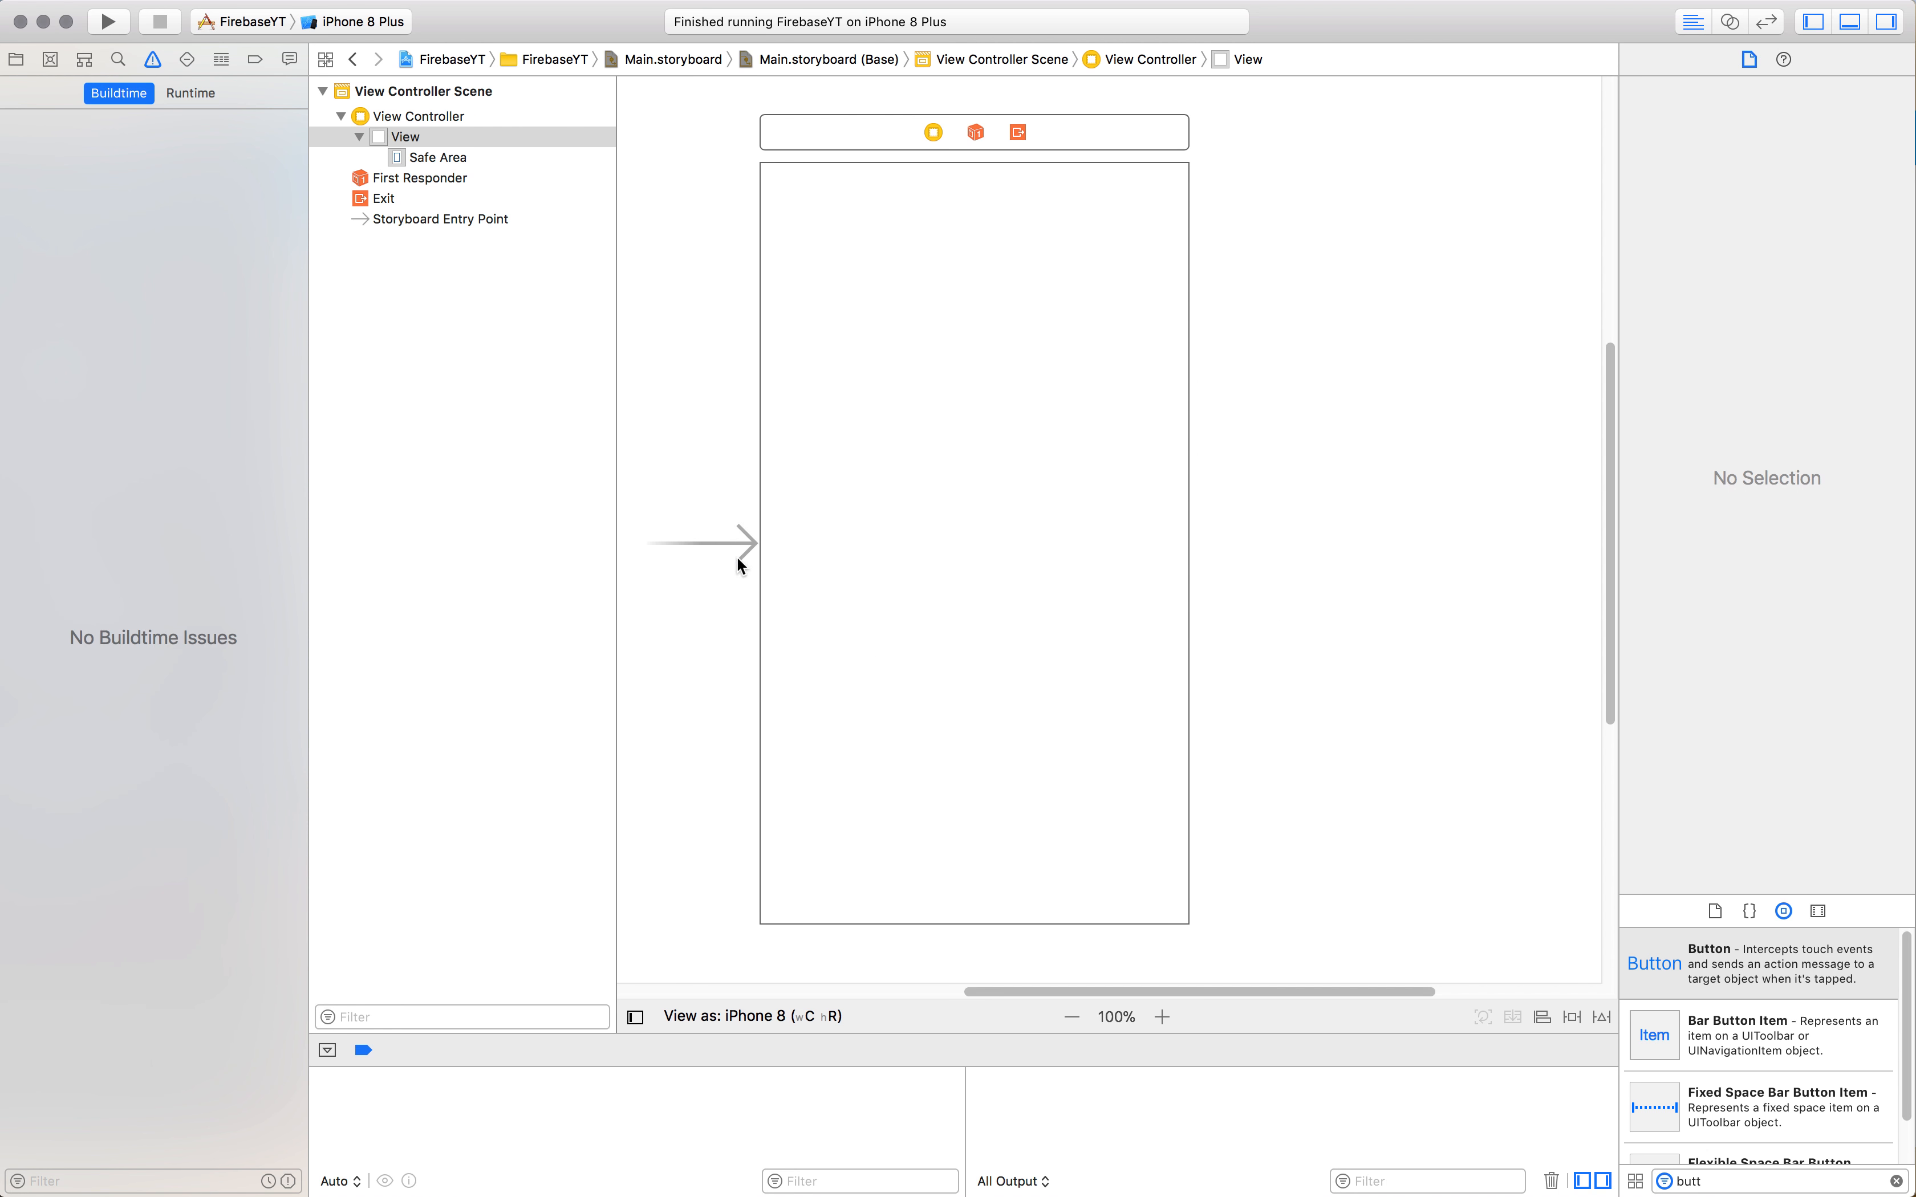
Step: Show the FirebaseYT project files in the Project navigator beside Main.storyboard
left_click(16, 58)
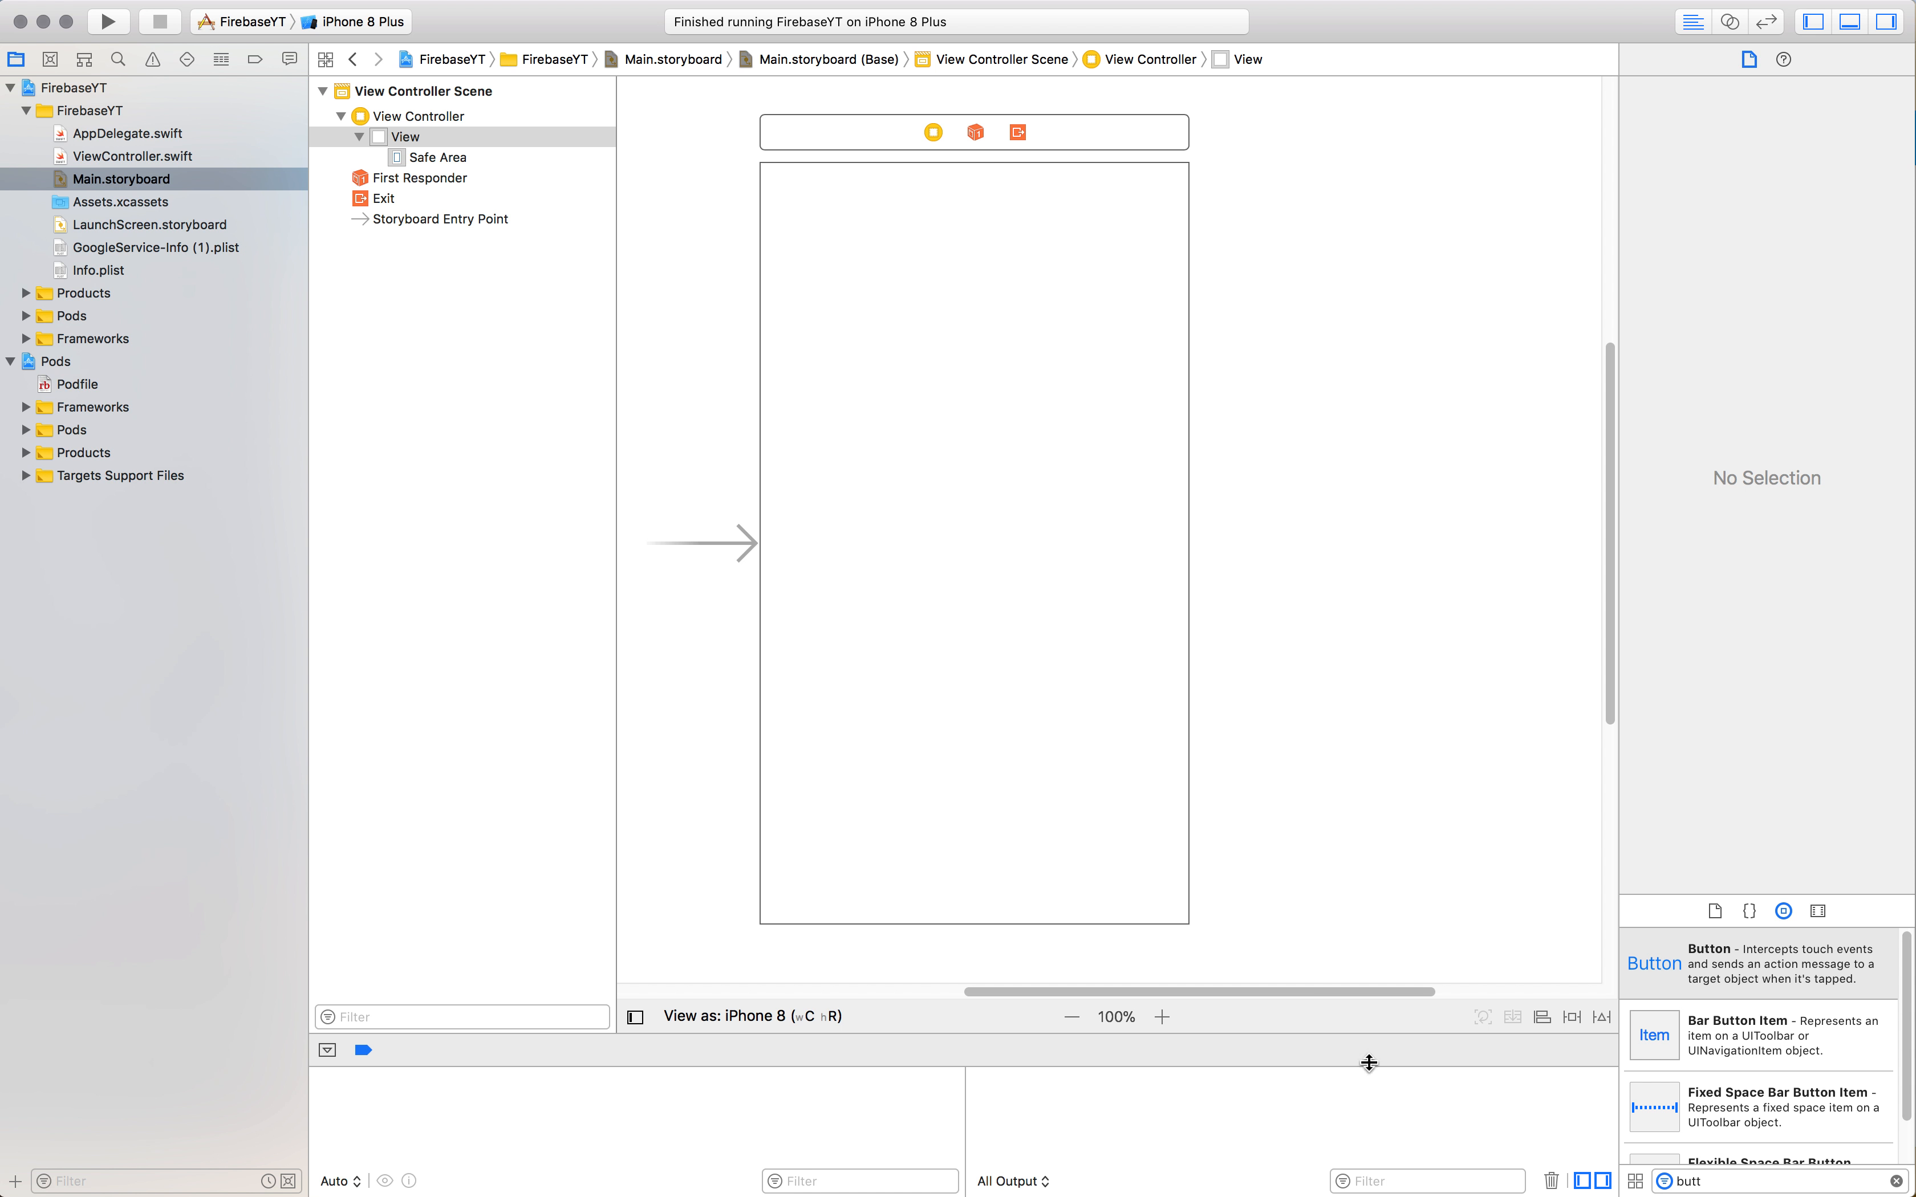
mouse_move(1115, 974)
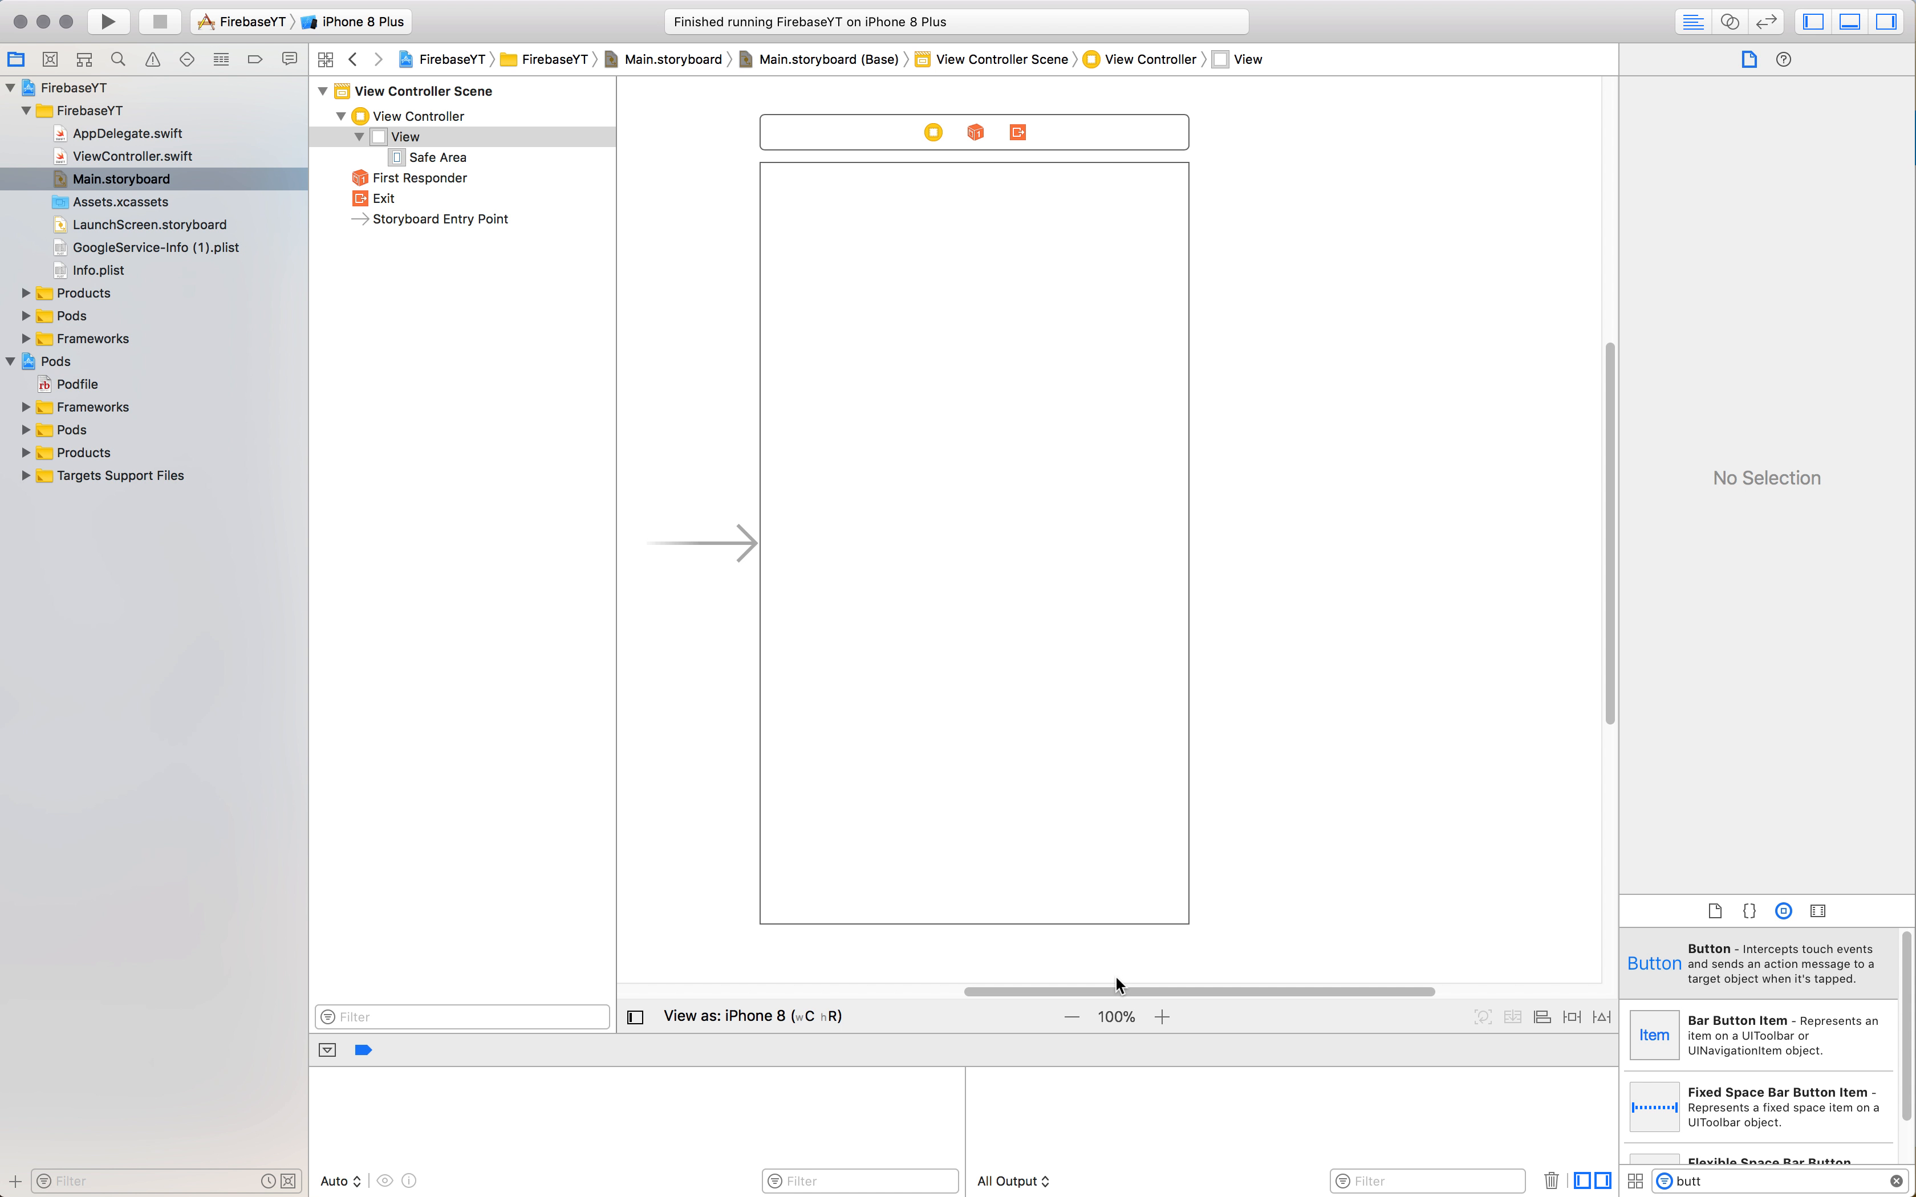
mouse_move(1574, 888)
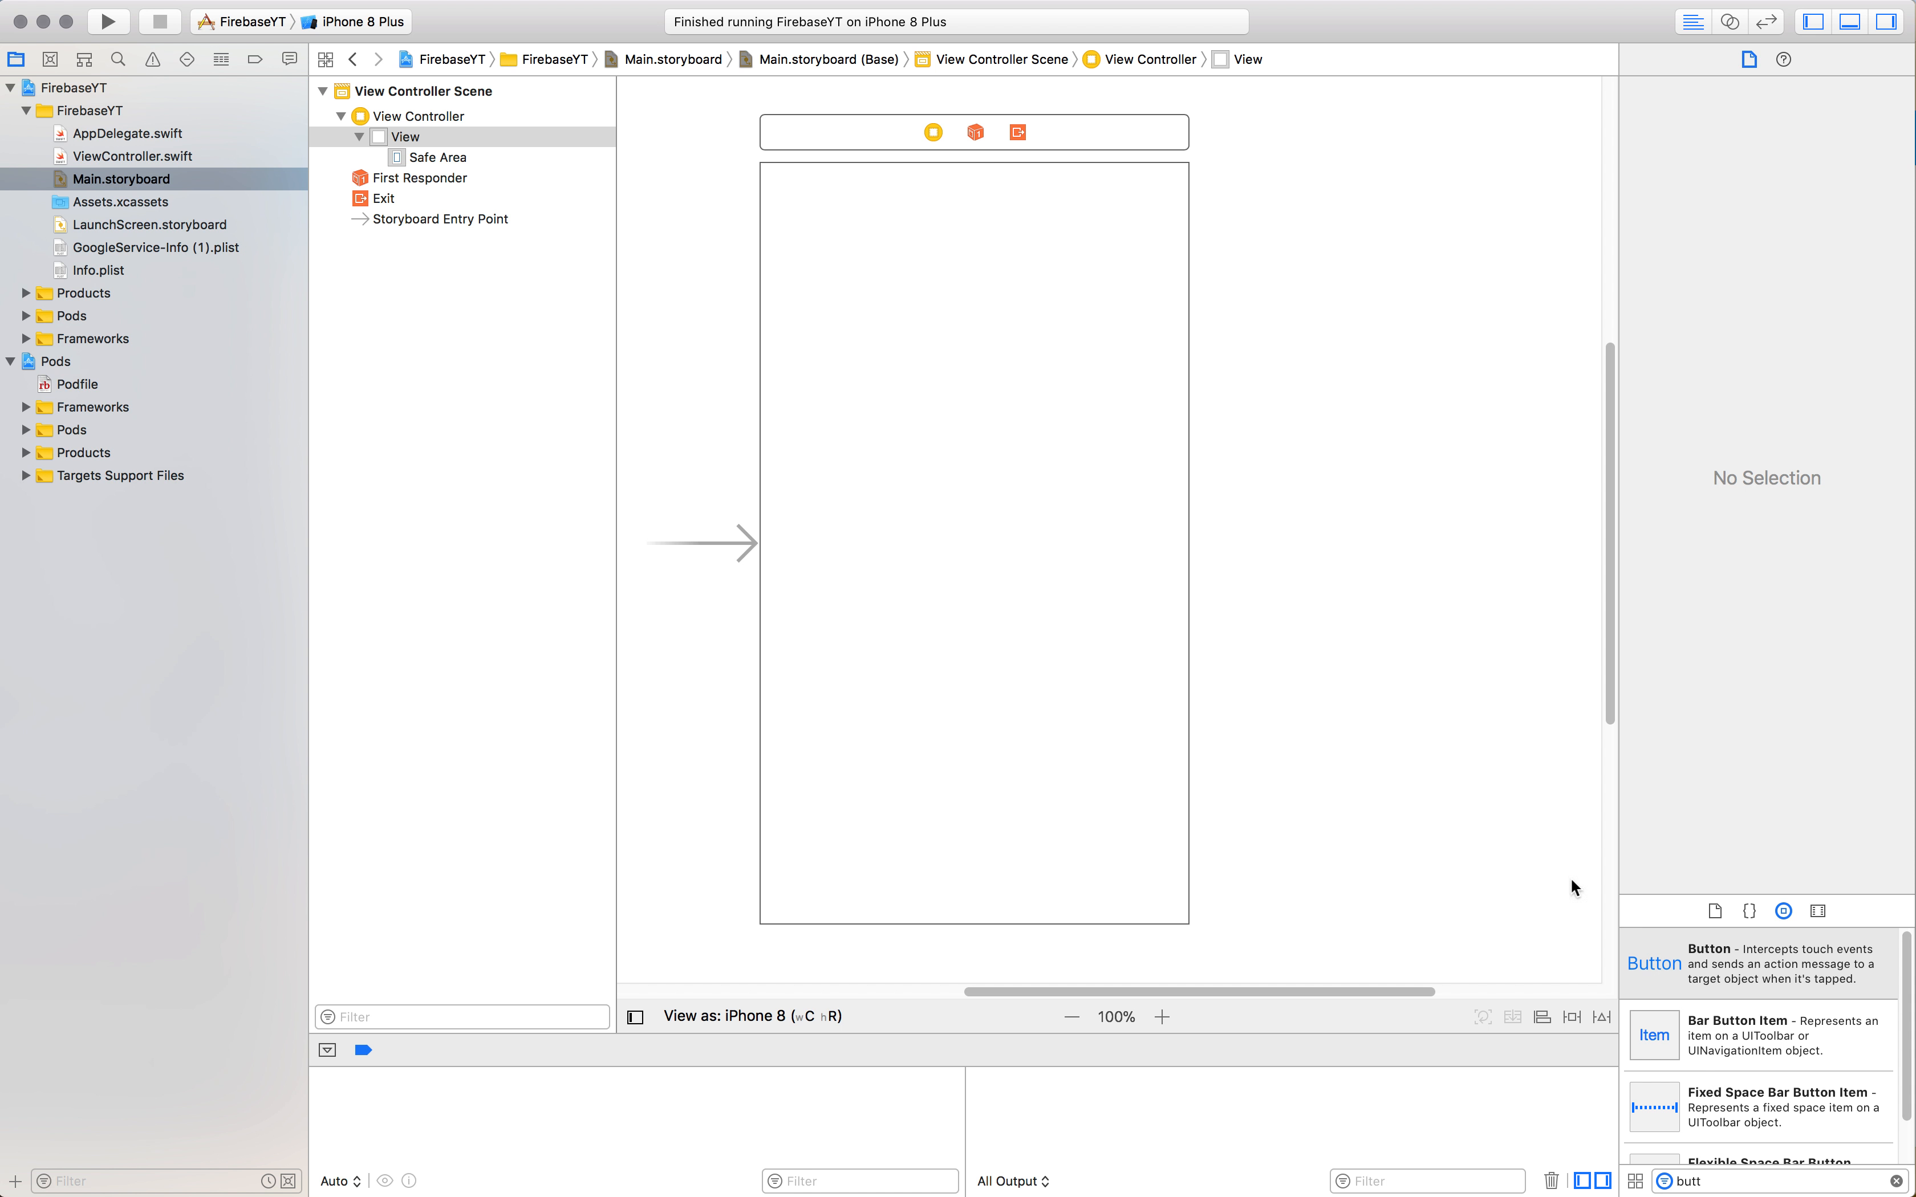
Step: Give the view a grey background and drop two text fields onto the screen
left_click(1747, 57)
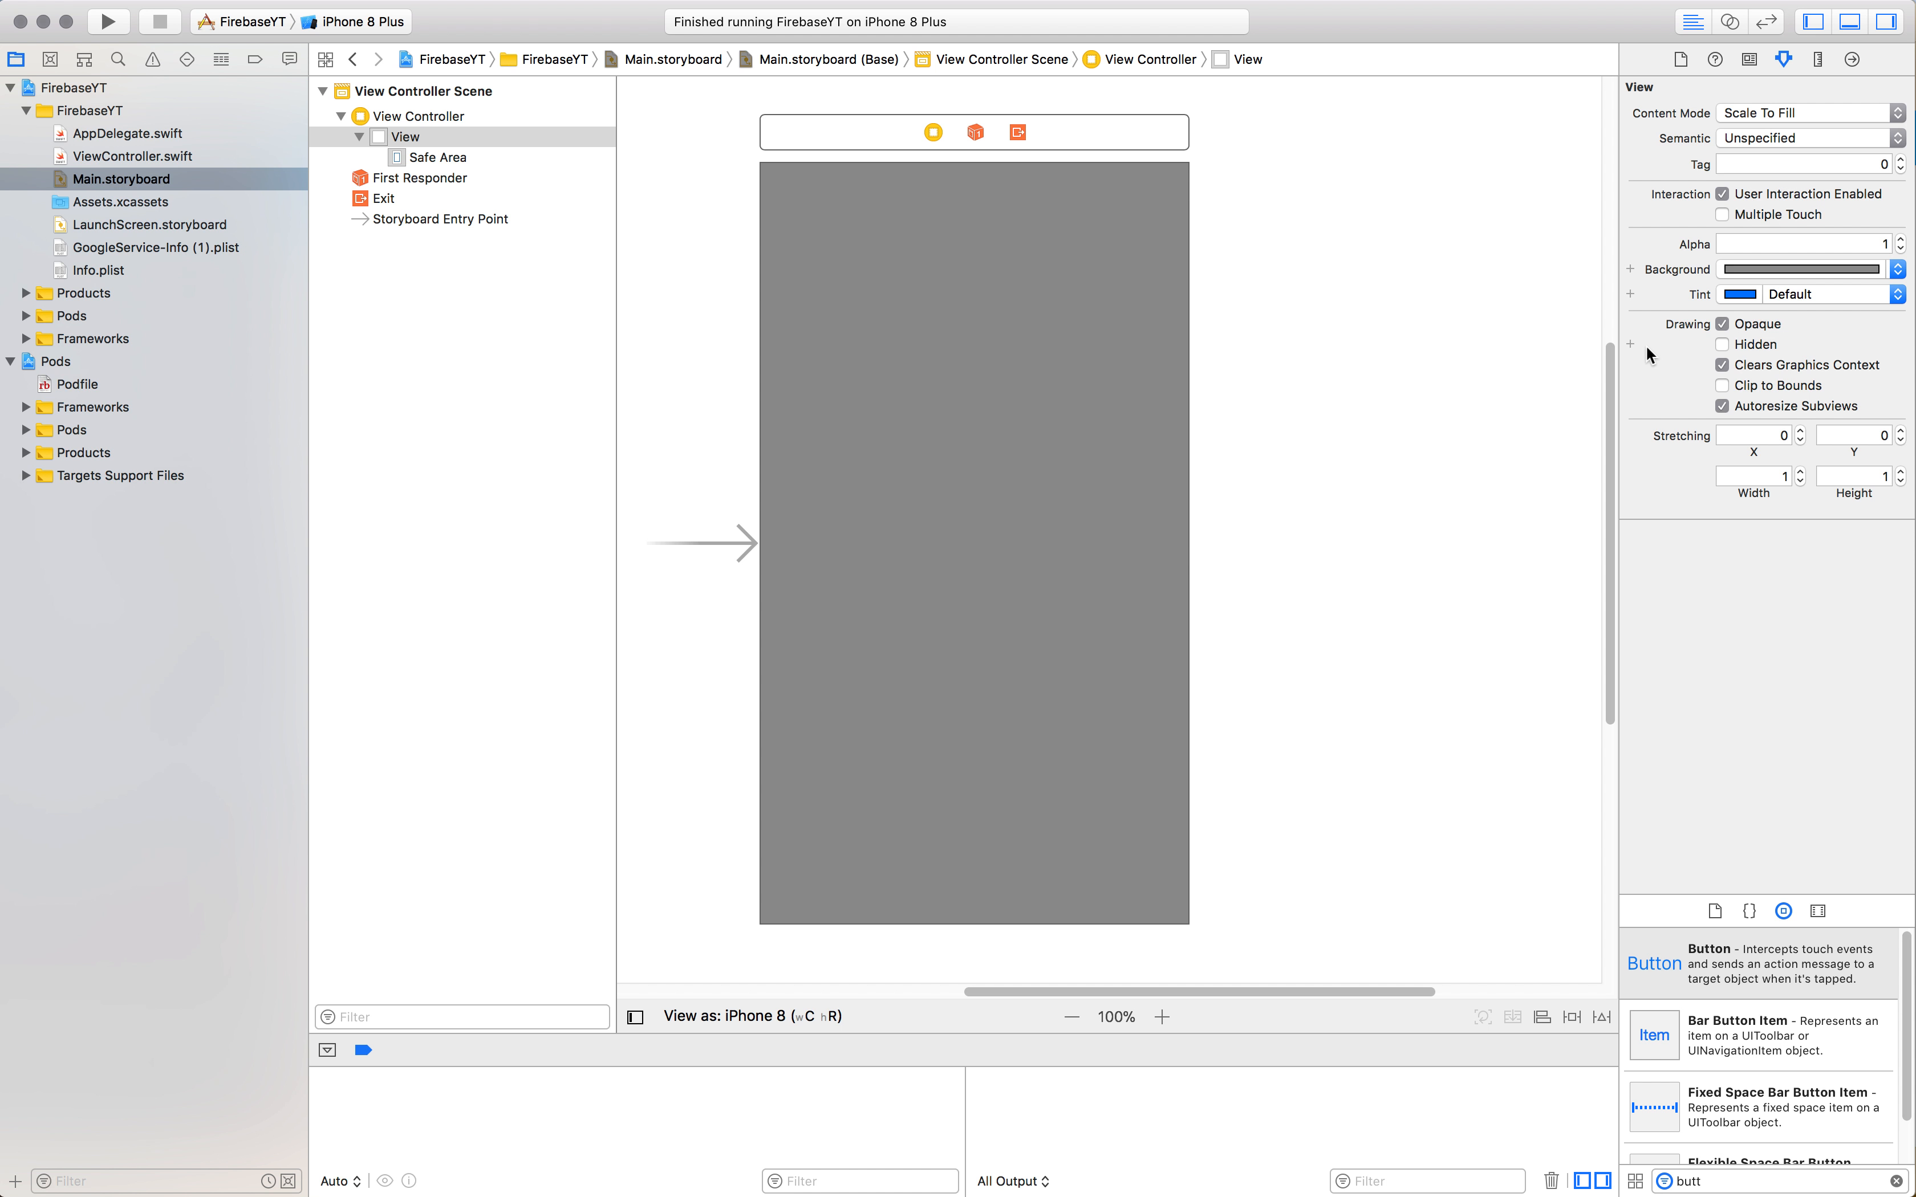
mouse_move(1768, 1054)
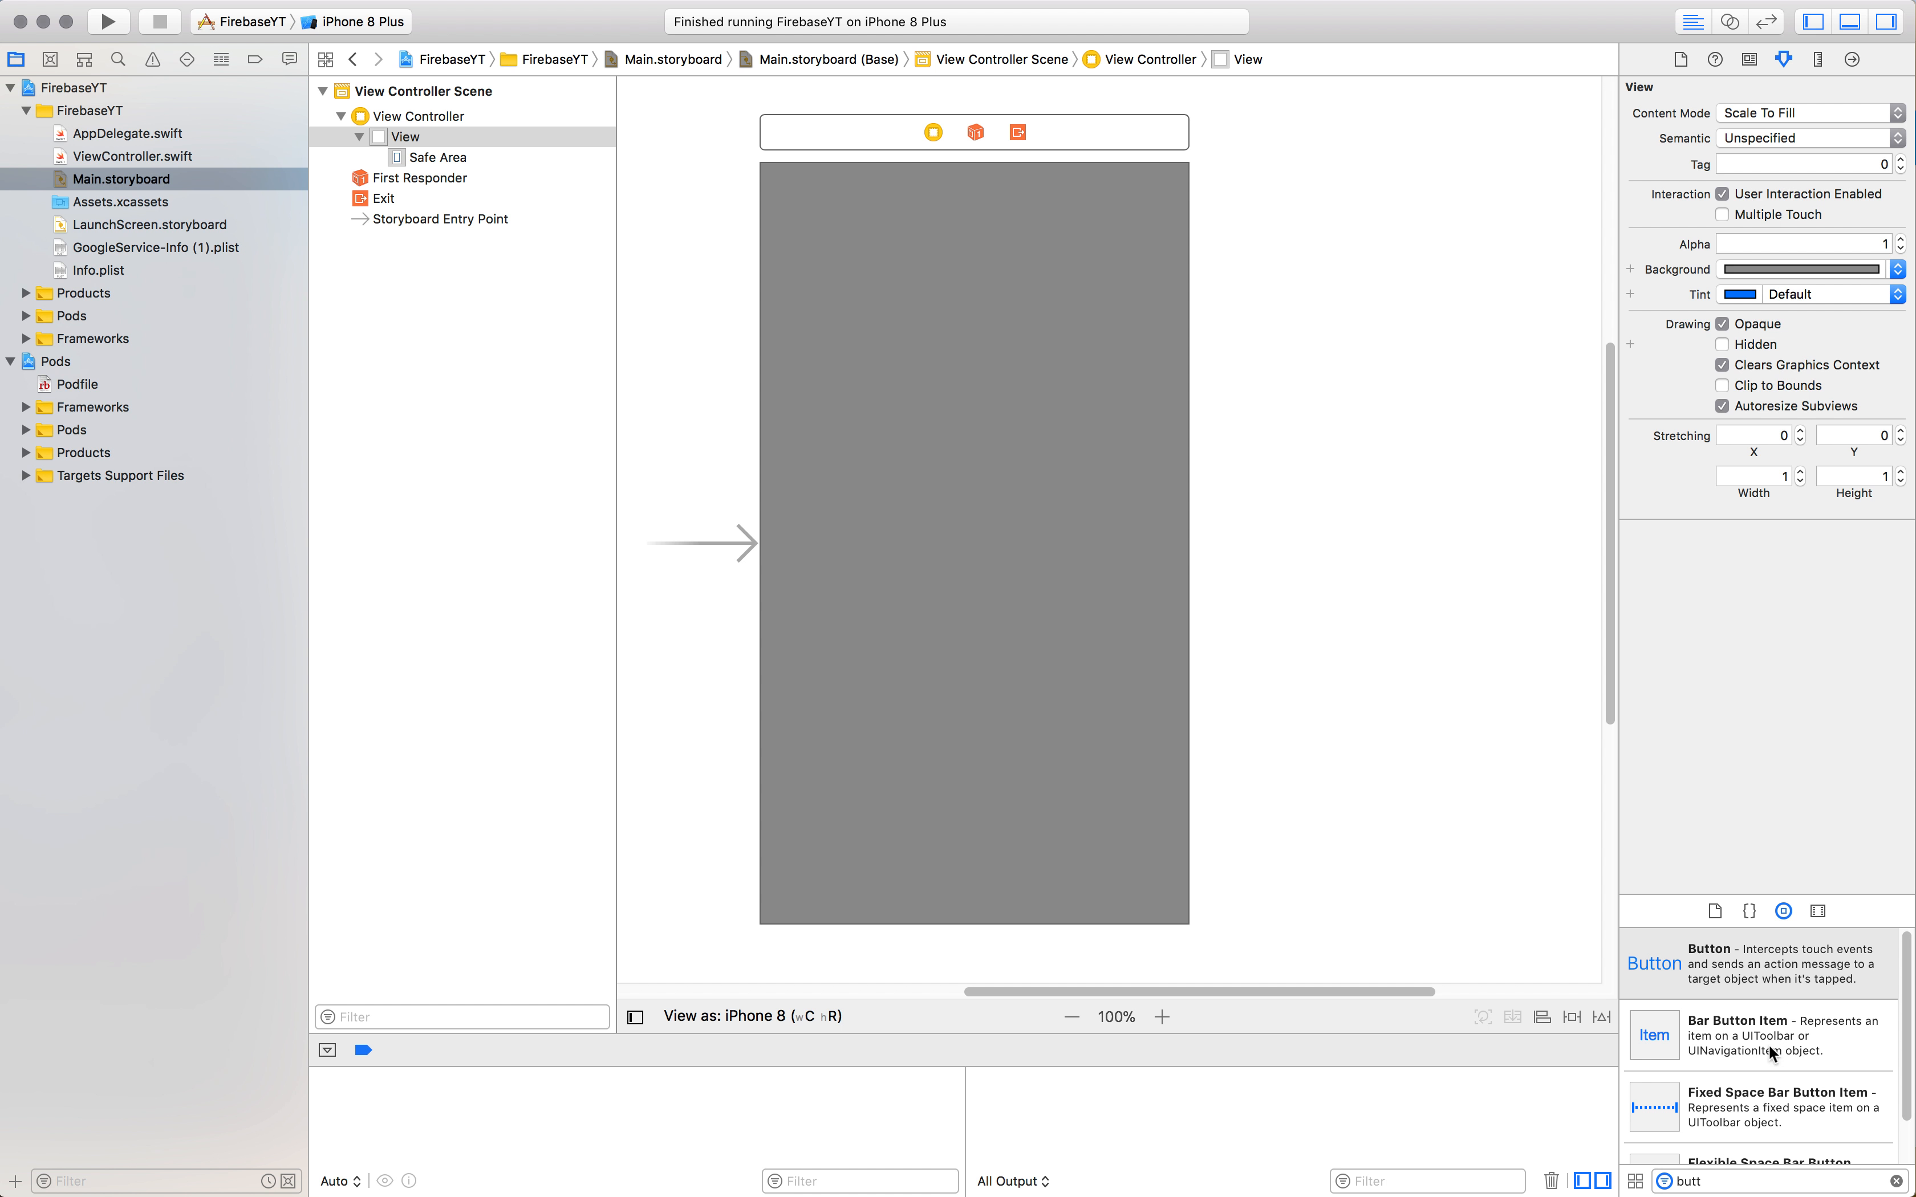
type("te")
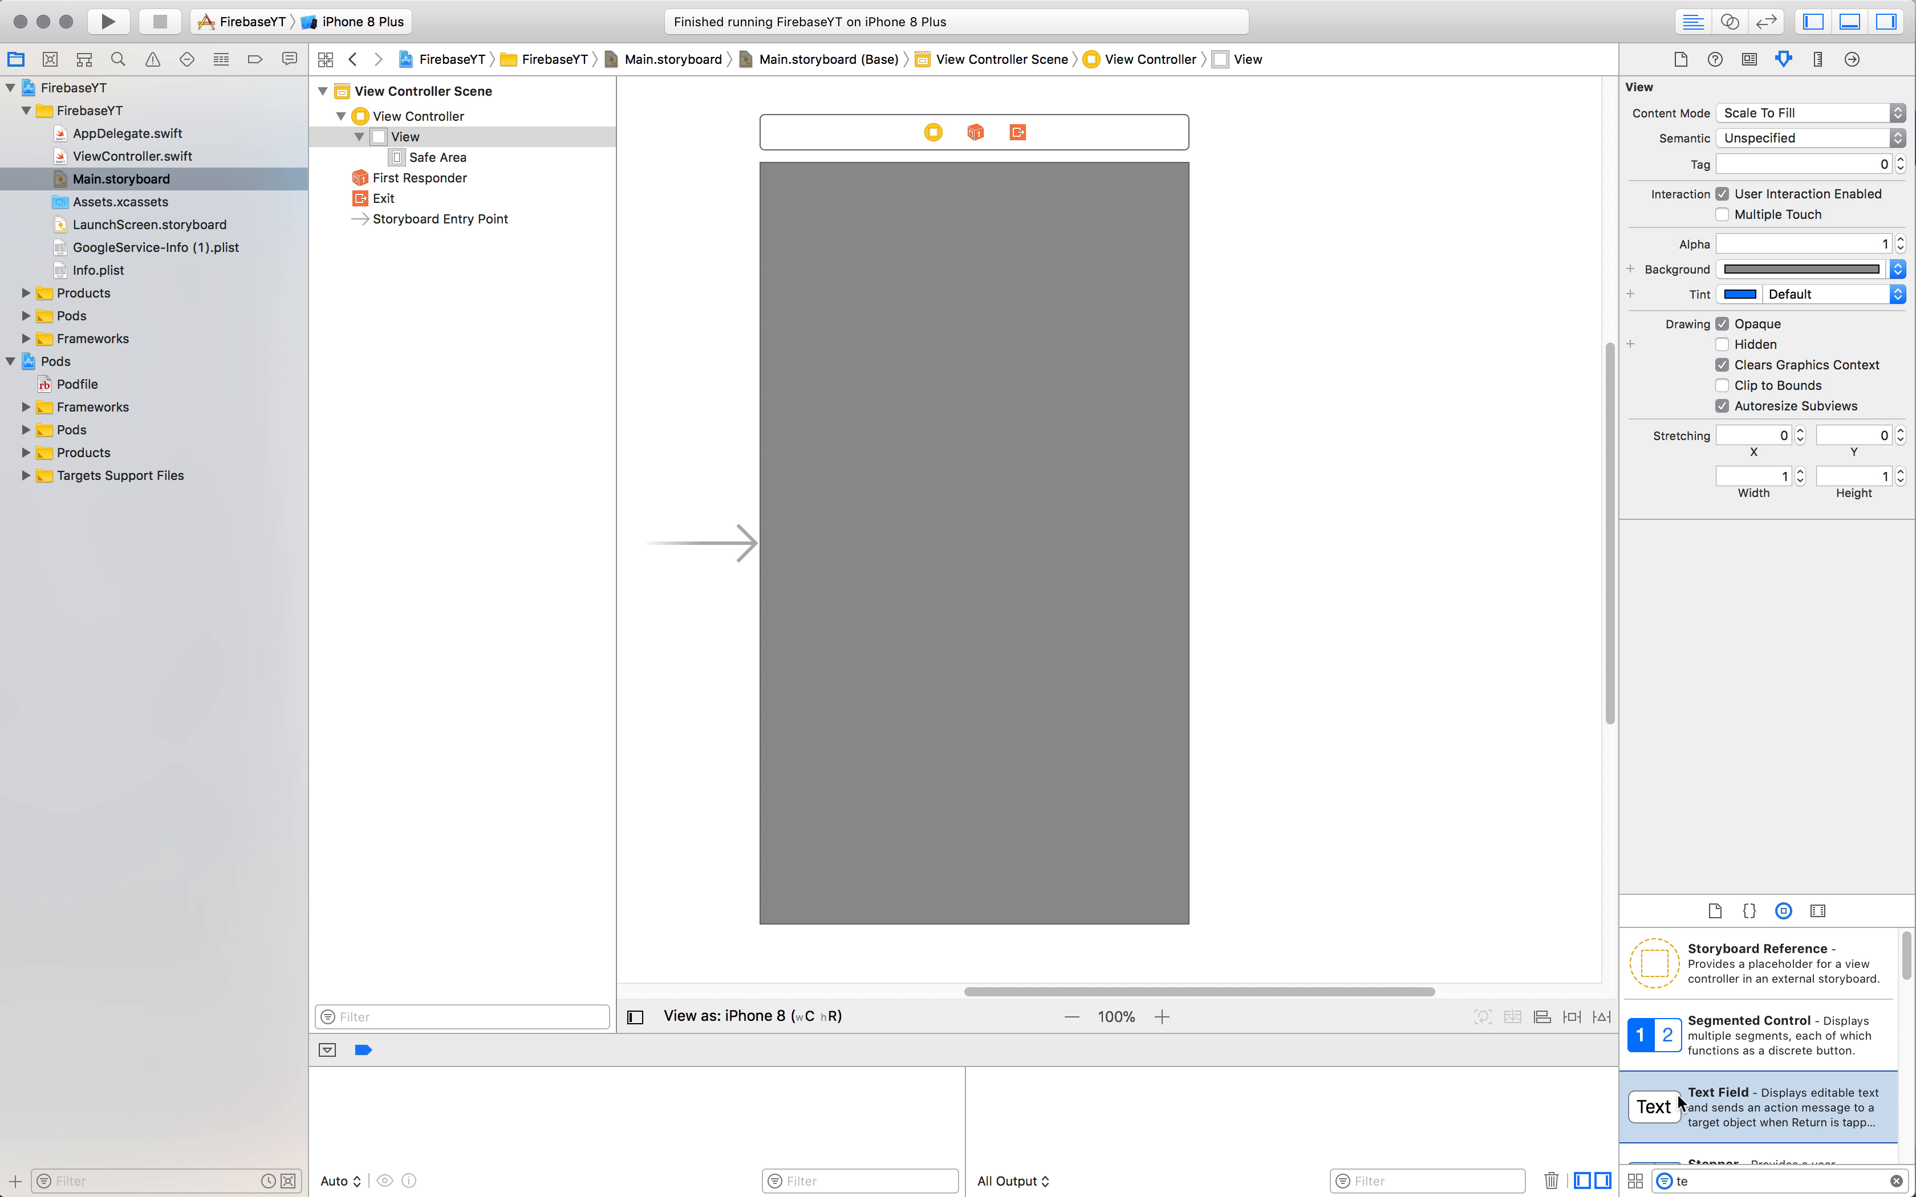
left_click_drag(1653, 1107, 964, 537)
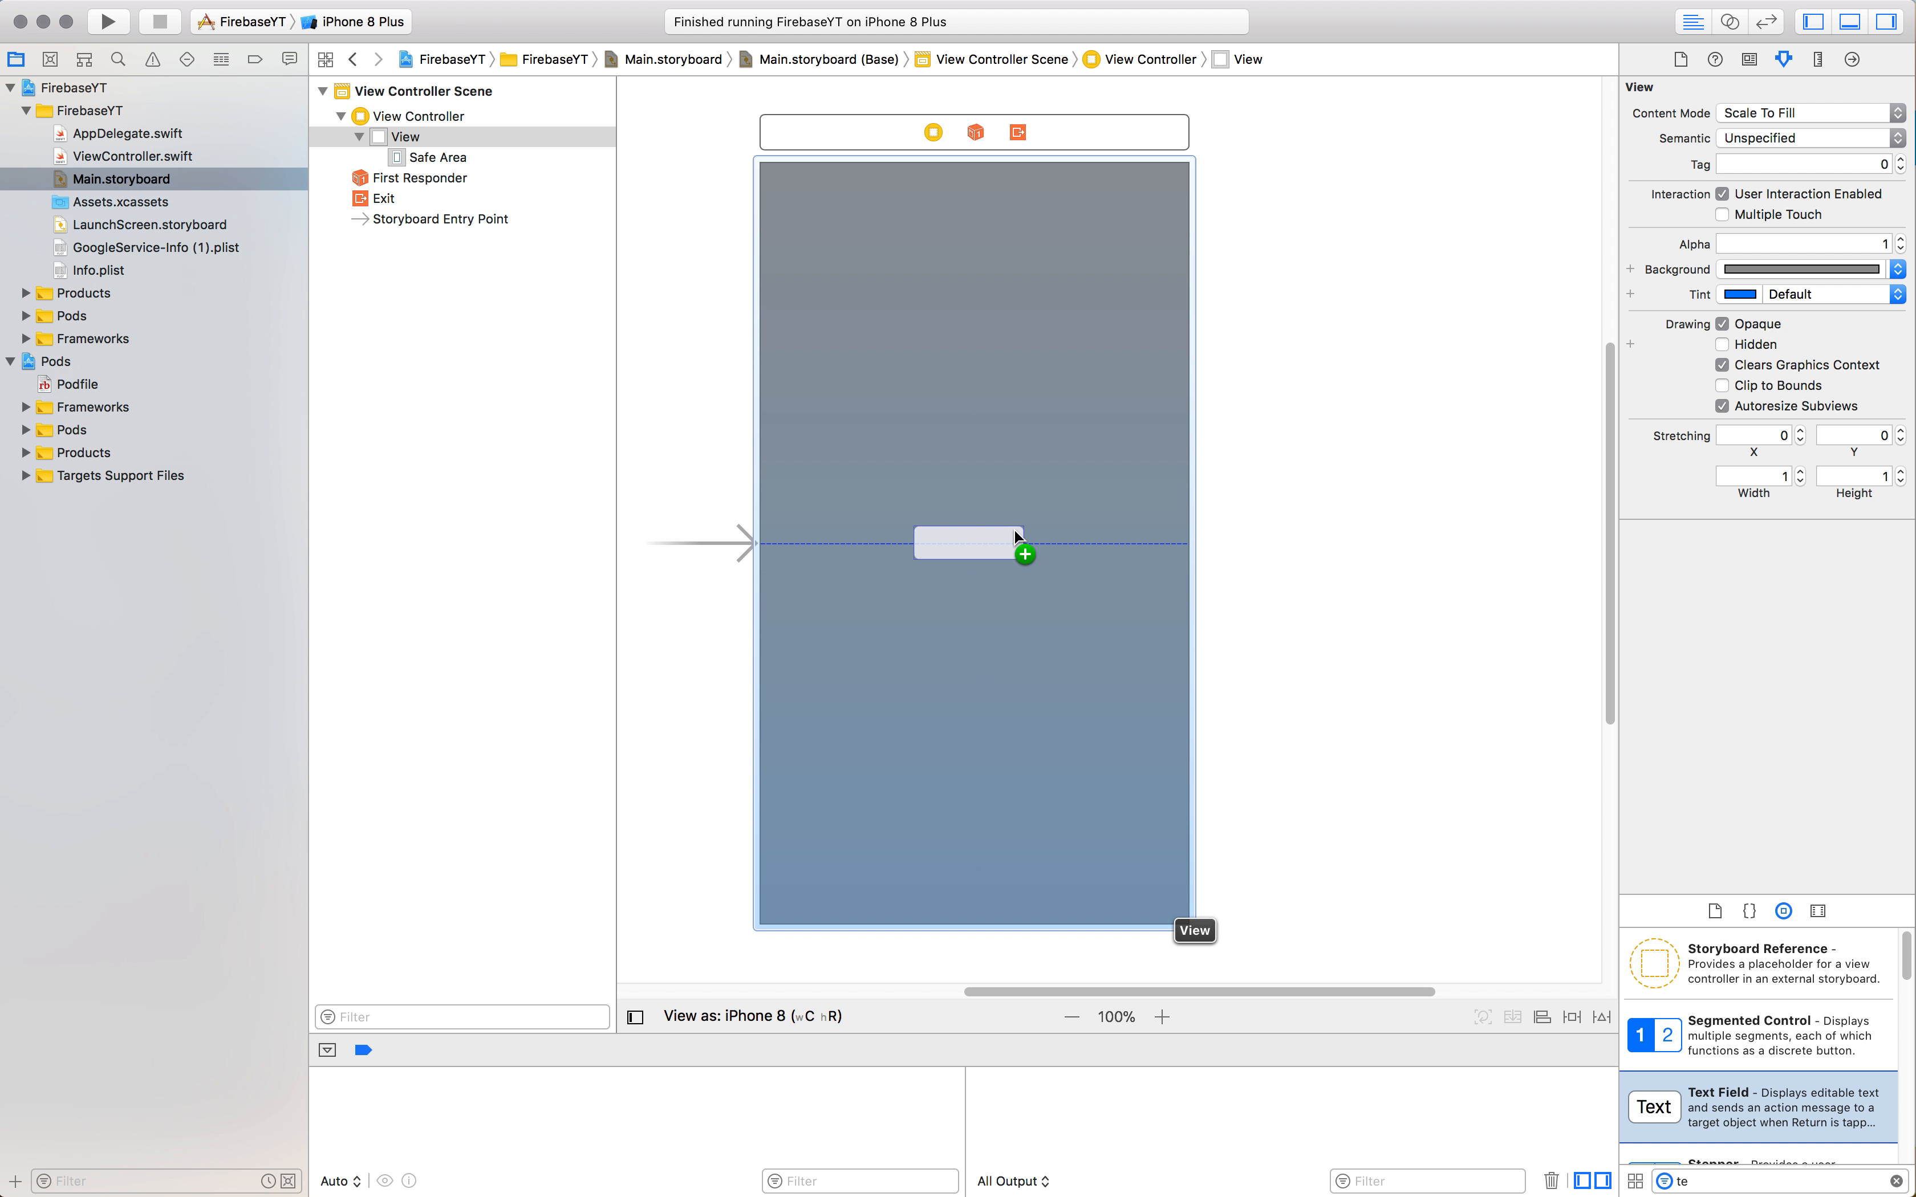
left_click_drag(1652, 1107, 974, 543)
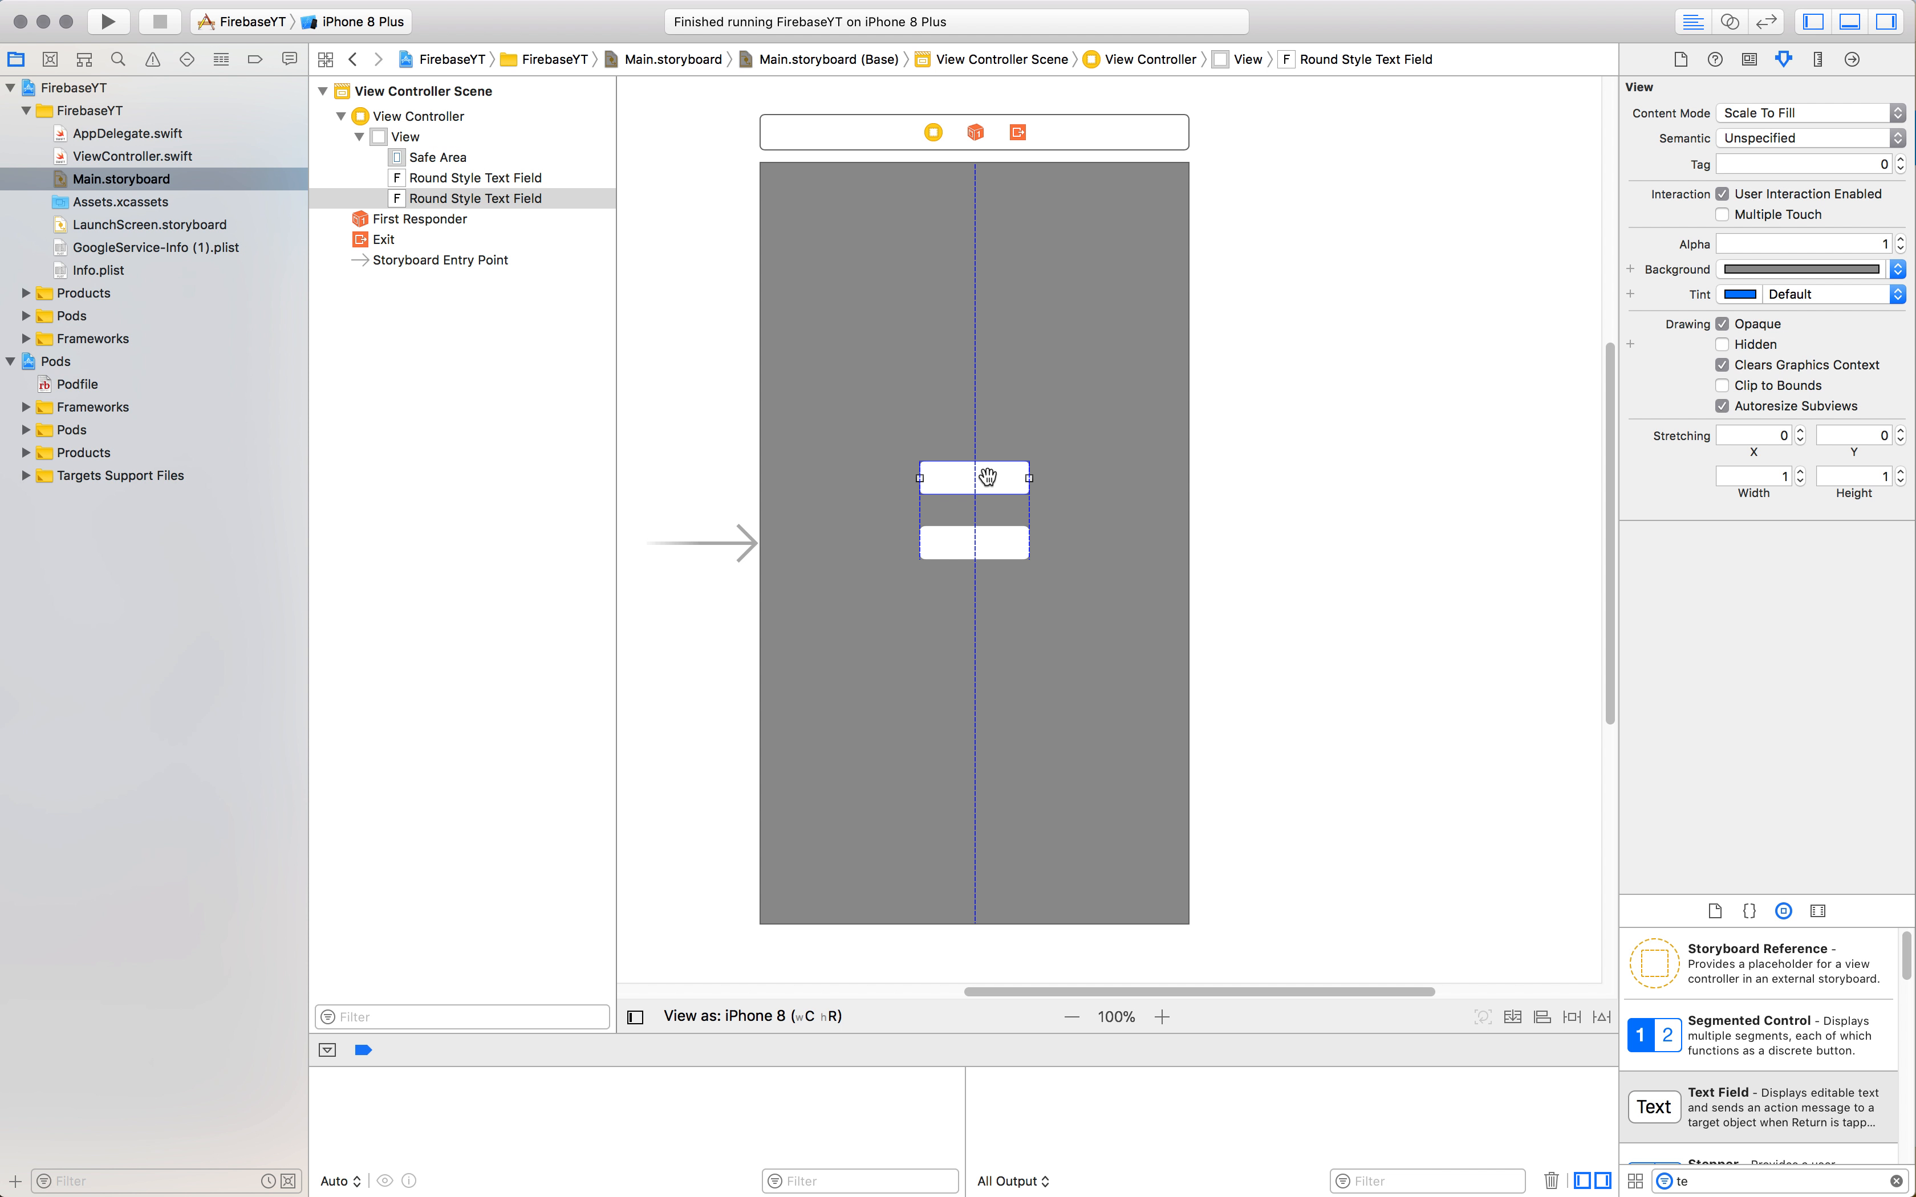
Step: Stretch both text fields to span the screen from left to right margin
left_click(972, 478)
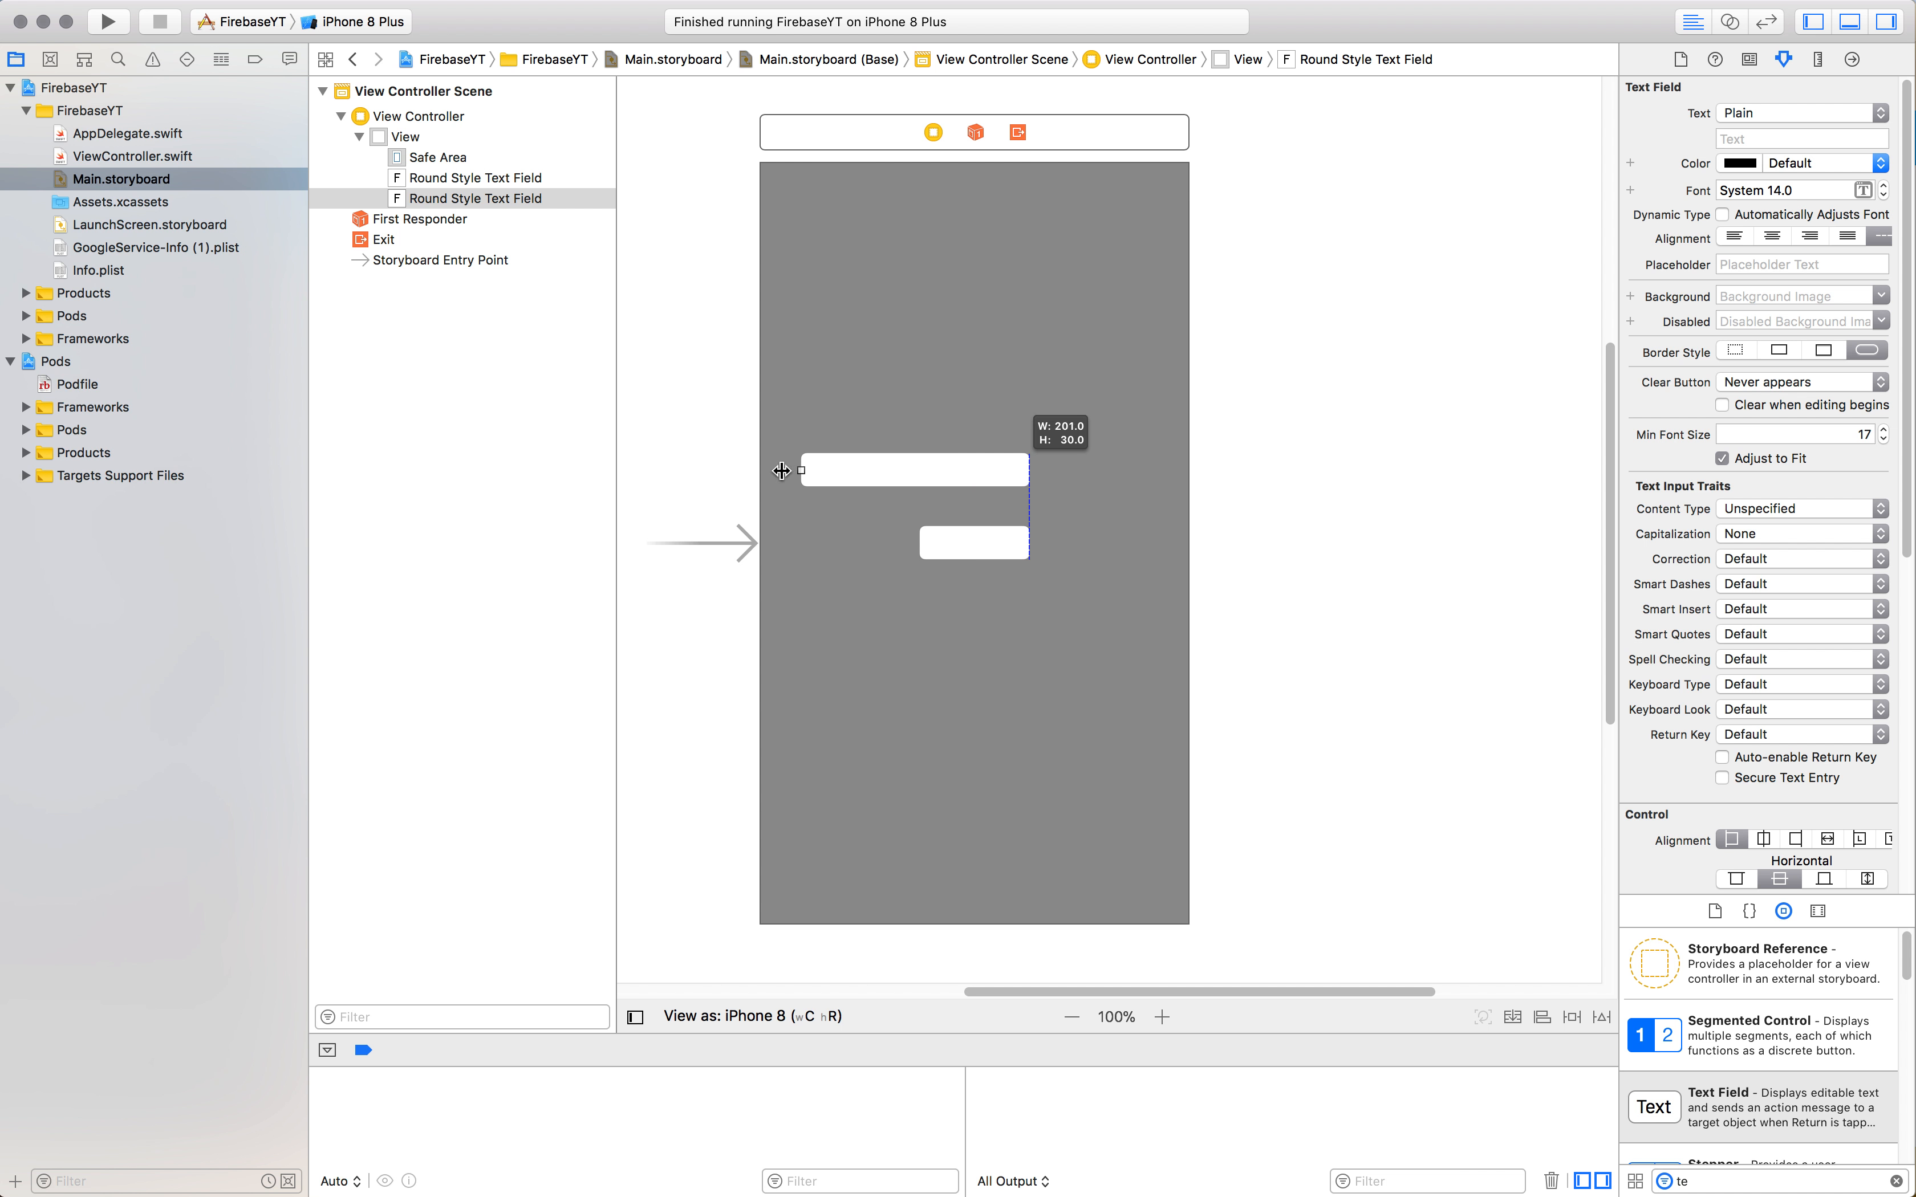
left_click_drag(1039, 469, 1030, 469)
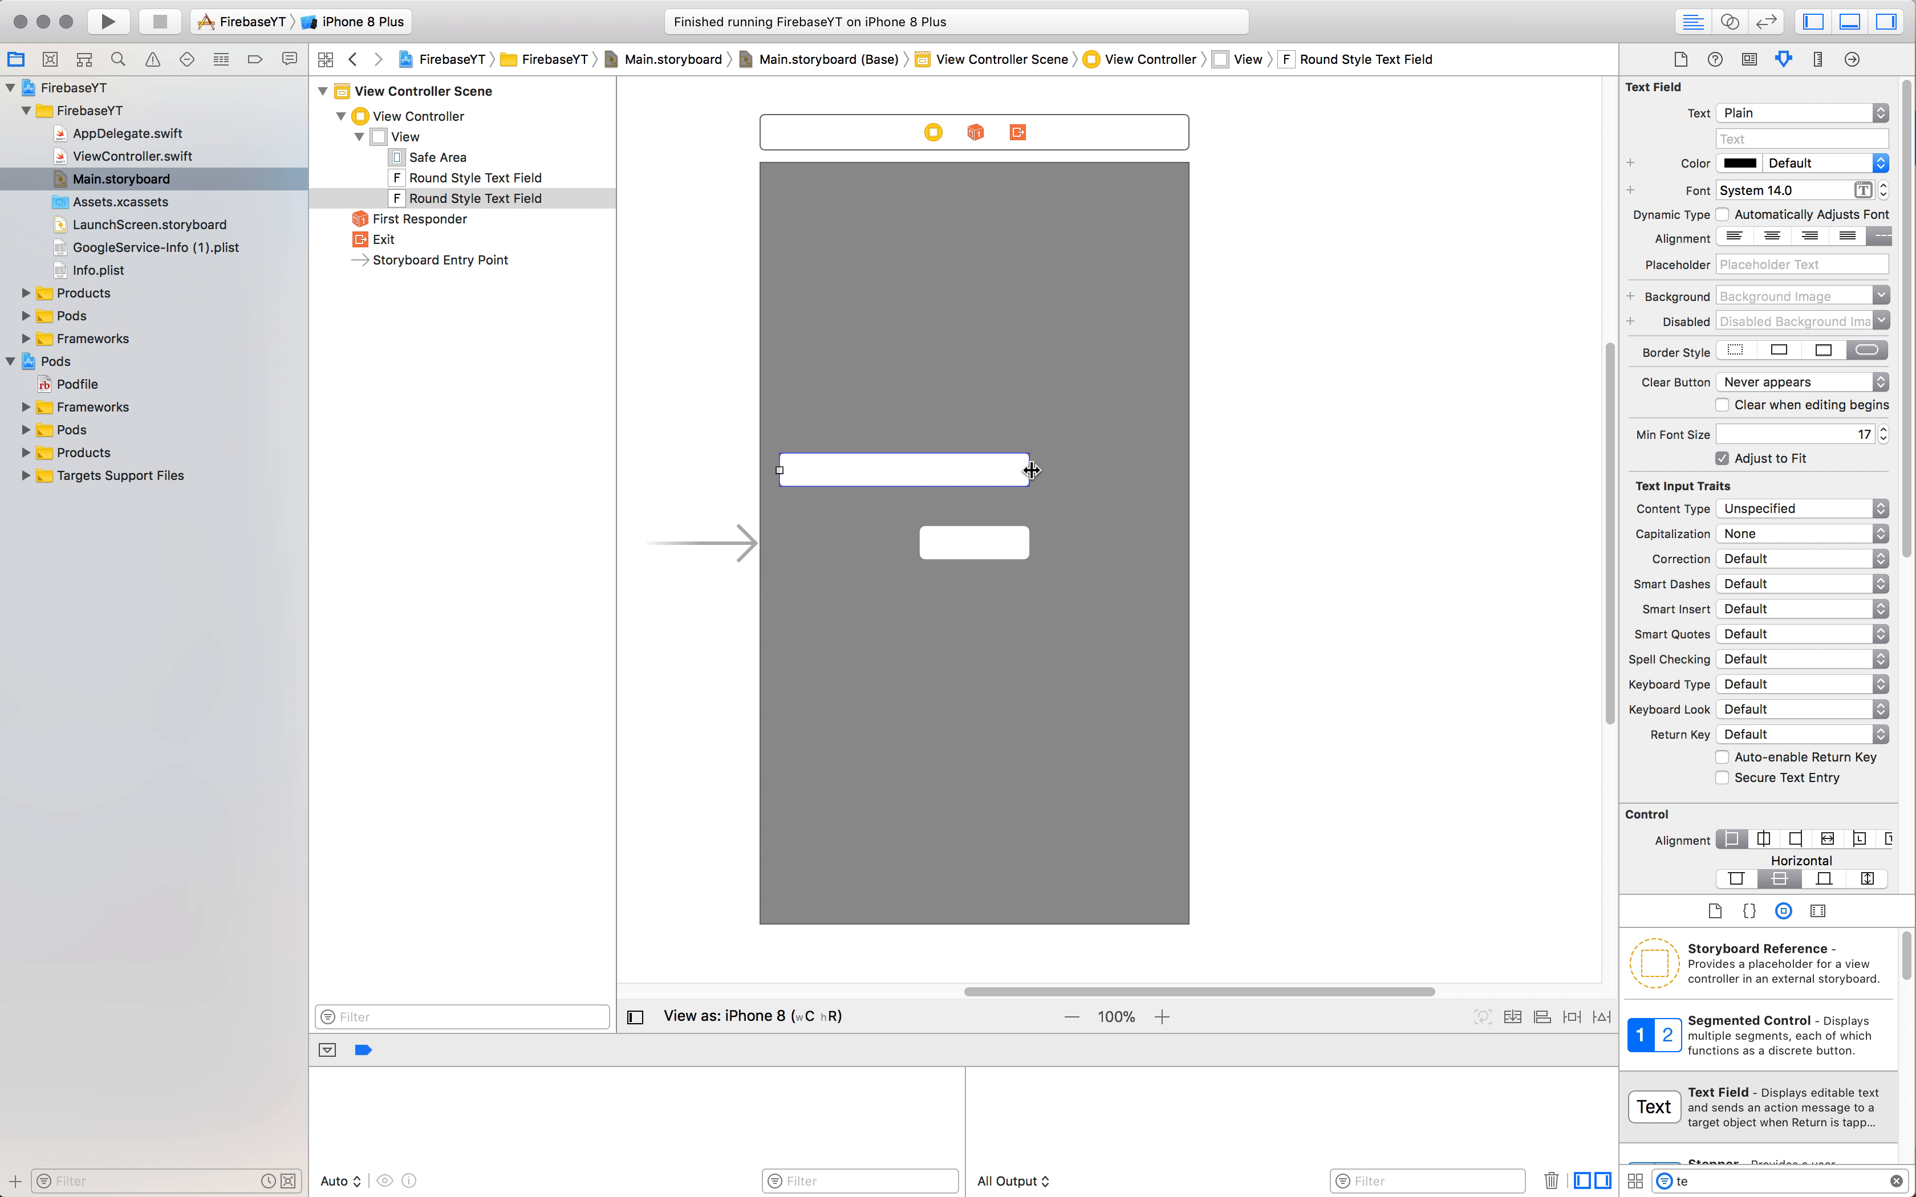
left_click_drag(1030, 469, 1169, 469)
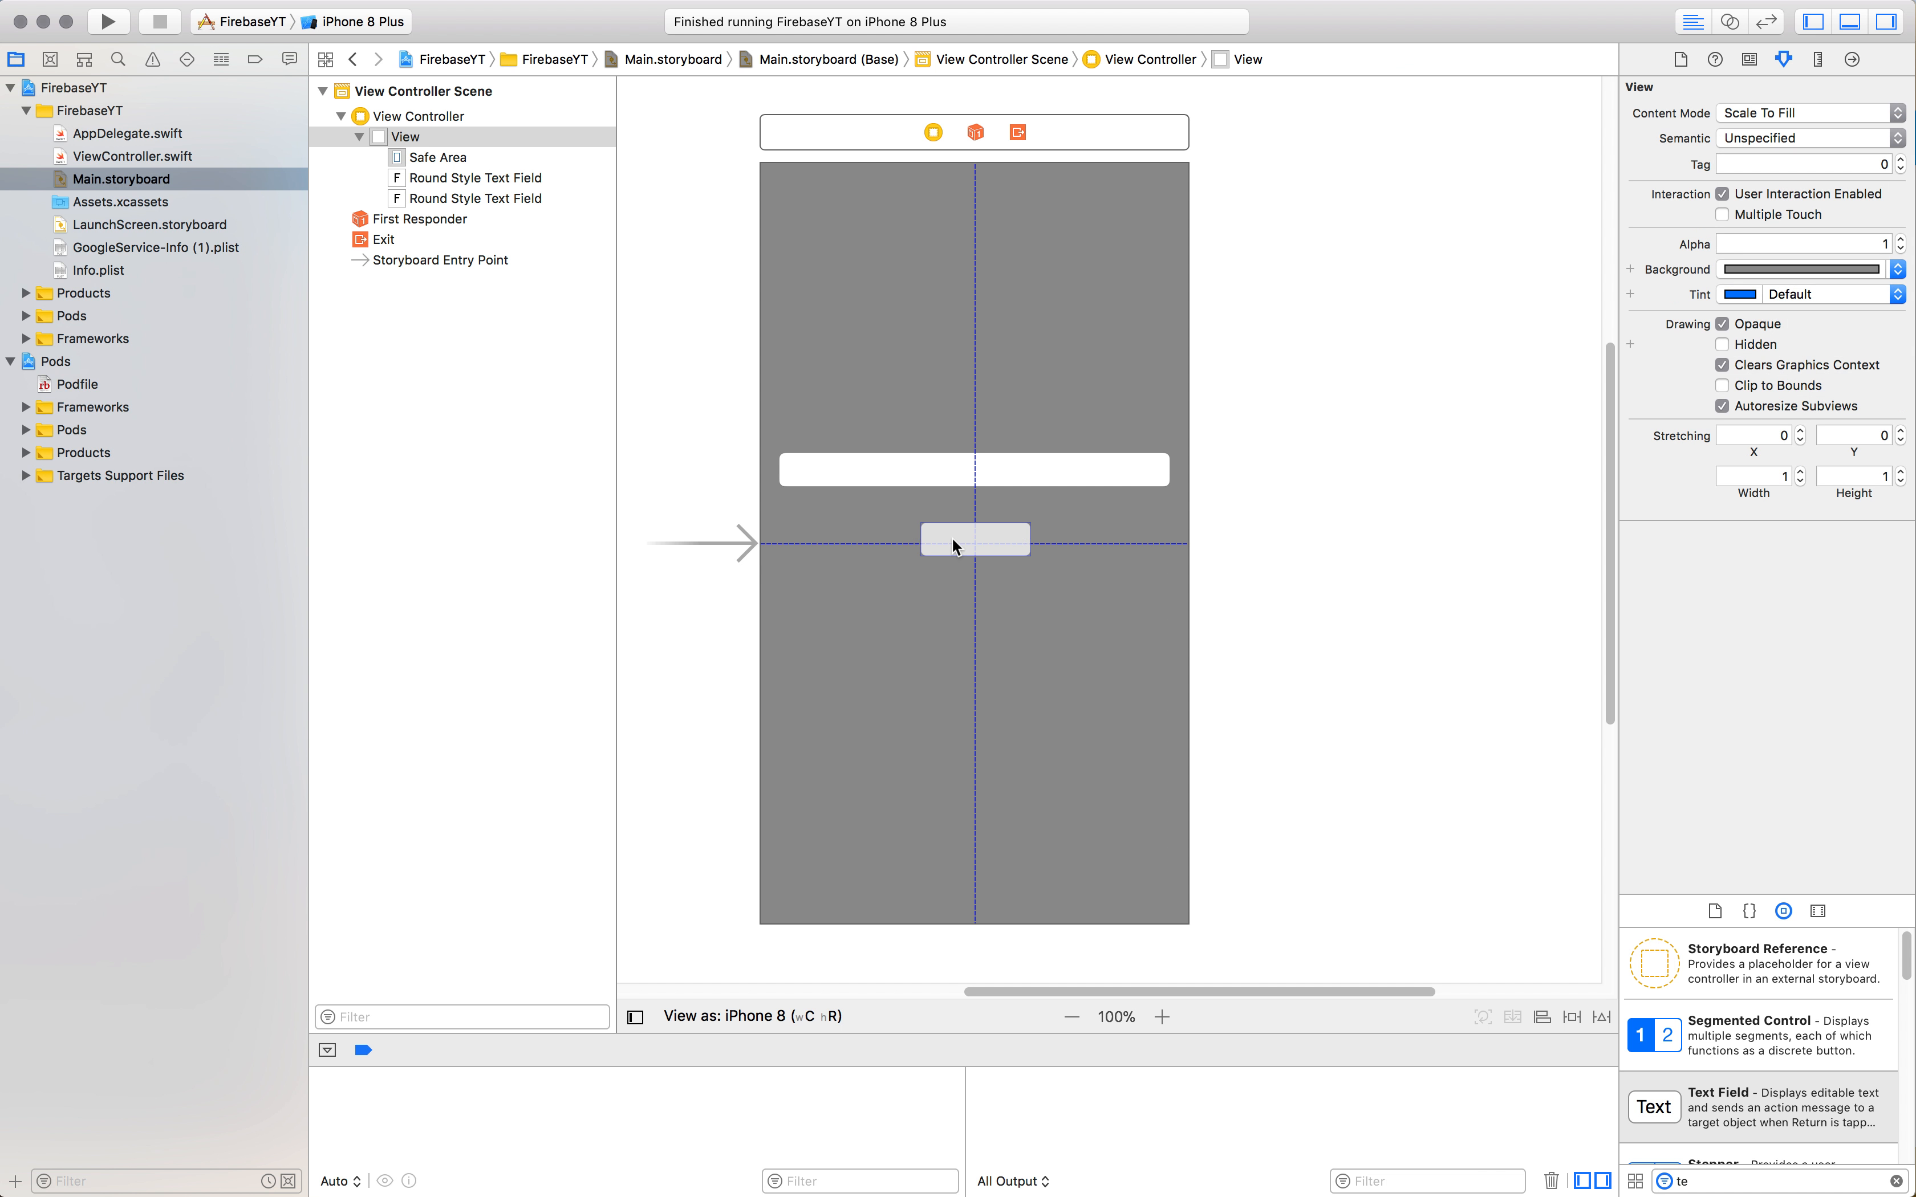
left_click(972, 542)
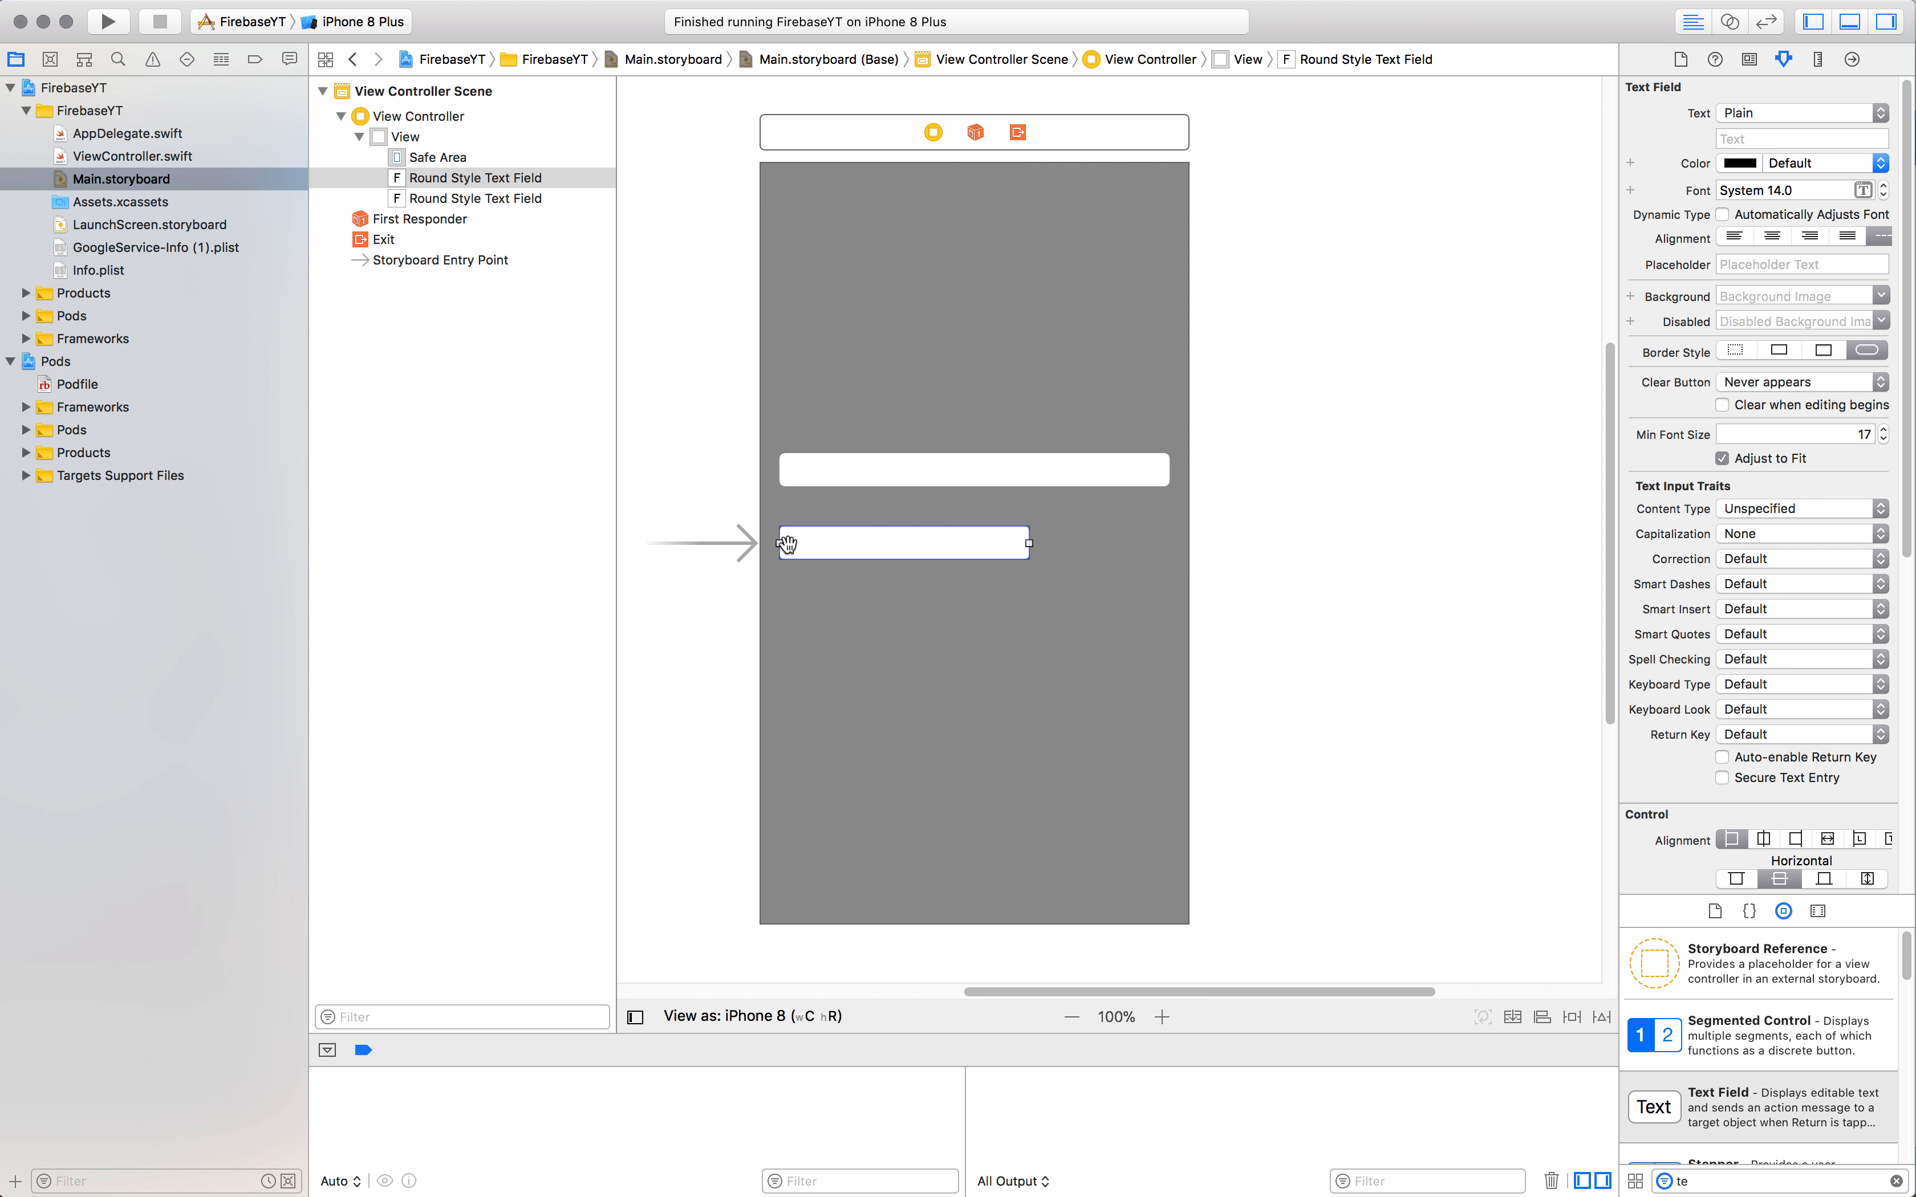
left_click_drag(1024, 543, 1118, 542)
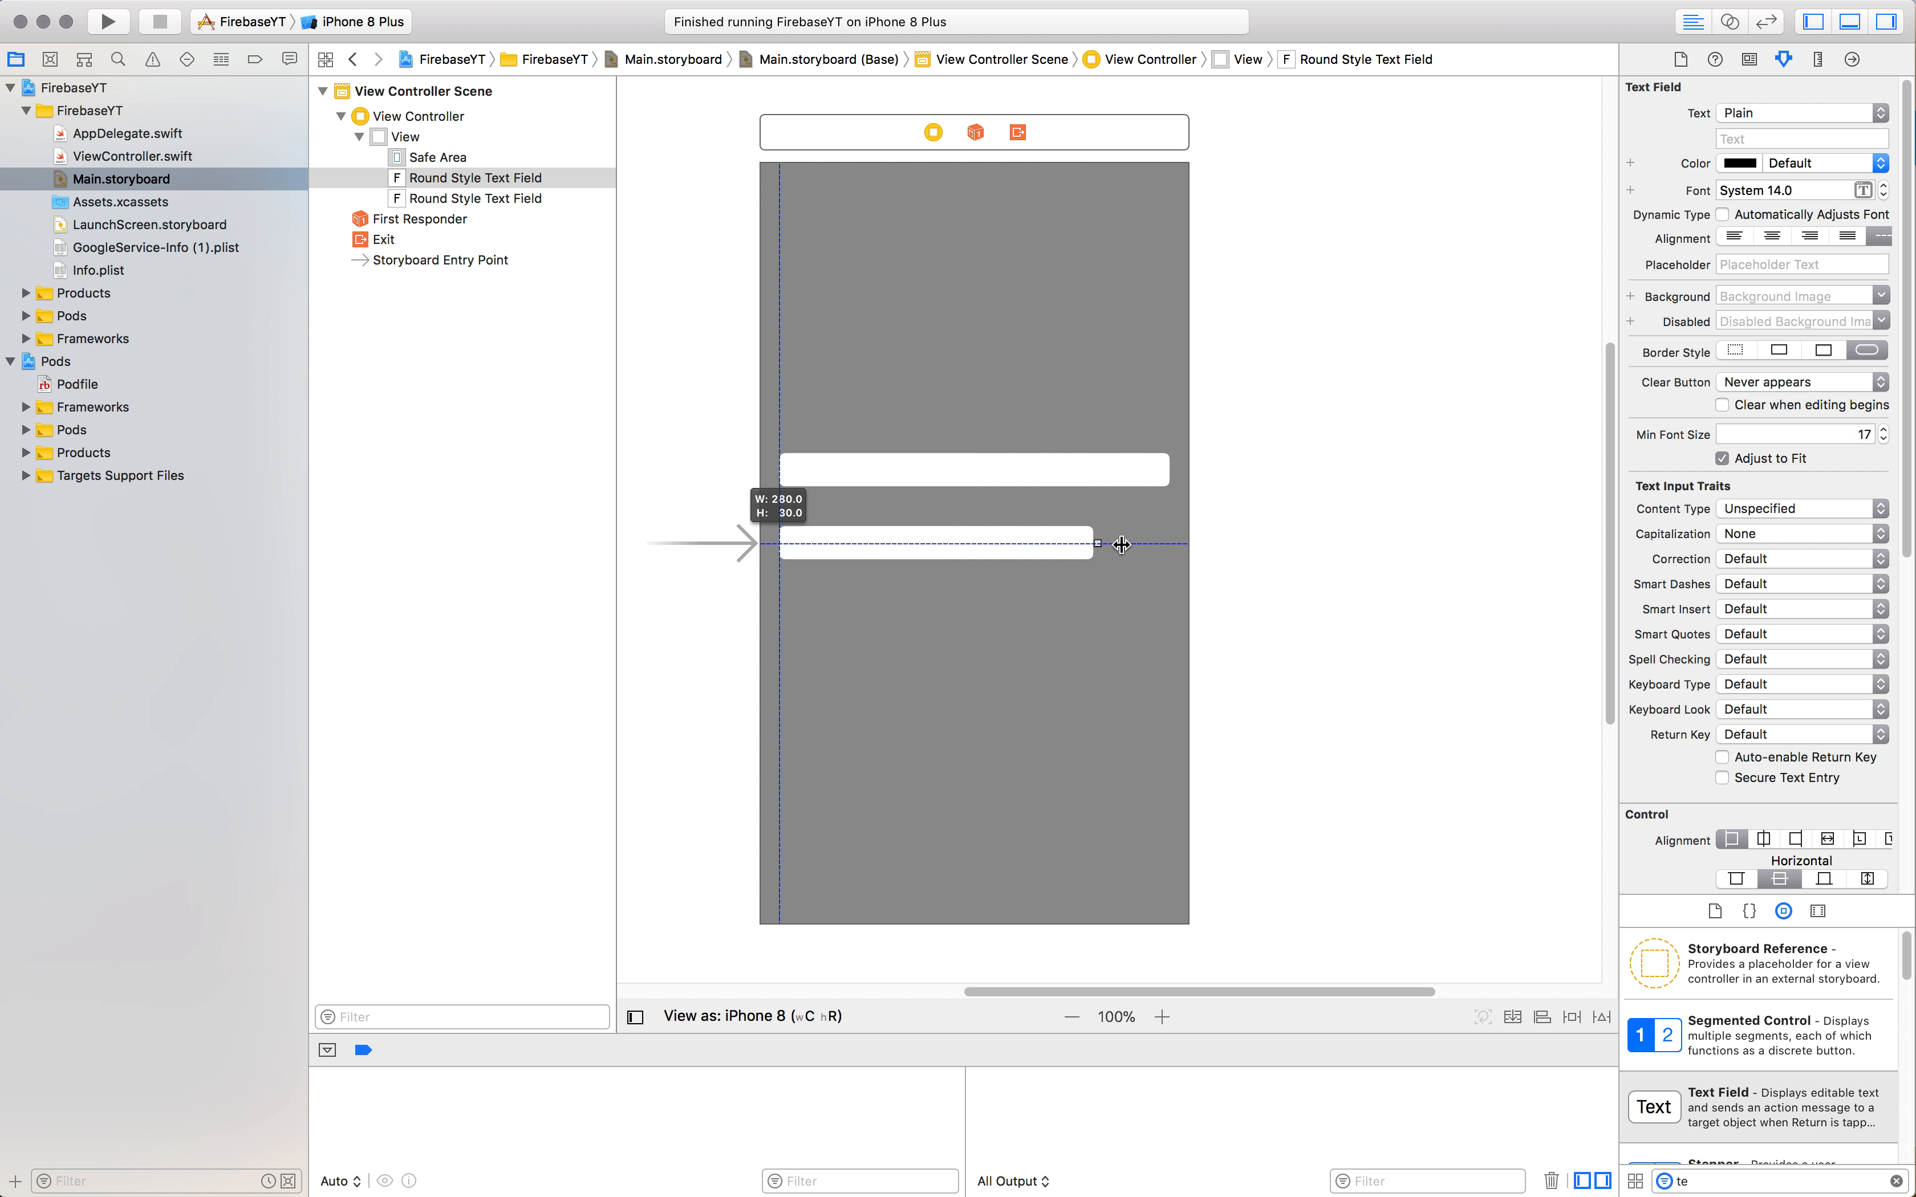
Step: Set the fields' placeholders to Username and Password
left_click(971, 468)
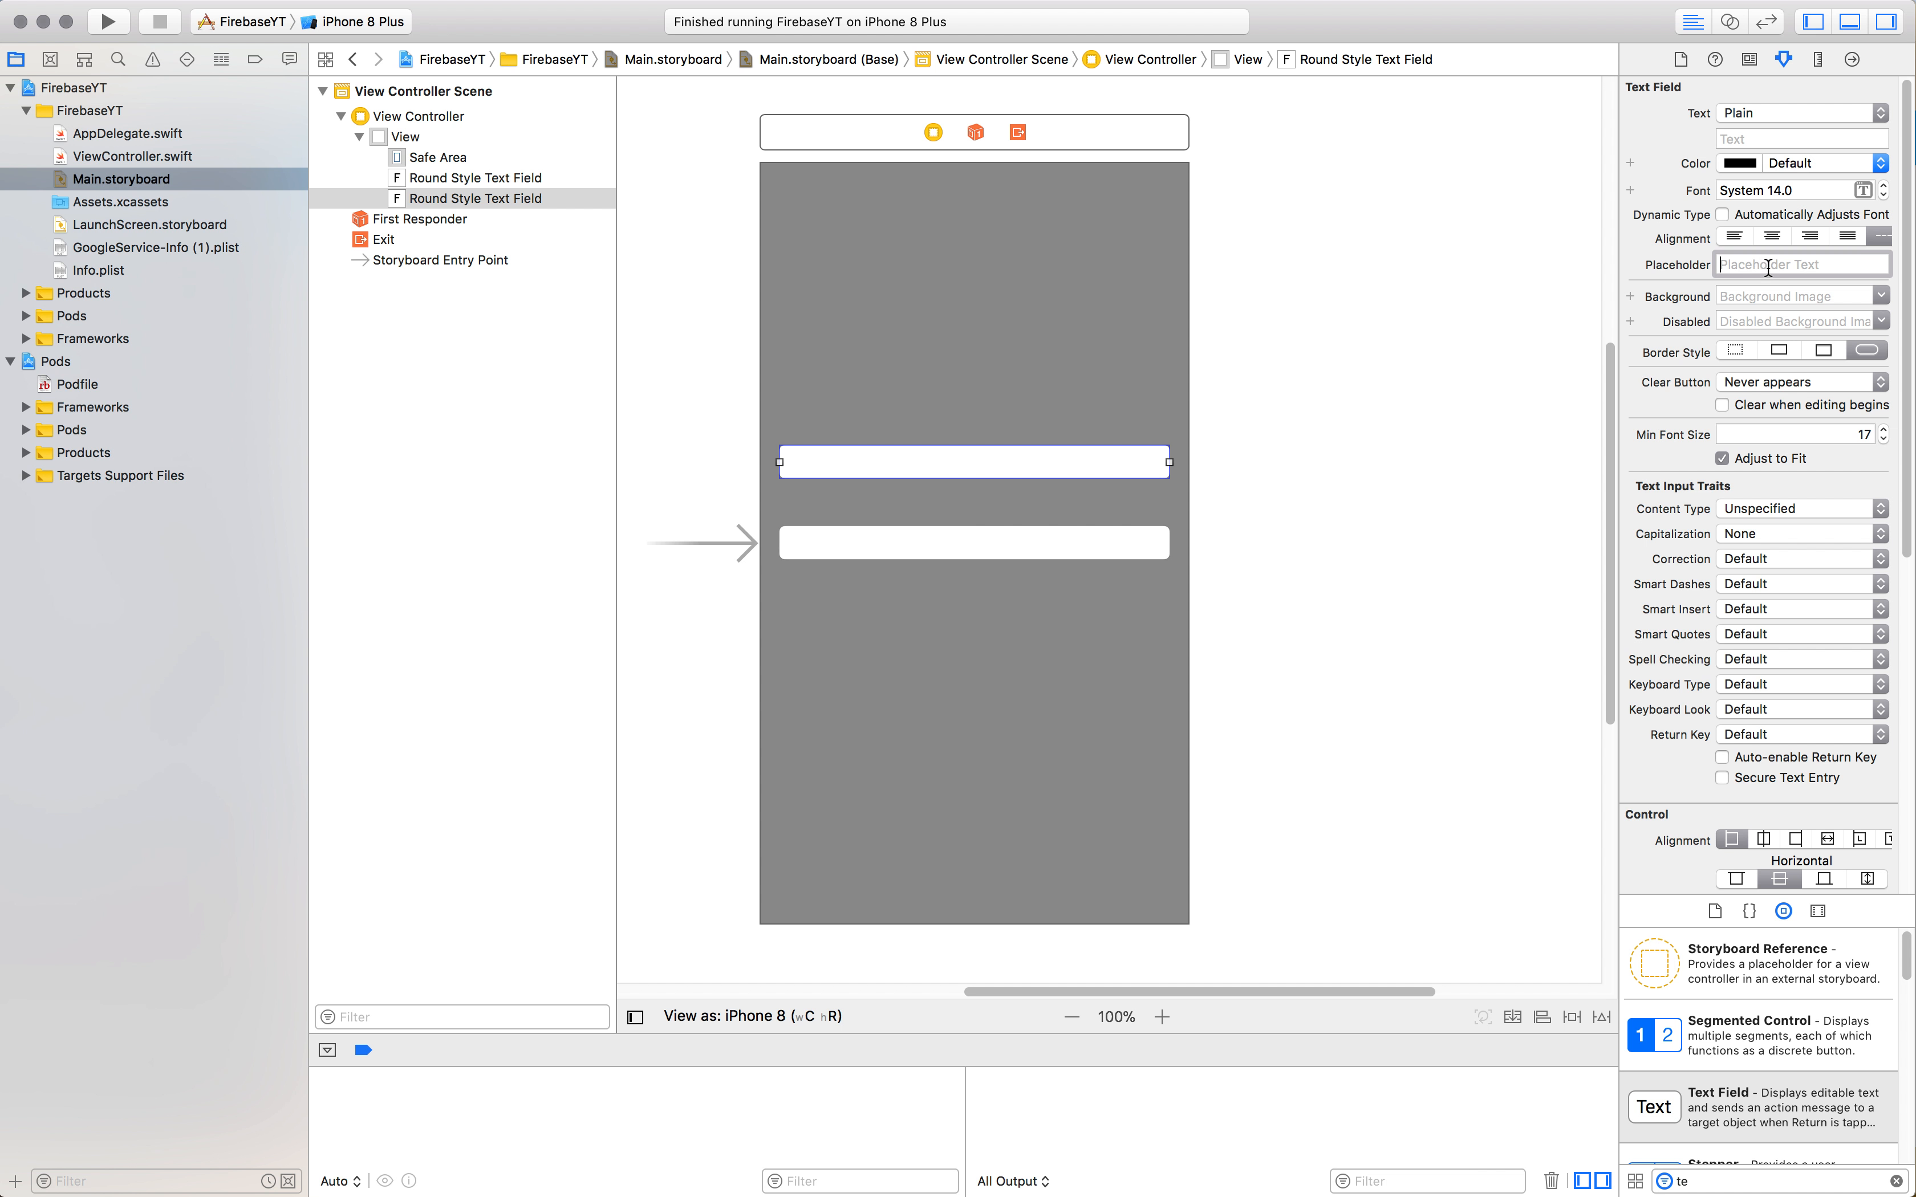
type("Username")
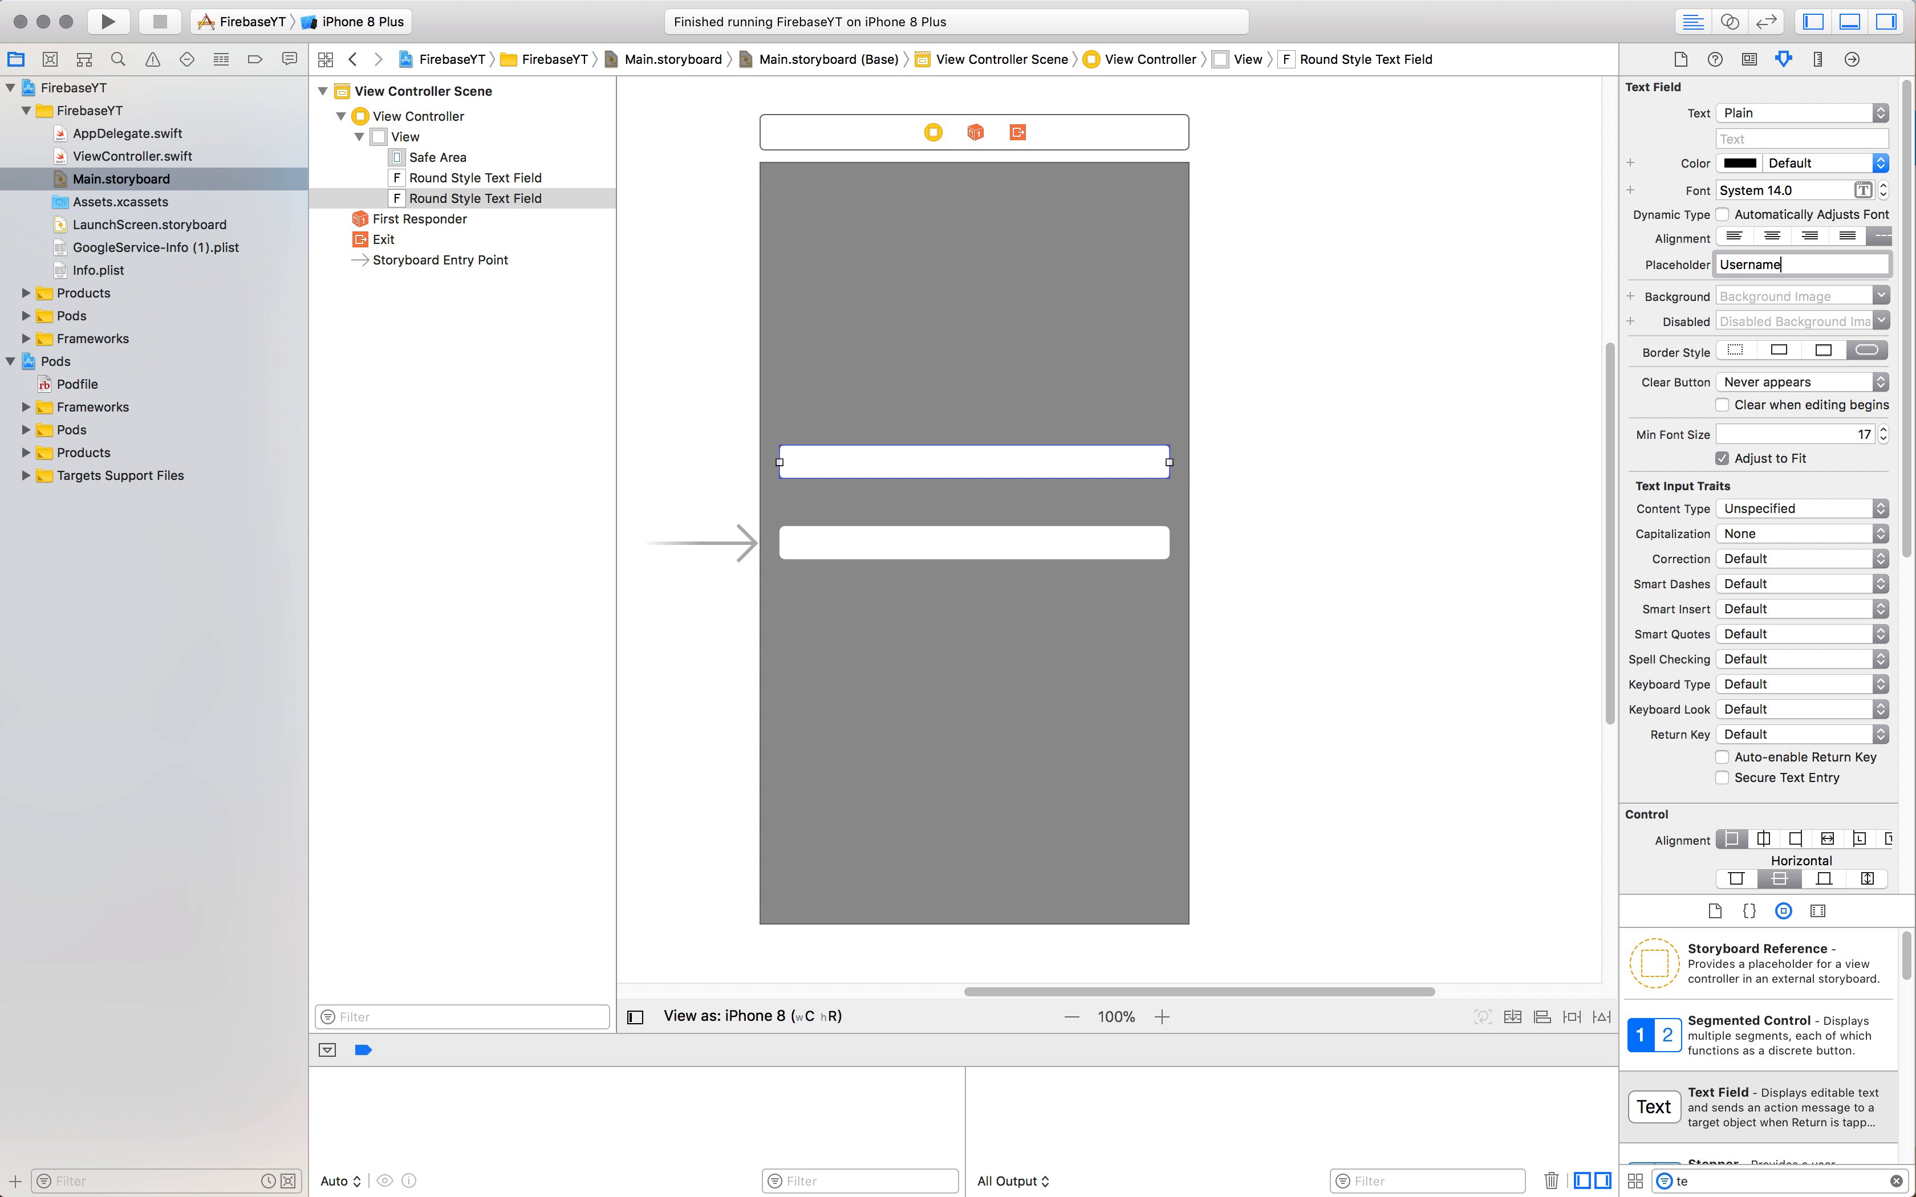
left_click(972, 541)
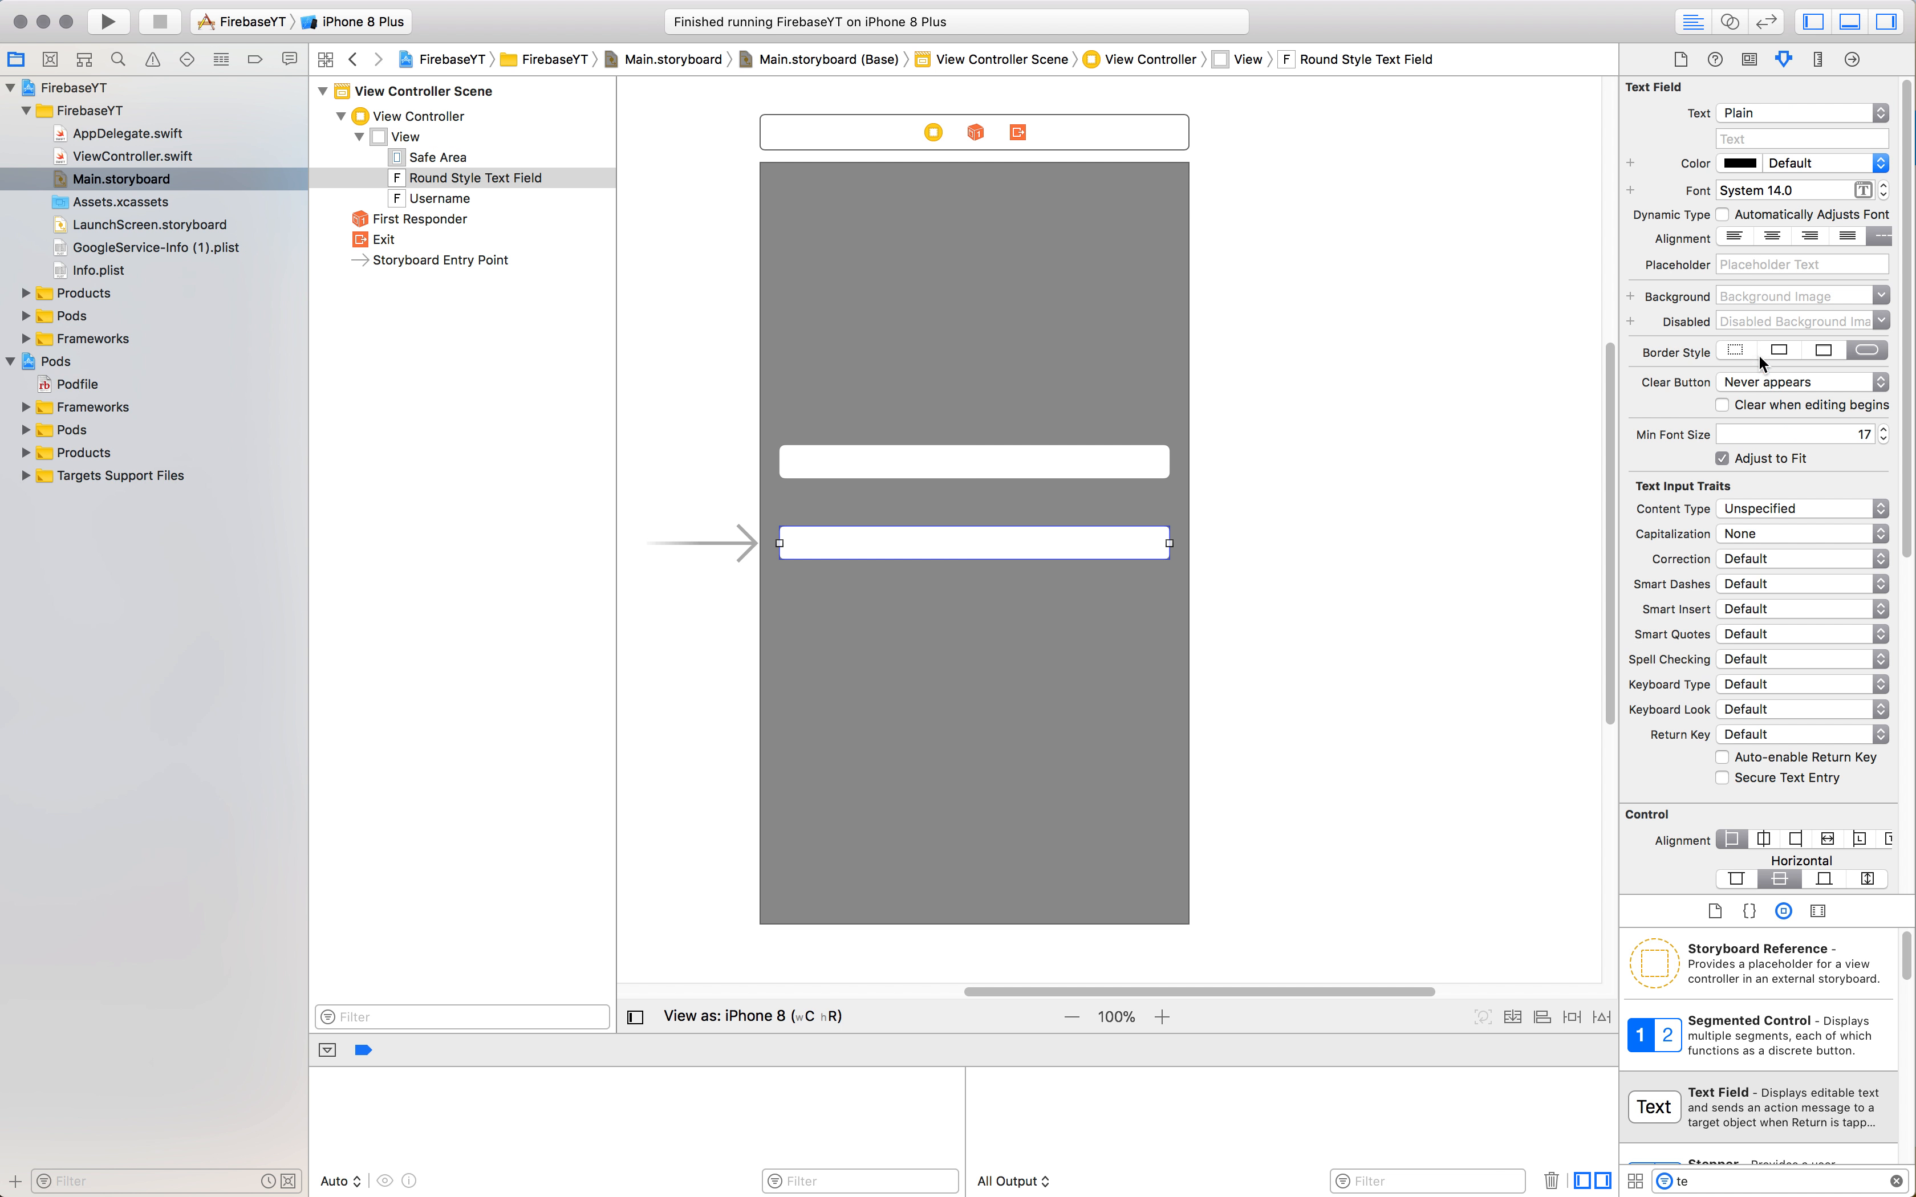
type("Password")
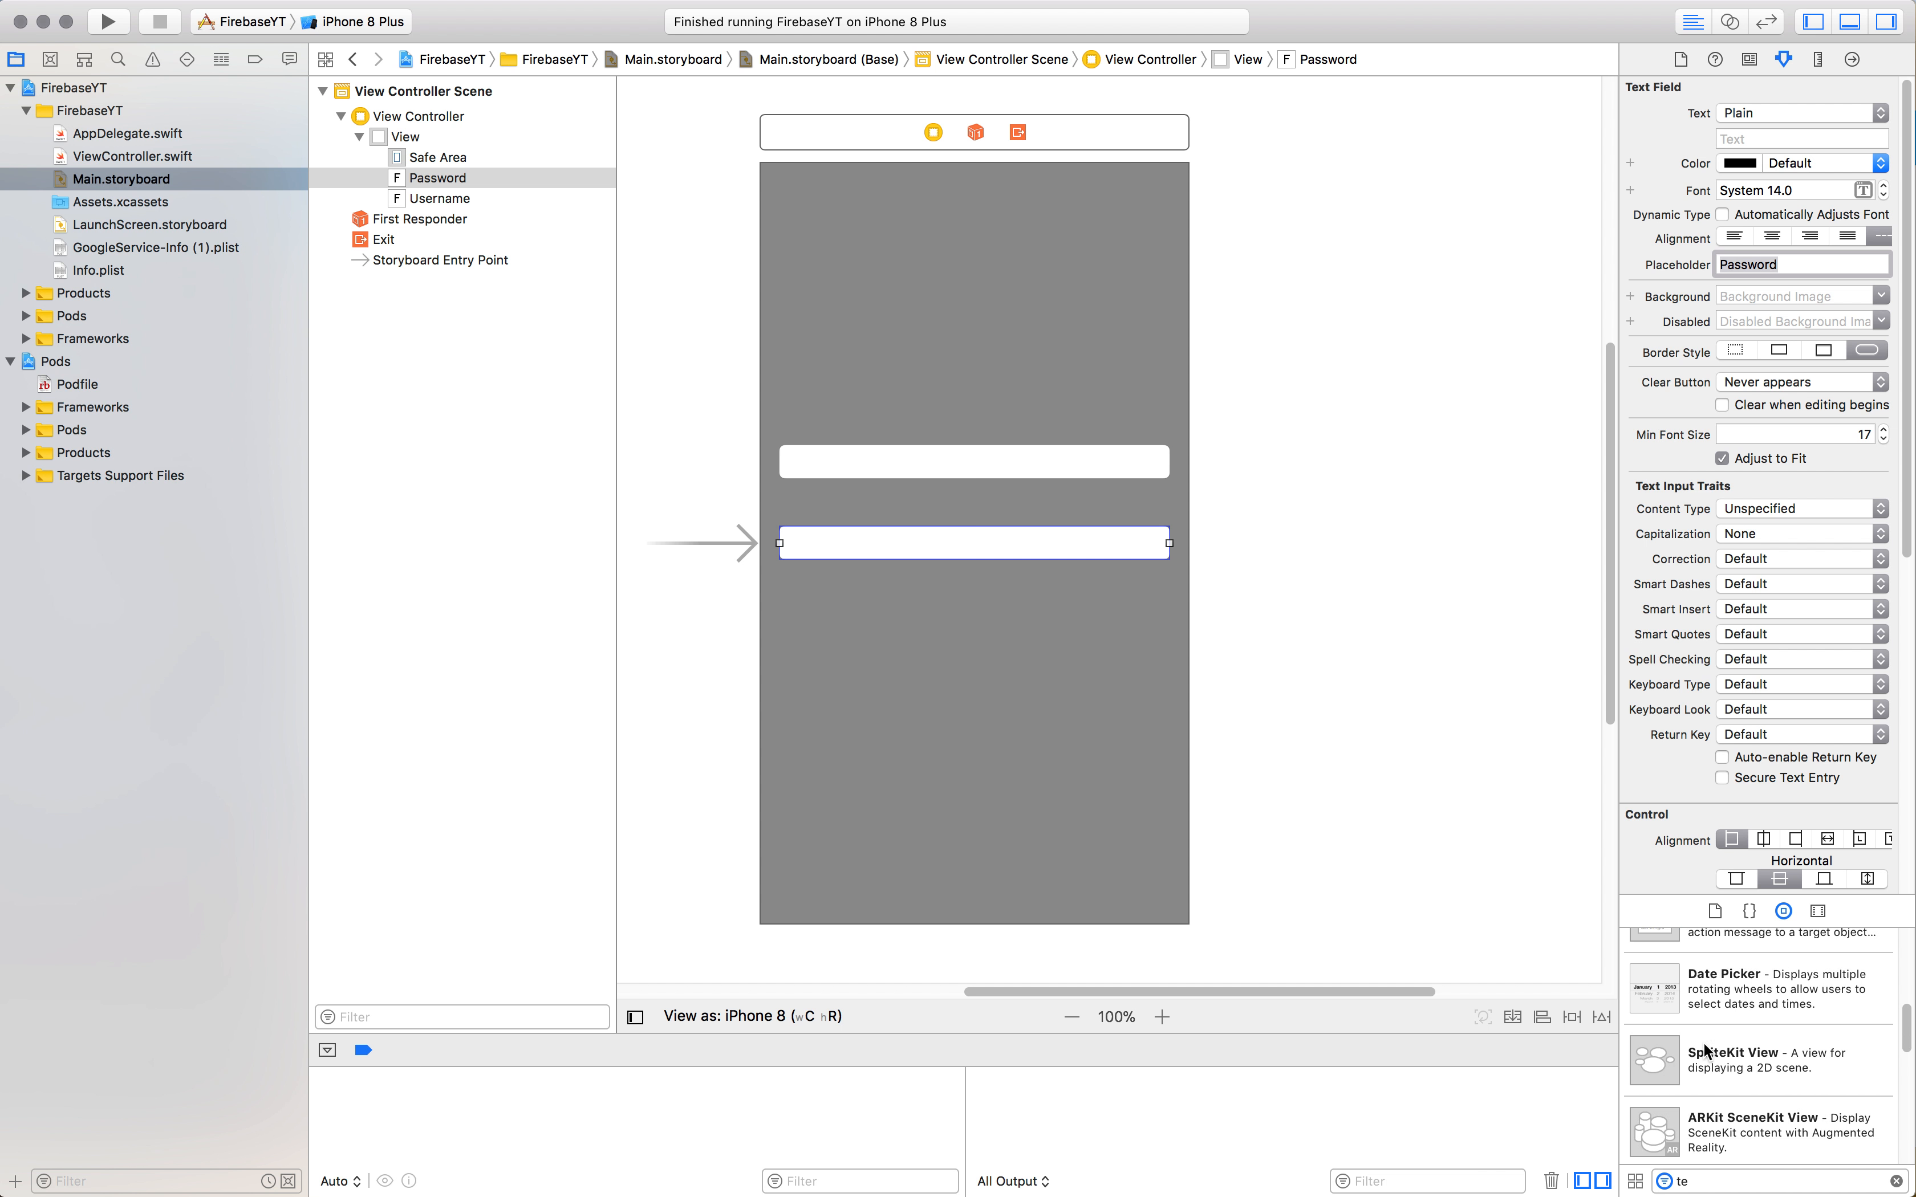
Step: Add a white label near the top and enlarge it across the screen width
type("lab")
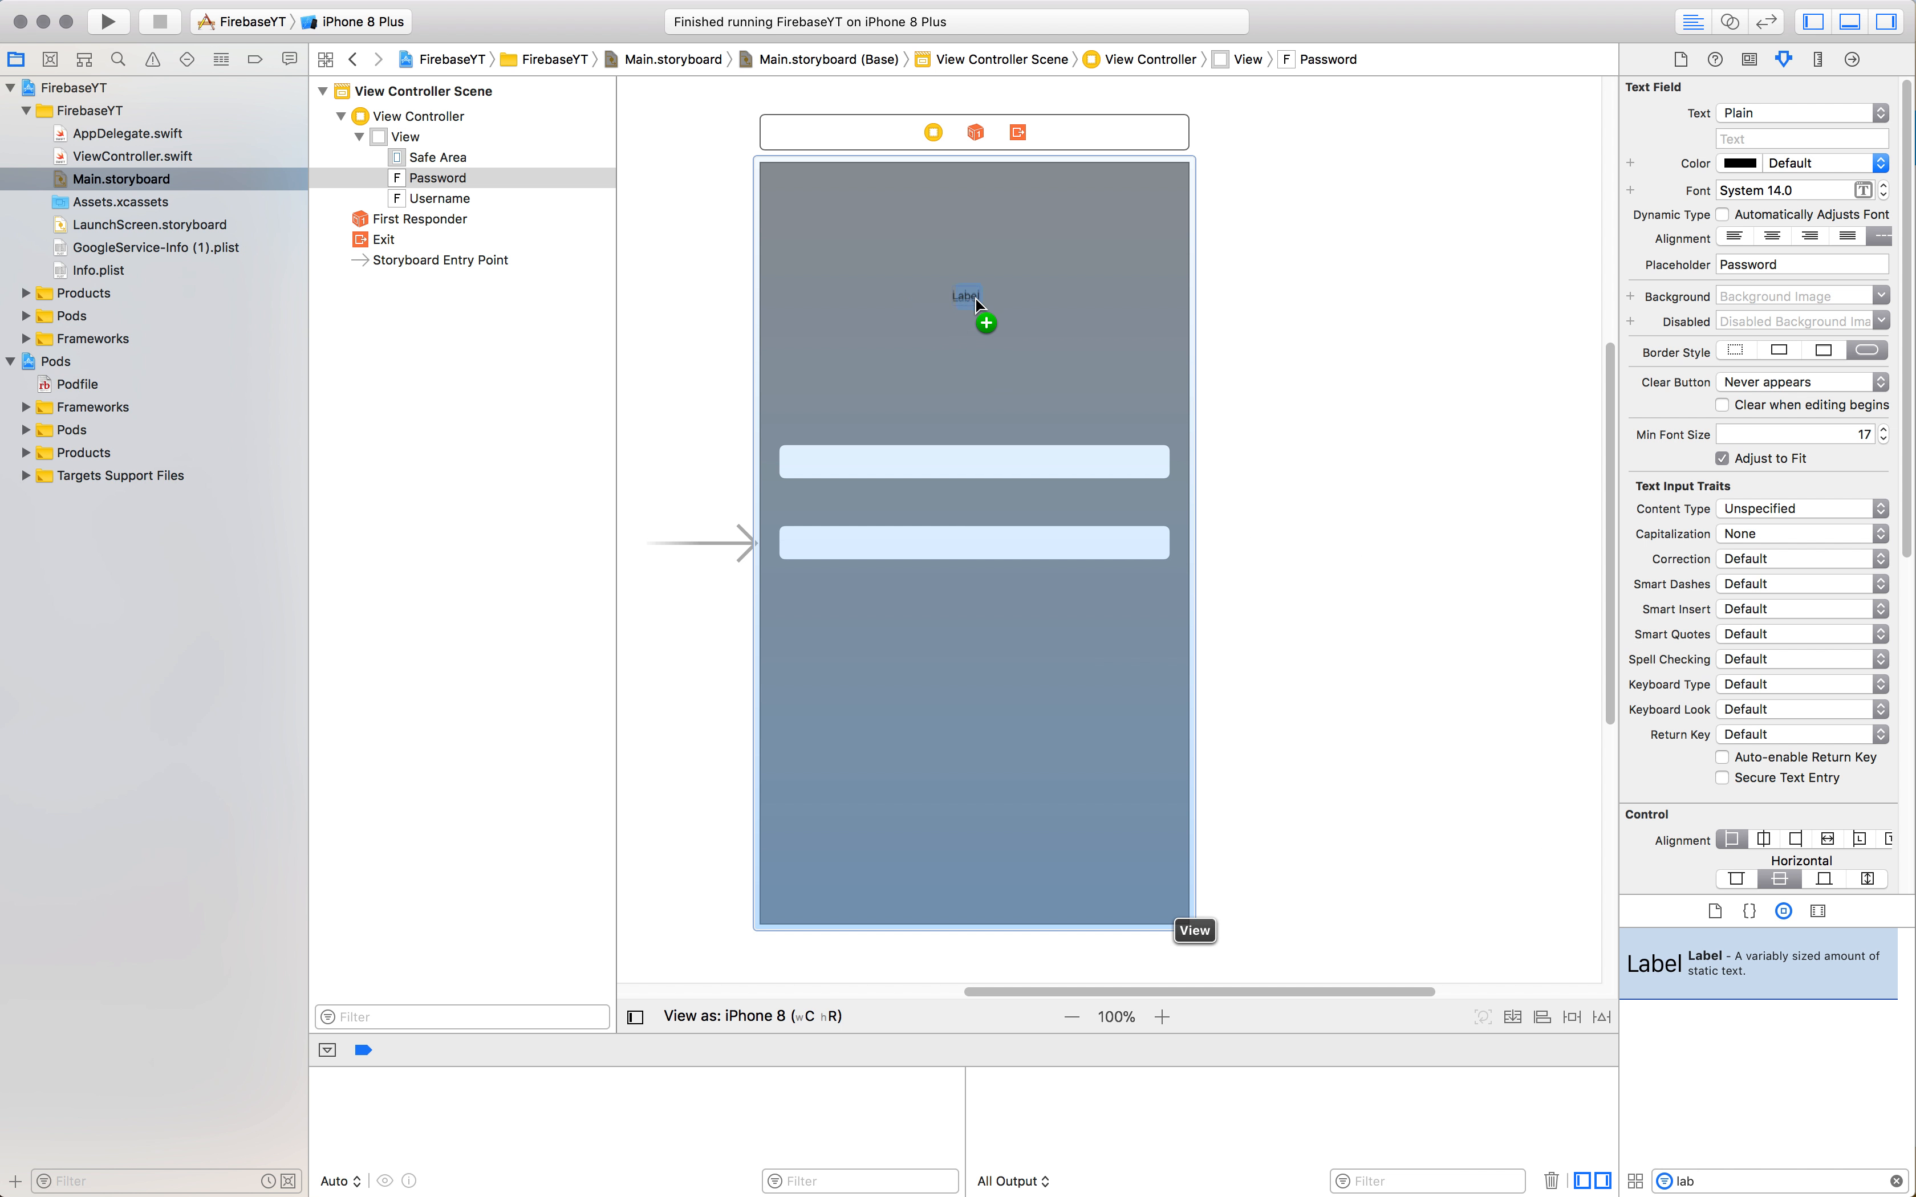
left_click(970, 276)
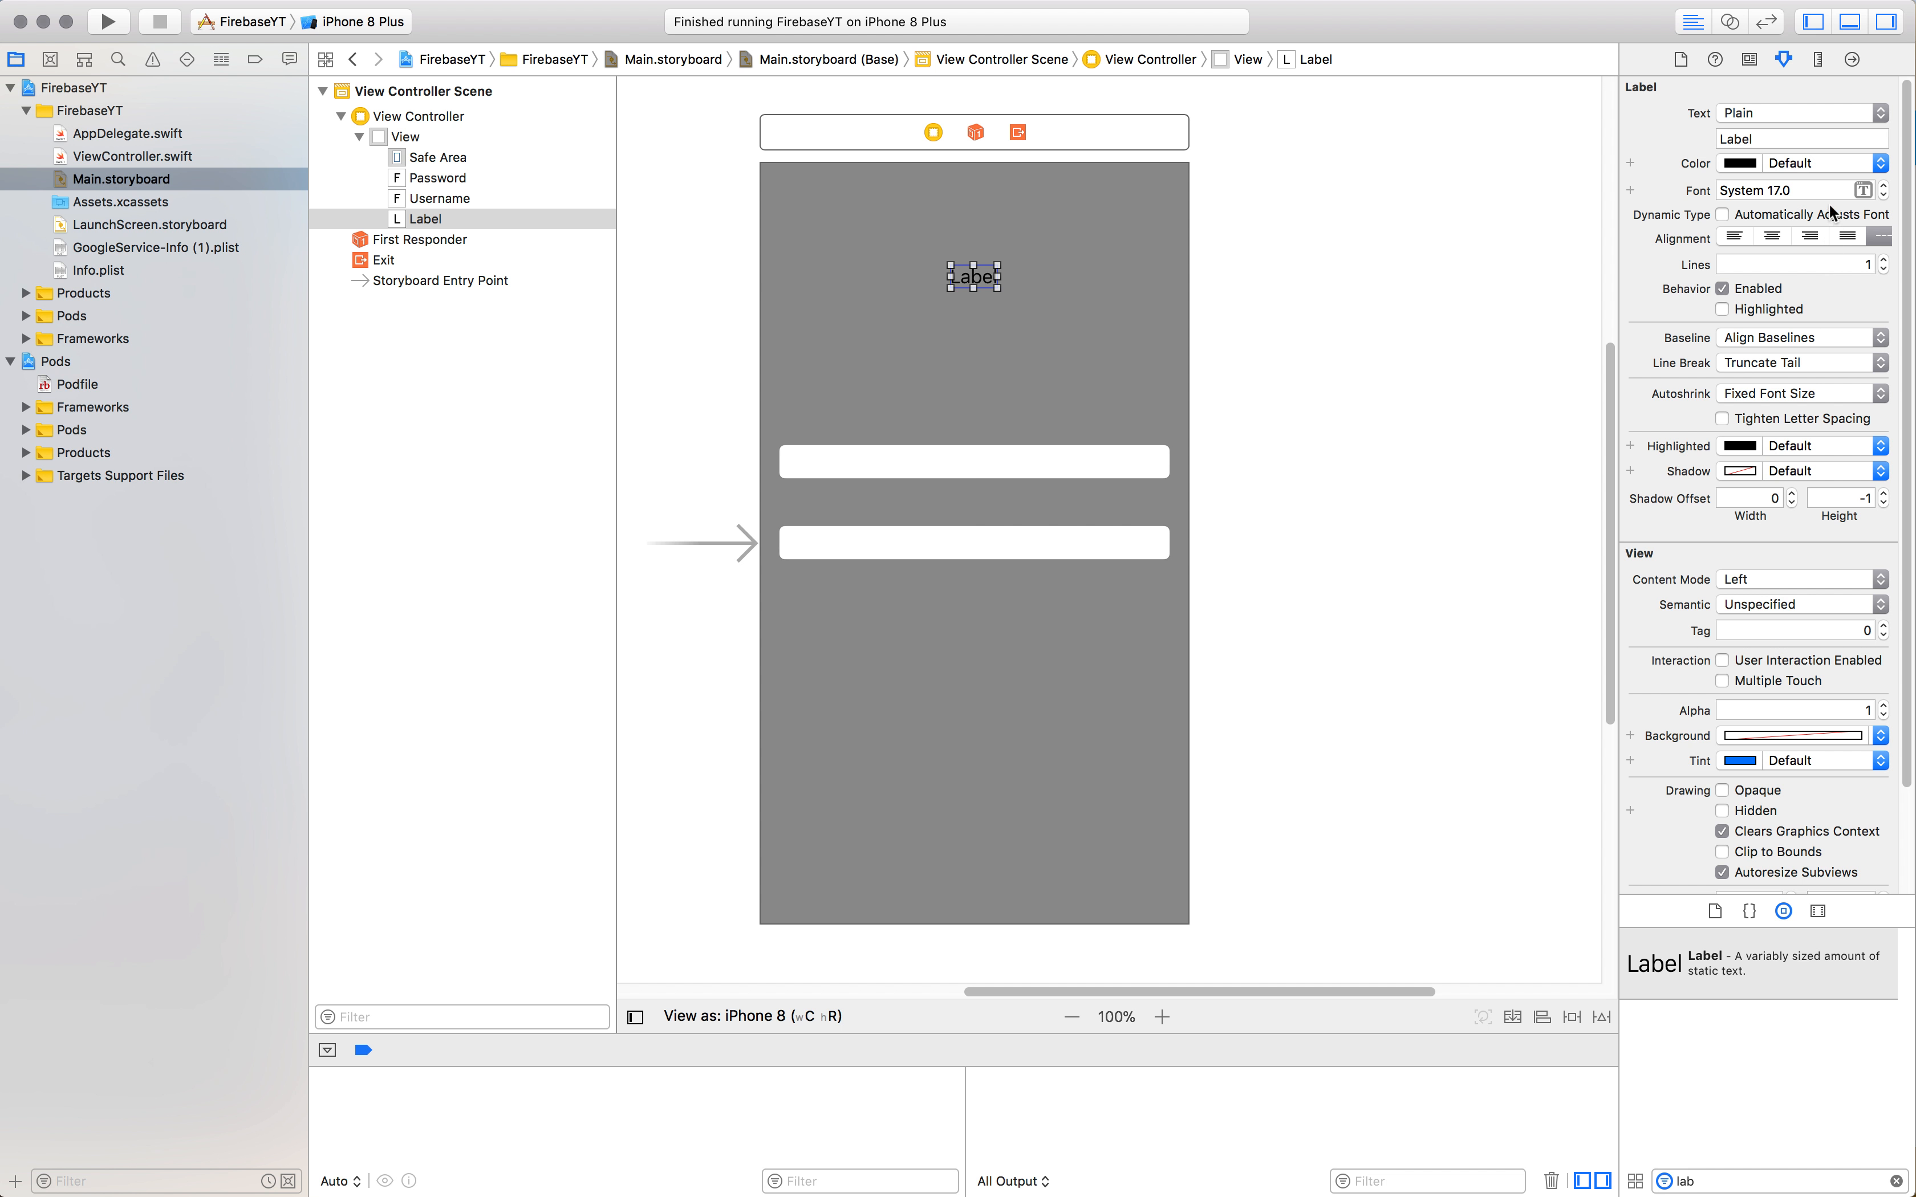
left_click(1783, 161)
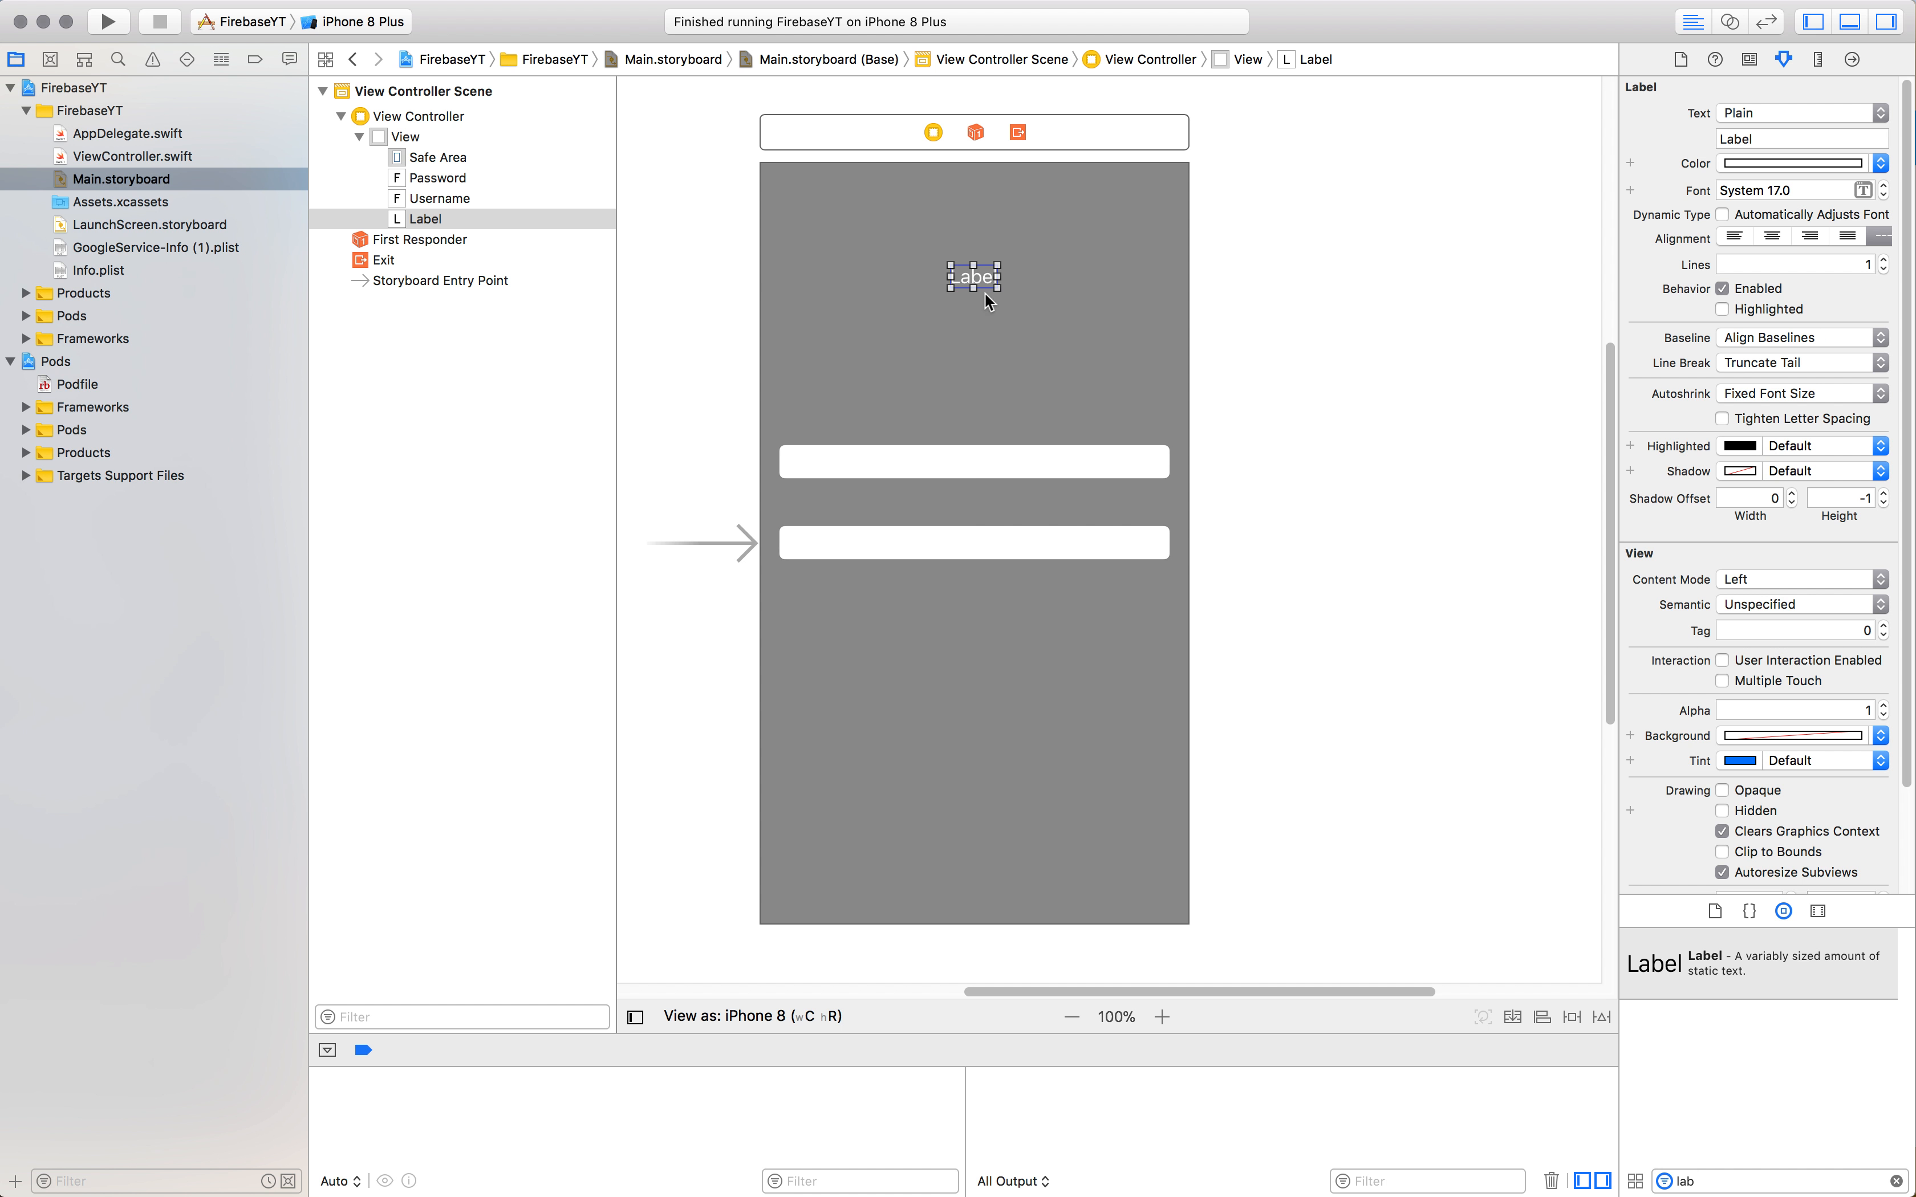
left_click_drag(974, 277, 956, 267)
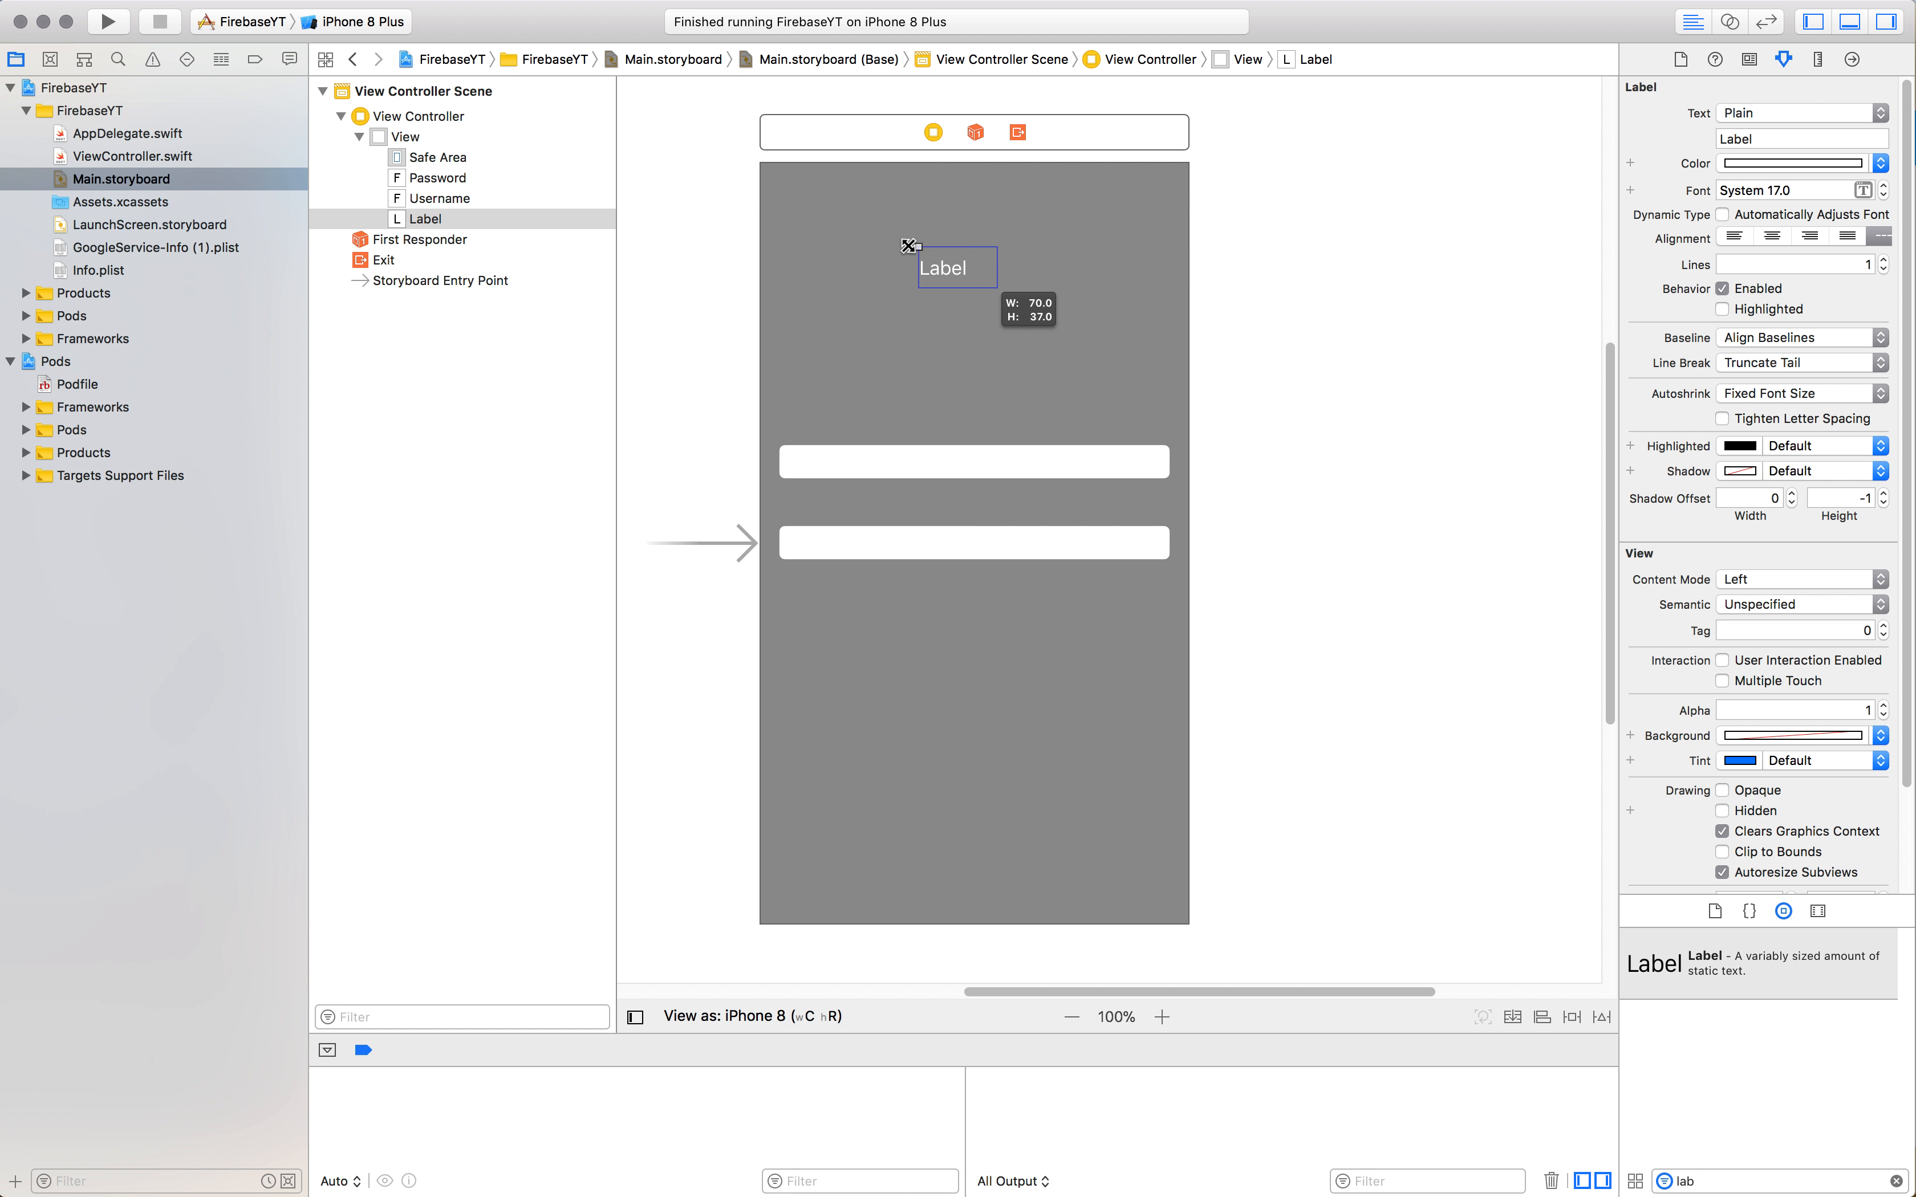
left_click_drag(910, 245, 990, 296)
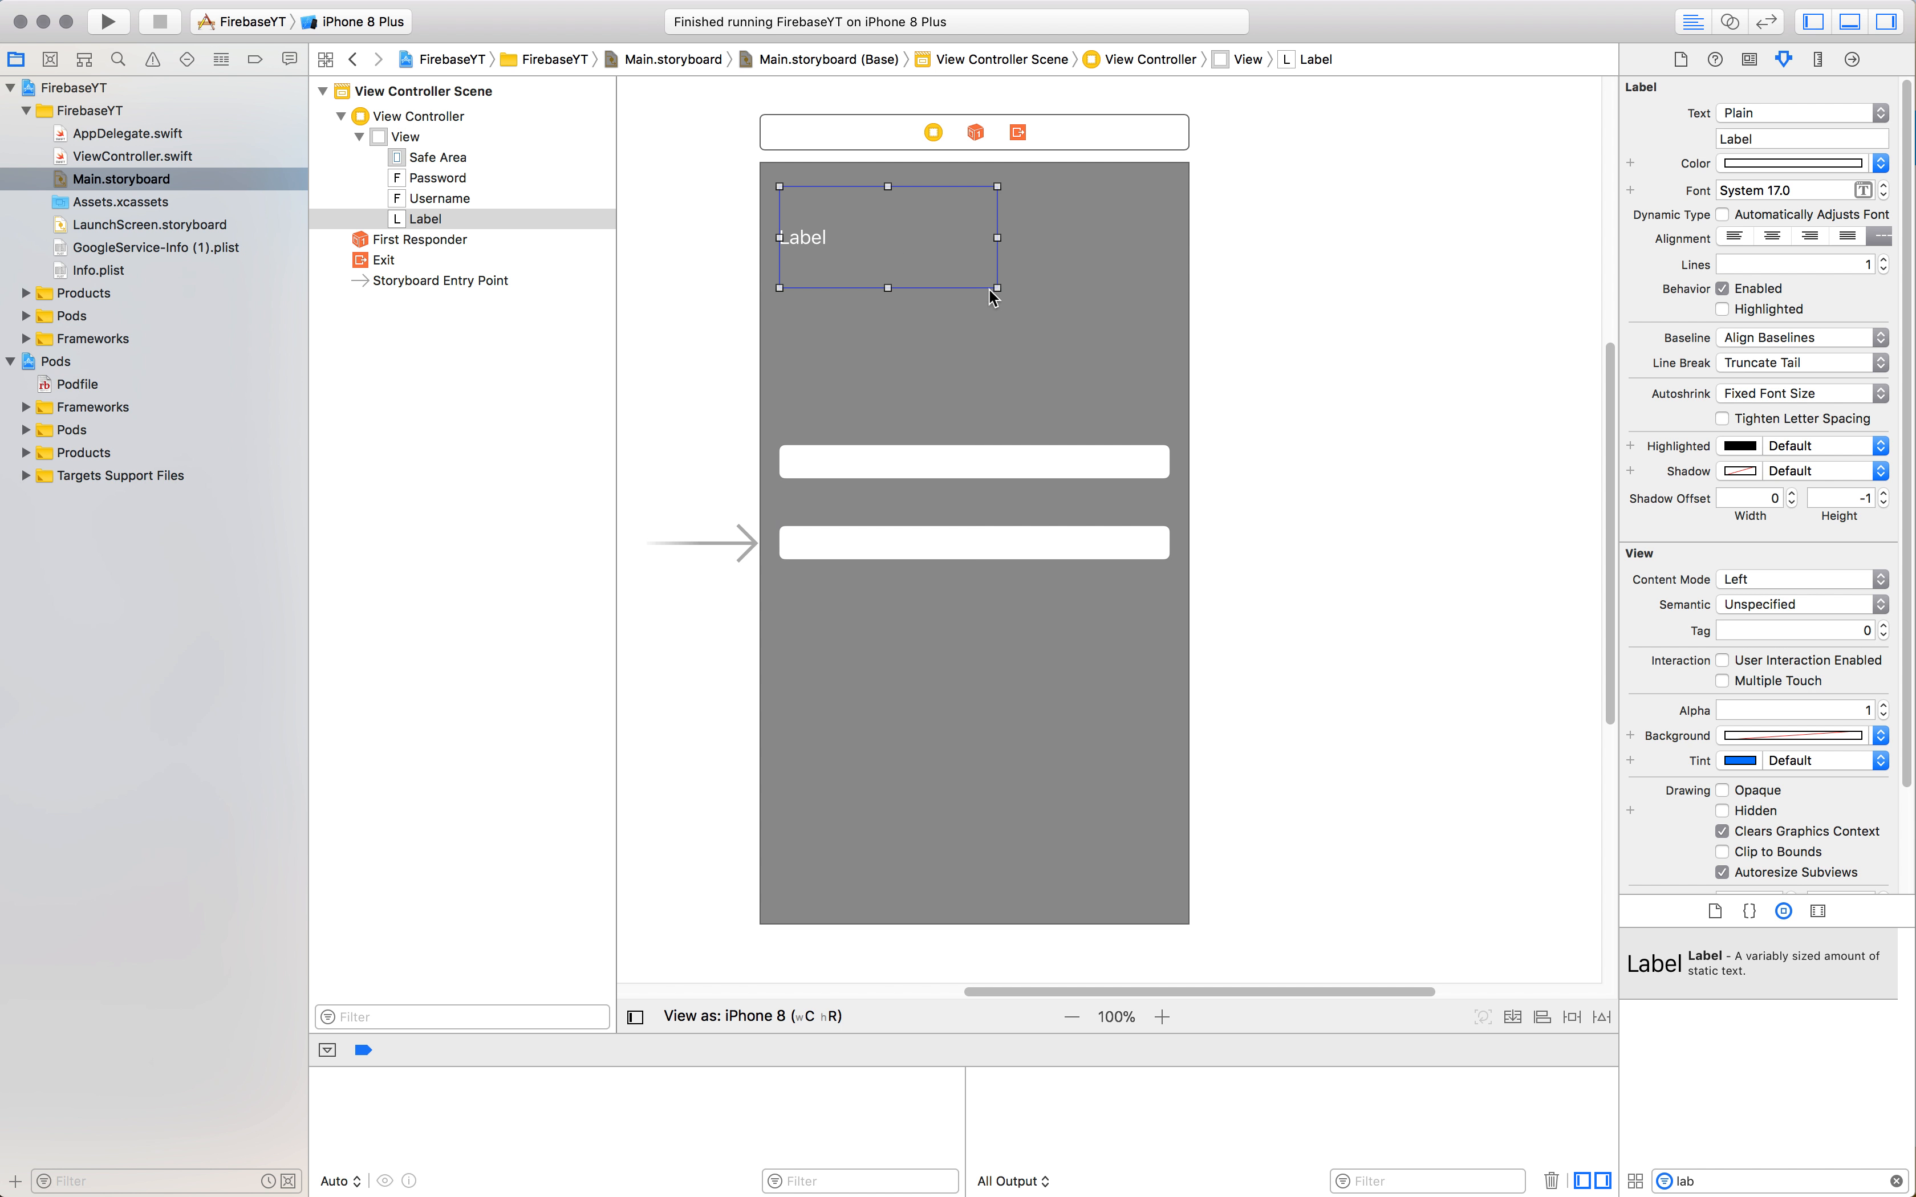
left_click_drag(998, 290, 1103, 380)
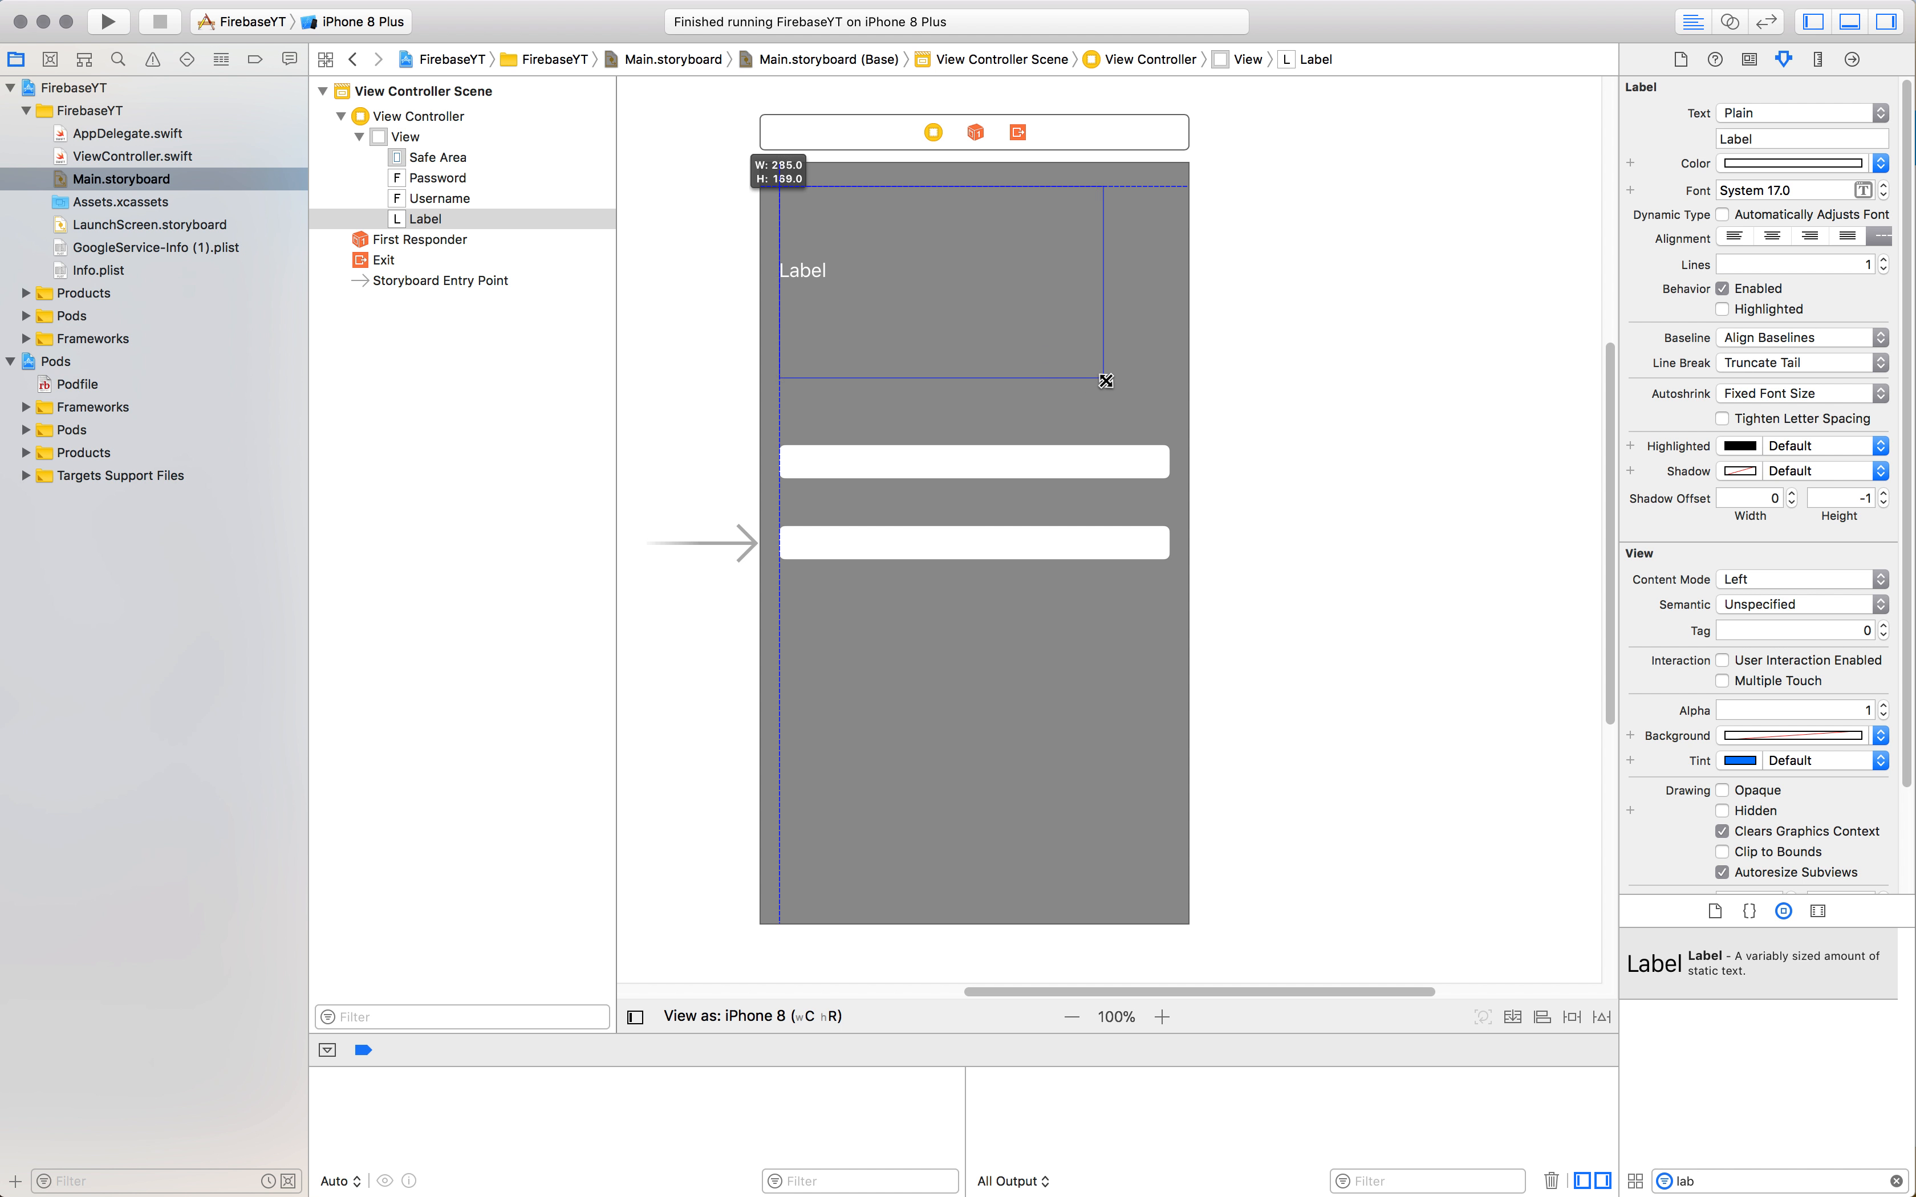
left_click_drag(1105, 380, 1164, 387)
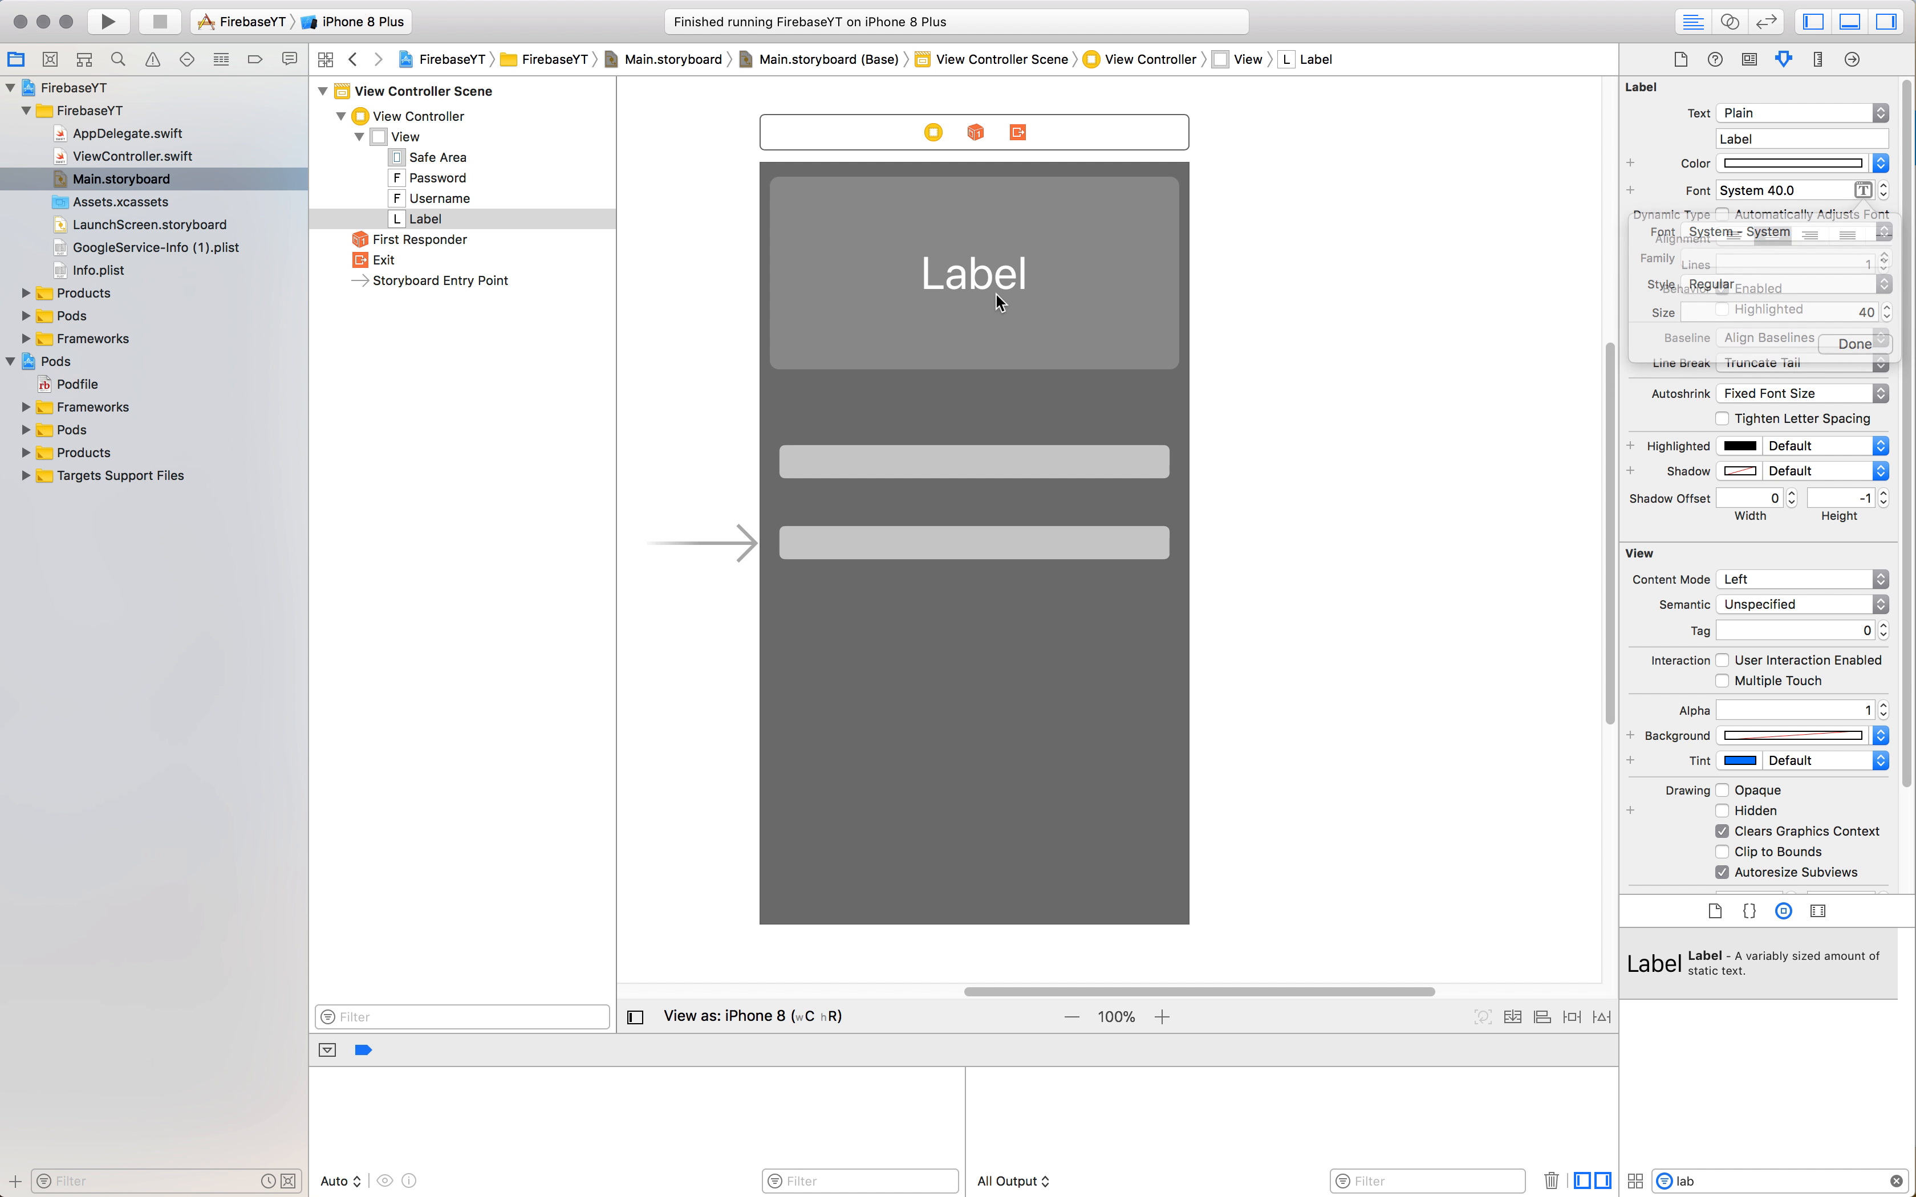
Step: Change the label's text to Firebase App and search the library for buttons
type("Firebase App")
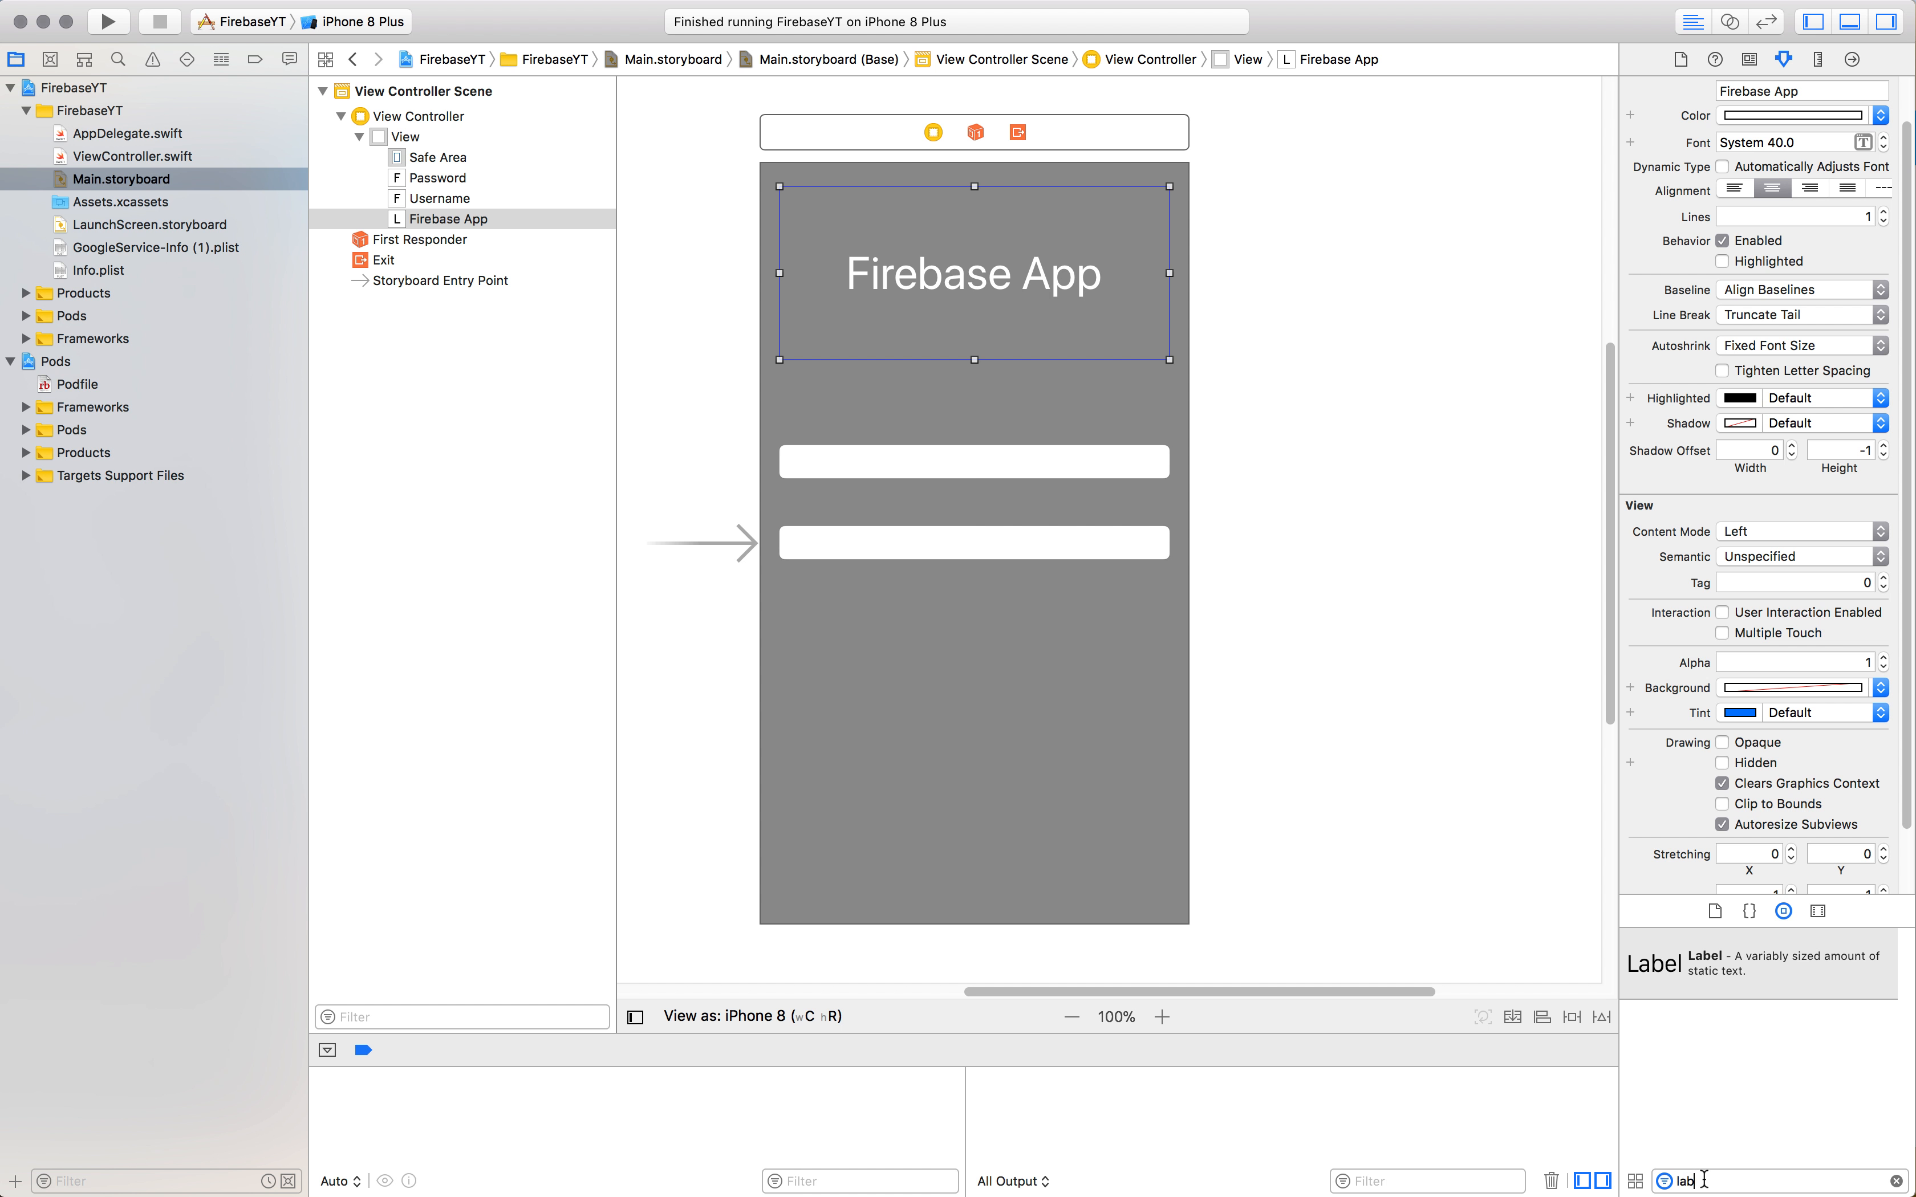
type("butt")
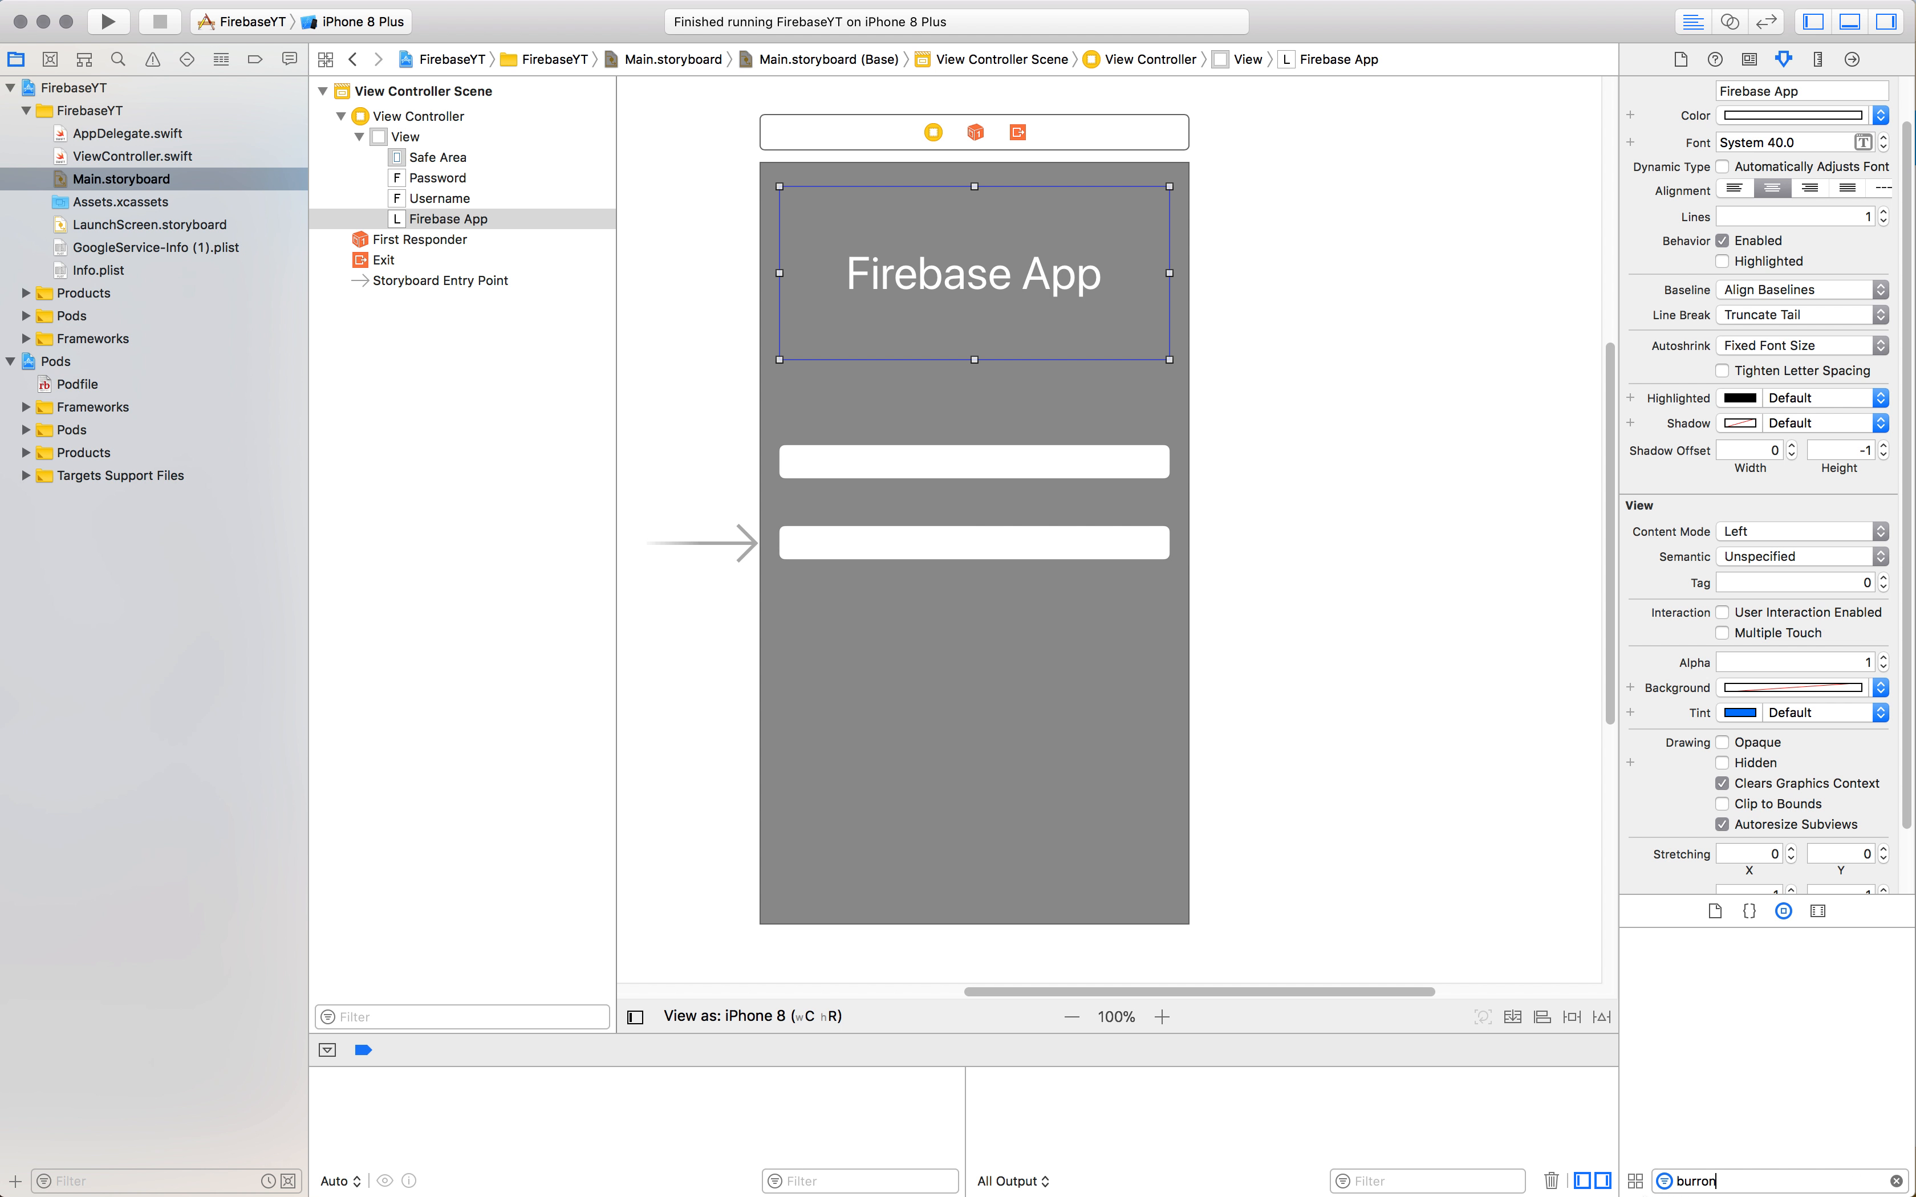
key("BackSpace")
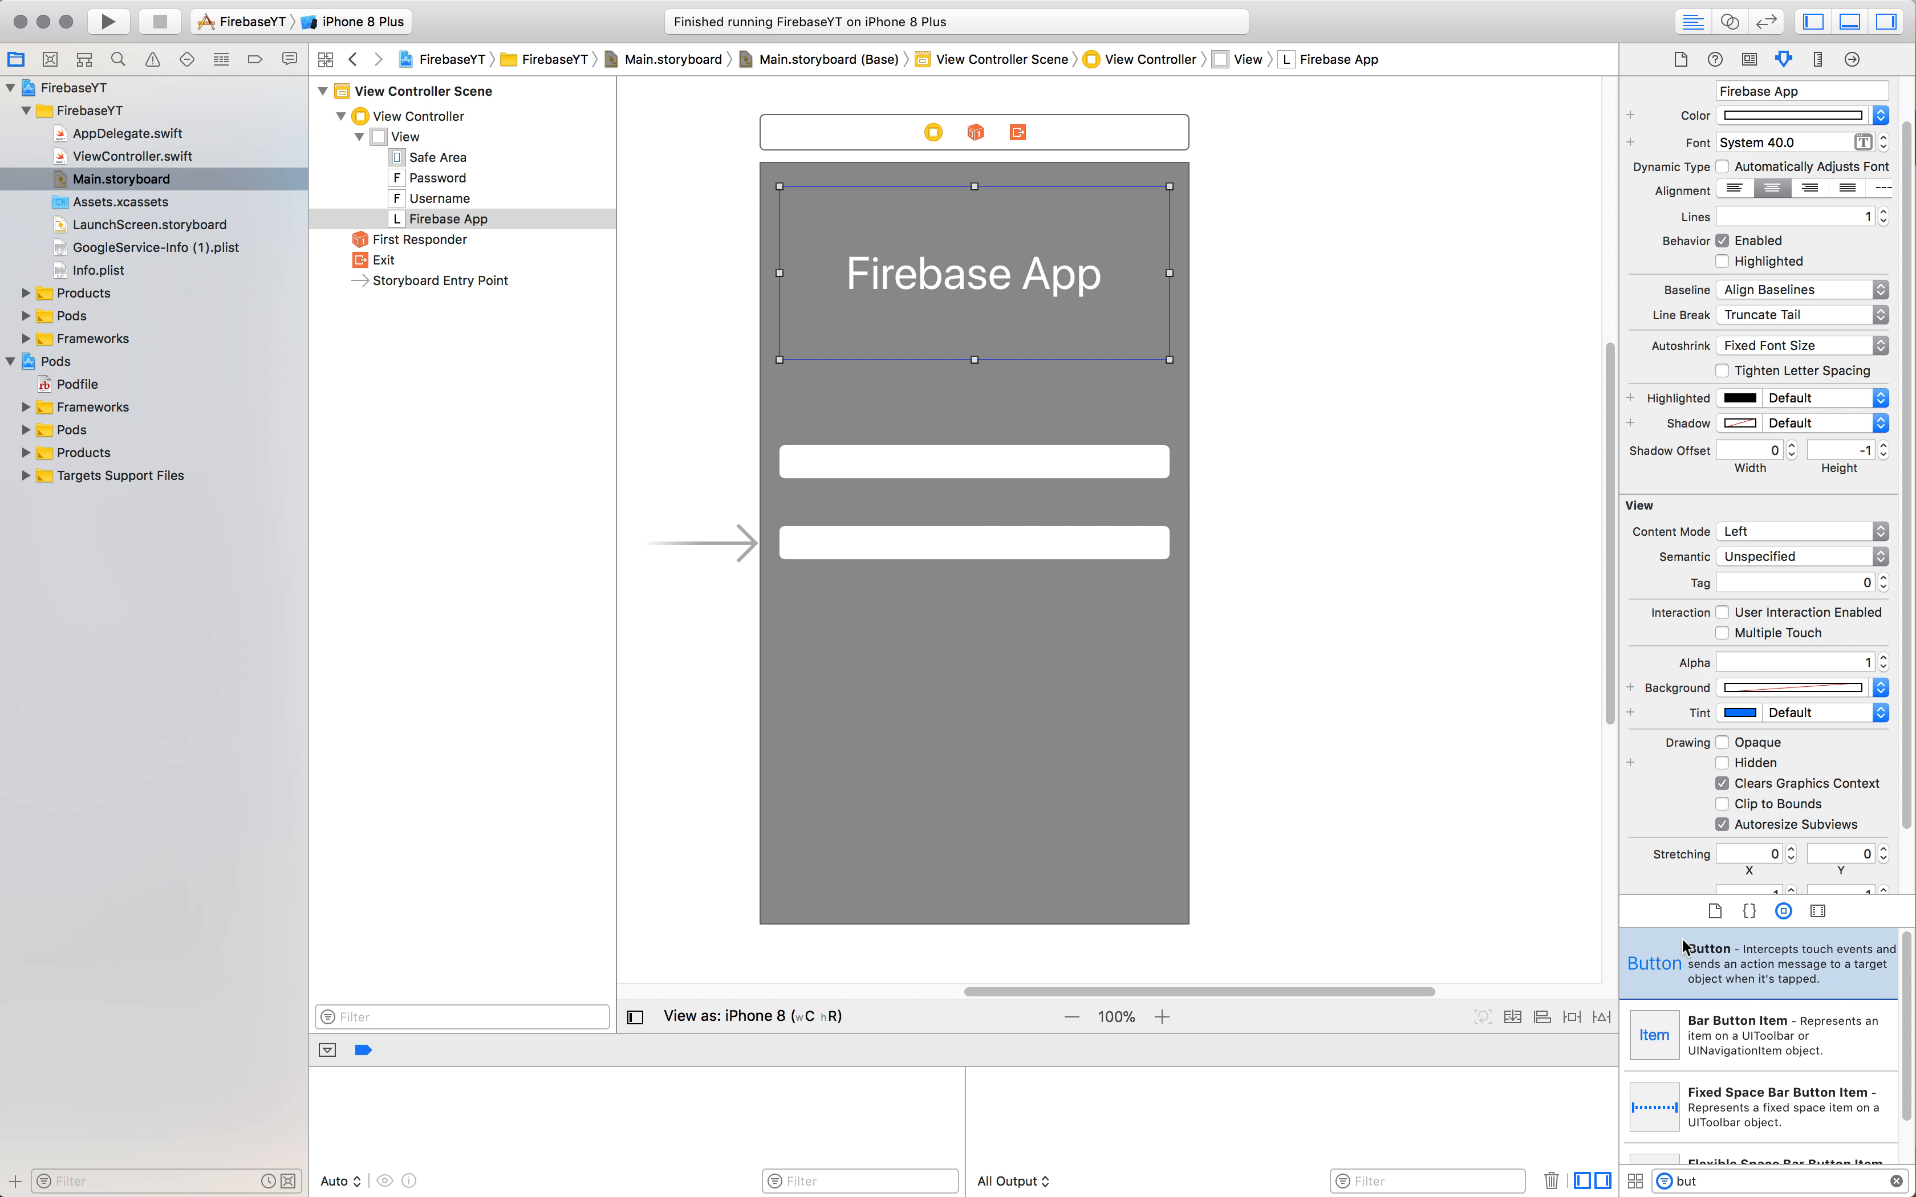
Step: Place a button below the password field and begin editing its title
left_click_drag(1654, 962, 950, 594)
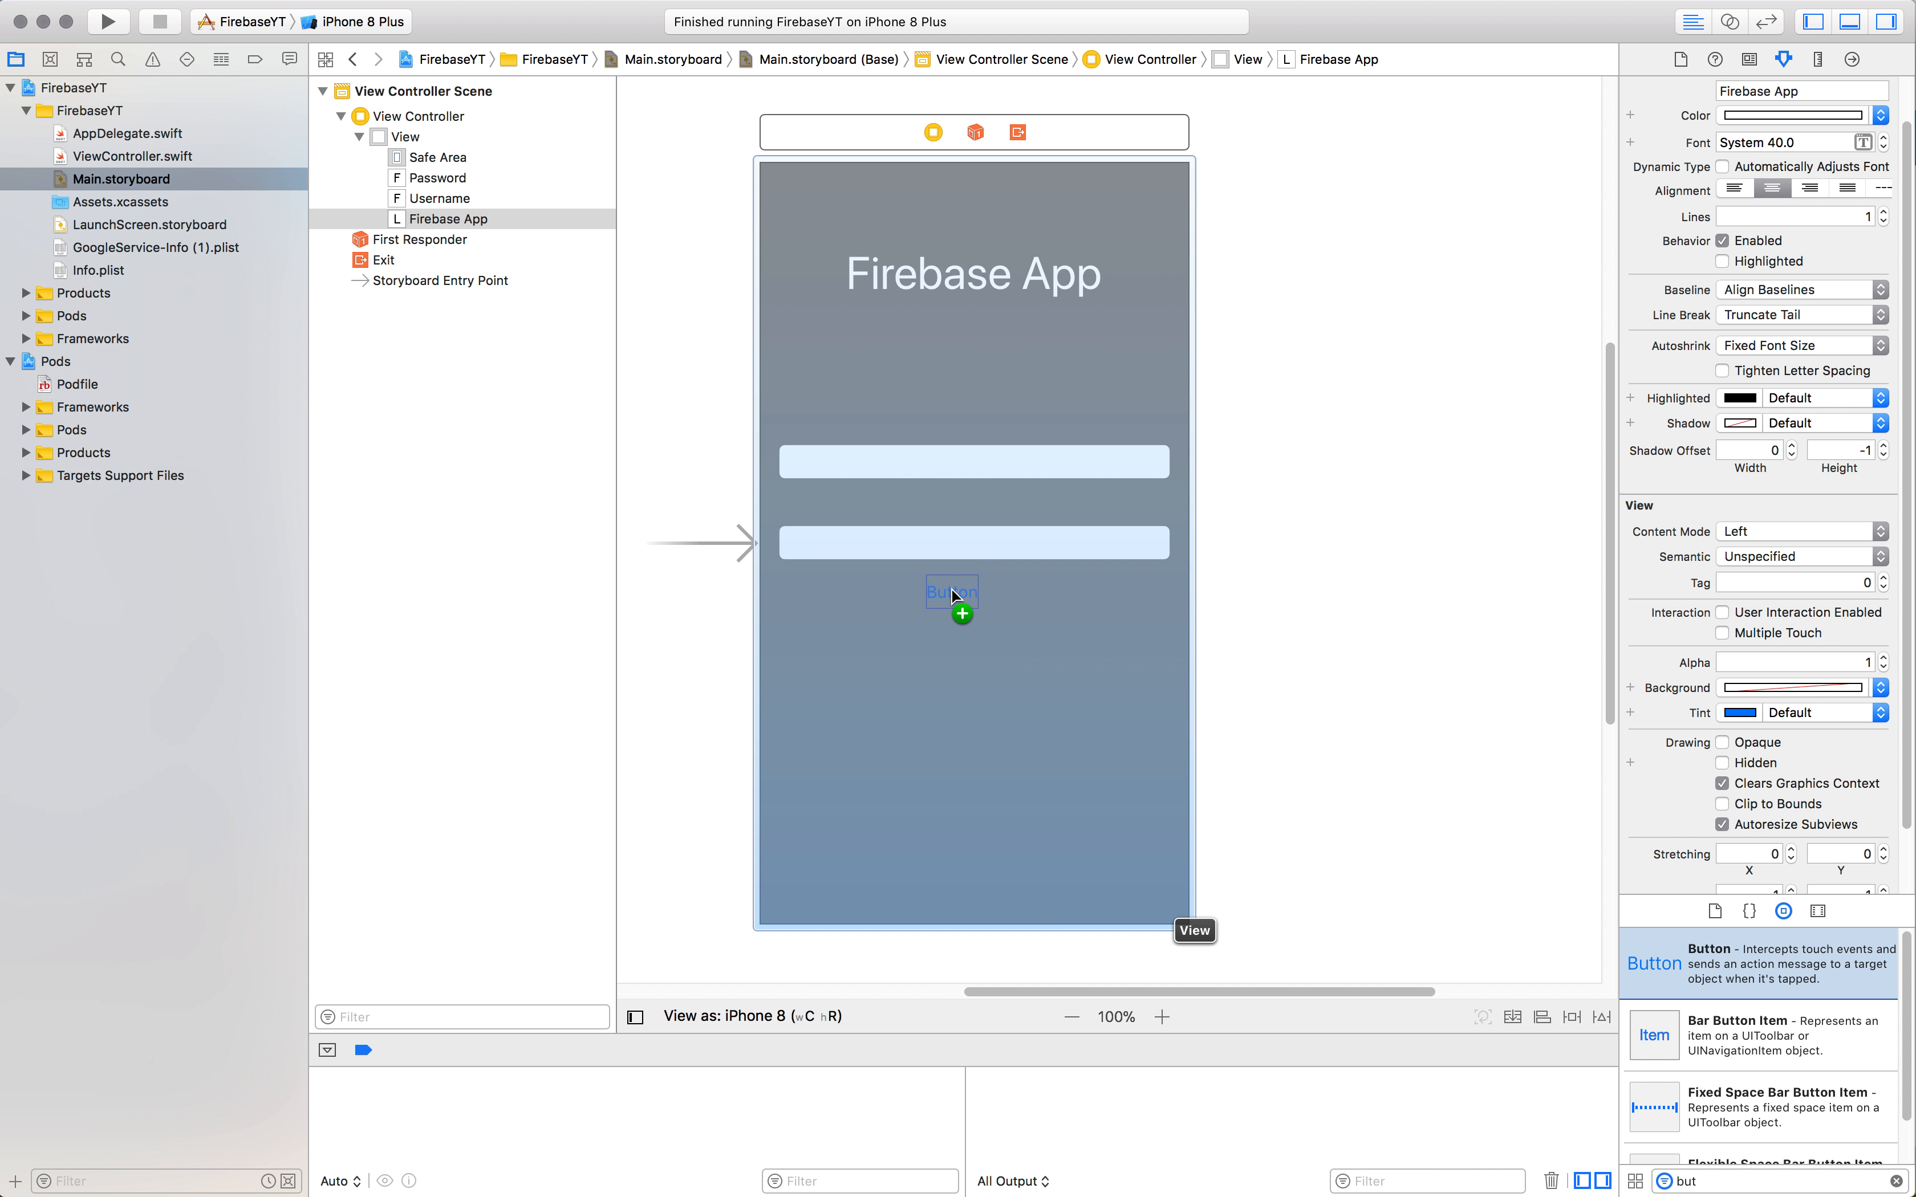
left_click_drag(951, 594, 973, 591)
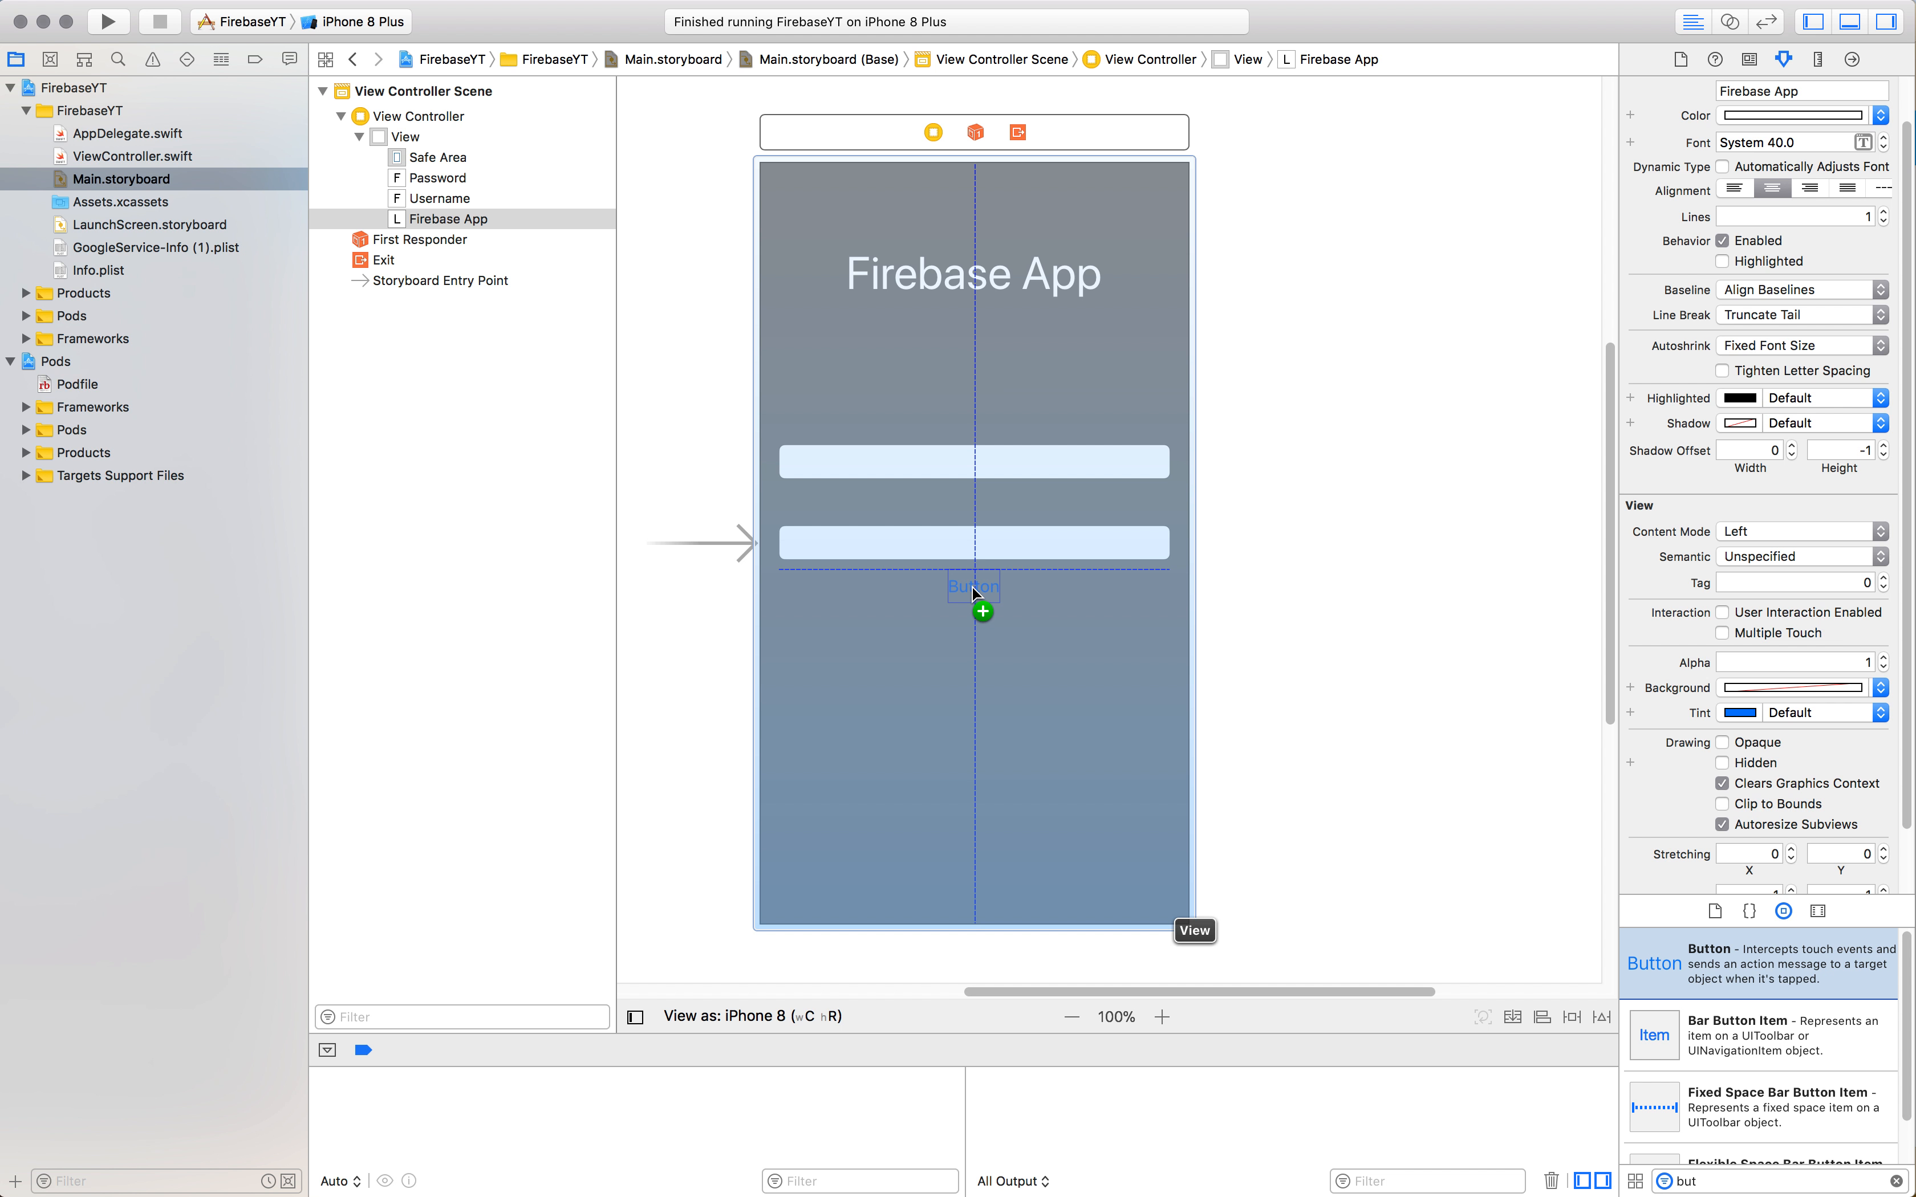
left_click(973, 586)
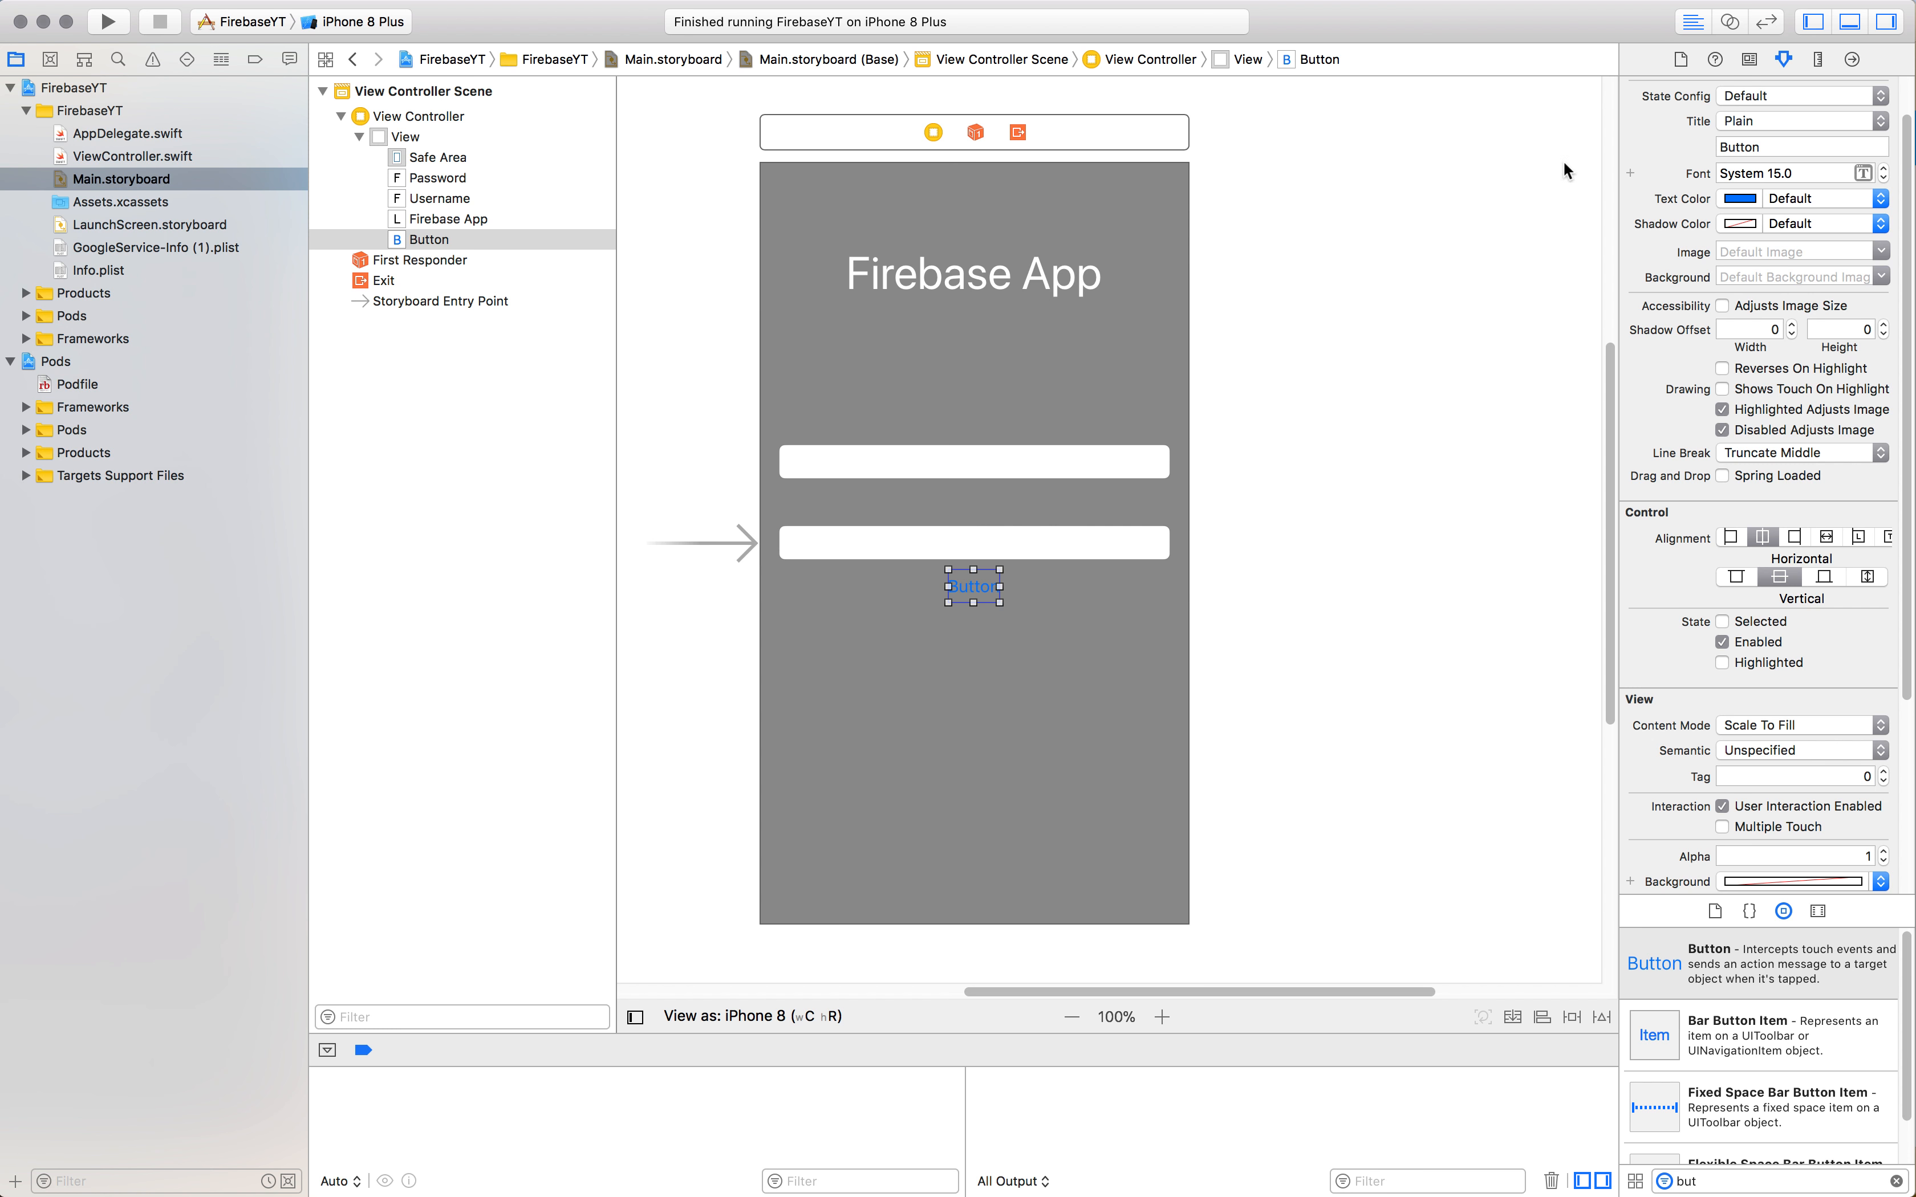
mouse_move(1294, 510)
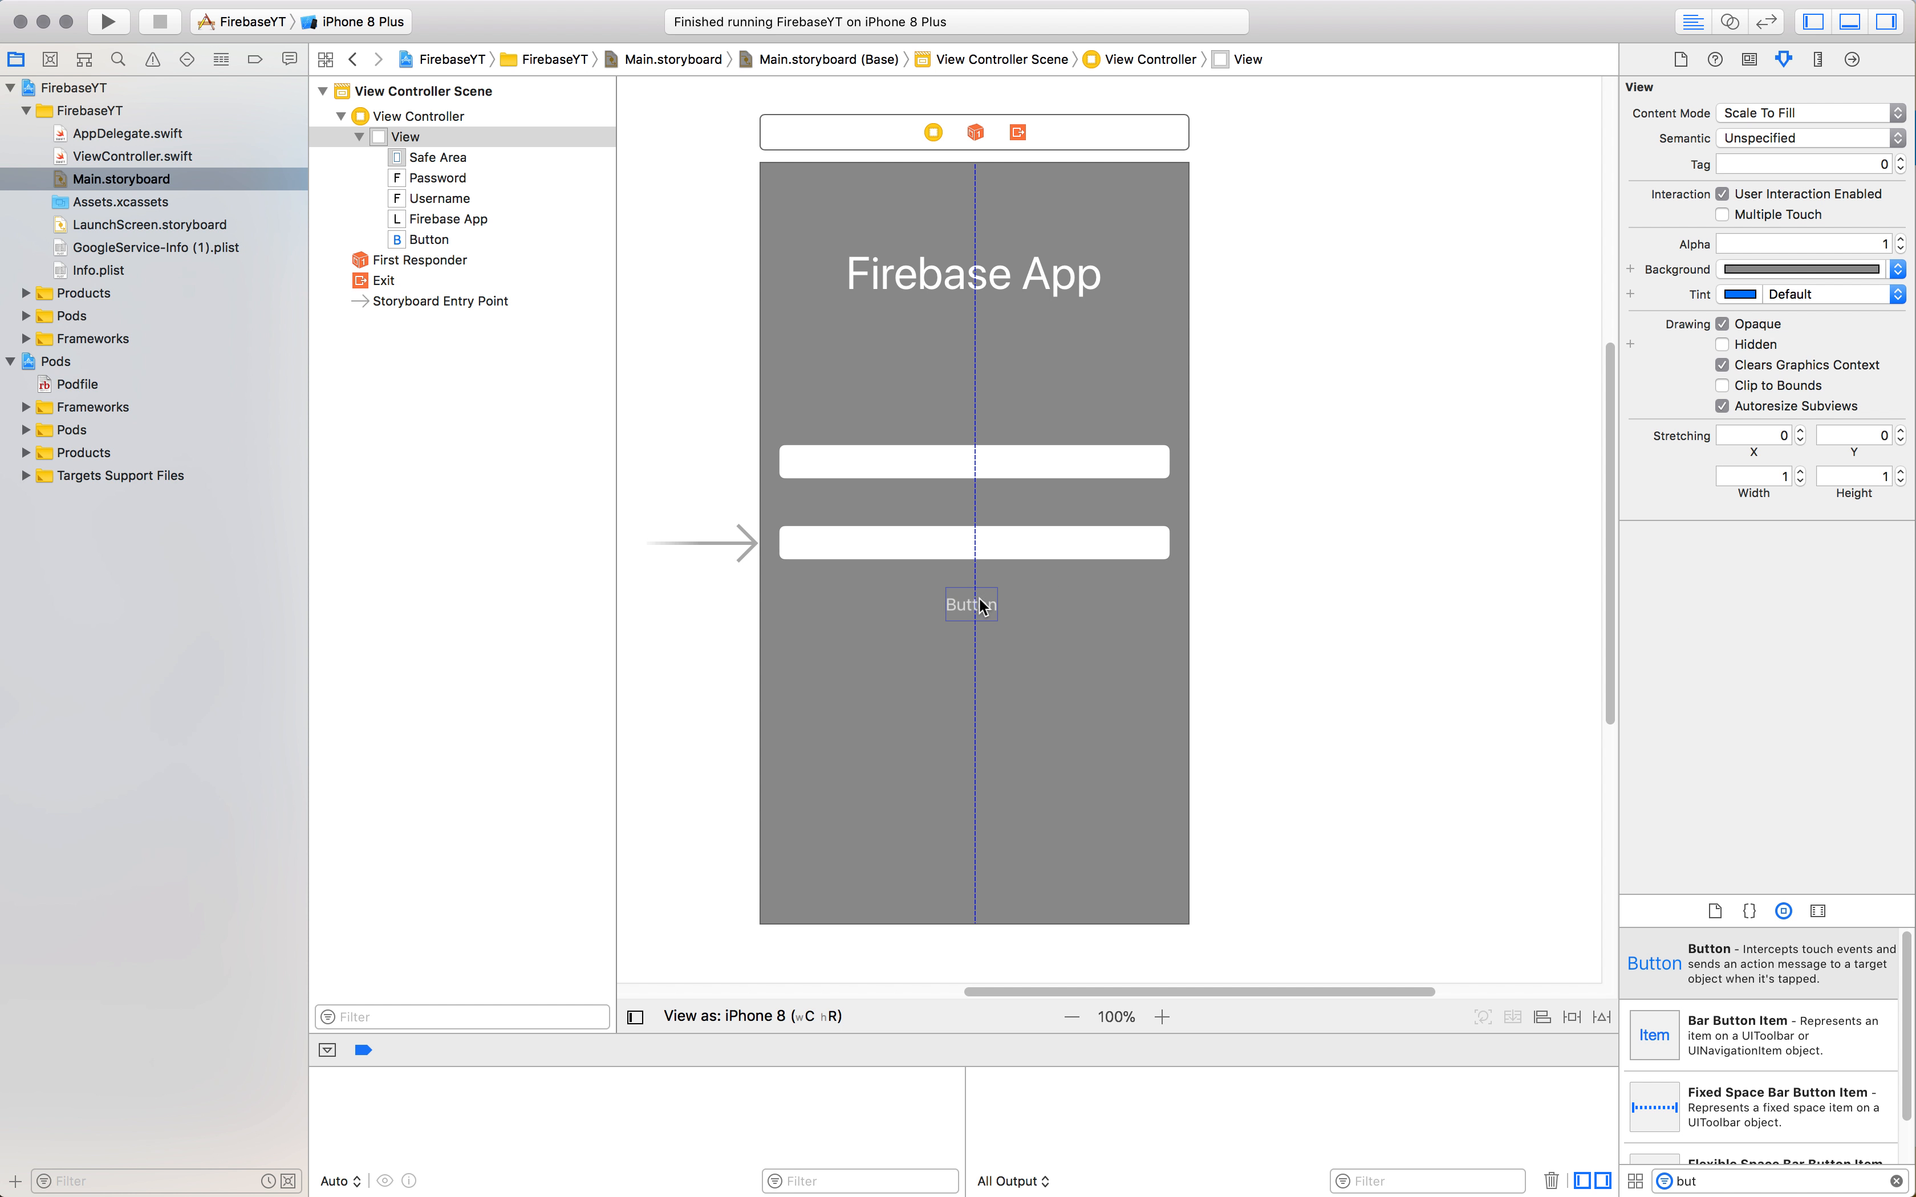
left_click(971, 604)
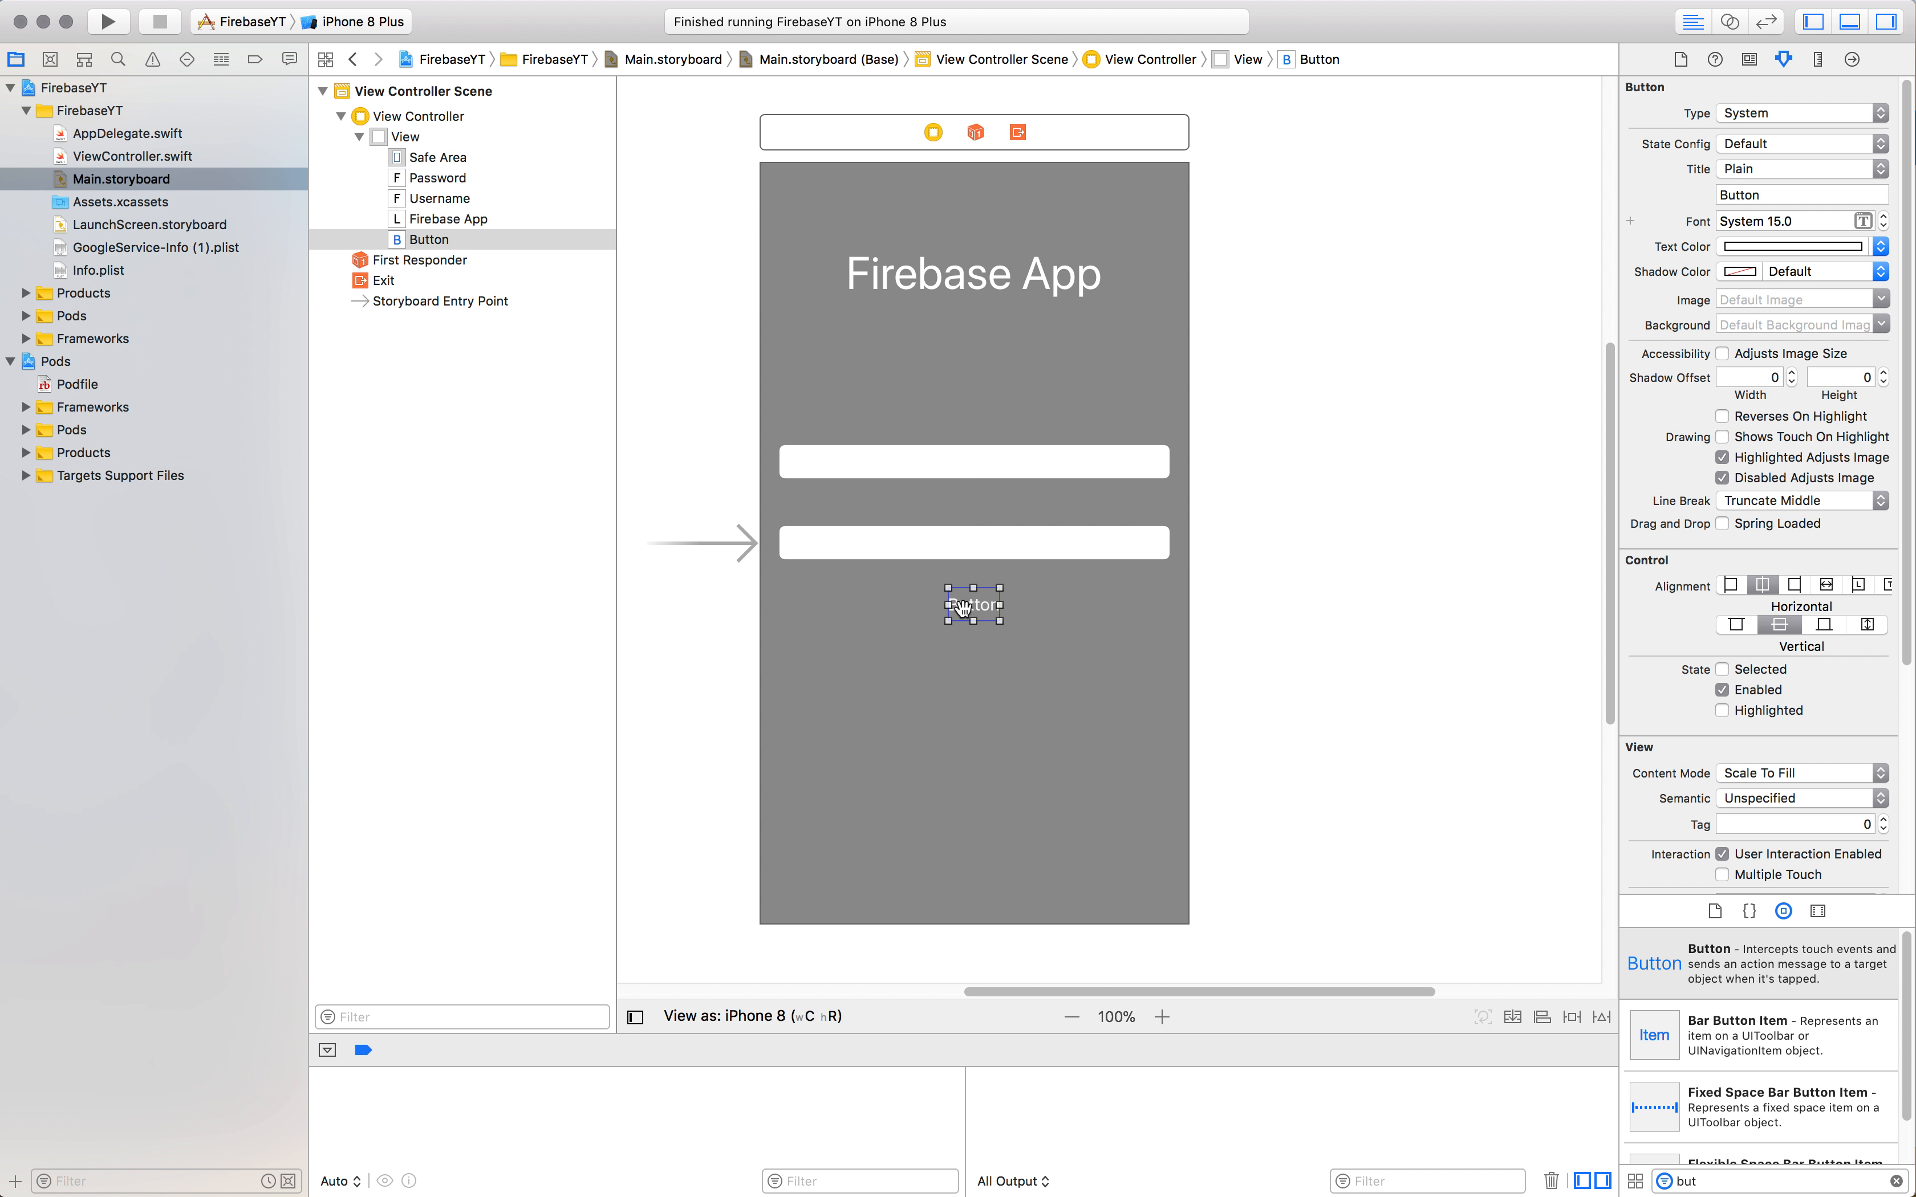
Step: Retitle the button Sign In and select it for copying to the bottom
type("Sign in")
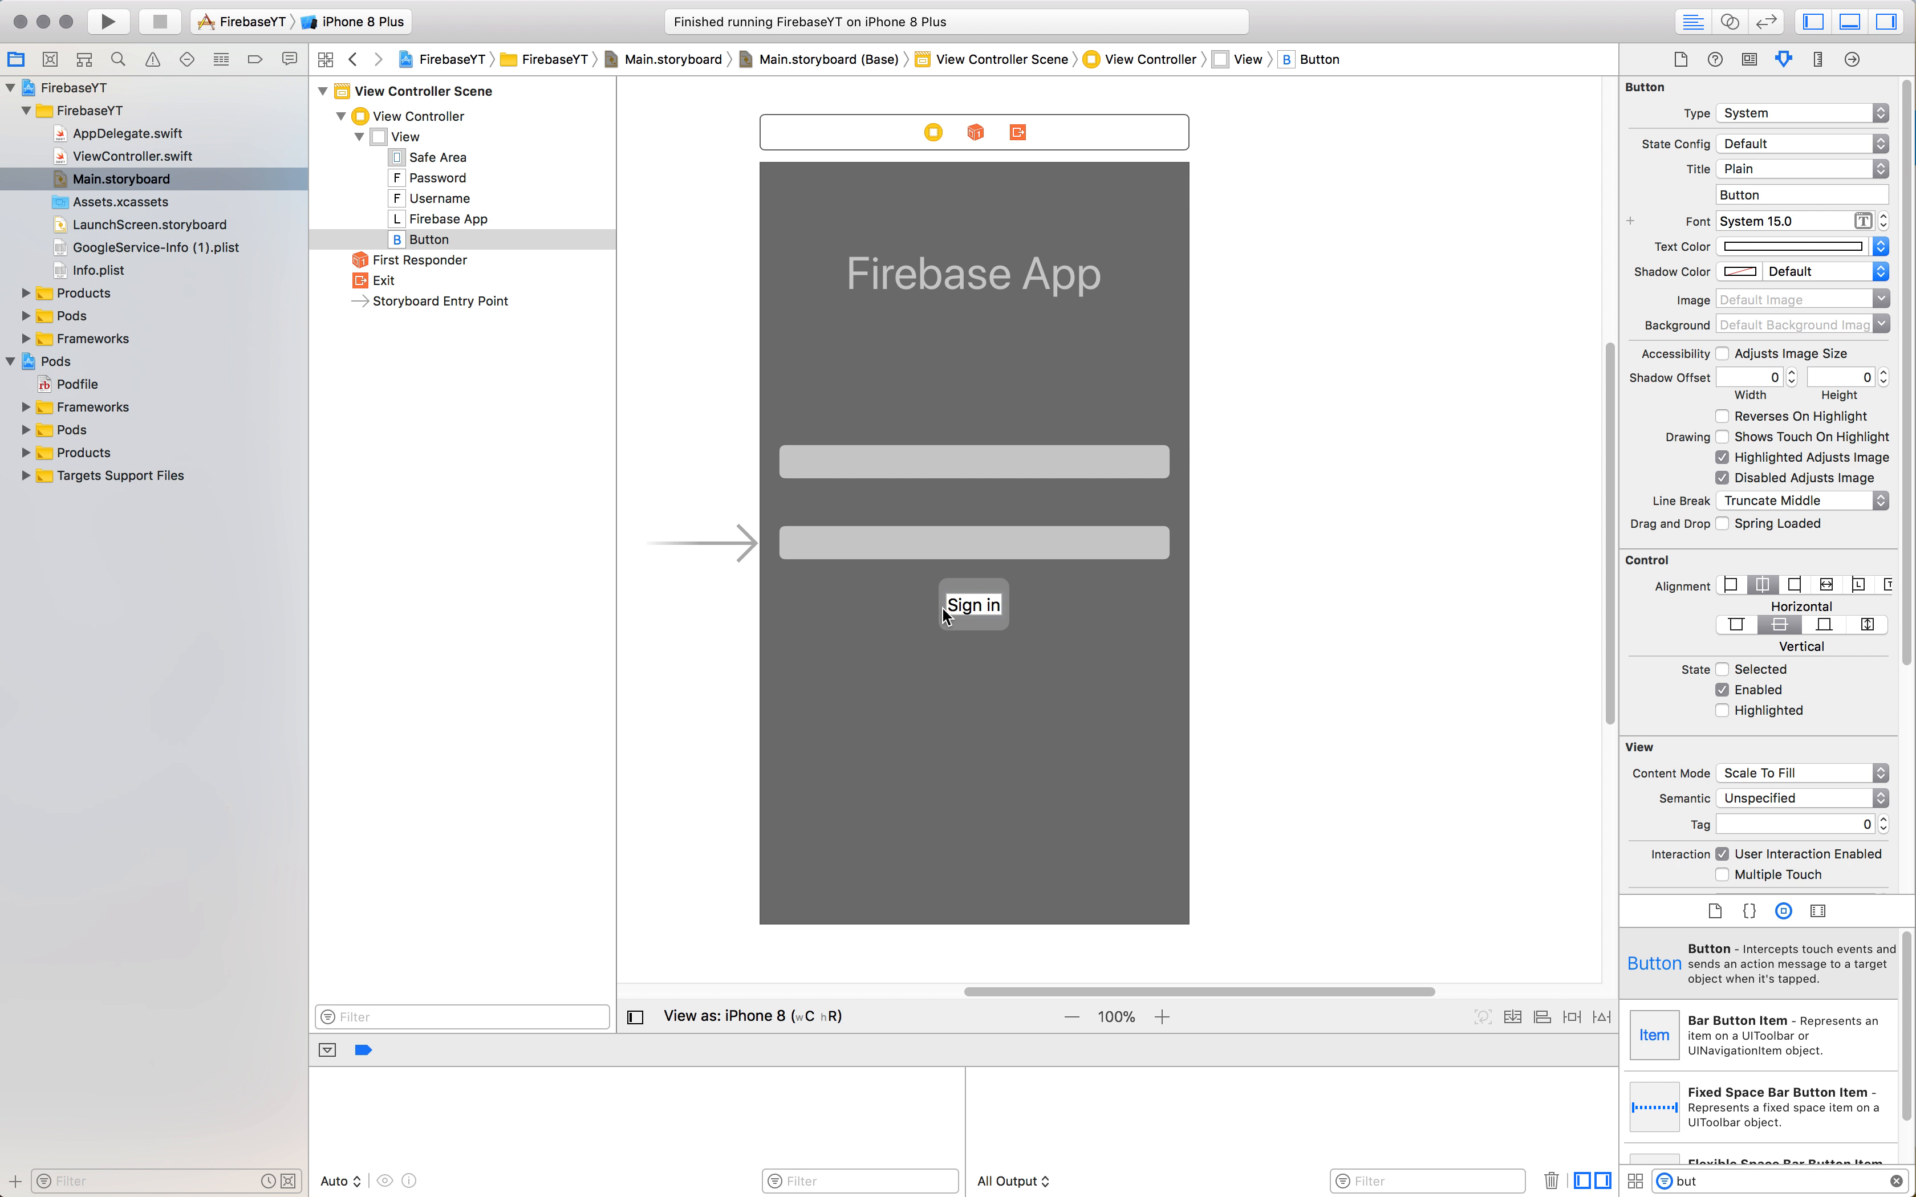
double_click(972, 604)
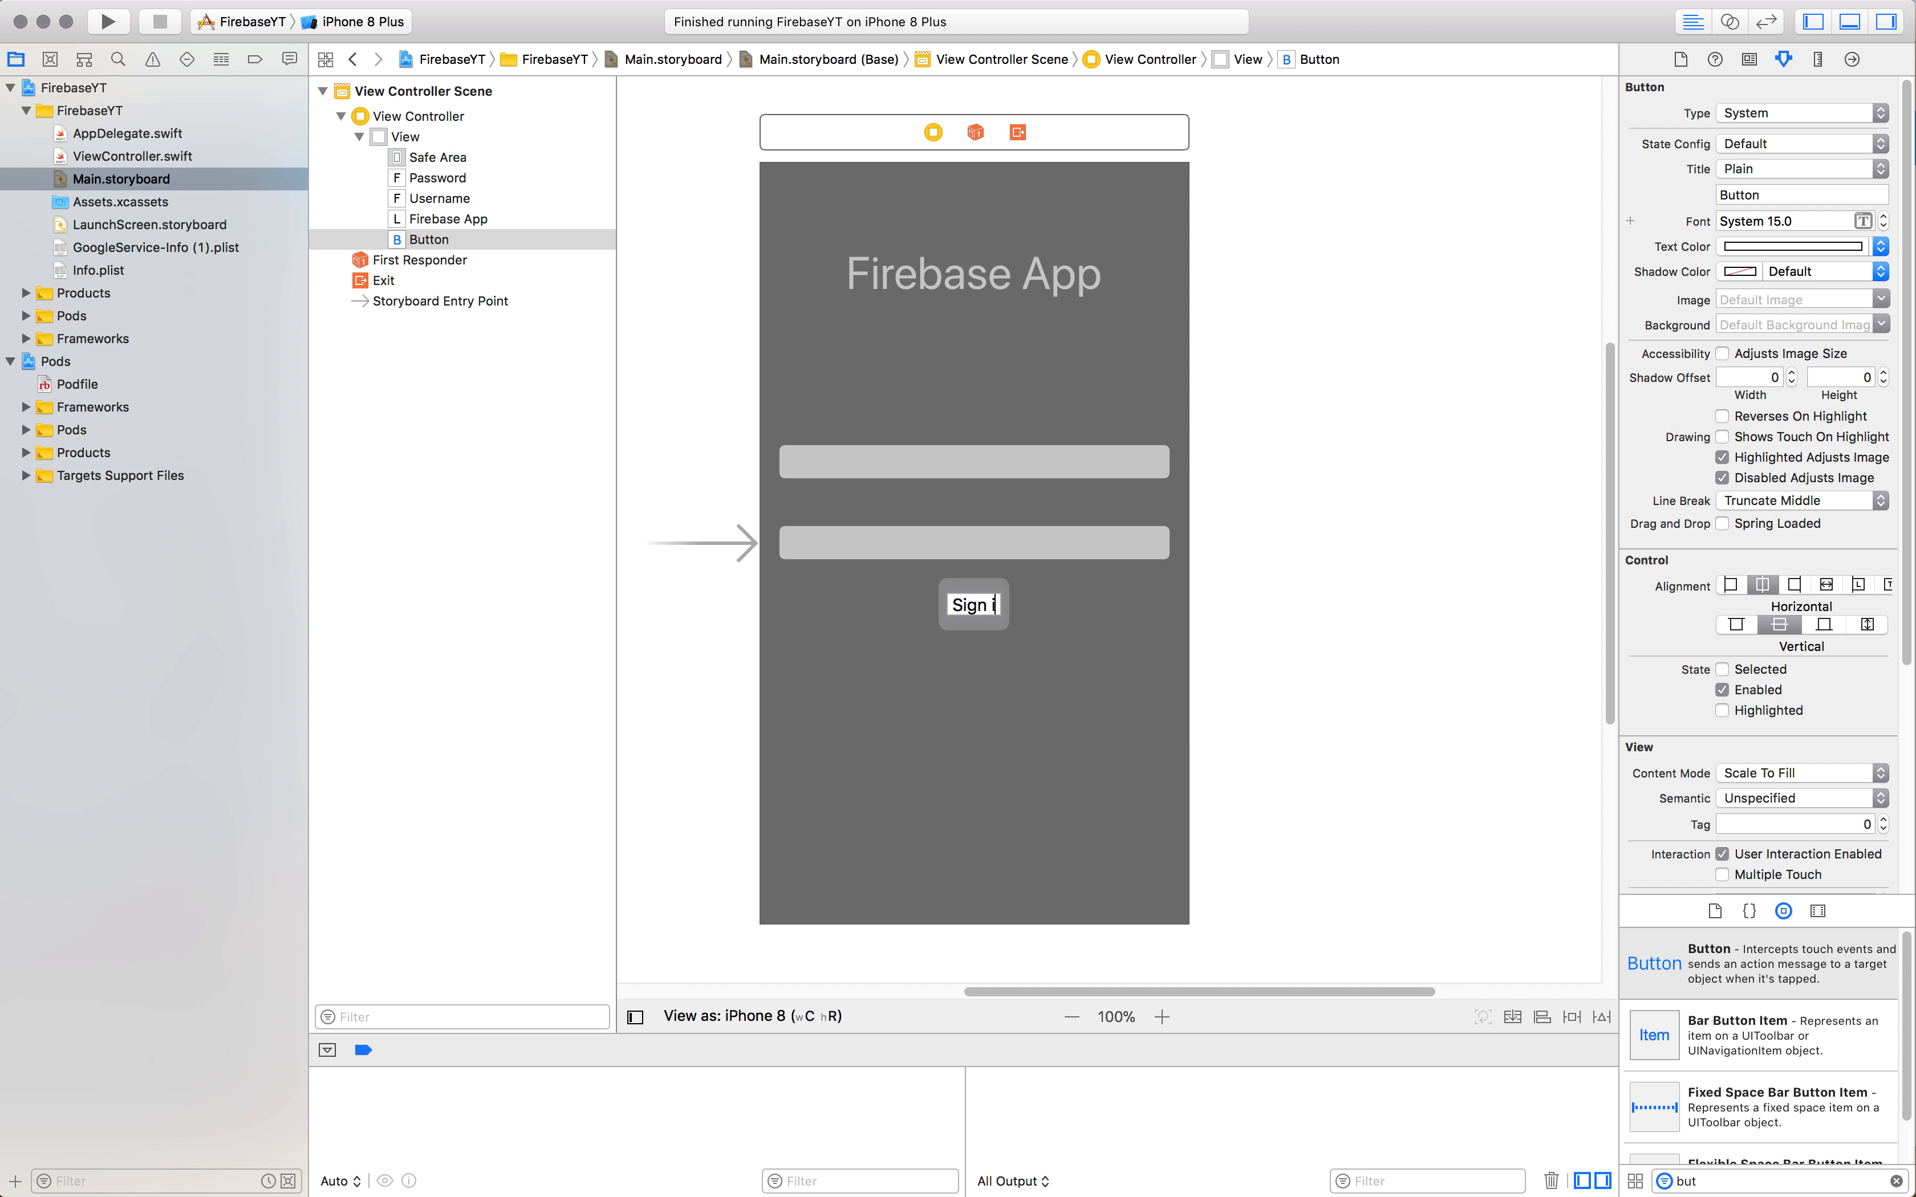
type("Sign In")
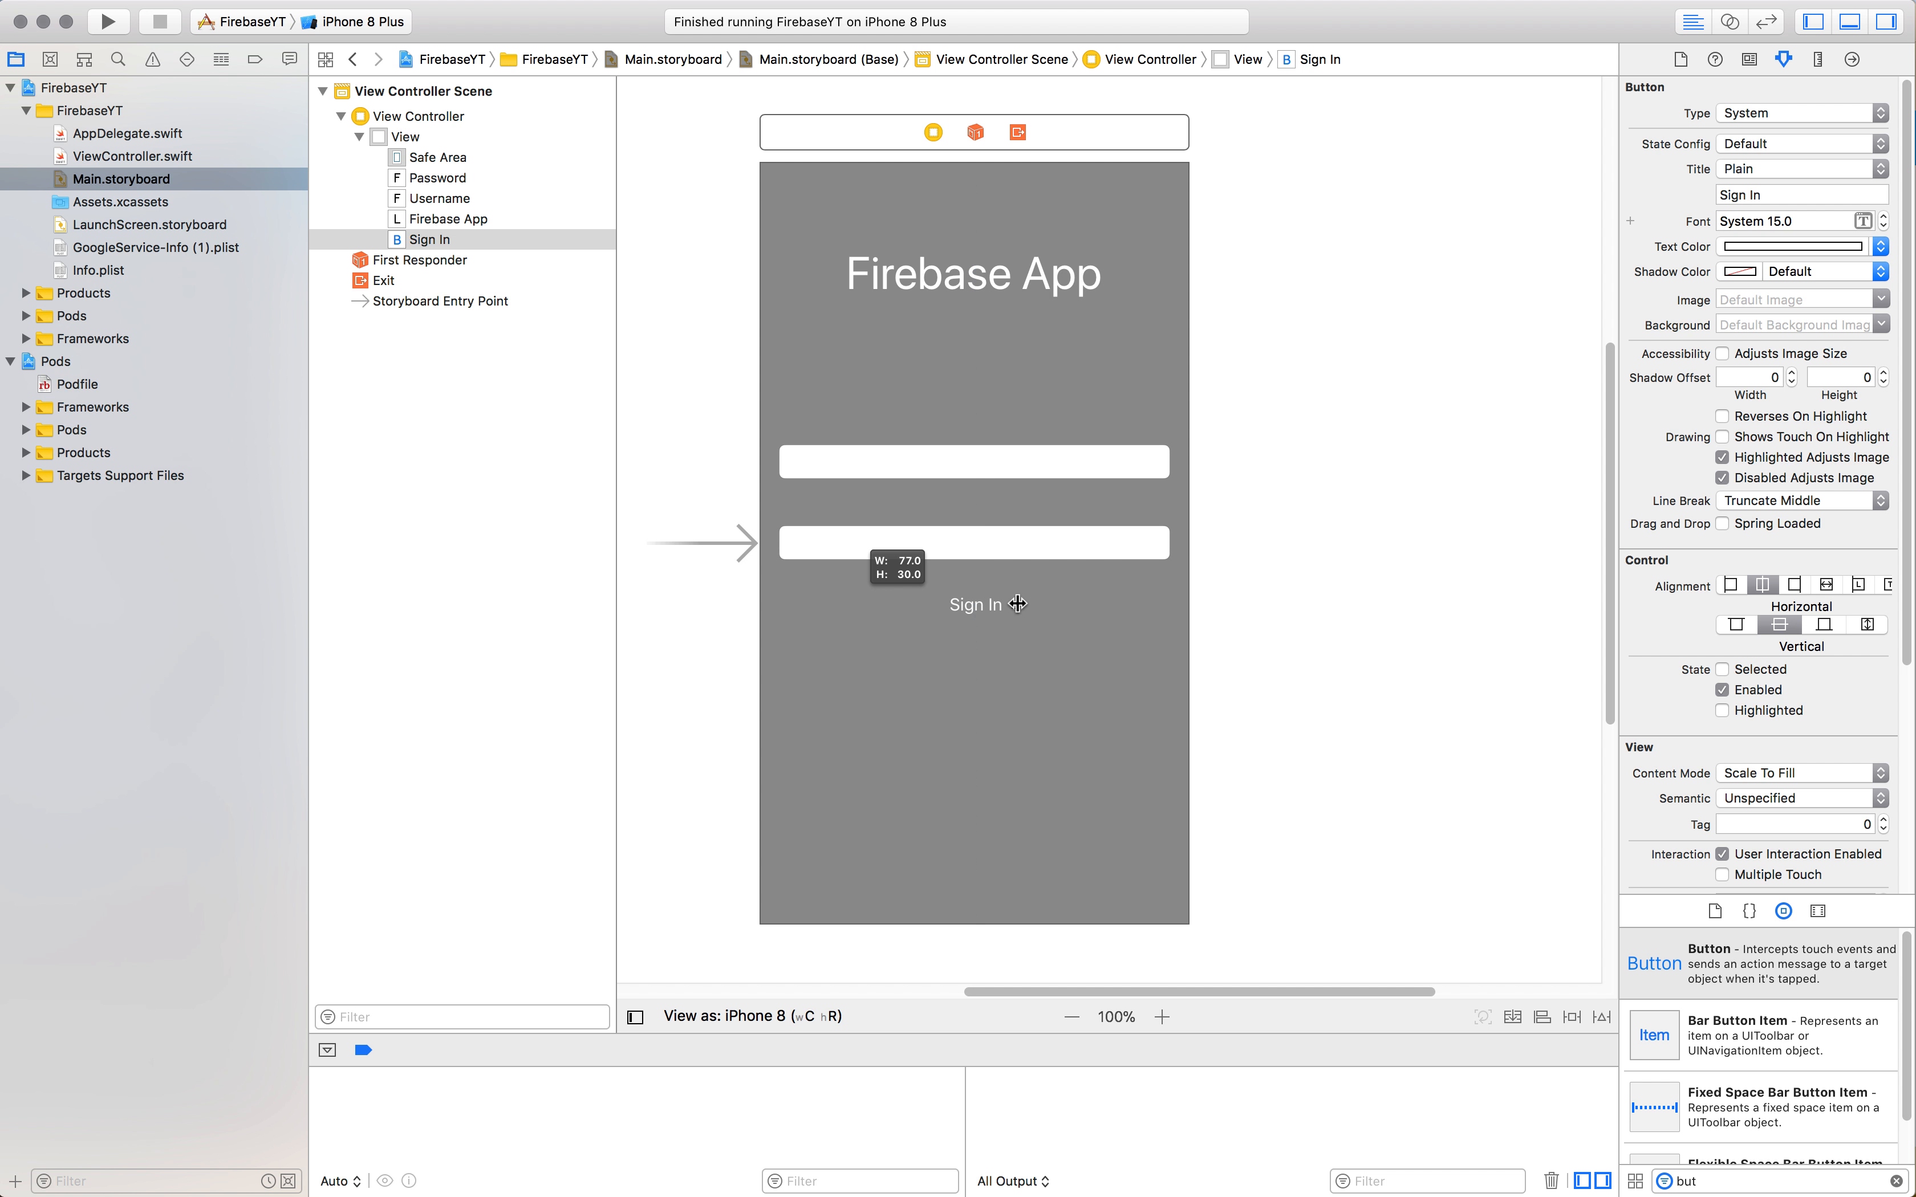
left_click(972, 604)
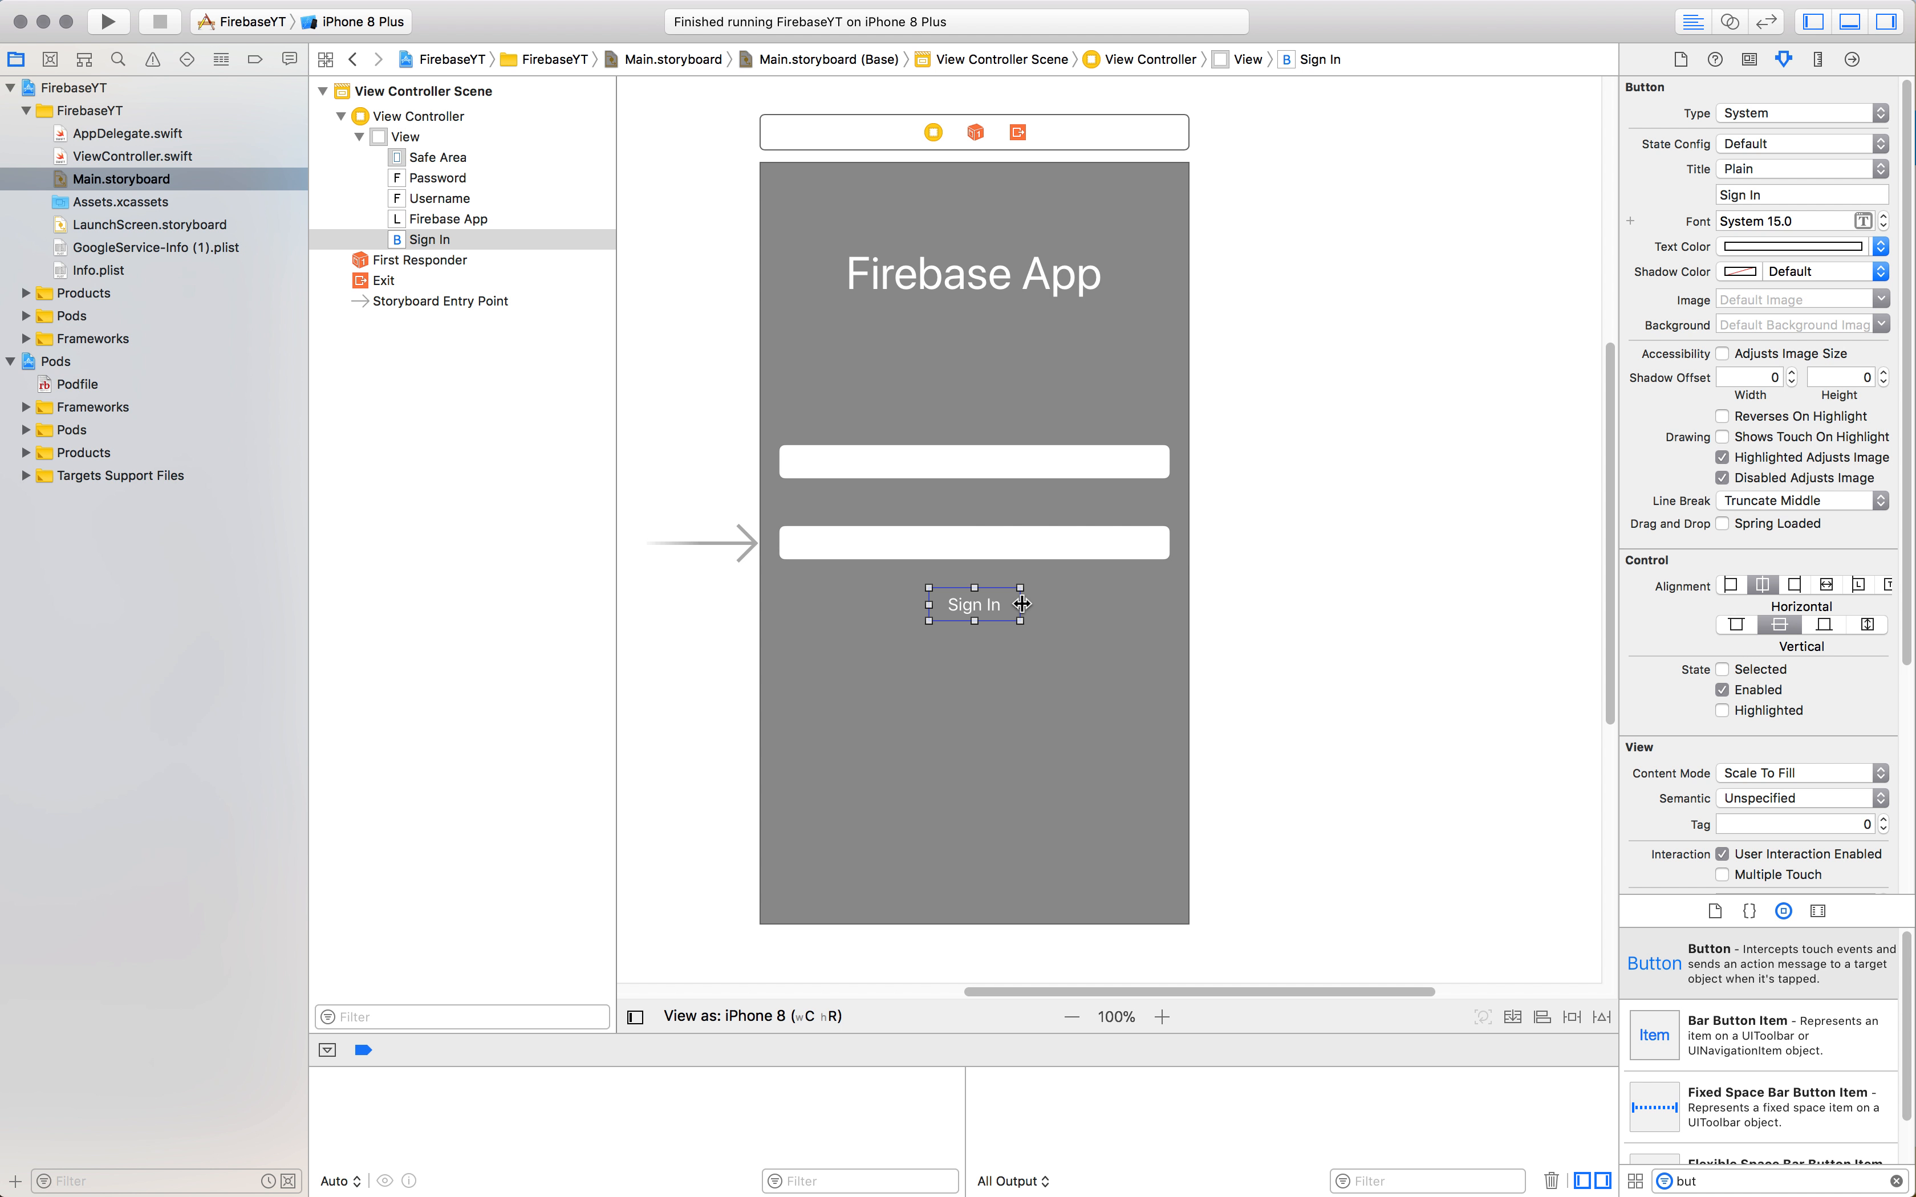
mouse_move(1156, 631)
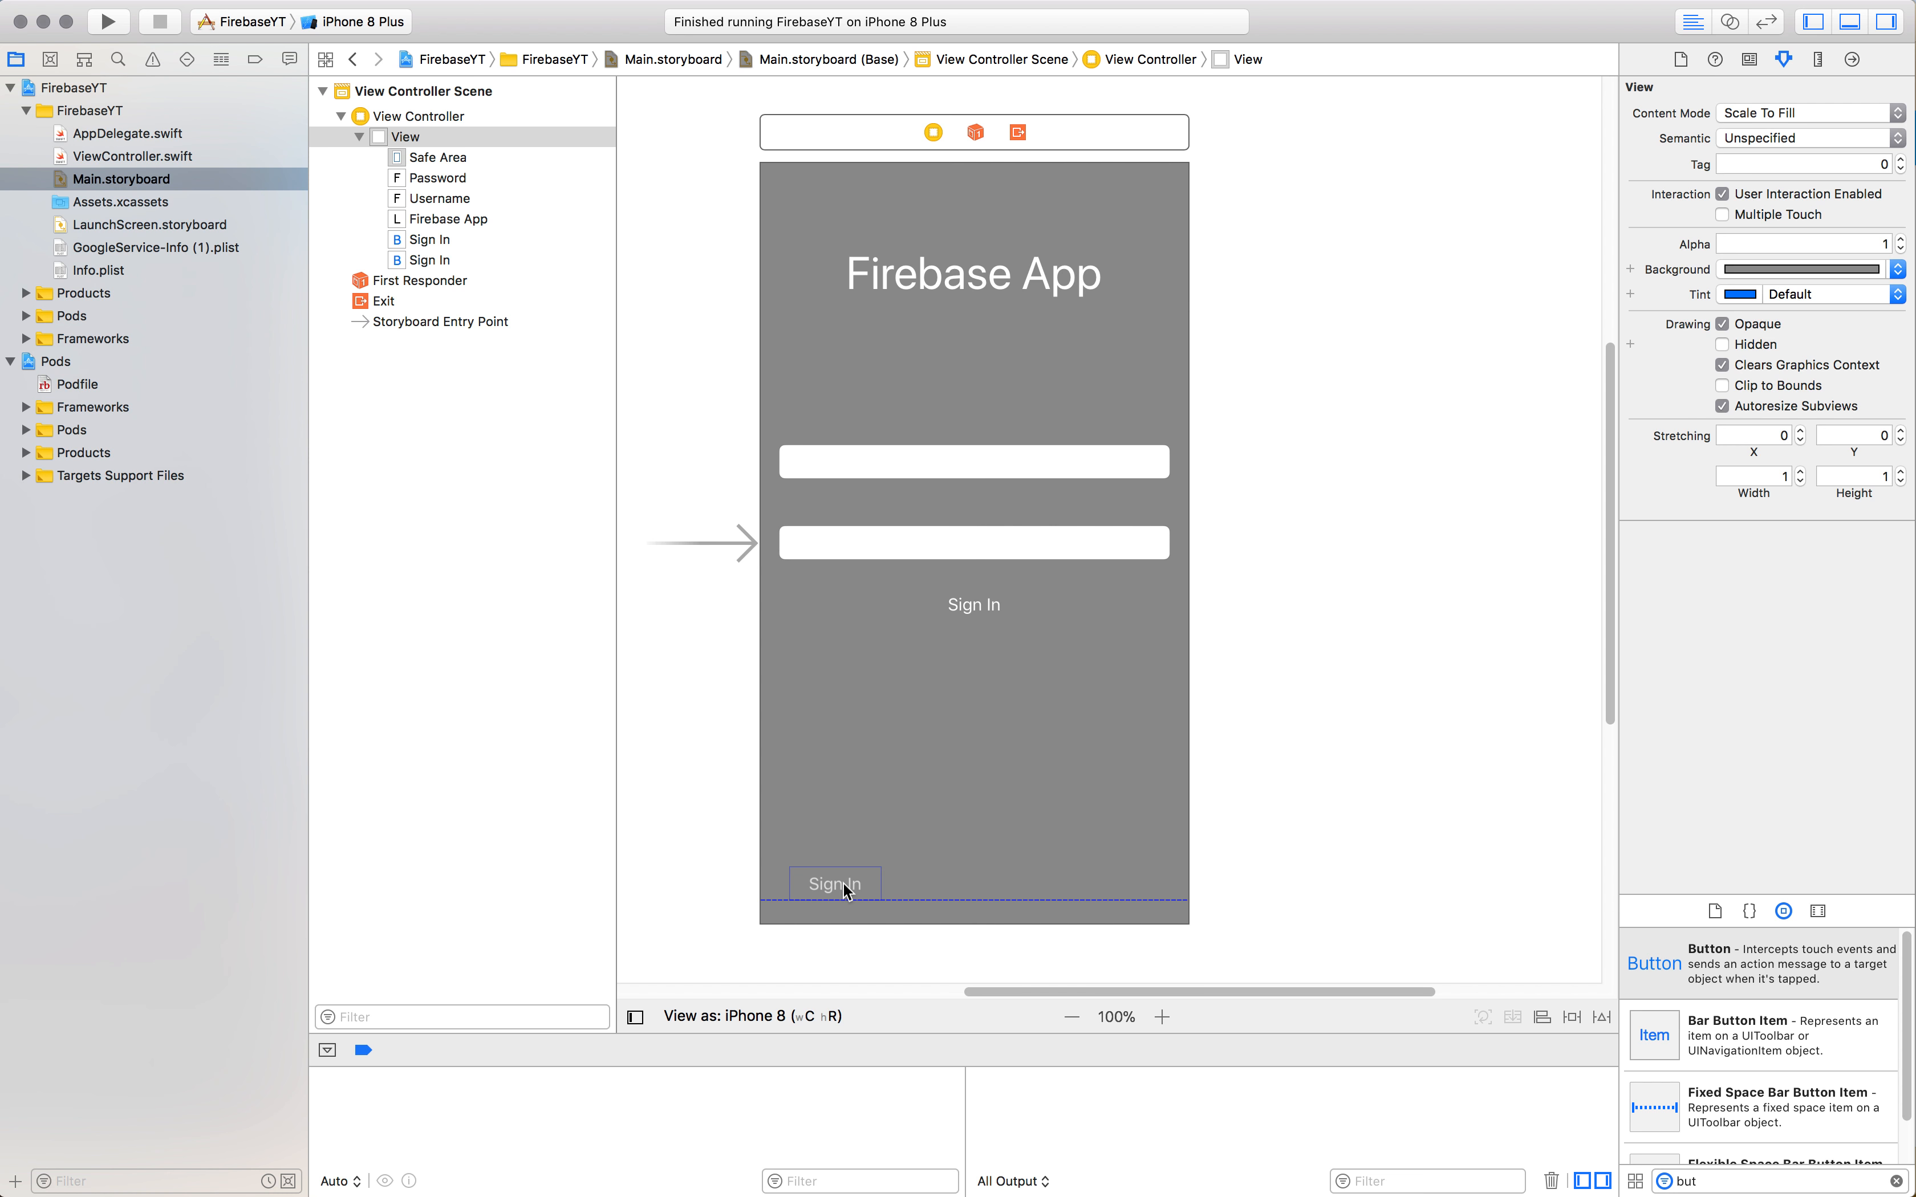
Step: Retitle the widened bottom button Don't have an account? Sign Up
left_click(833, 884)
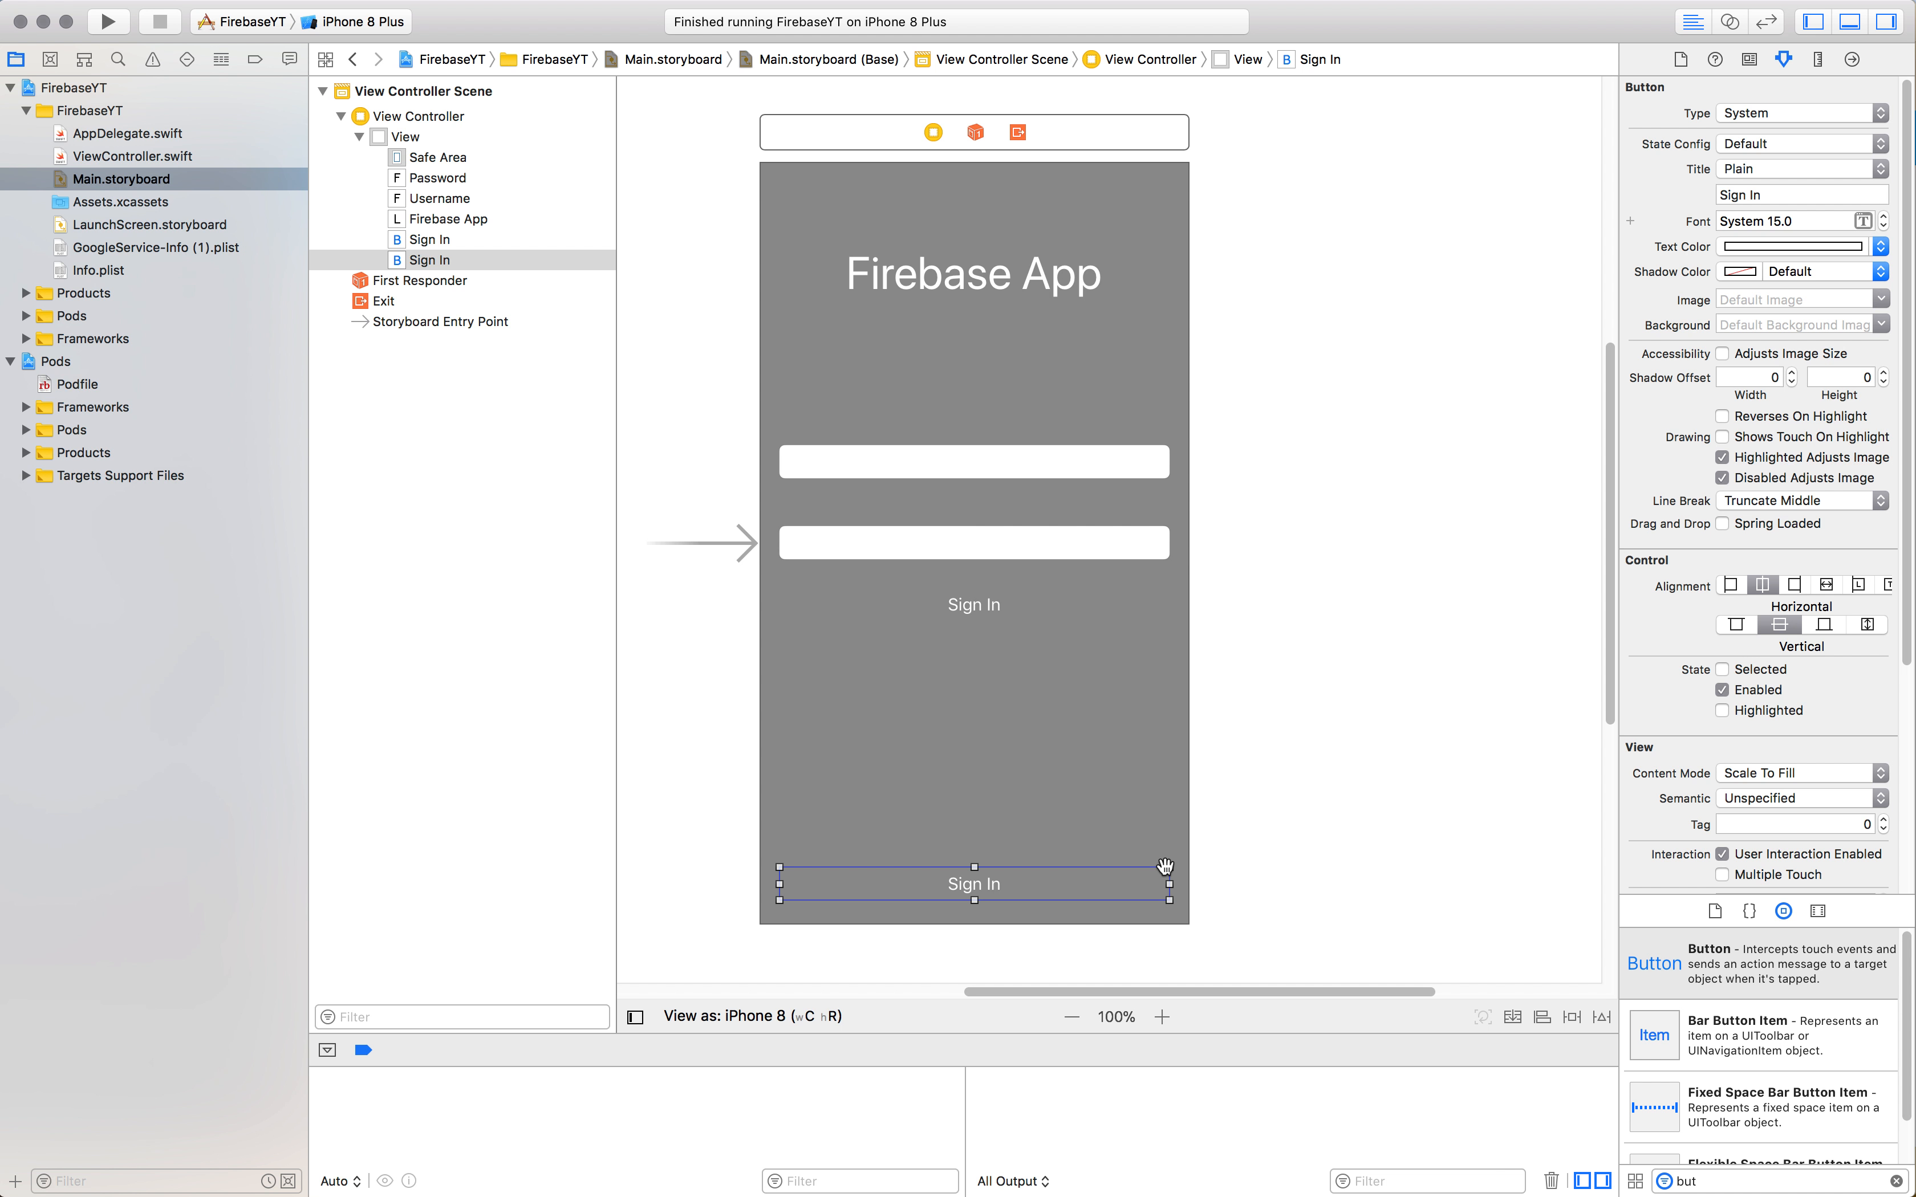
mouse_move(1164, 883)
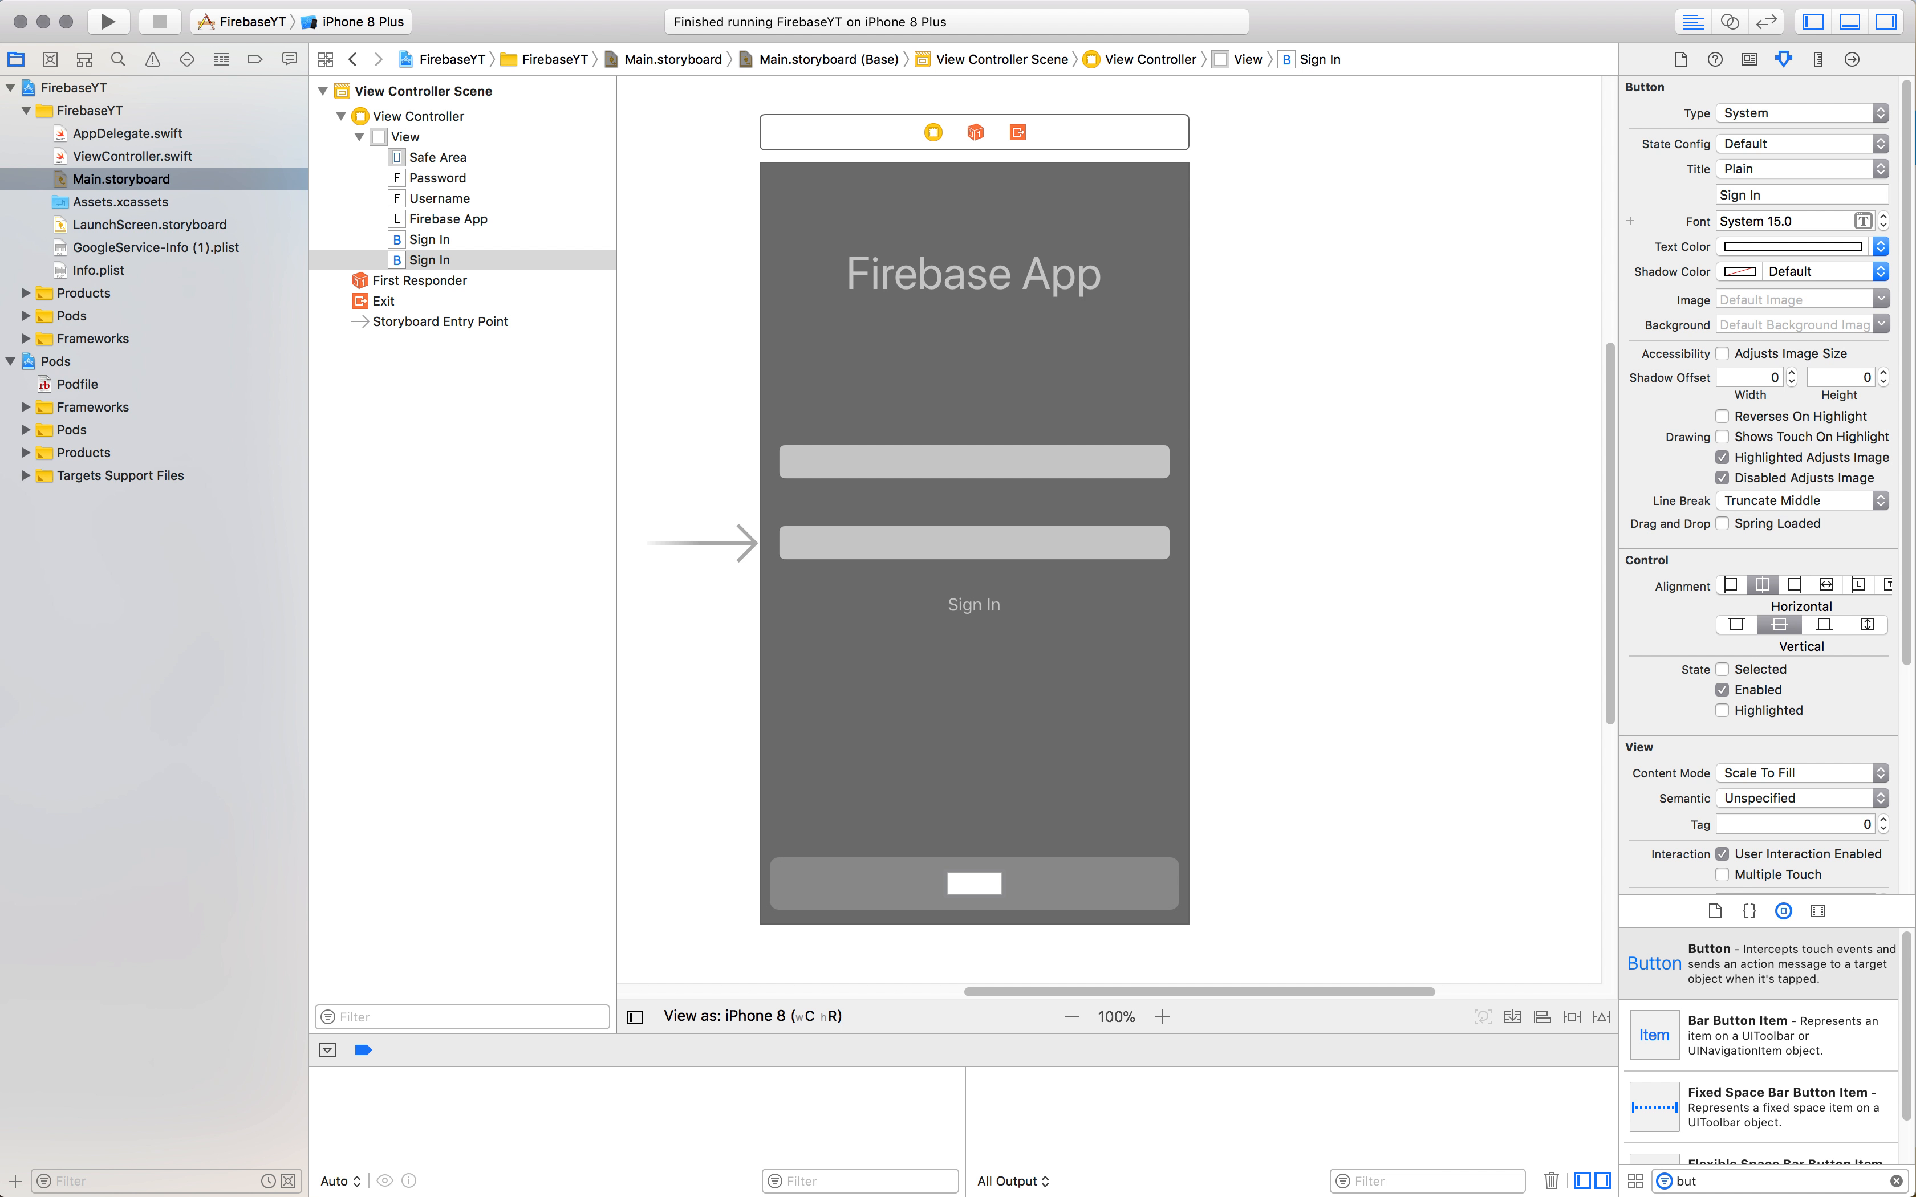
type("Don't have an account?")
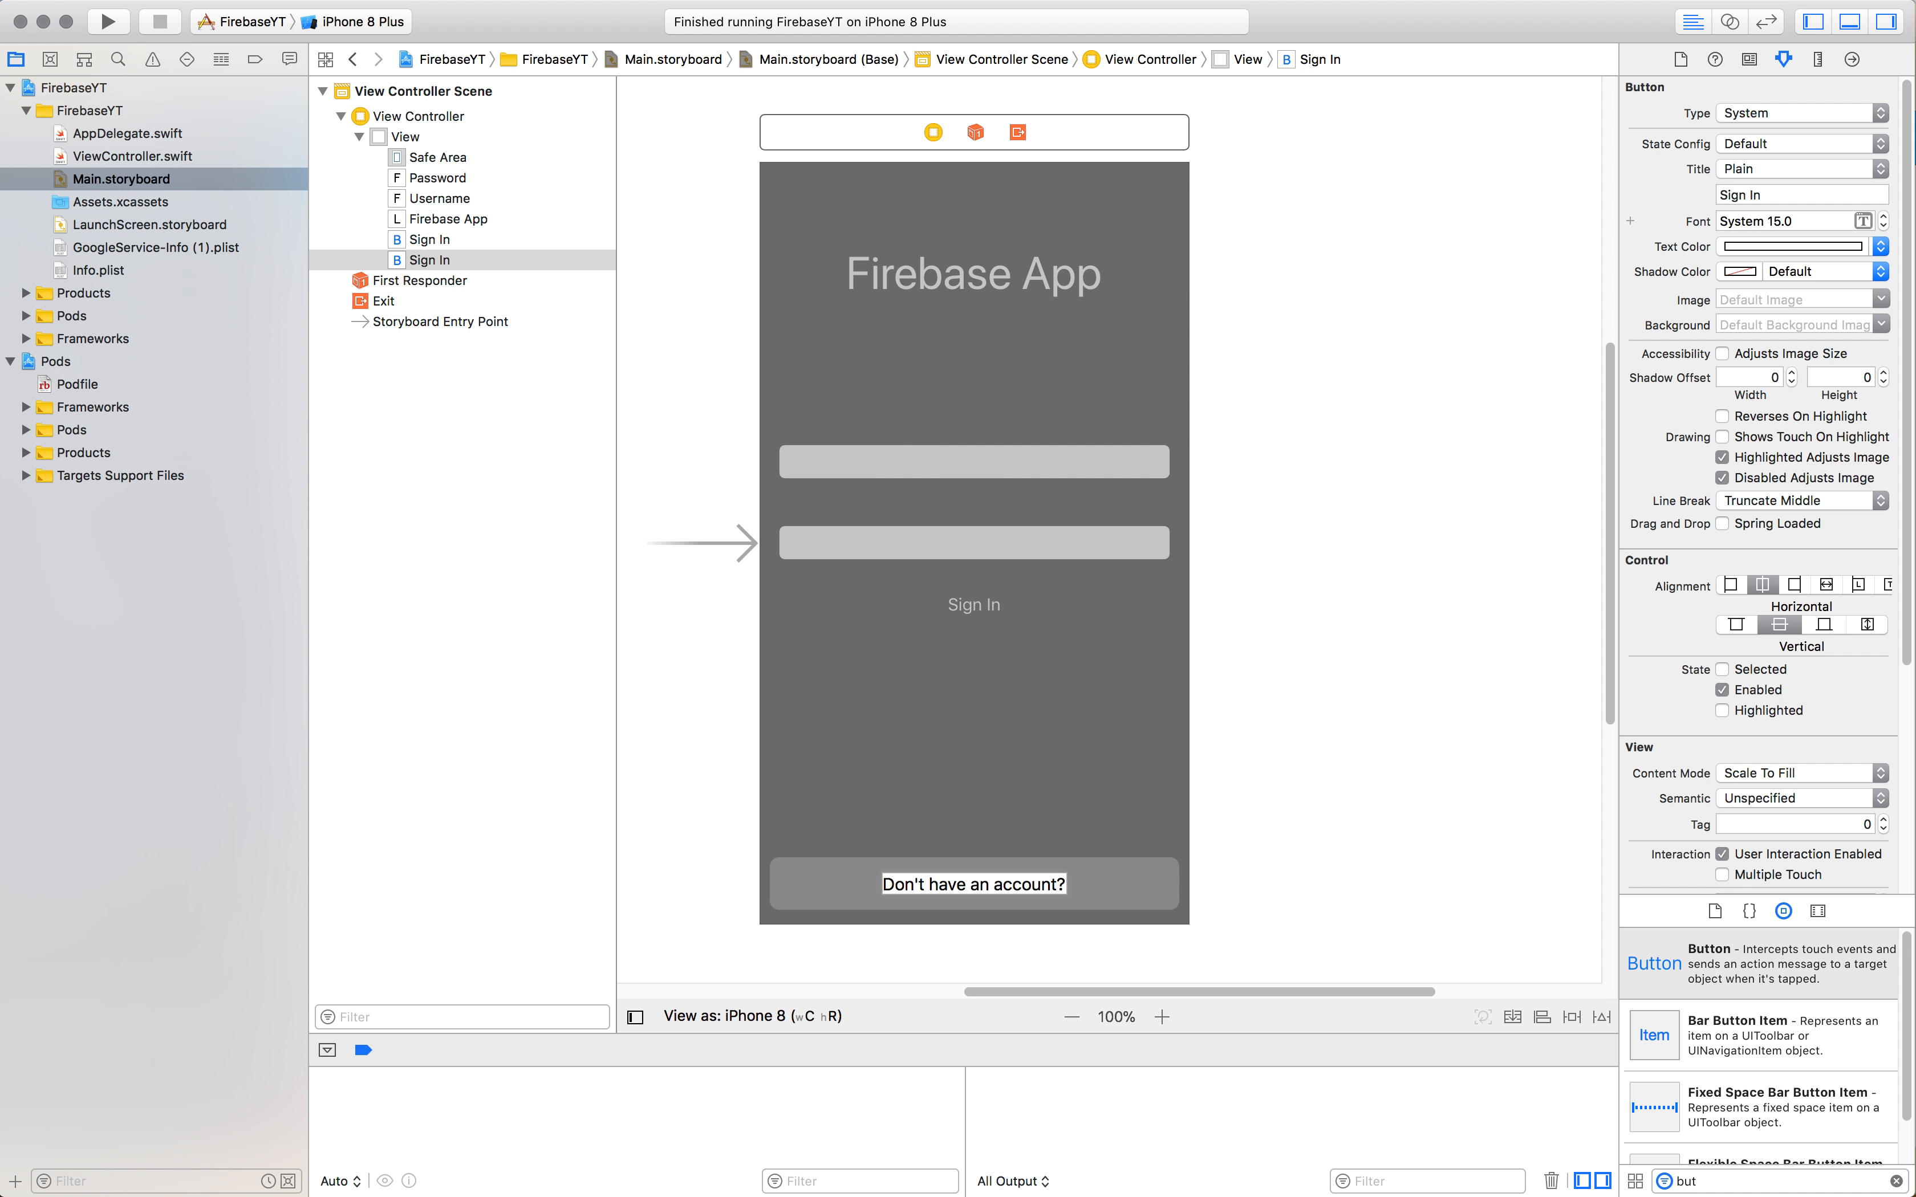
type("S")
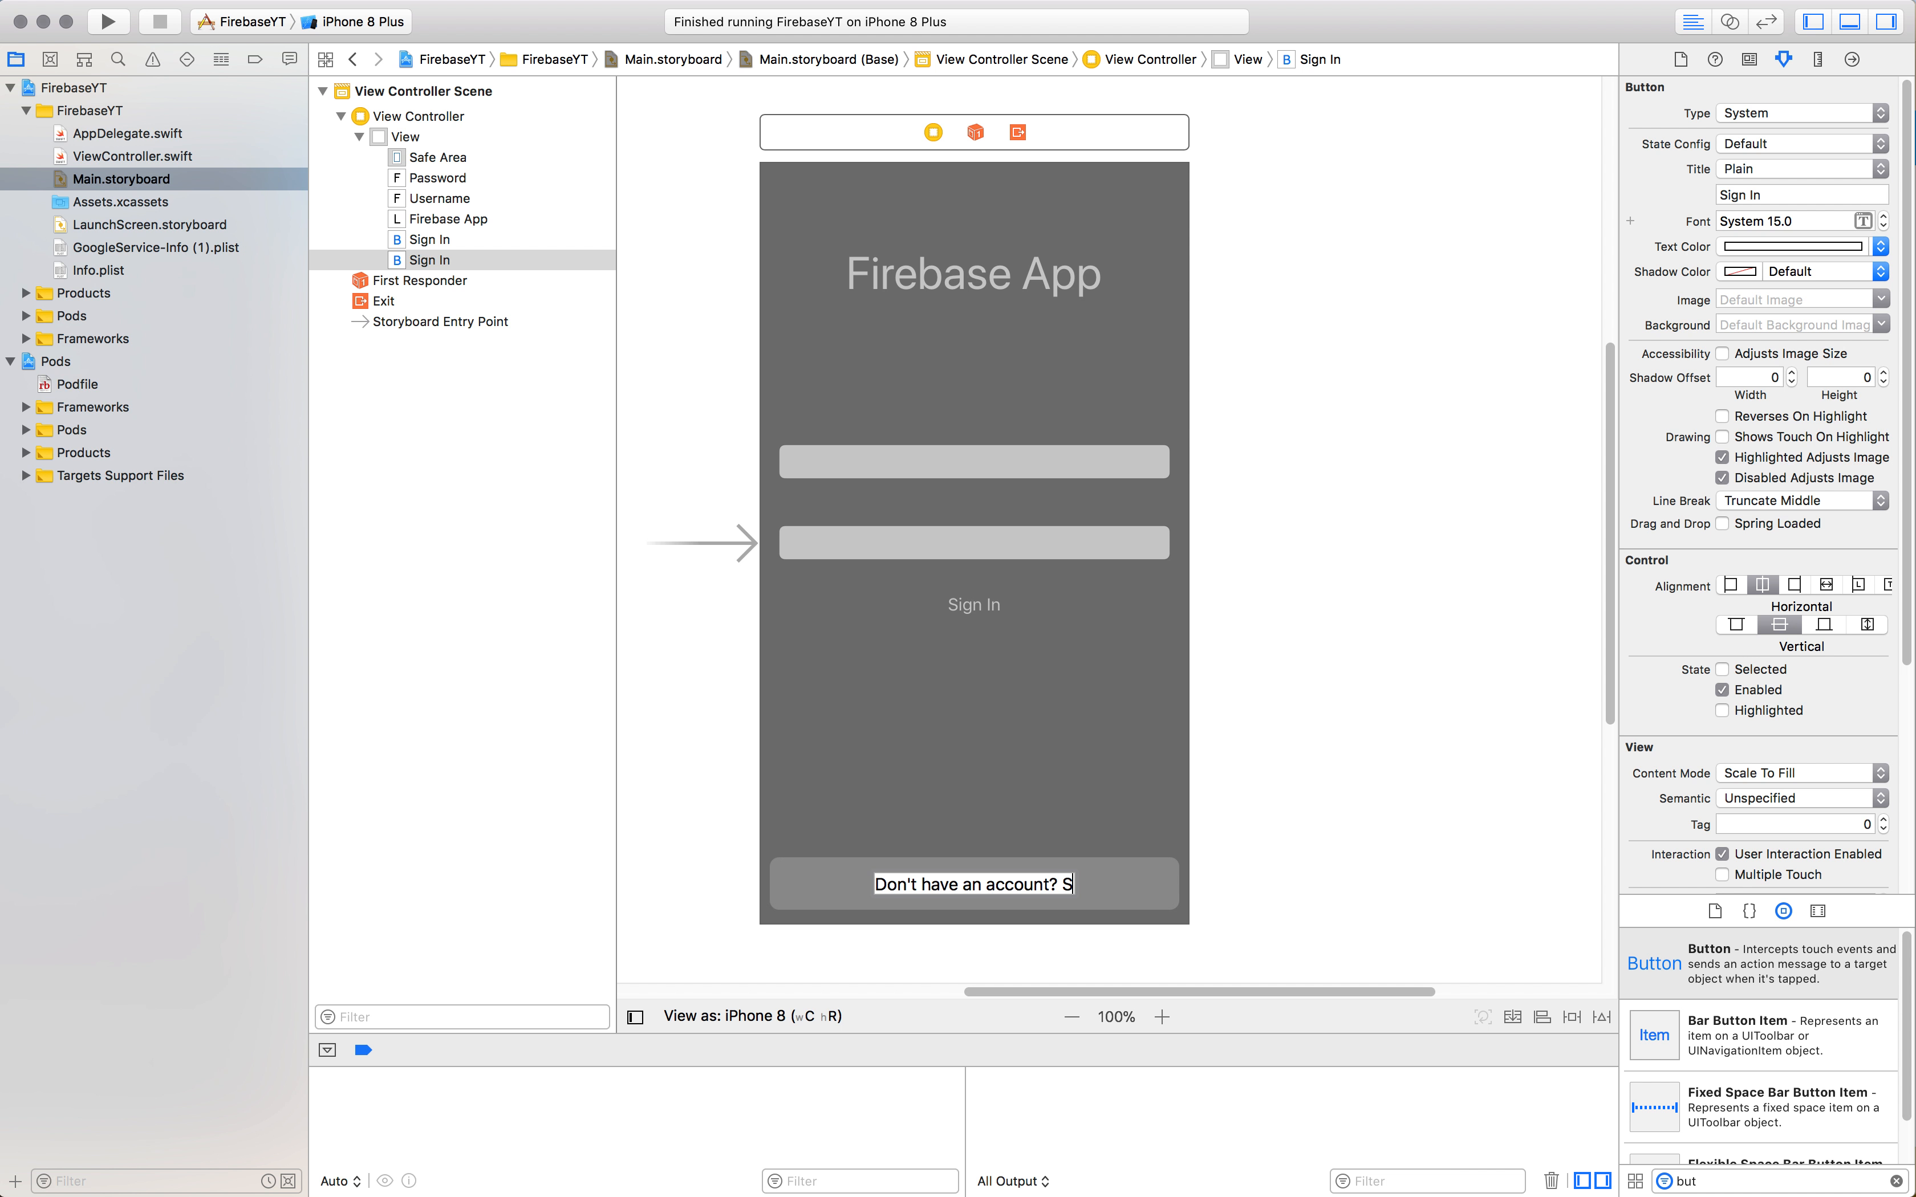
type("ign Up")
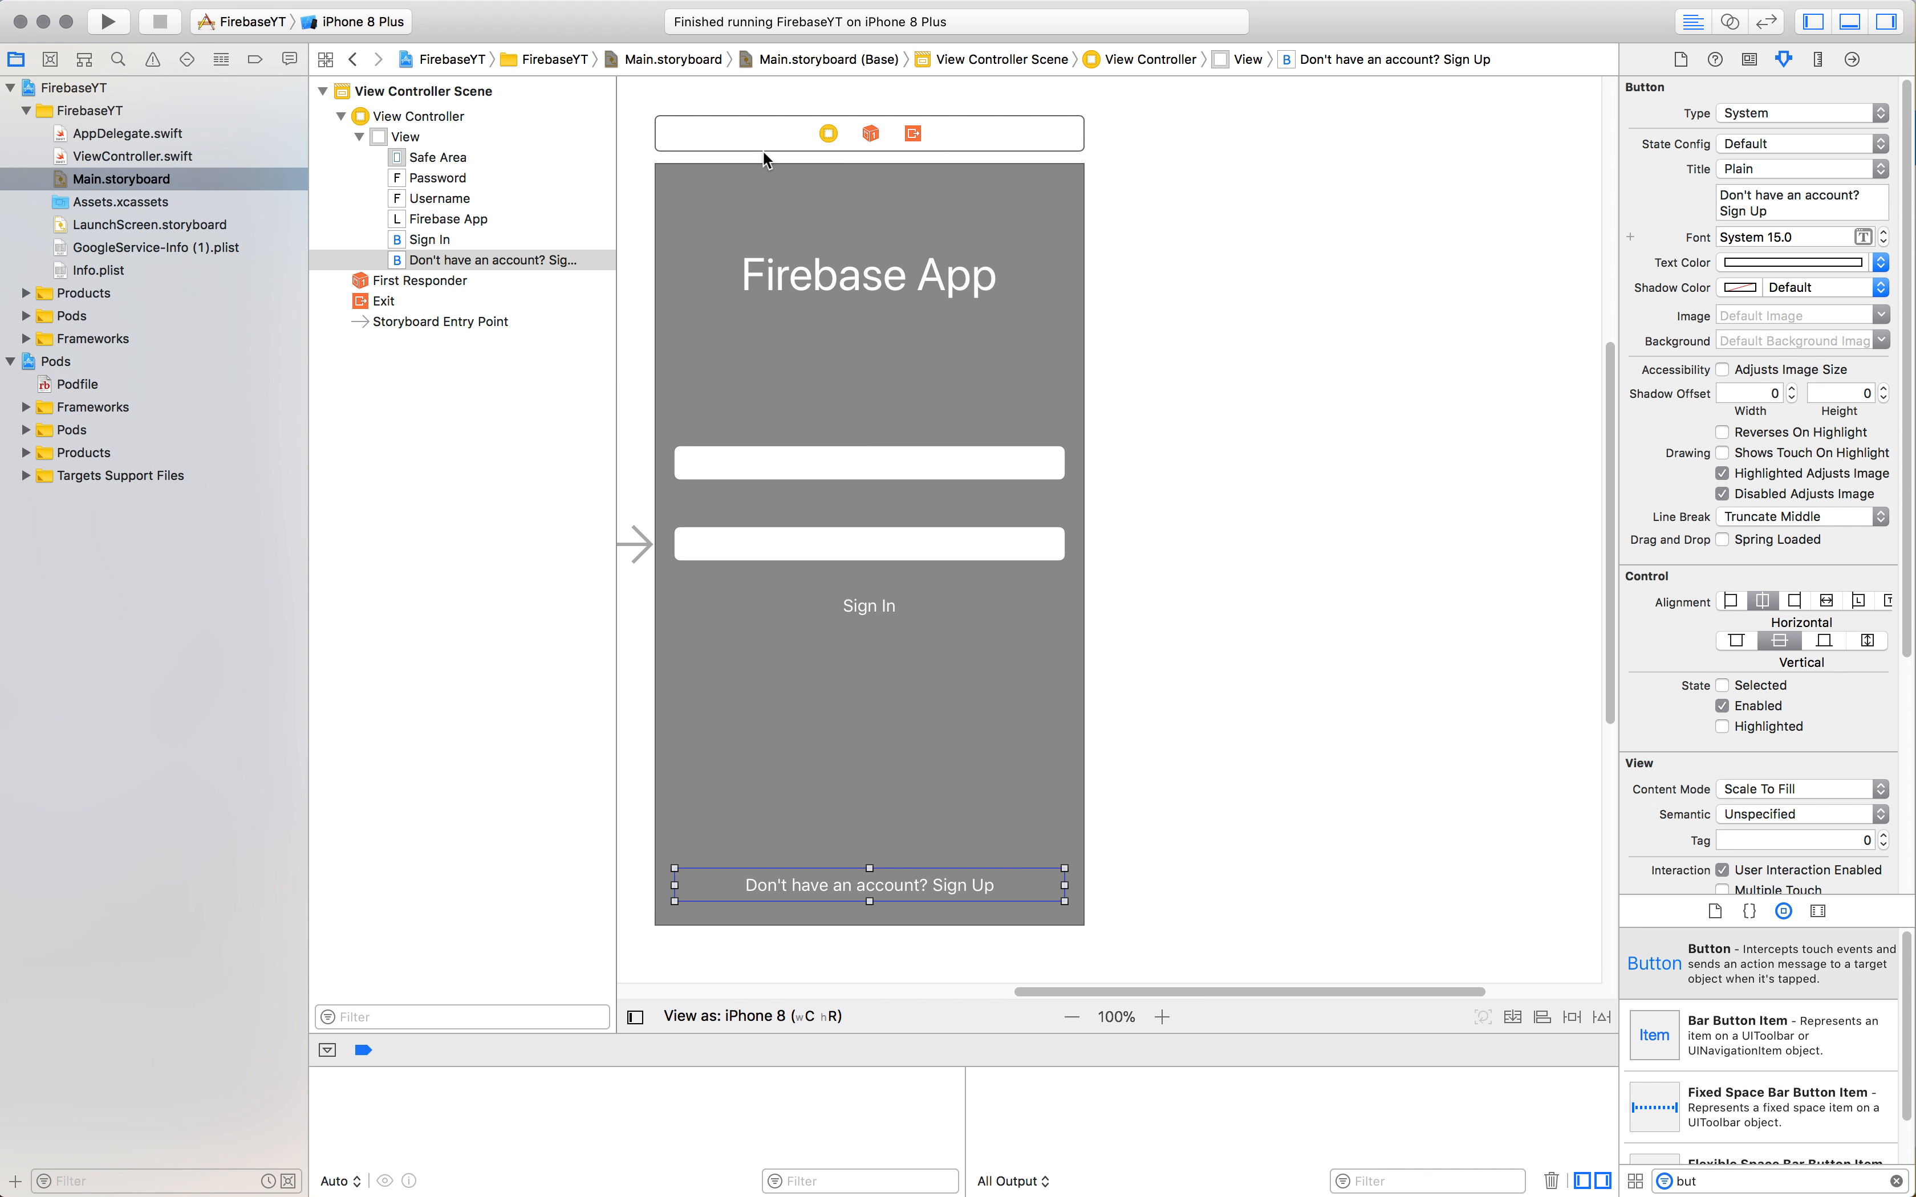
Step: Duplicate the view controller and rename its buttons Sign Up and Have an account? Sign In
left_click(827, 134)
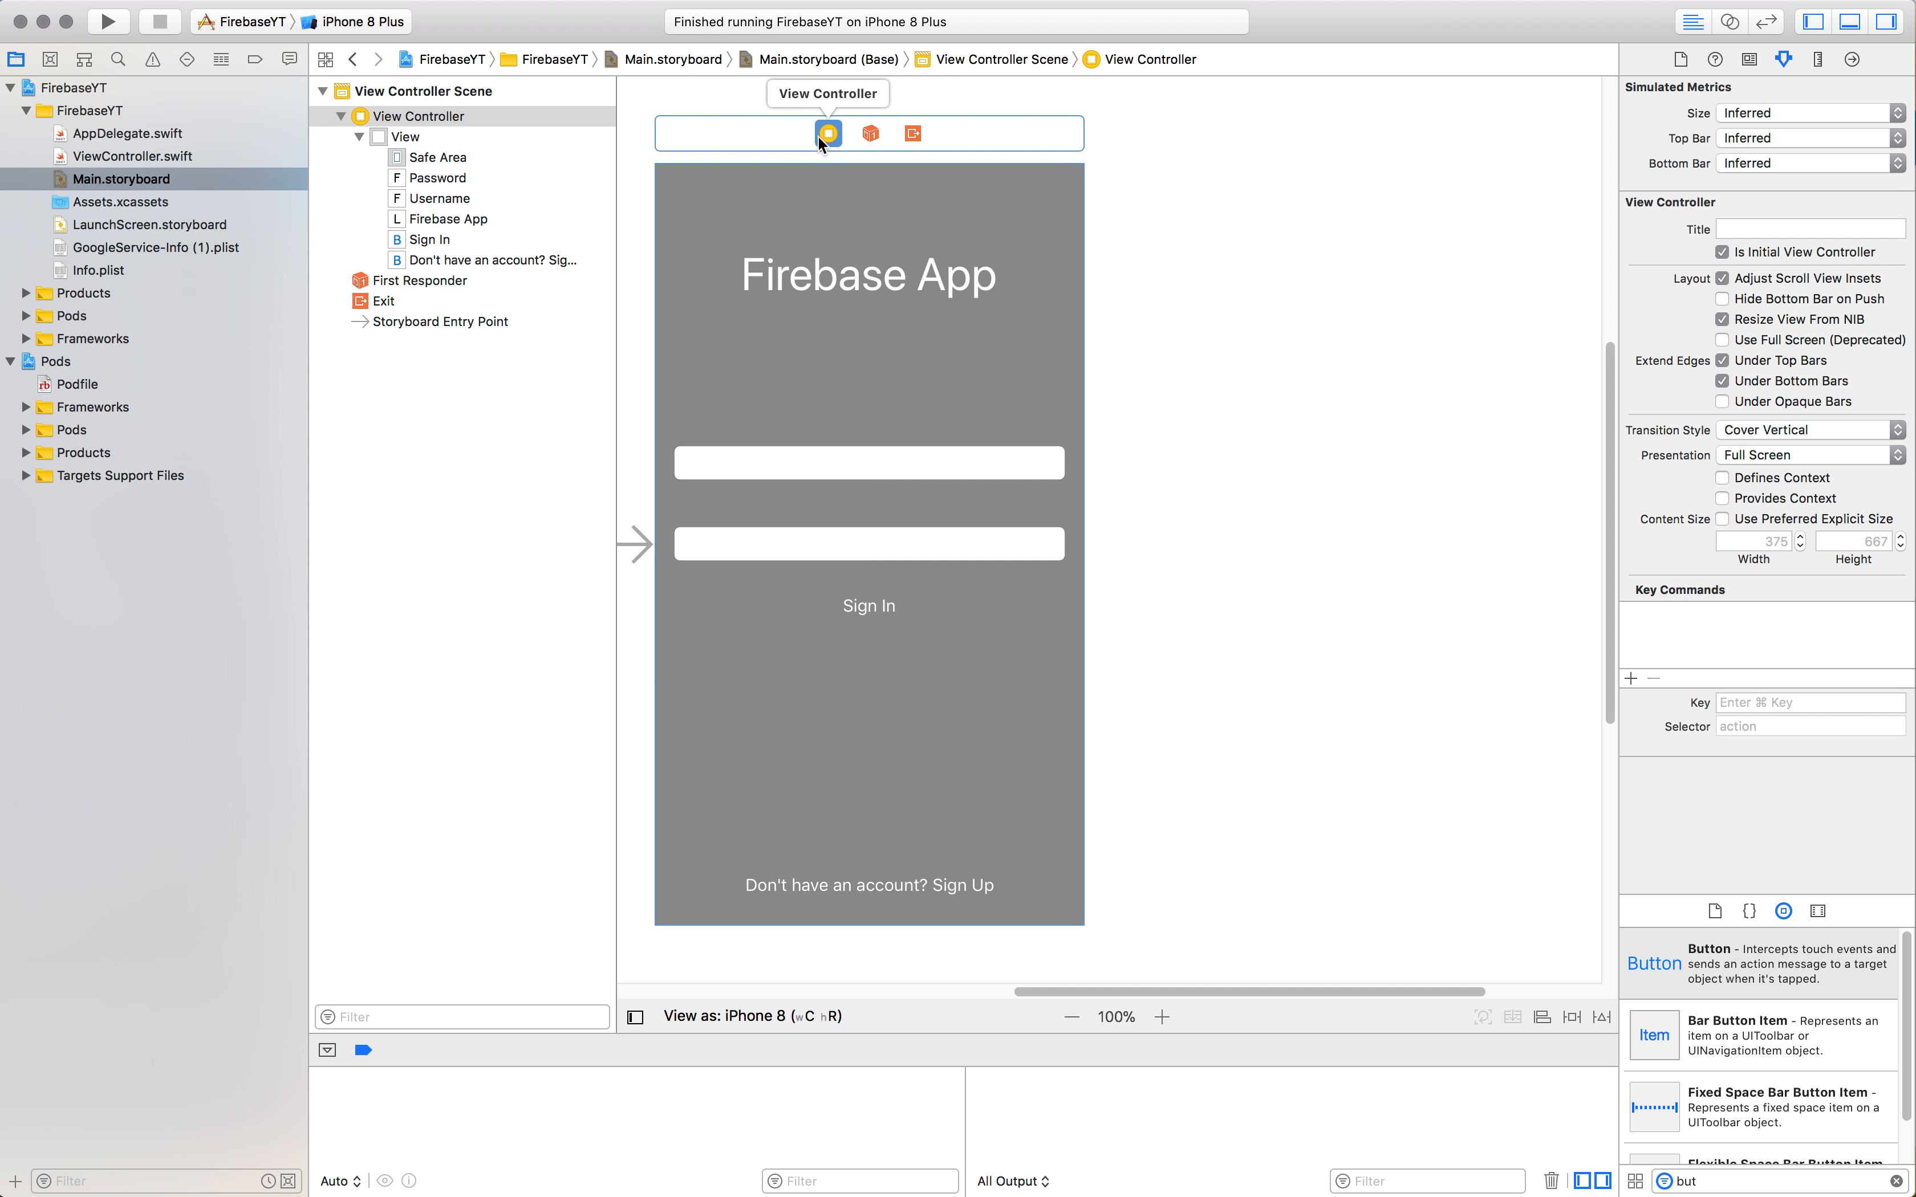
left_click(423, 115)
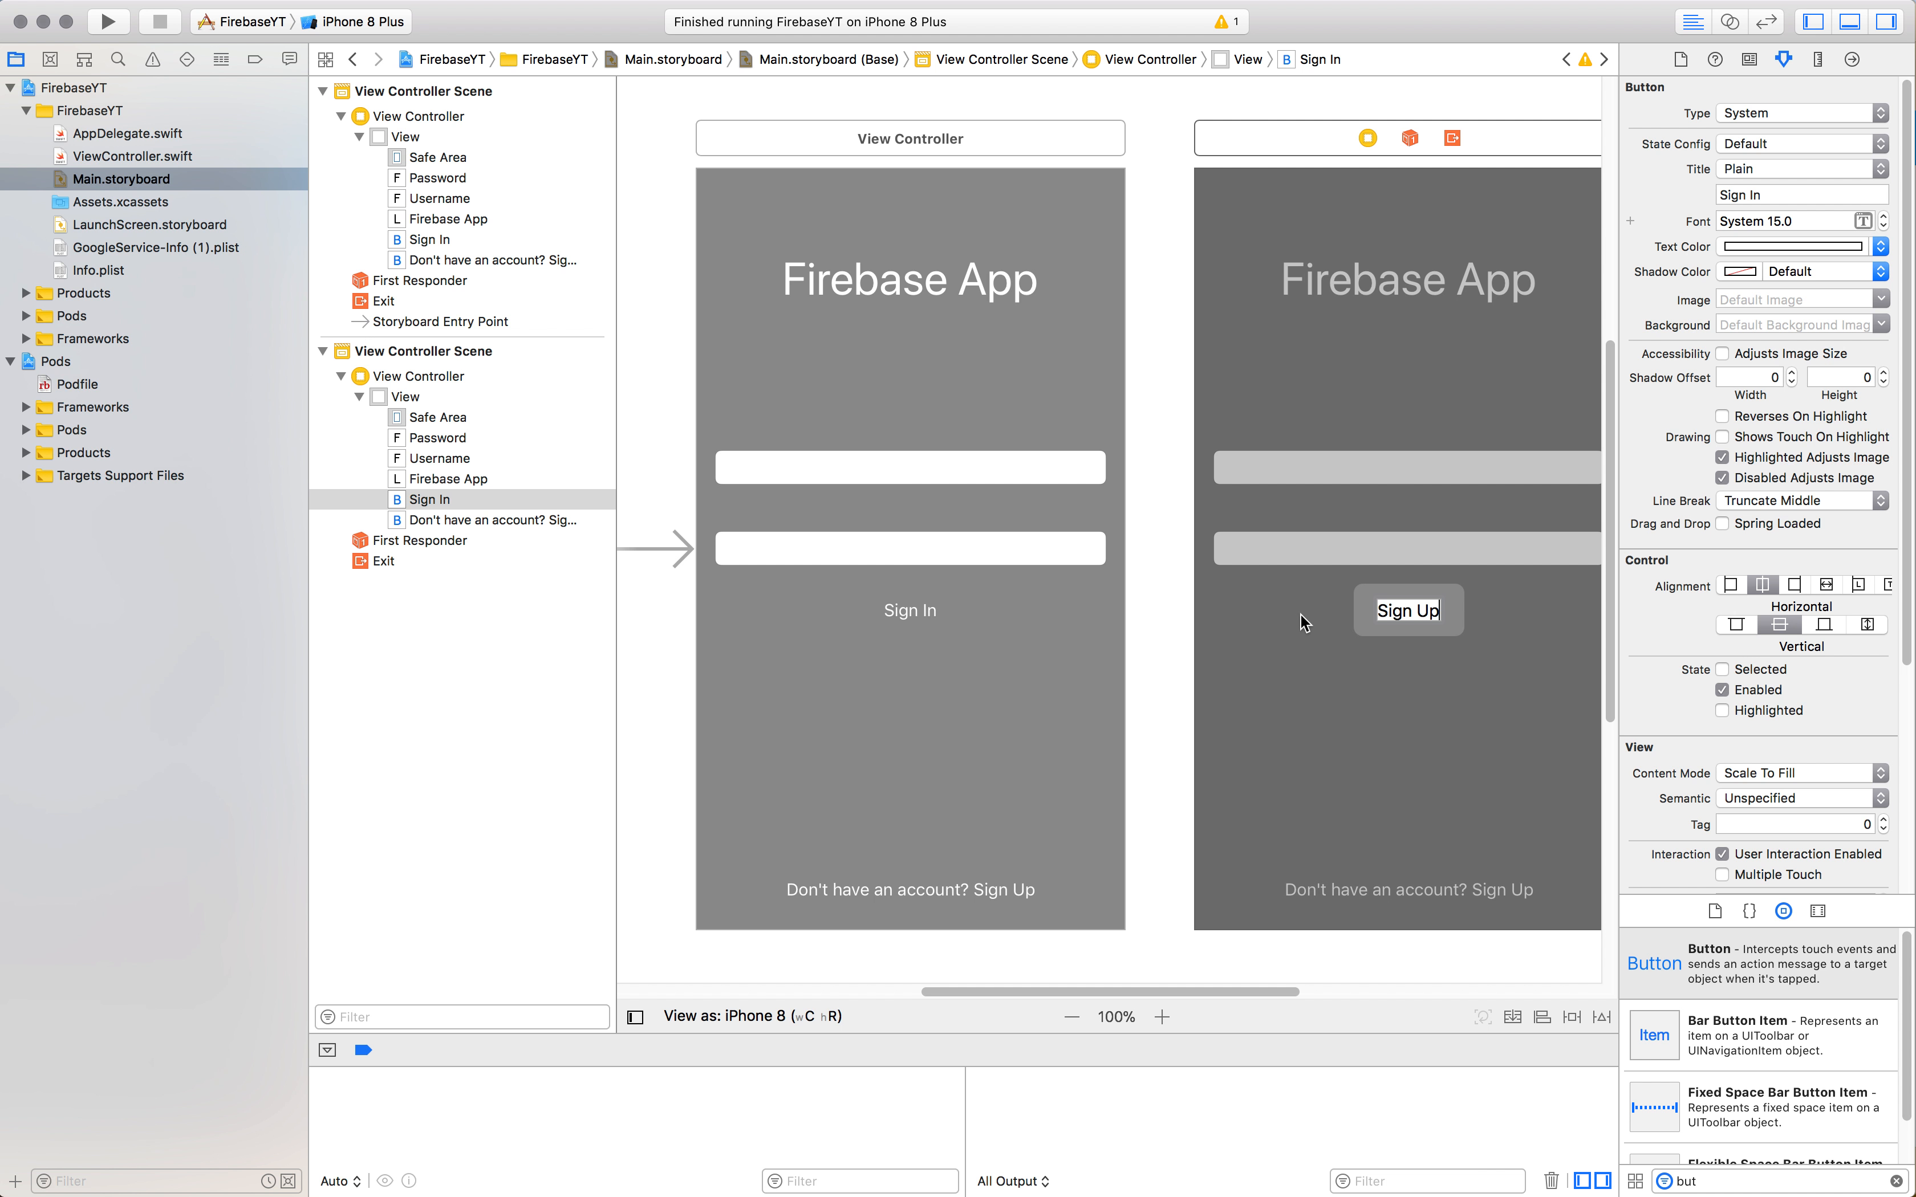
left_click(1406, 888)
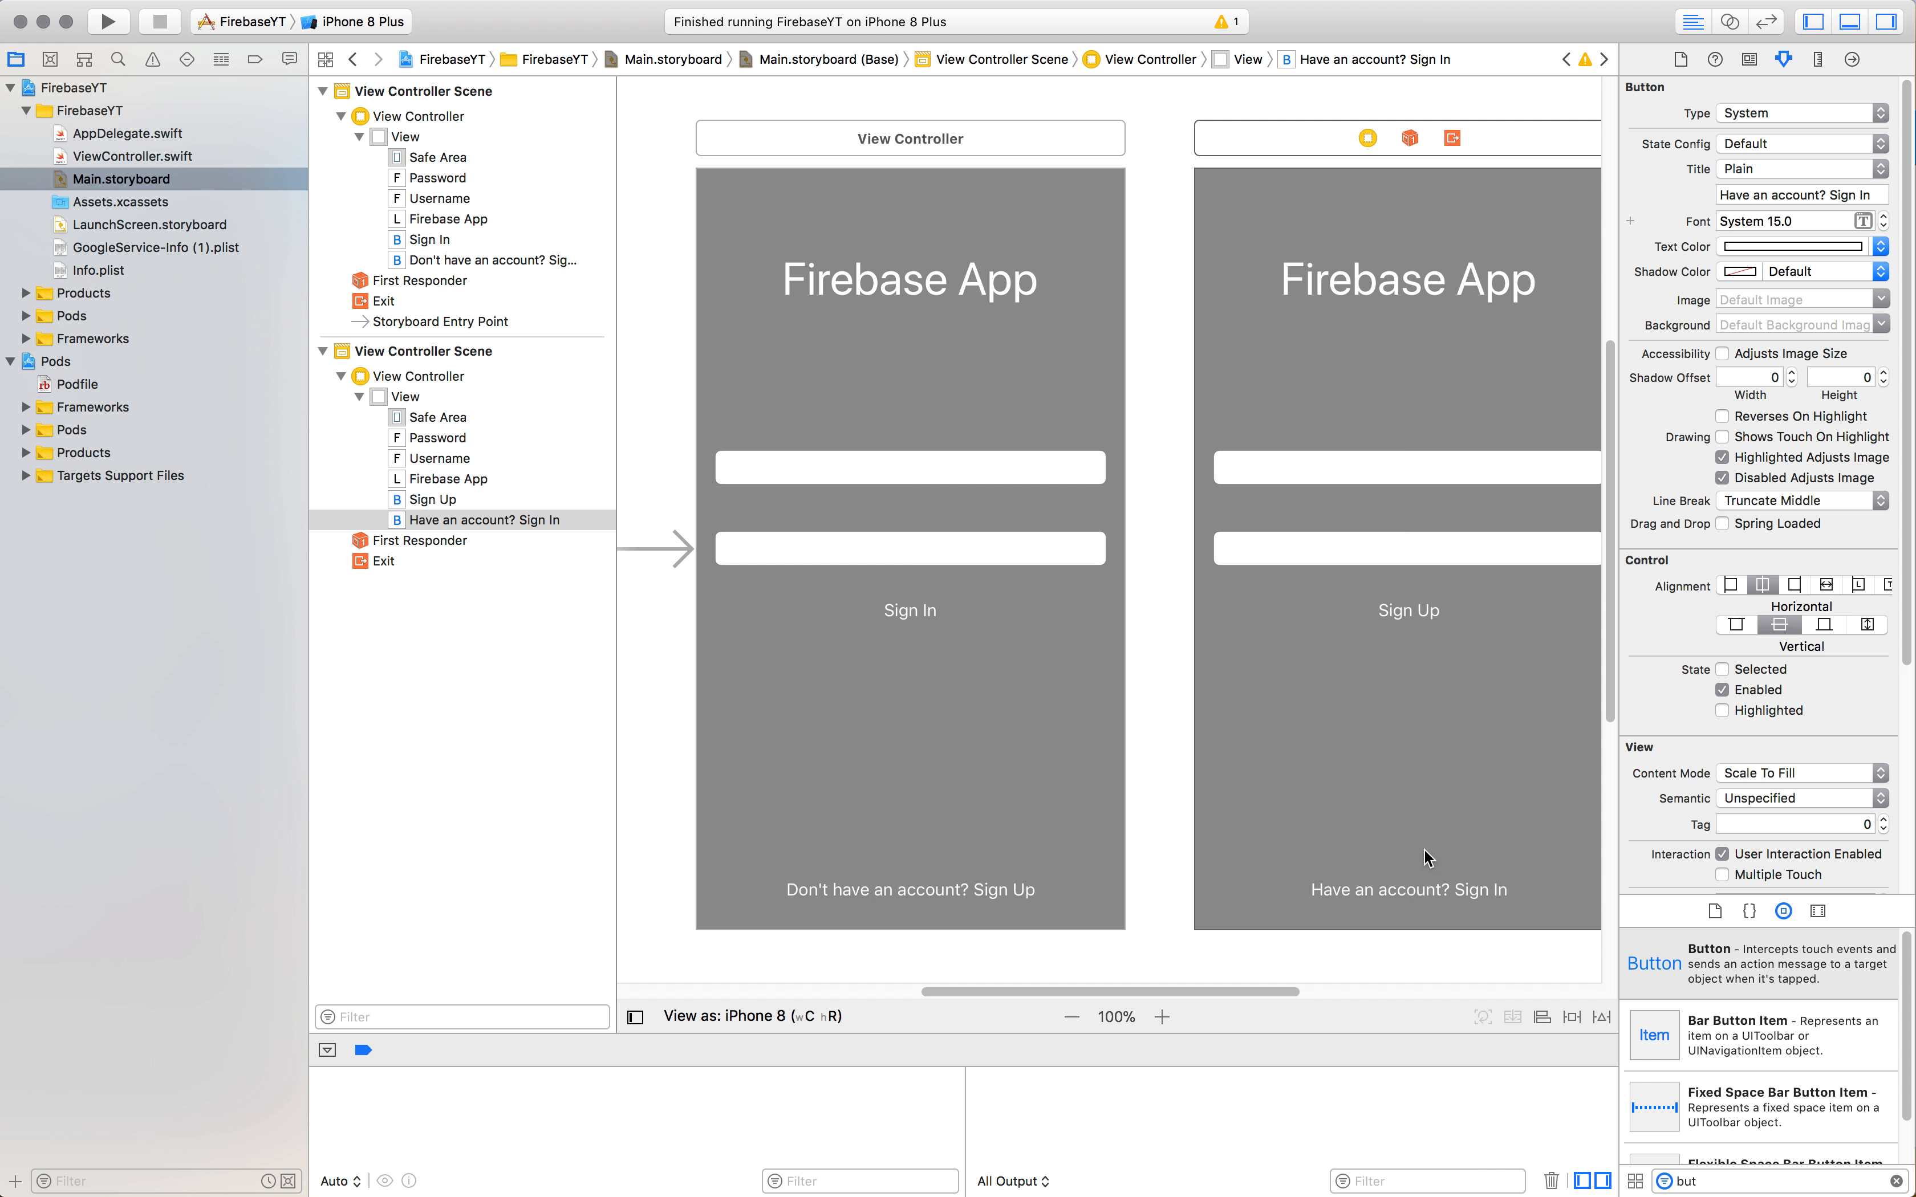
Step: Reset to suggested constraints for the selected field and all views on both screens
left_click(876, 473)
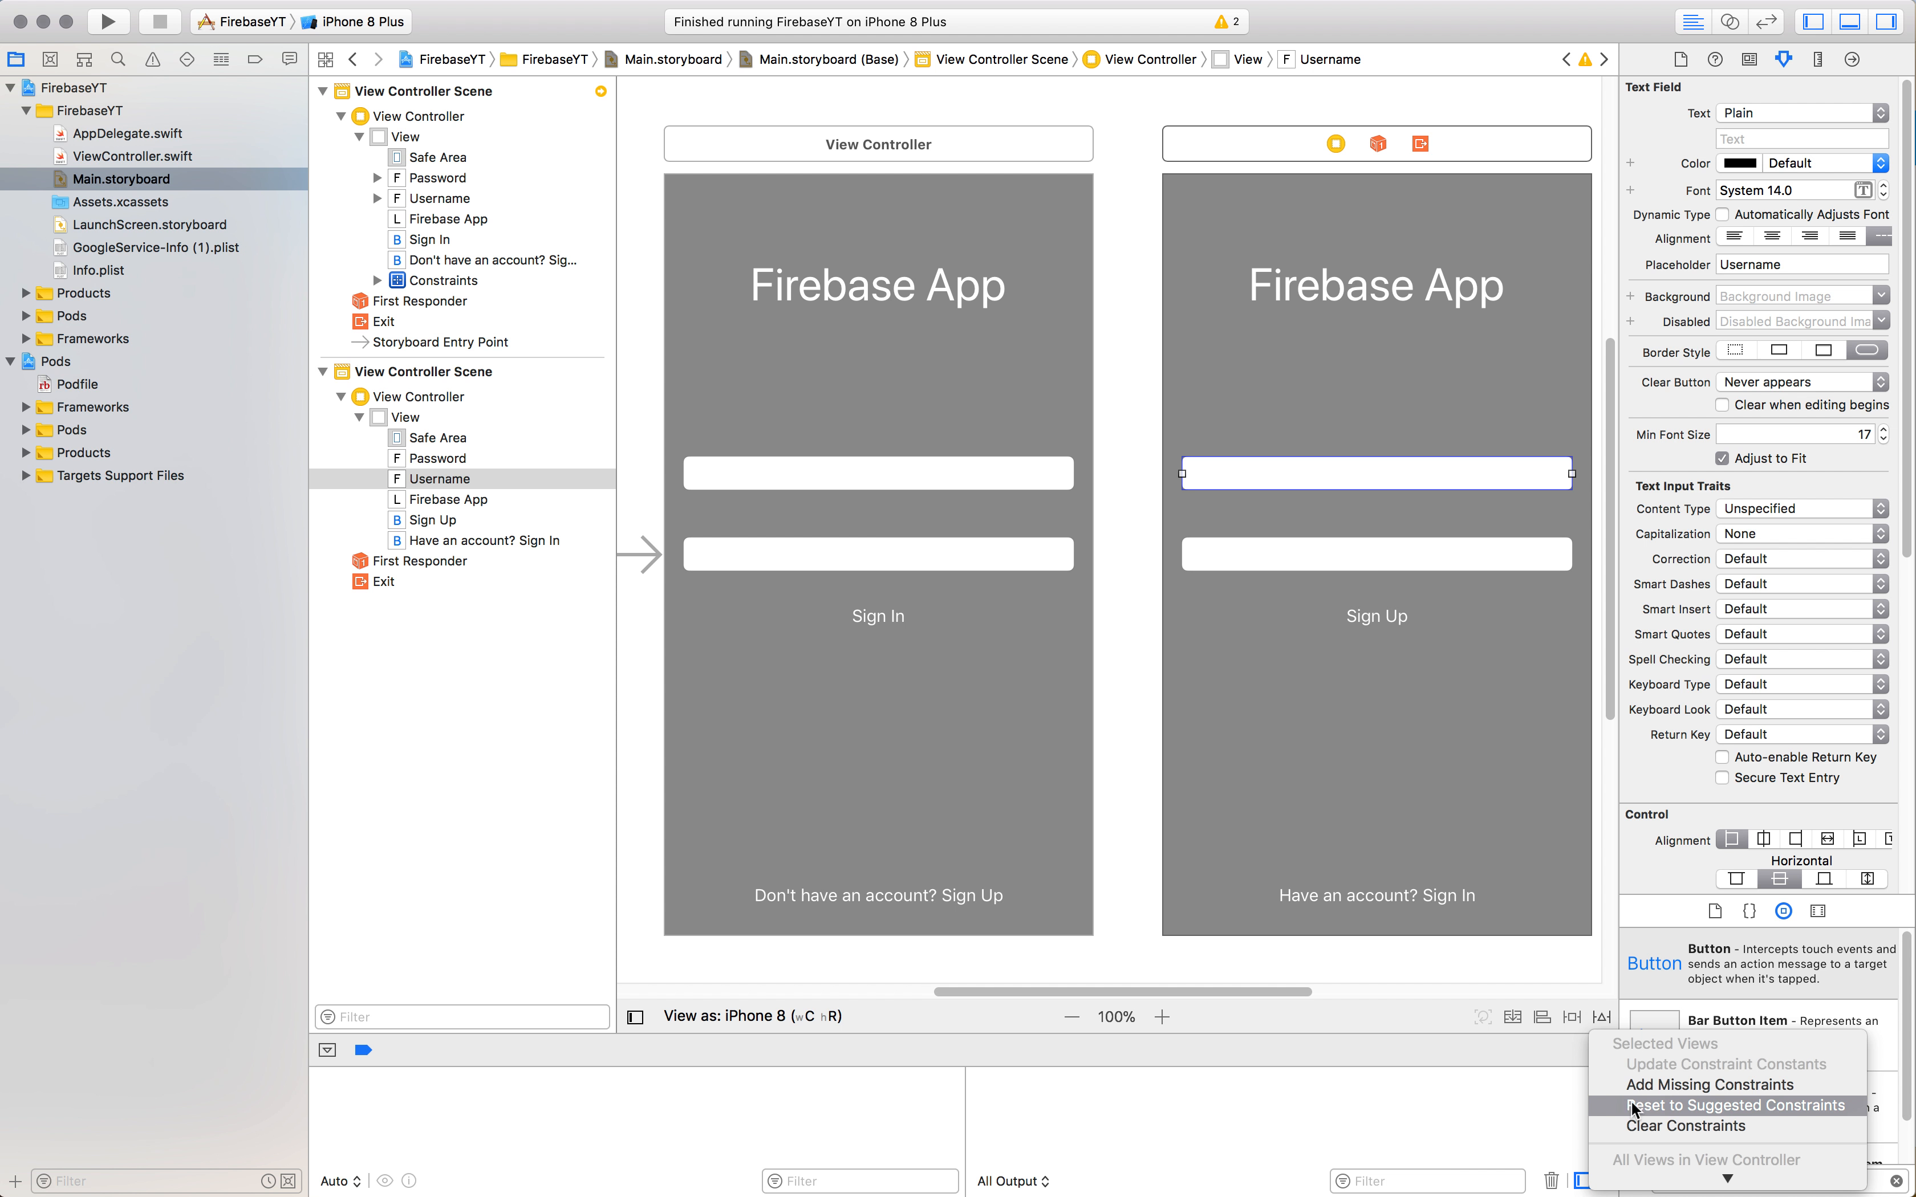
left_click(1721, 1106)
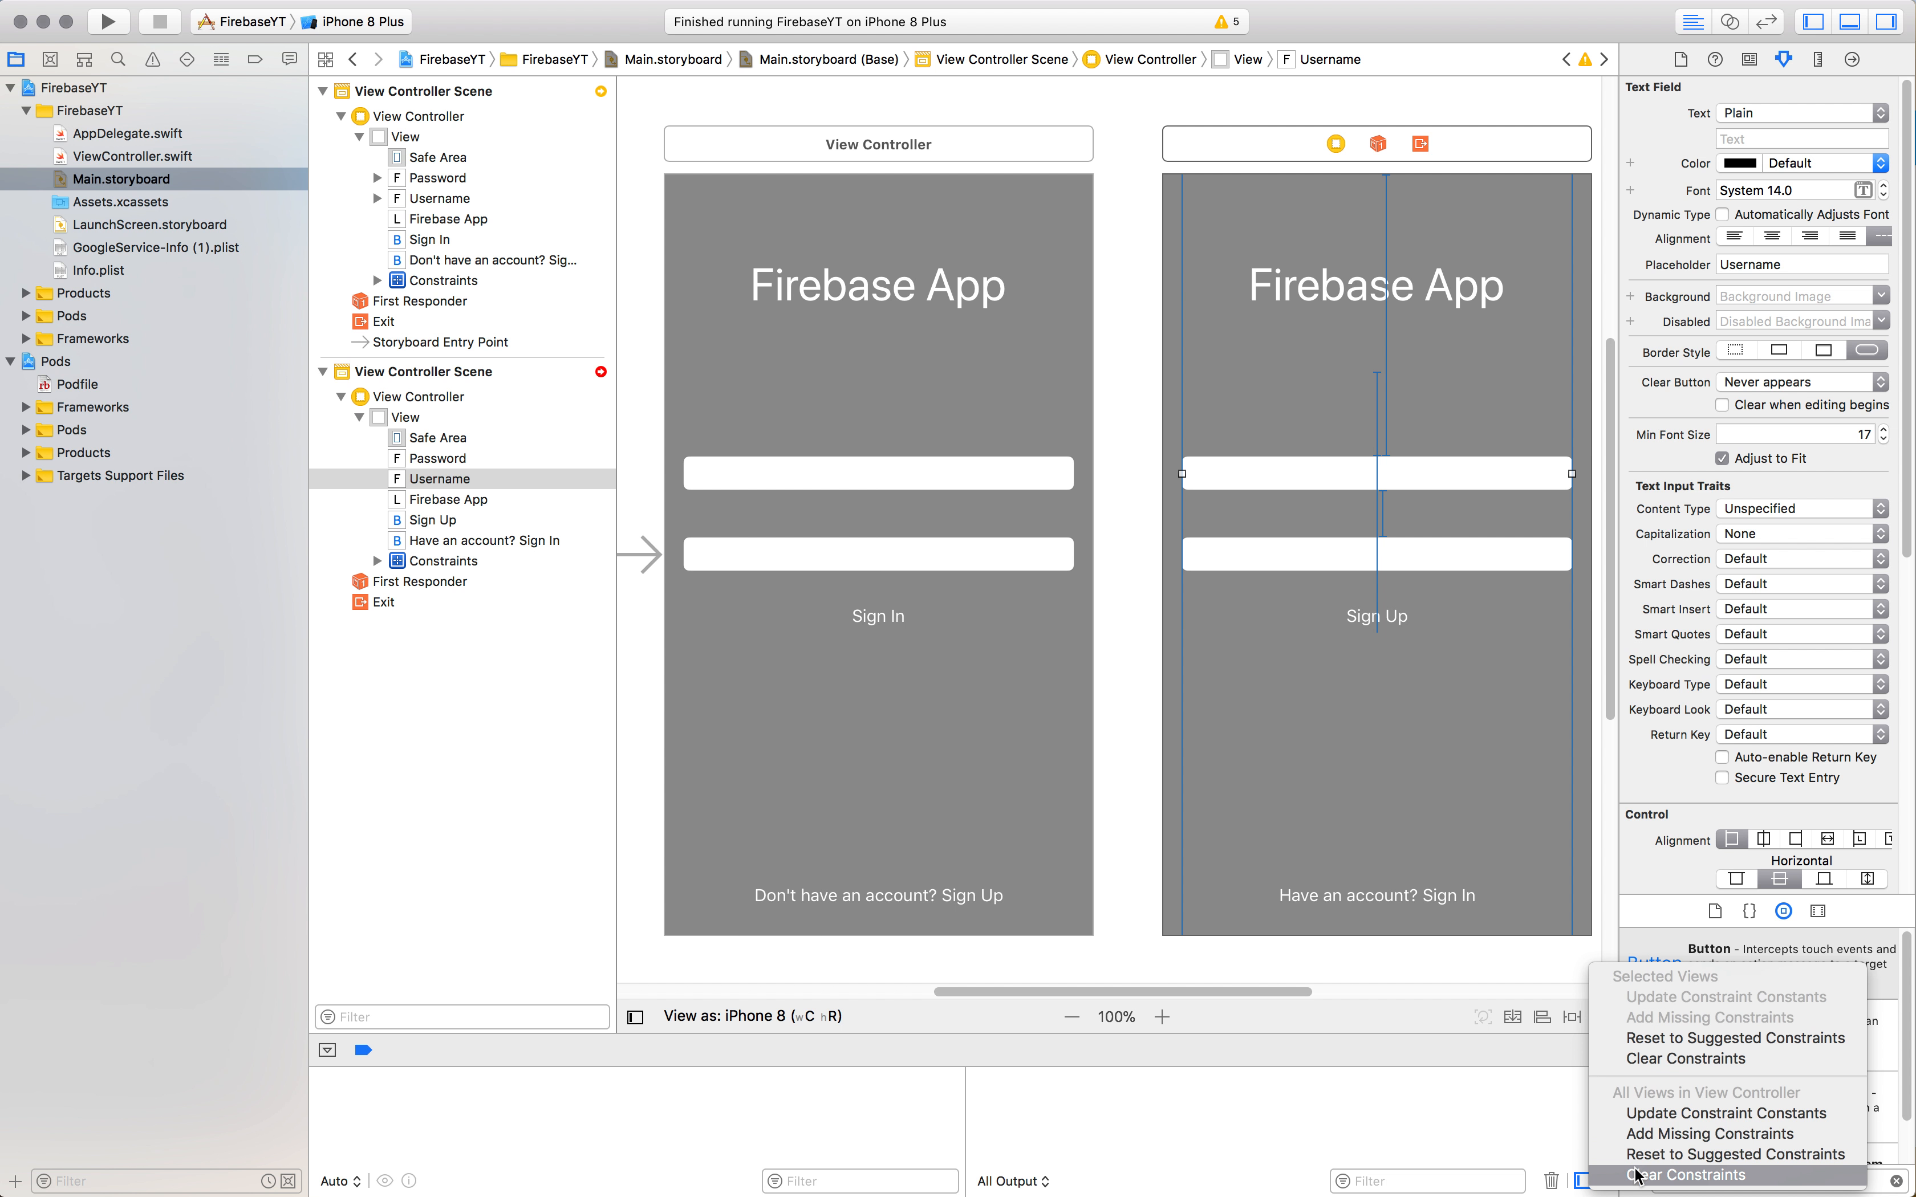
left_click(1689, 1175)
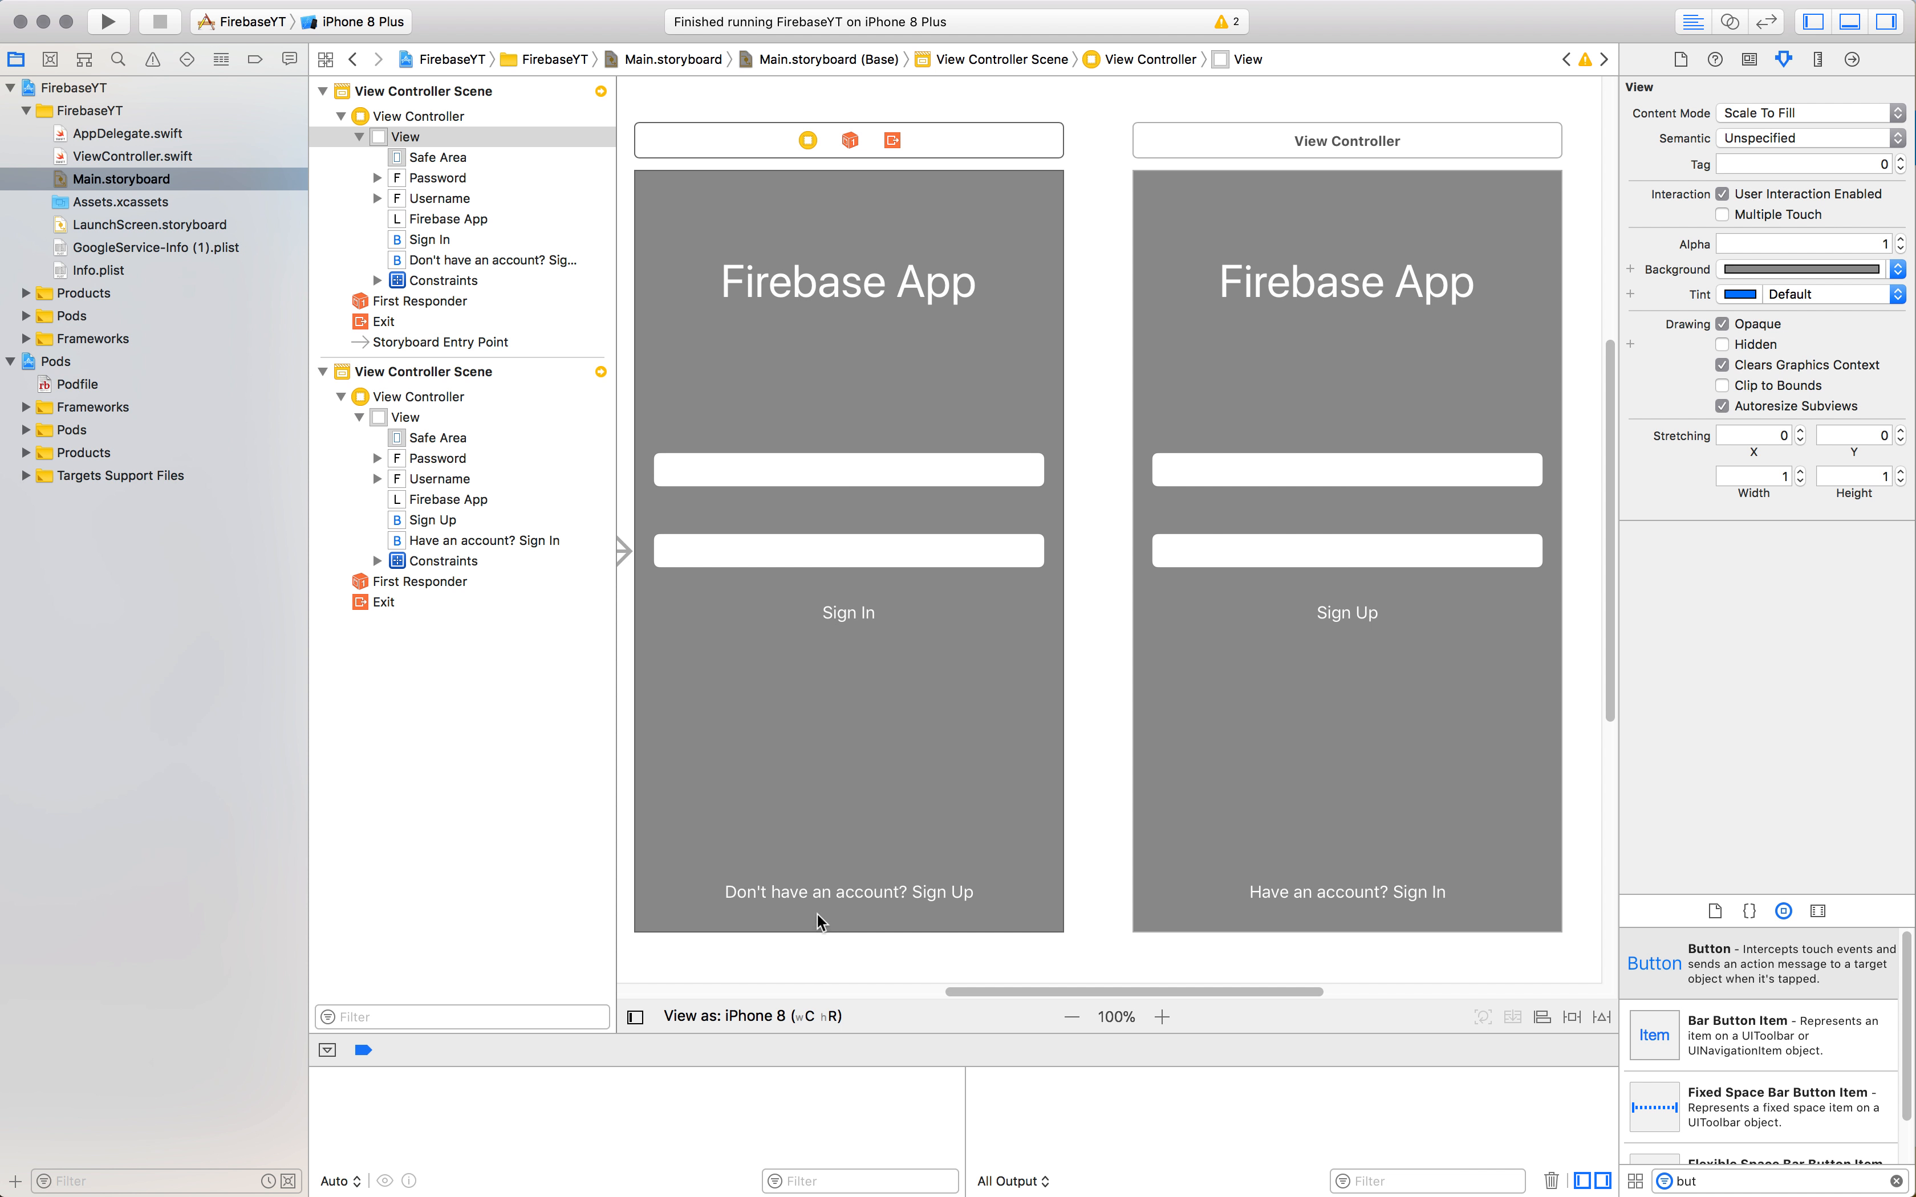
Step: Connect the Don't have an account? Sign Up button to the sign-up screen with a Show segue
left_click(846, 892)
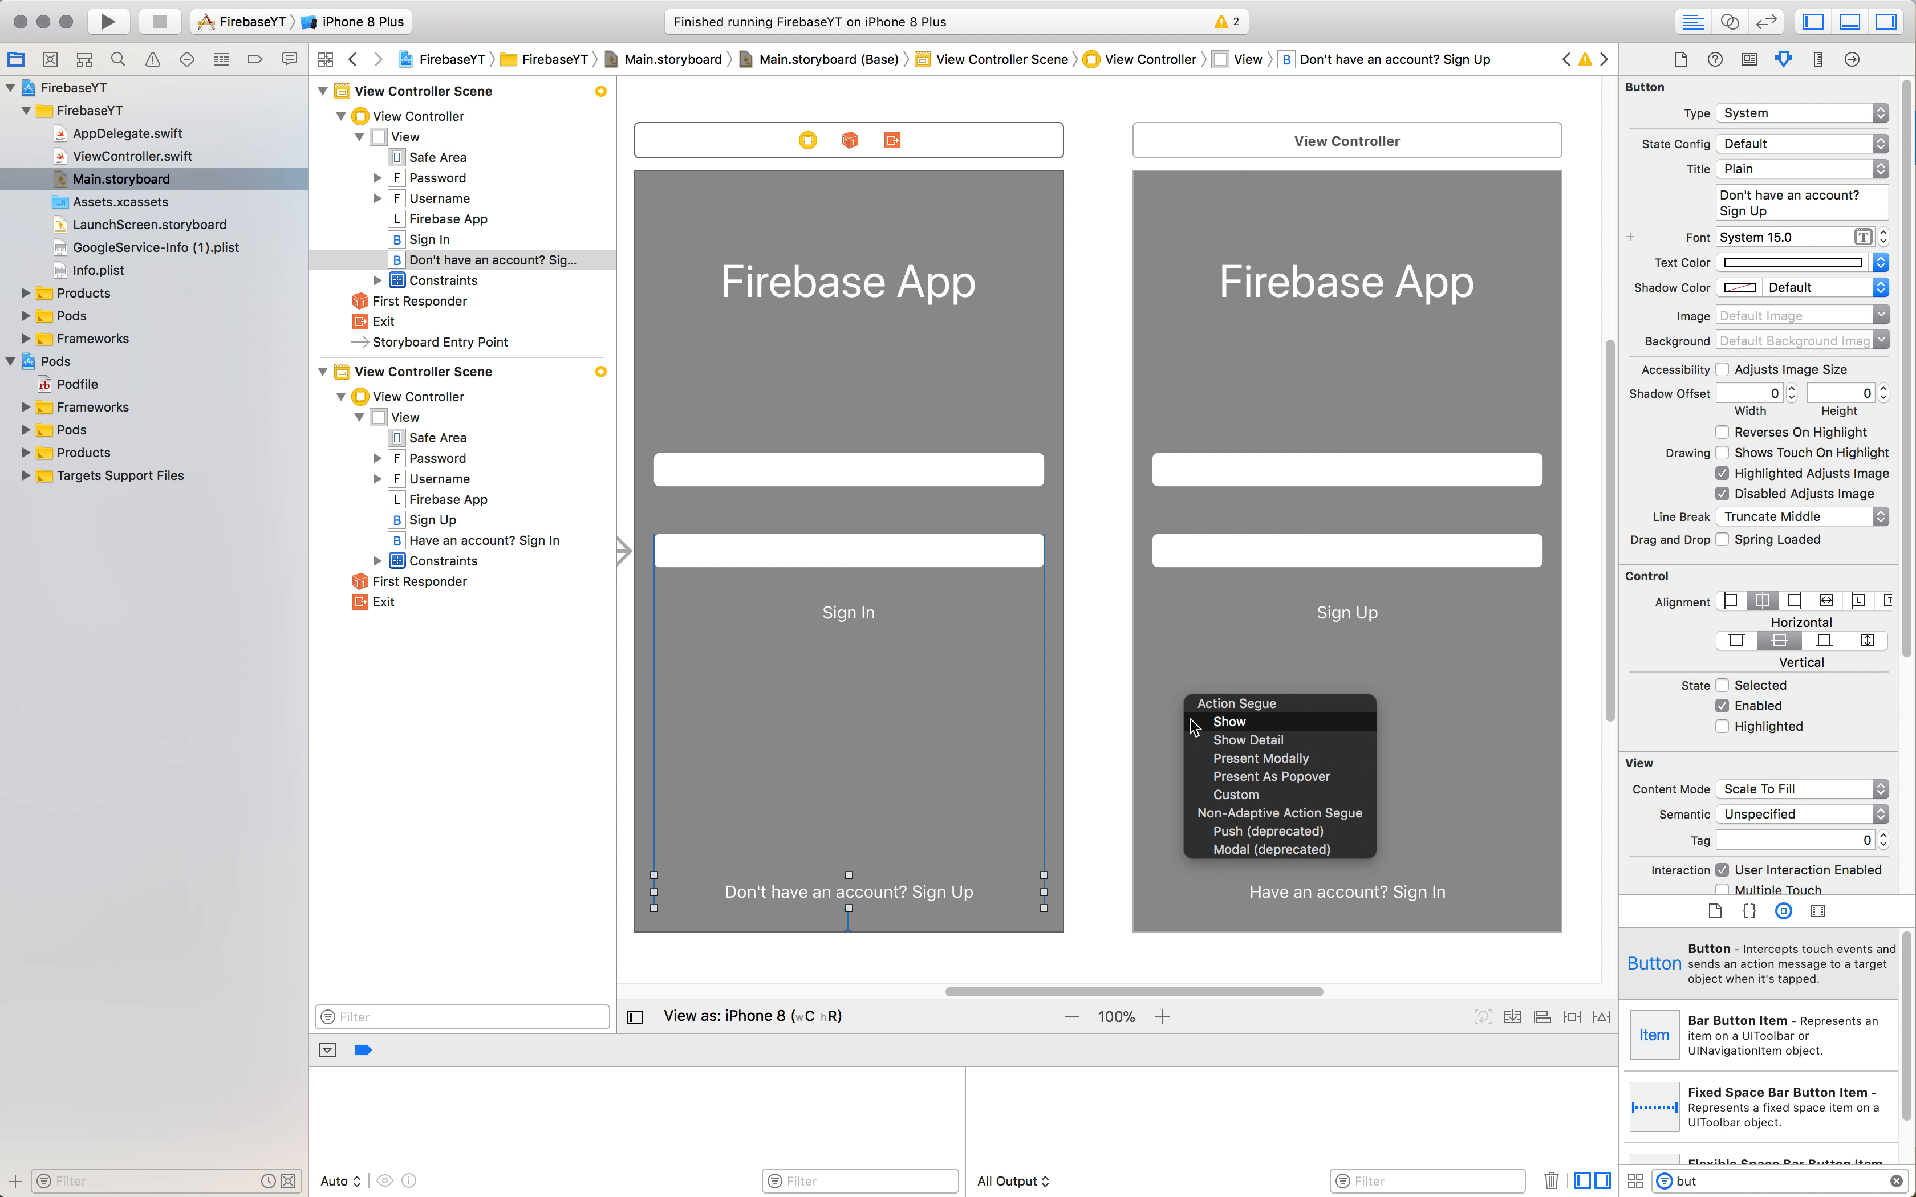
left_click(1228, 722)
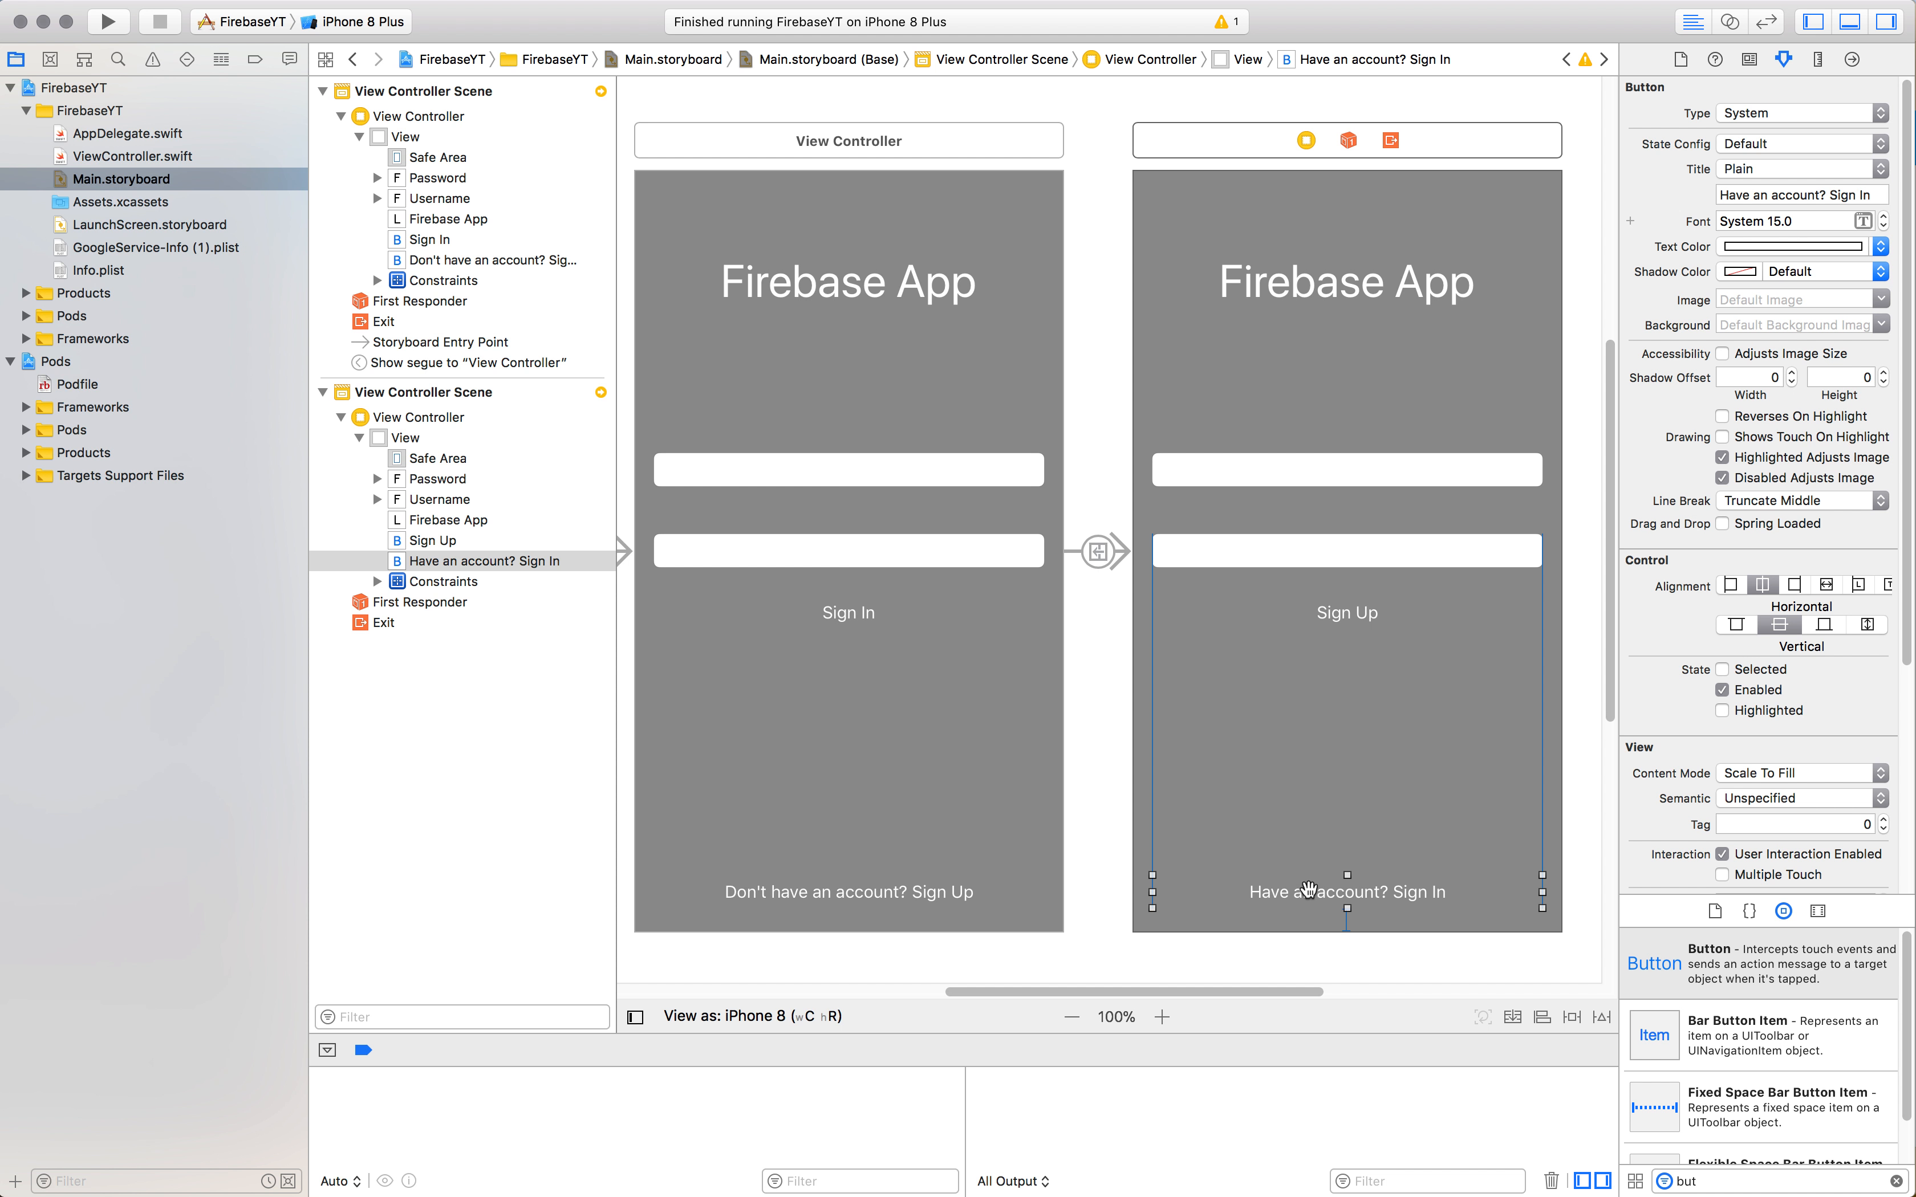
mouse_move(1309, 890)
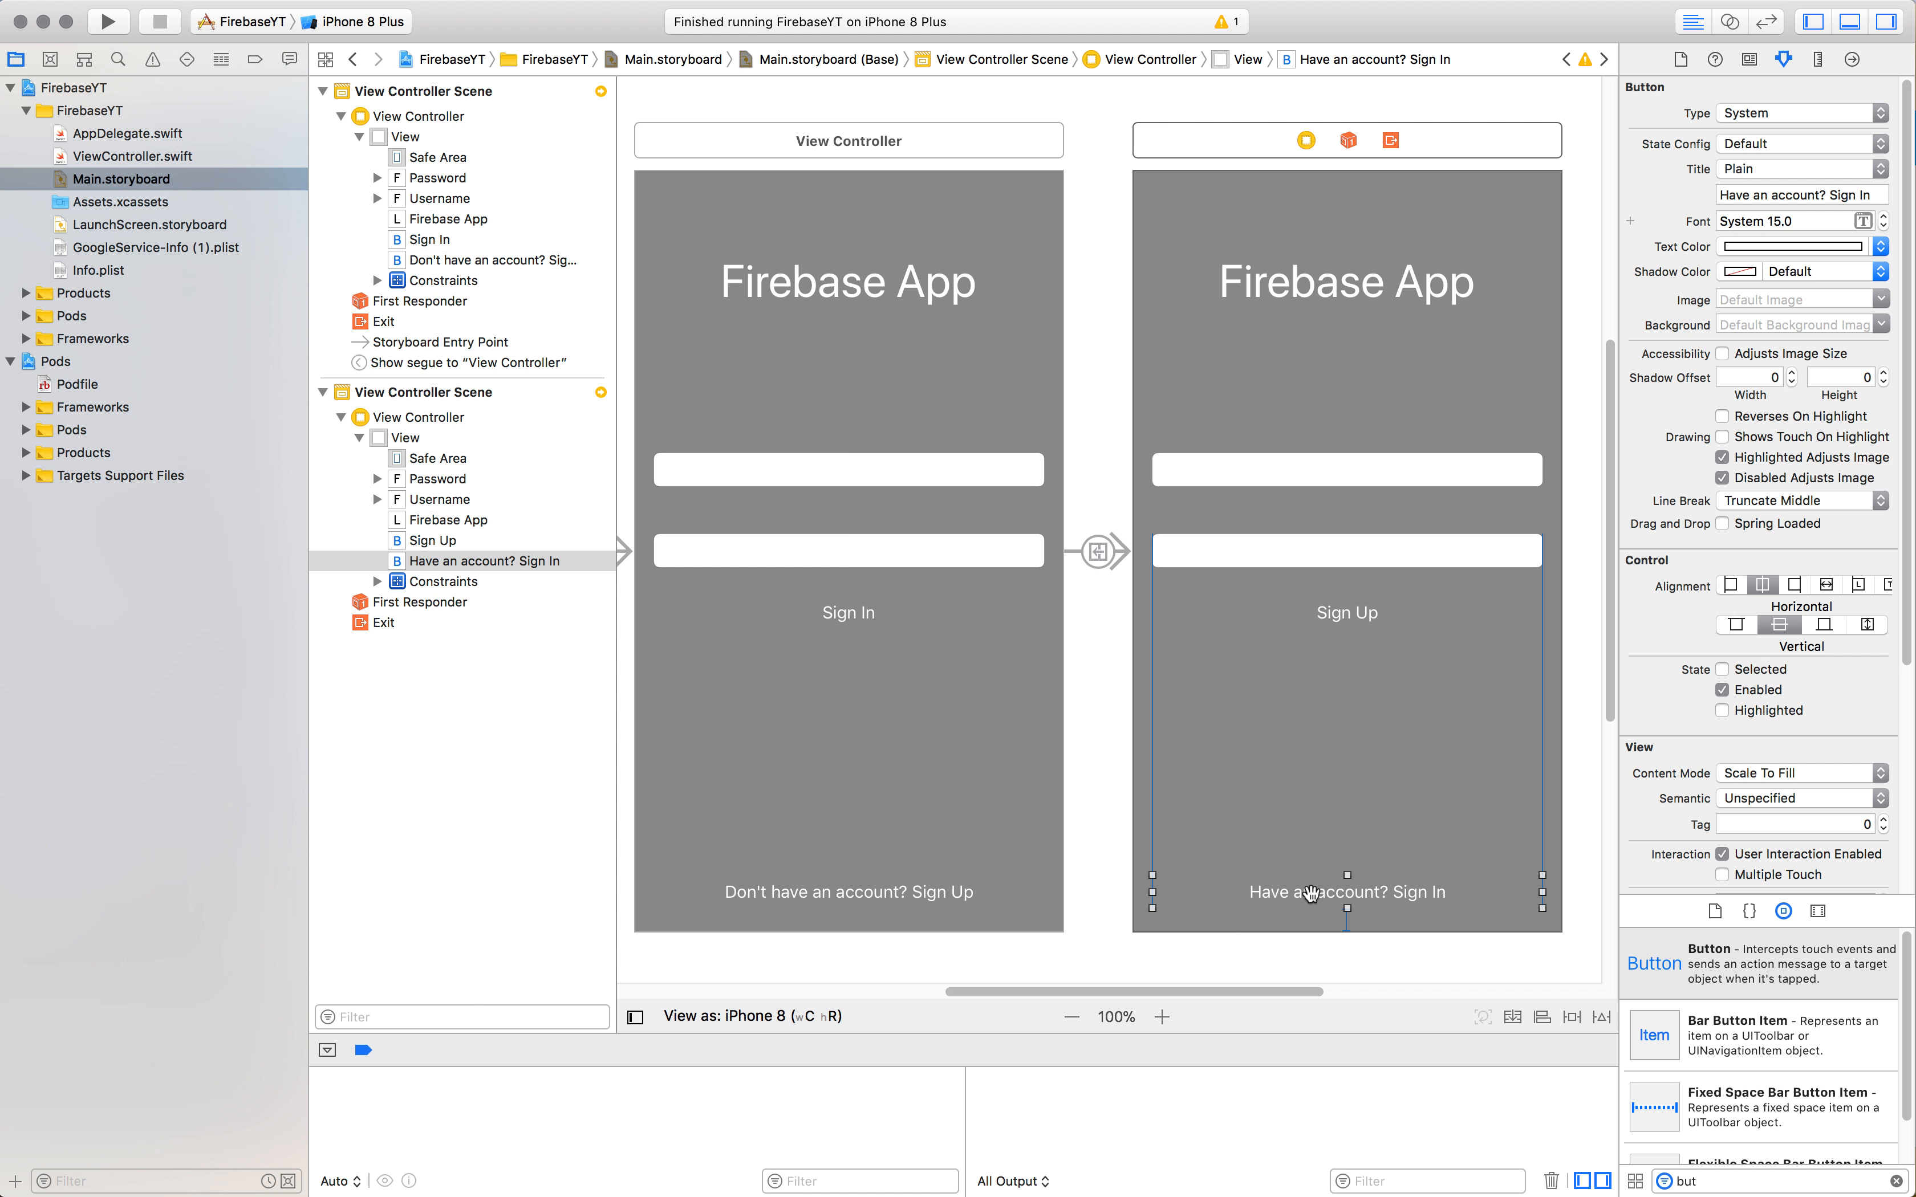
mouse_move(771, 708)
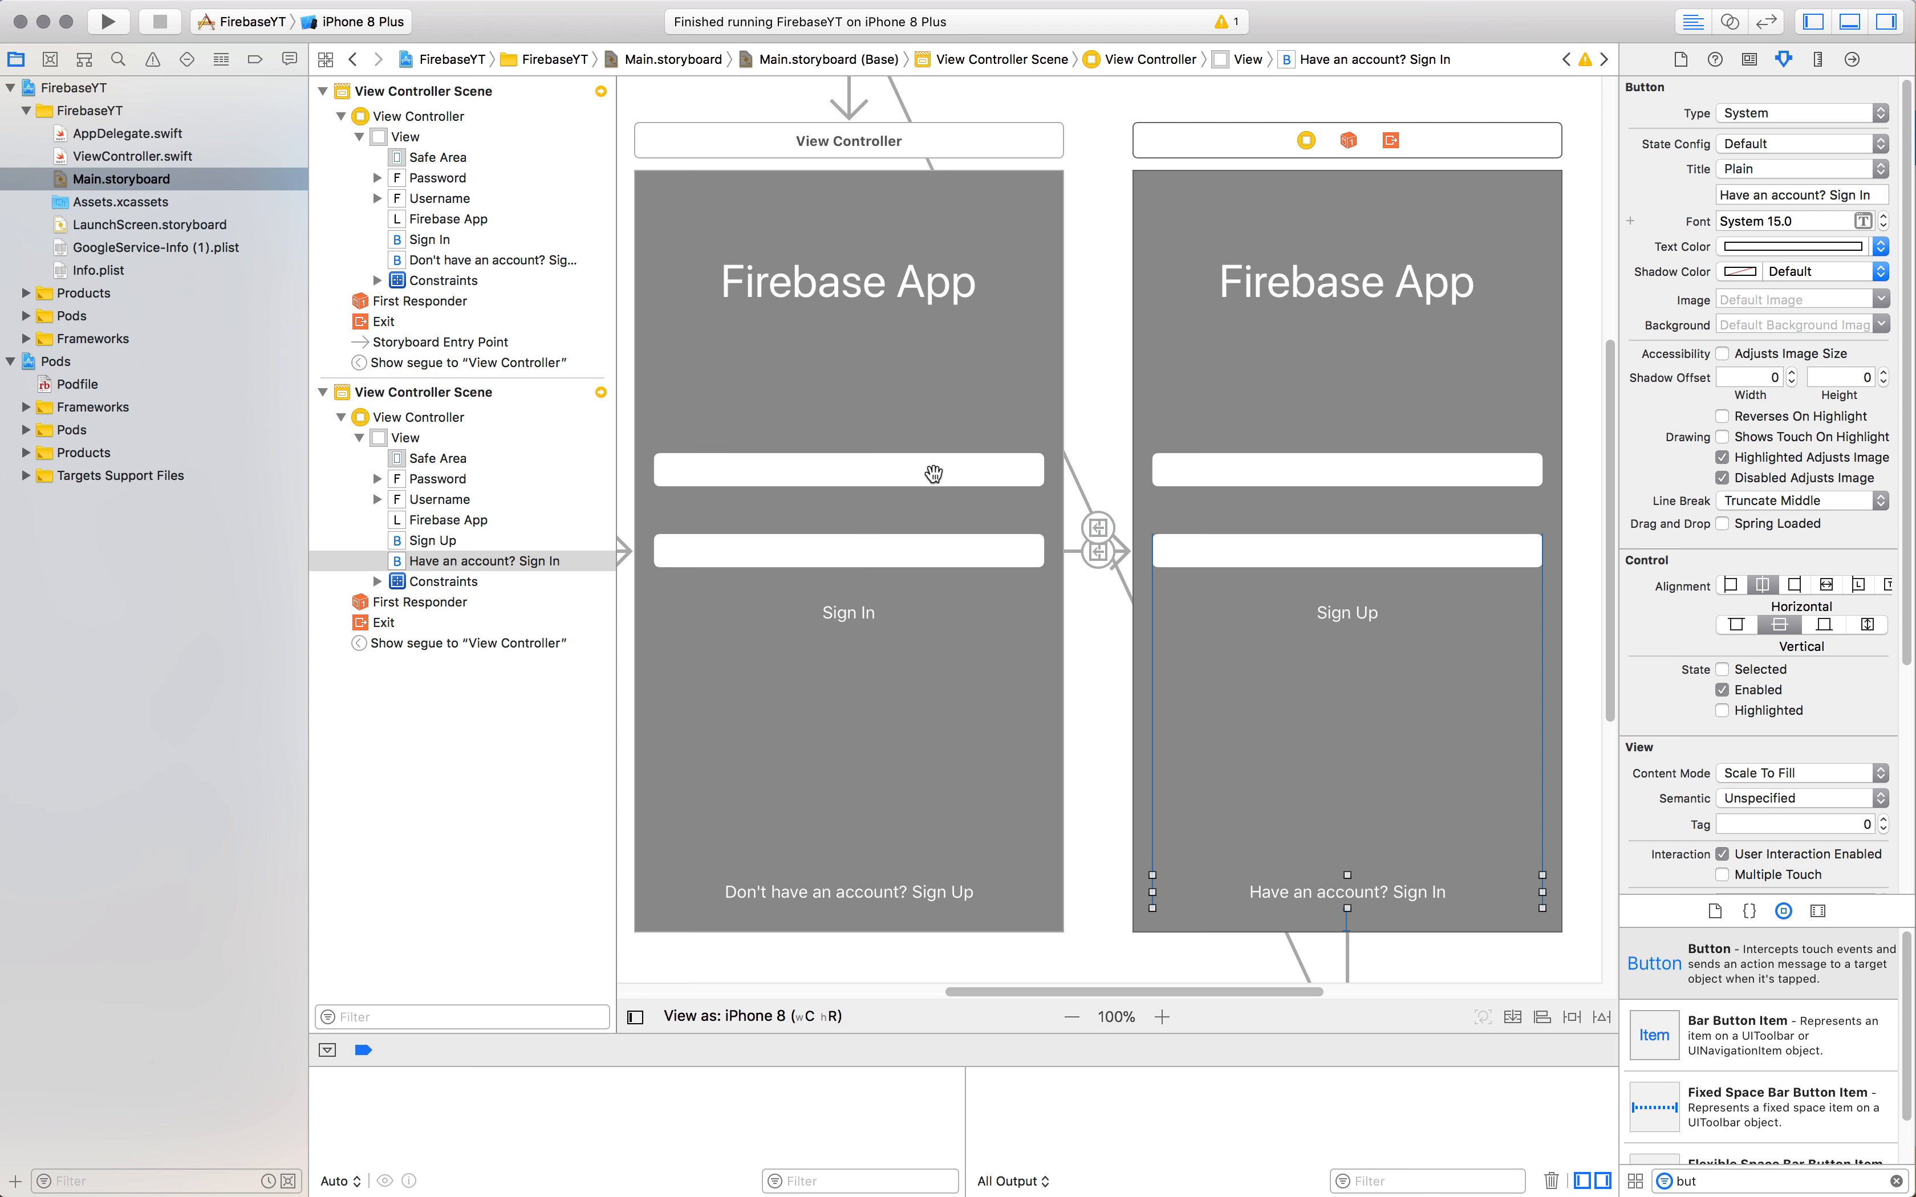
mouse_move(380, 261)
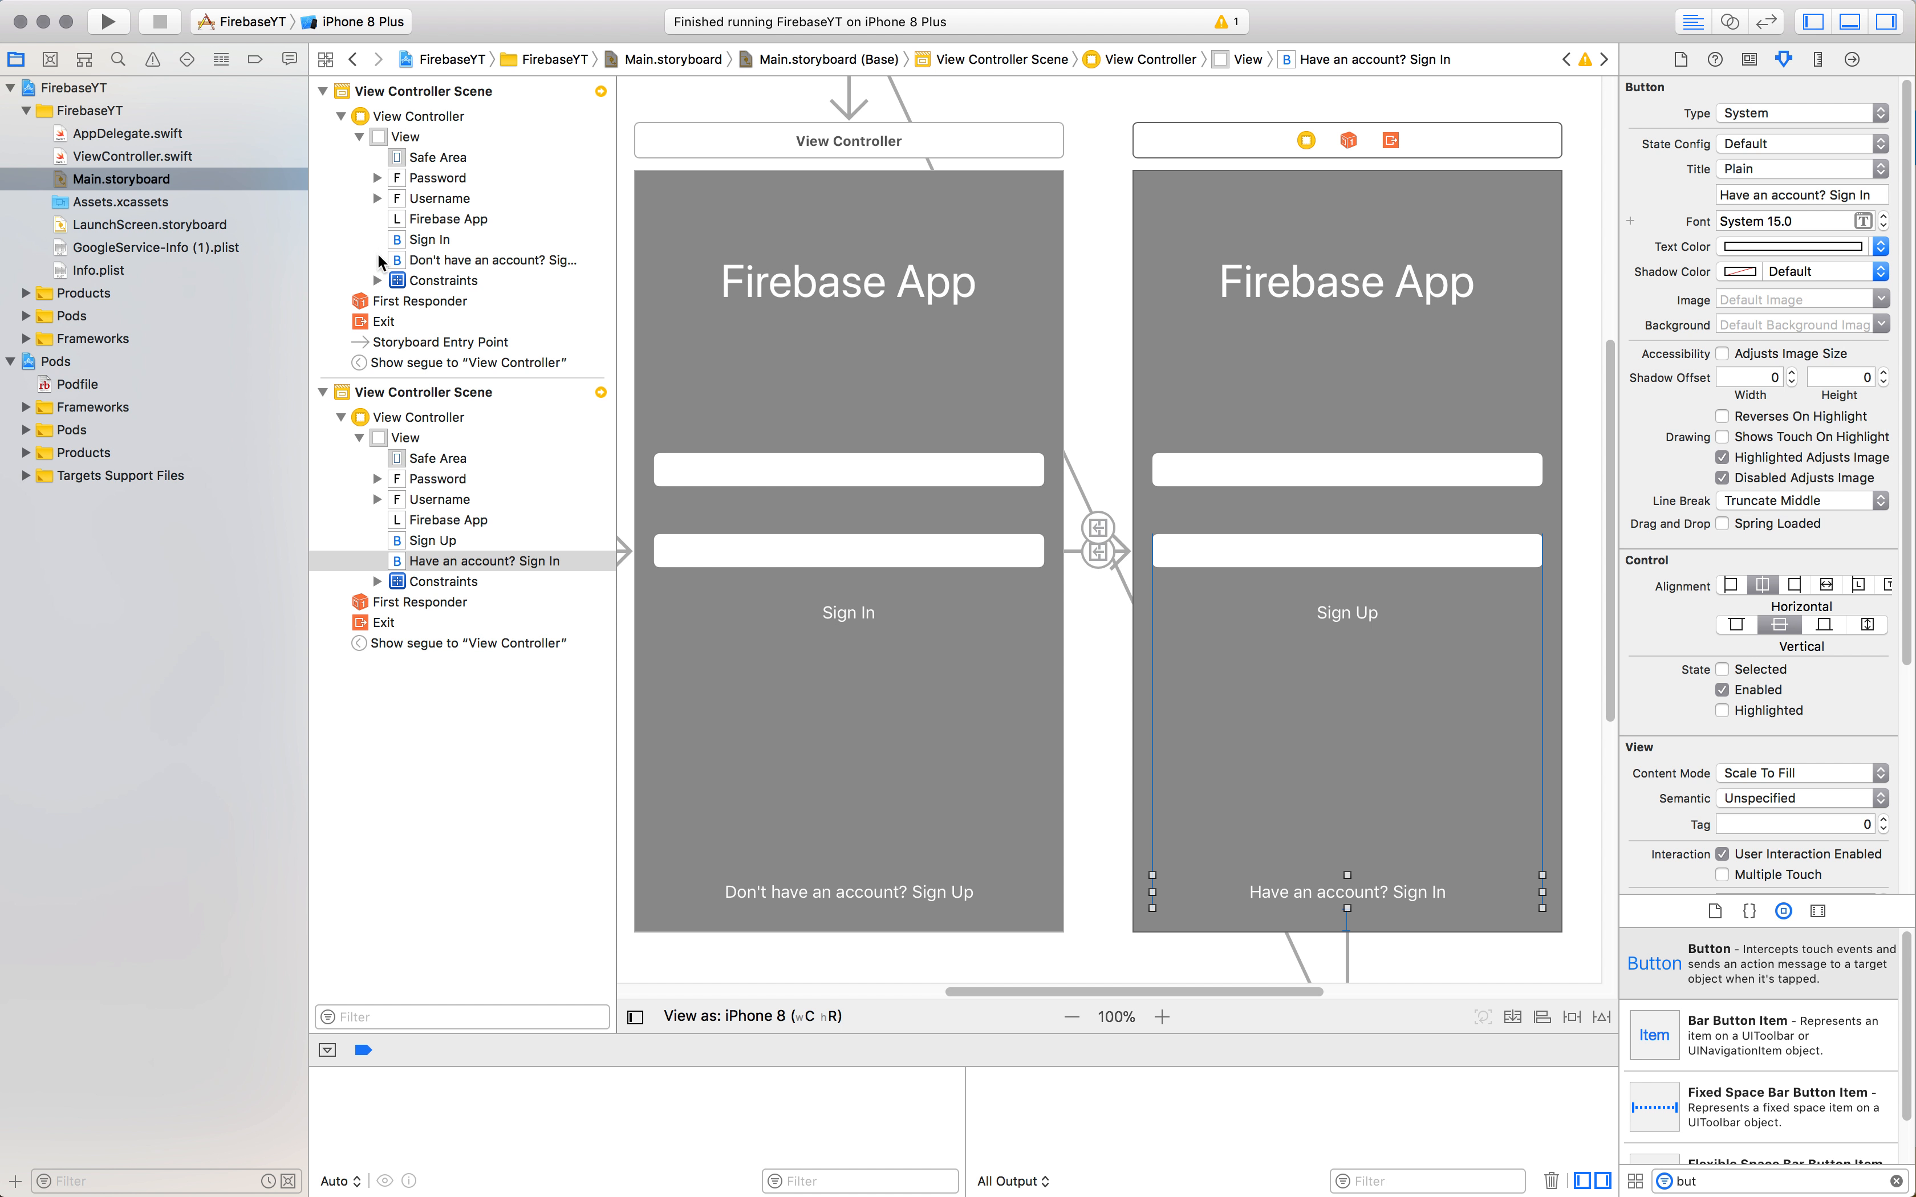
mouse_move(104, 33)
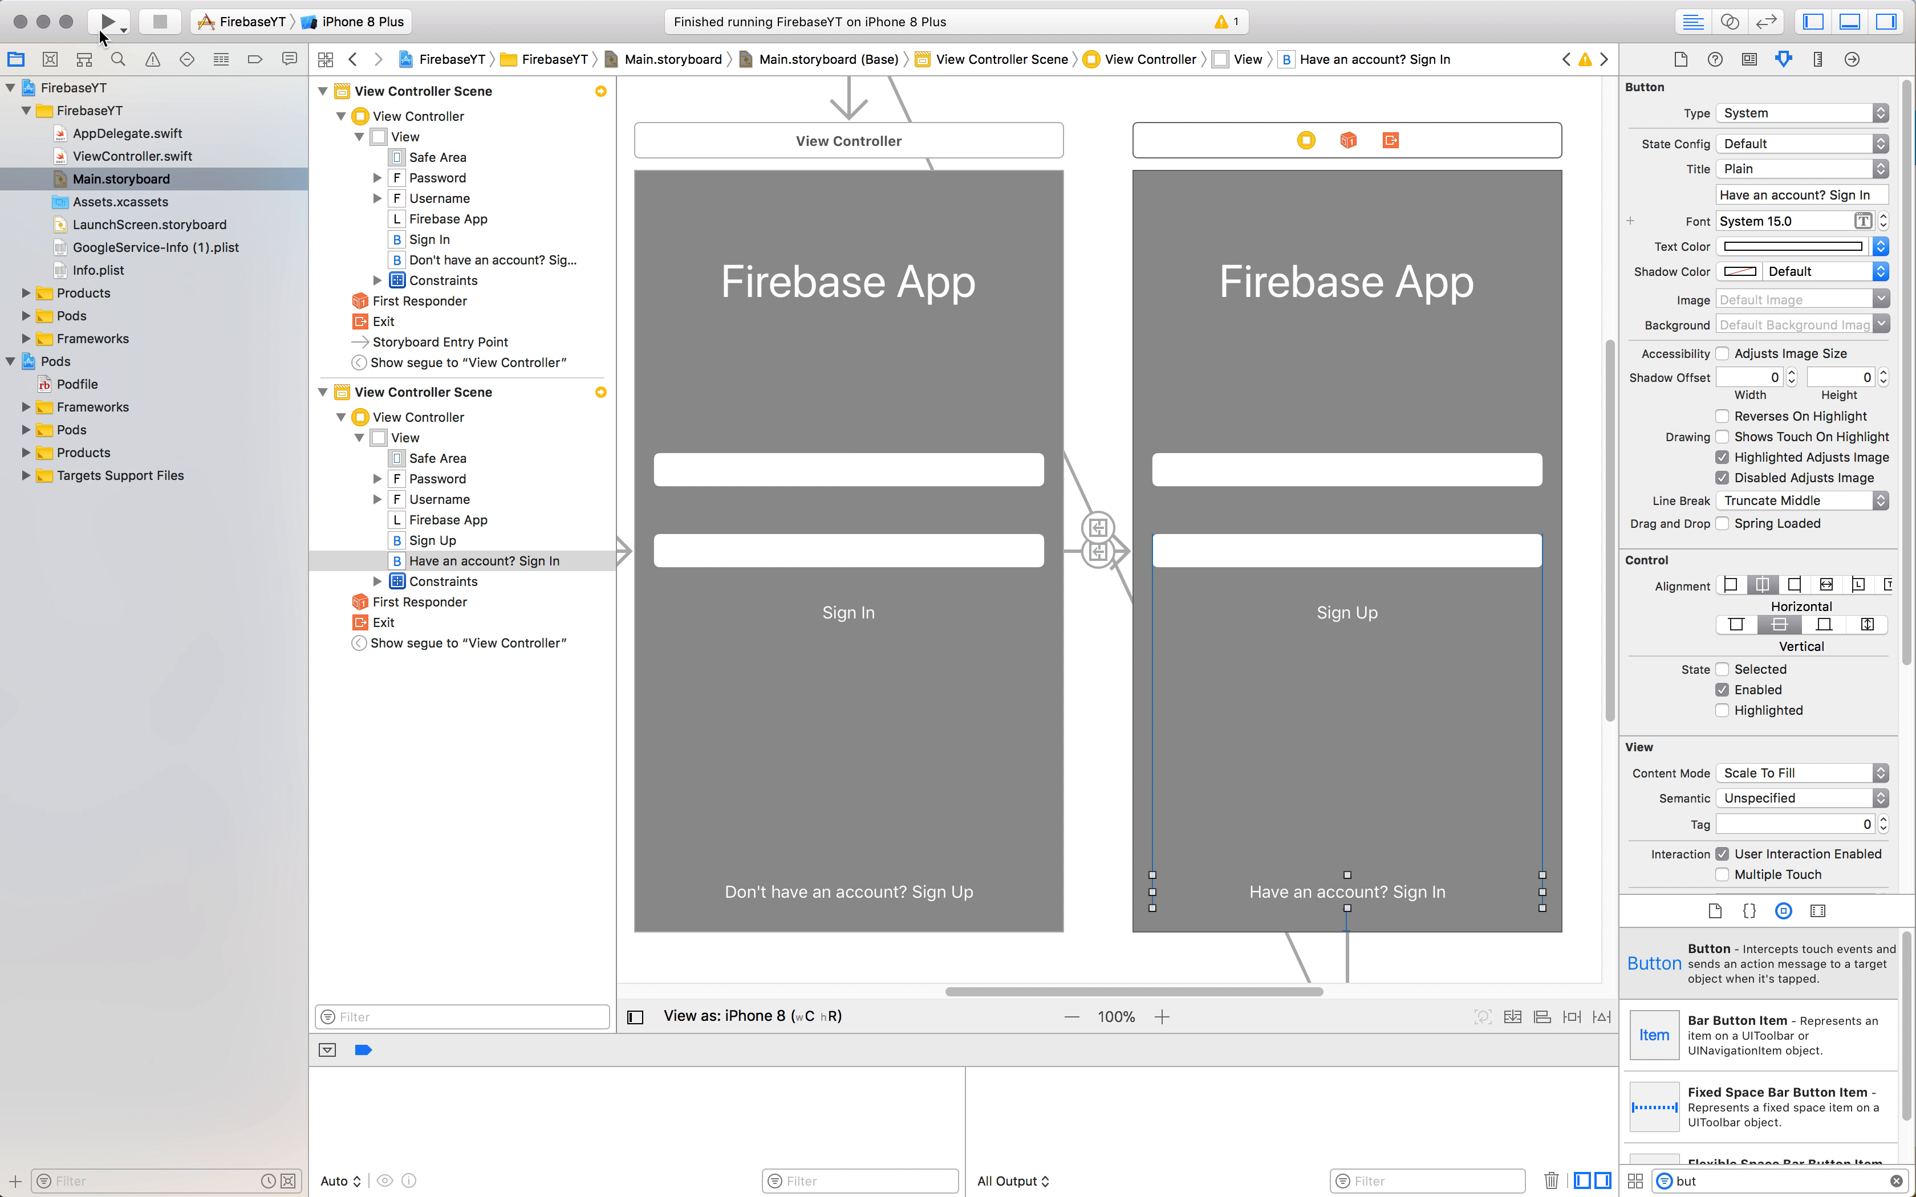
Step: Run the app in the simulator and, after the crash, select GoogleService-Info (1).plist
left_click(108, 22)
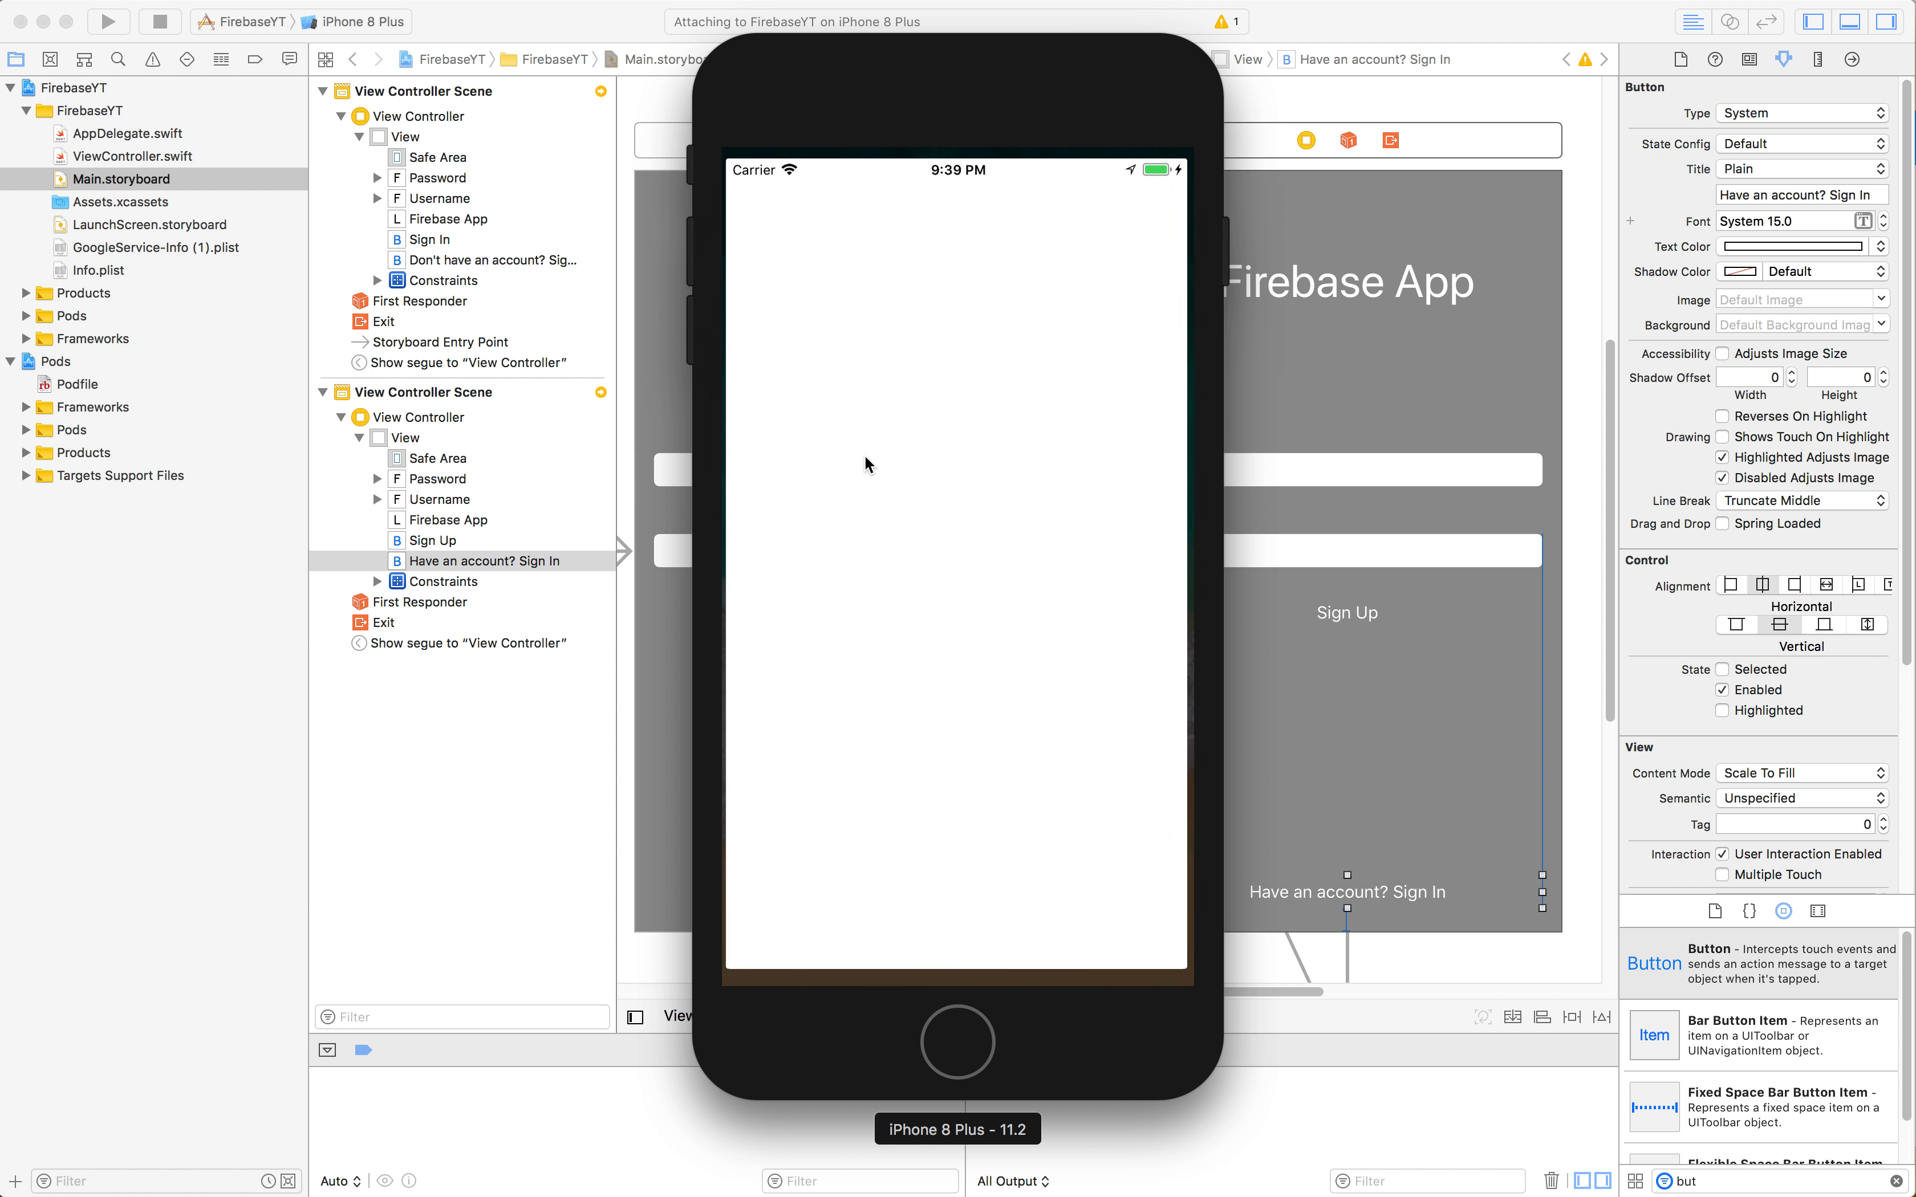
left_click(107, 20)
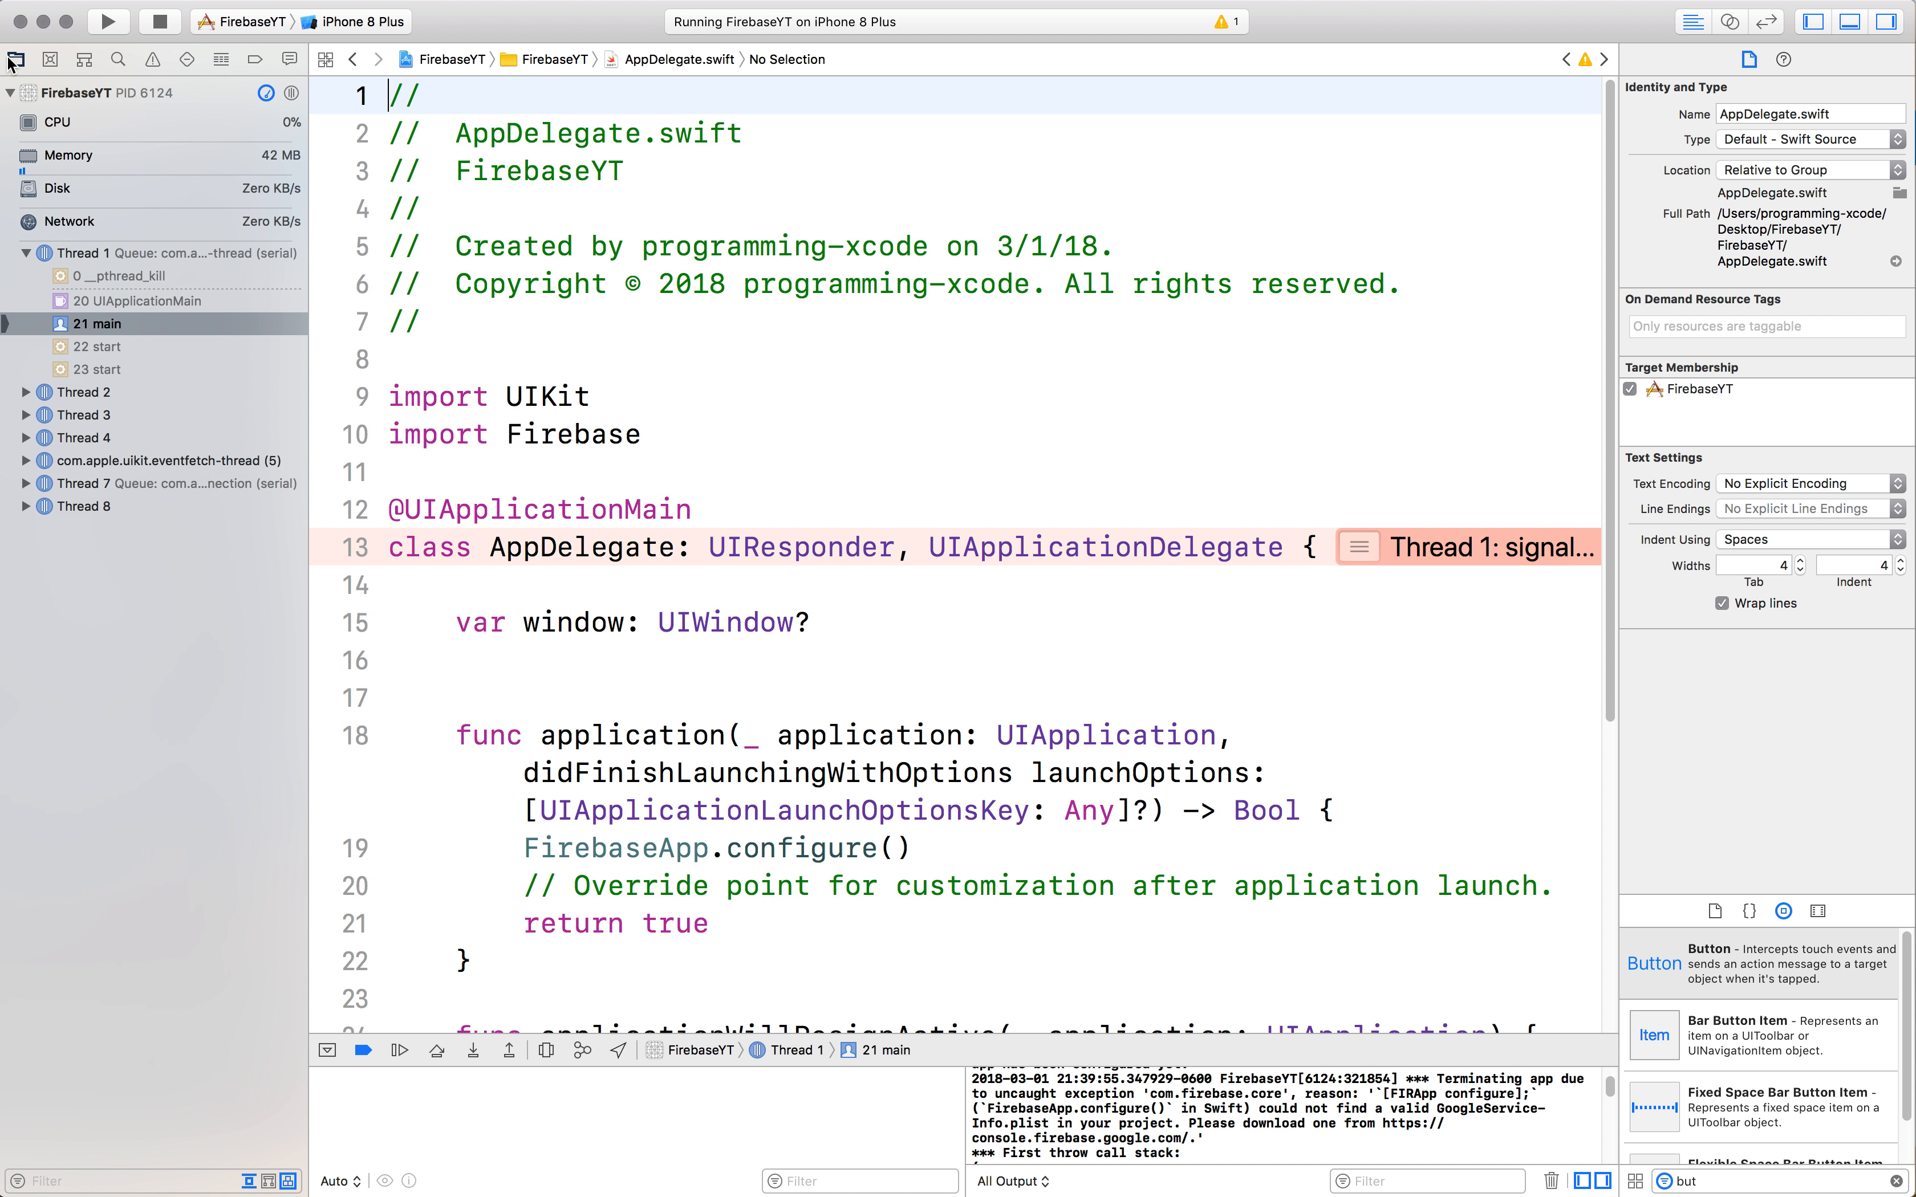
left_click(154, 246)
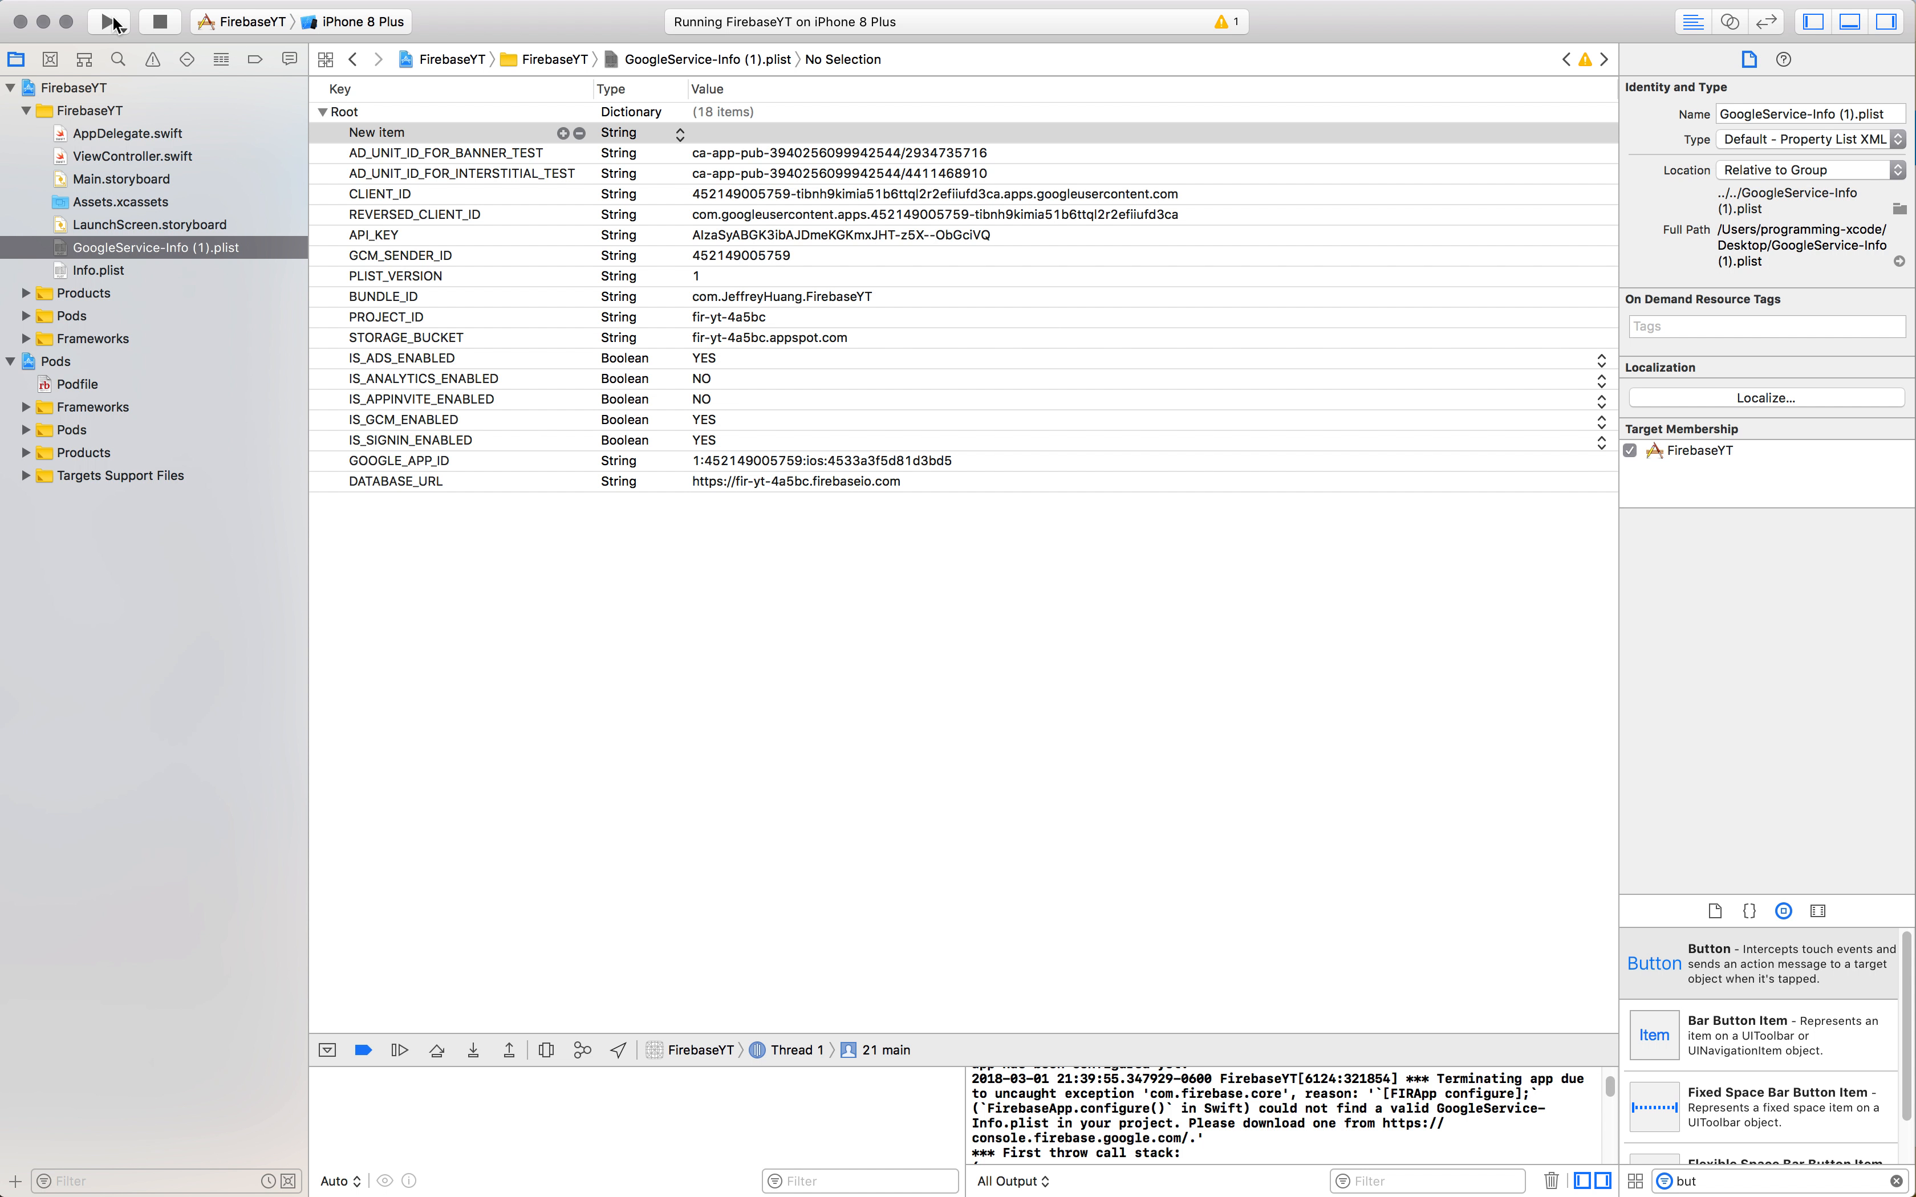
Step: Cut the stray New Item row and begin renaming the file to GoogleService-Info.plist
right_click(378, 132)
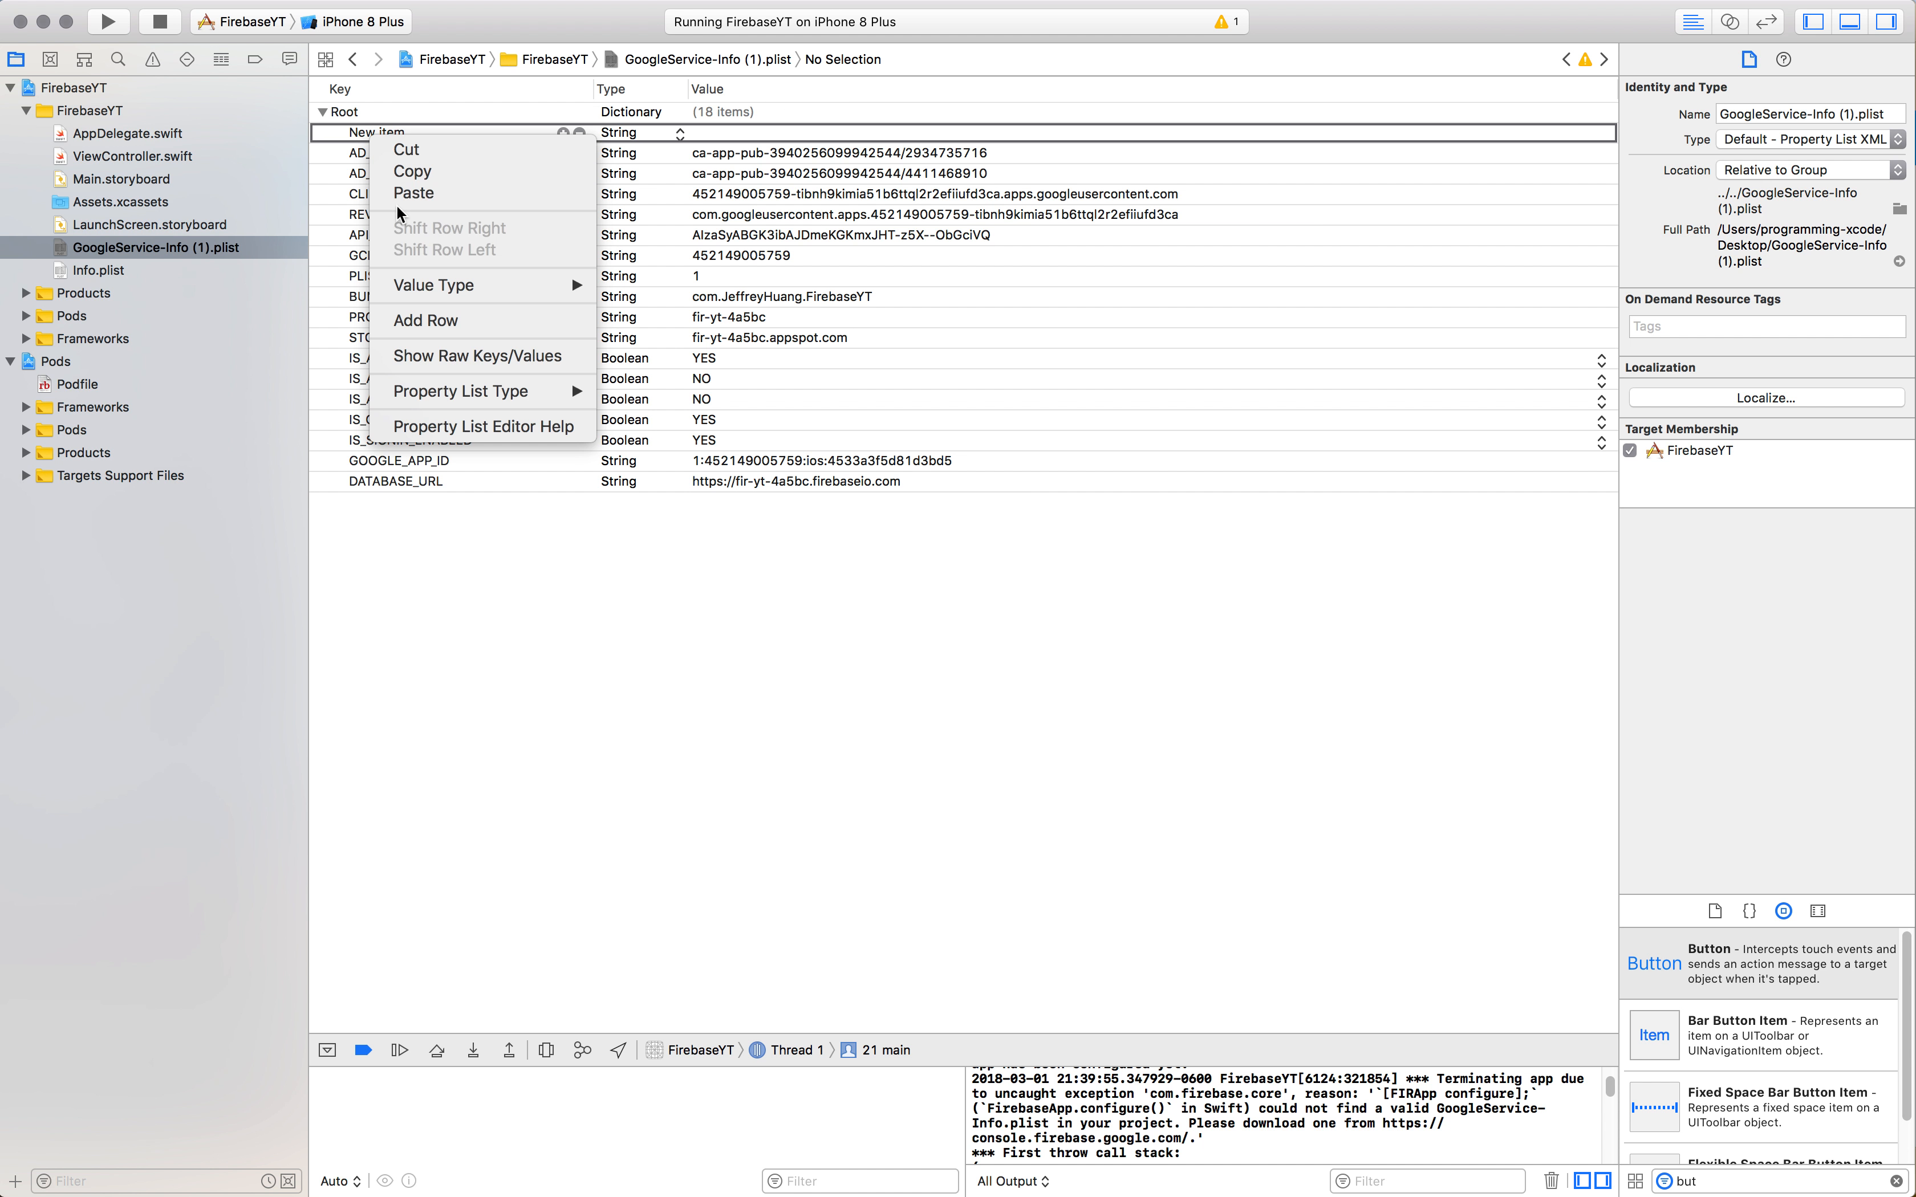
mouse_move(371, 141)
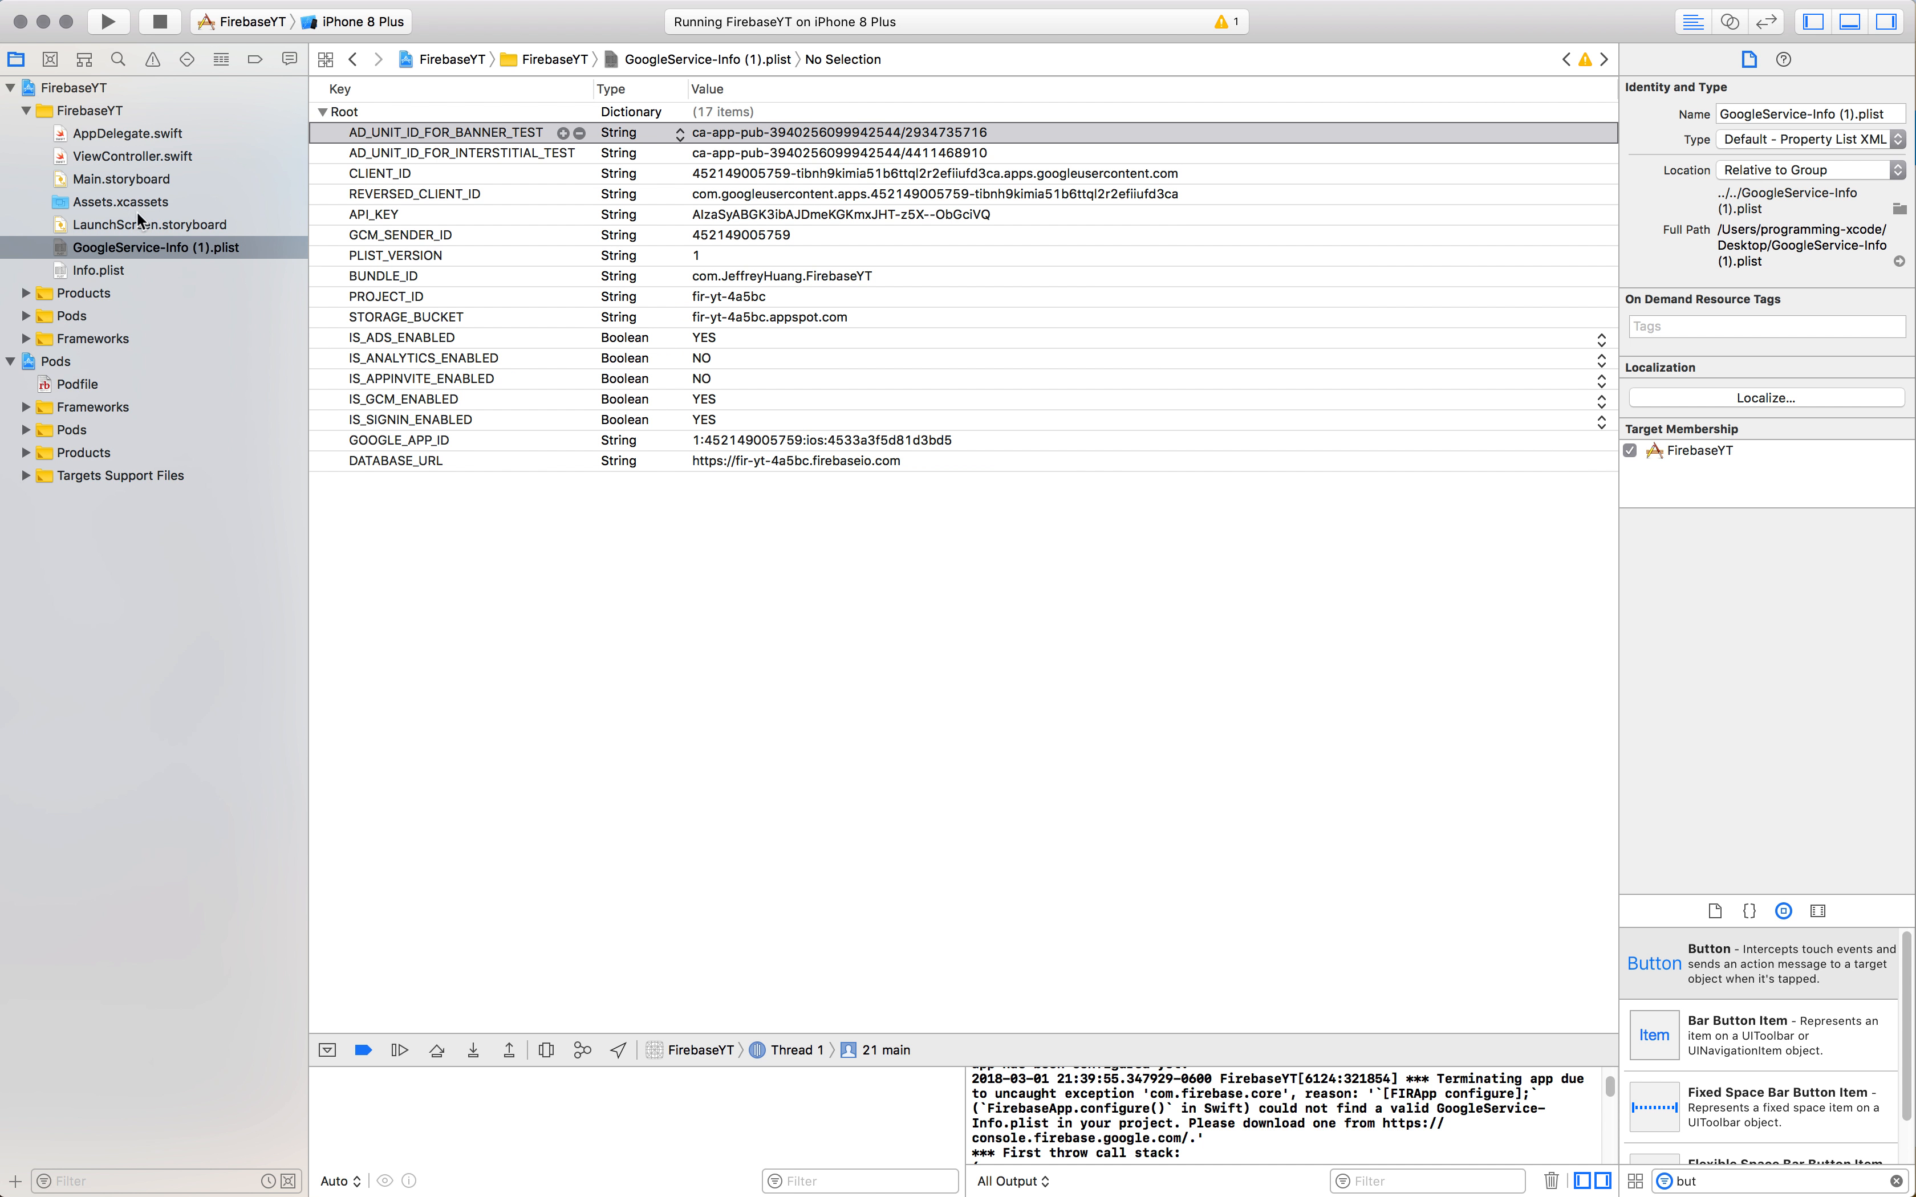
double_click(154, 246)
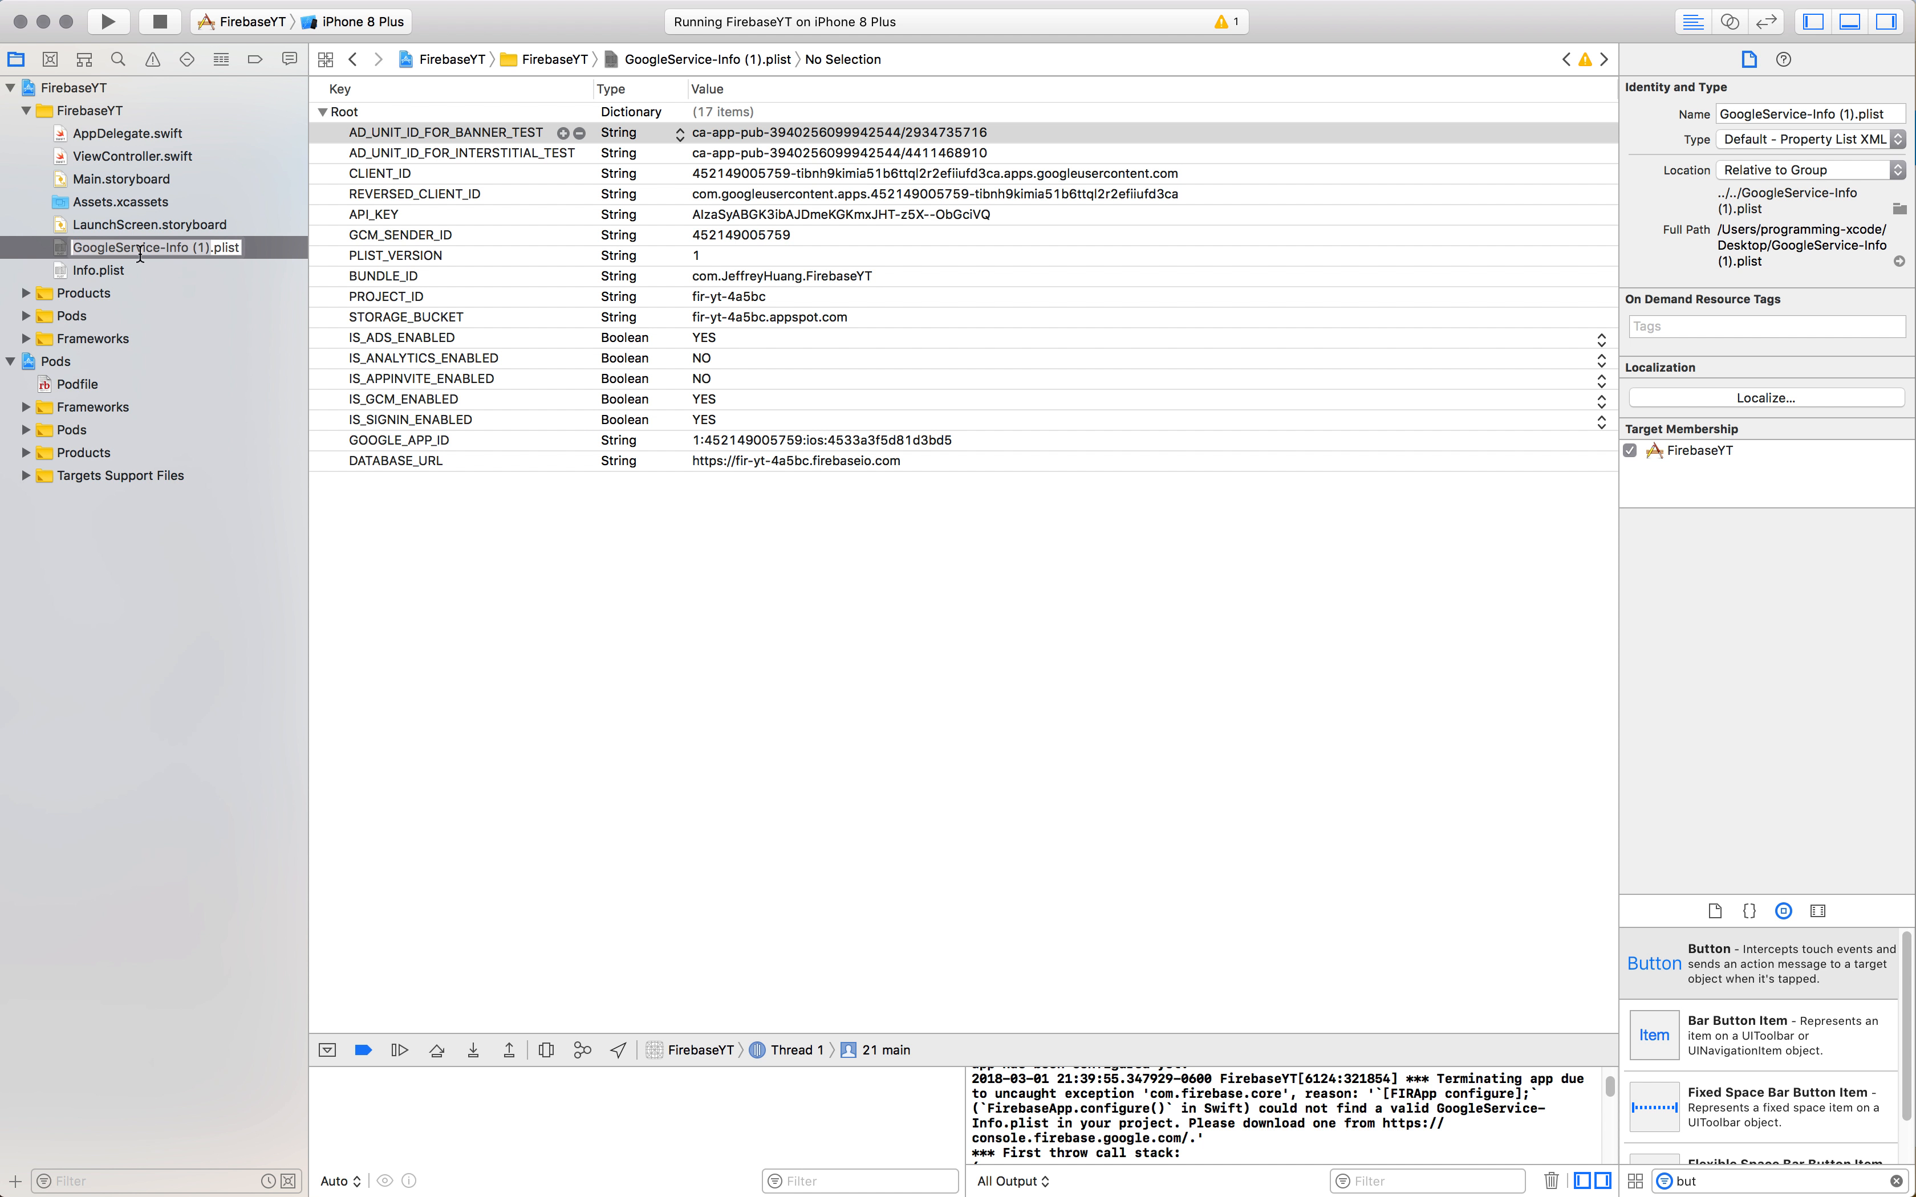
double_click(155, 247)
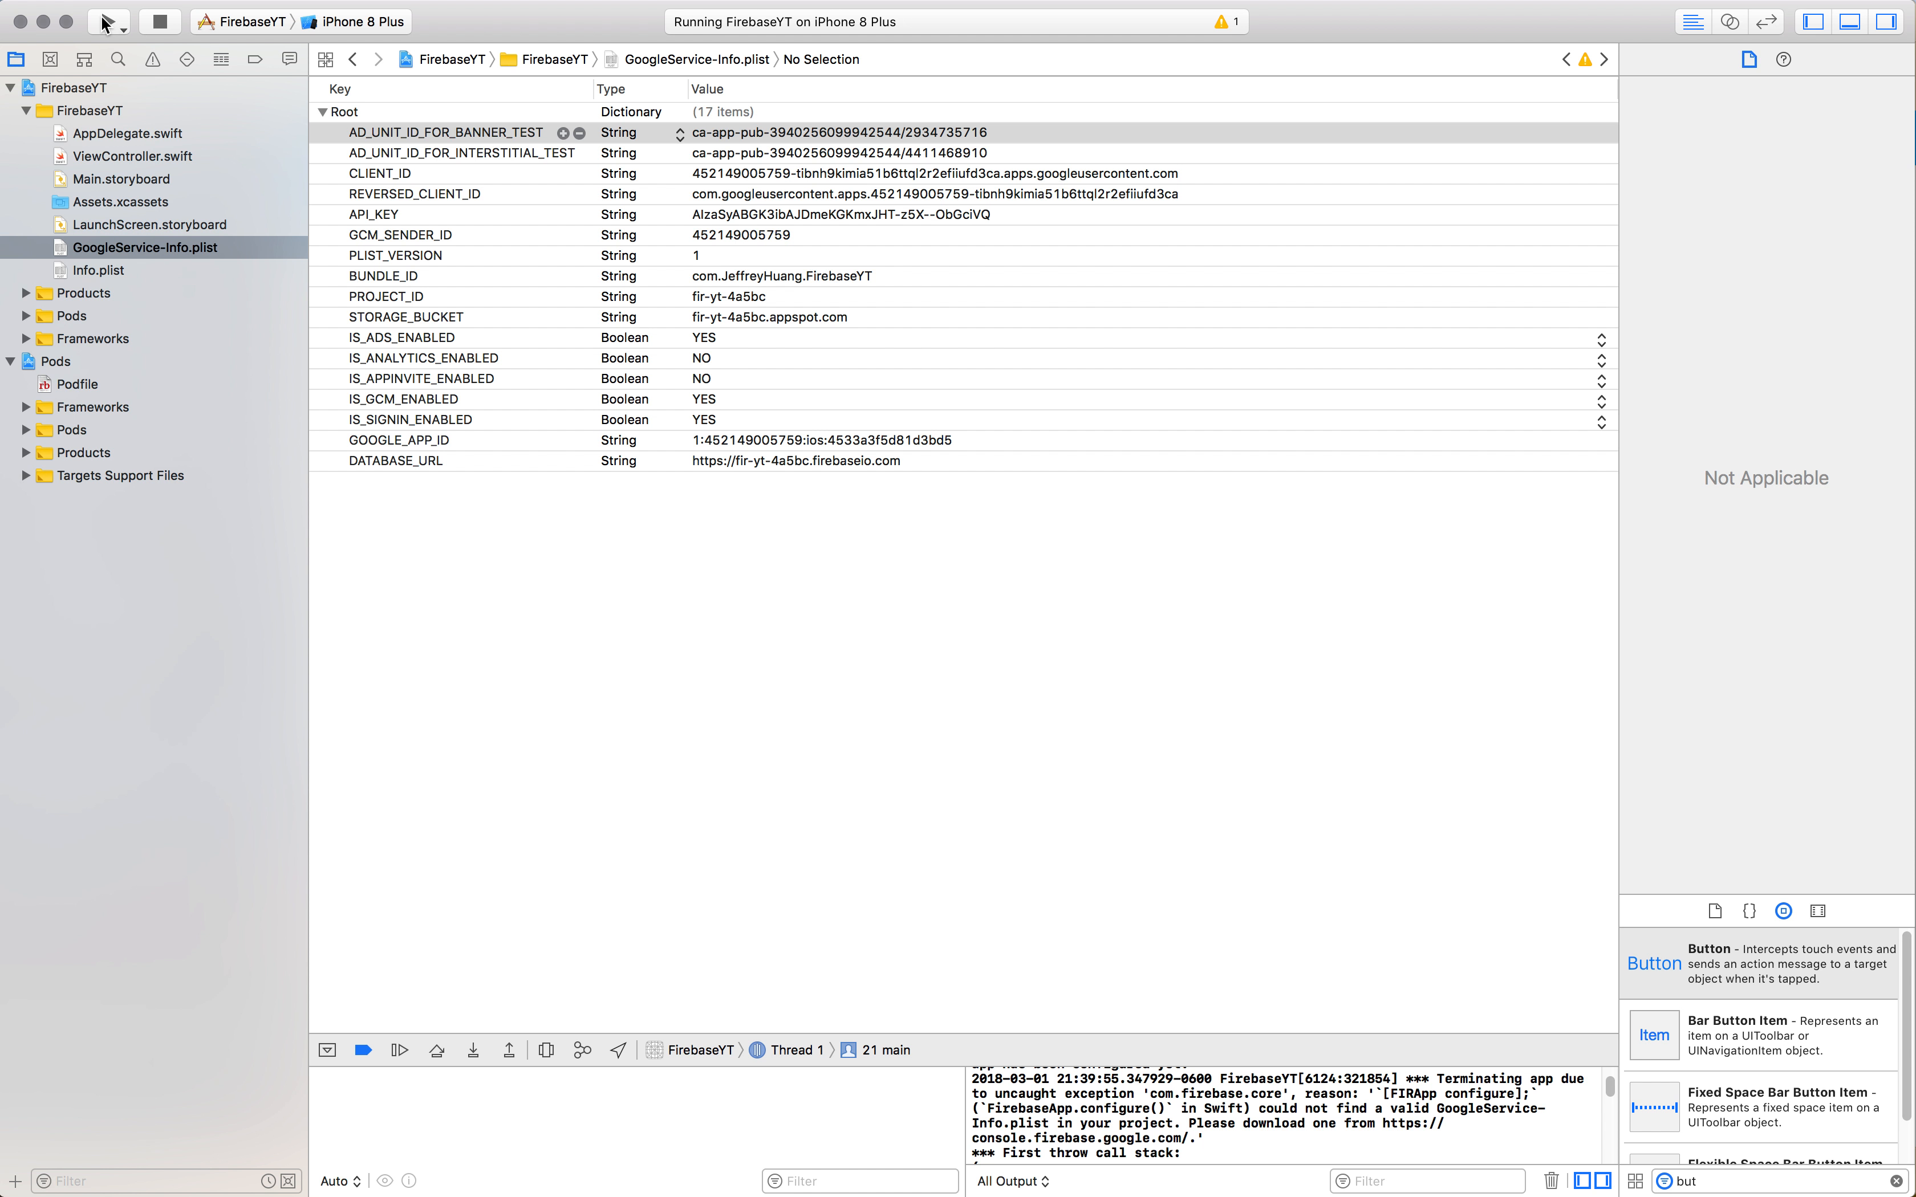
Step: Run the app and use the bottom links to go to Sign Up and back to Sign In
left_click(107, 20)
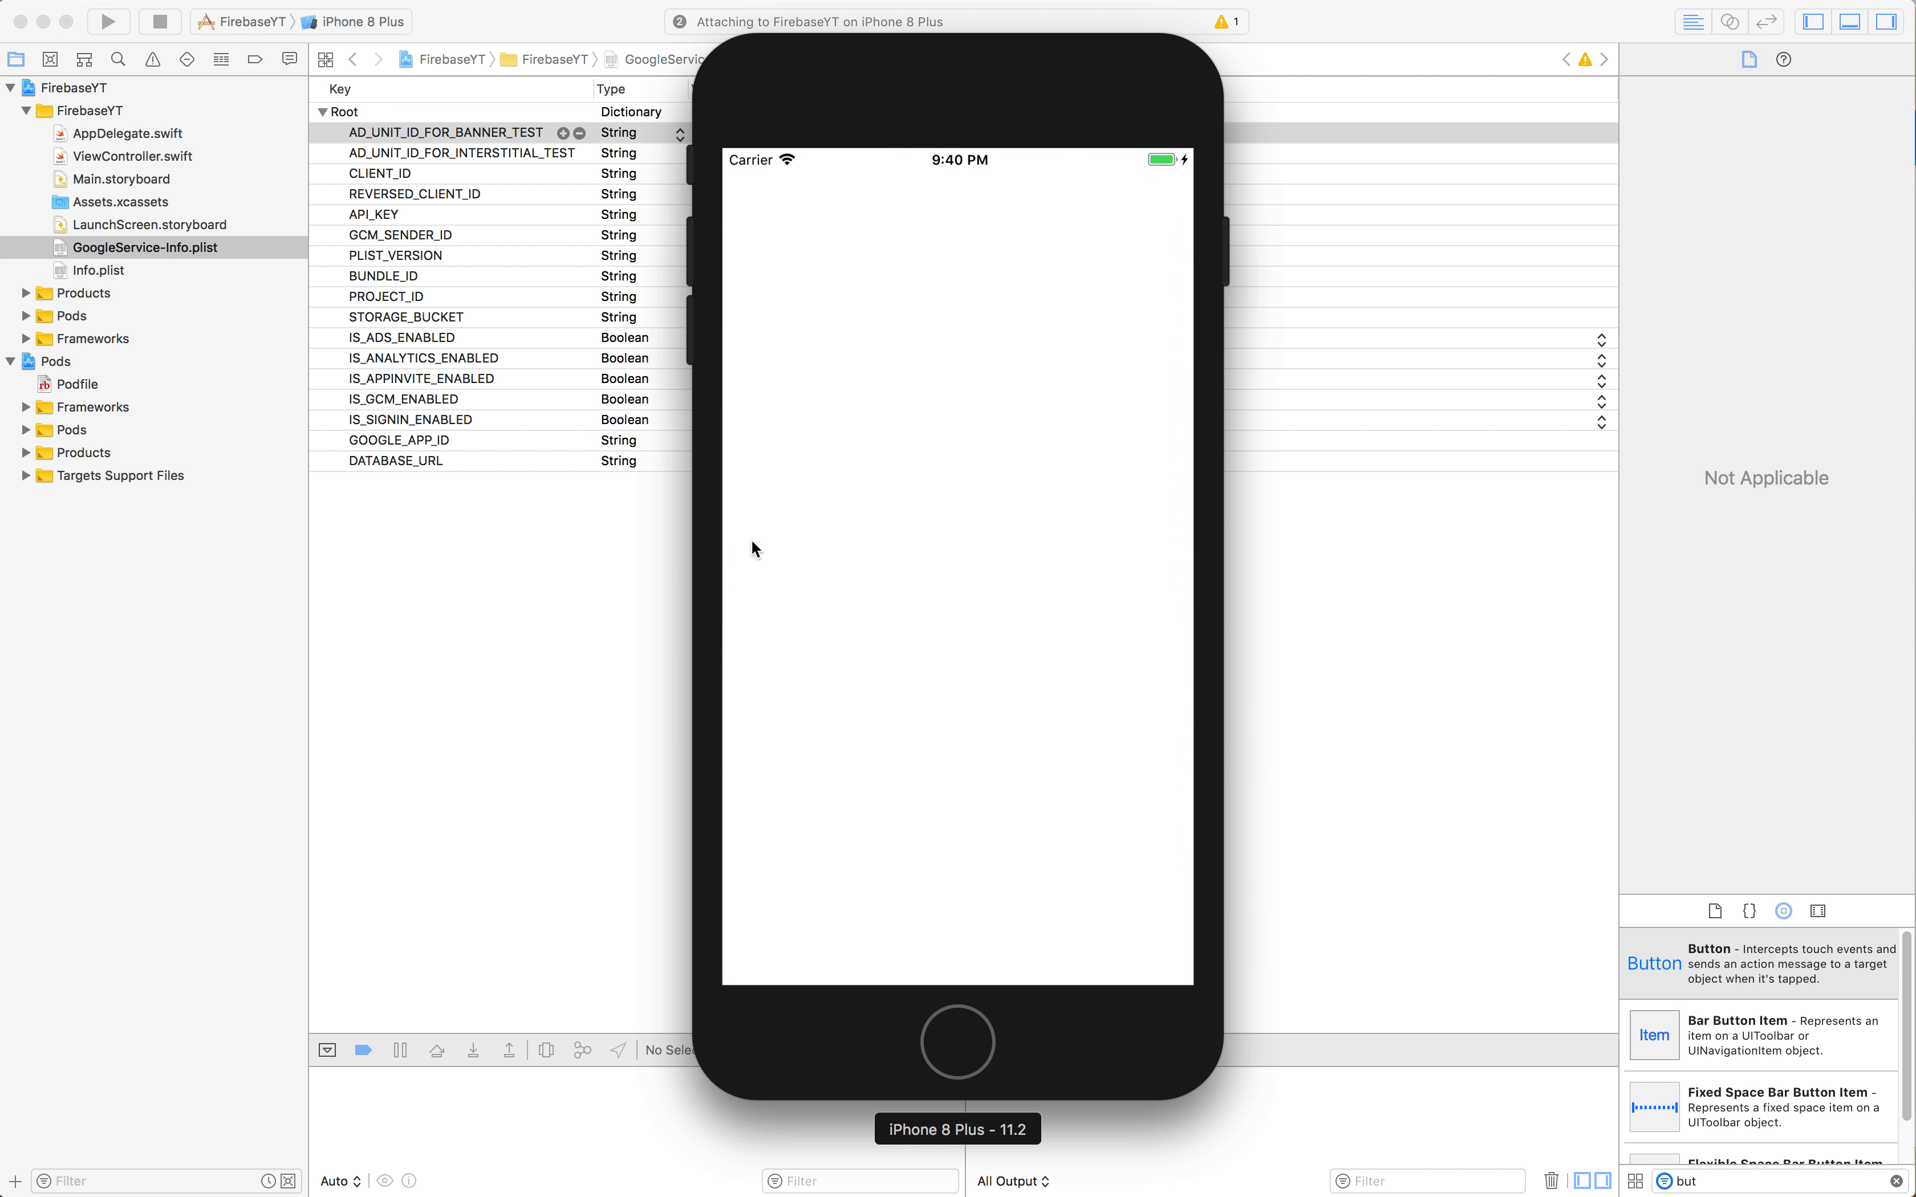
left_click(107, 21)
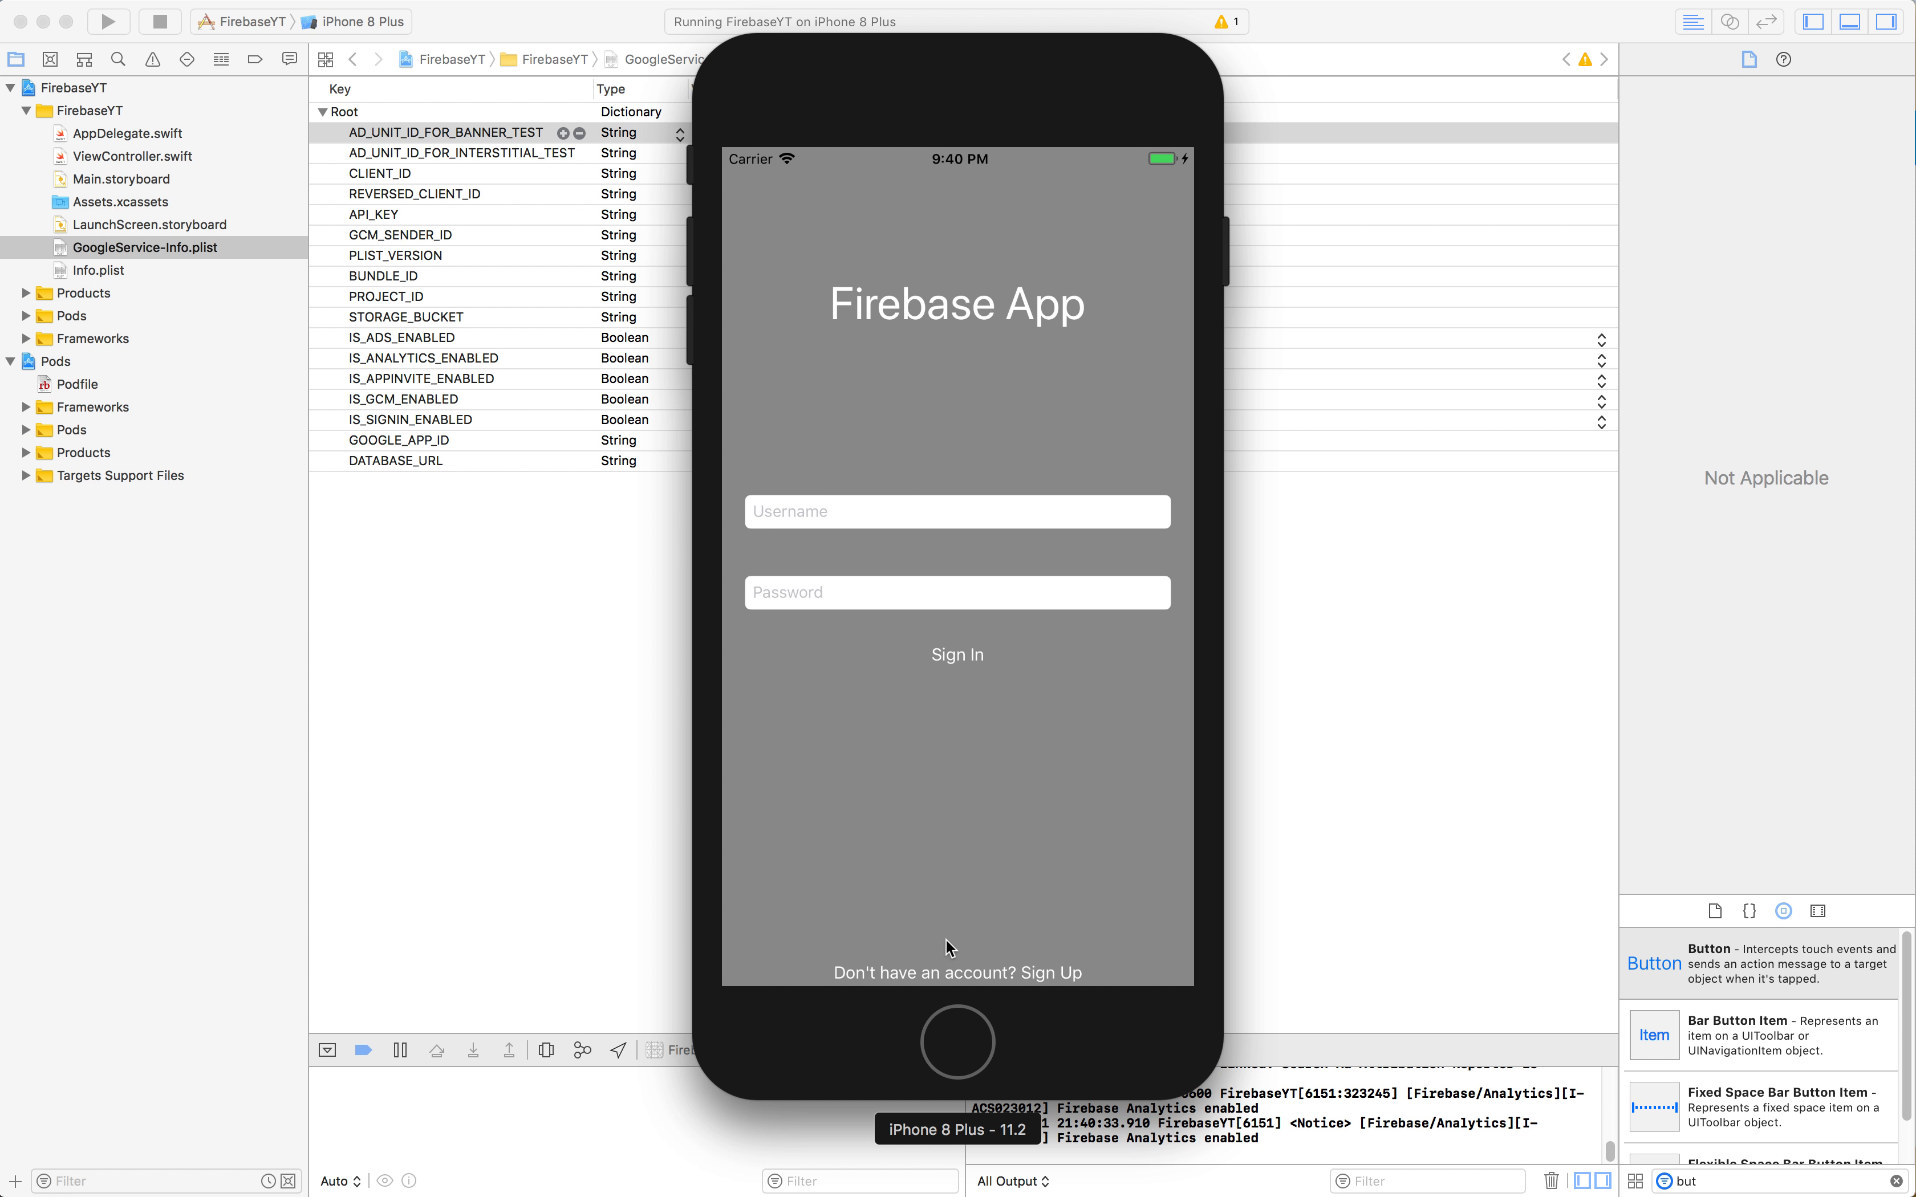
left_click(957, 973)
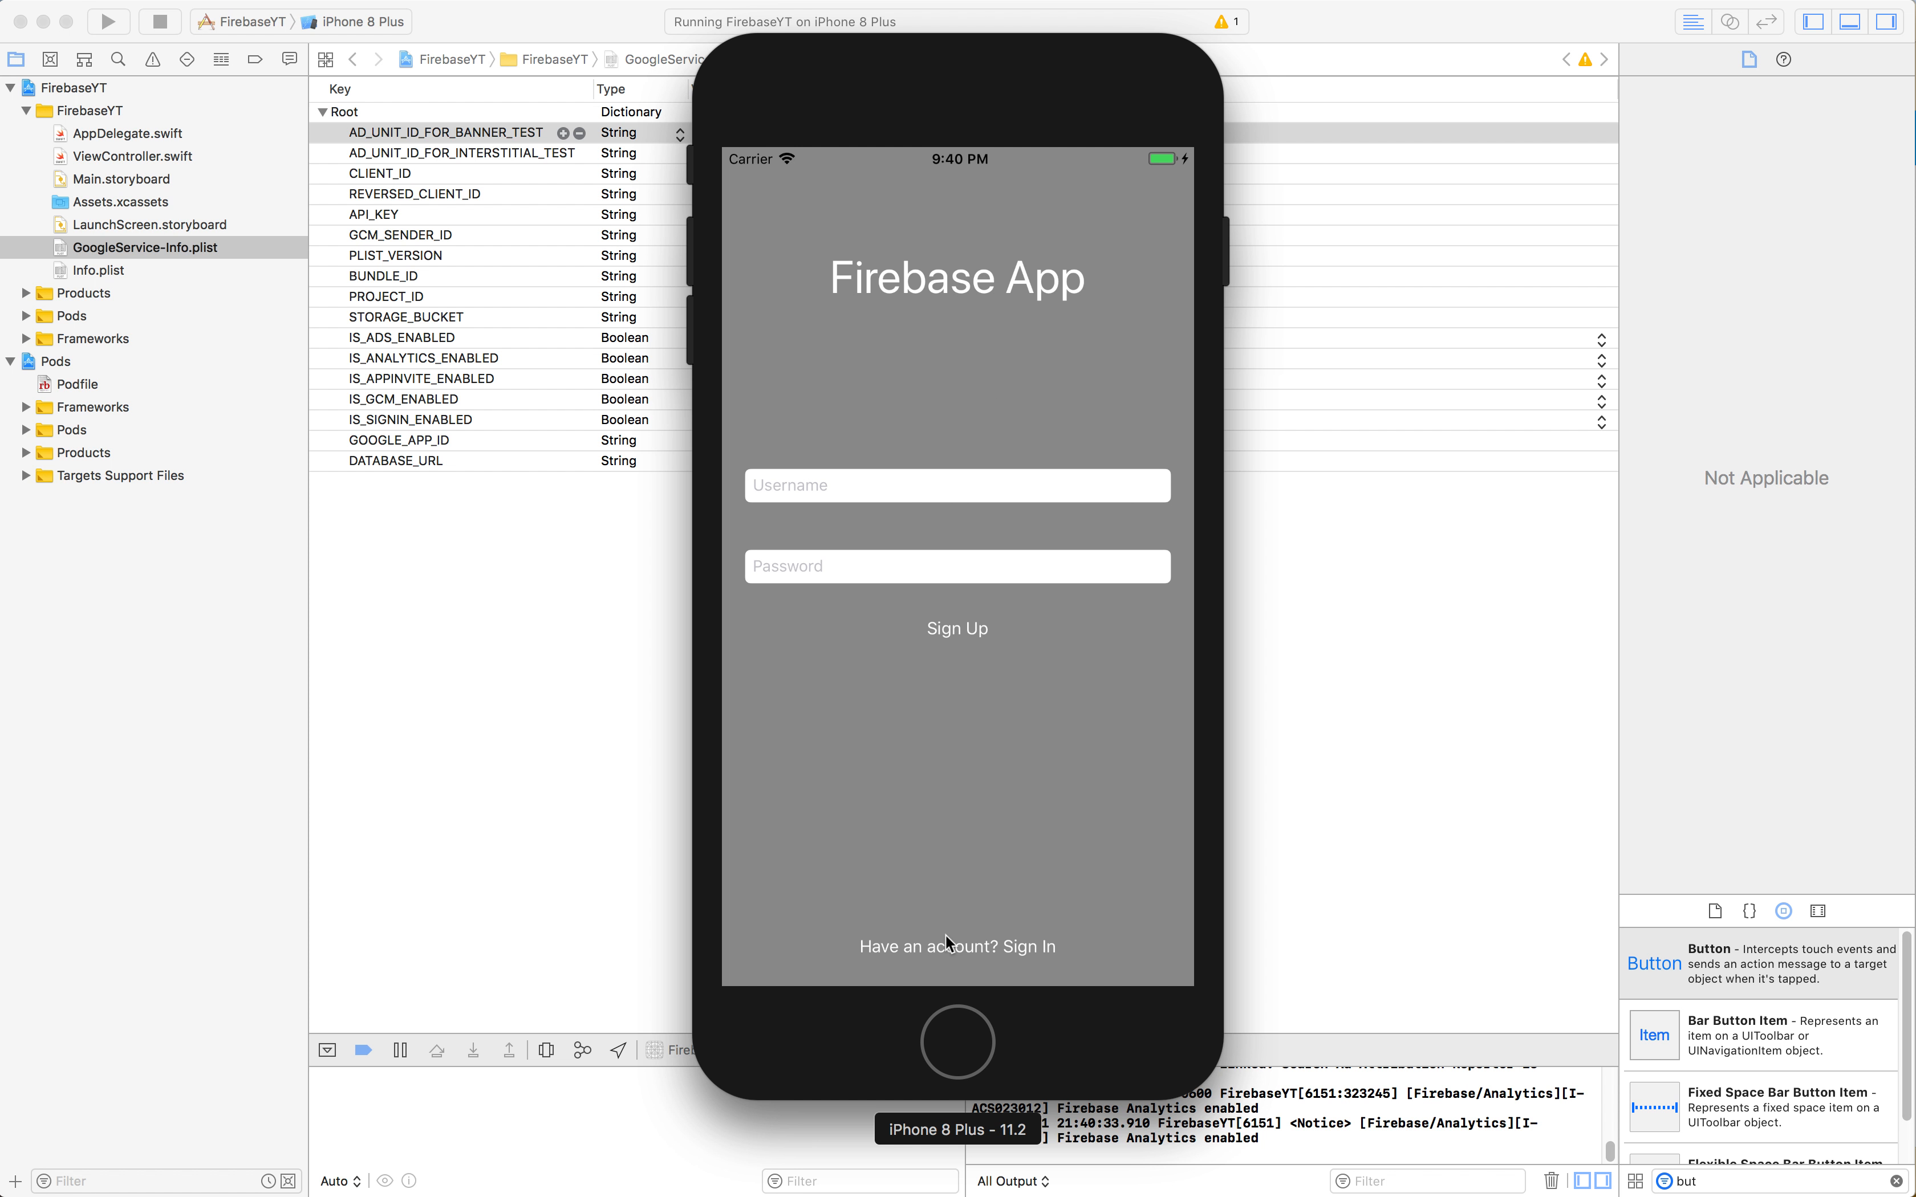
left_click(958, 945)
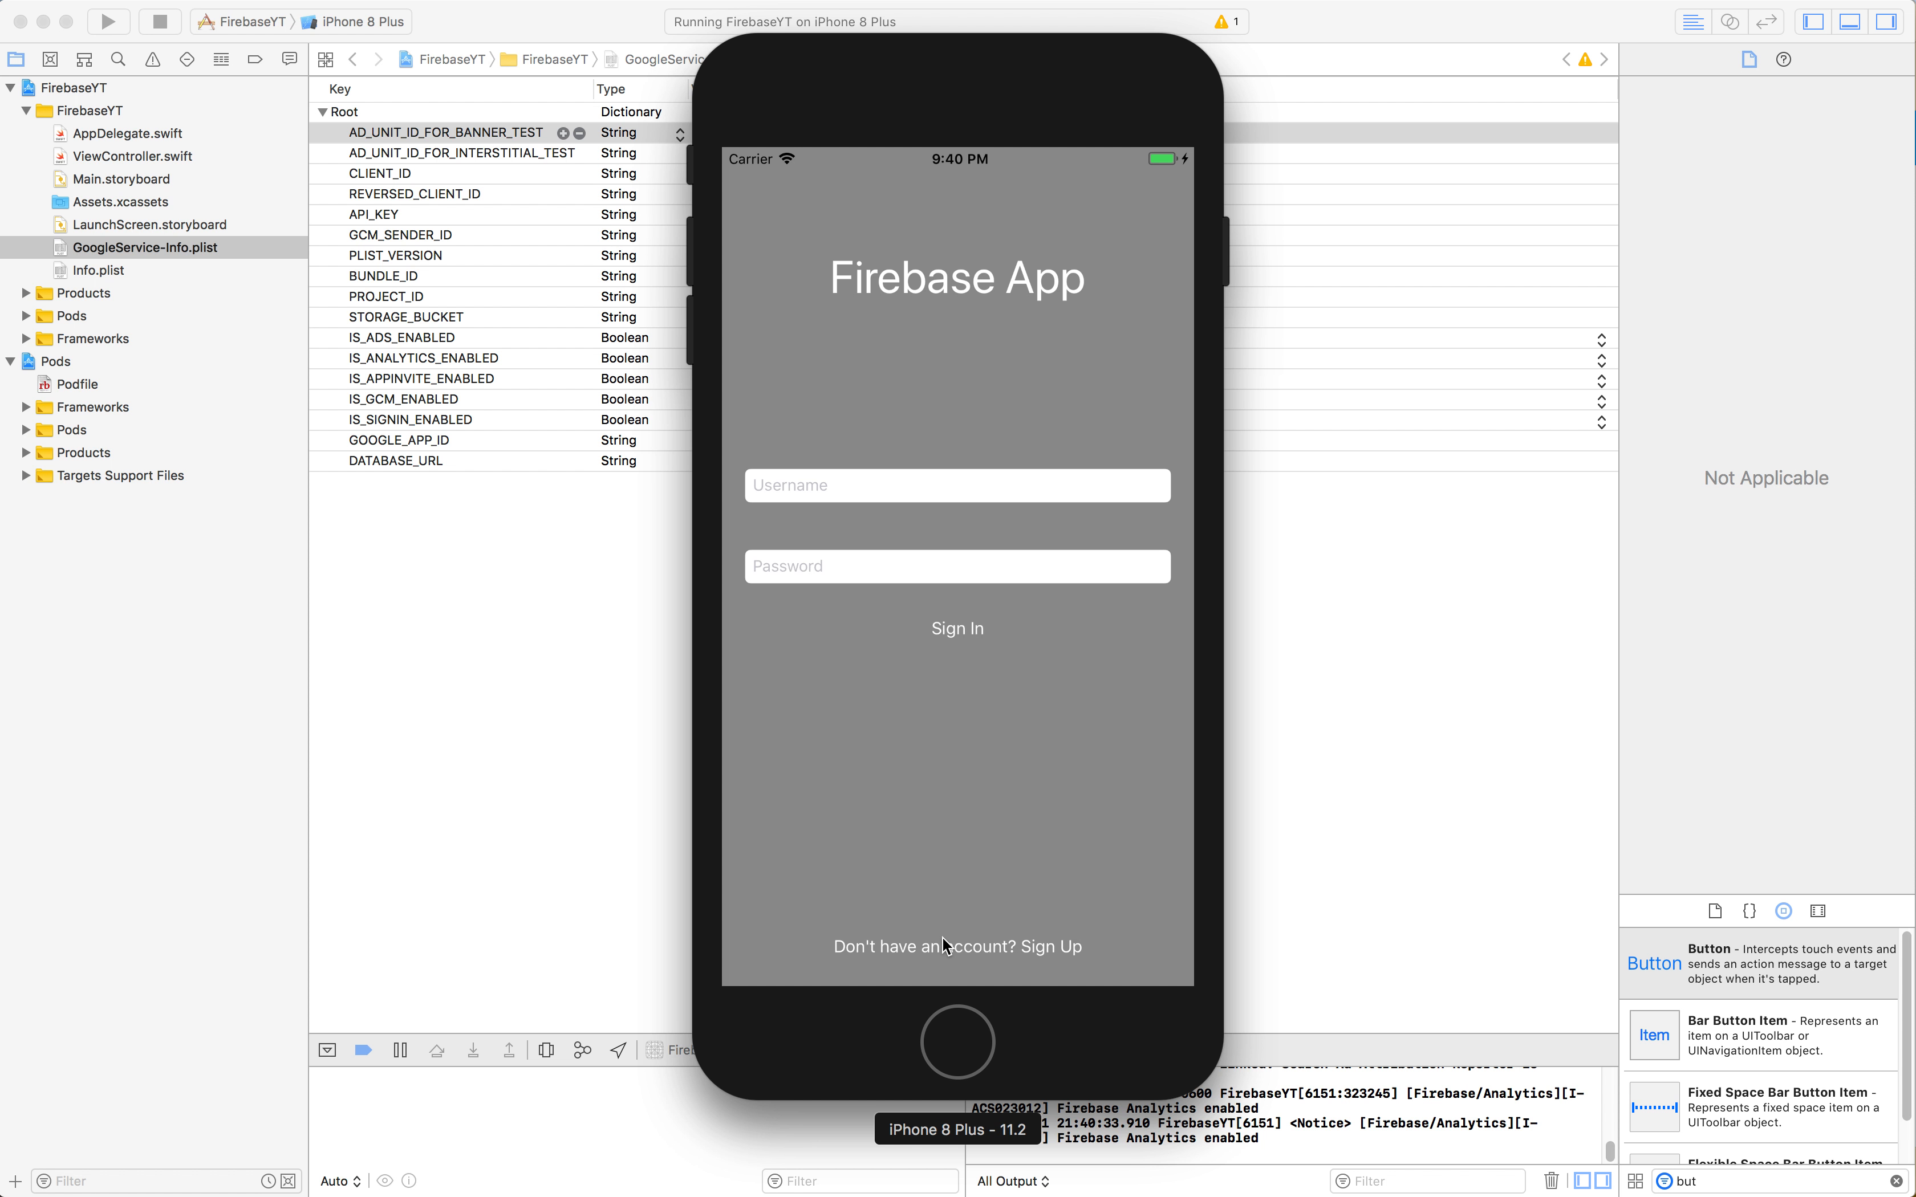
mouse_move(917, 946)
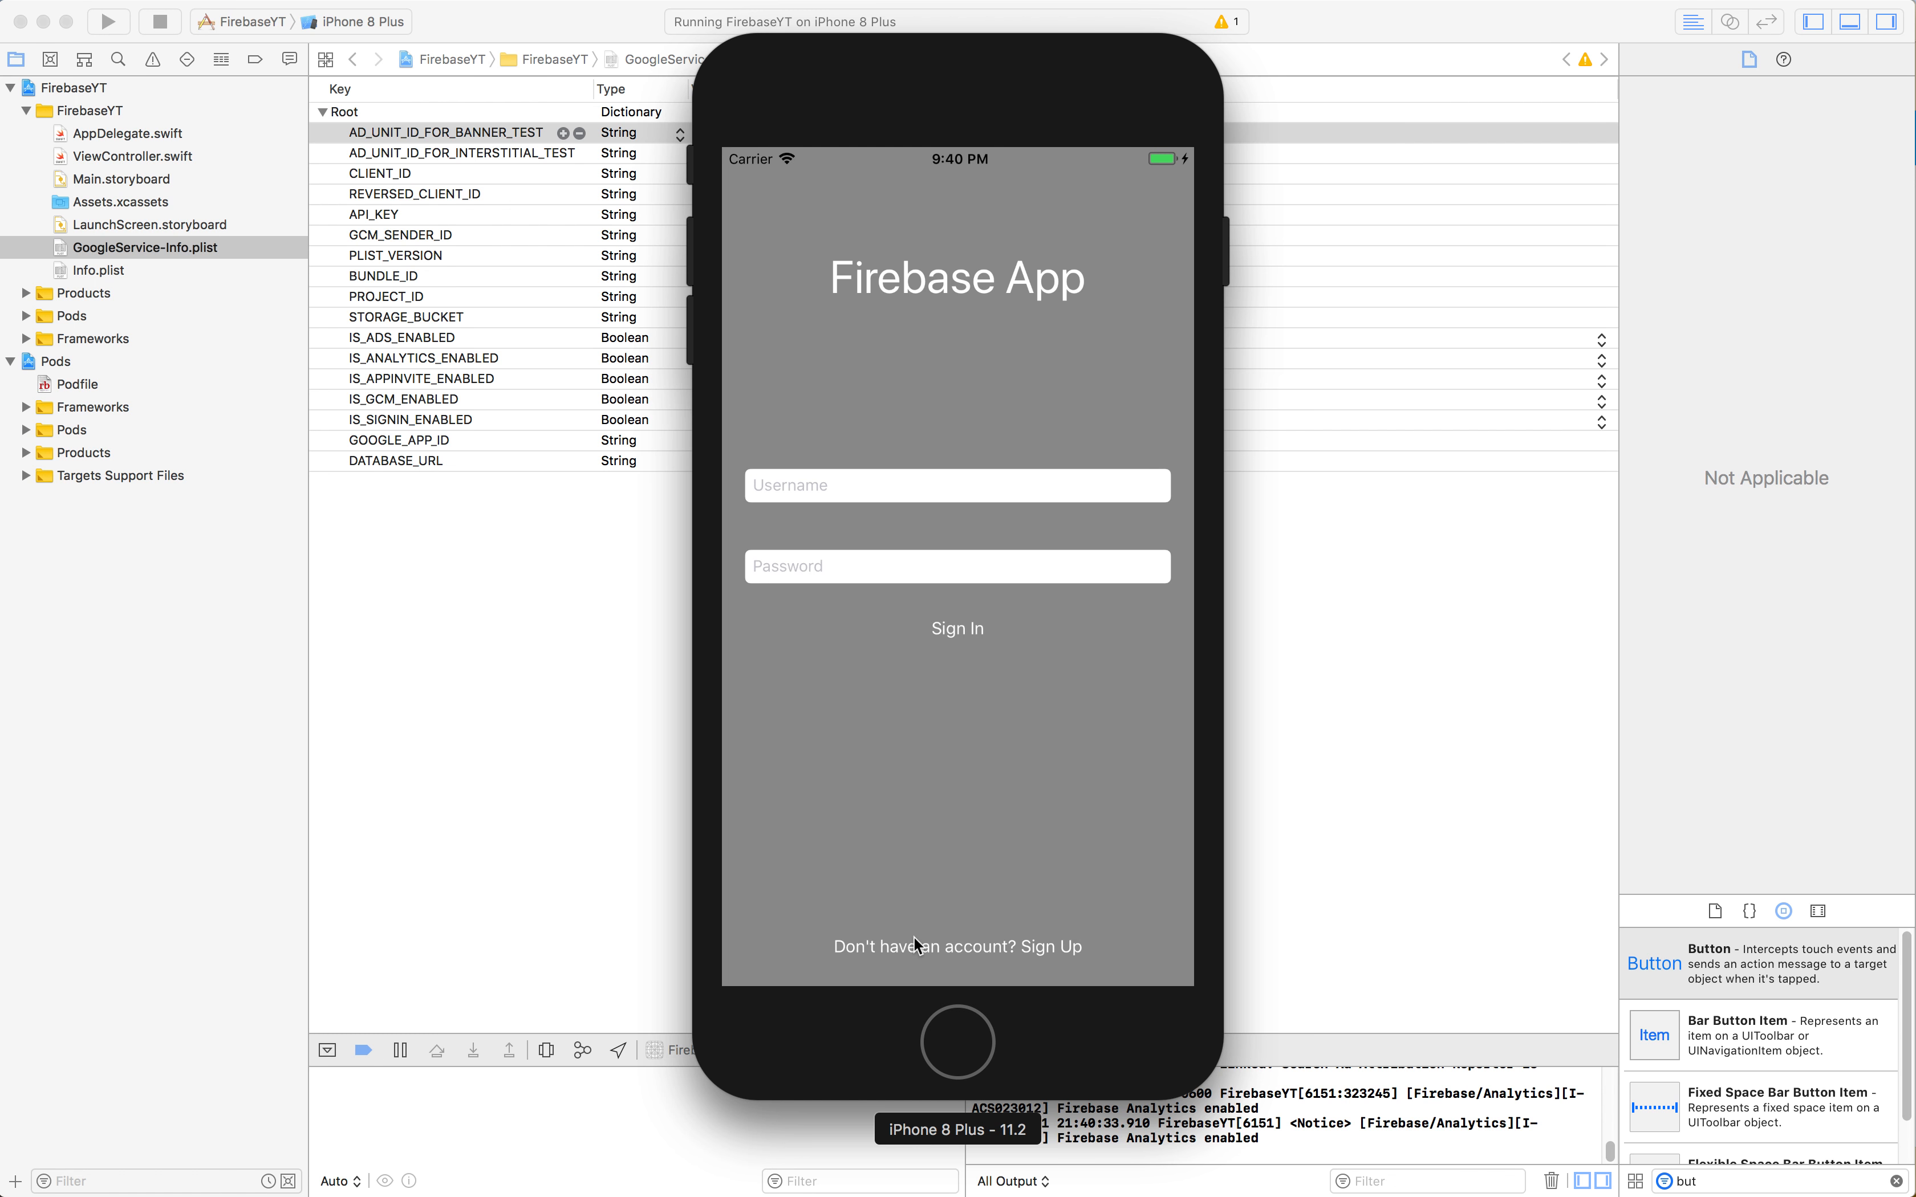
mouse_move(839, 690)
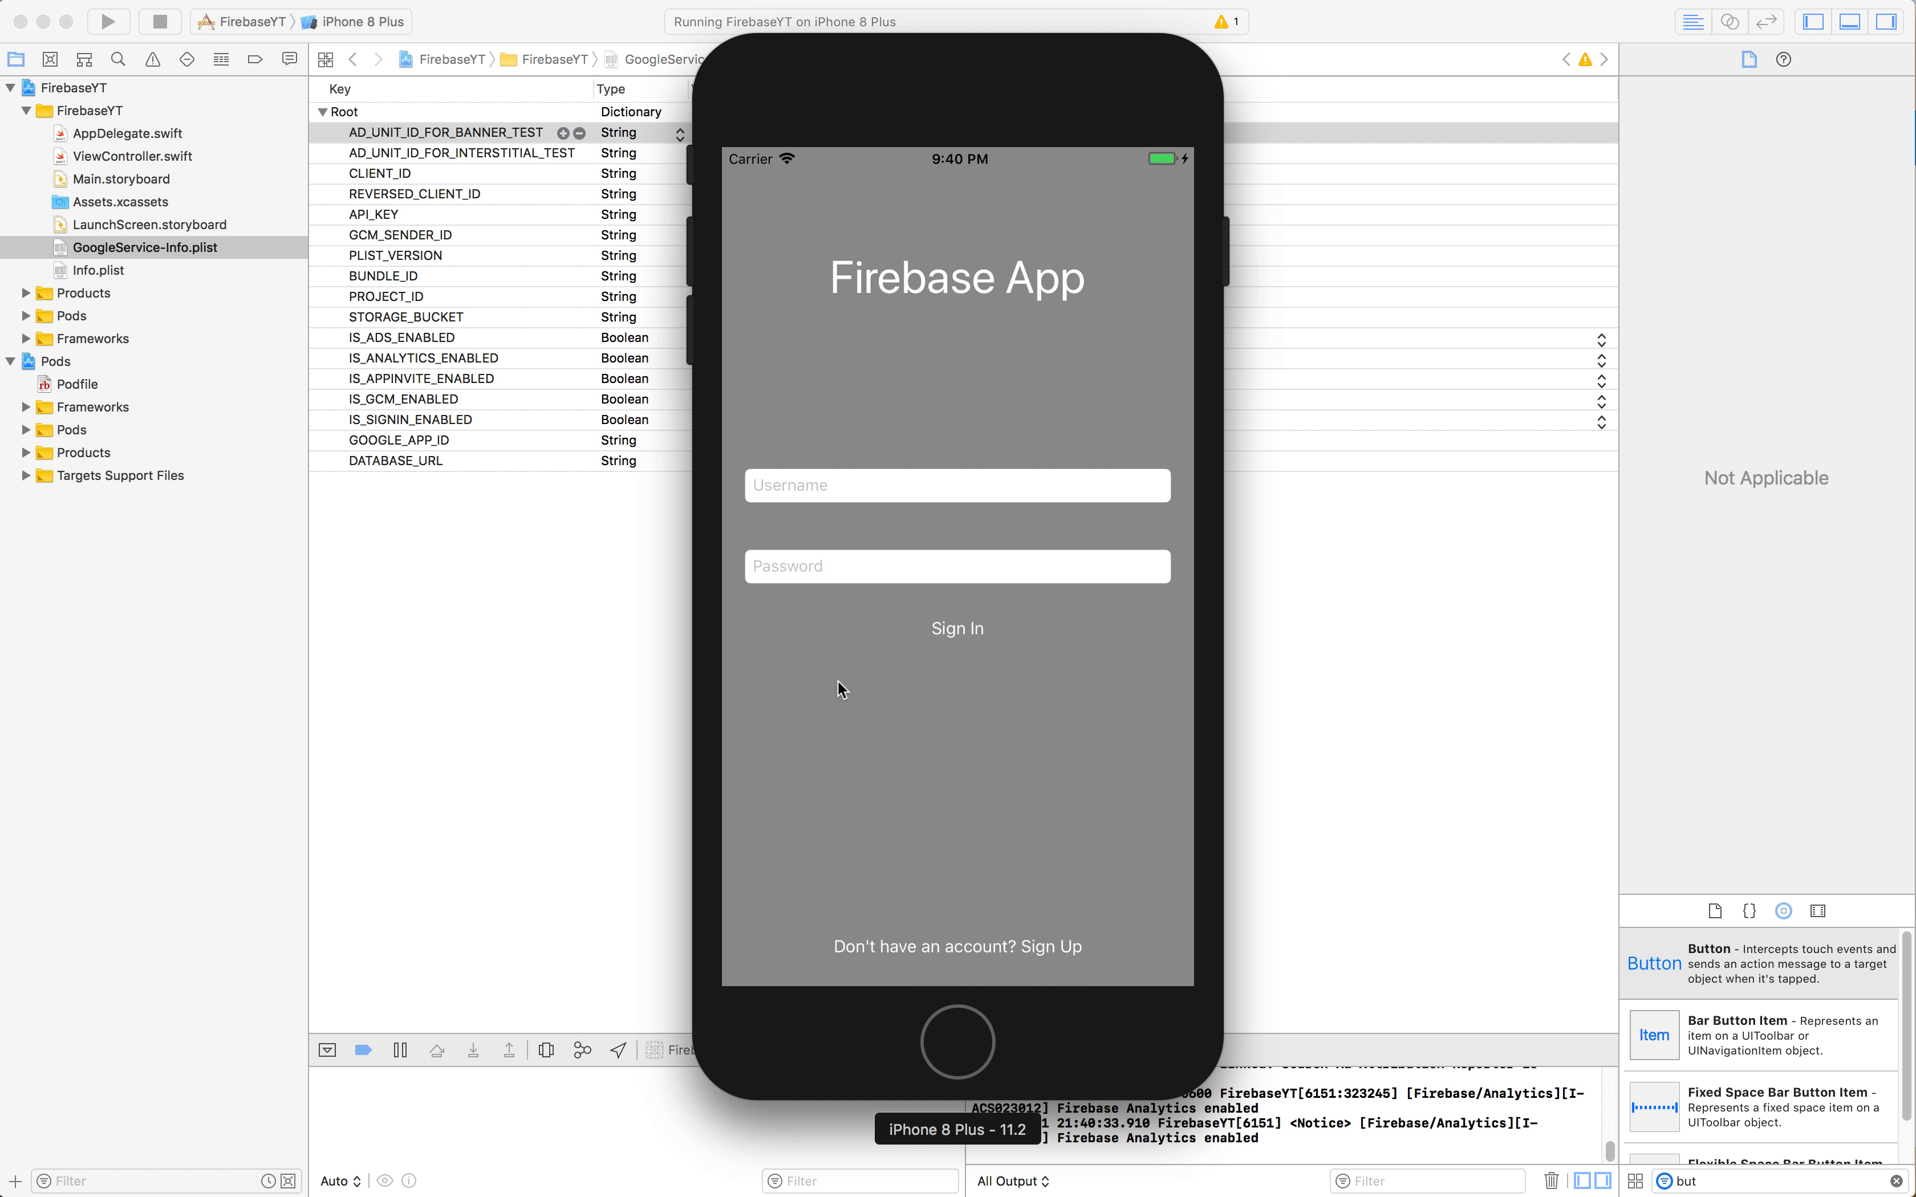
mouse_move(160, 611)
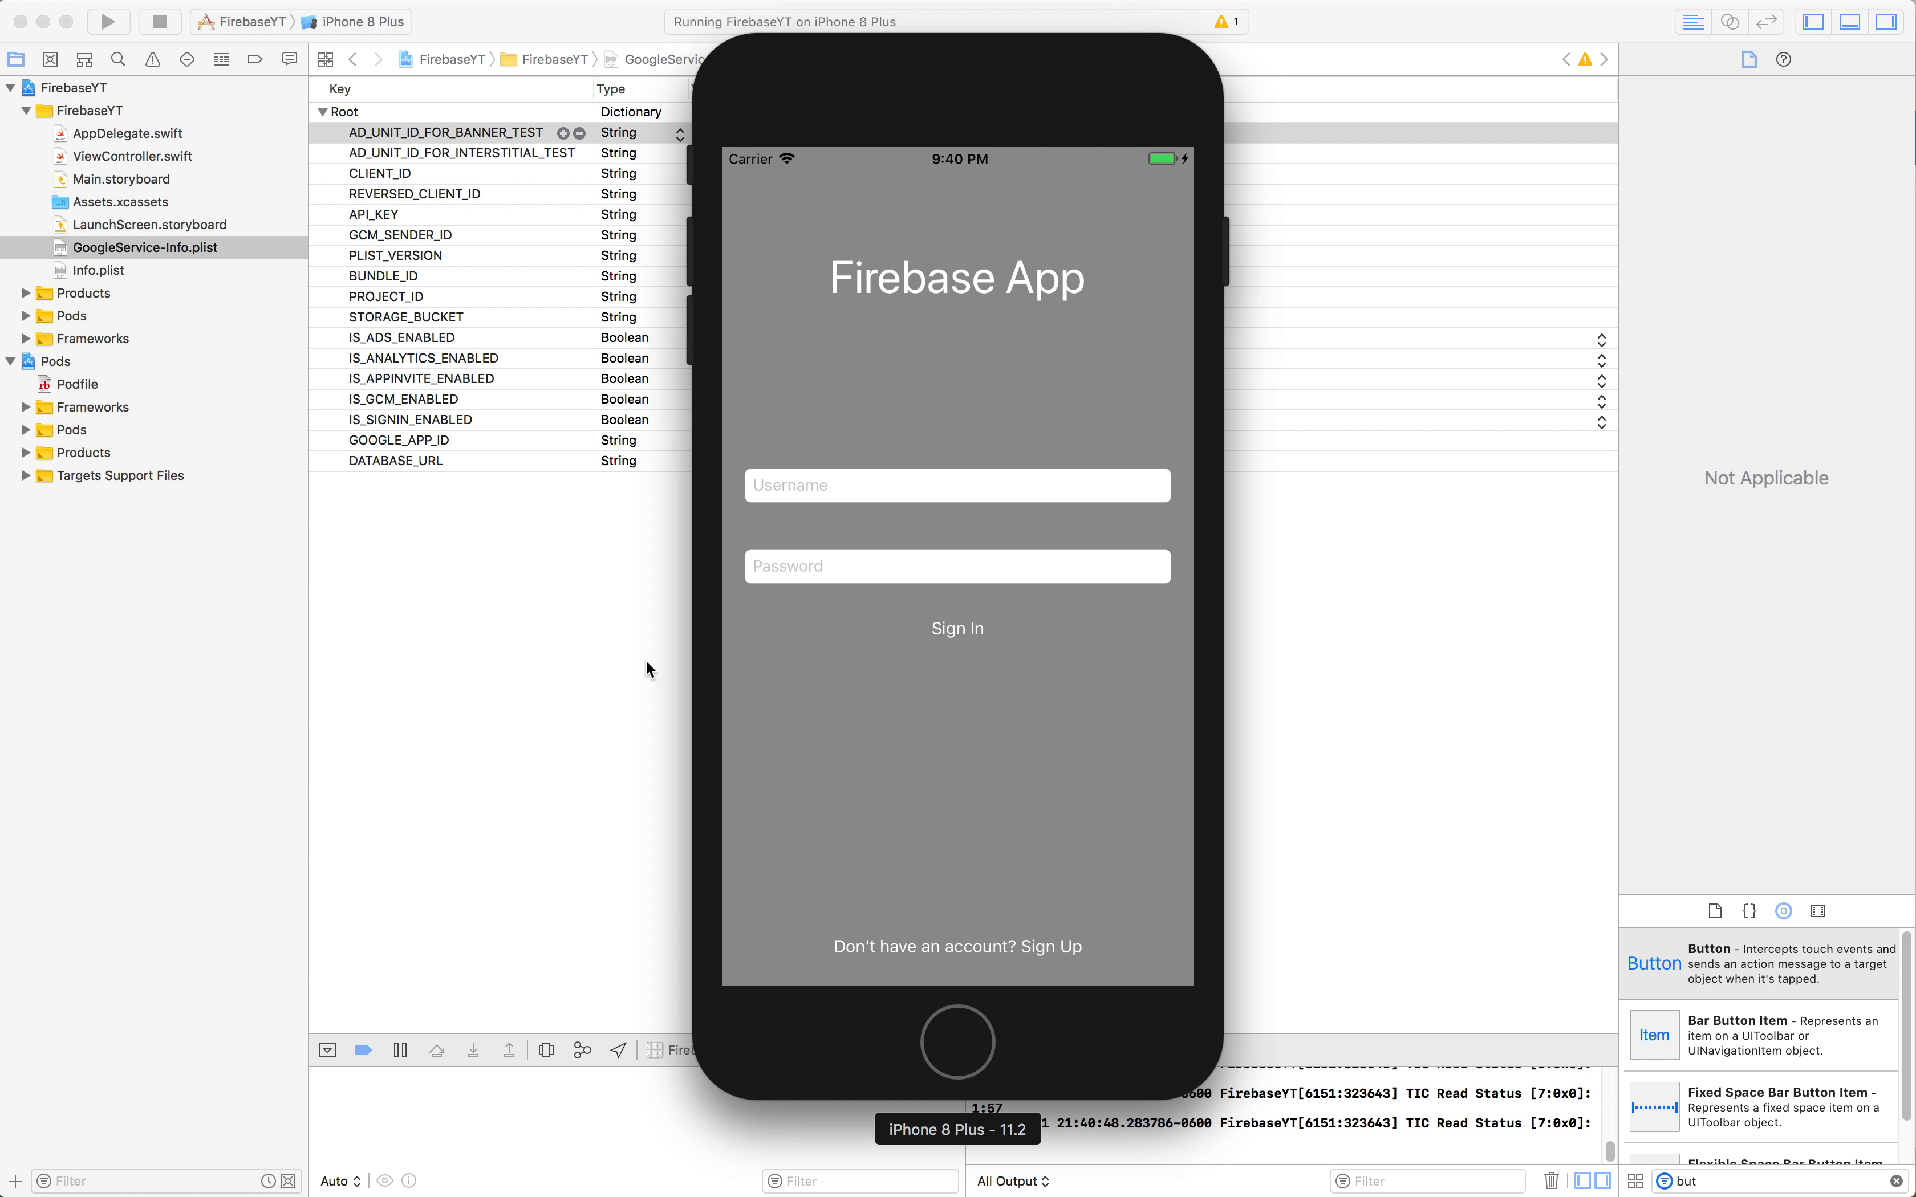
Step: Stop the run and delete ViewController.swift from the Project navigator
left_click(159, 21)
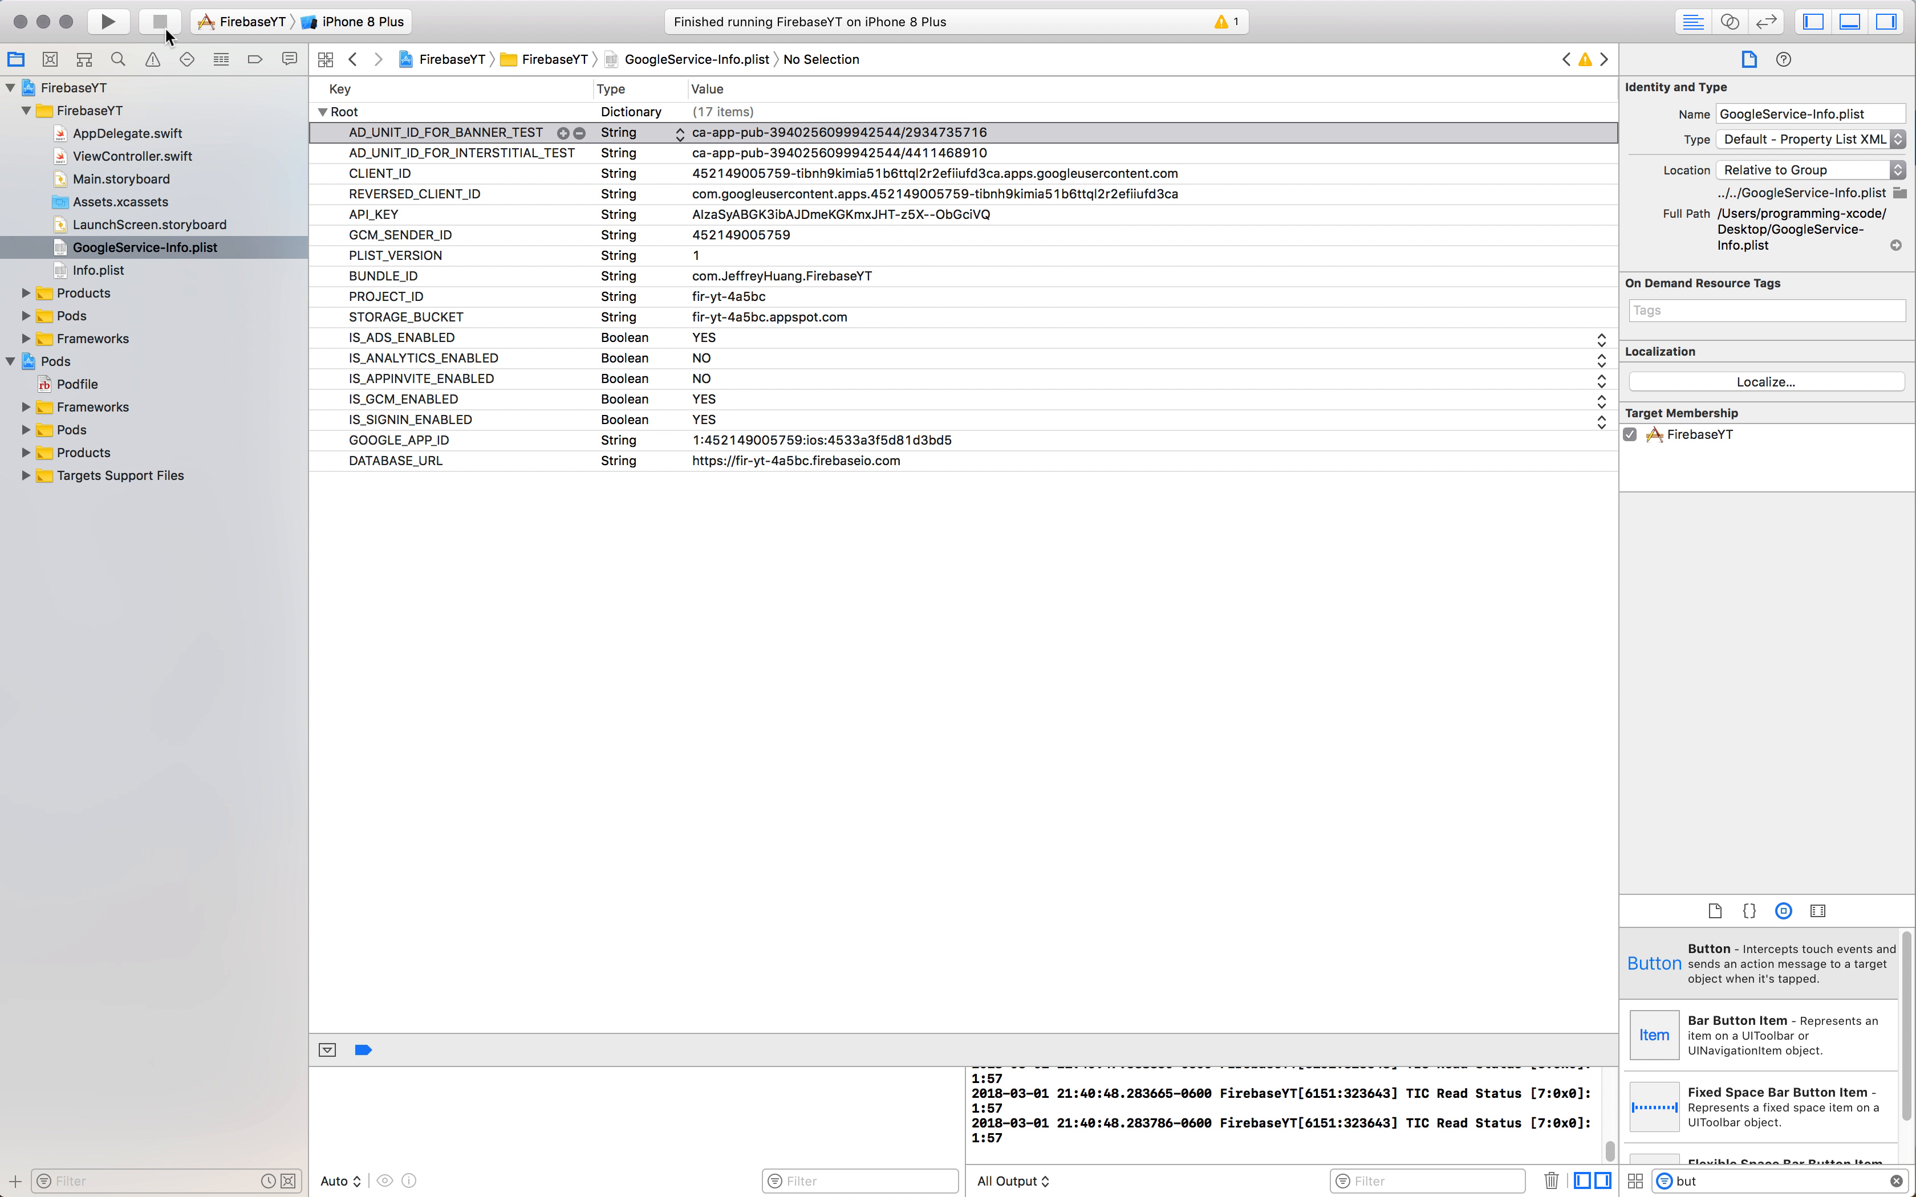
left_click(124, 157)
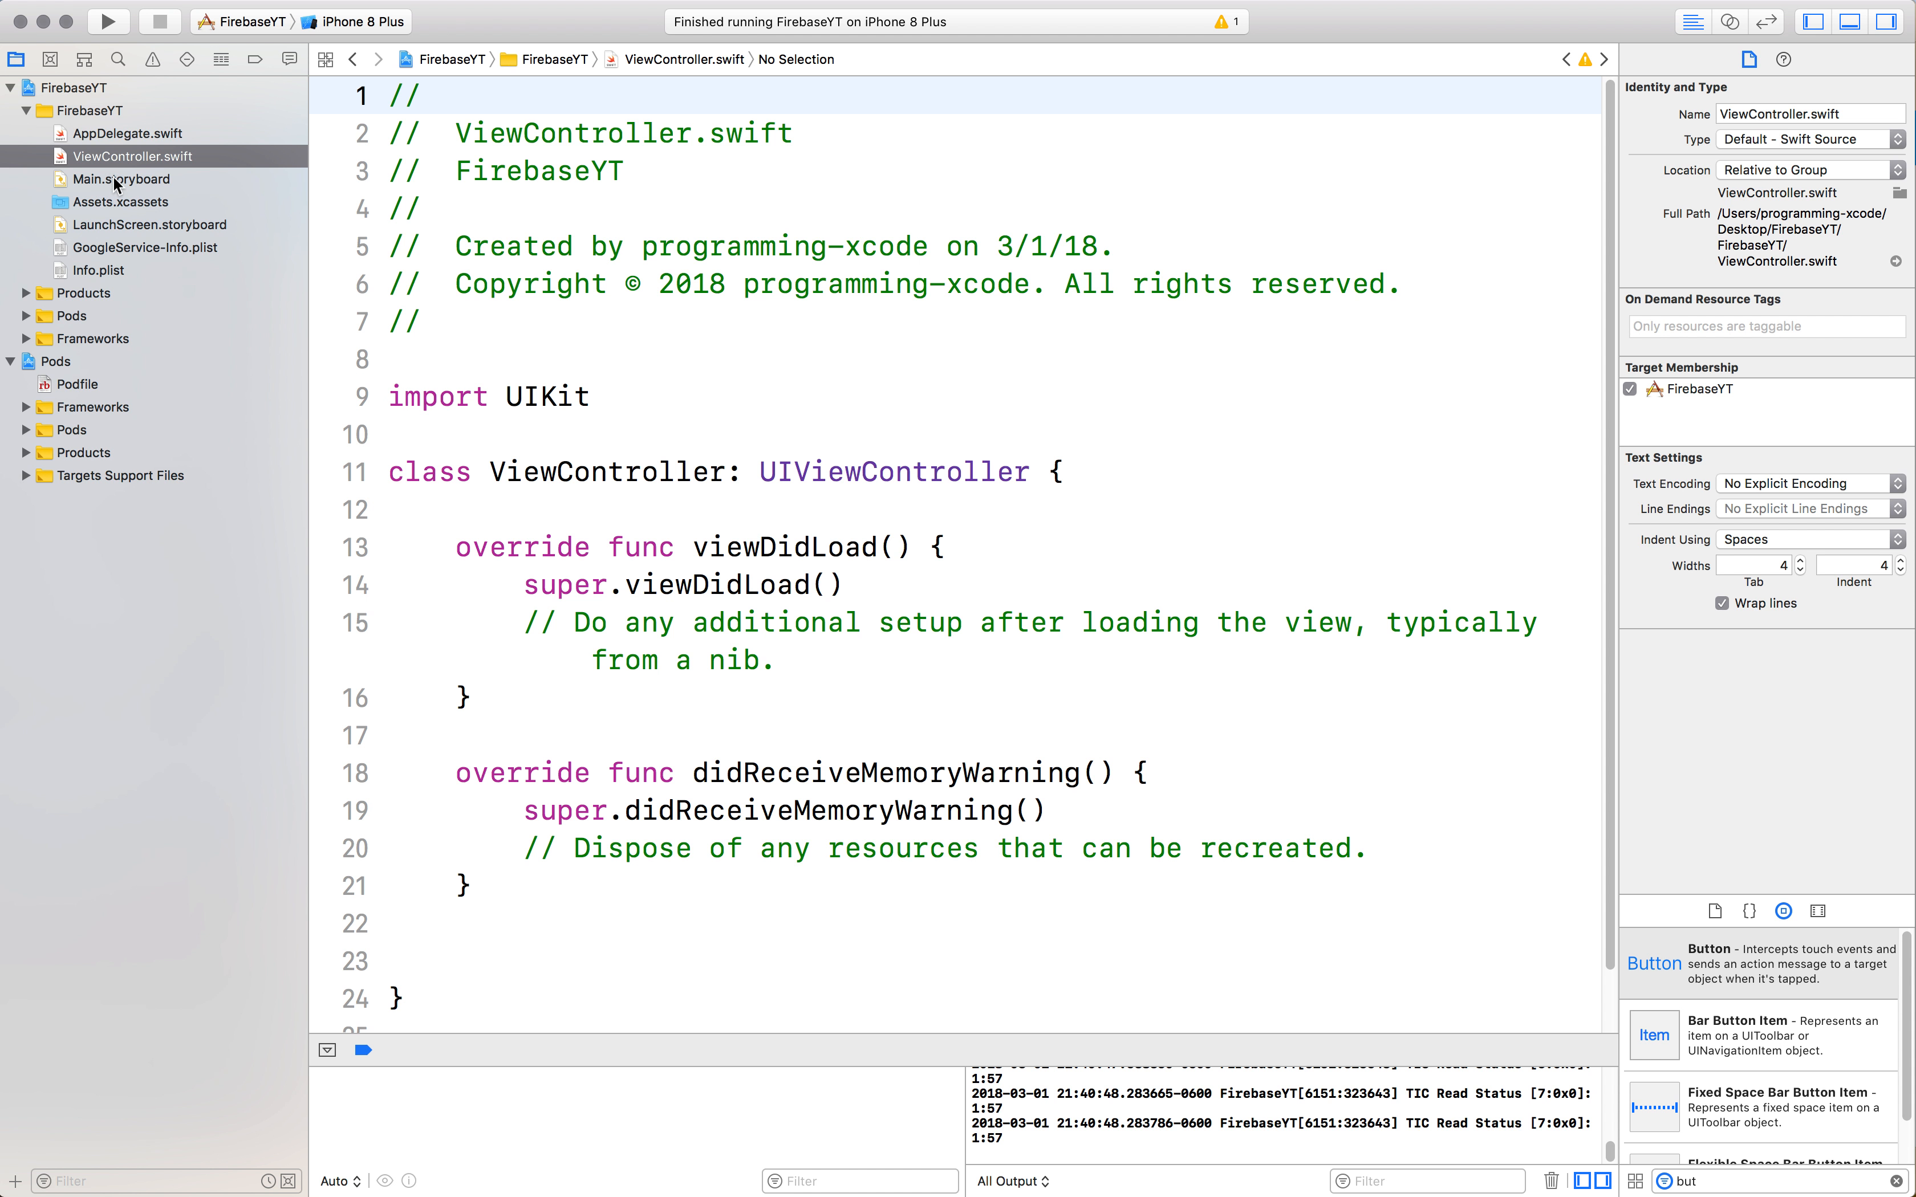
left_click(121, 178)
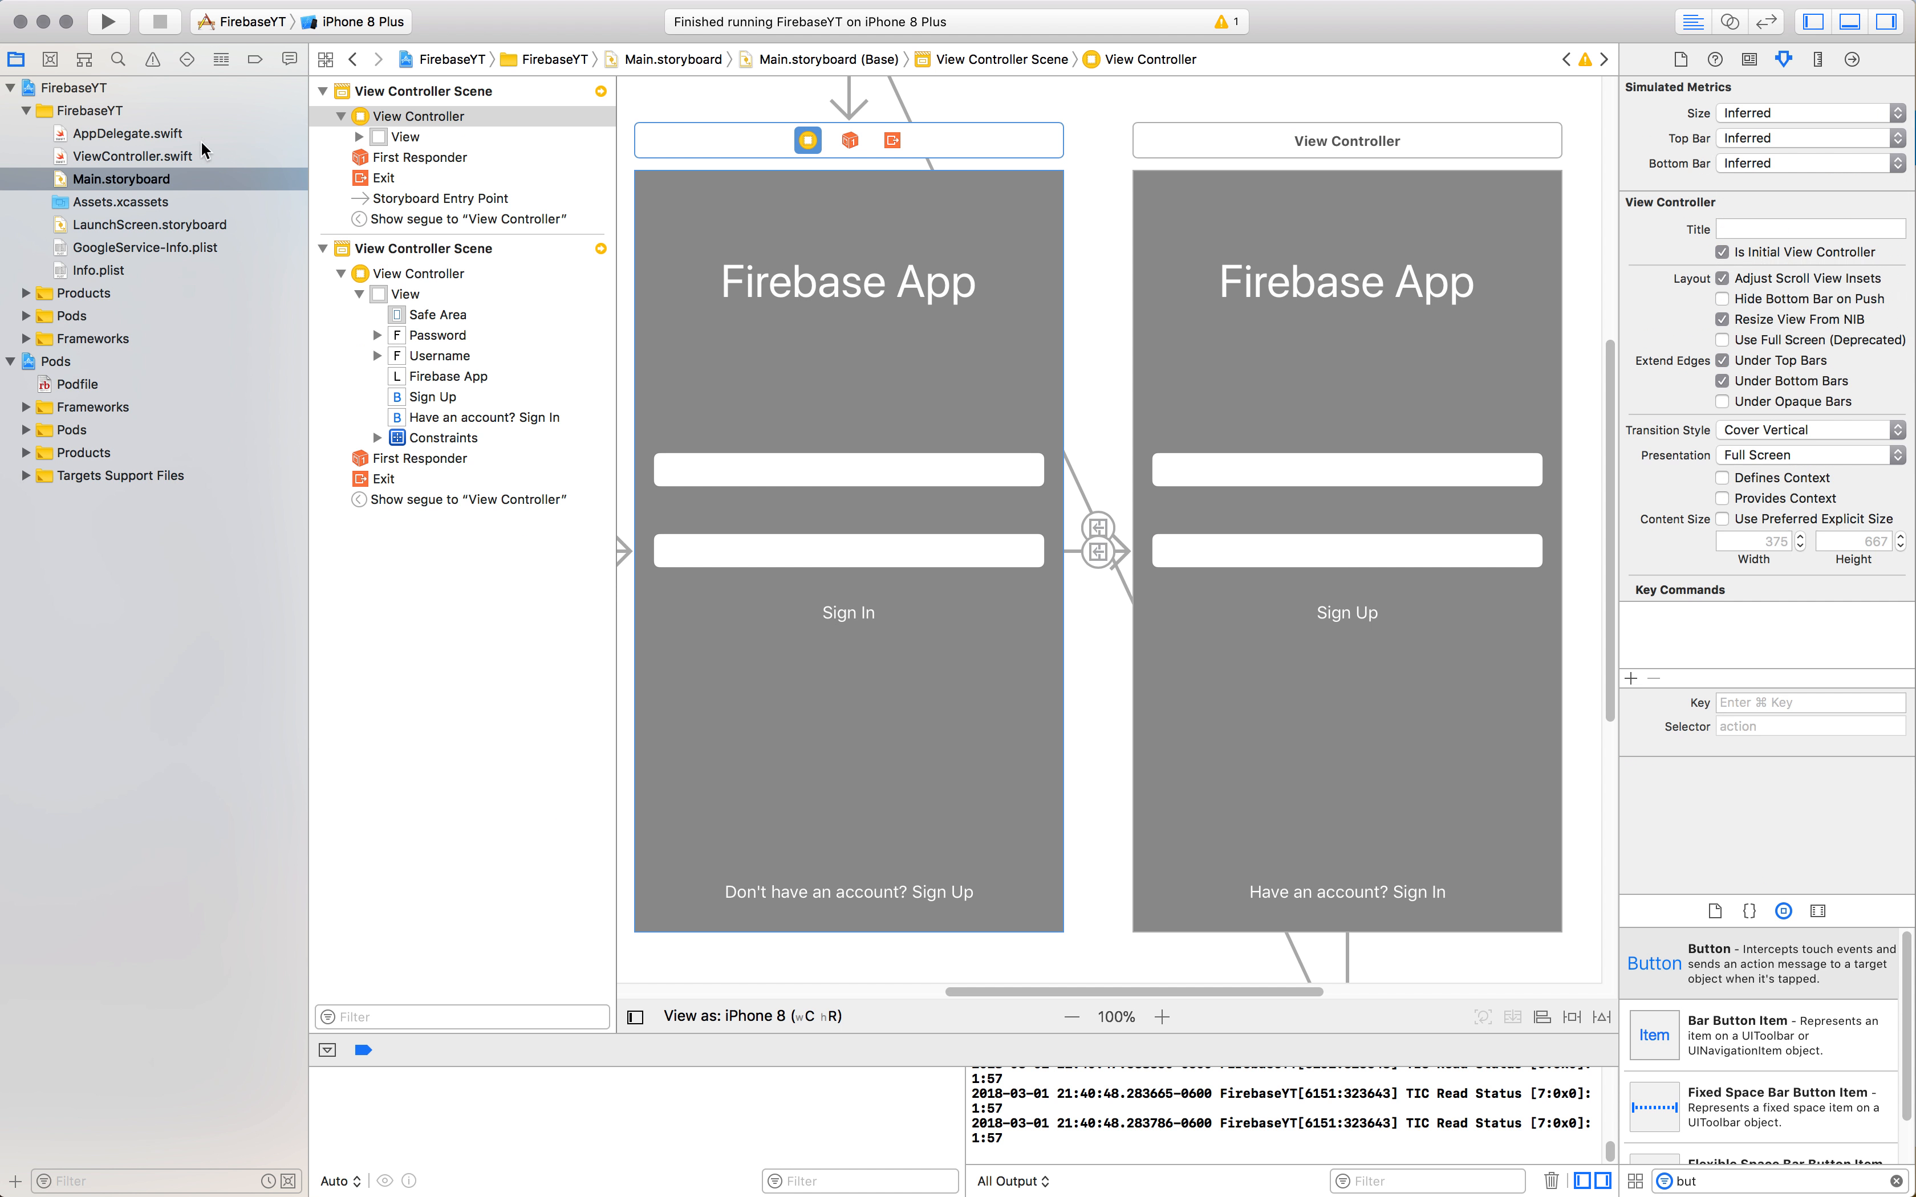
left_click(137, 155)
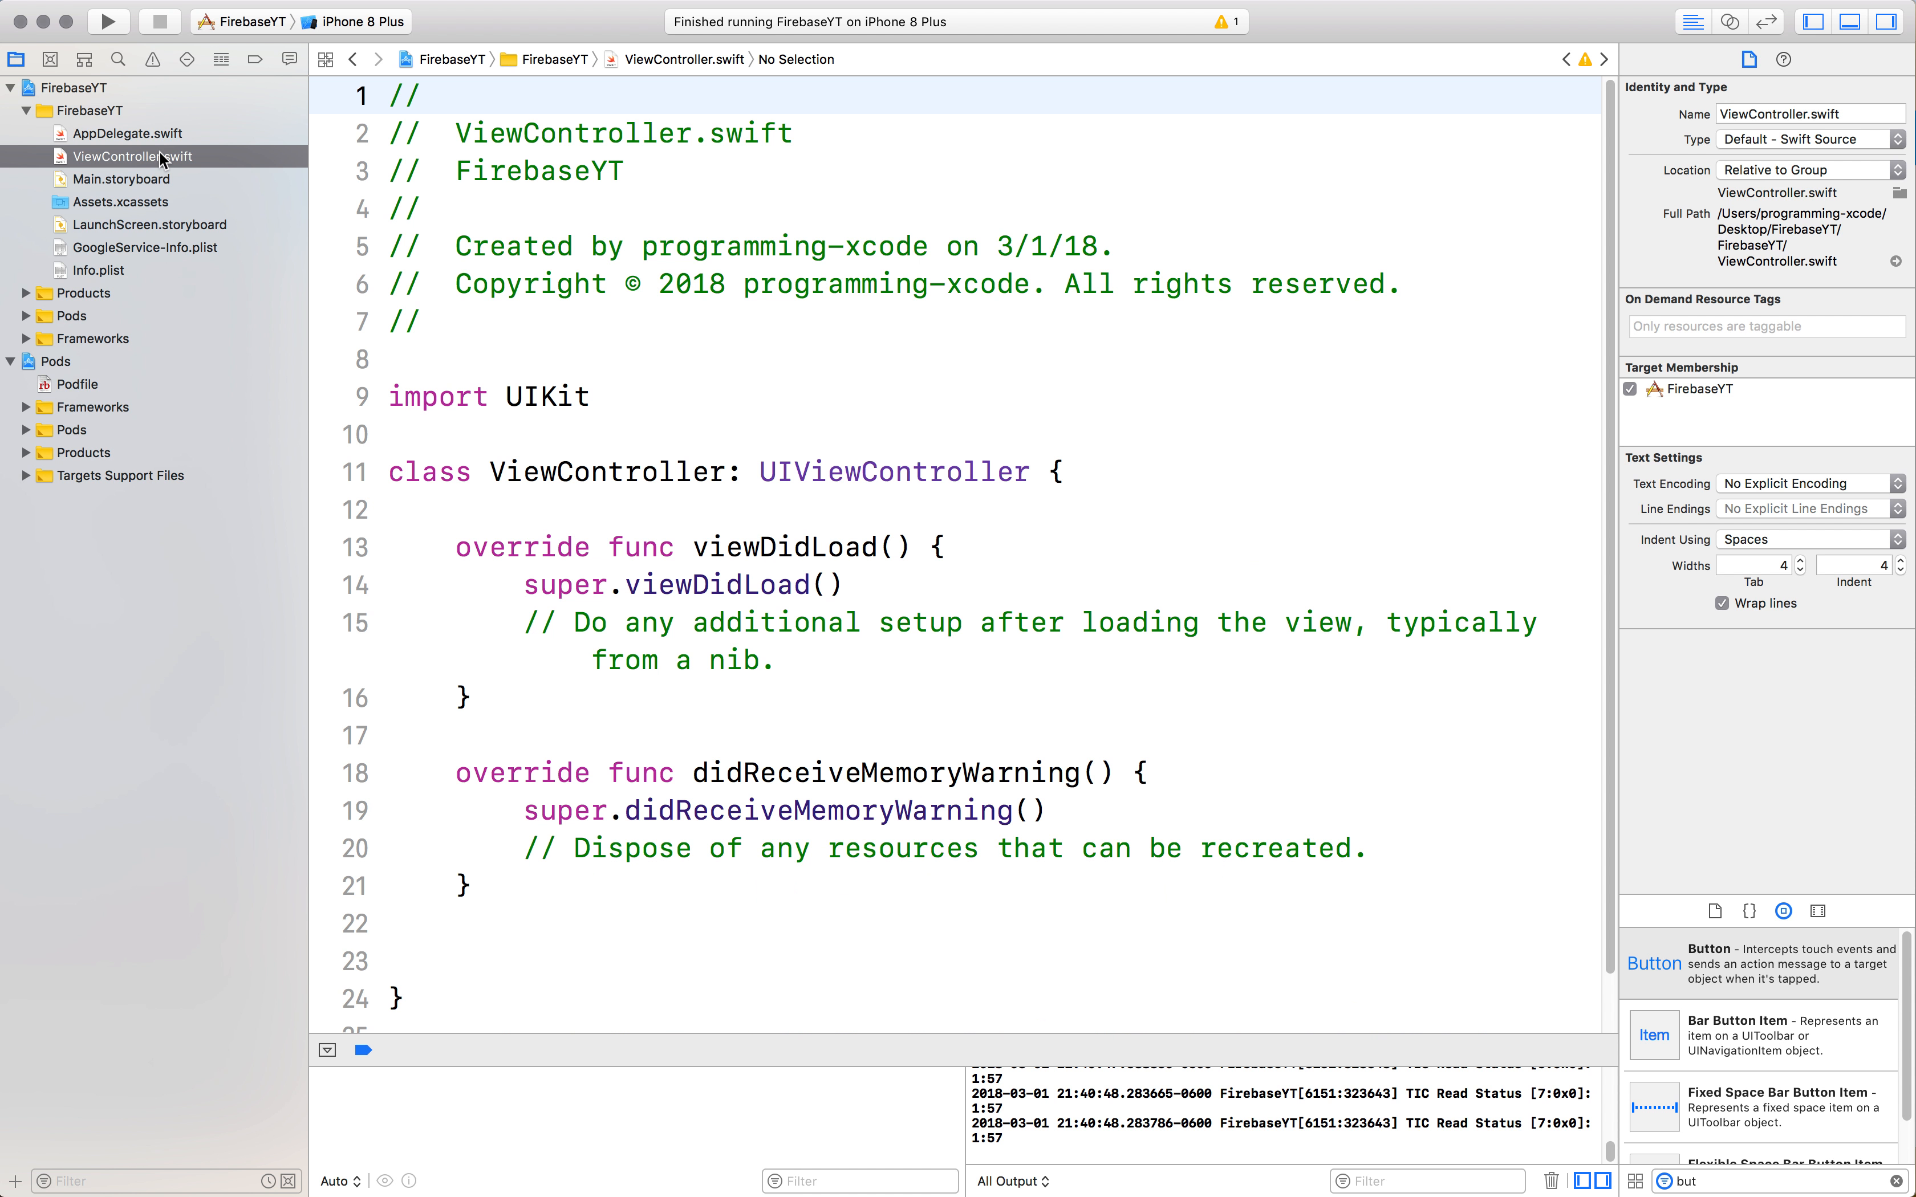
double_click(130, 155)
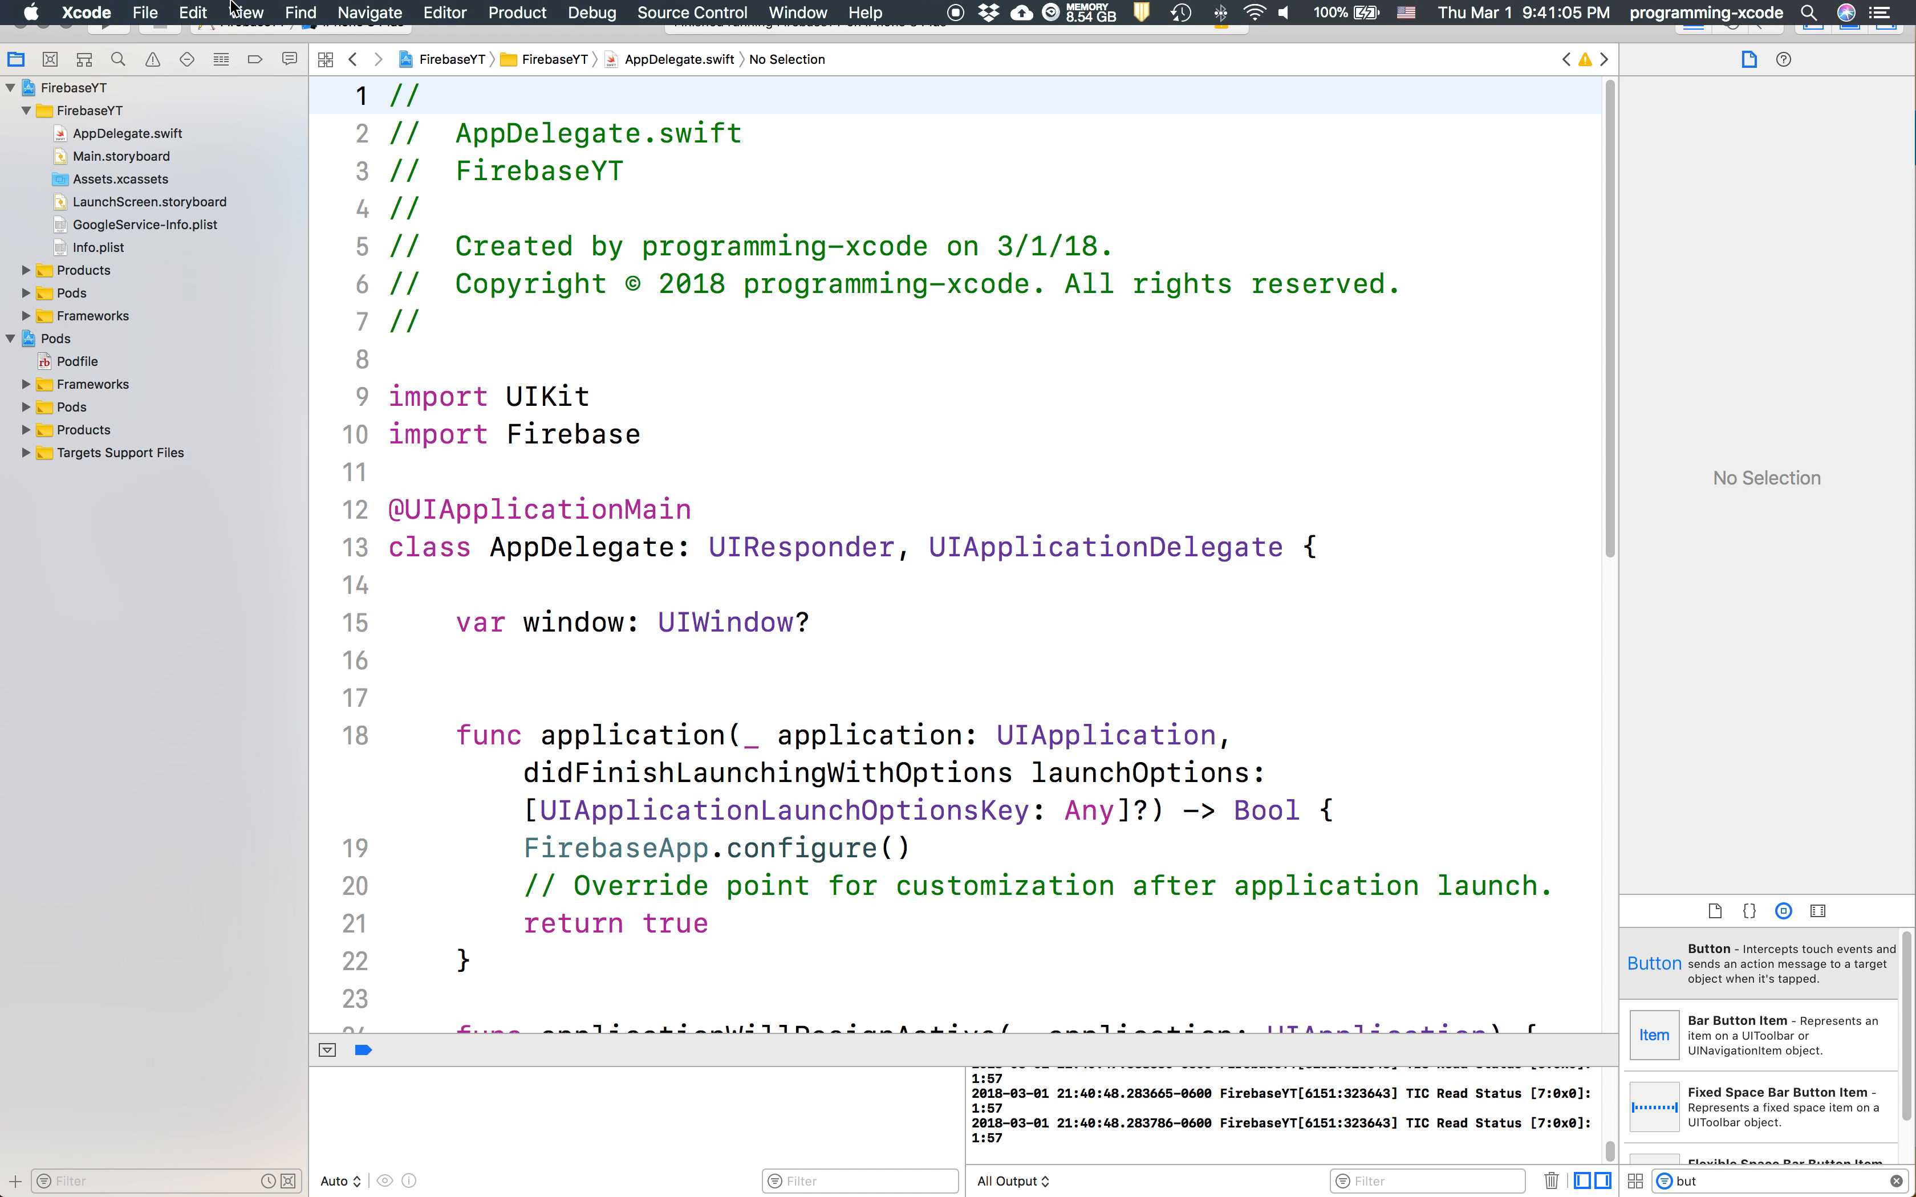
Step: Create SignInViewController as a Cocoa Touch UIViewController subclass in the FirebaseYT group and open it
left_click(143, 12)
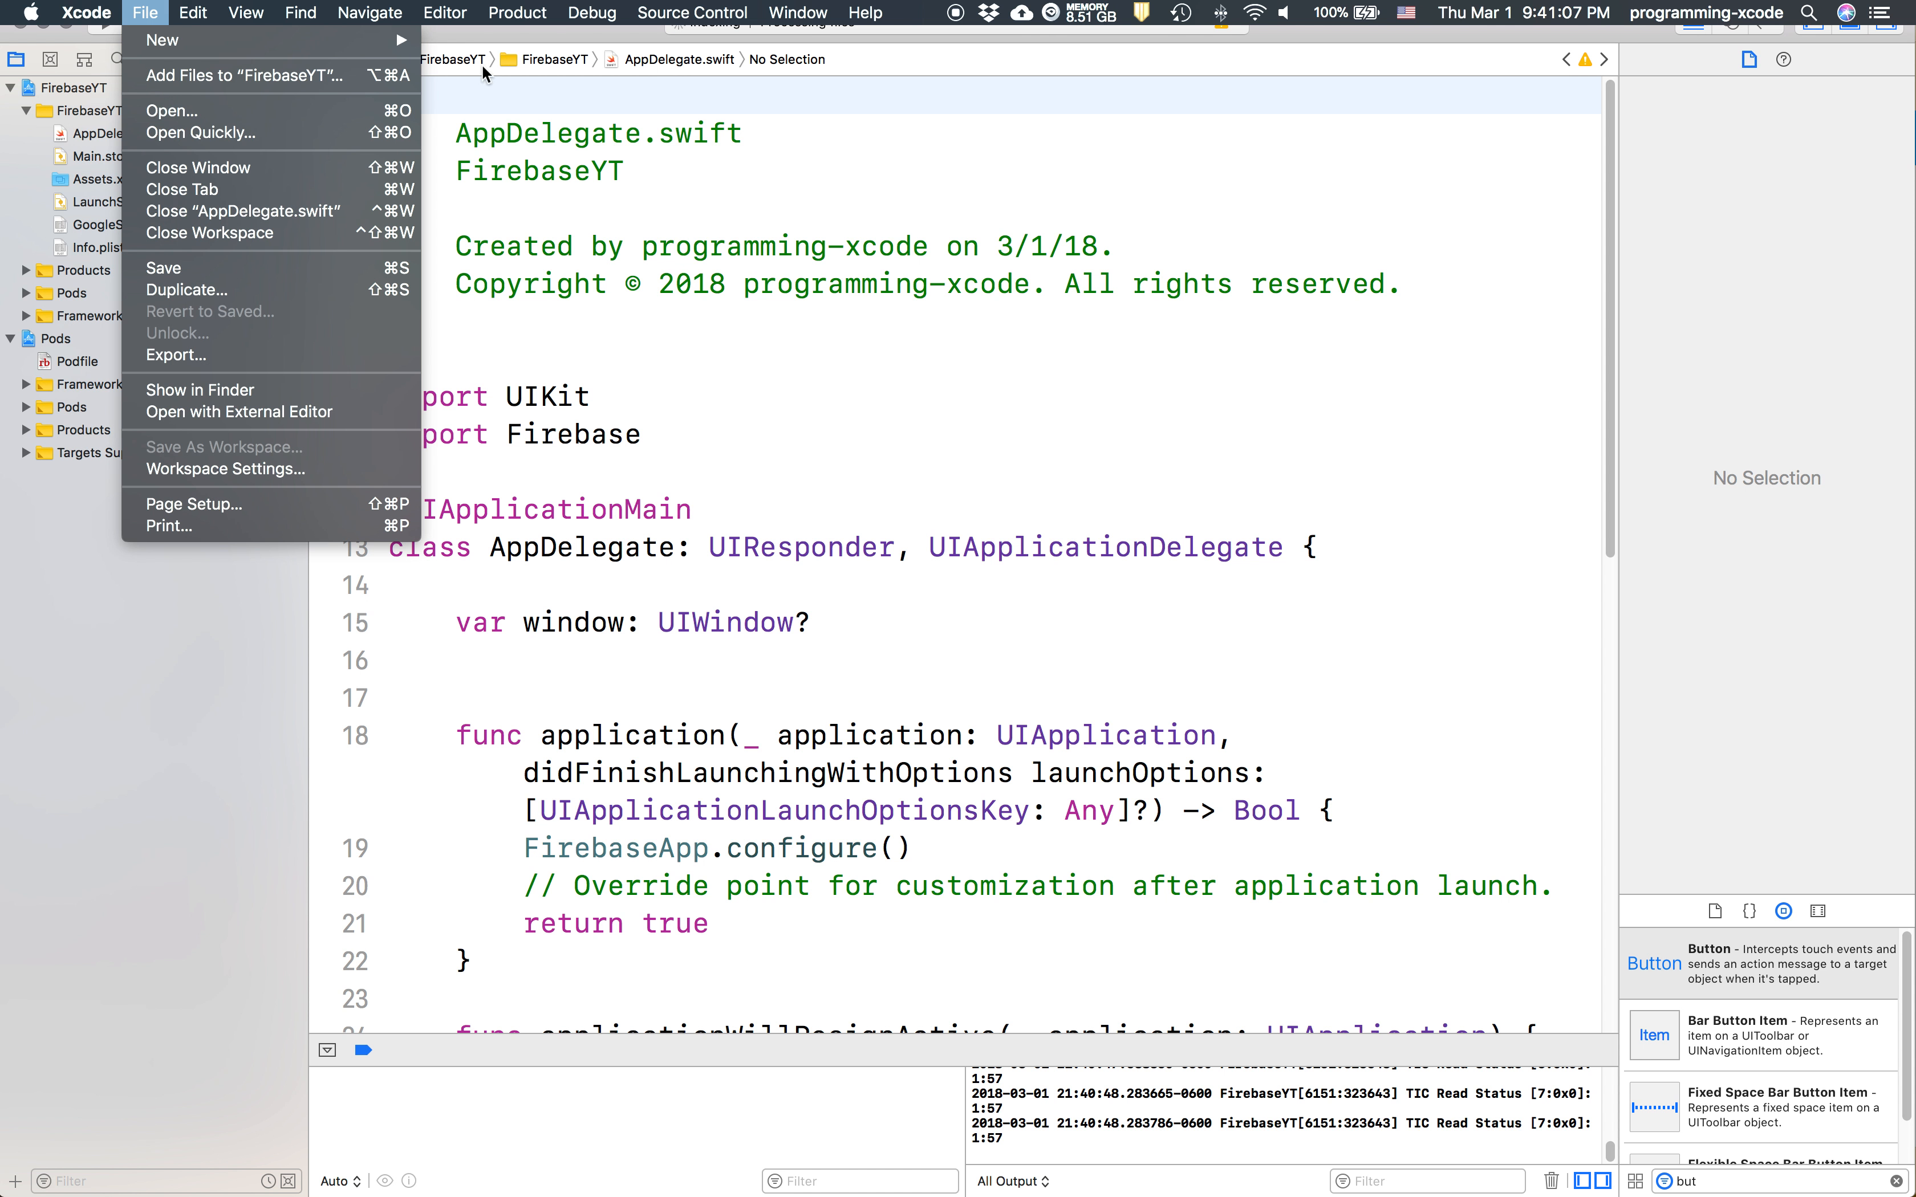
mouse_move(162, 39)
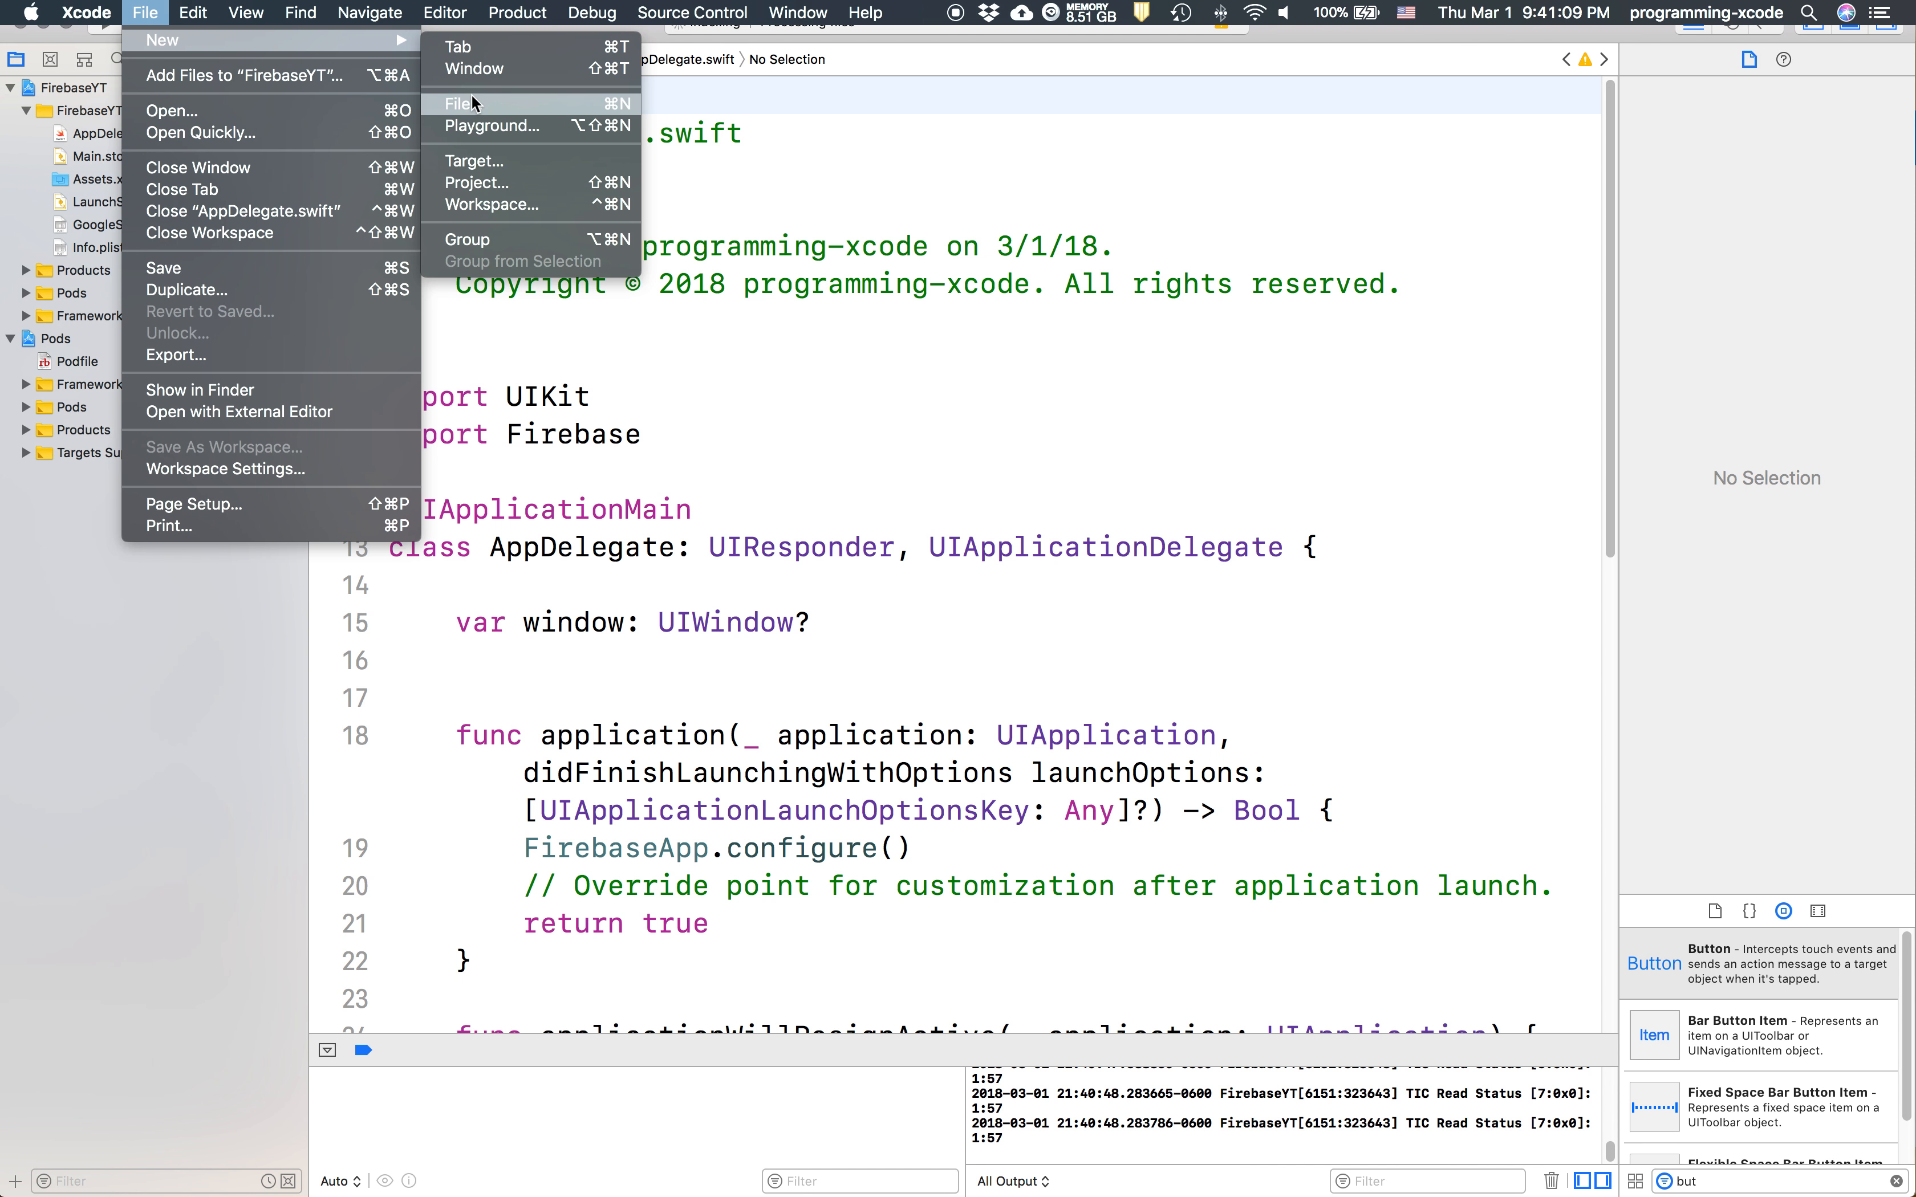
left_click(458, 103)
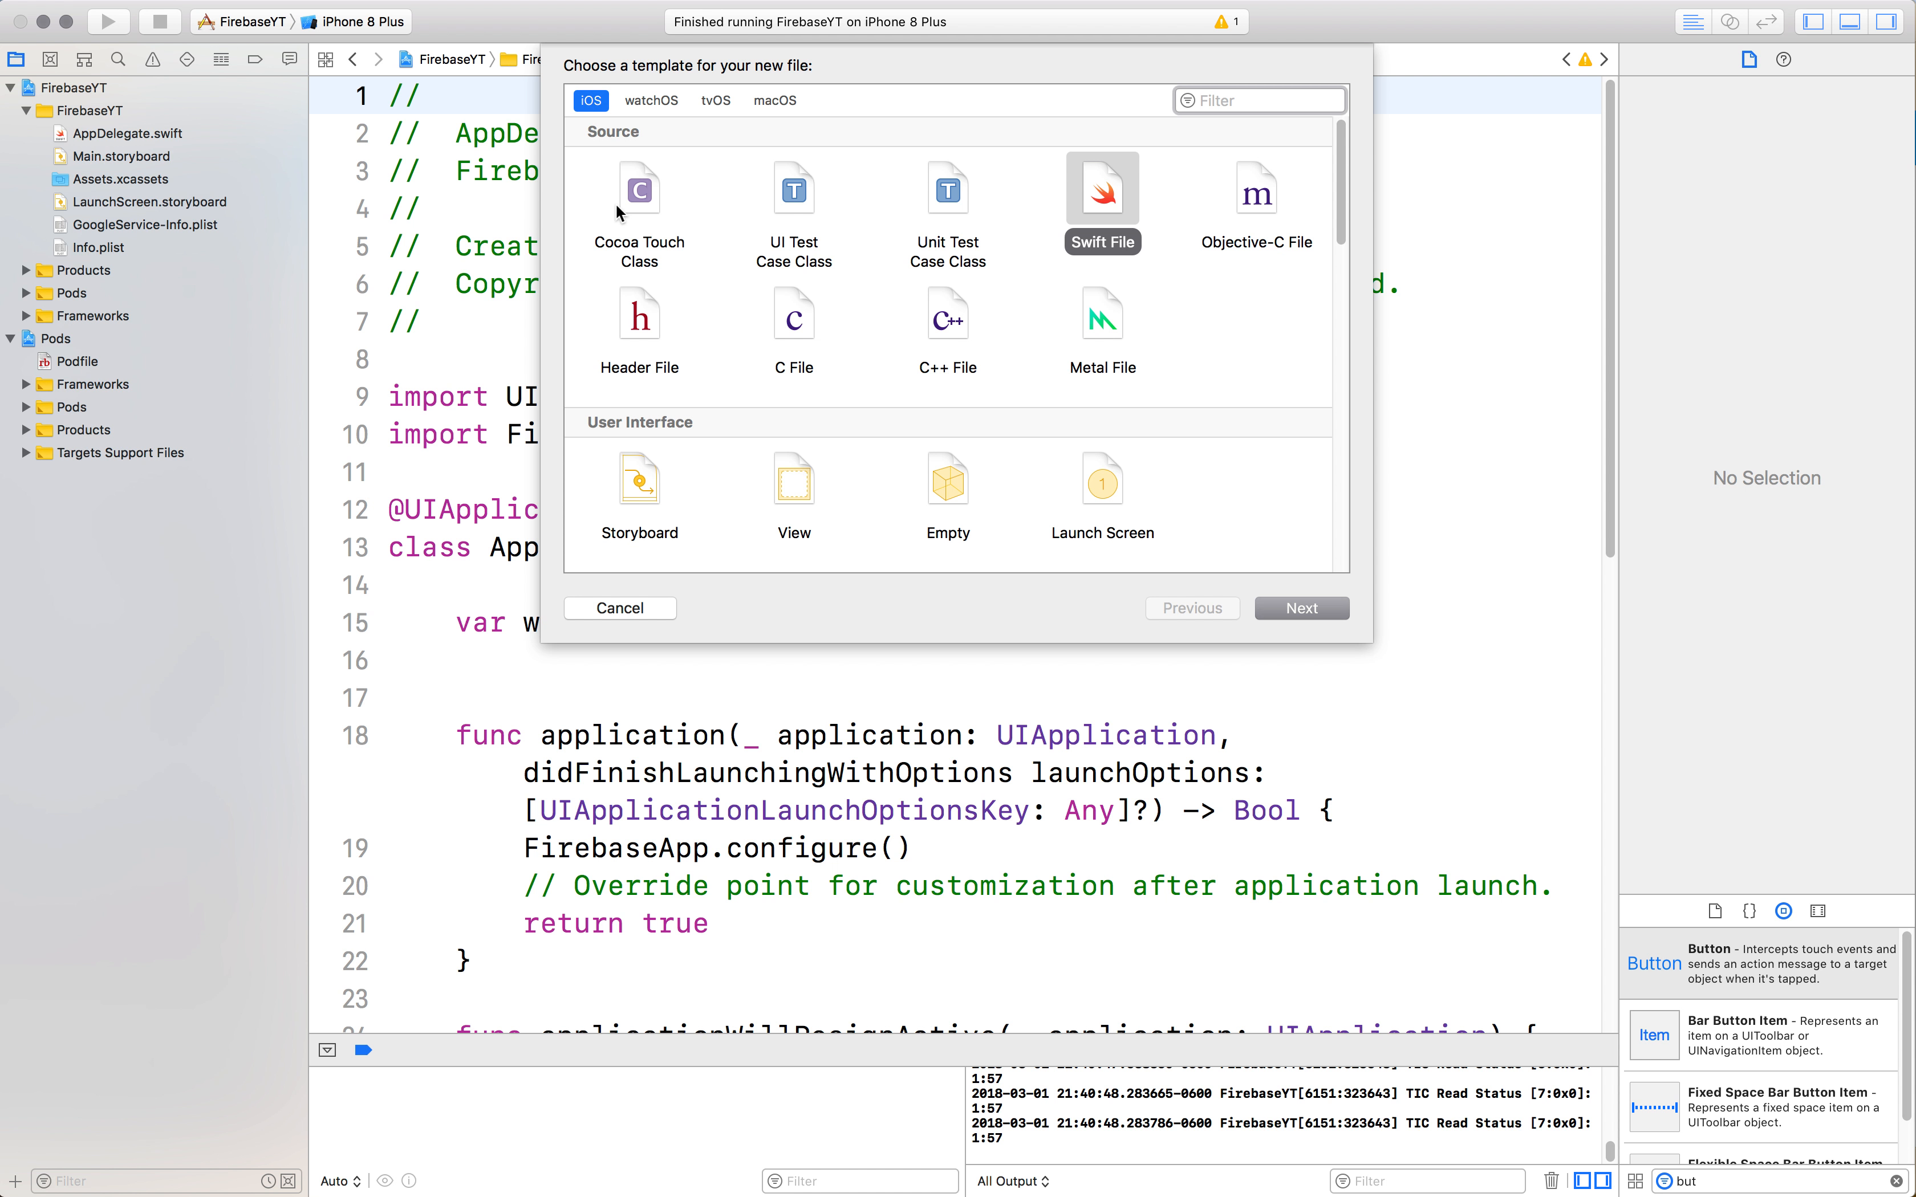
left_click(1300, 607)
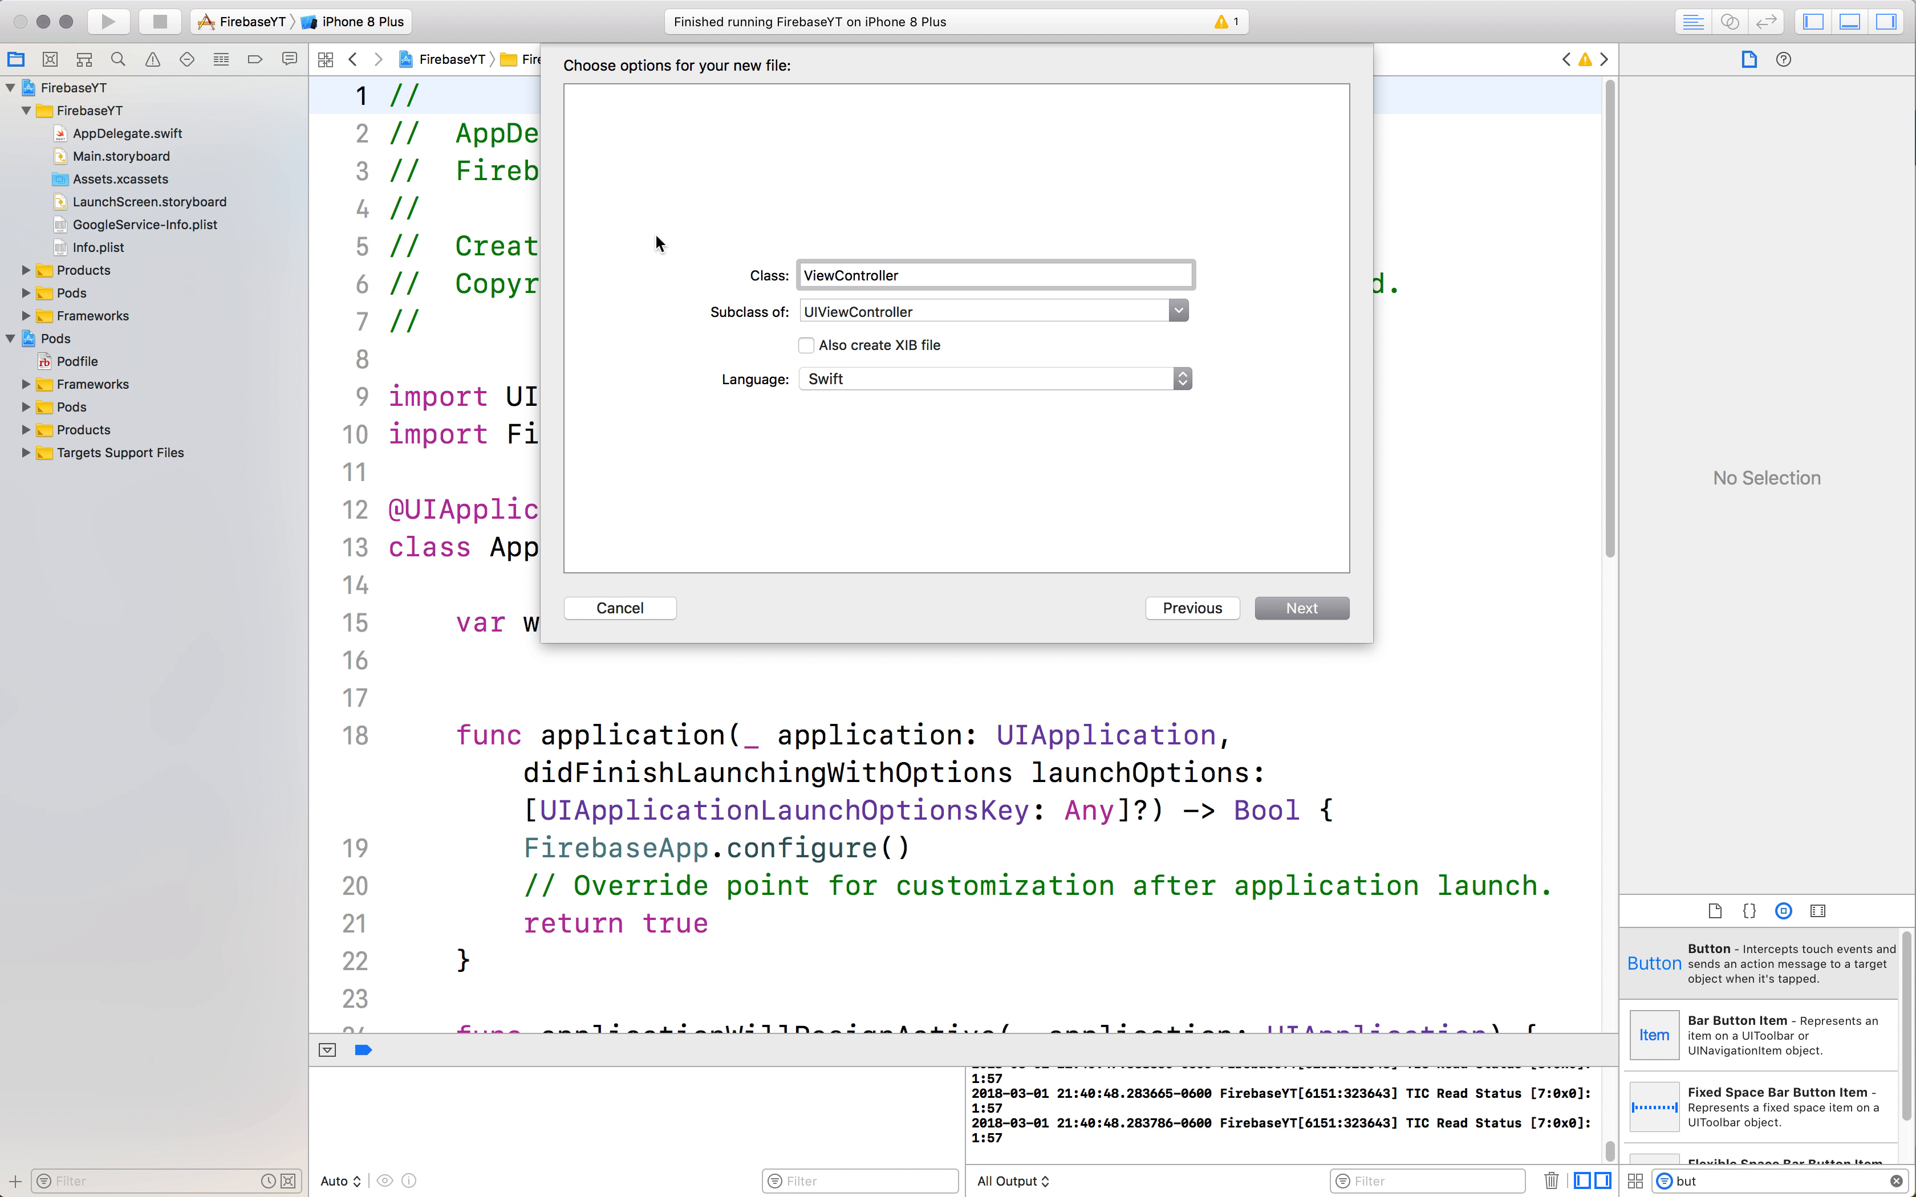
type("SignIn")
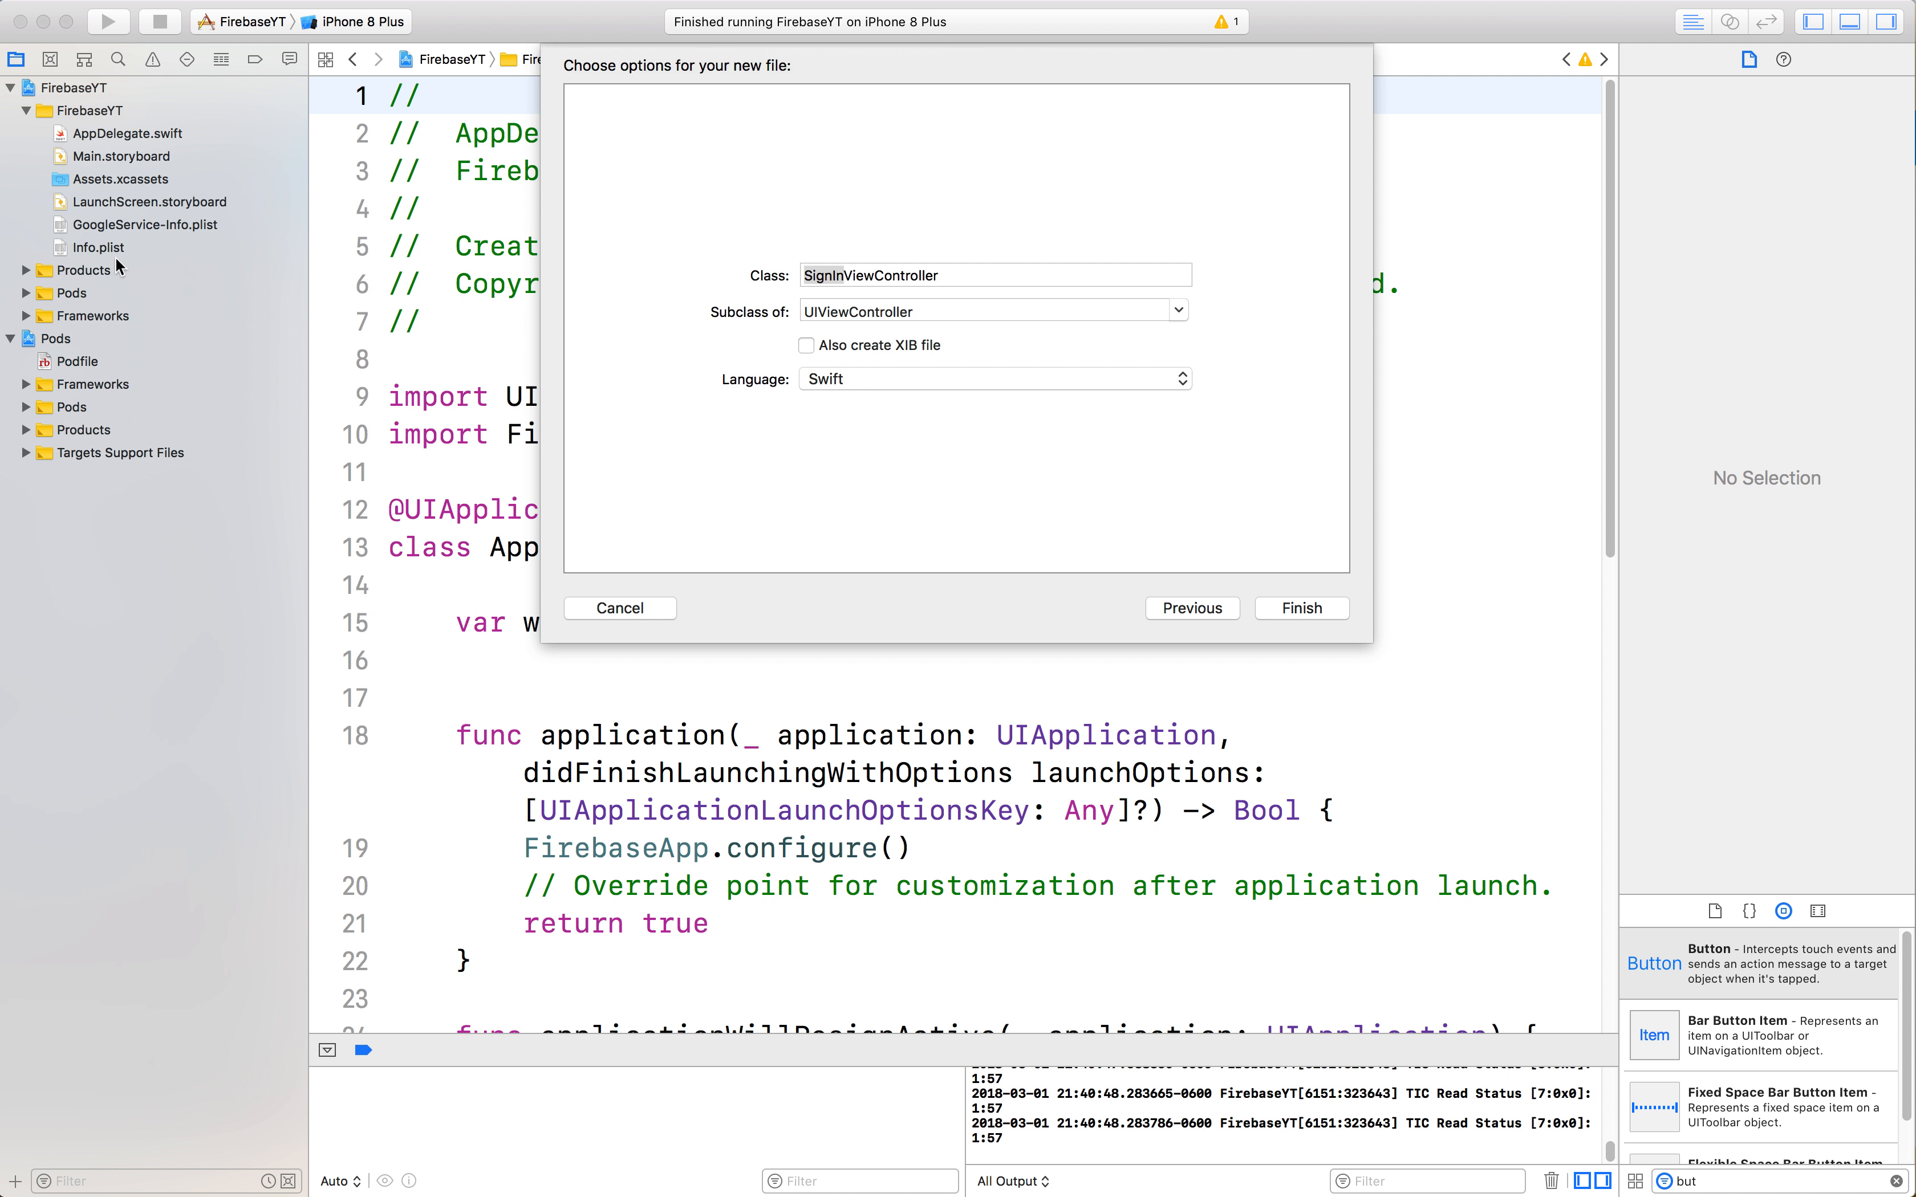
left_click(1300, 607)
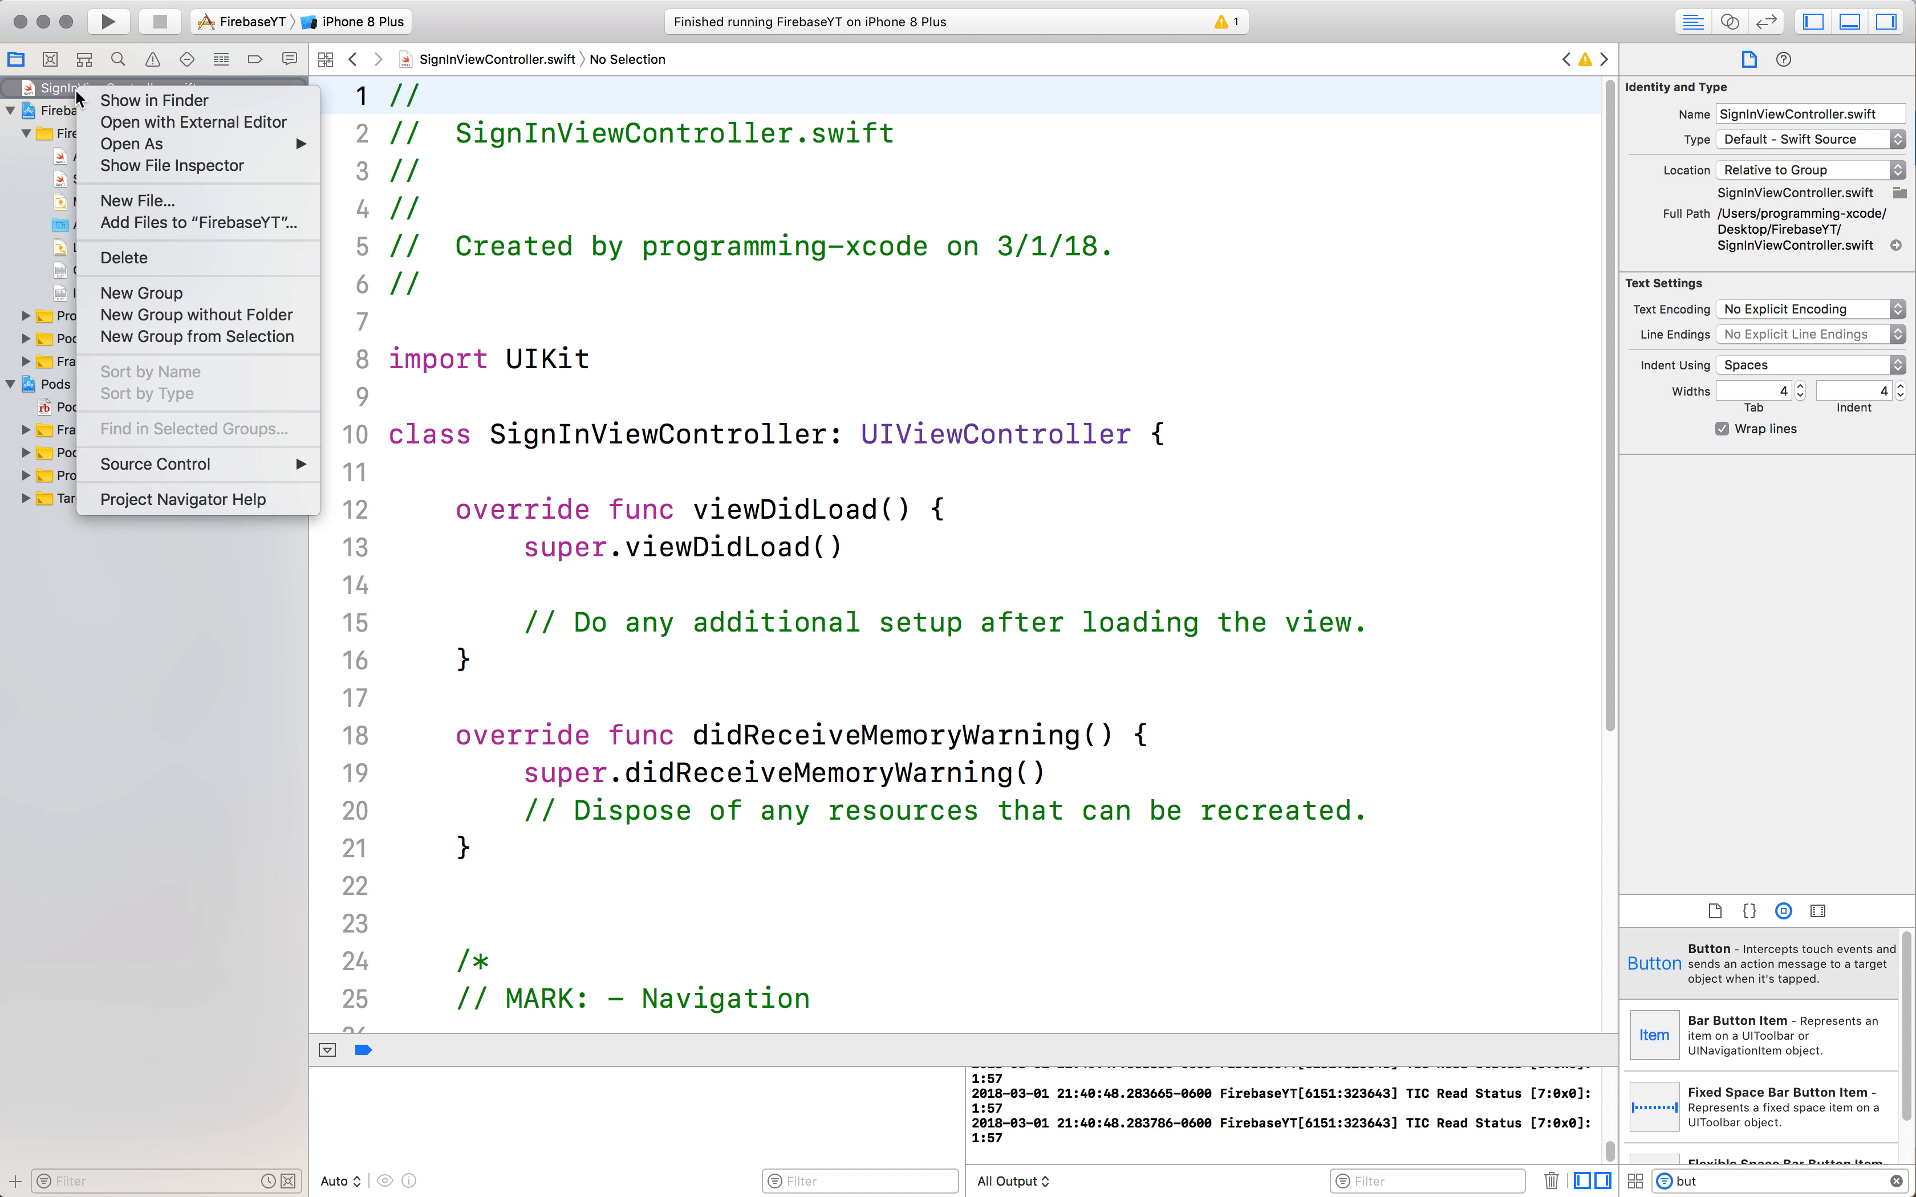
left_click(123, 257)
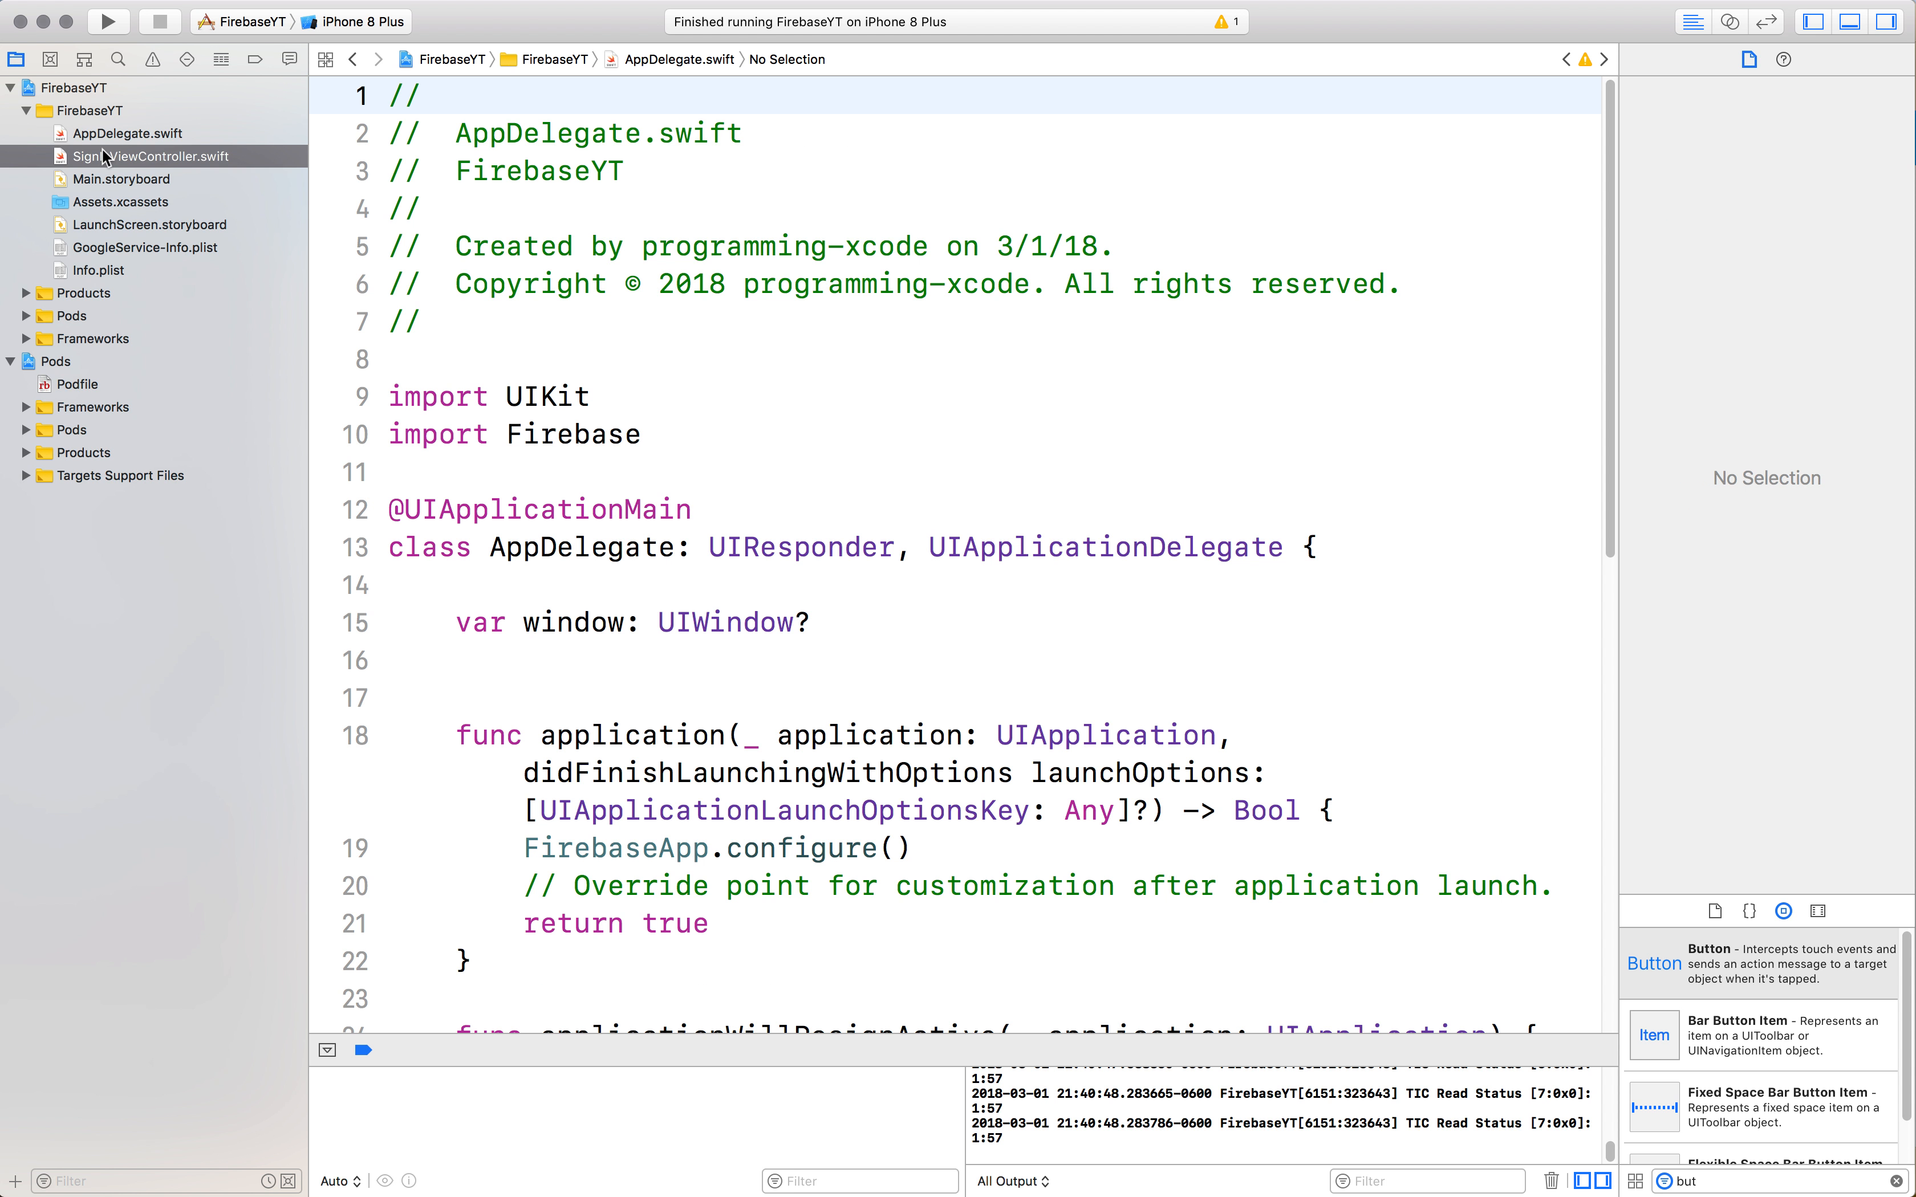
left_click(150, 156)
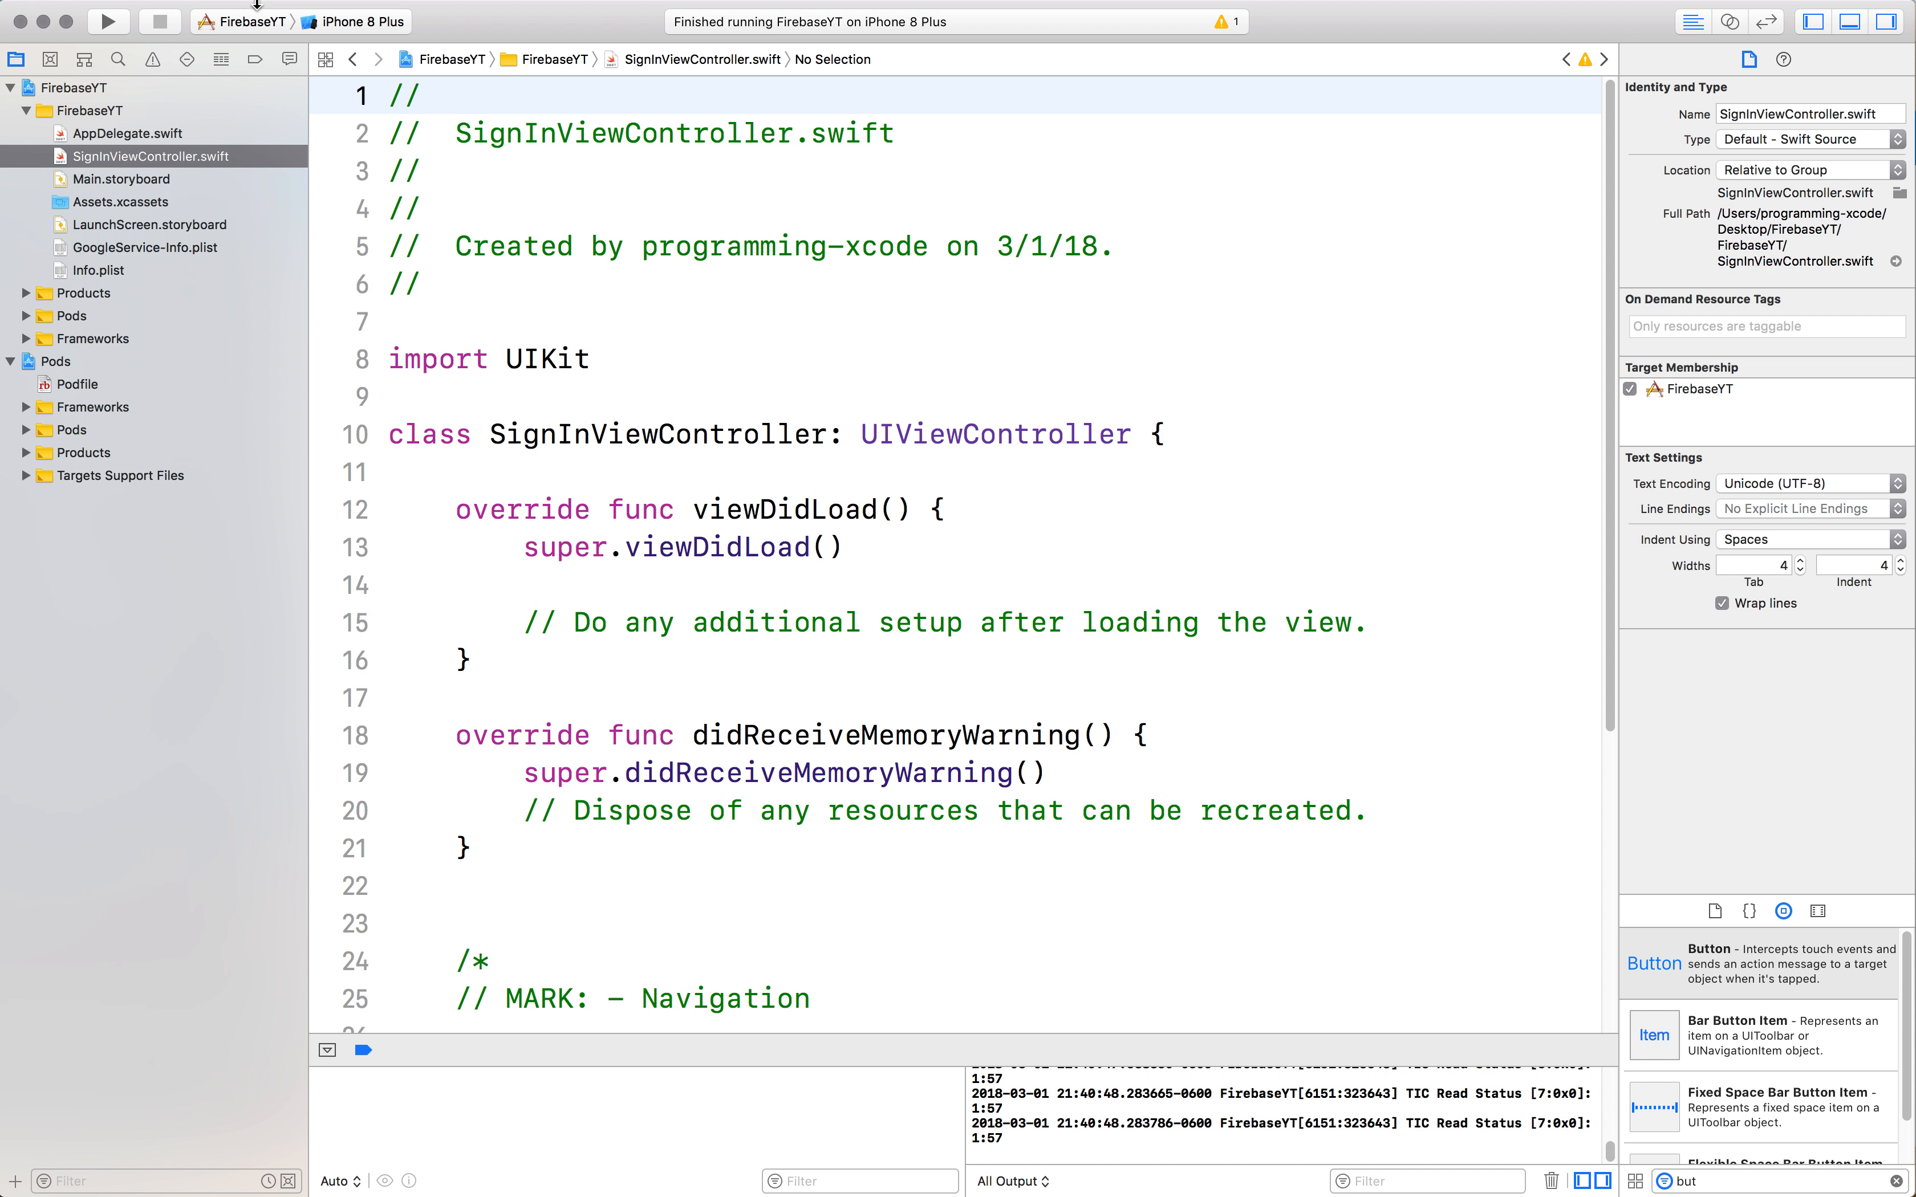
Step: Create SignUpViewController as a Cocoa Touch UIViewController subclass
left_click(143, 12)
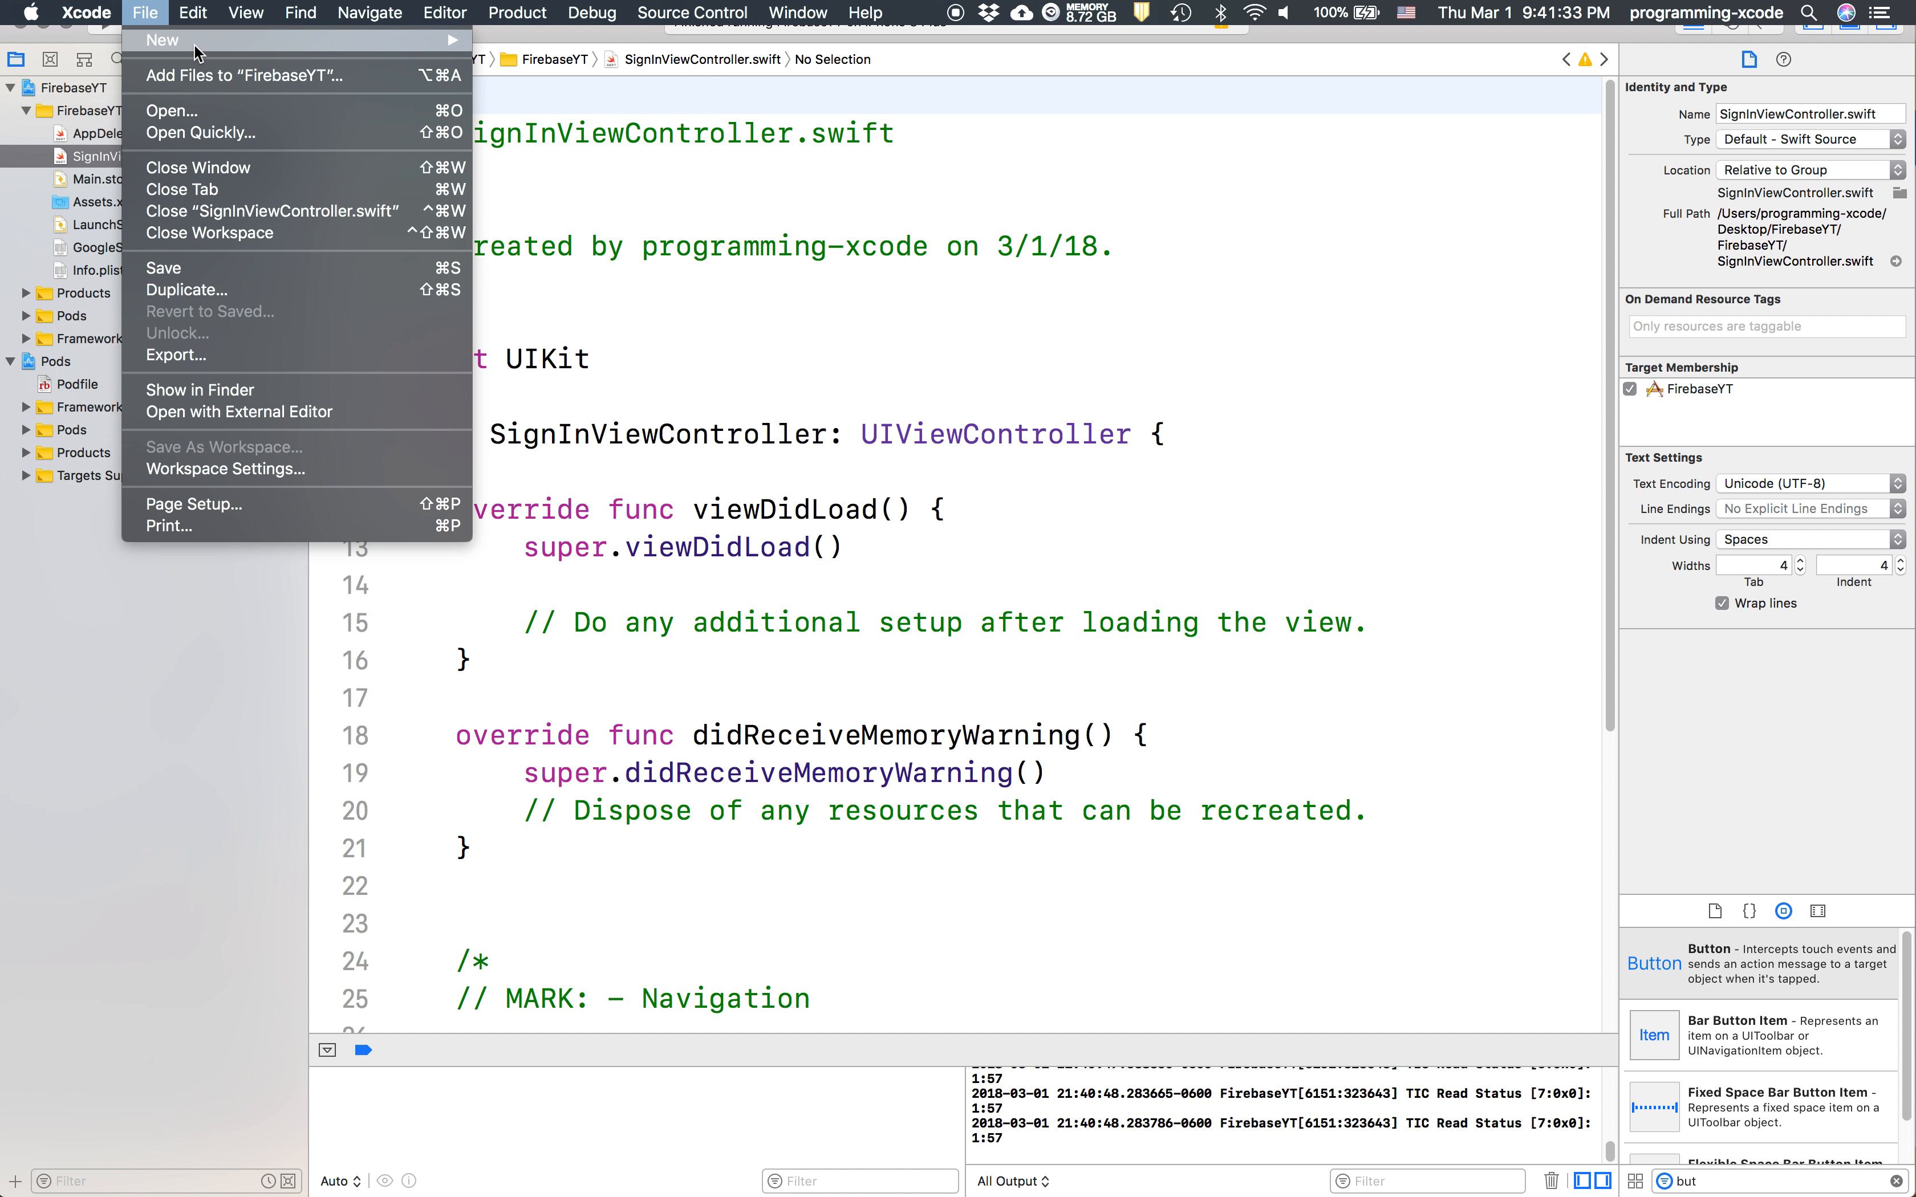
left_click(162, 40)
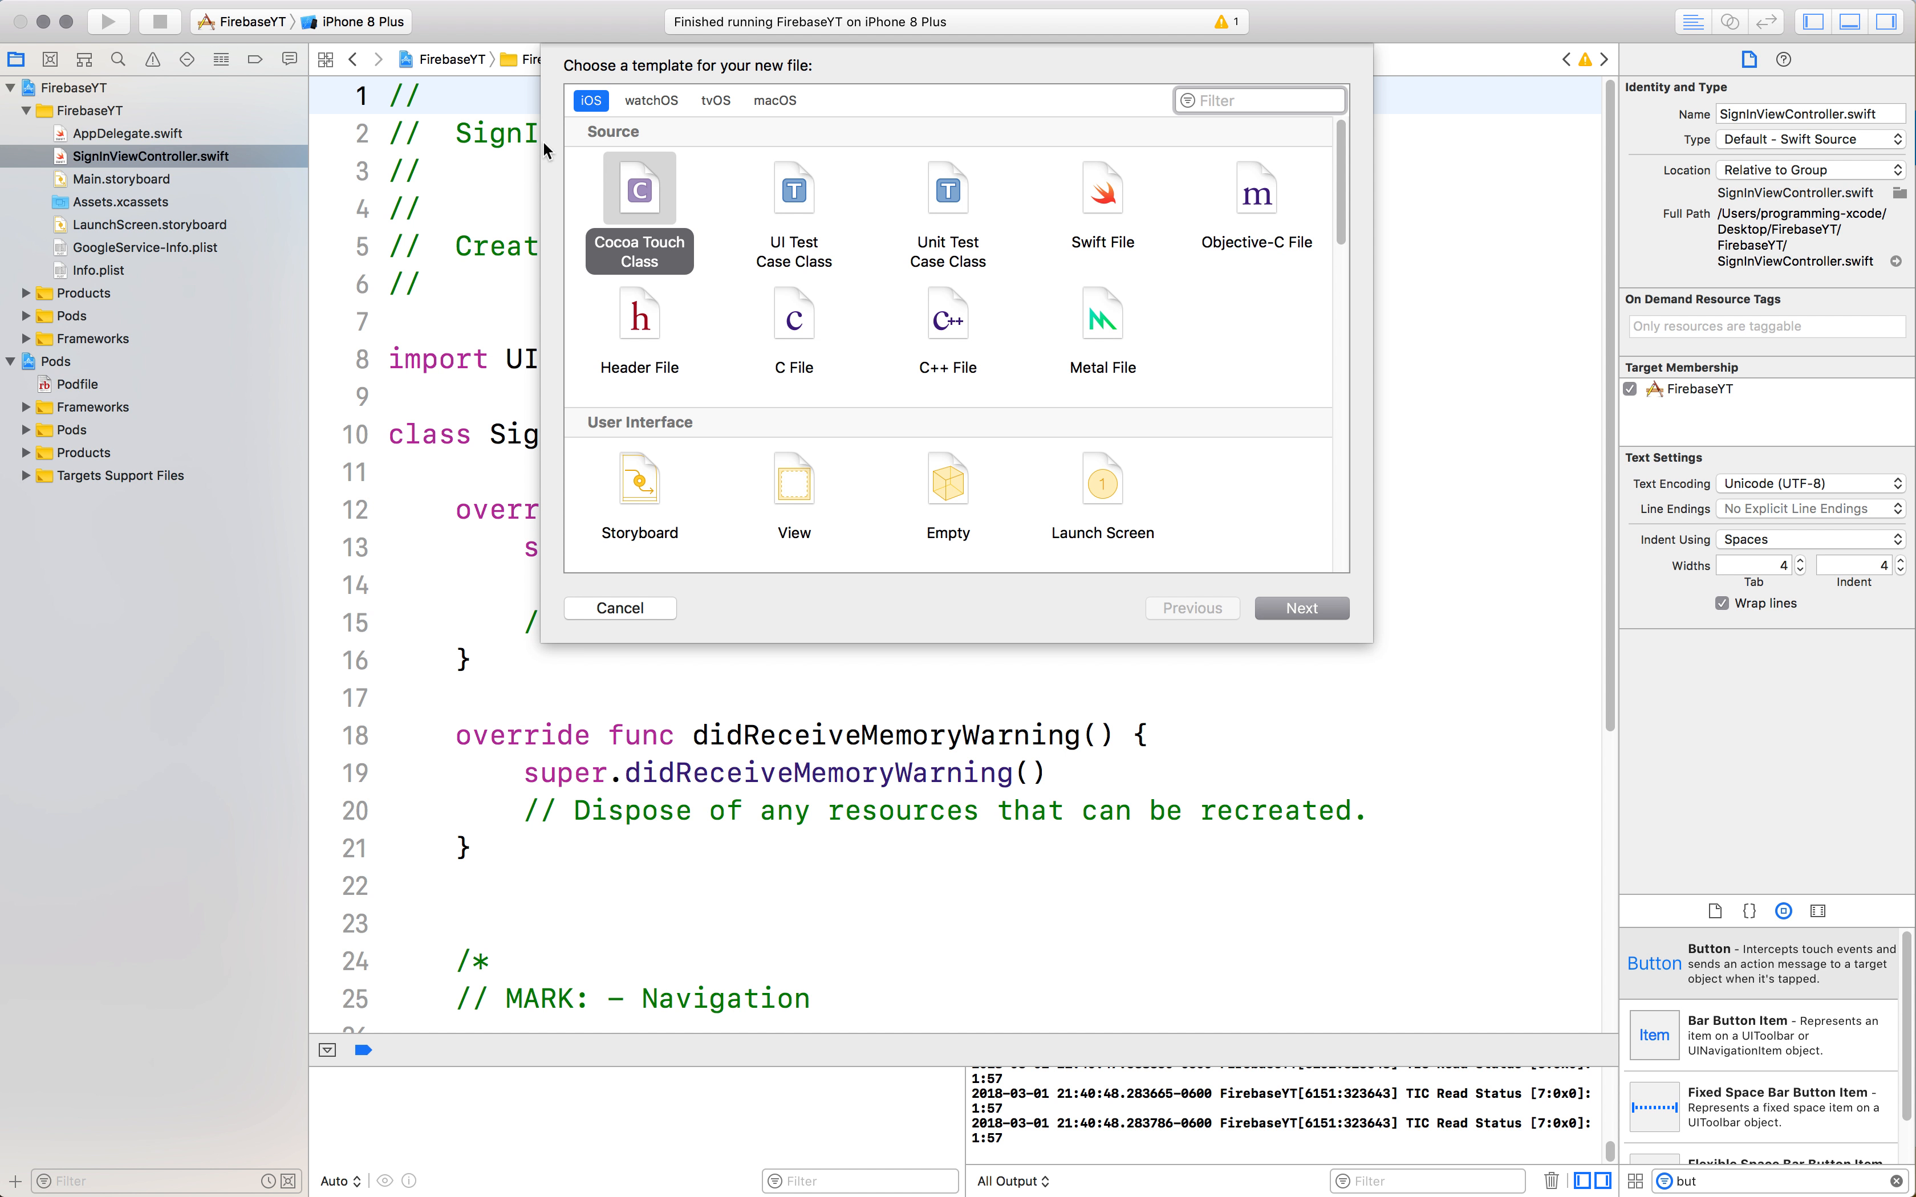
left_click(1300, 607)
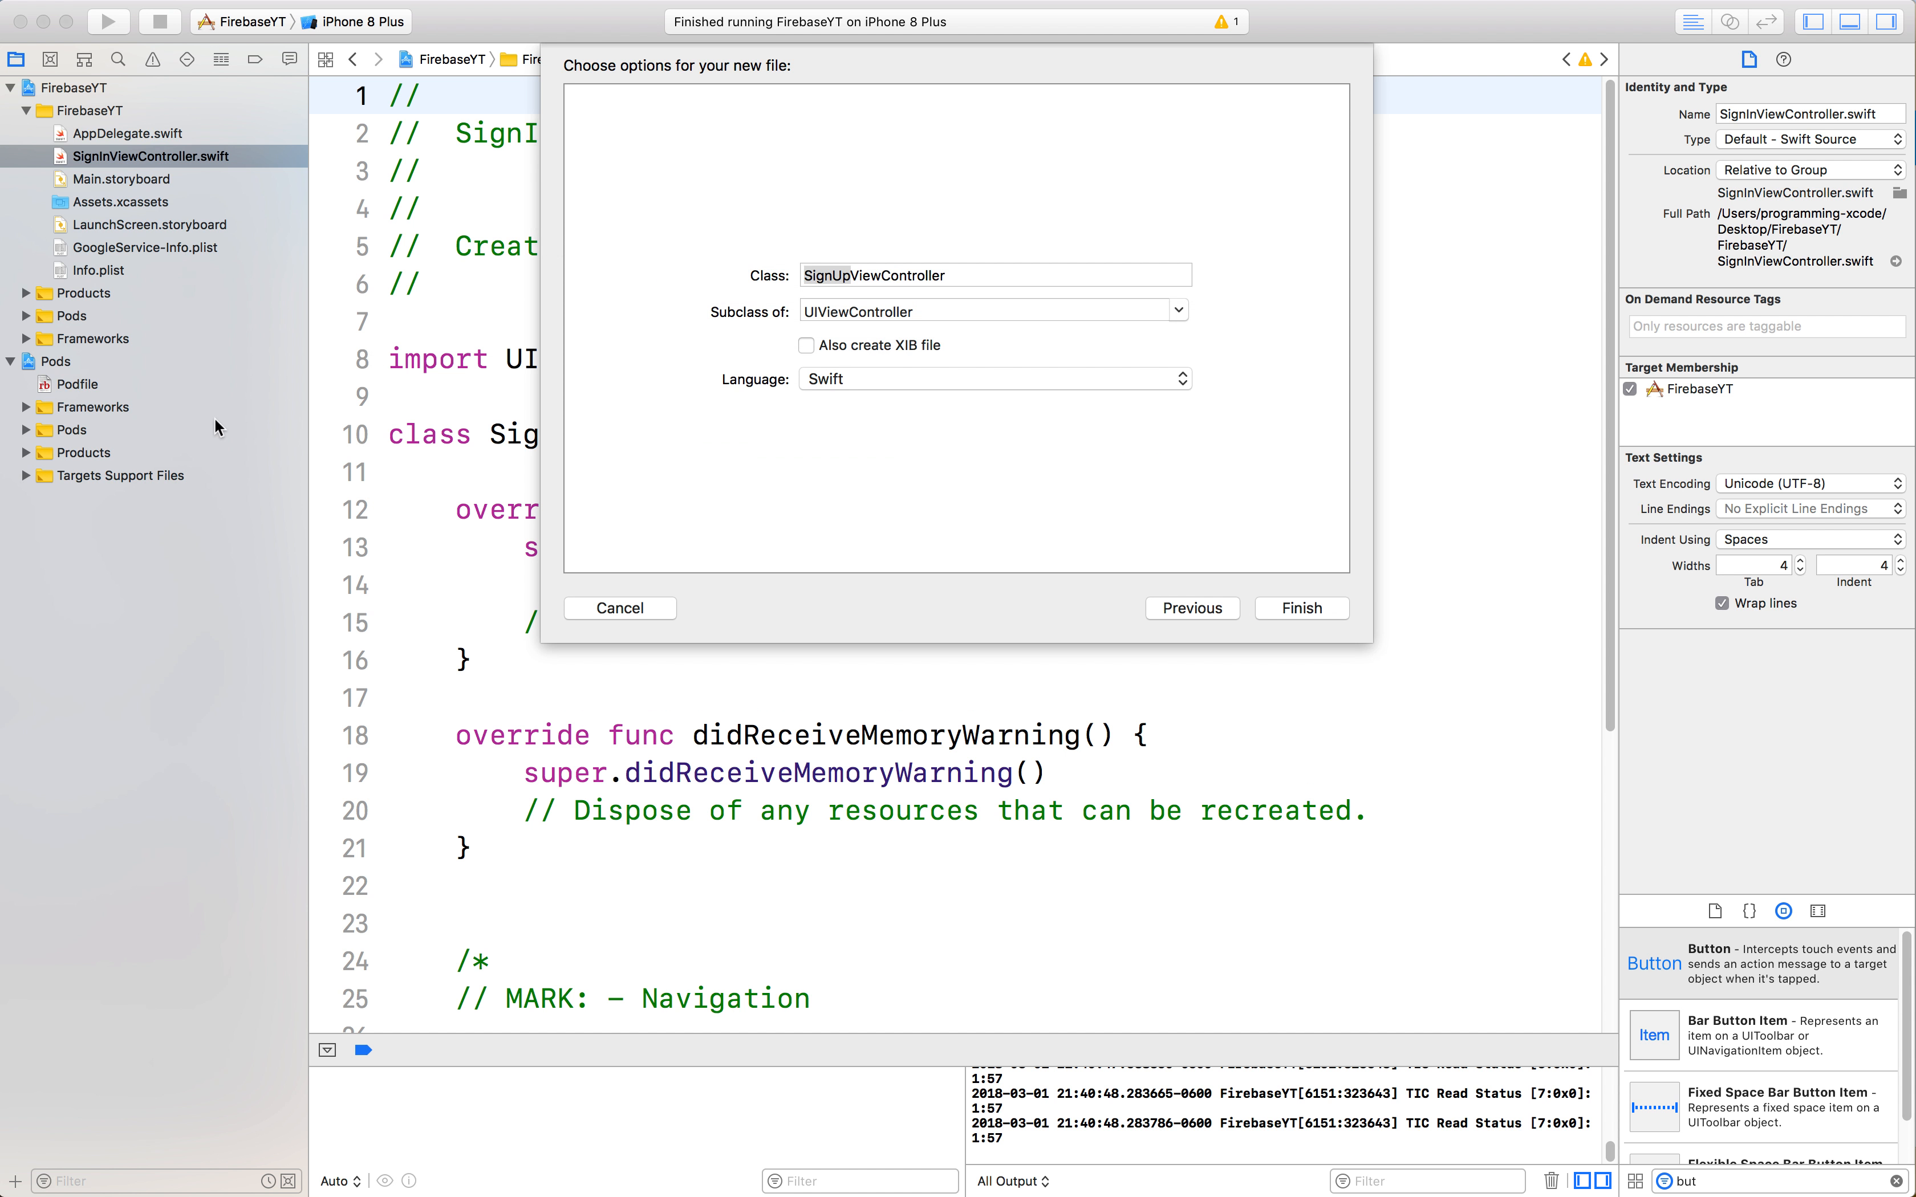
left_click(1300, 607)
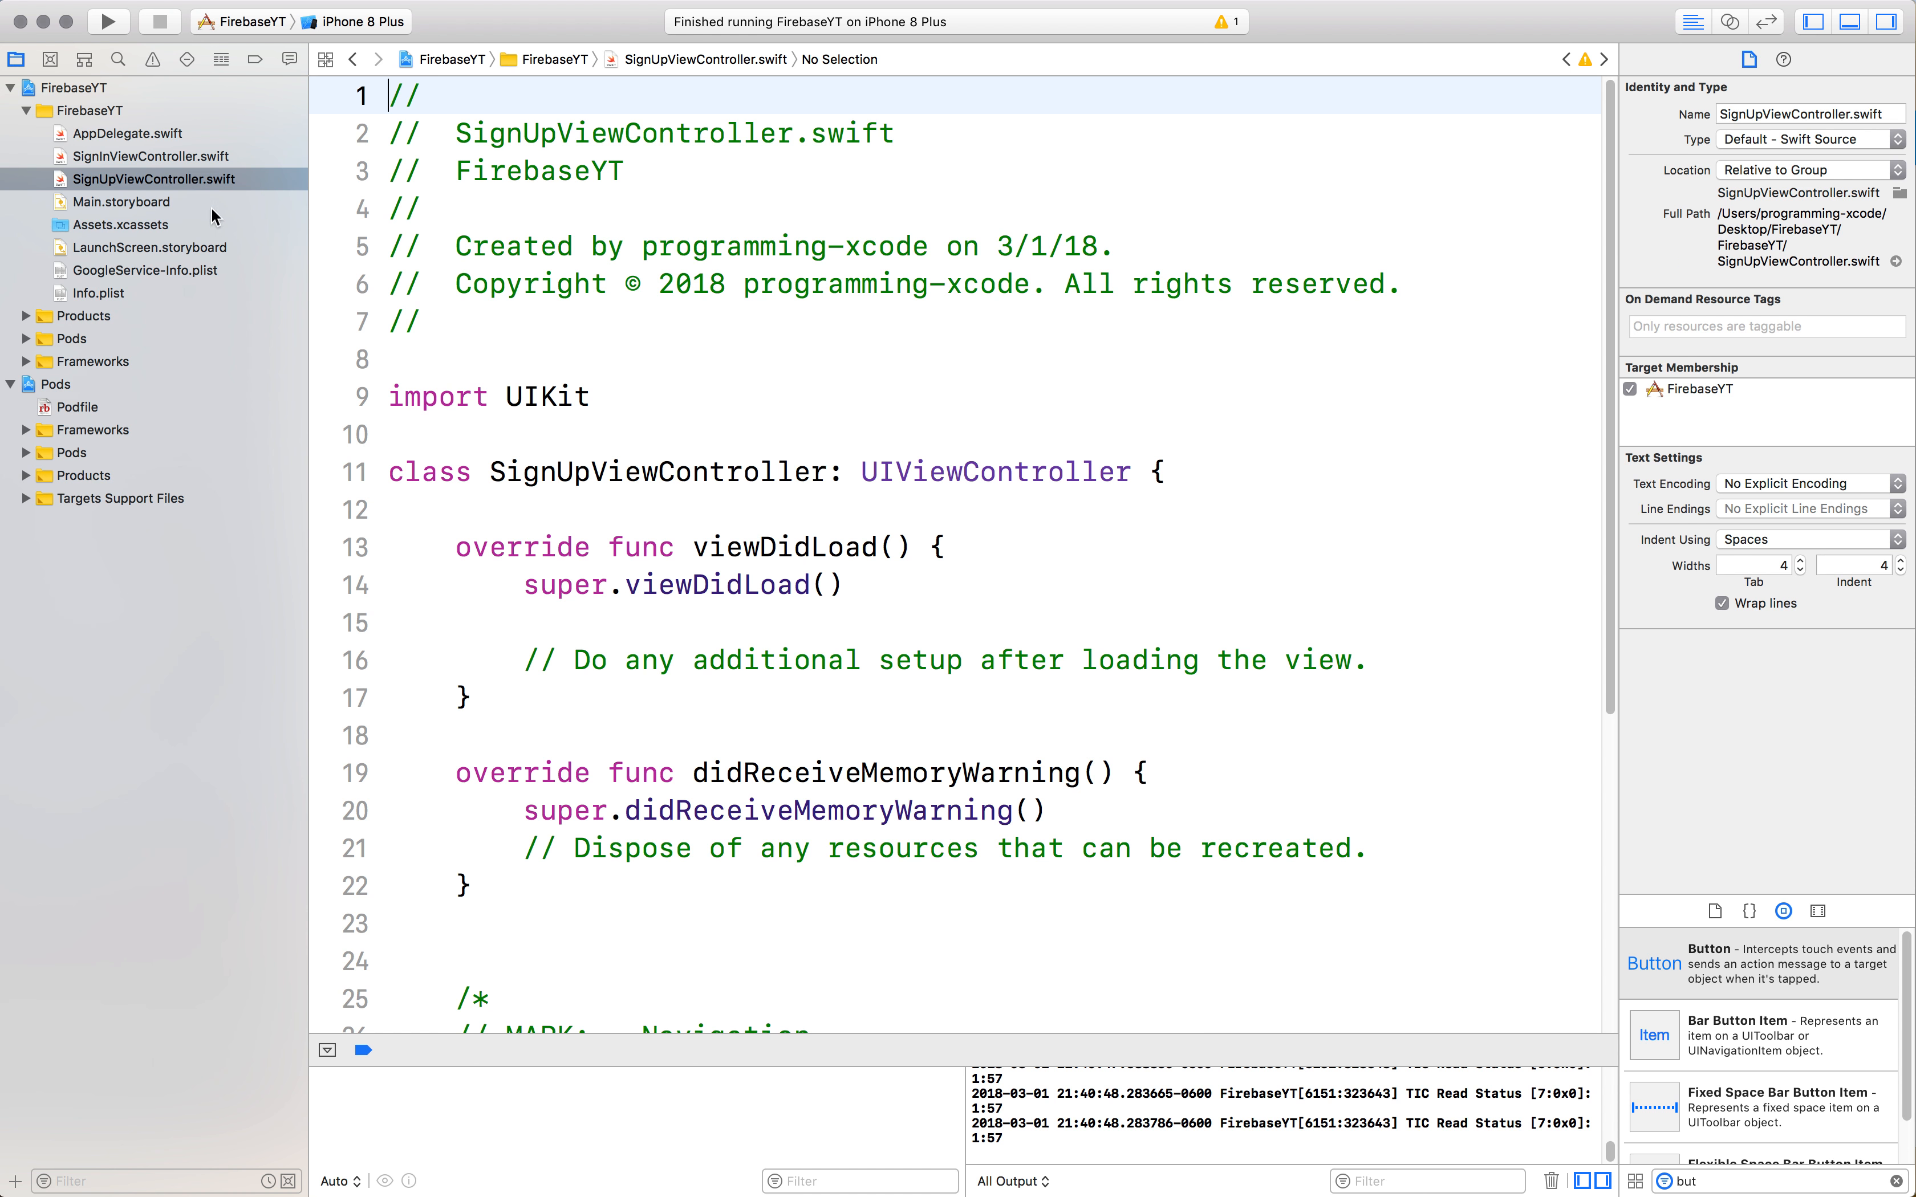
Step: In Main.storyboard's Identity inspector, set the screens' custom classes to SignInViewController and SignUpViewController
left_click(120, 202)
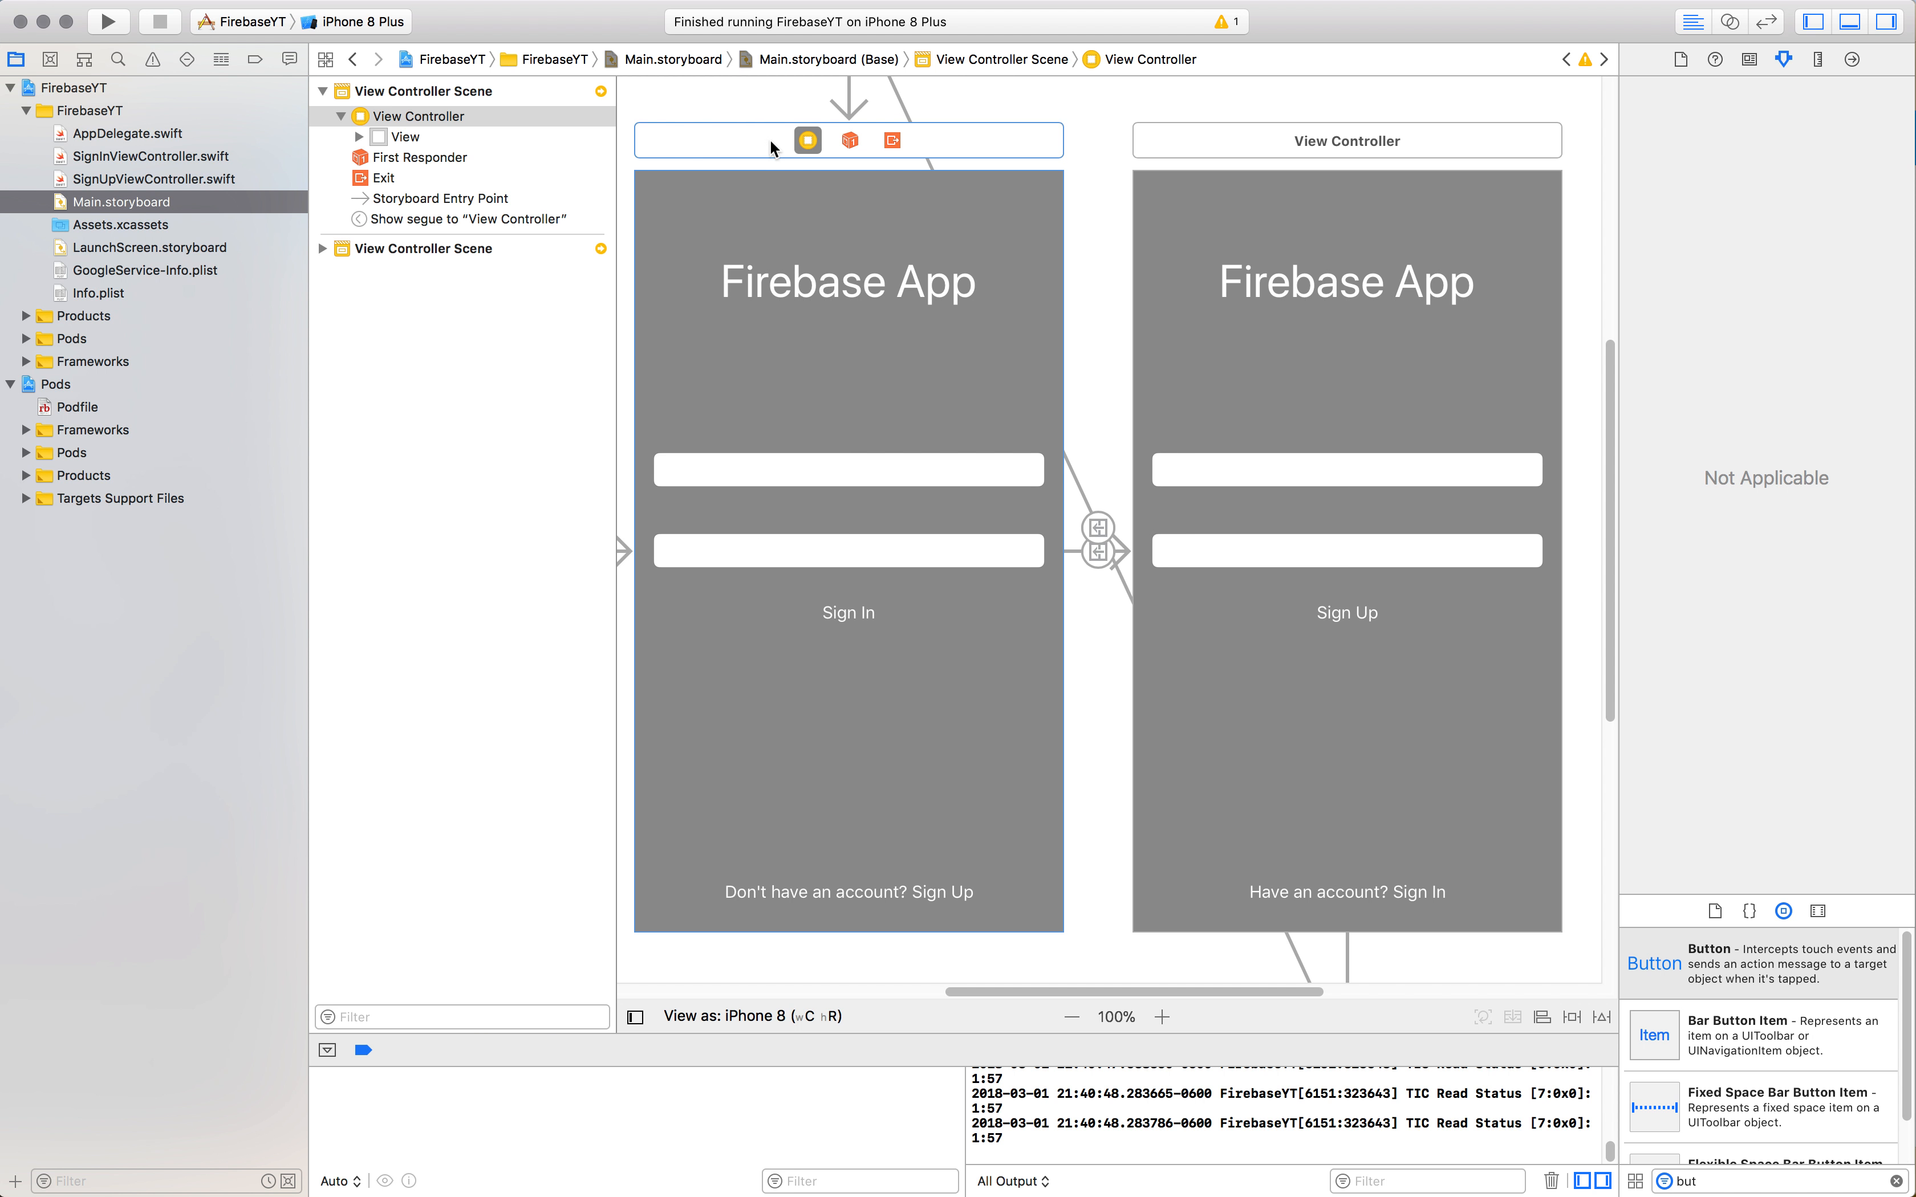
left_click(806, 139)
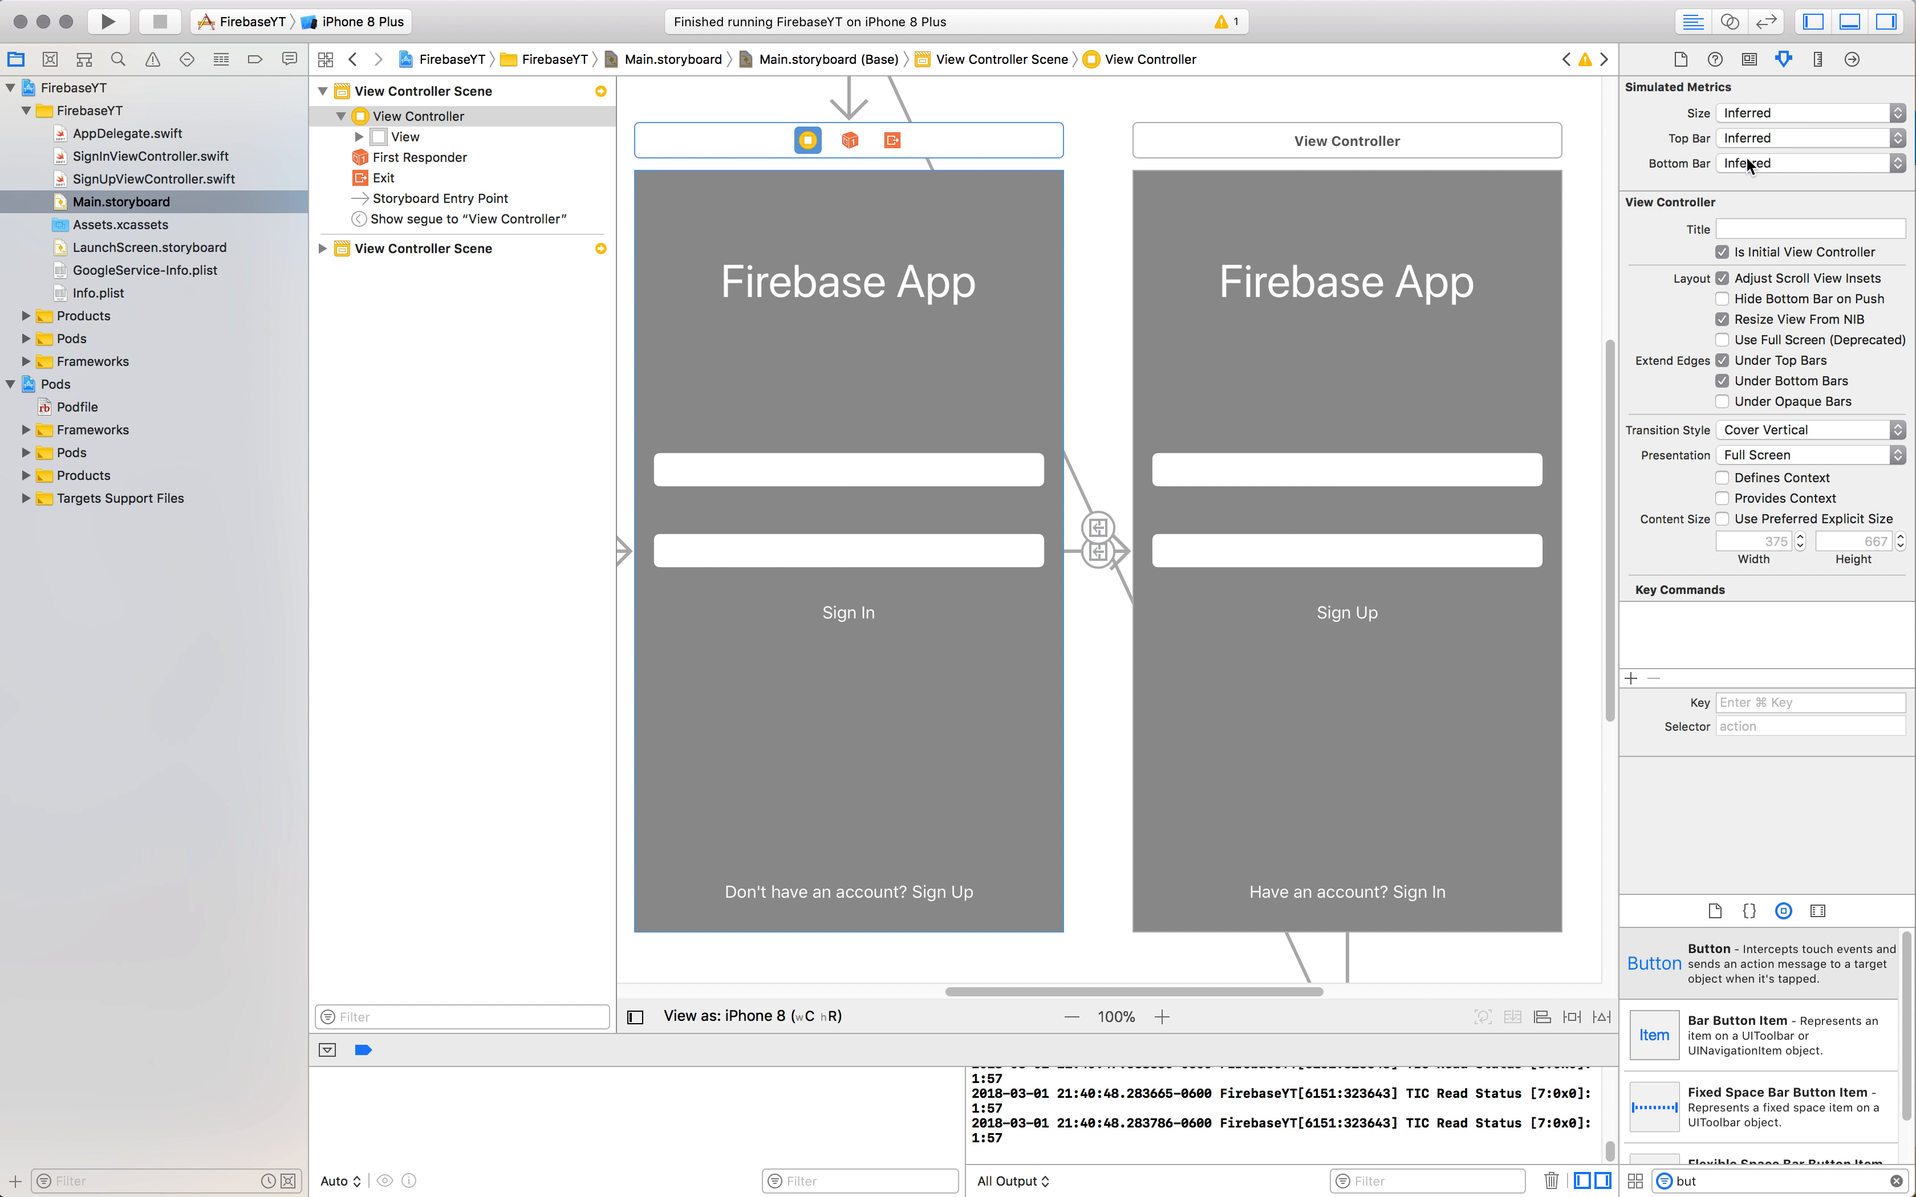
left_click(1746, 58)
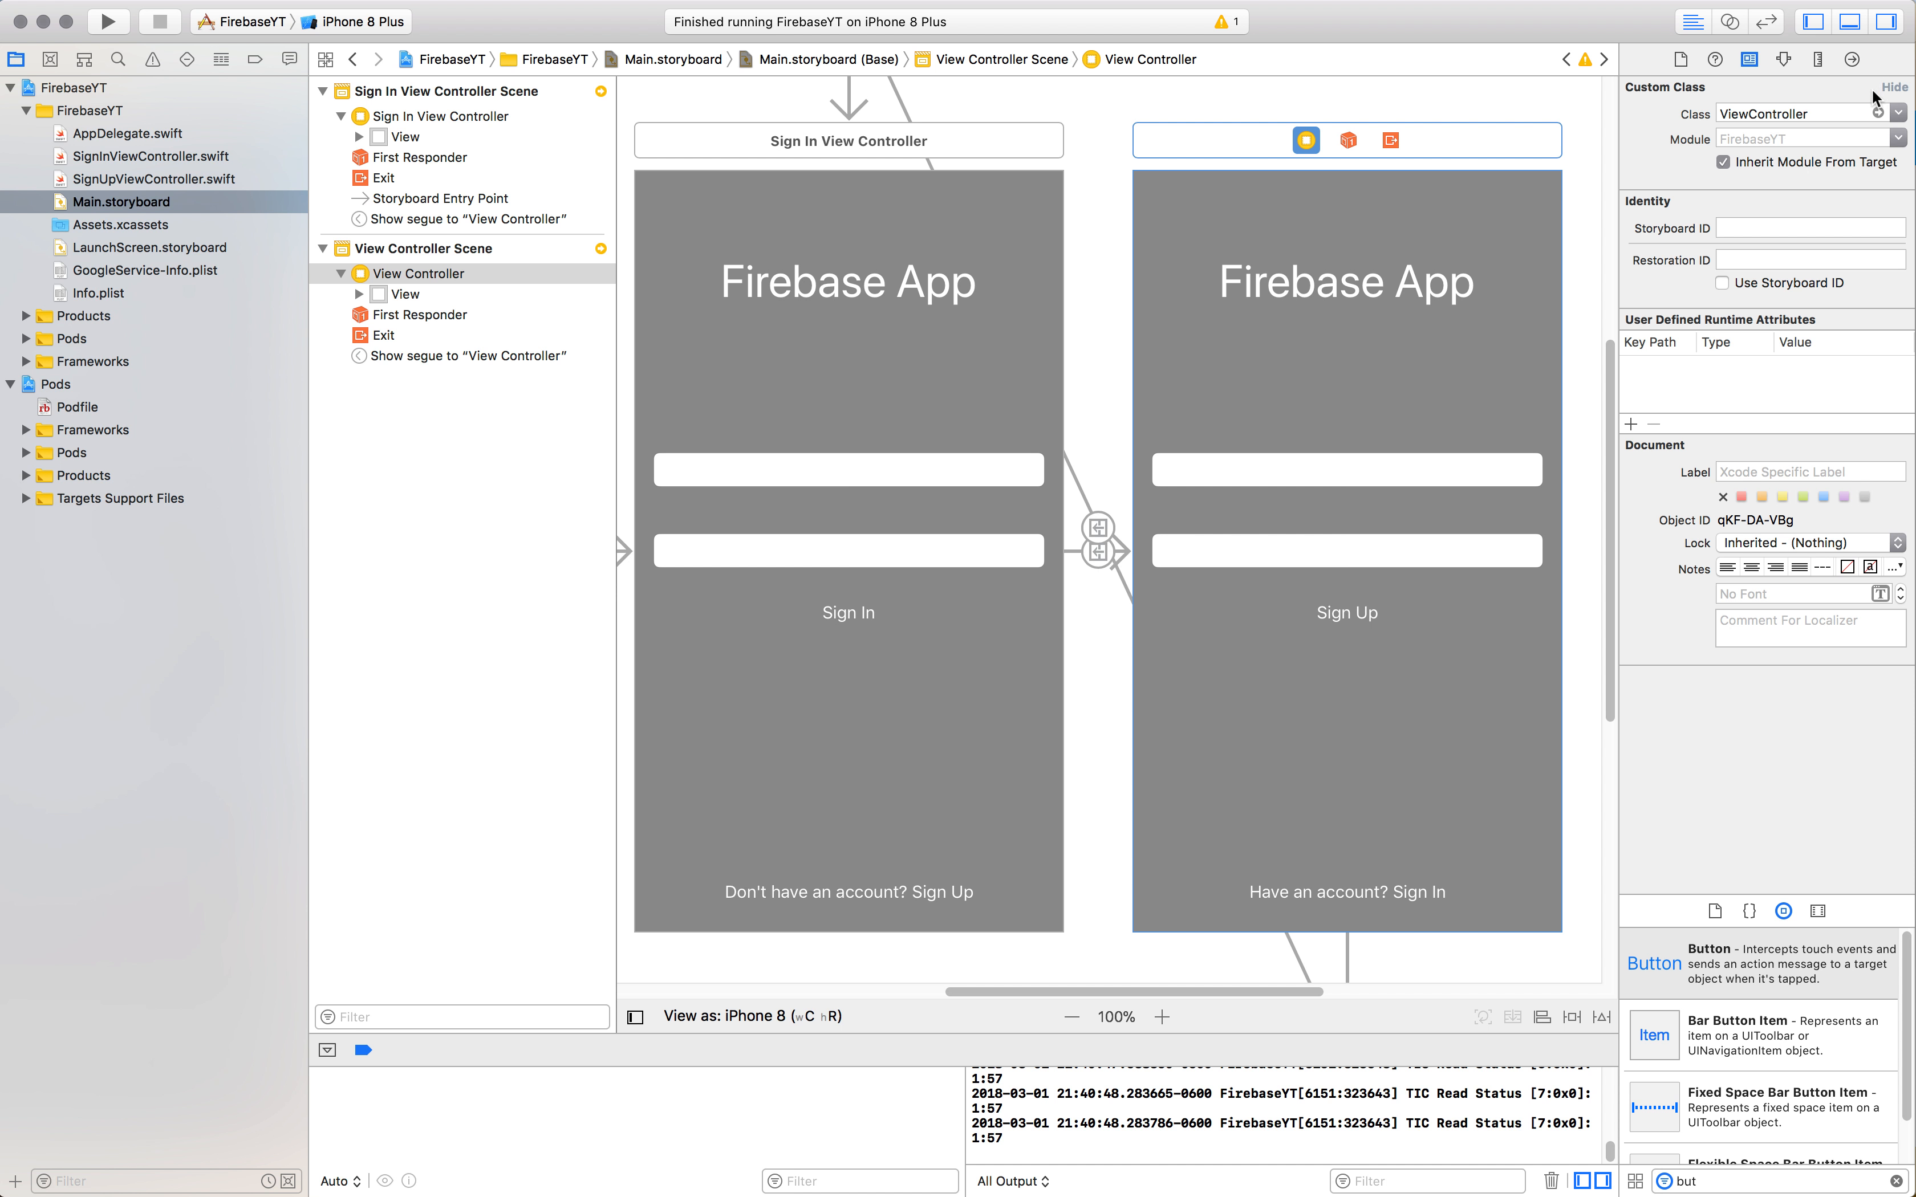
left_click(1893, 113)
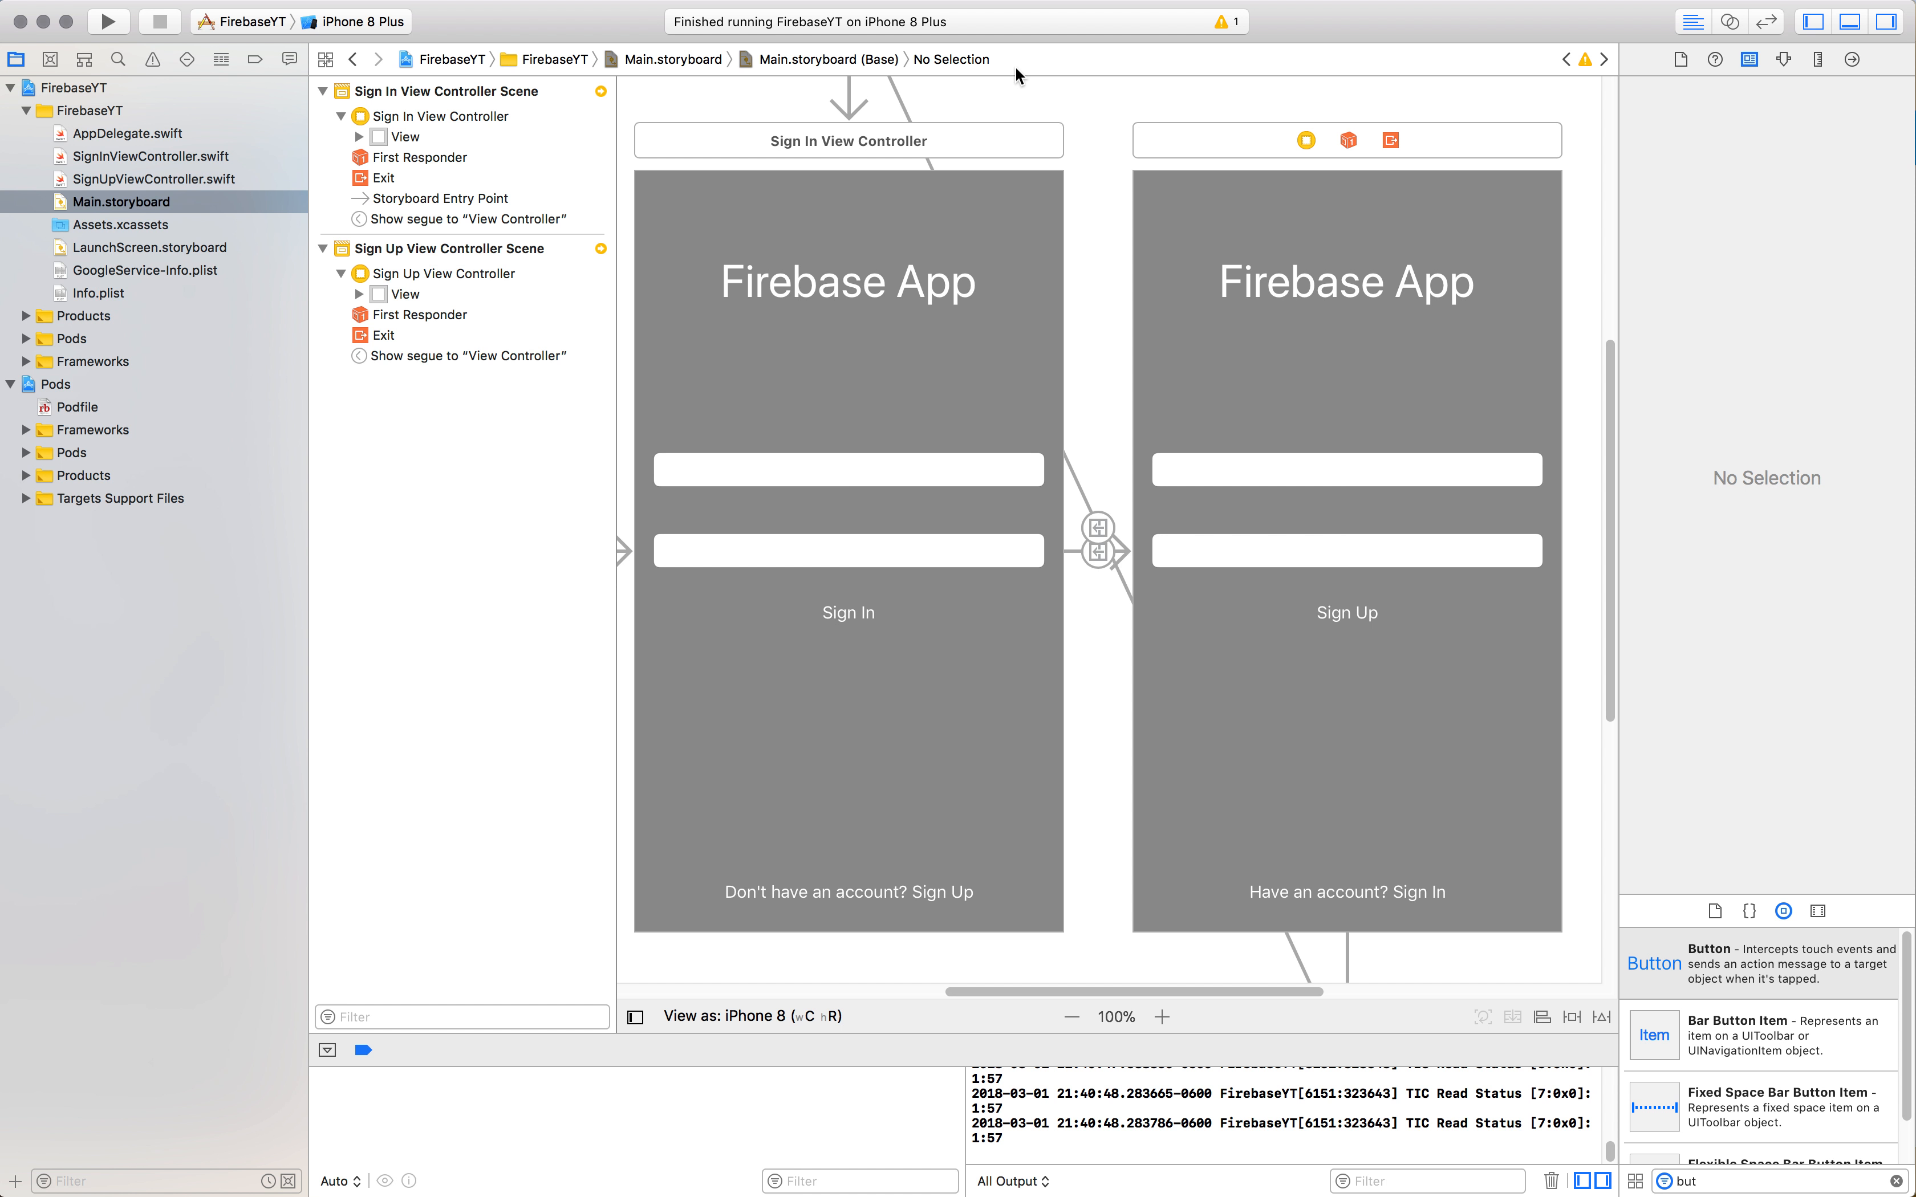
mouse_move(1184, 460)
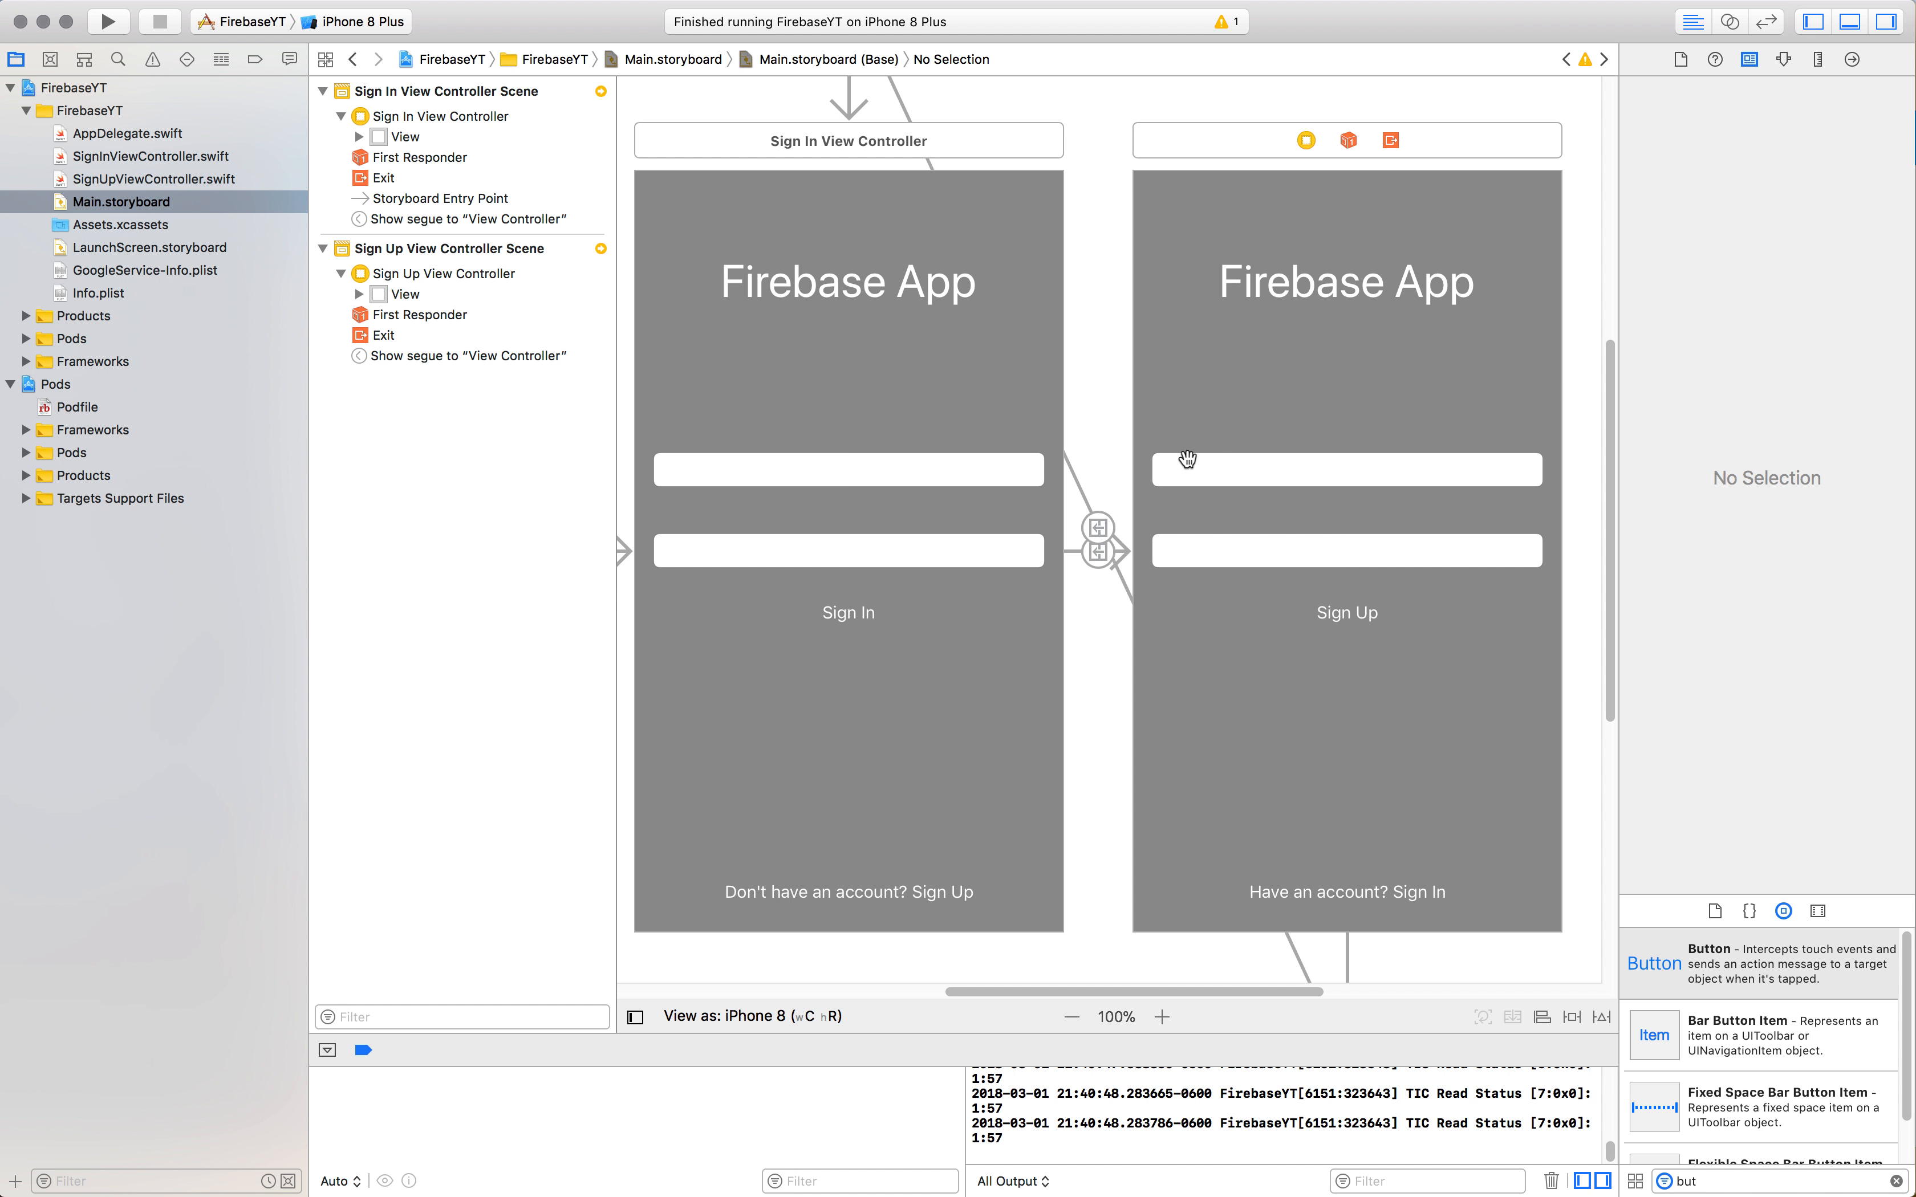
mouse_move(142, 137)
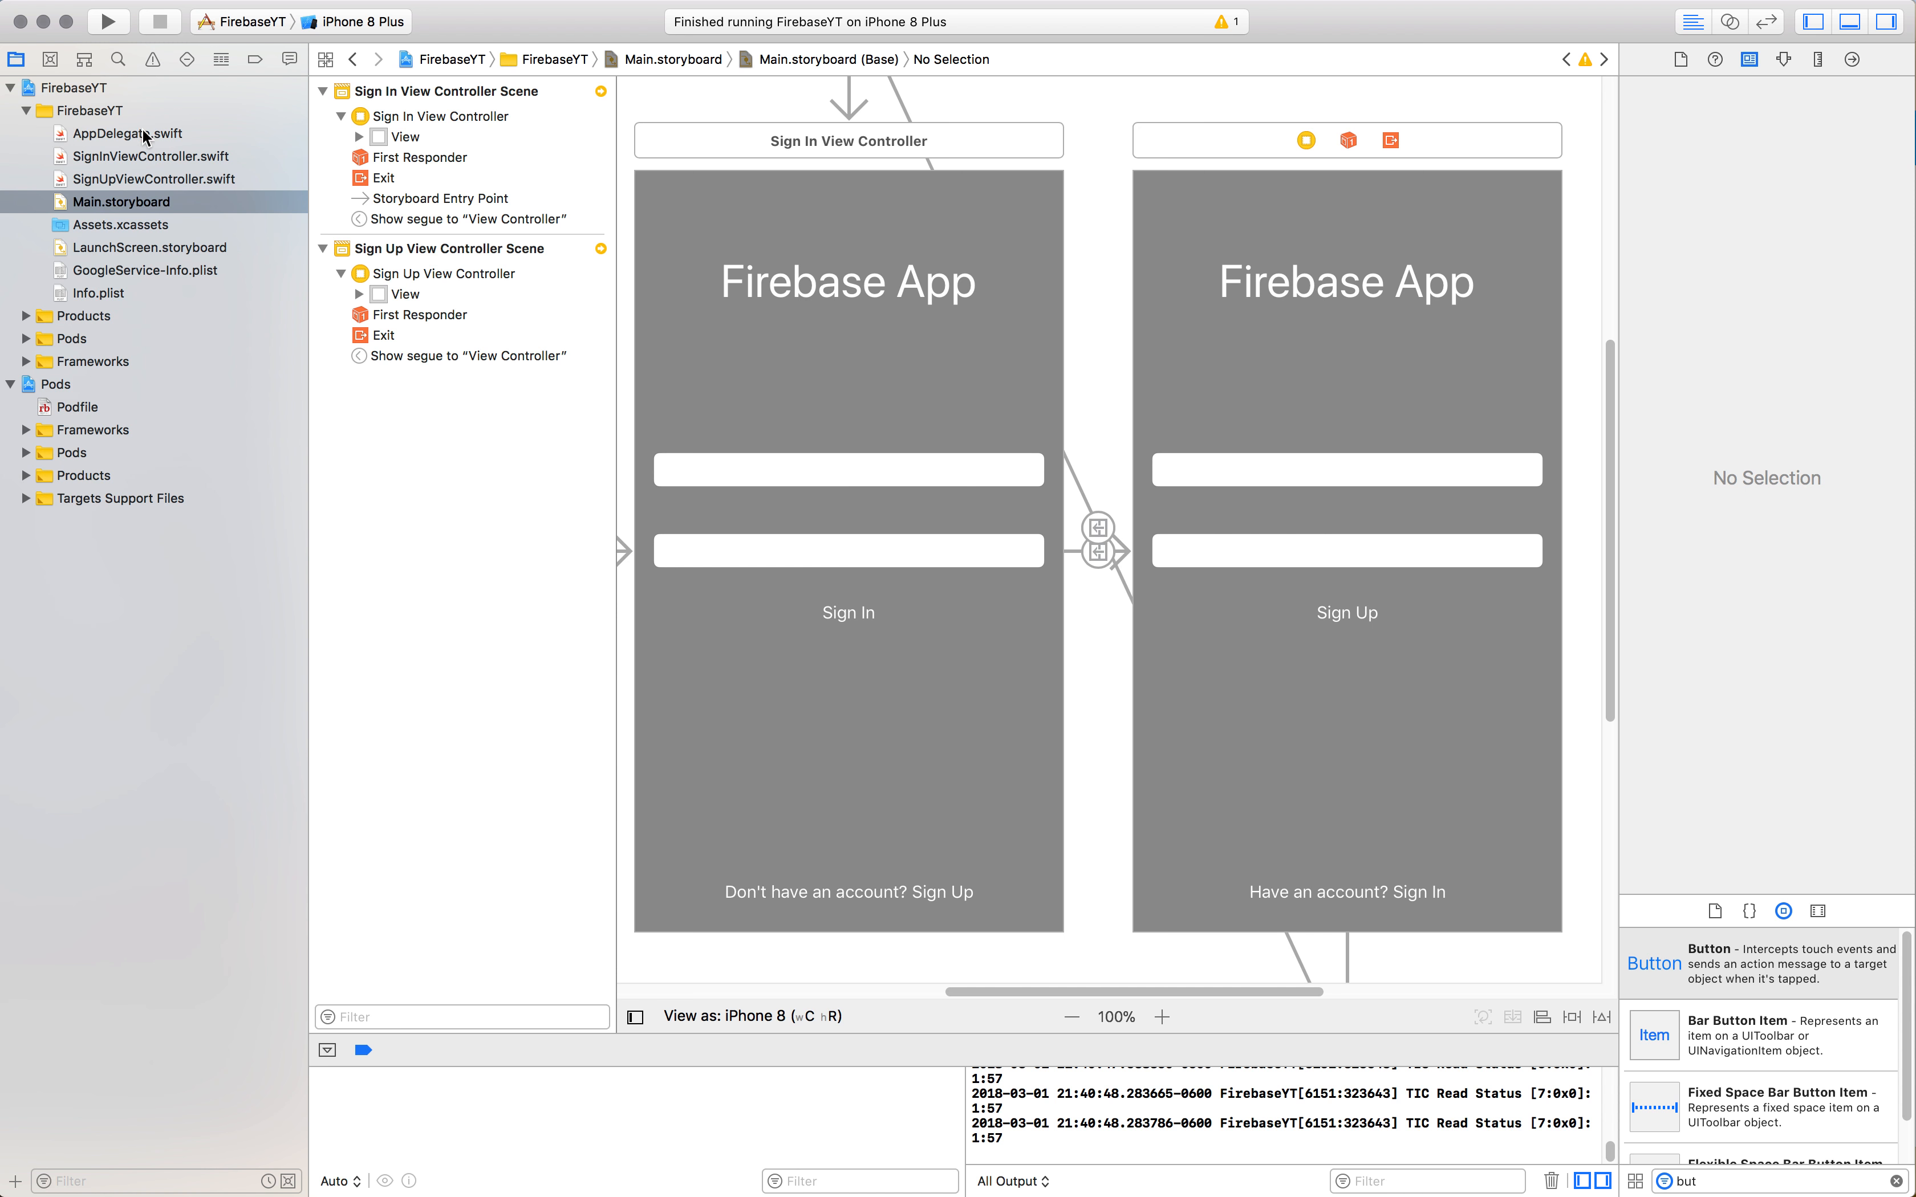
mouse_move(93, 149)
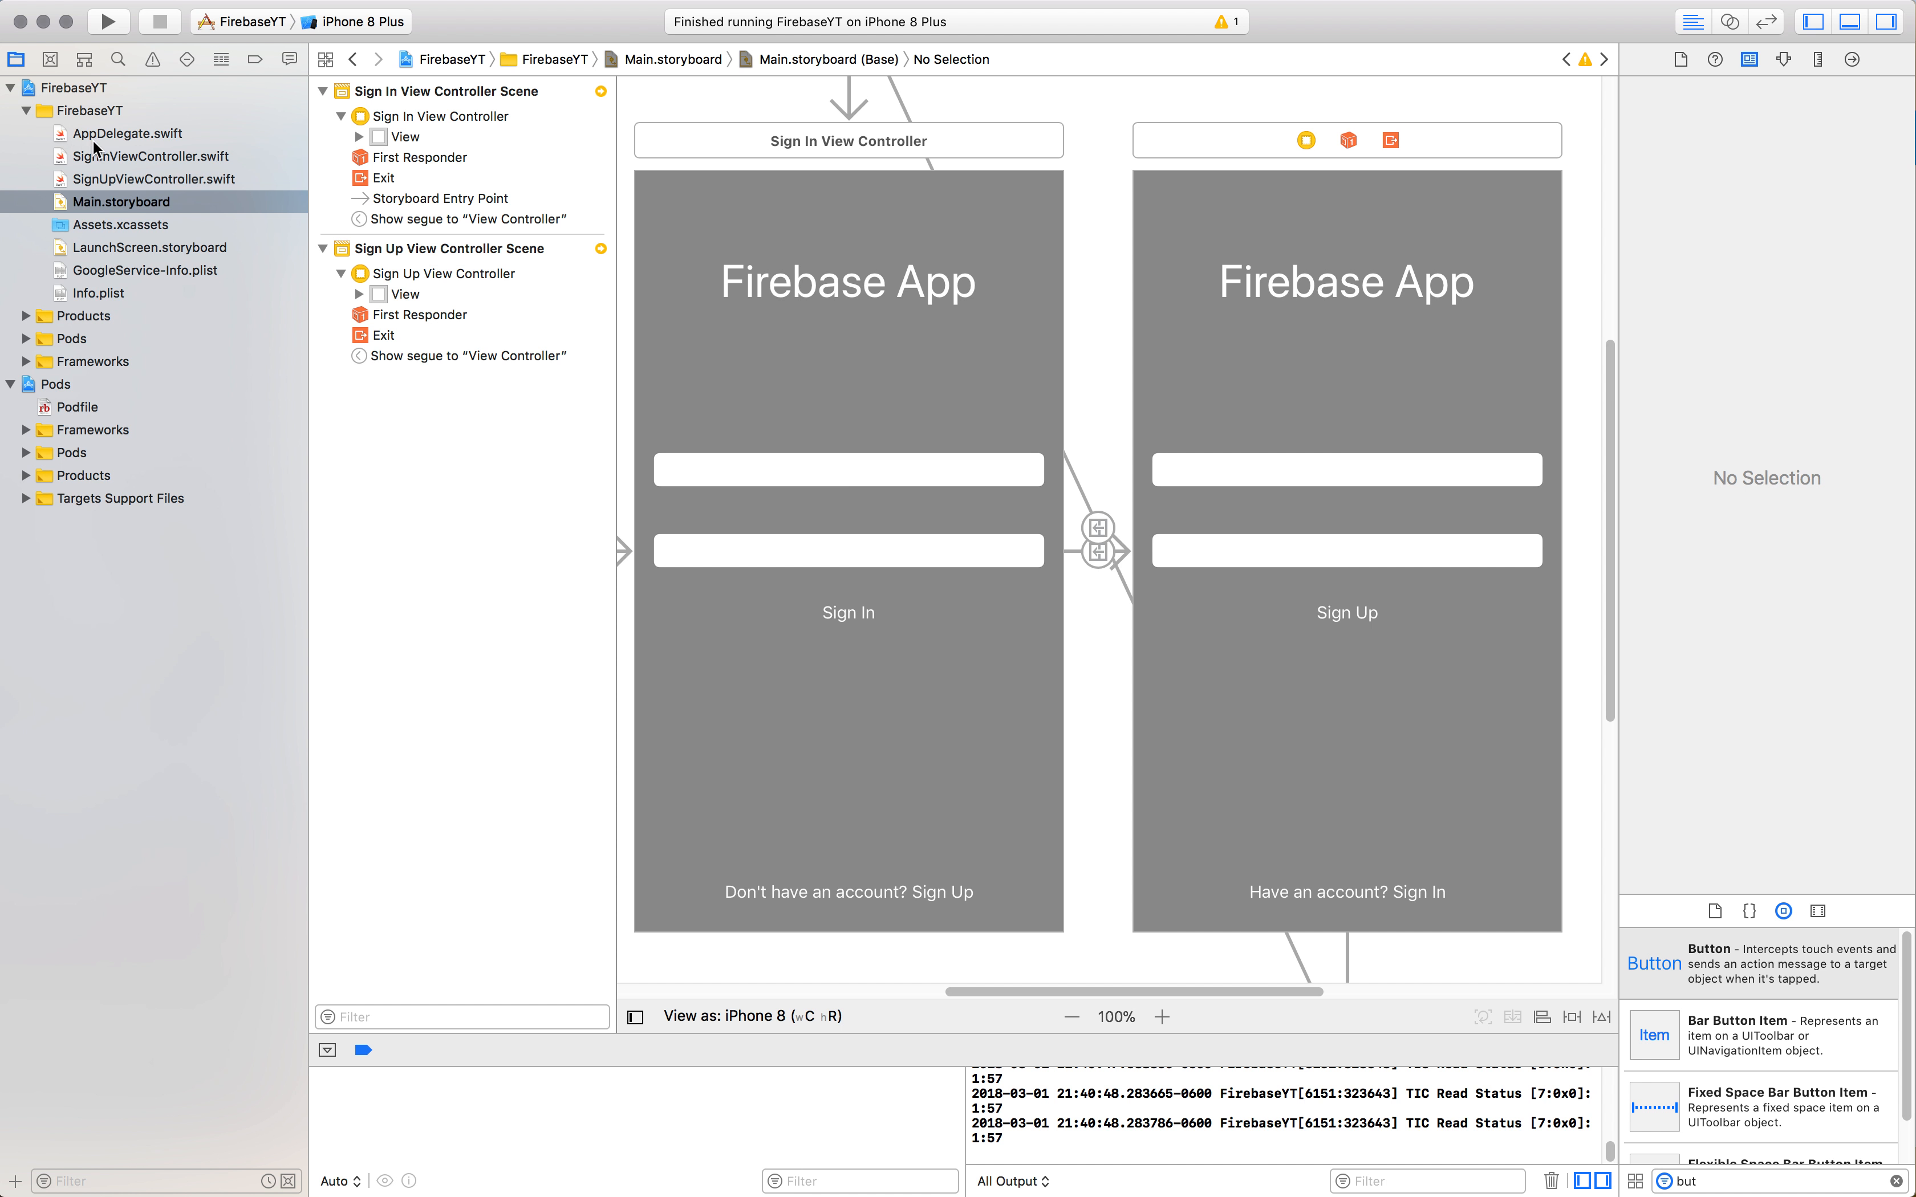
left_click(145, 157)
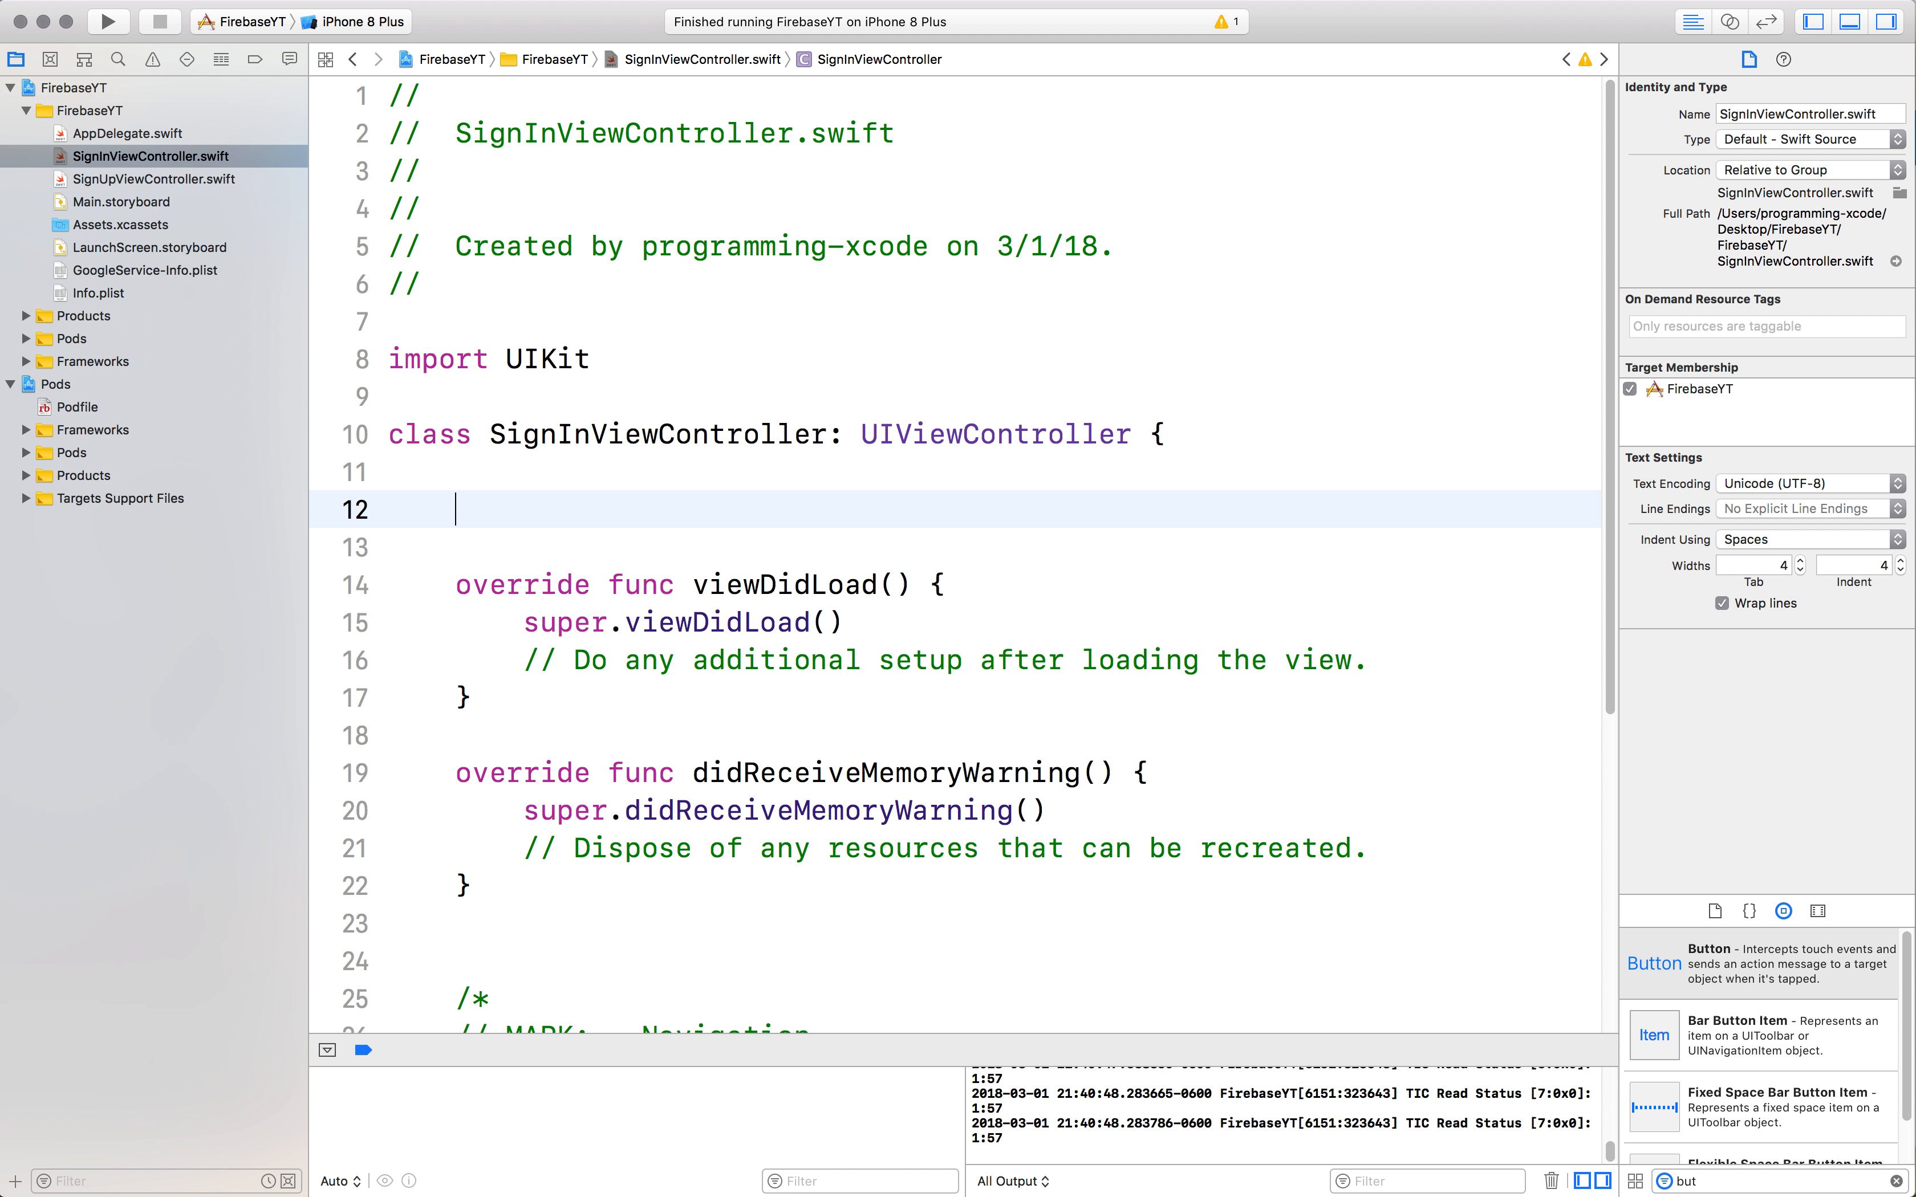
type("@IBOutlet")
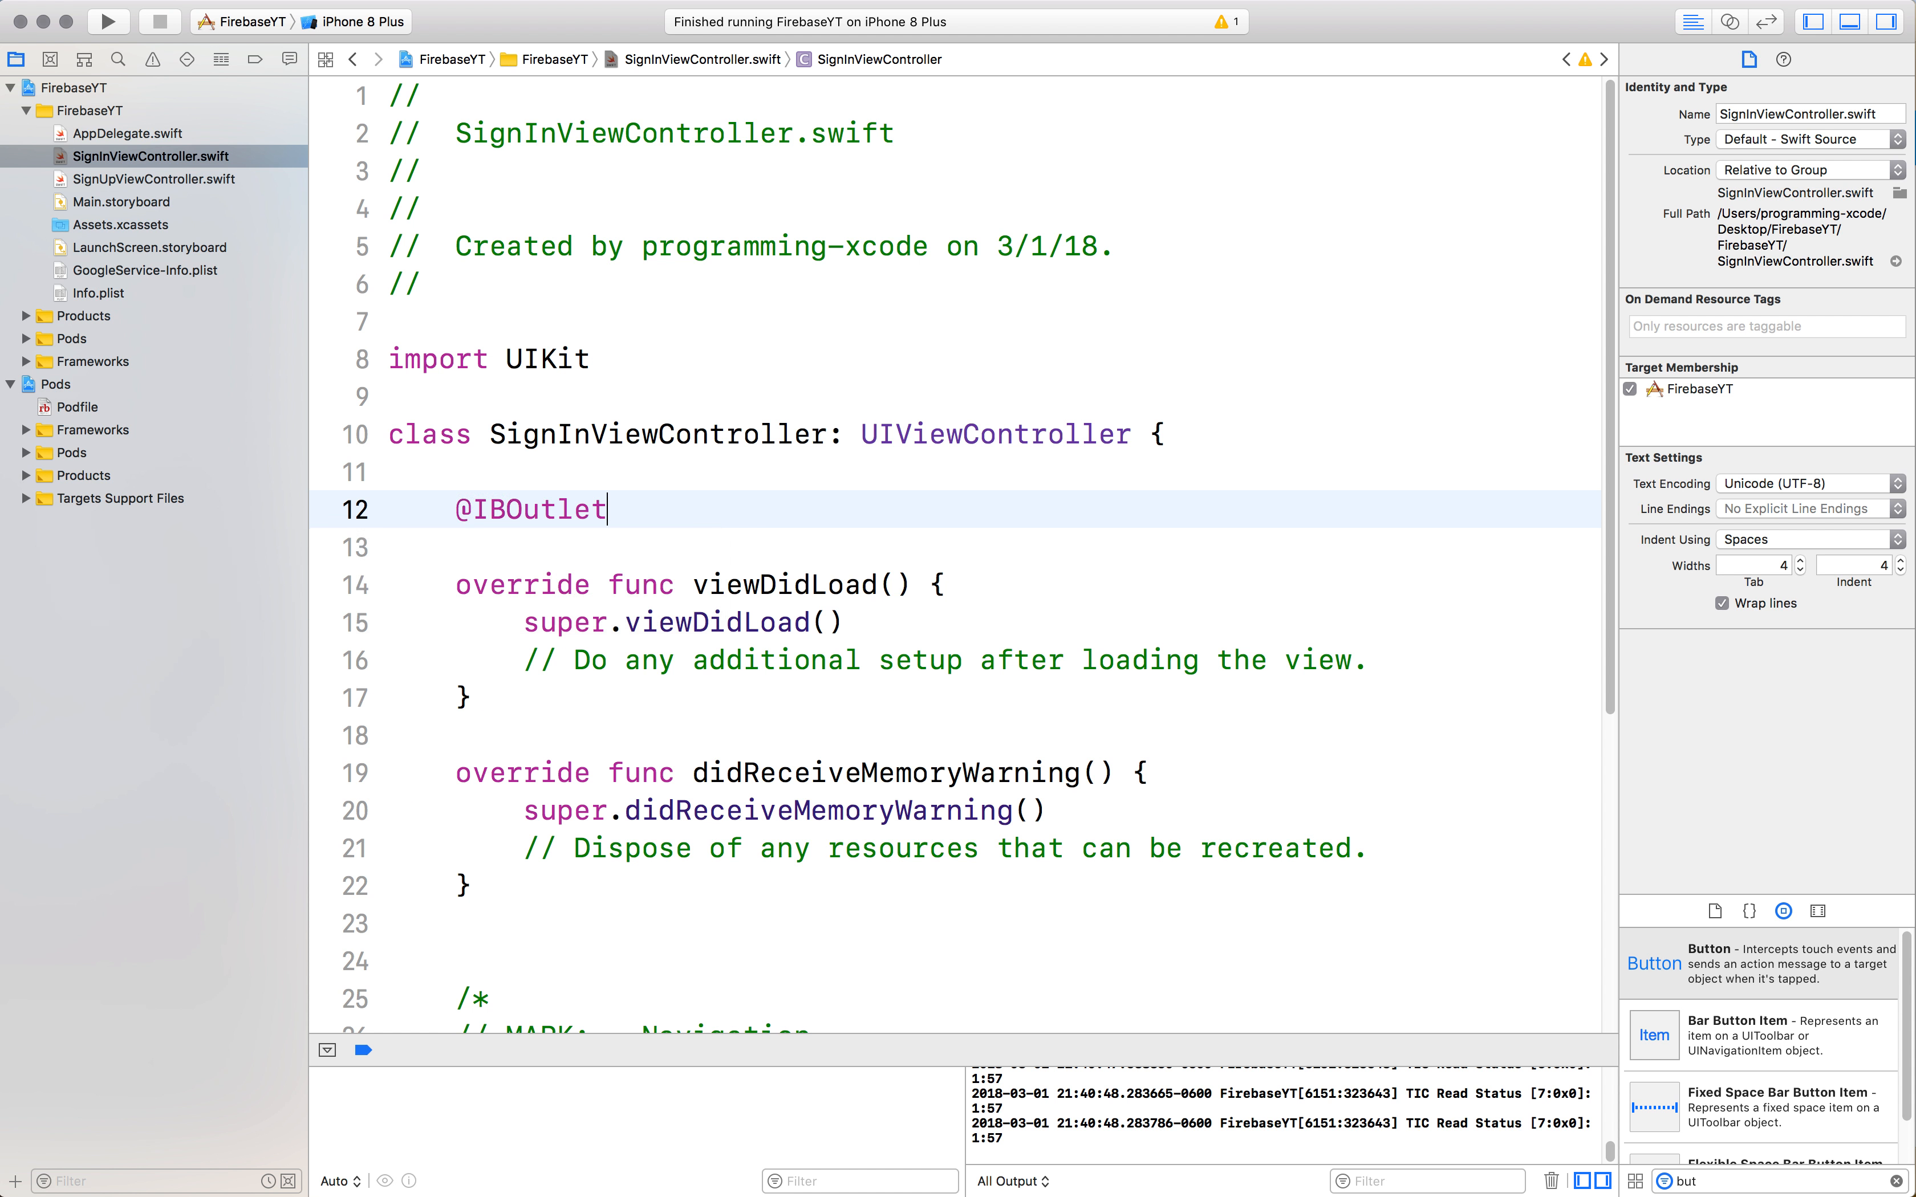
type("var")
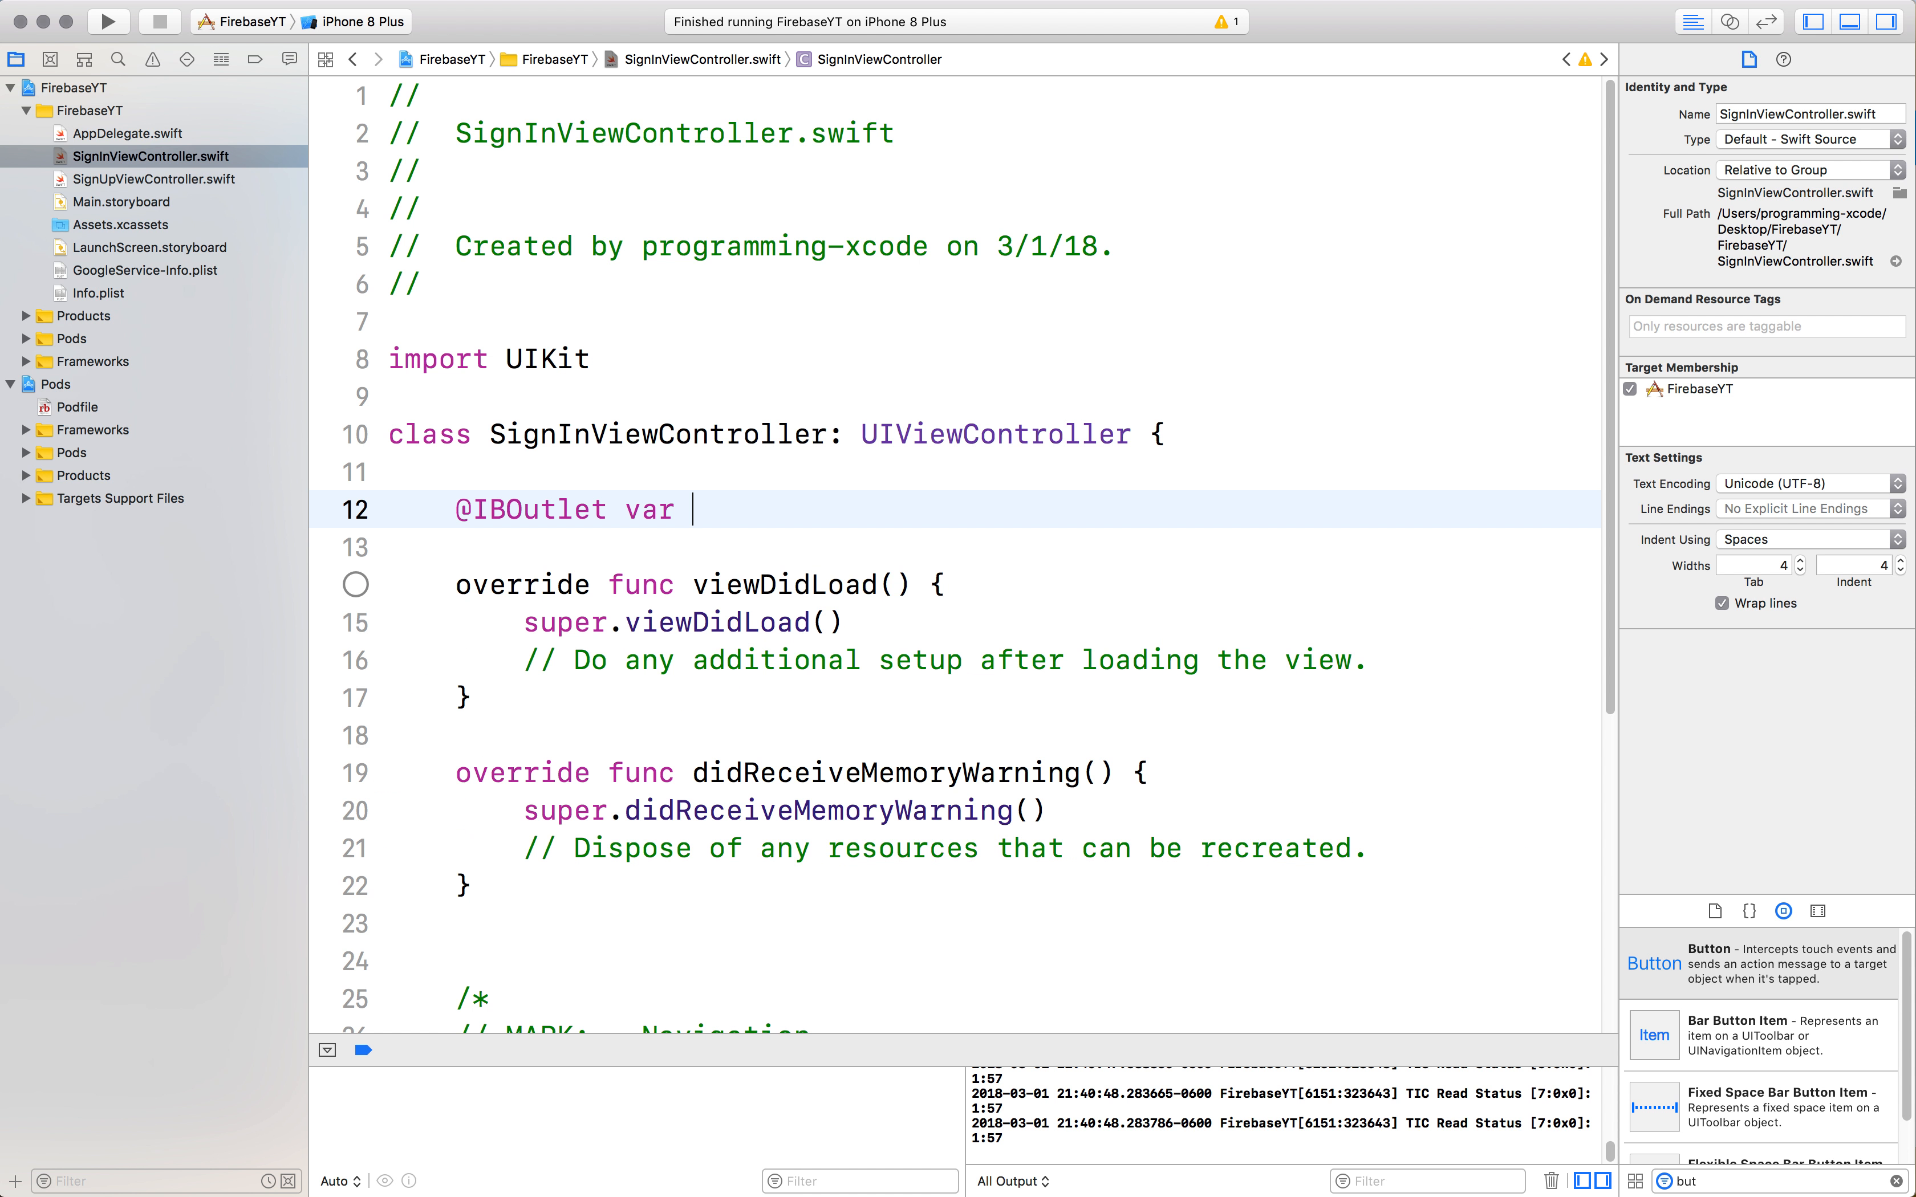
type("user")
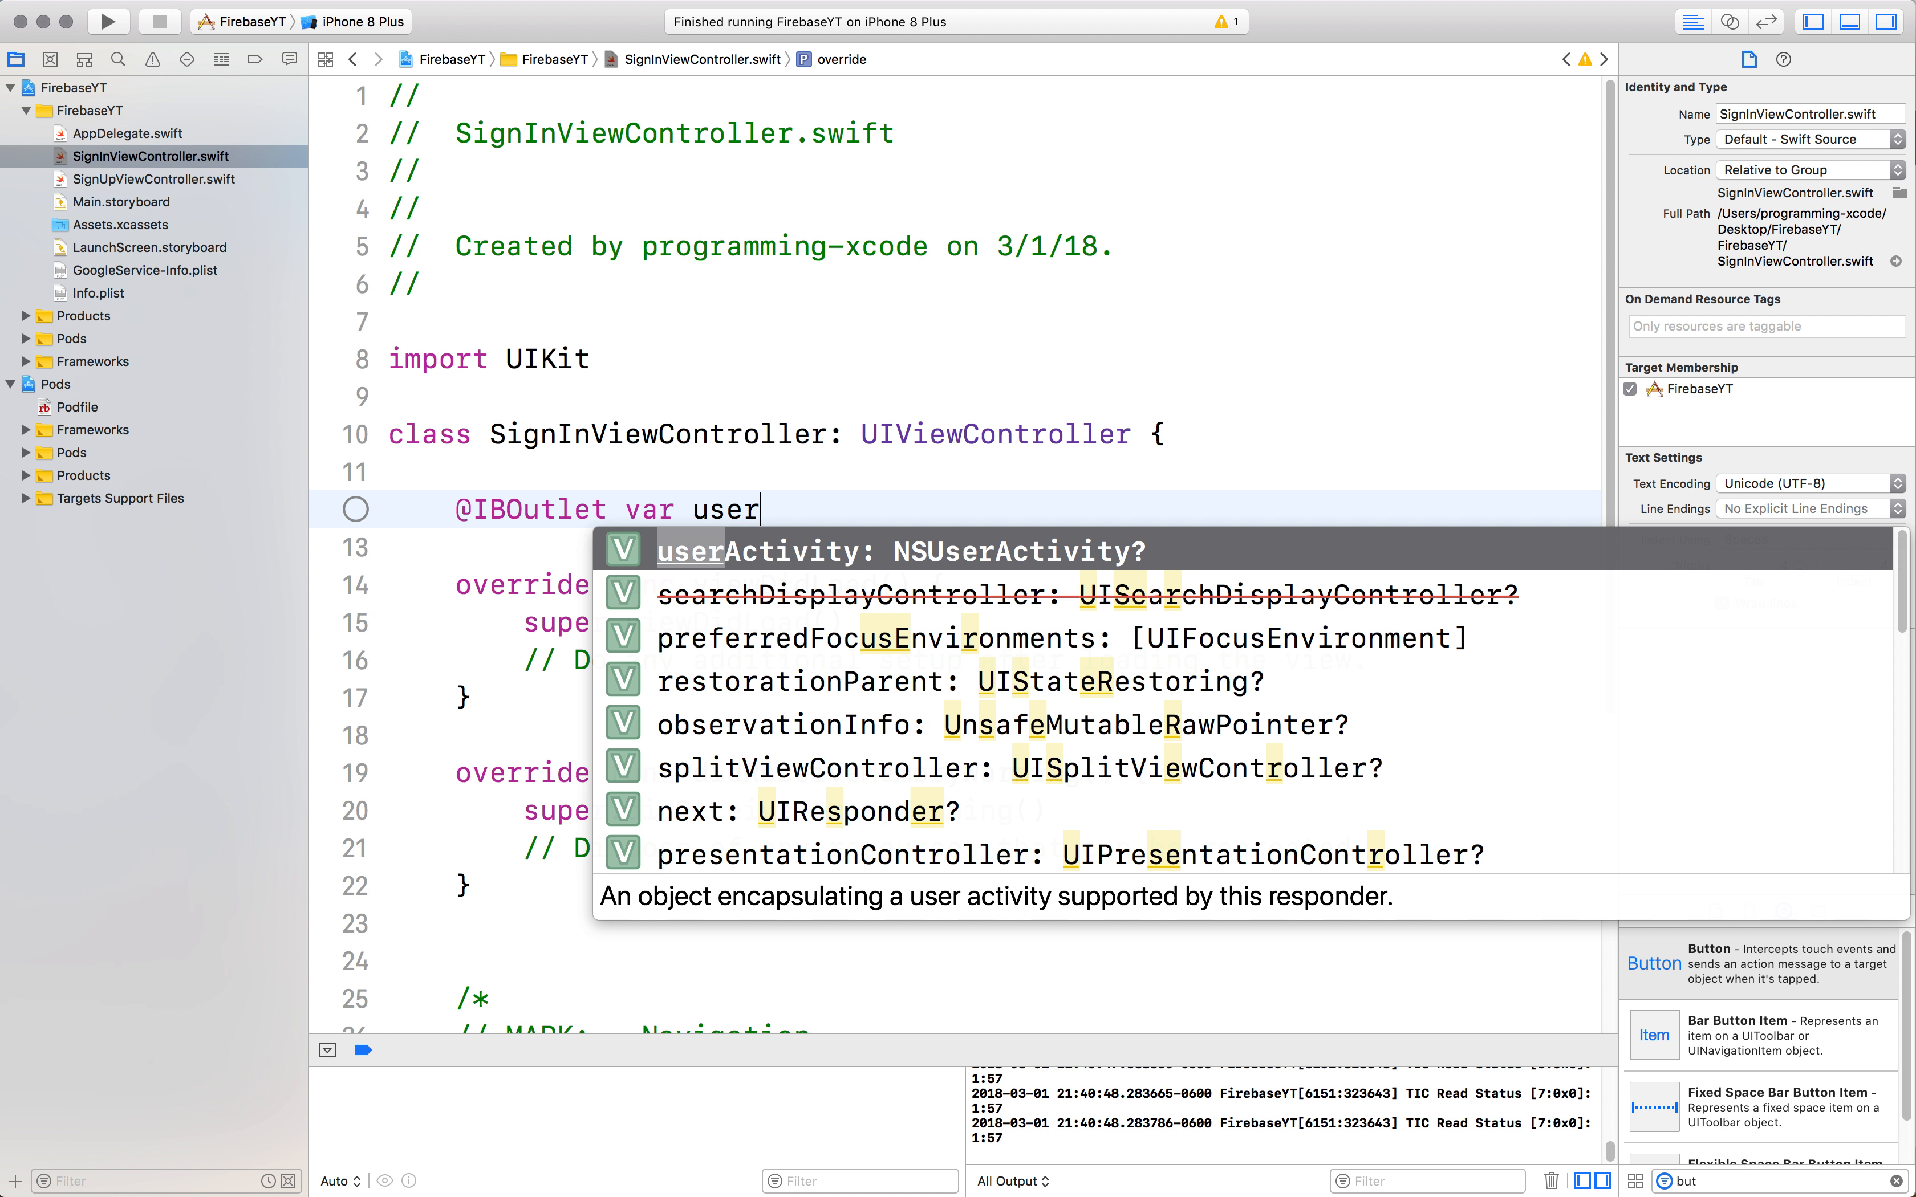
key("backspace")
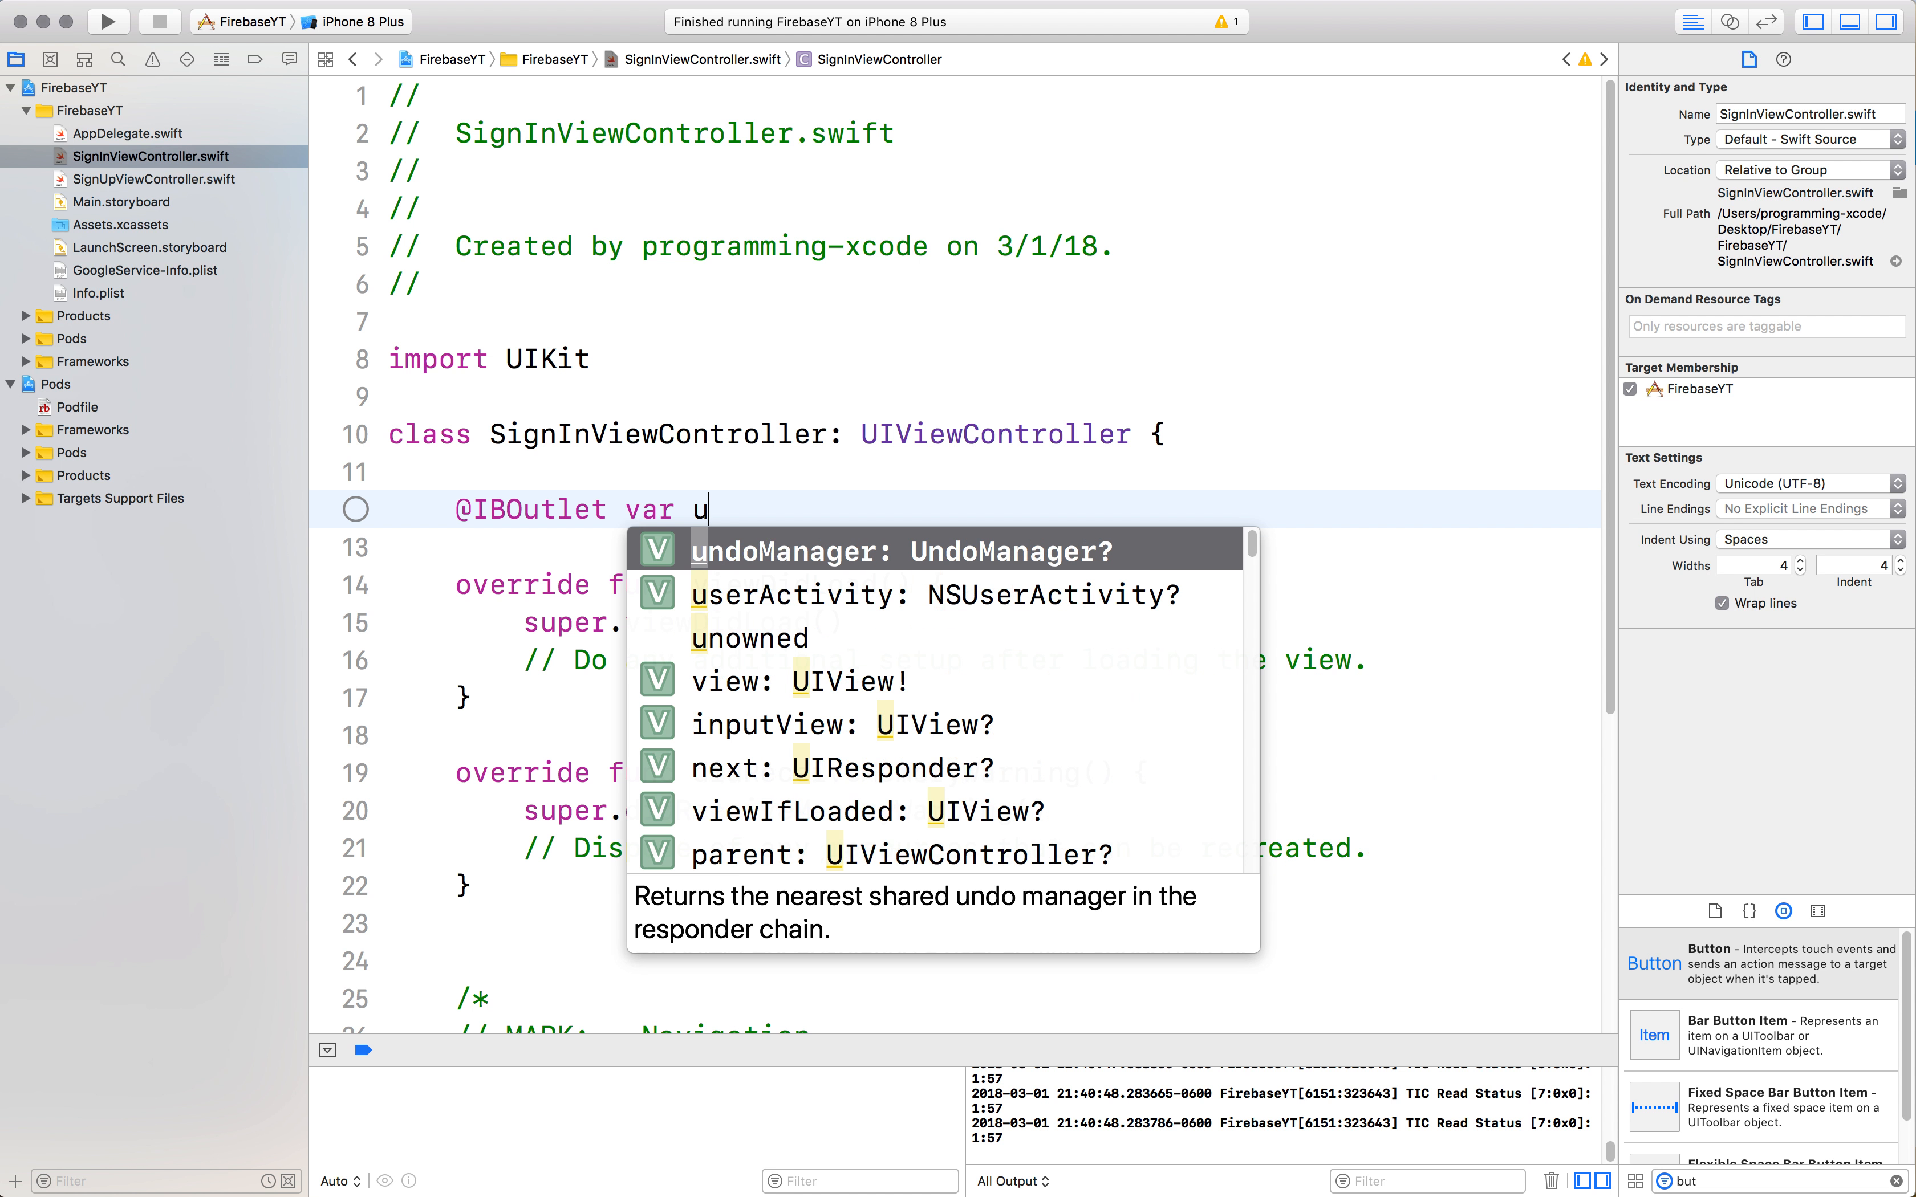
type("nFie")
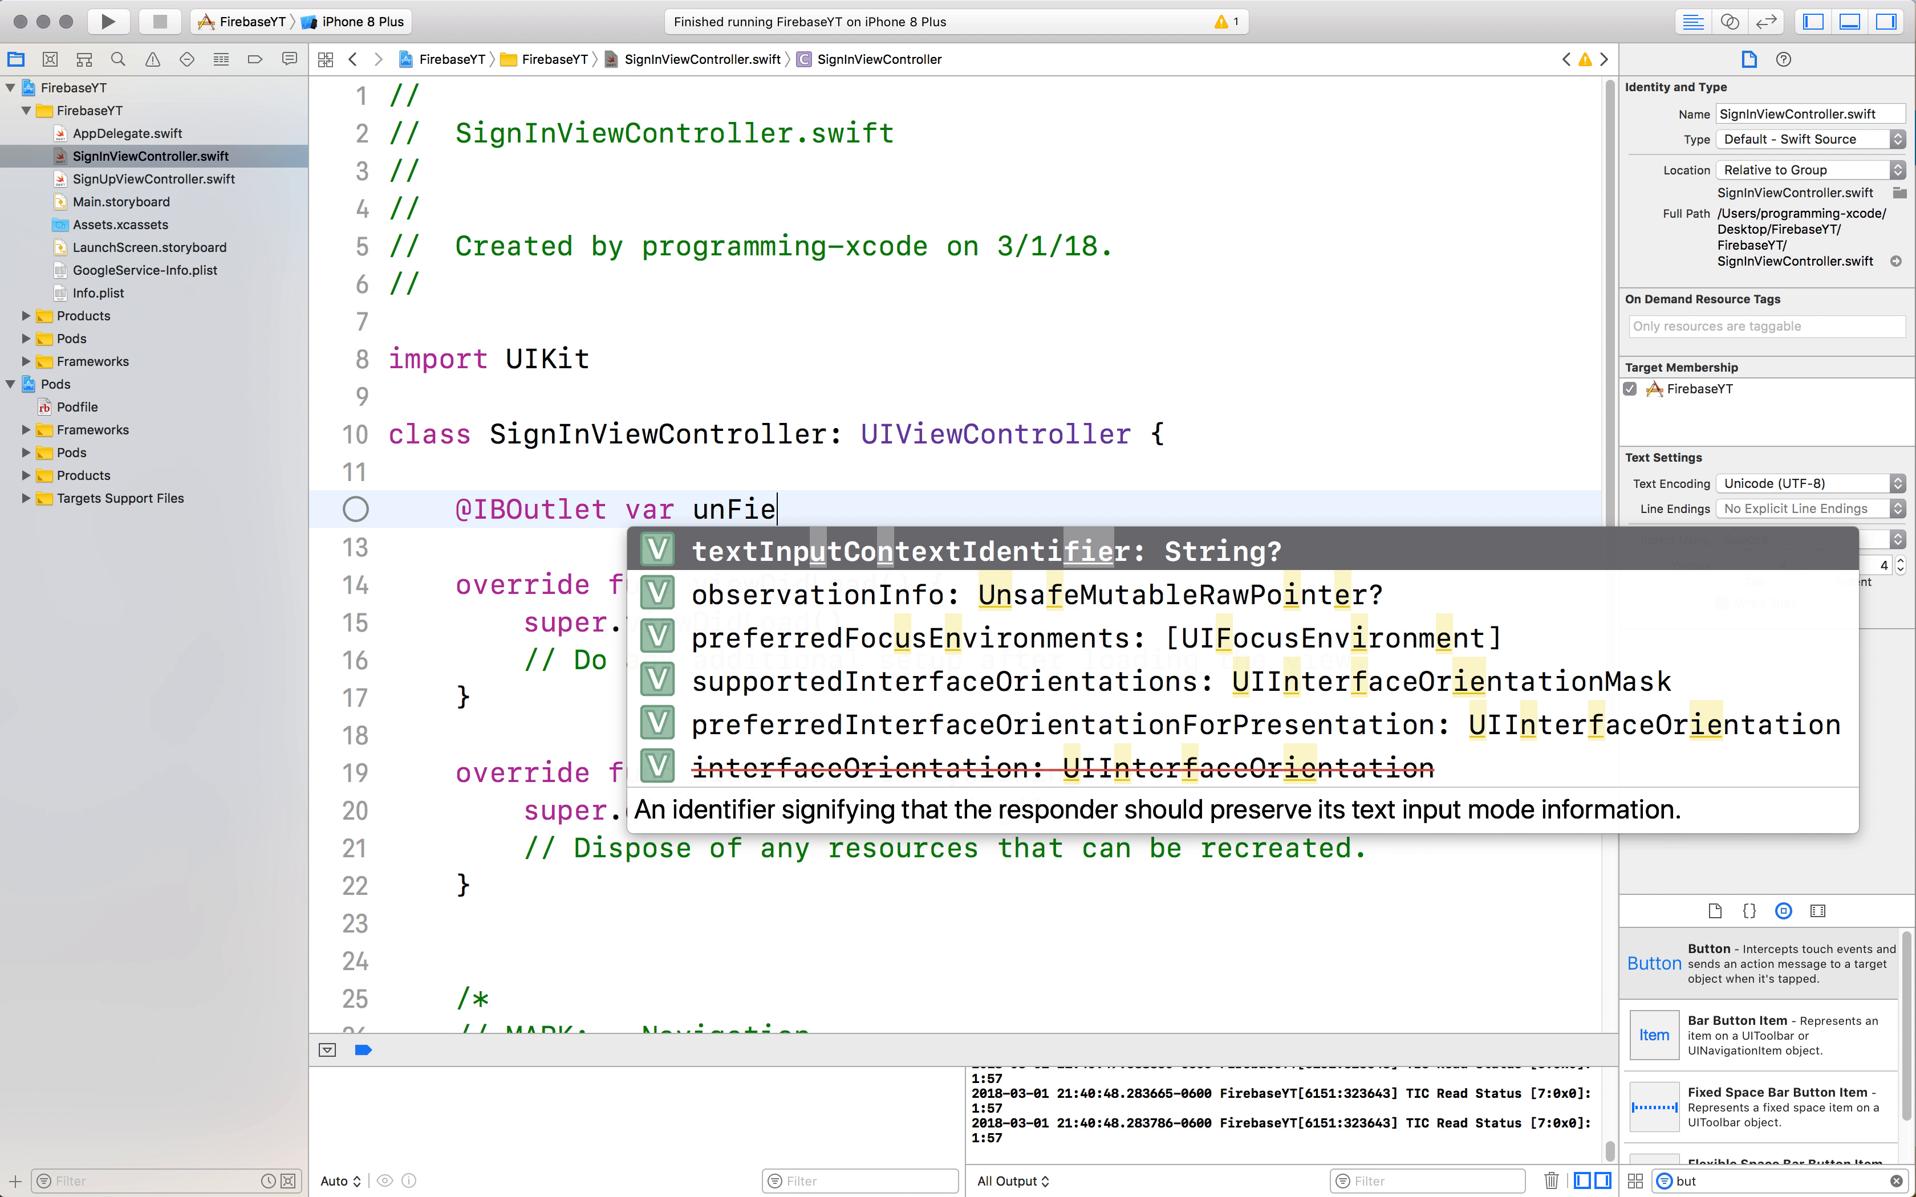
type("ld: UITextField!")
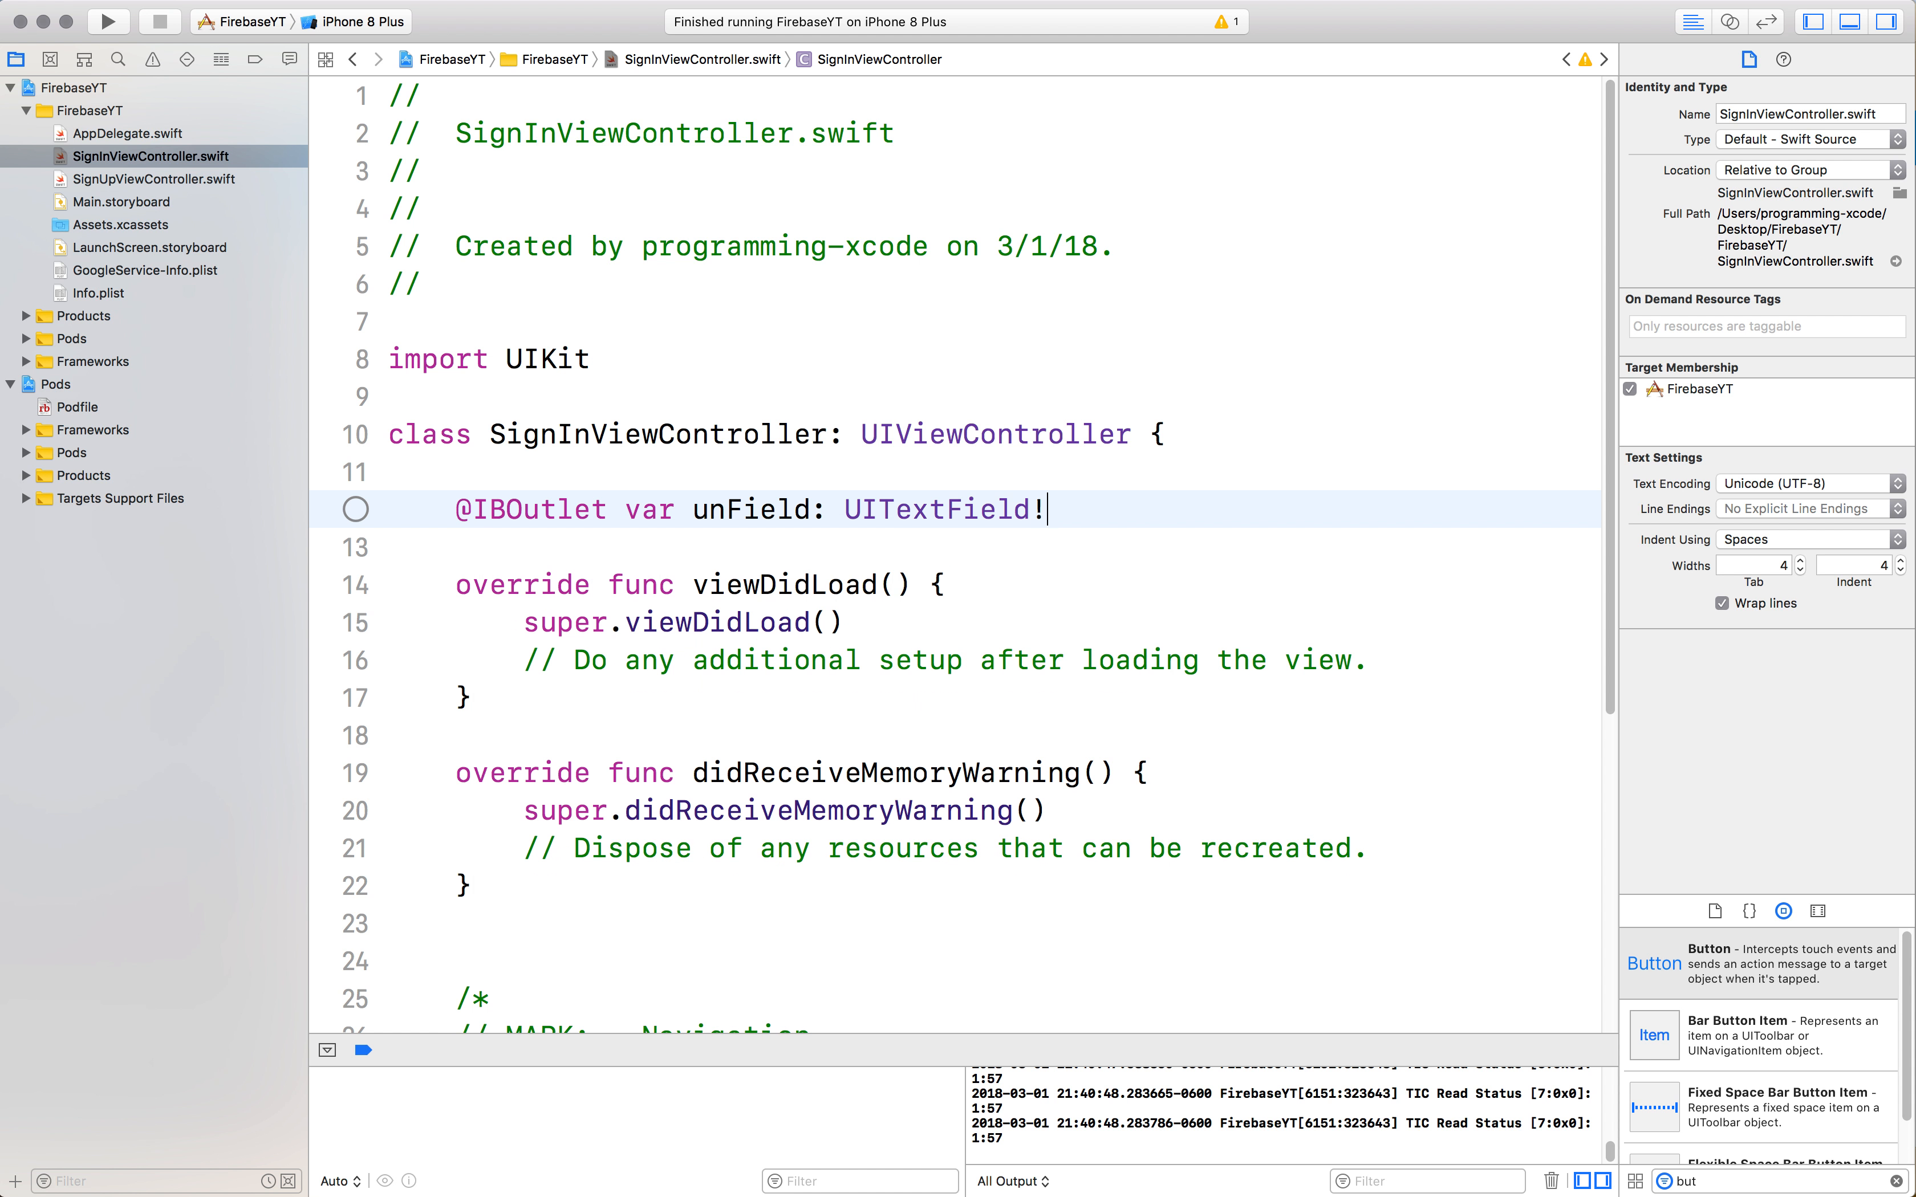
Step: Declare the password outlet pdField: UITextField! and rename the first outlet to ueField
type("@IBOutlet var")
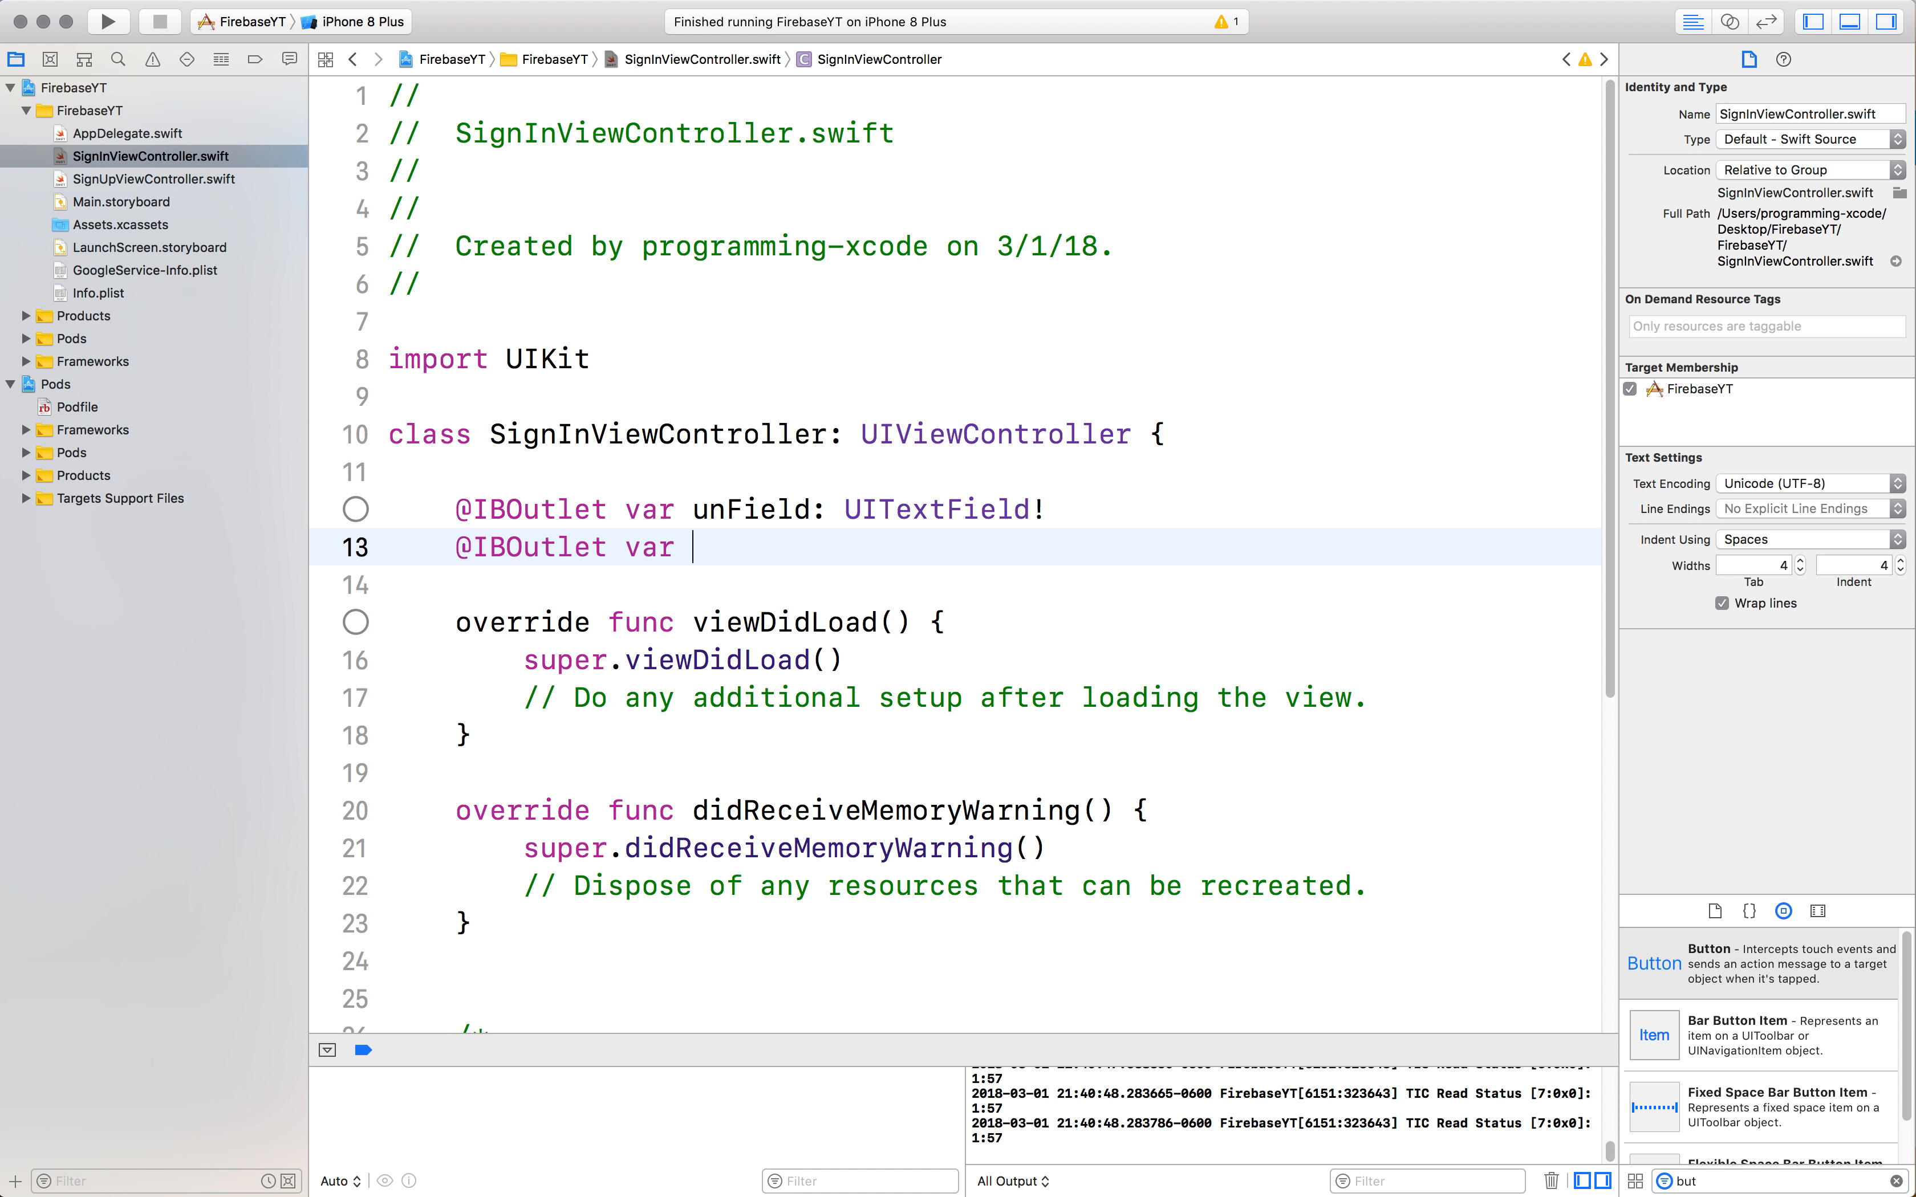
type("ps")
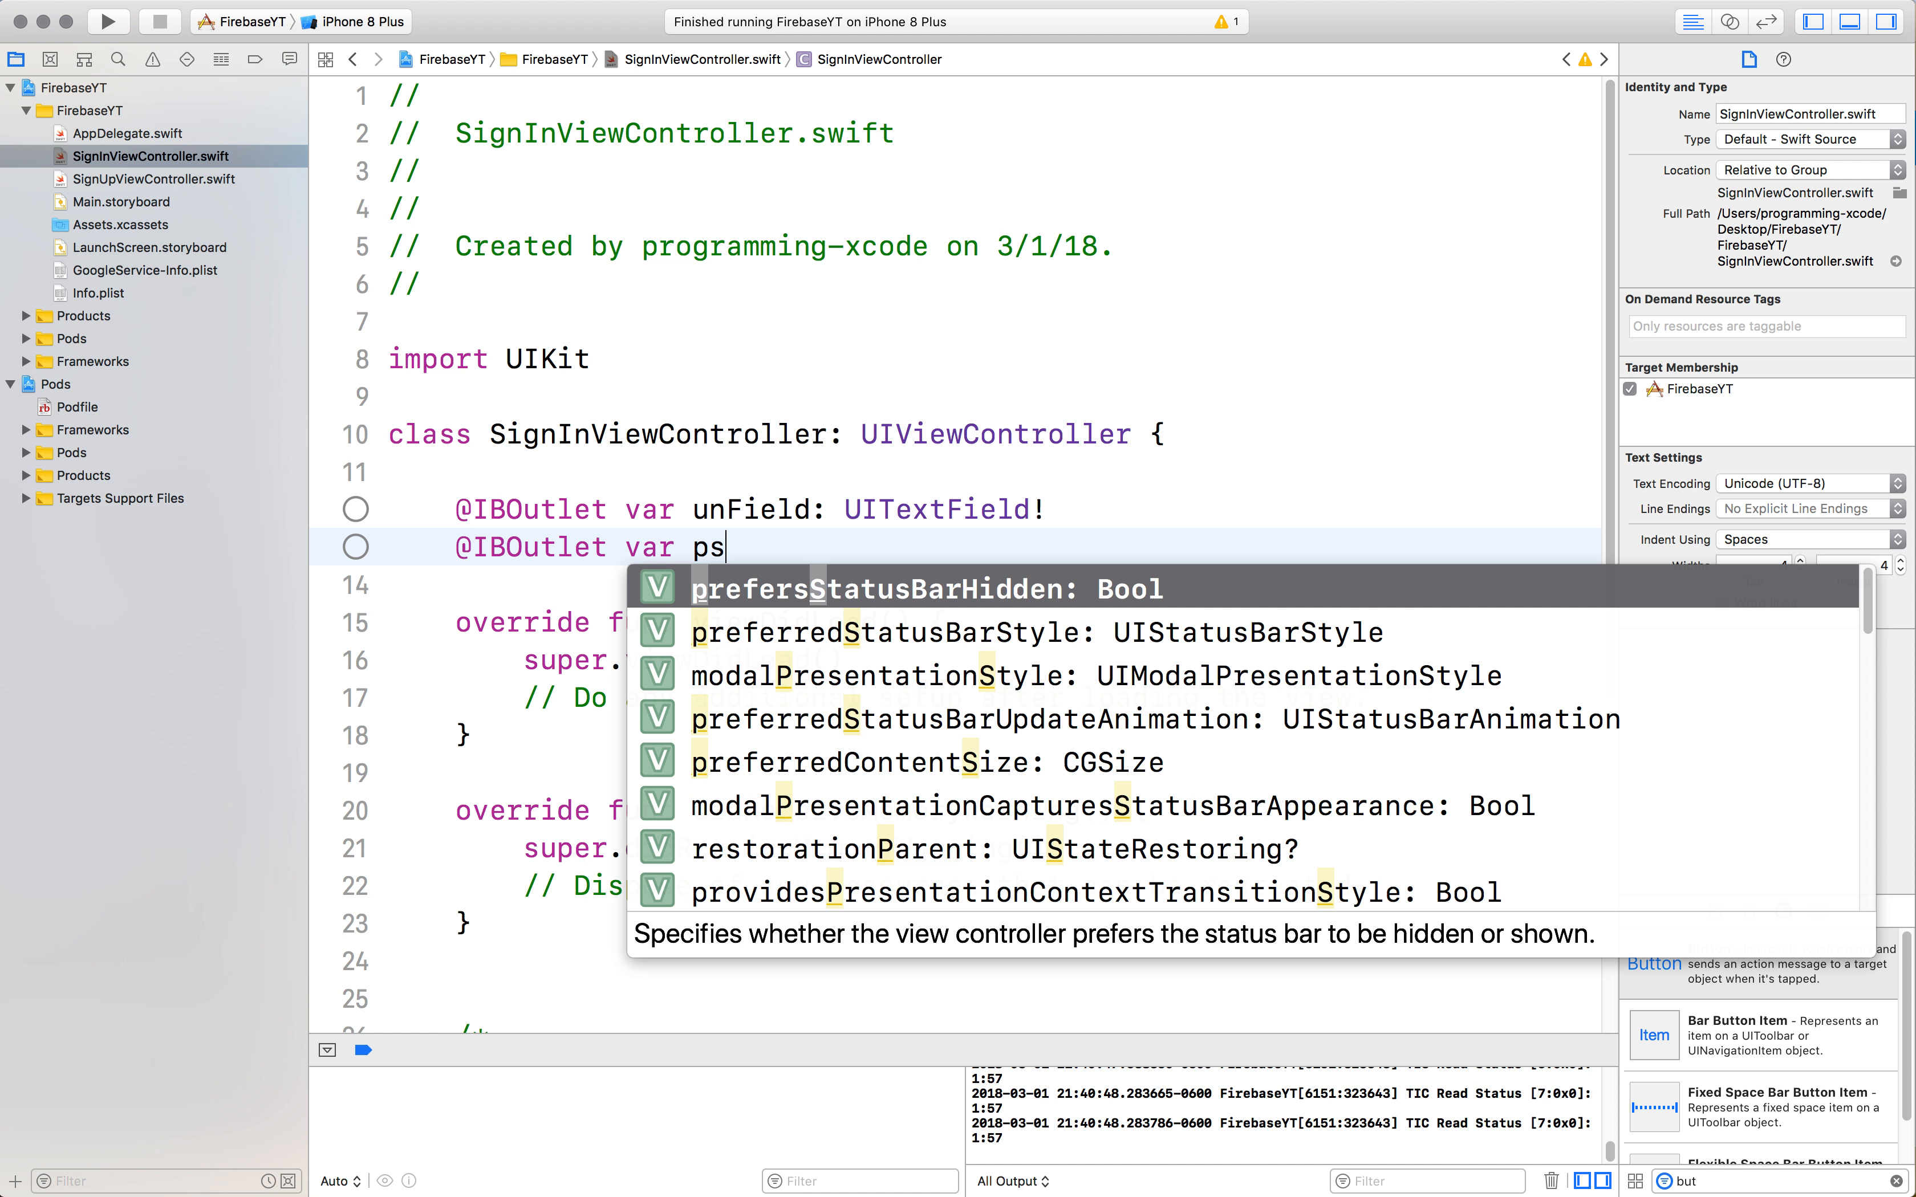
type("dfie")
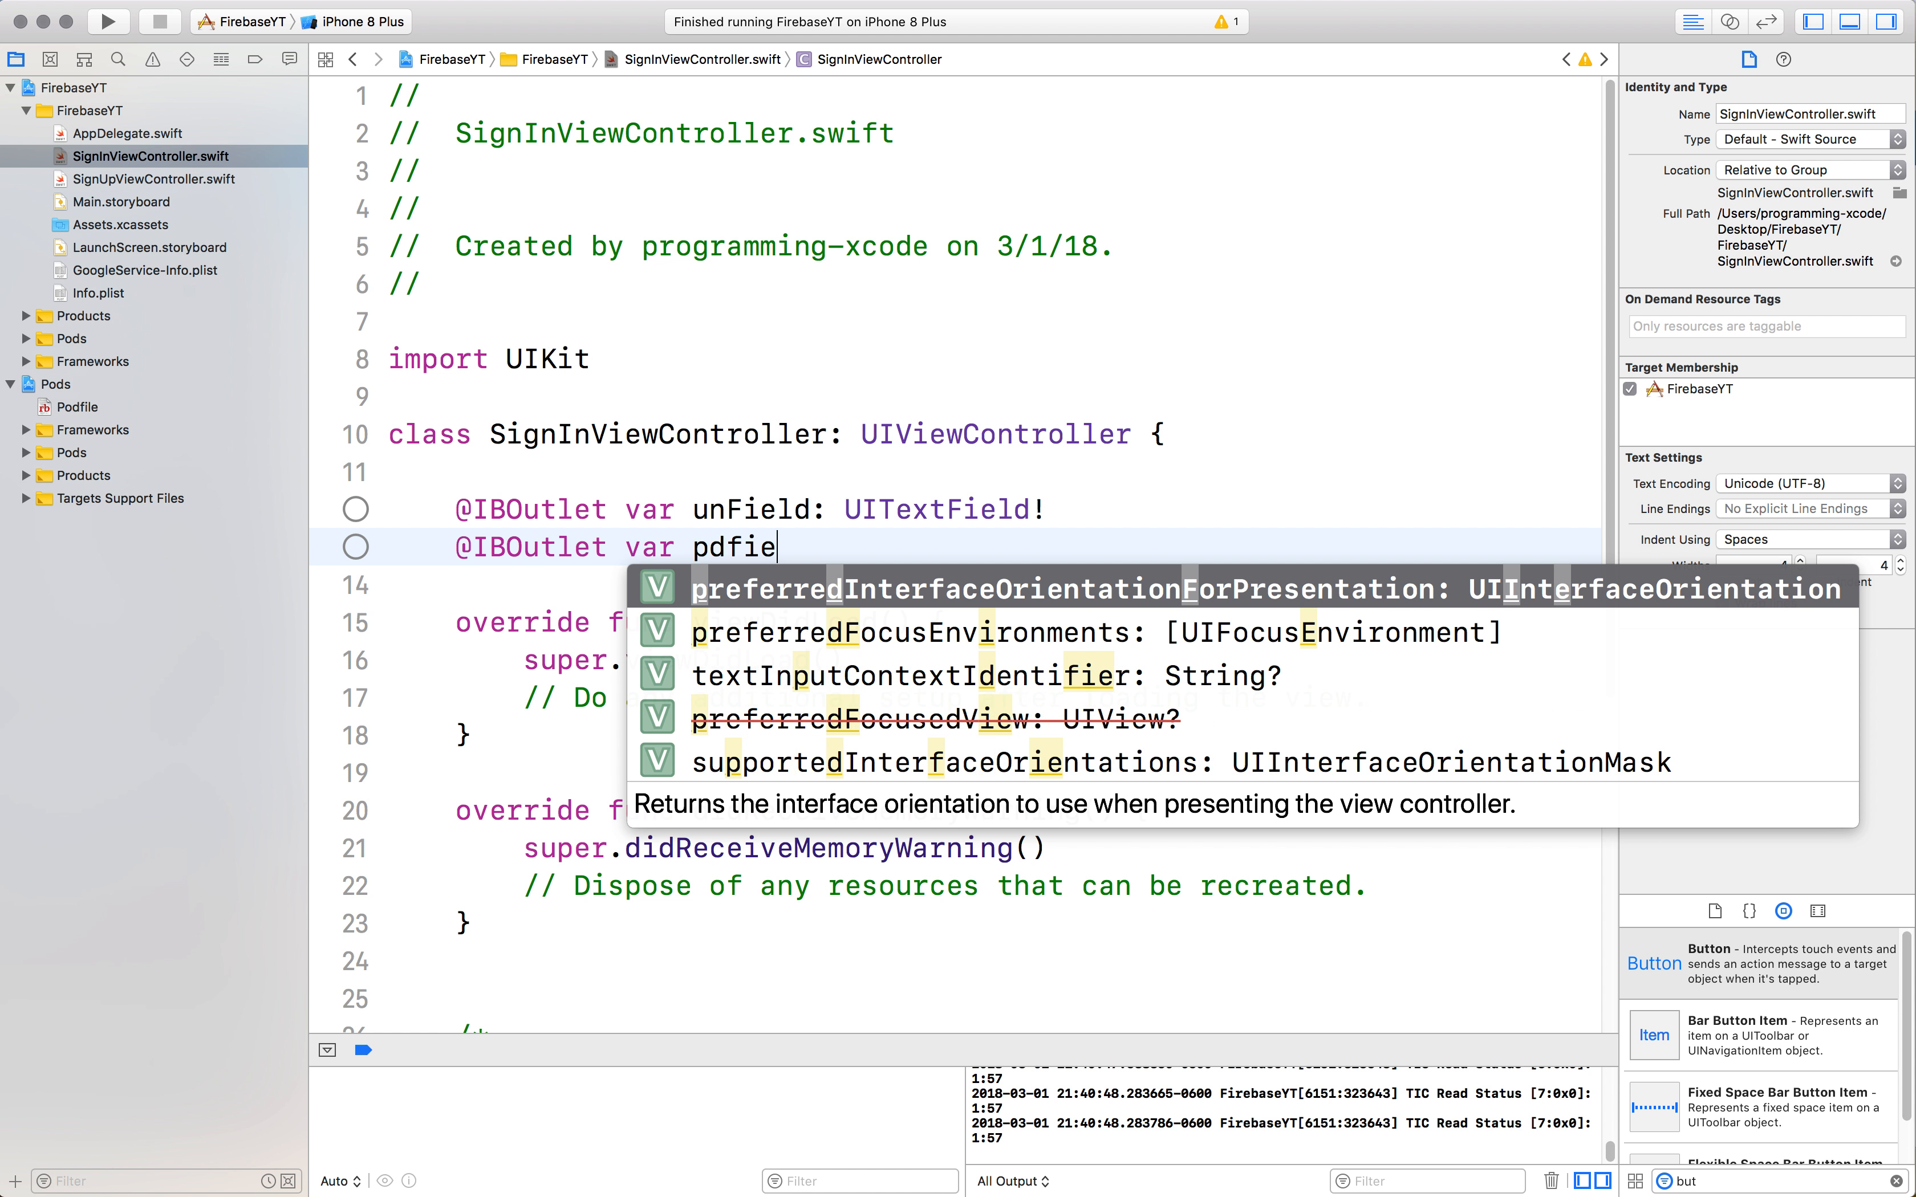
type("Field")
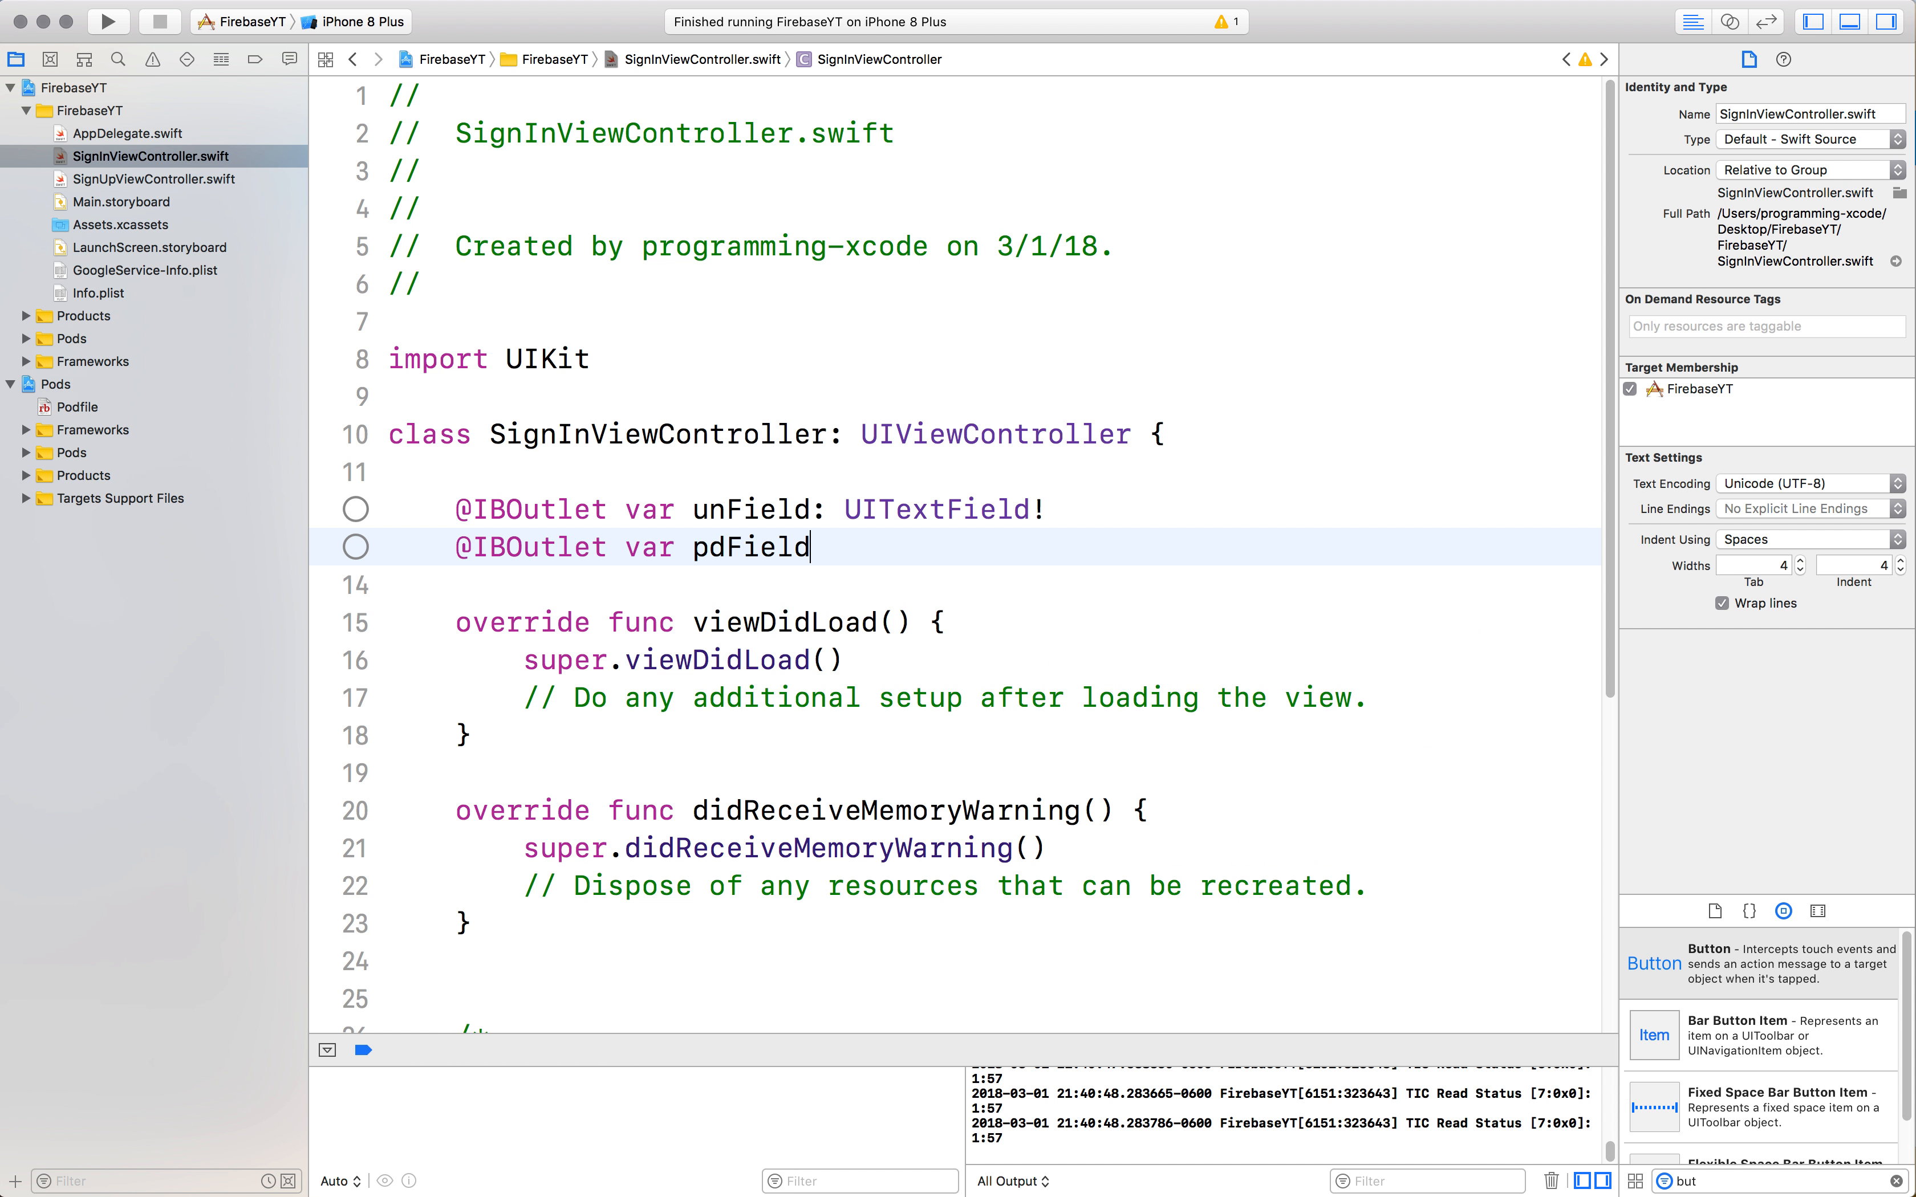
type(": UITextField")
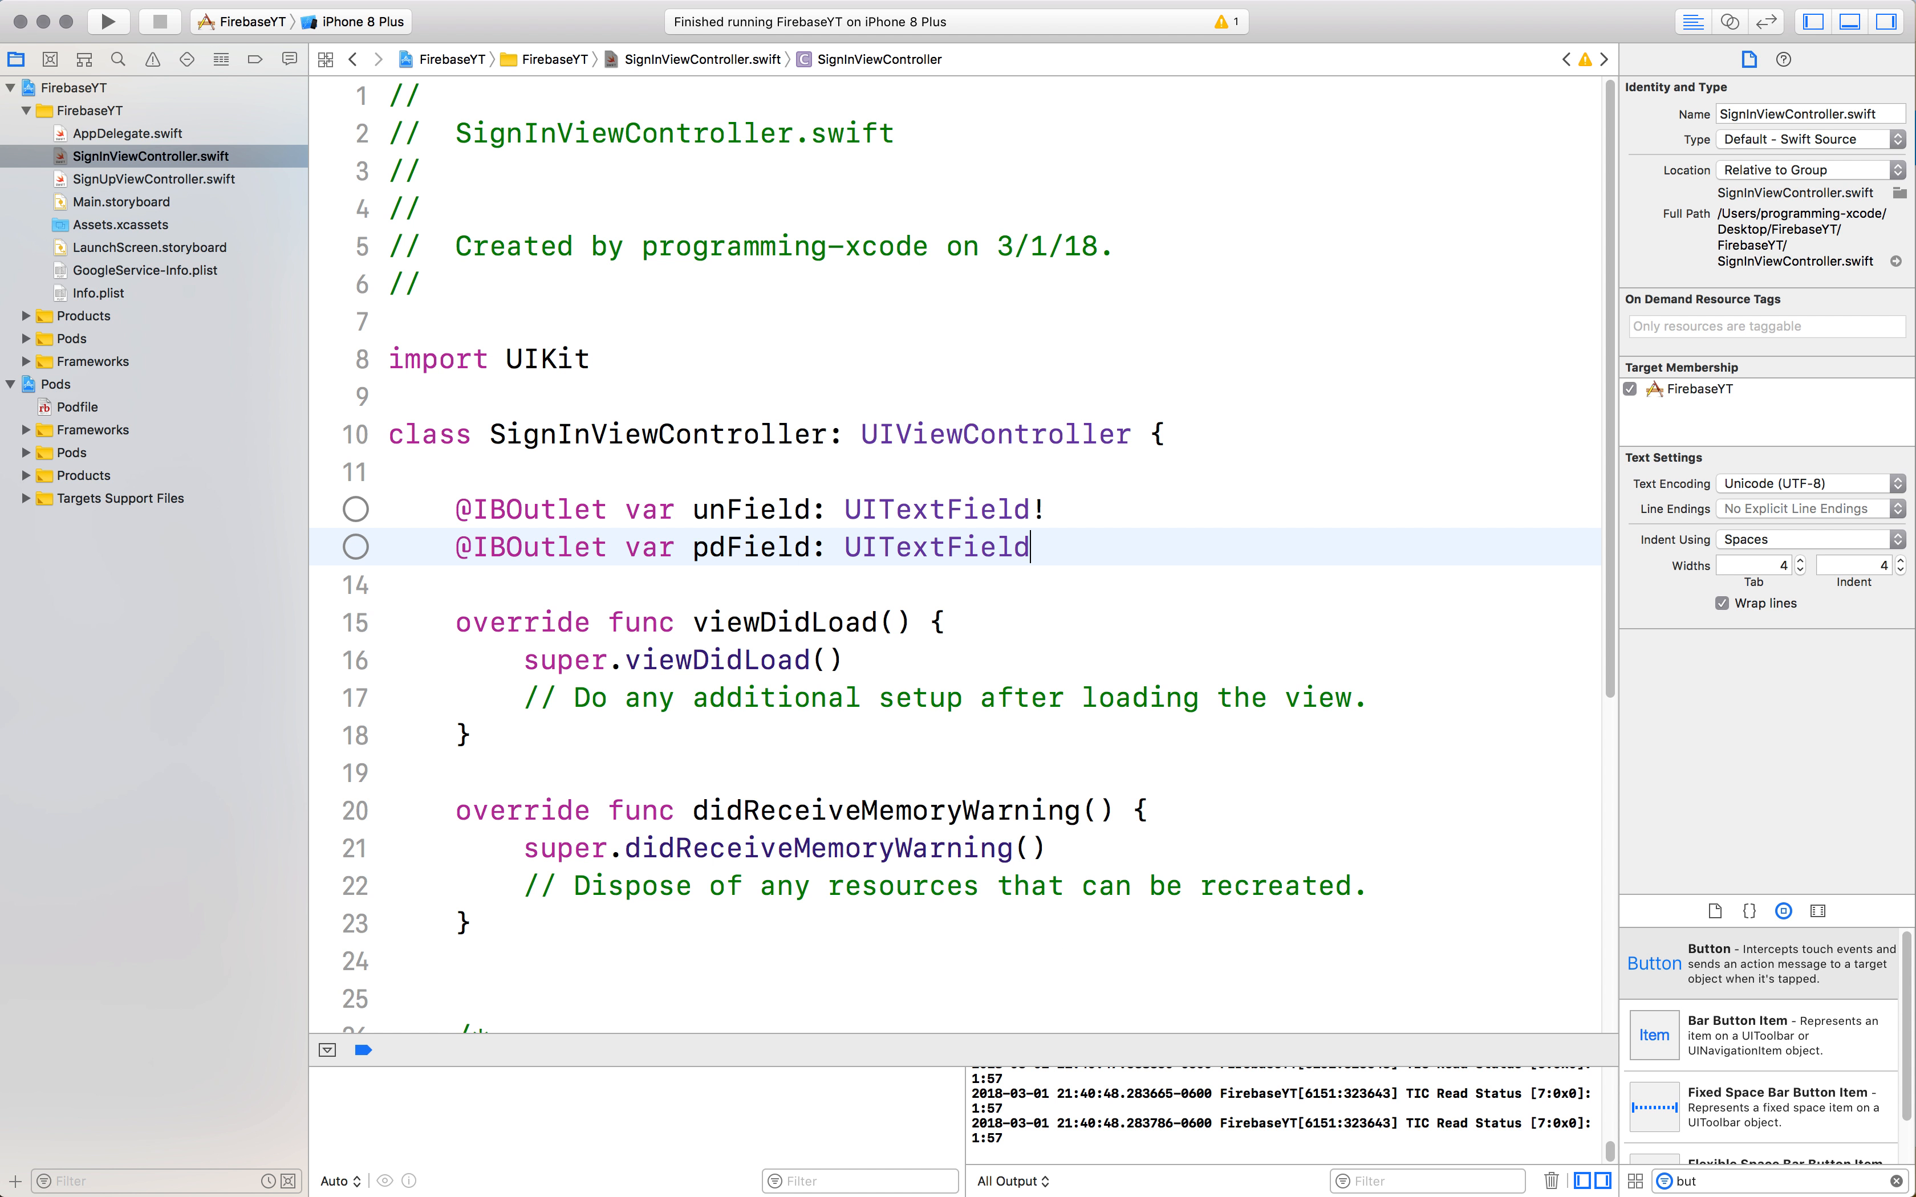
type("!")
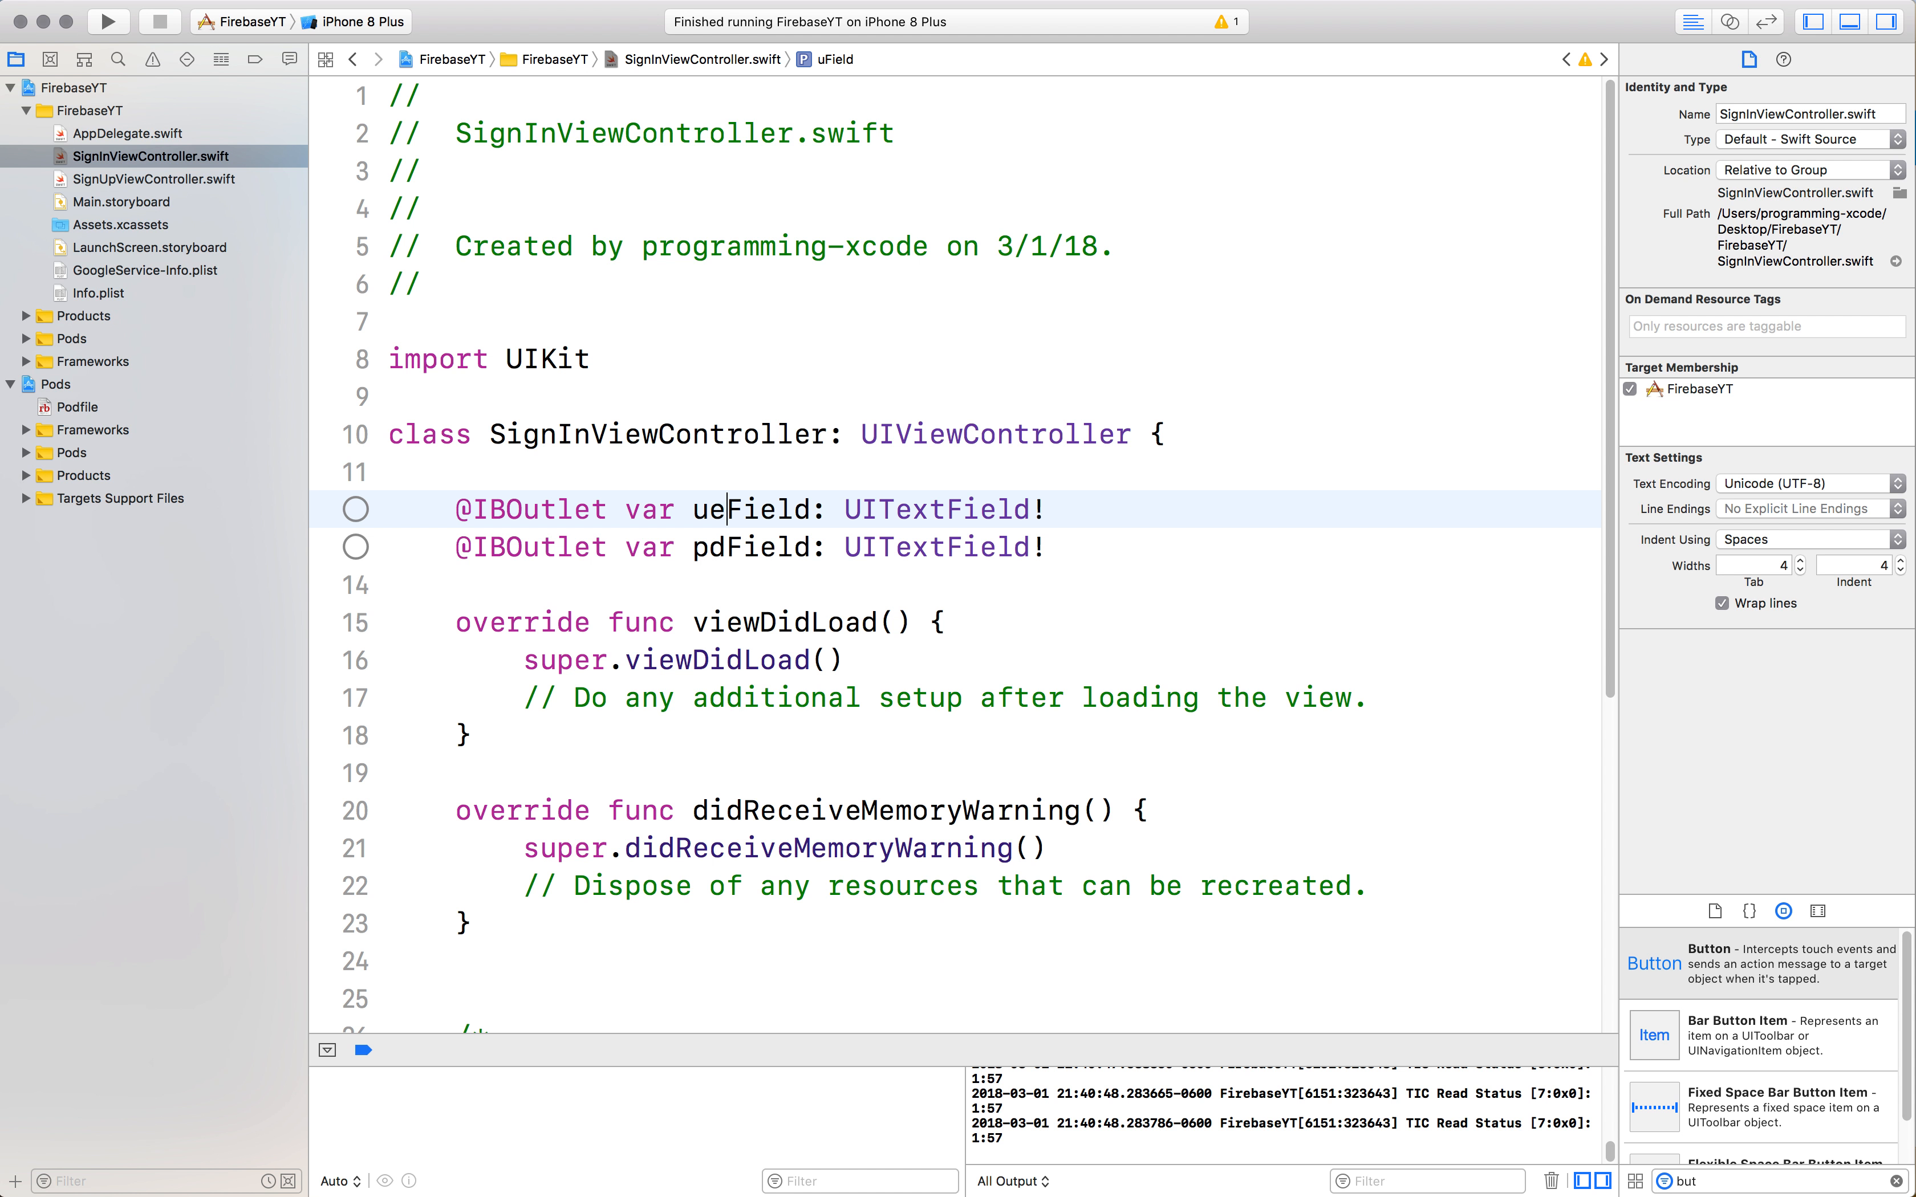
left_click(1048, 547)
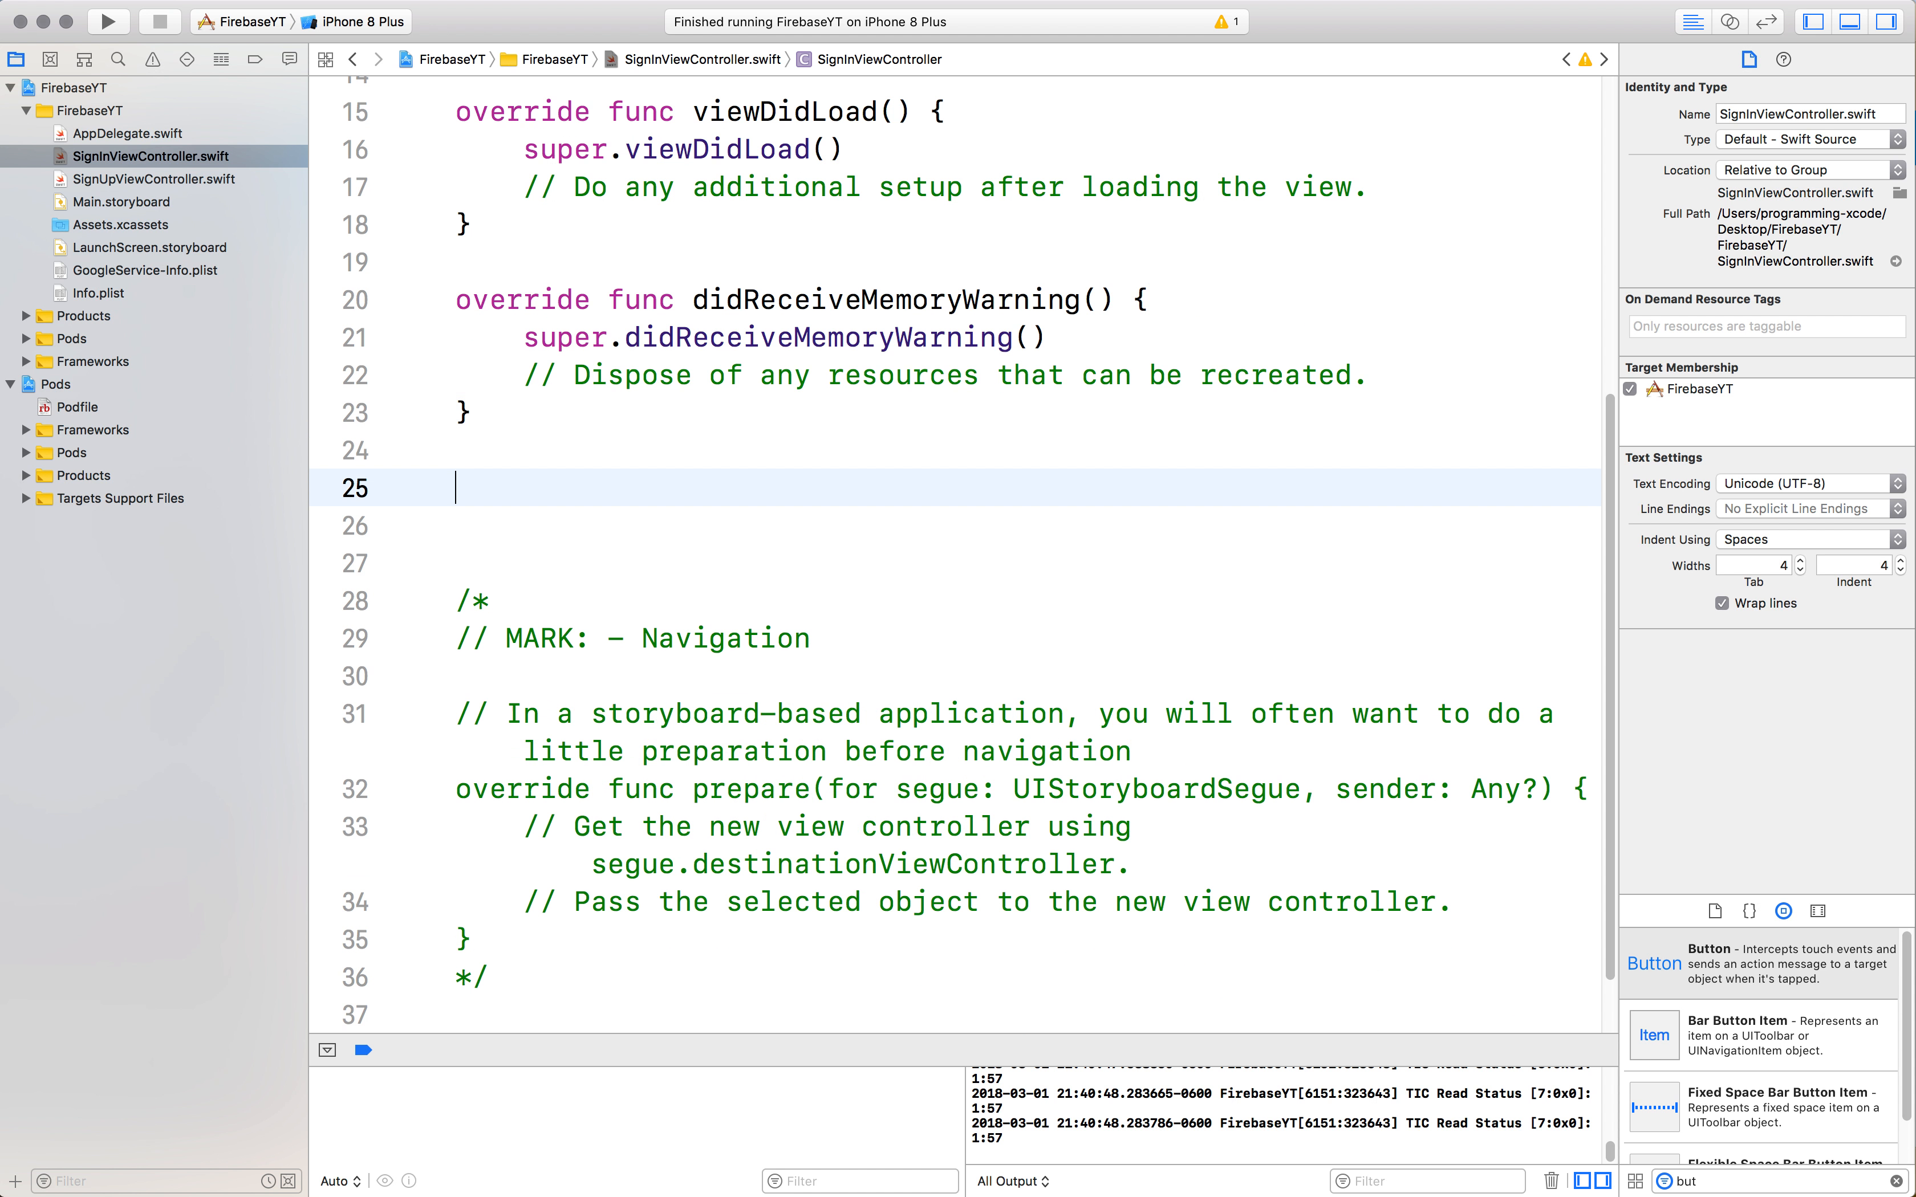
type("@IBAction")
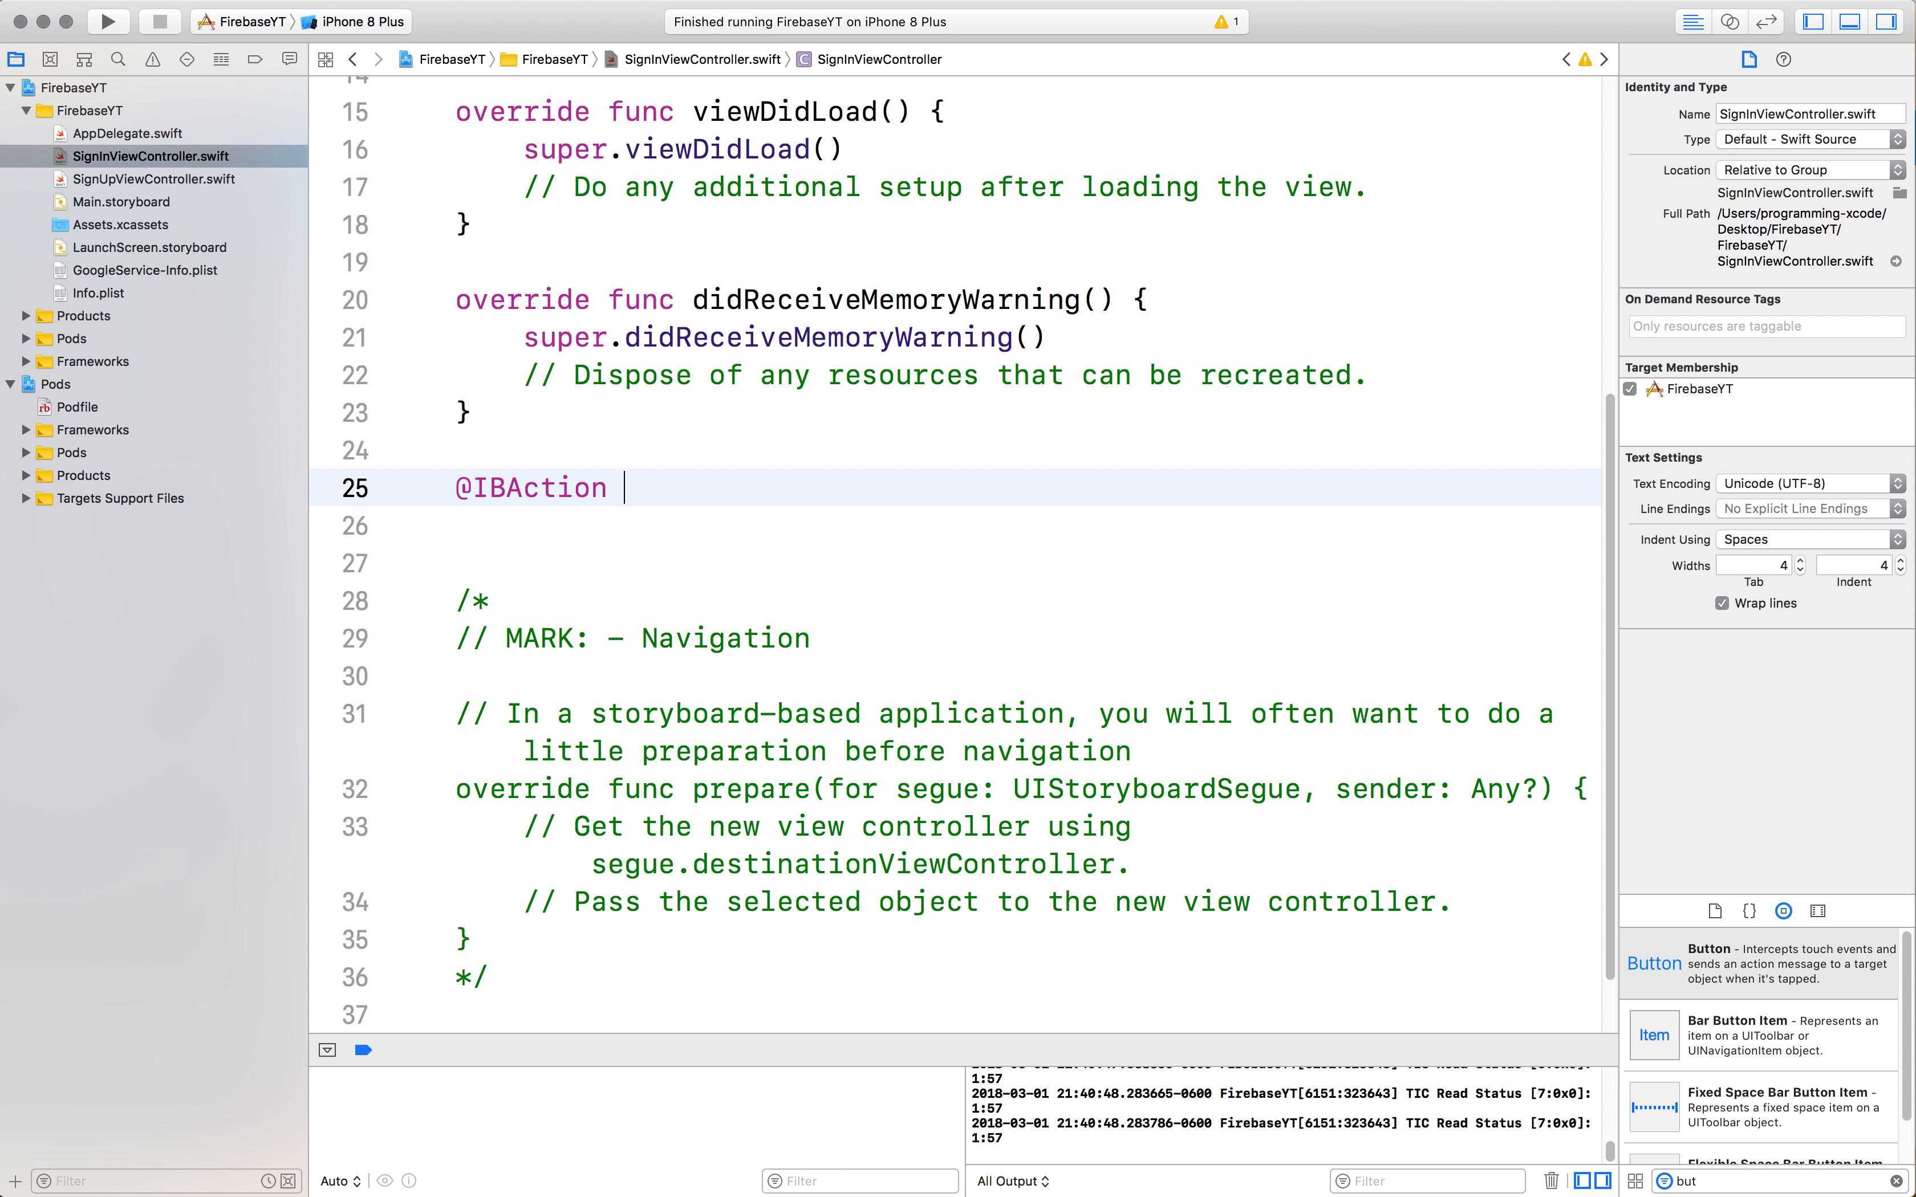
type("func")
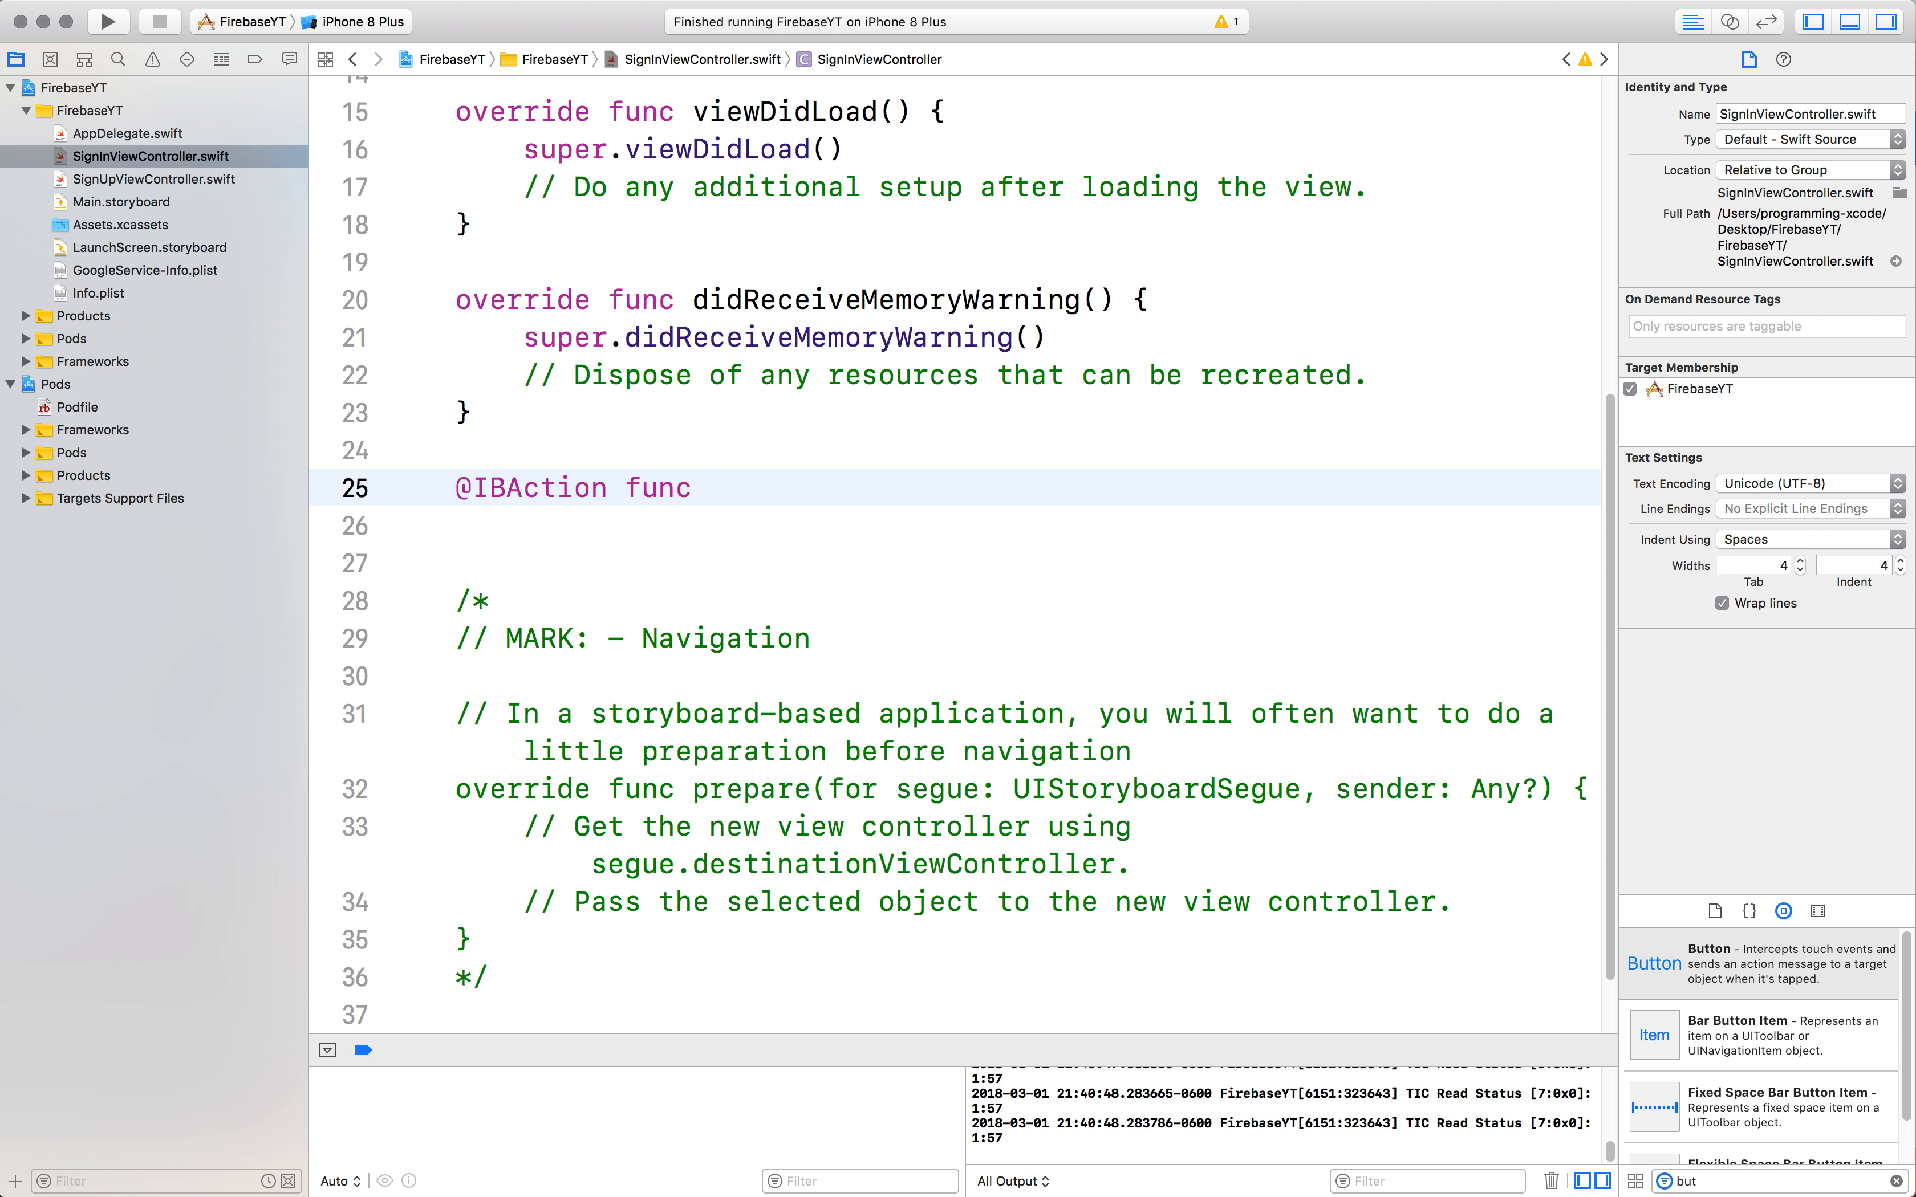
type("signU")
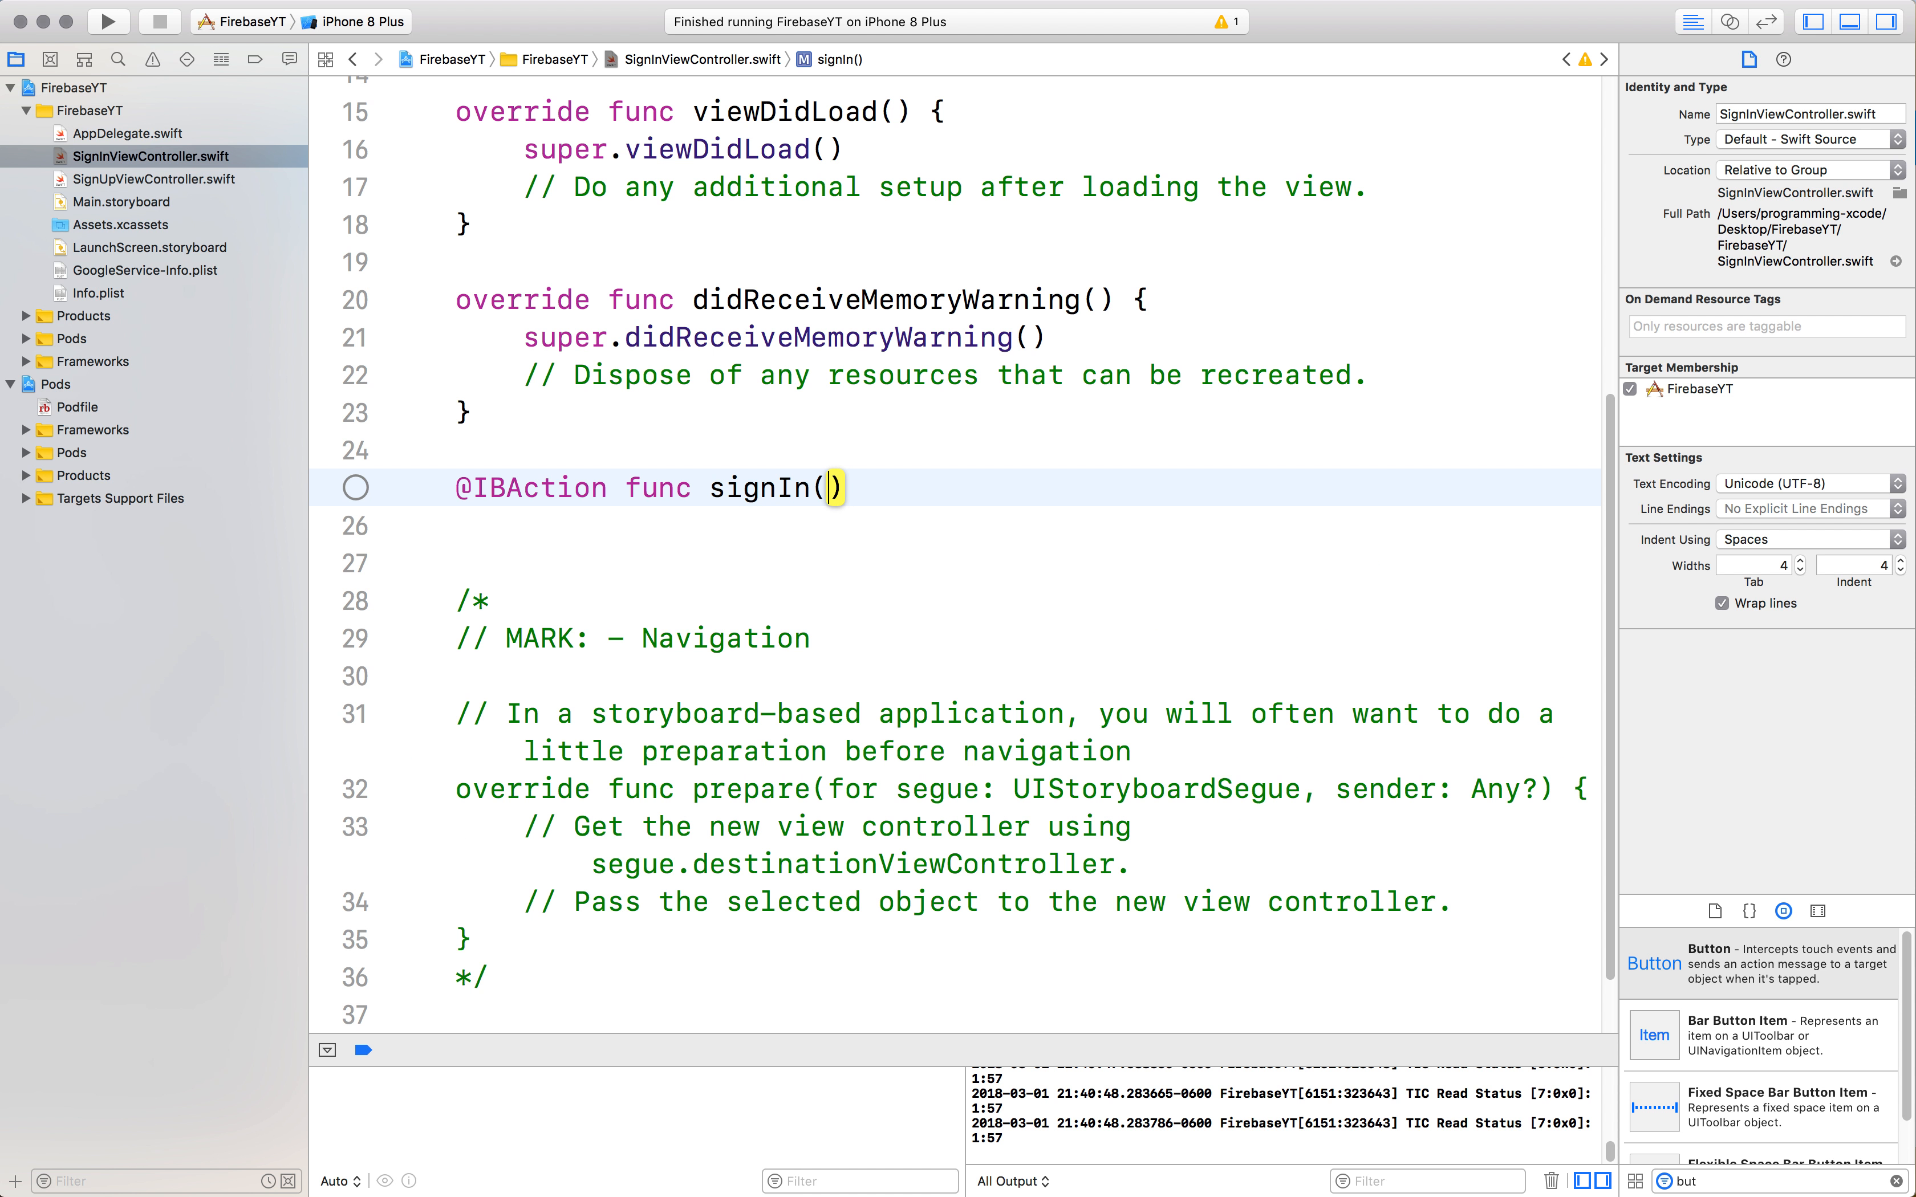
type("_s")
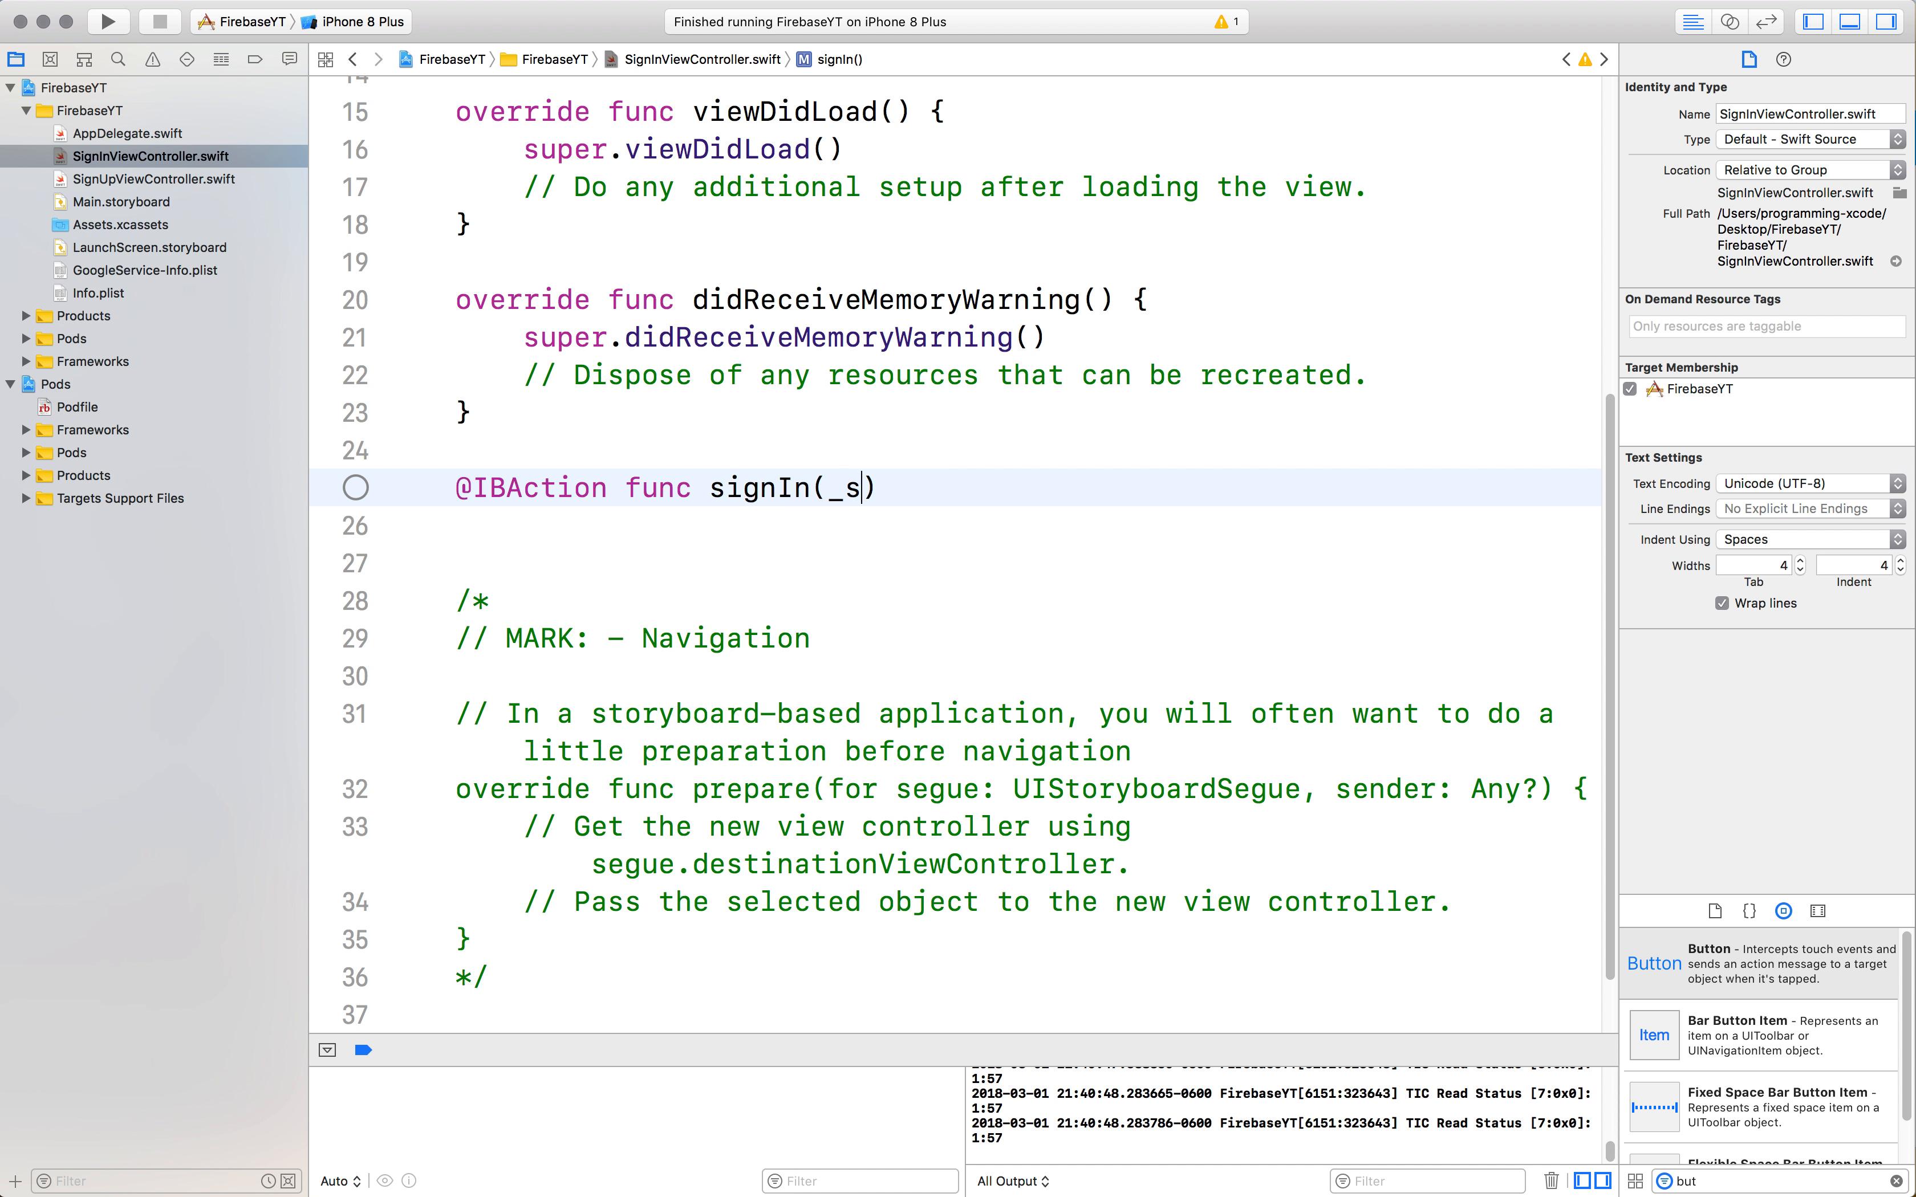
type("sender: An")
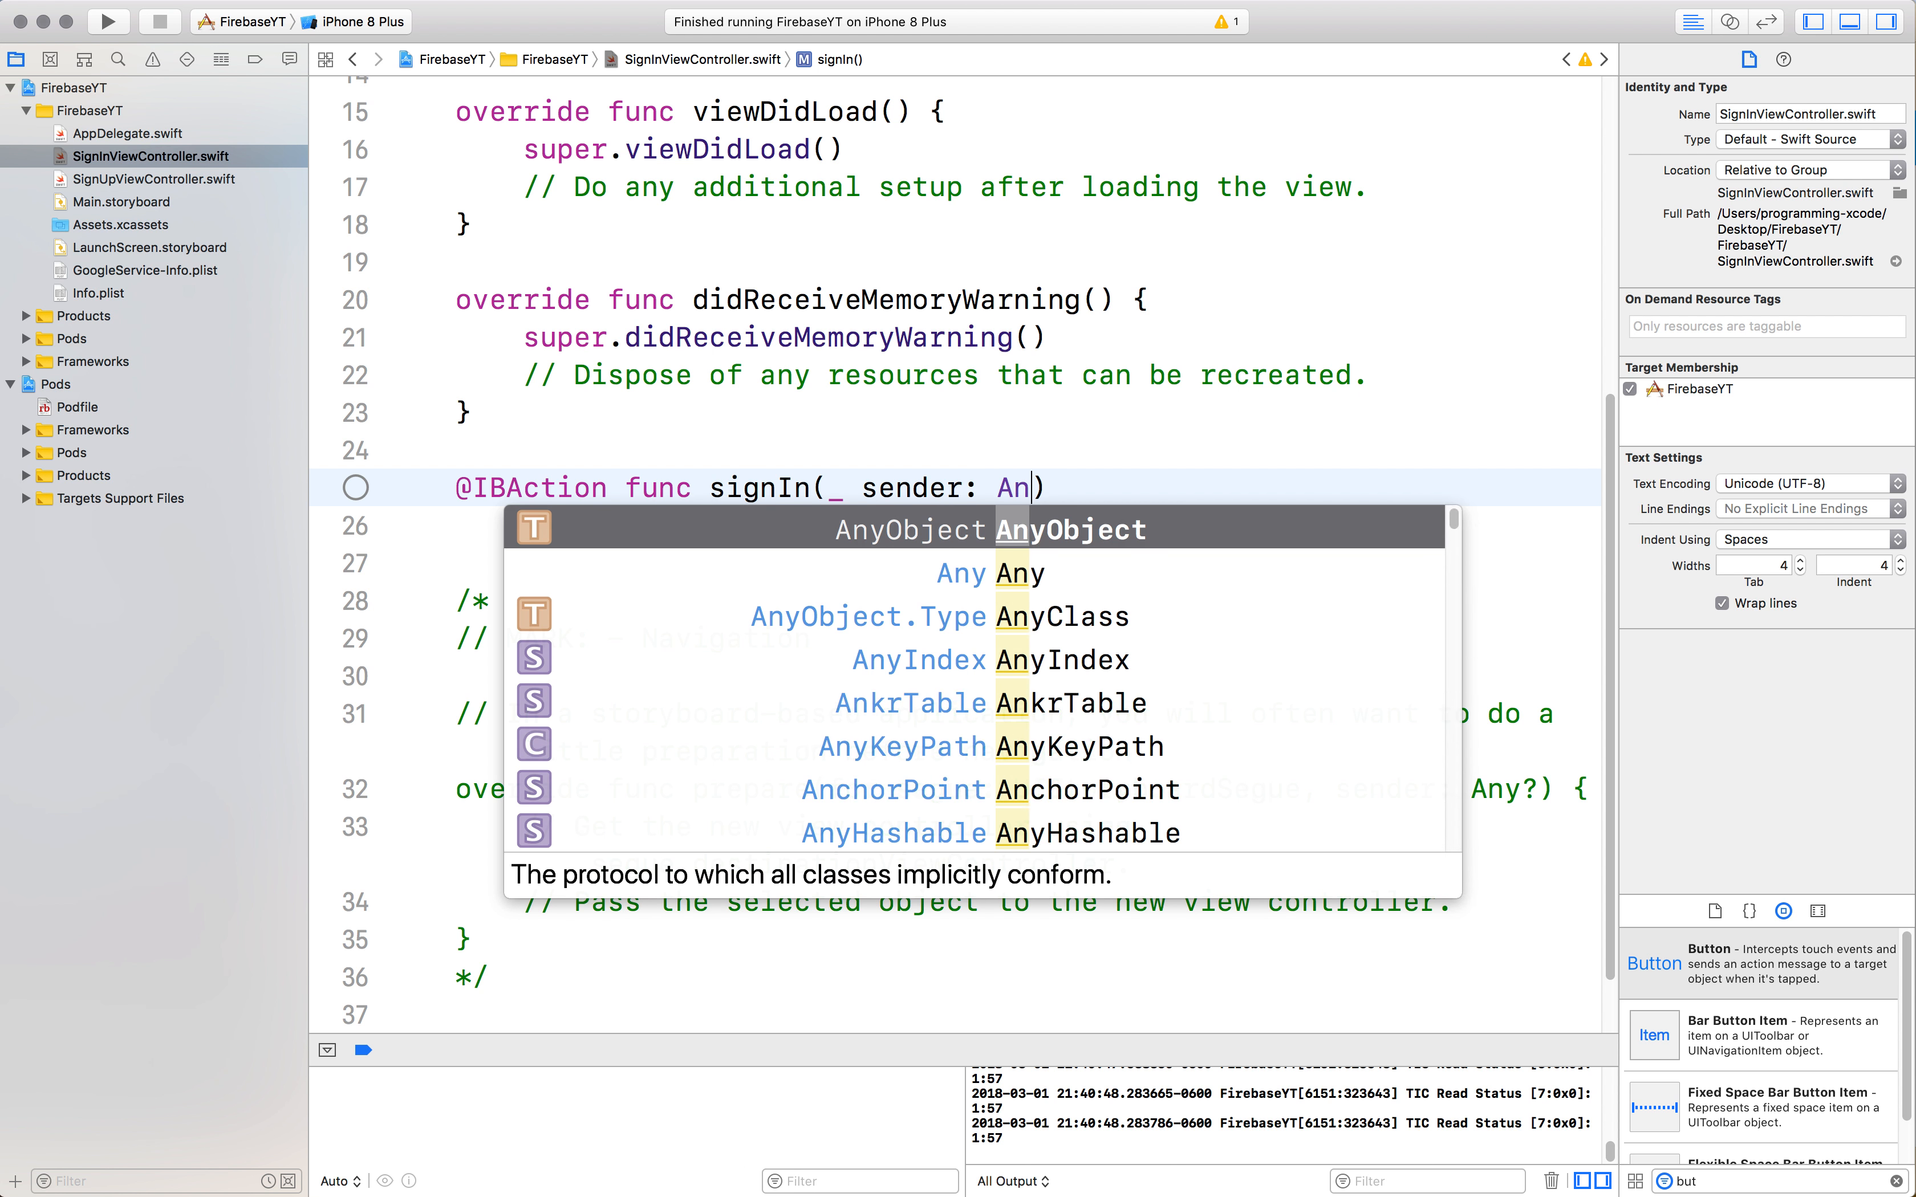
key("Return")
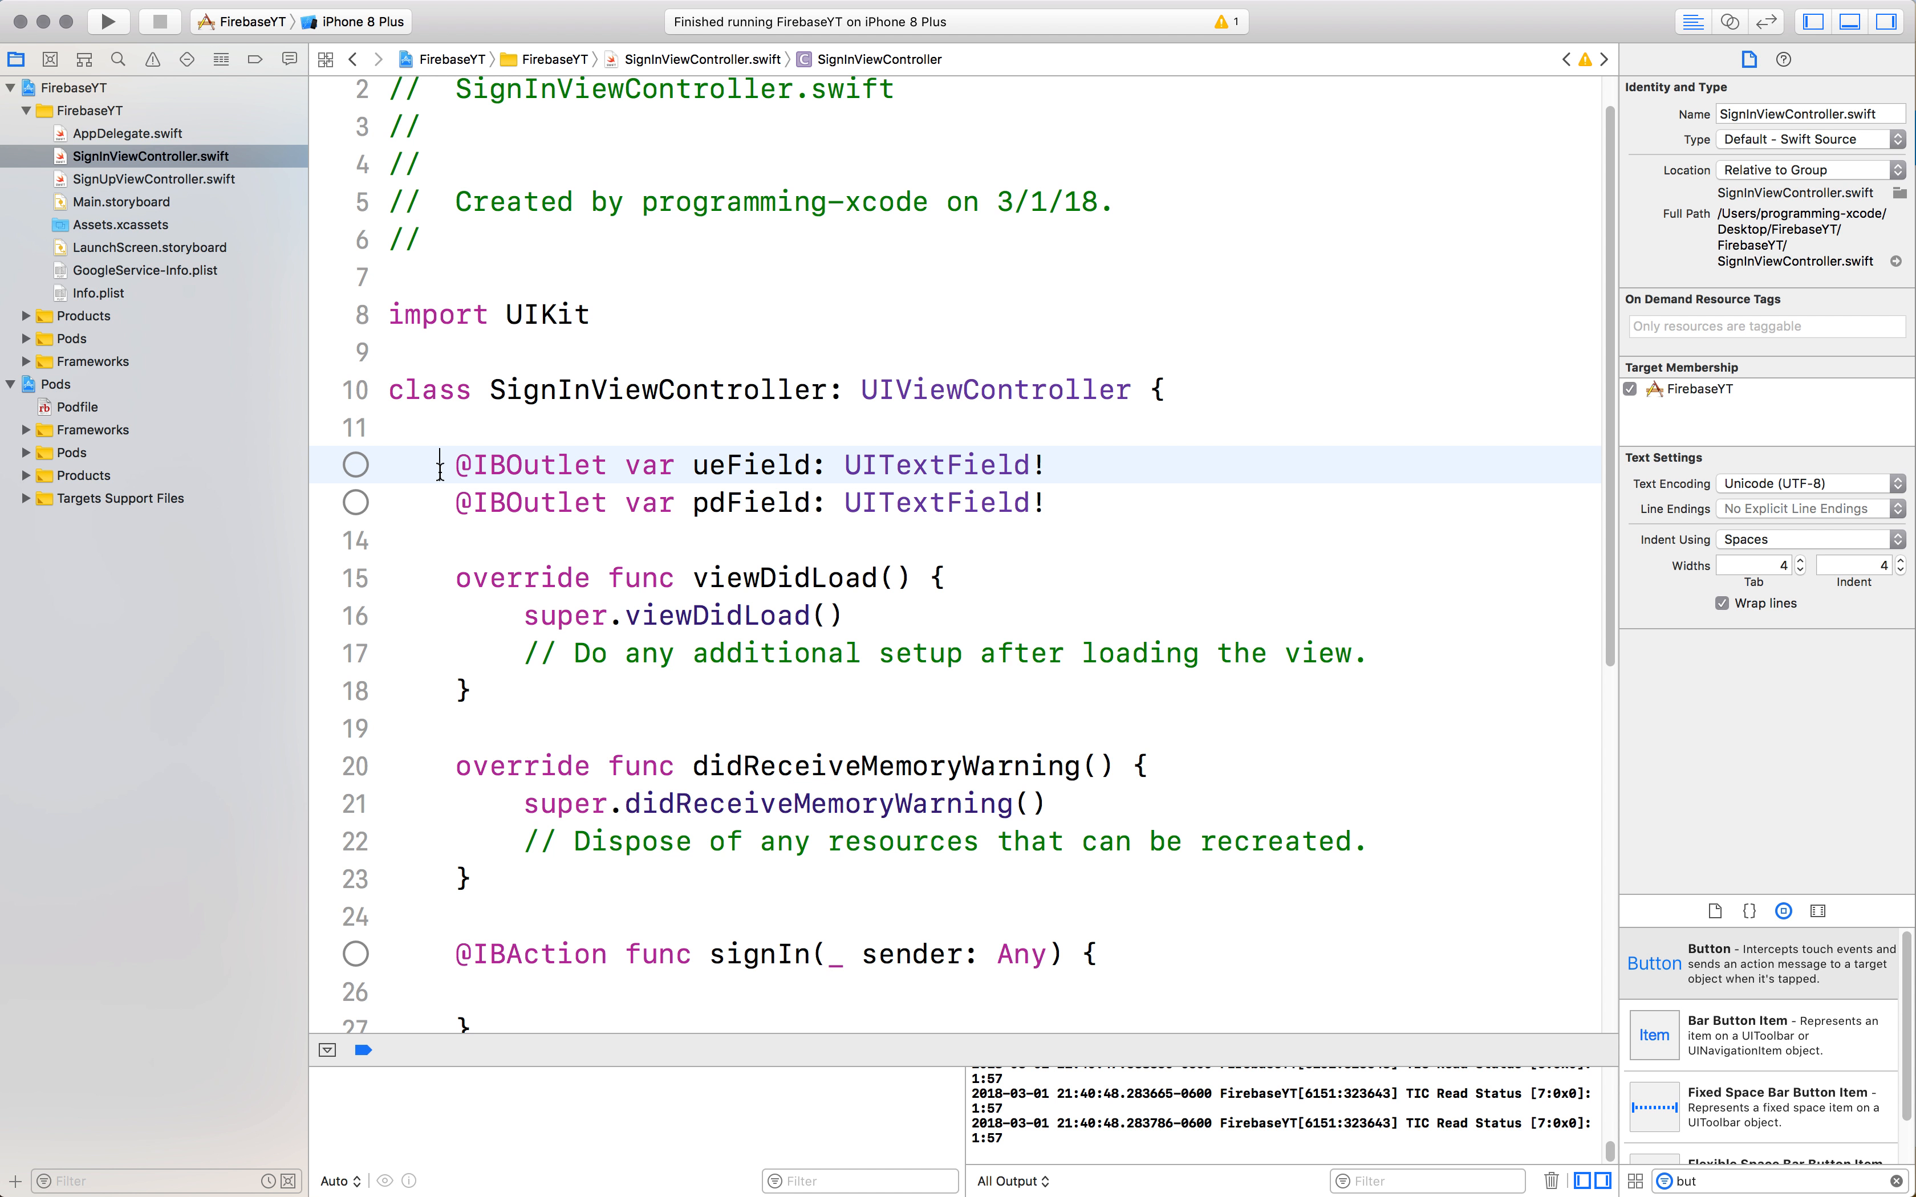
Step: Copy the ueField and pdField outlet declarations into SignUpViewController.swift
left_click_drag(457, 464, 1053, 502)
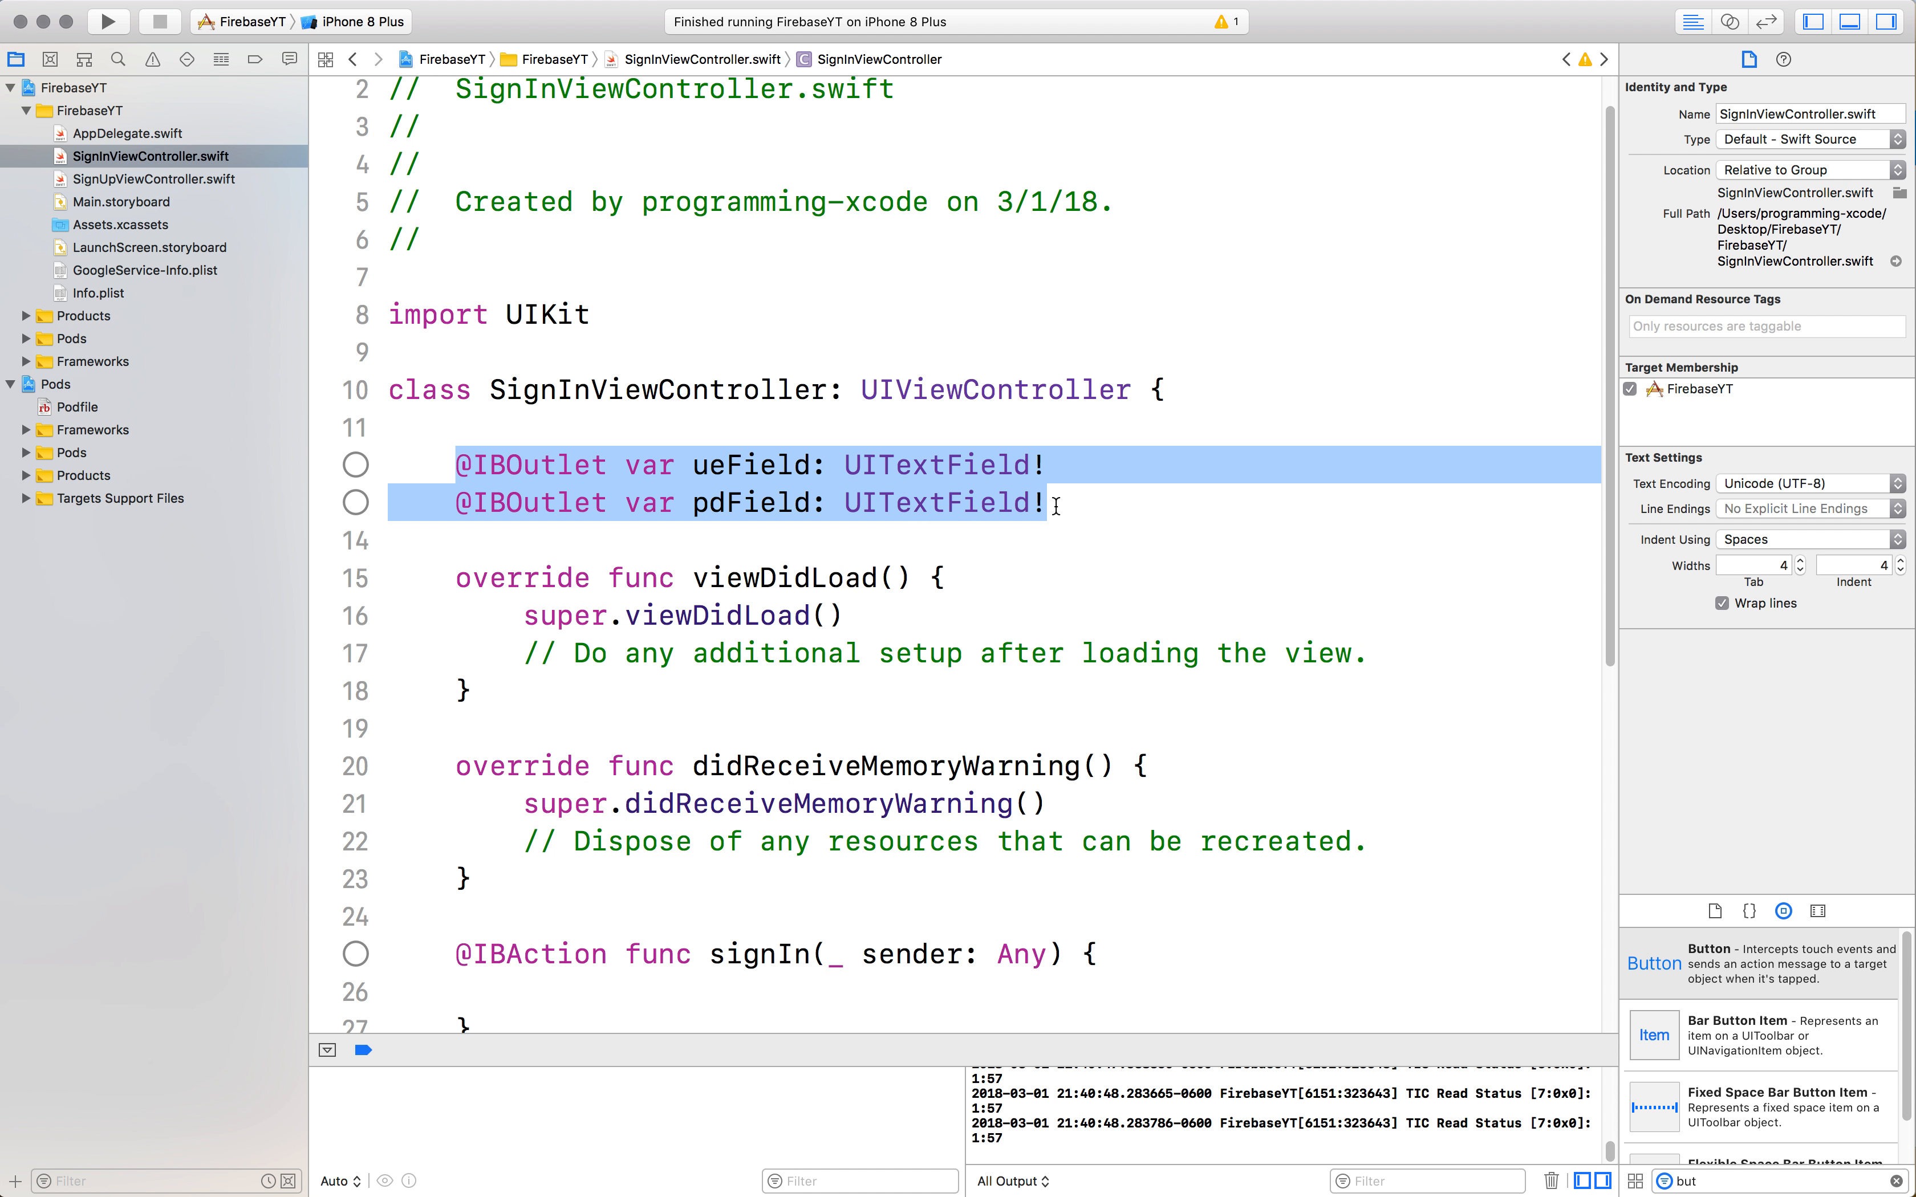
left_click(152, 178)
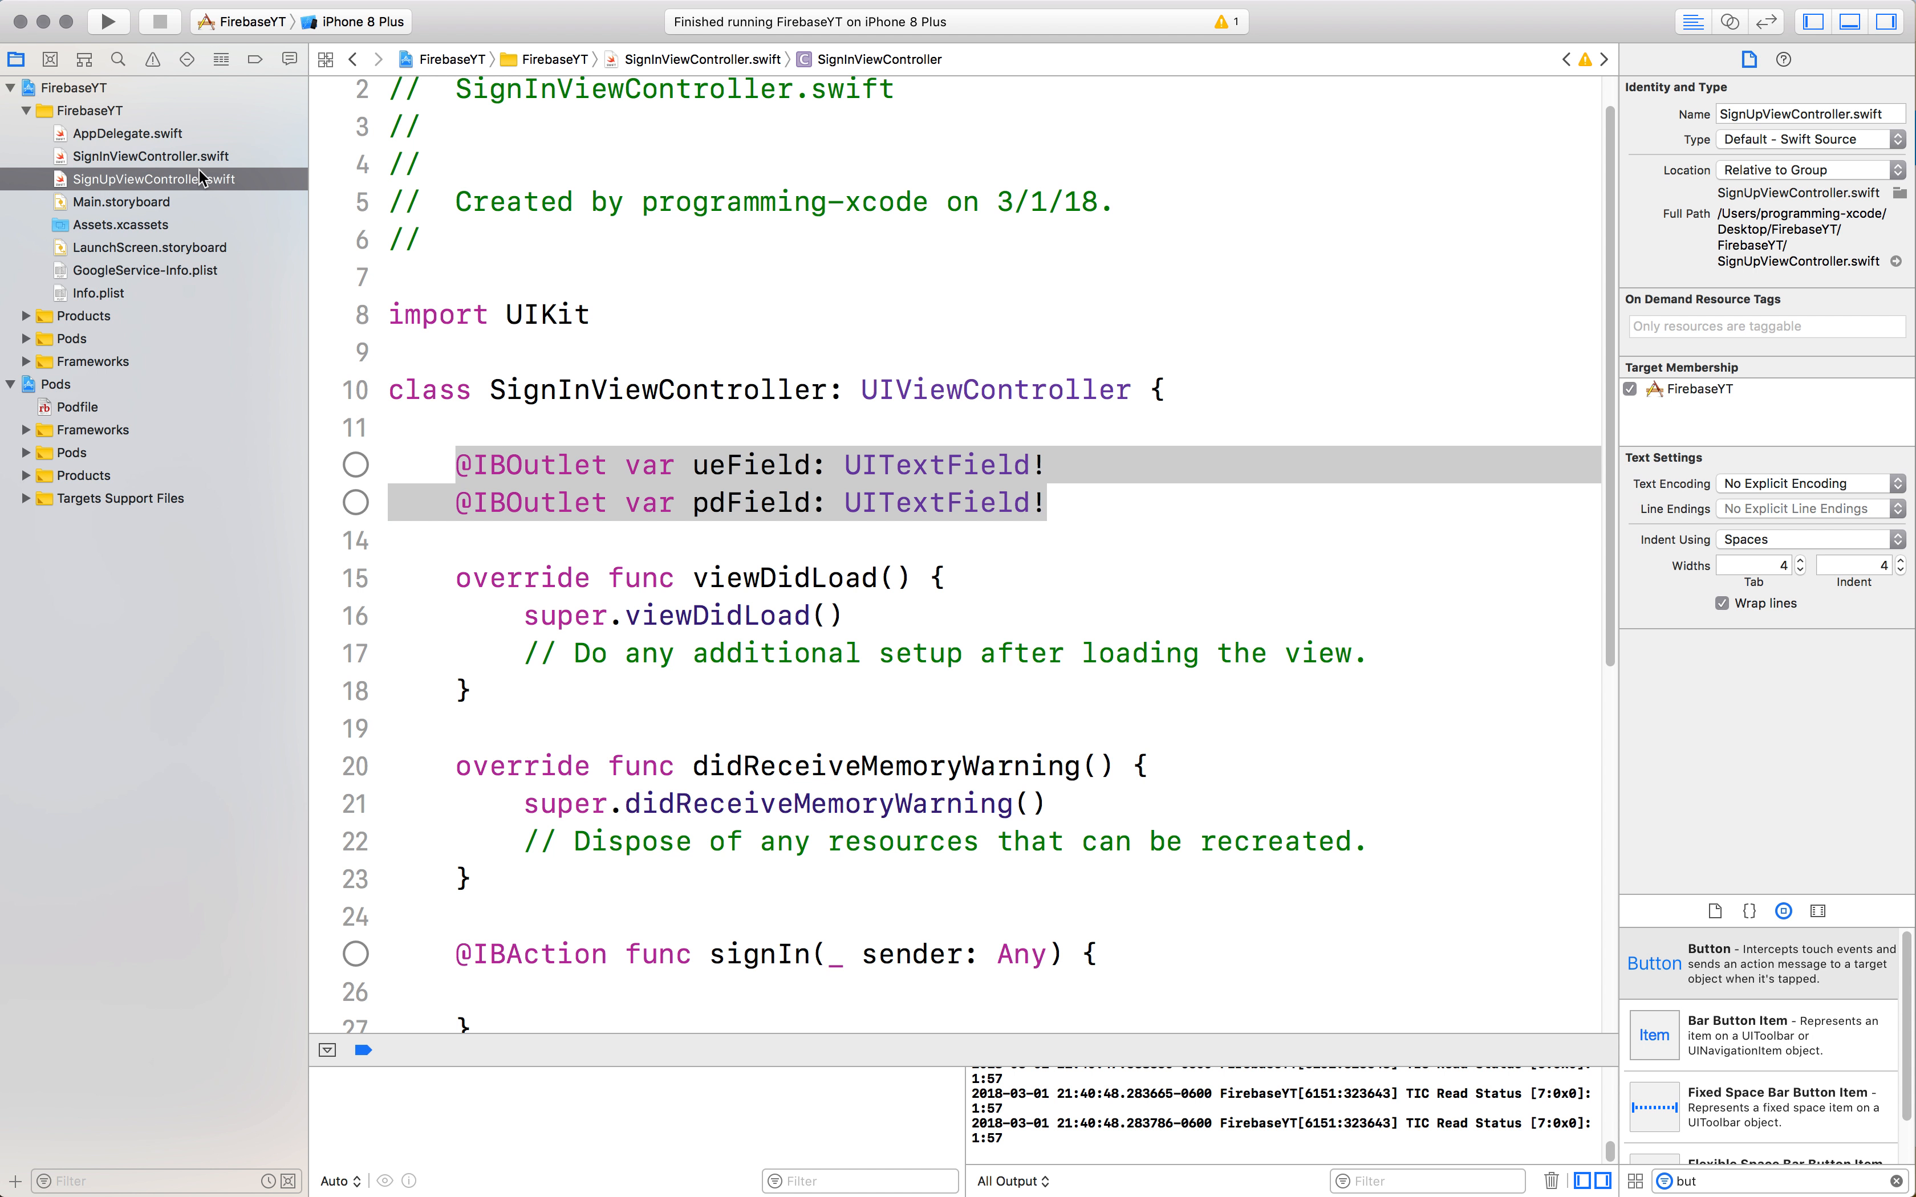
left_click(153, 178)
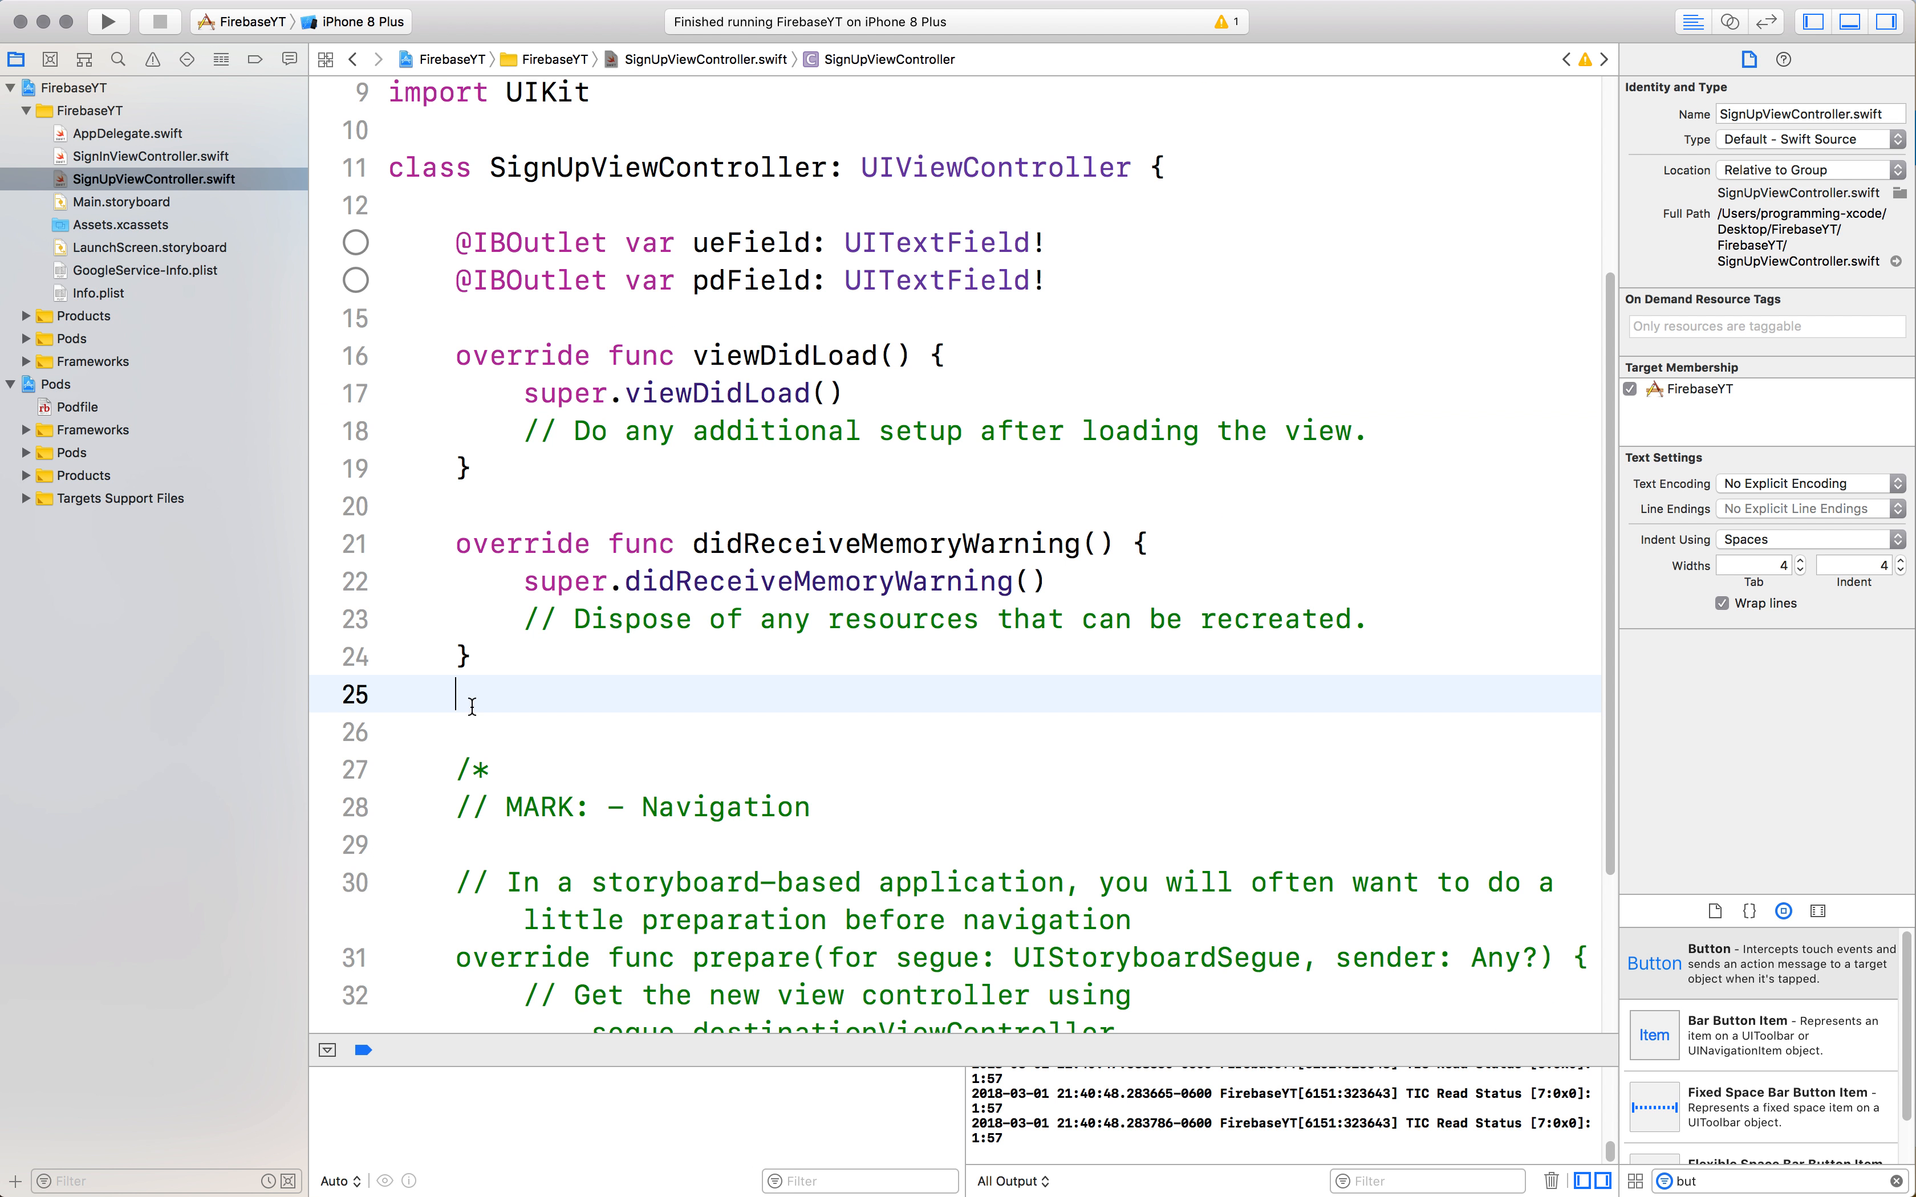
key("Return")
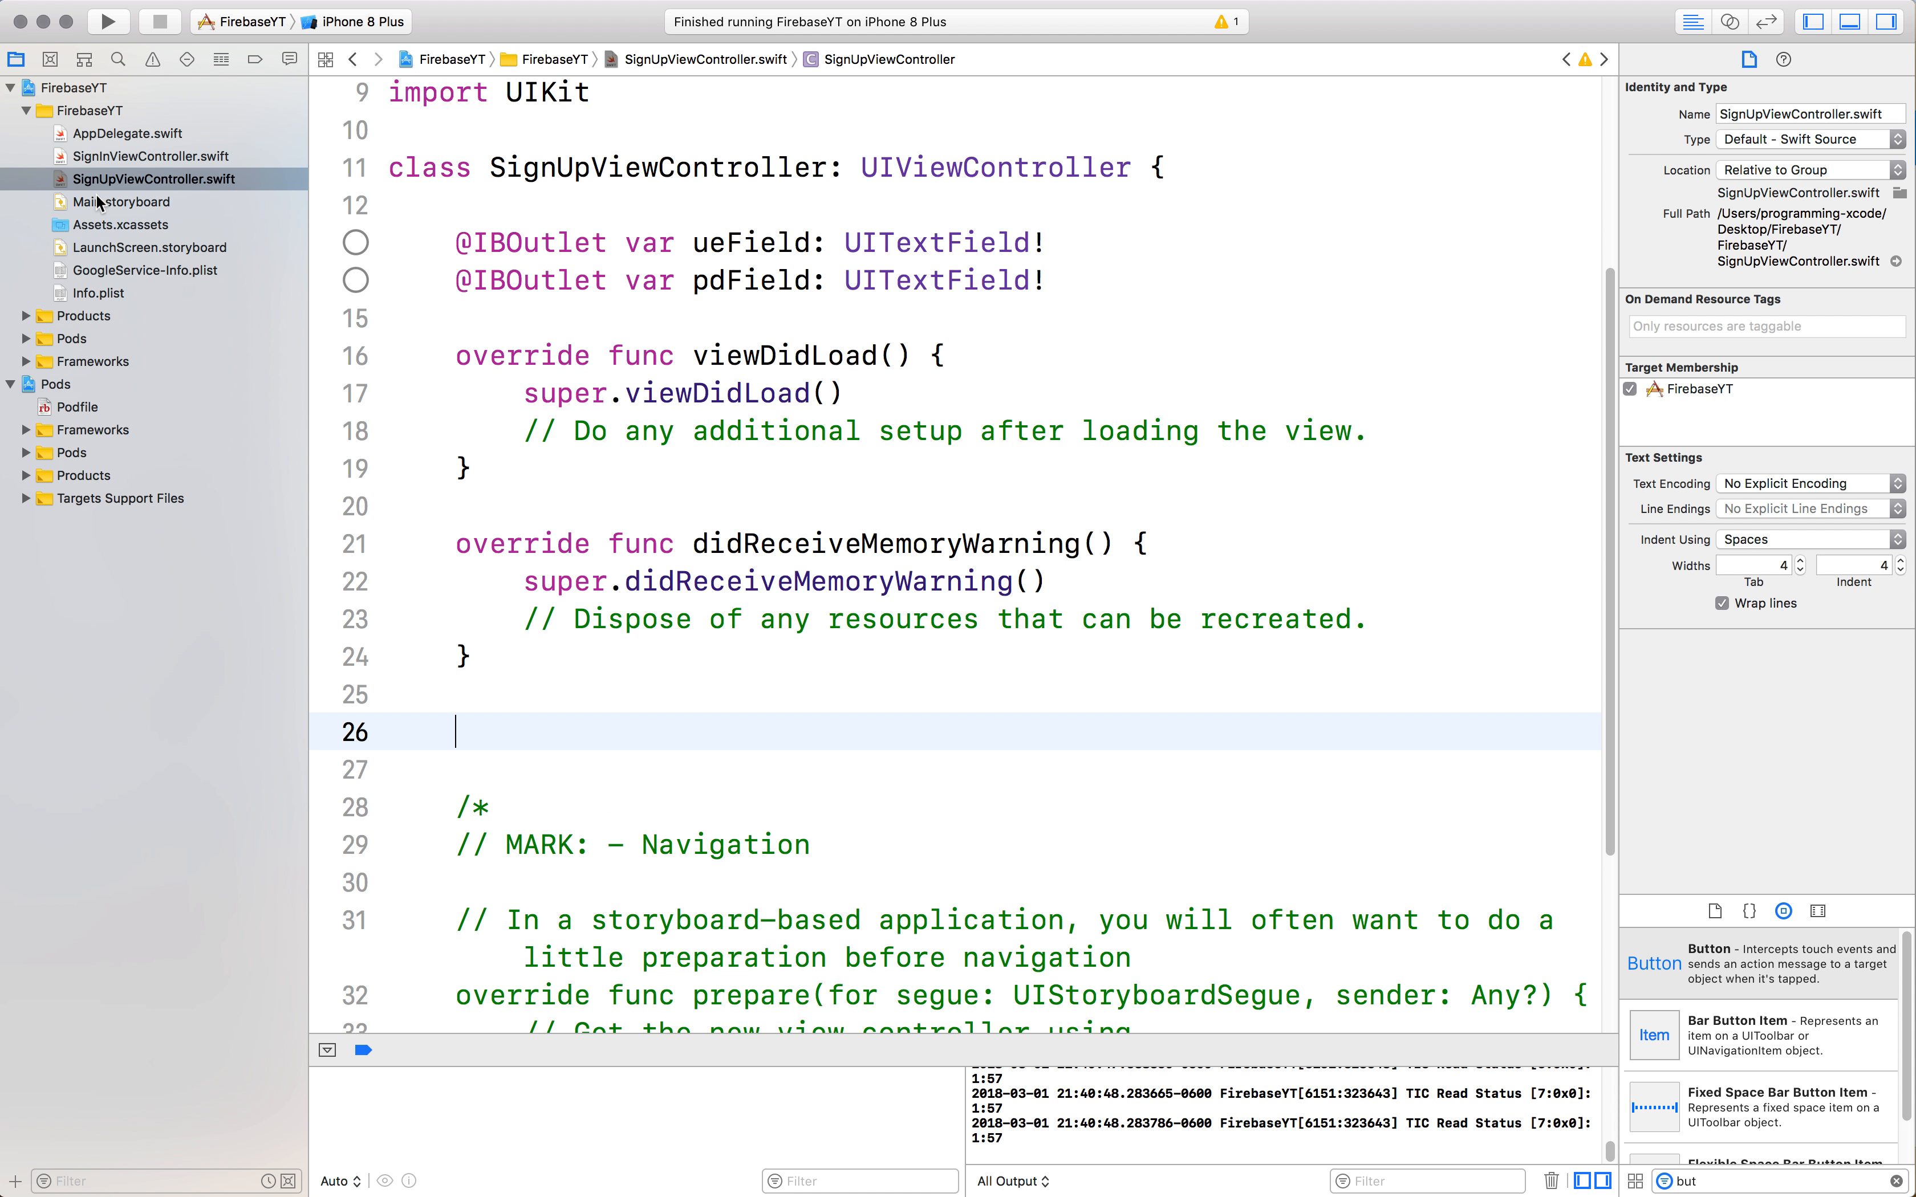
double_click(152, 178)
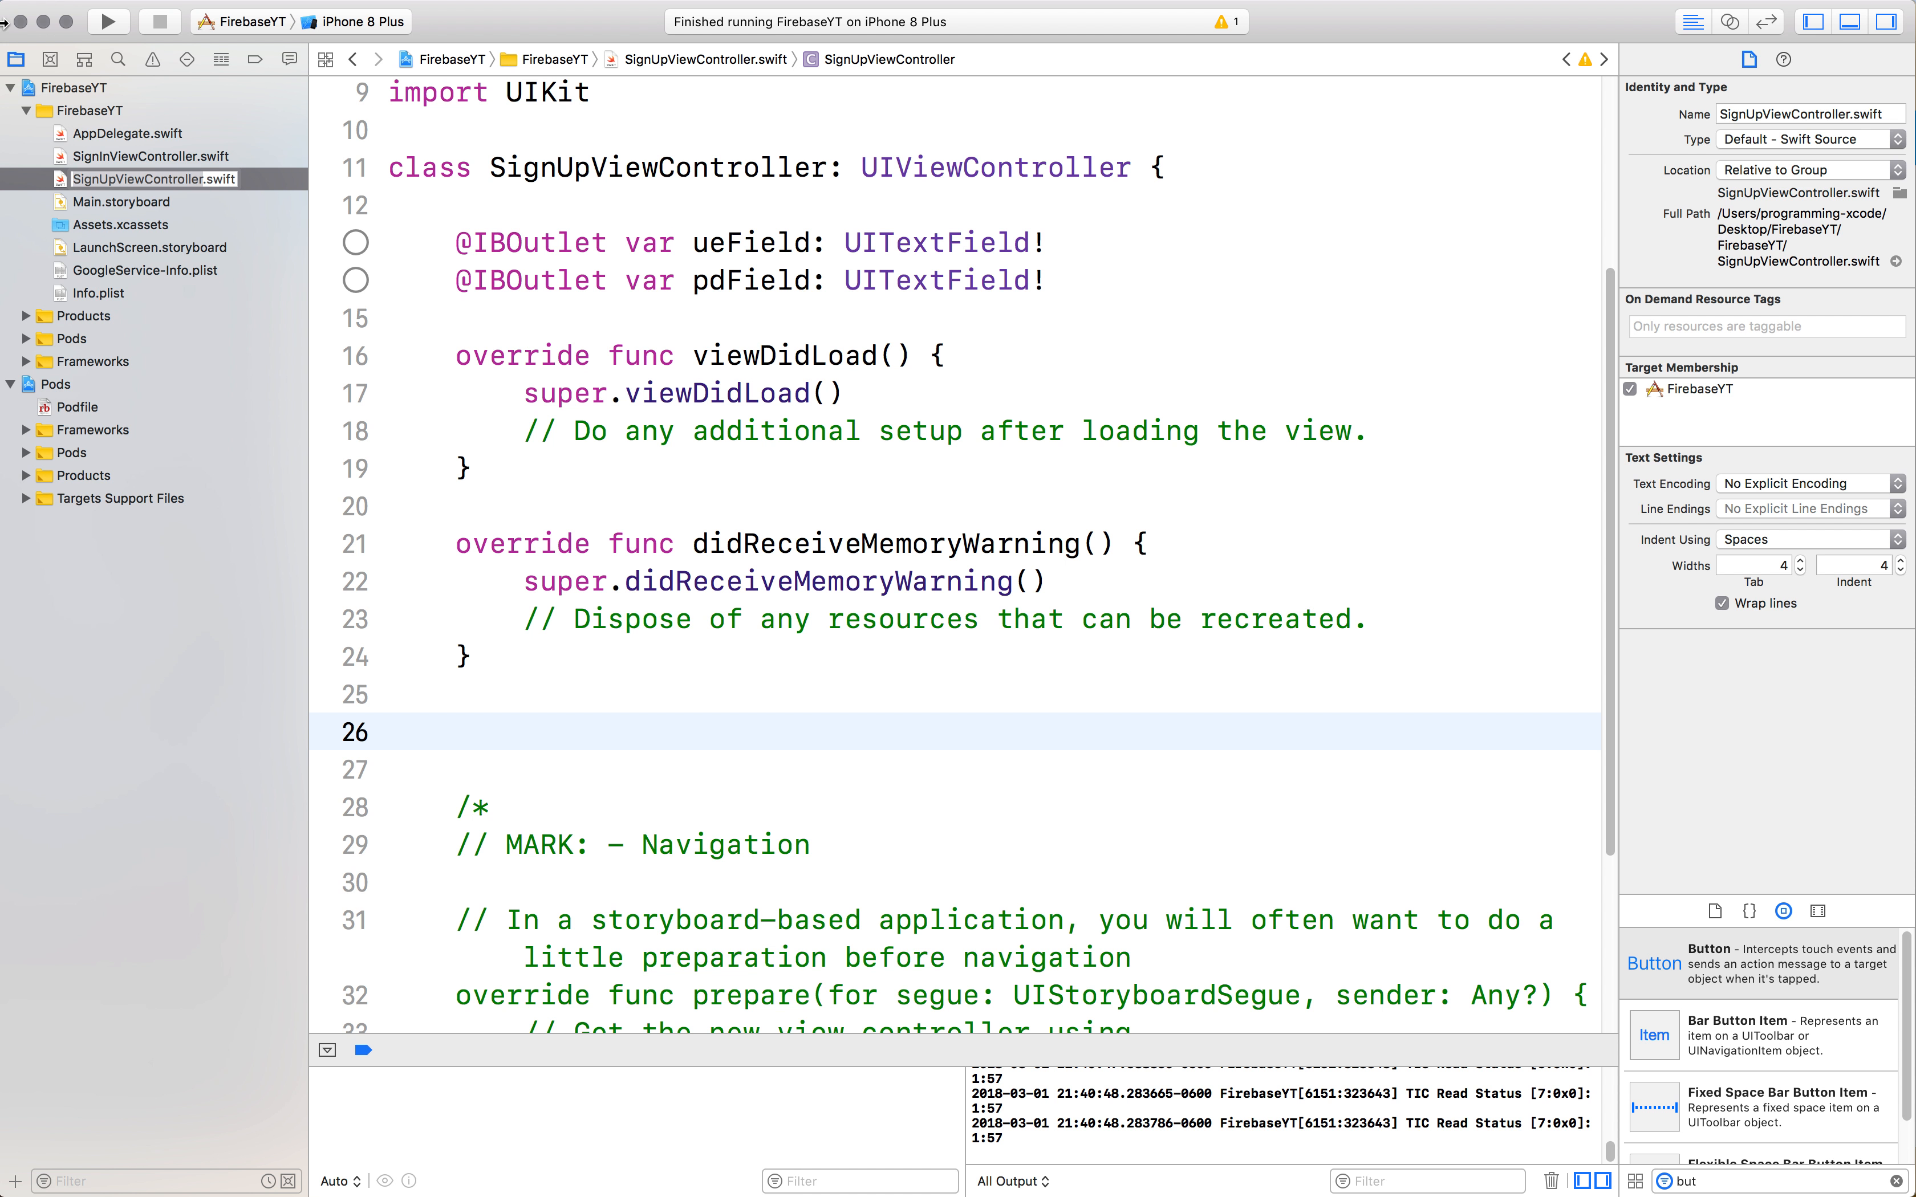
left_click(142, 156)
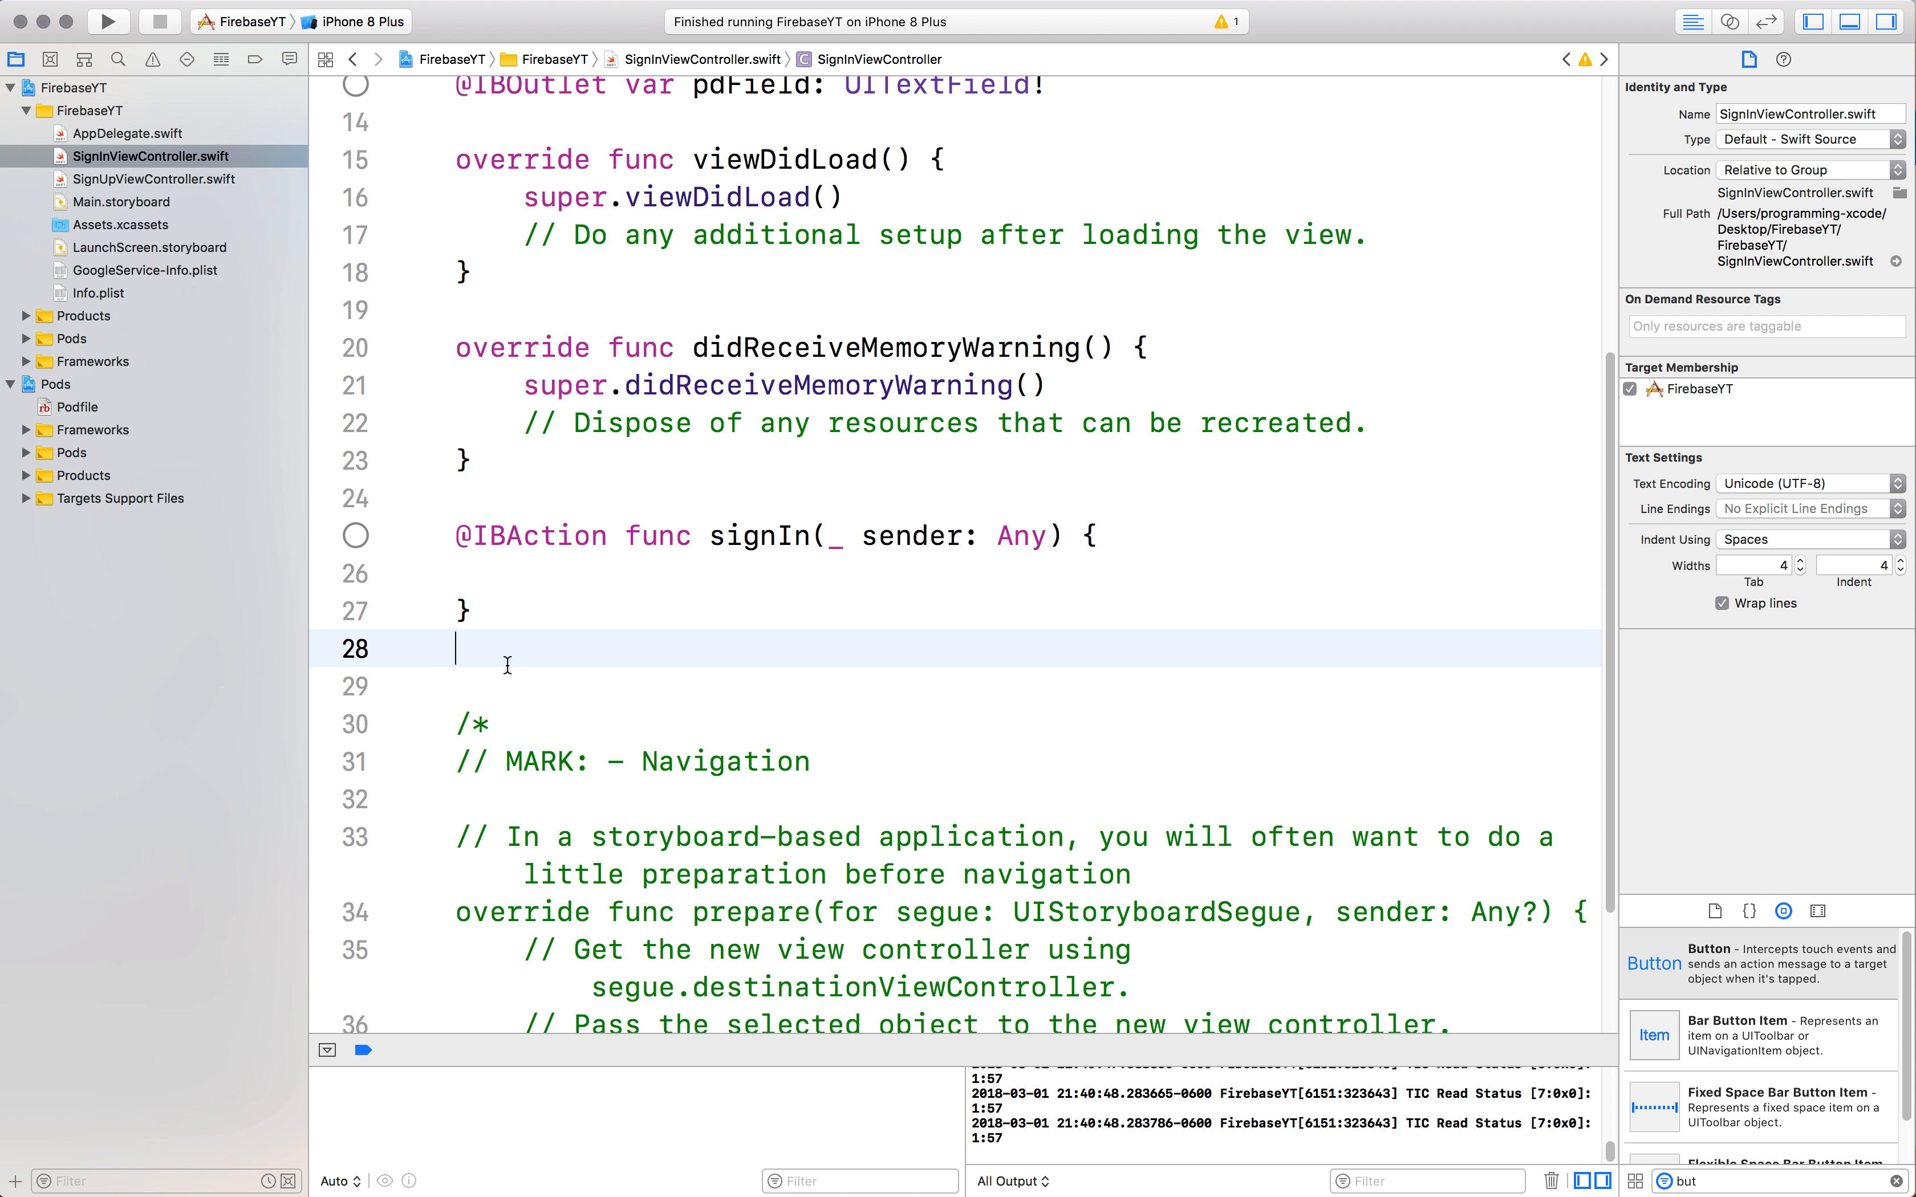
key("Backspace")
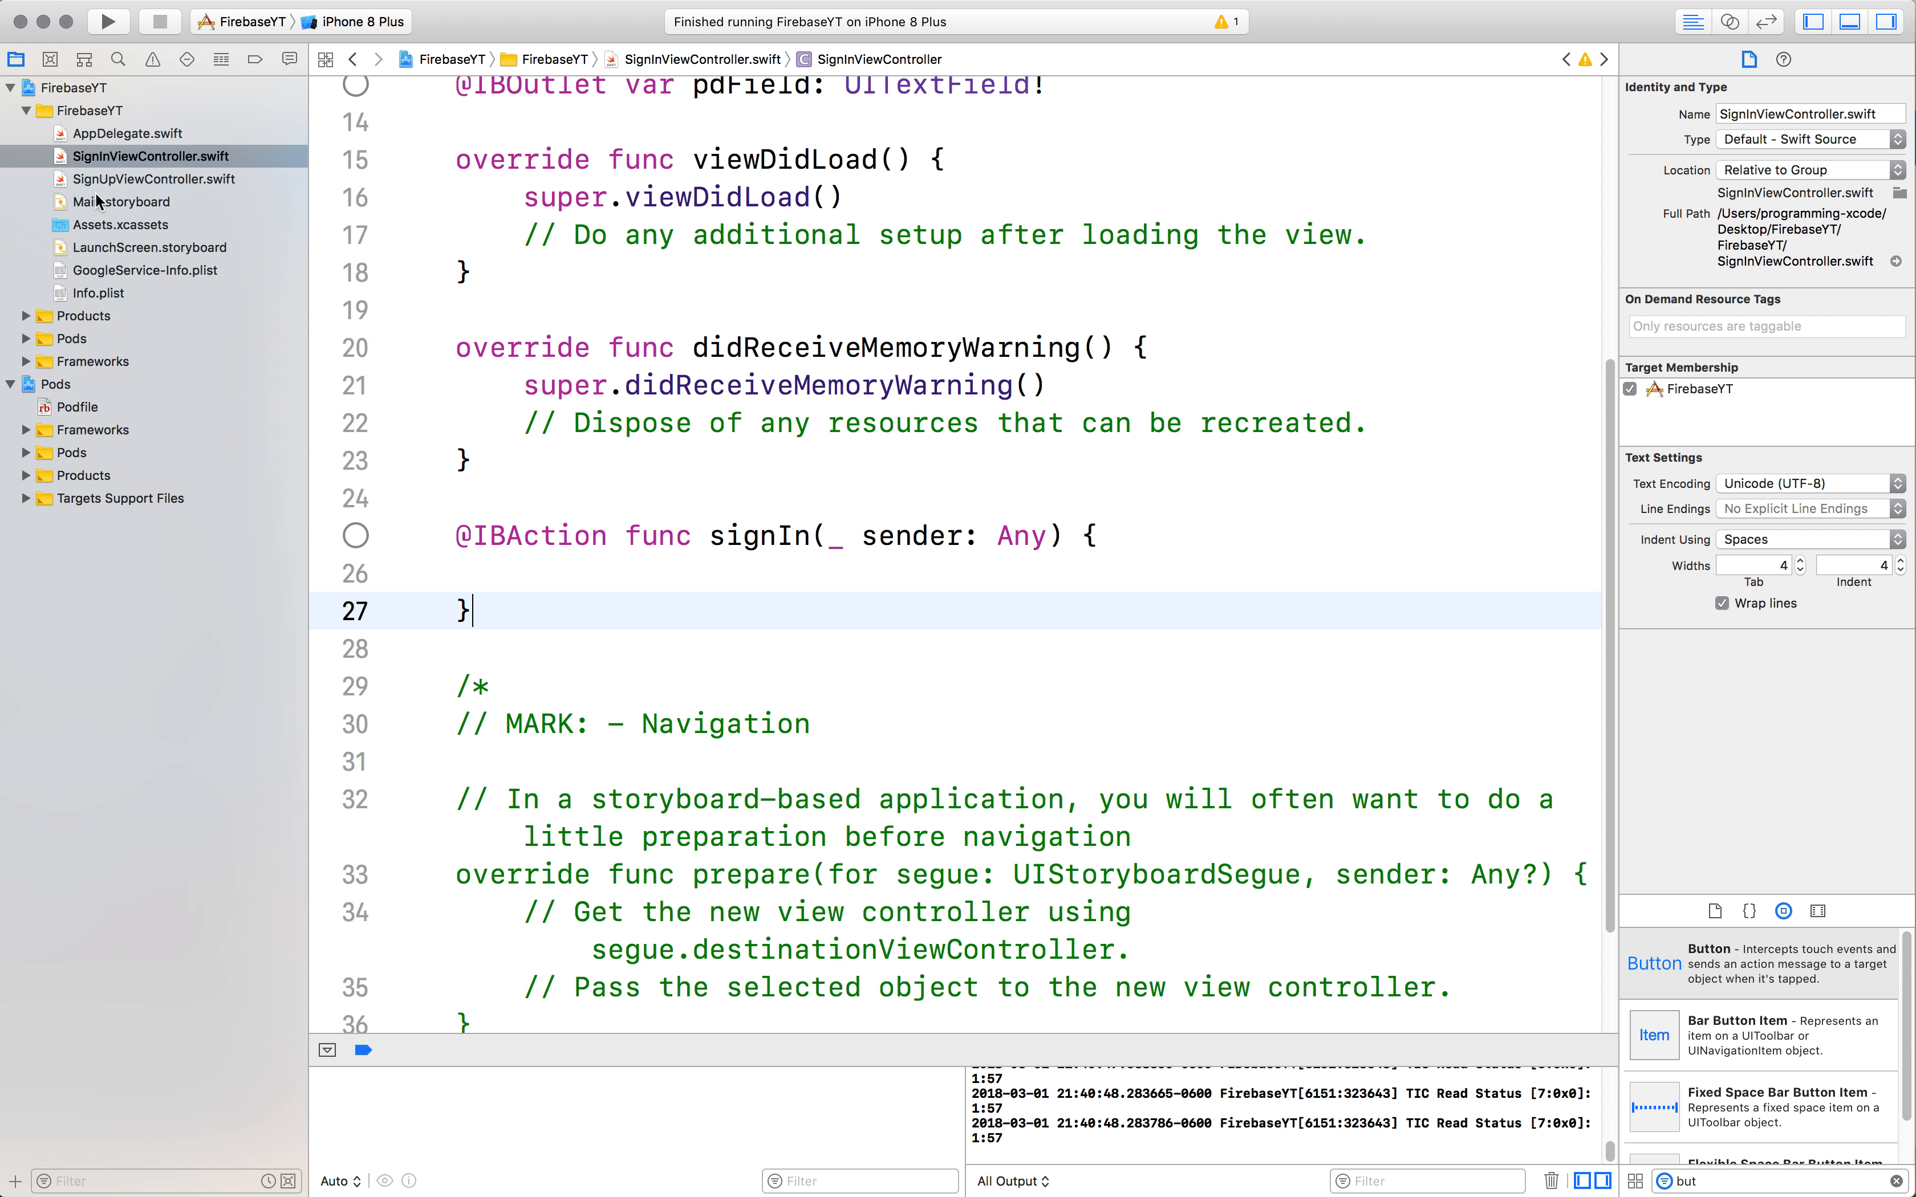
left_click(151, 178)
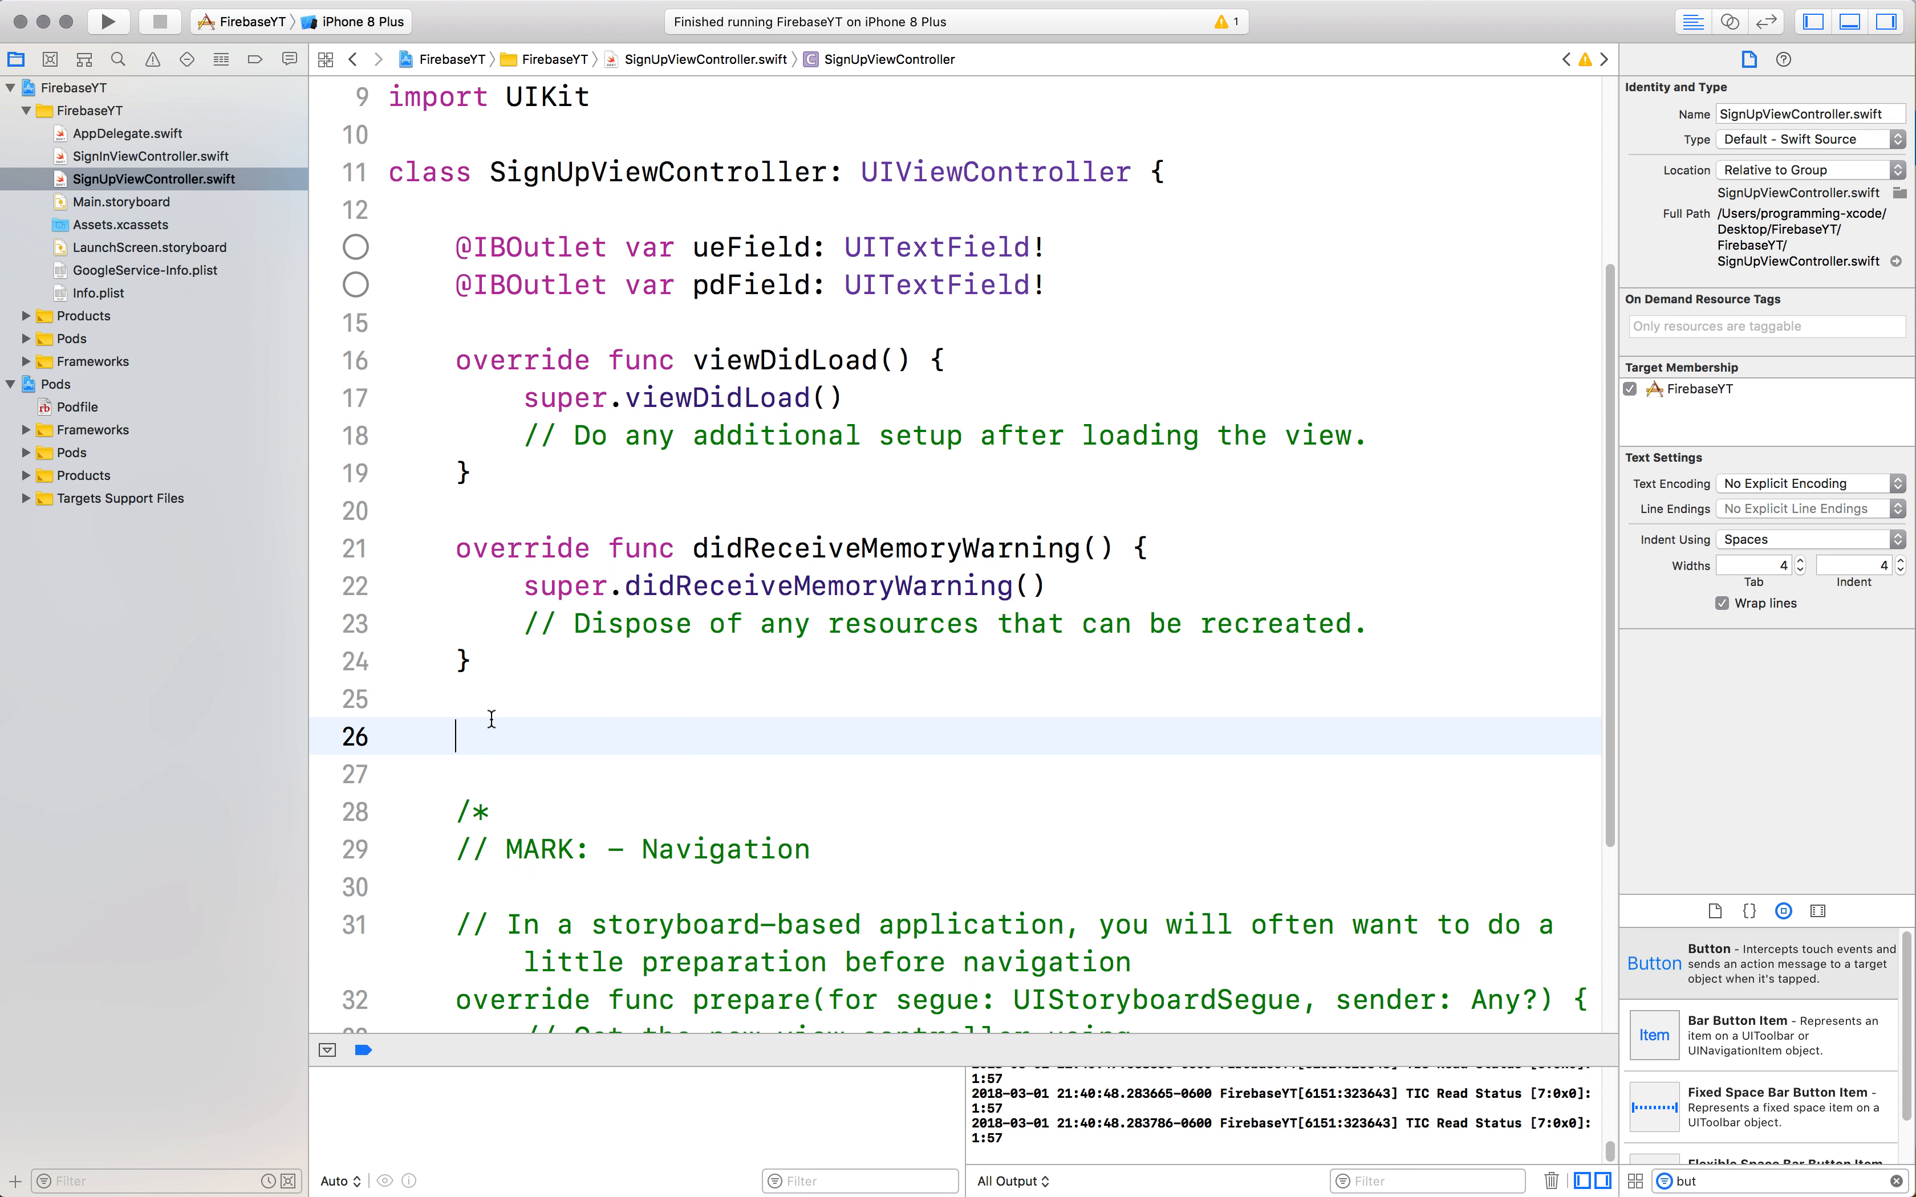
type("@IBAction func signIn(_ sender: Any) {")
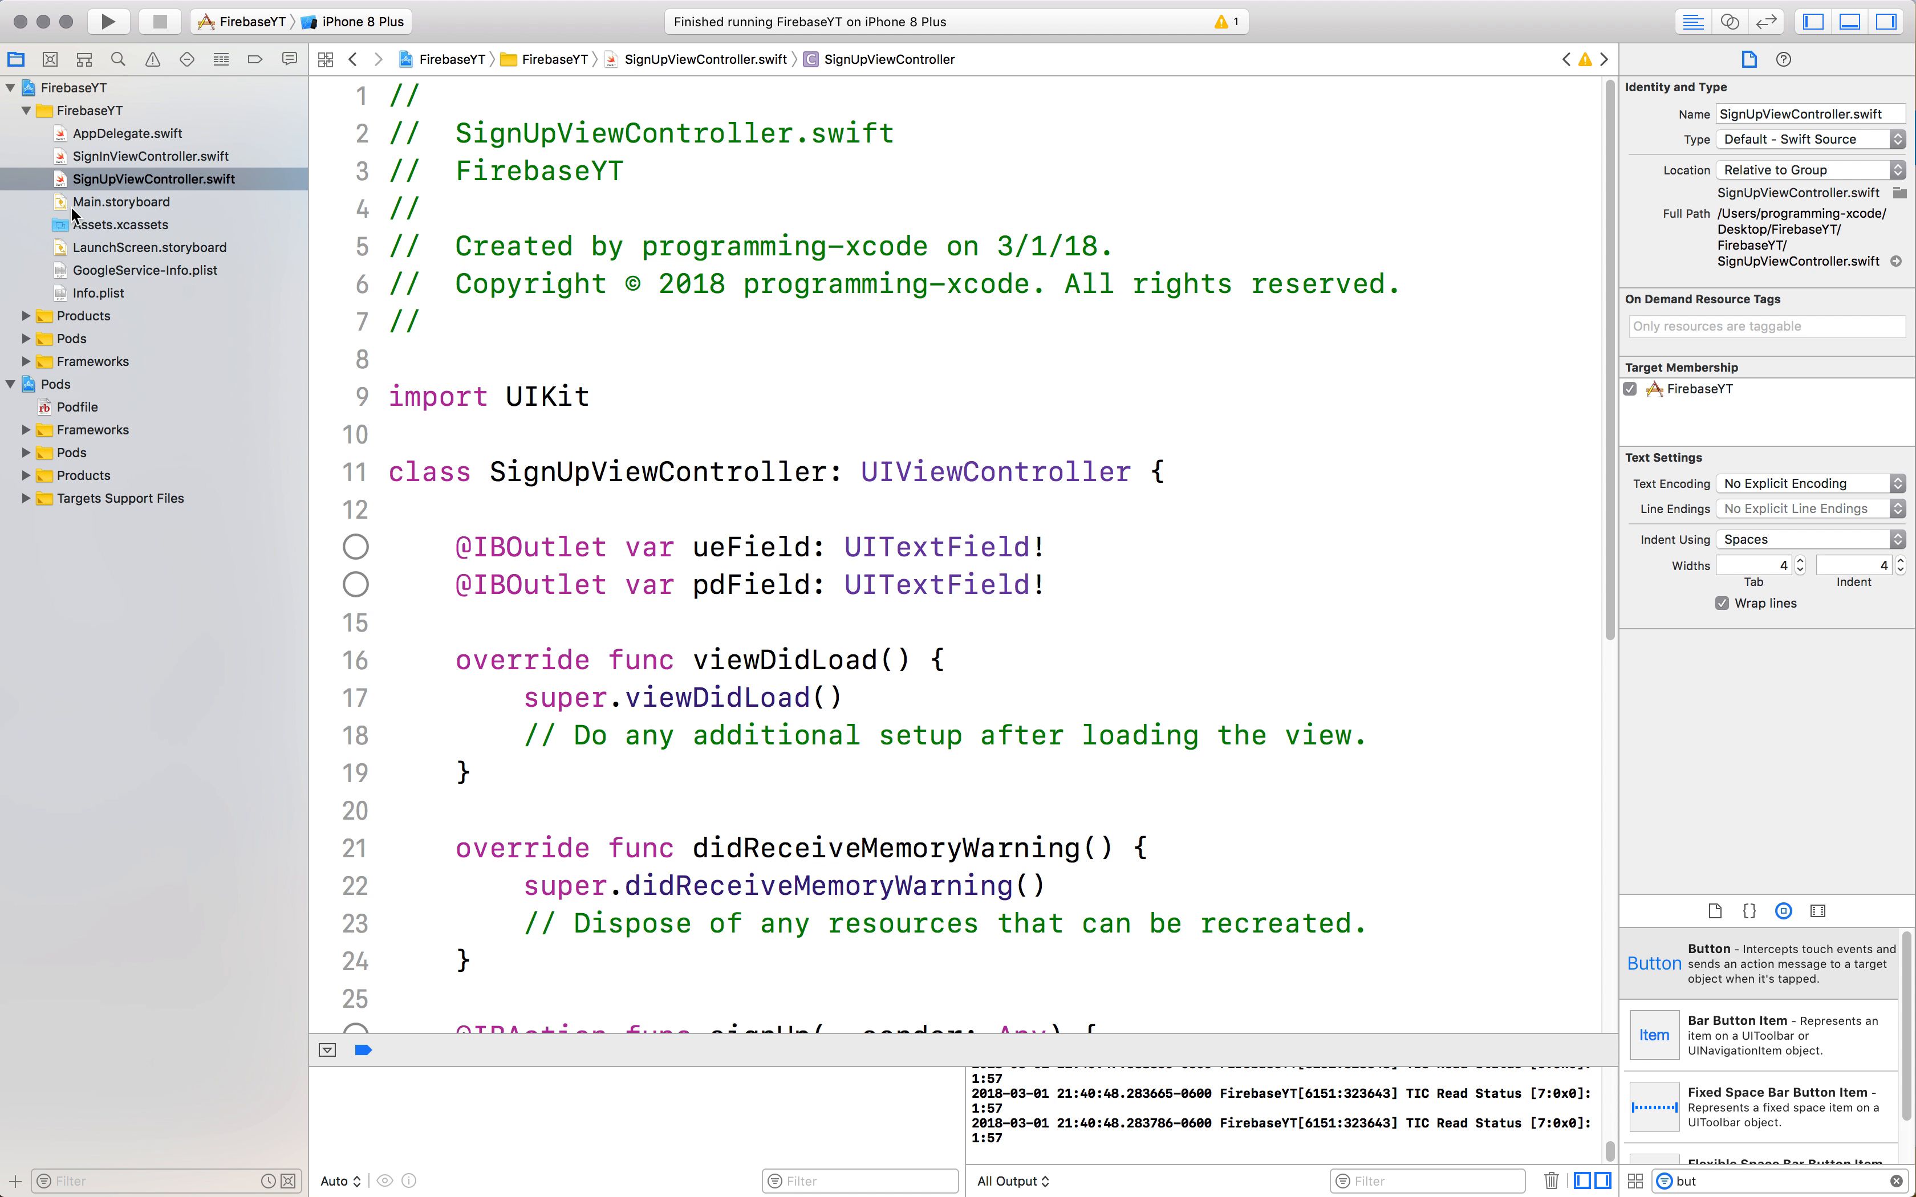
Step: Link both screens' text fields to ueField/pdField and the Sign Up button's Touch Up Inside to signUp:
left_click(119, 202)
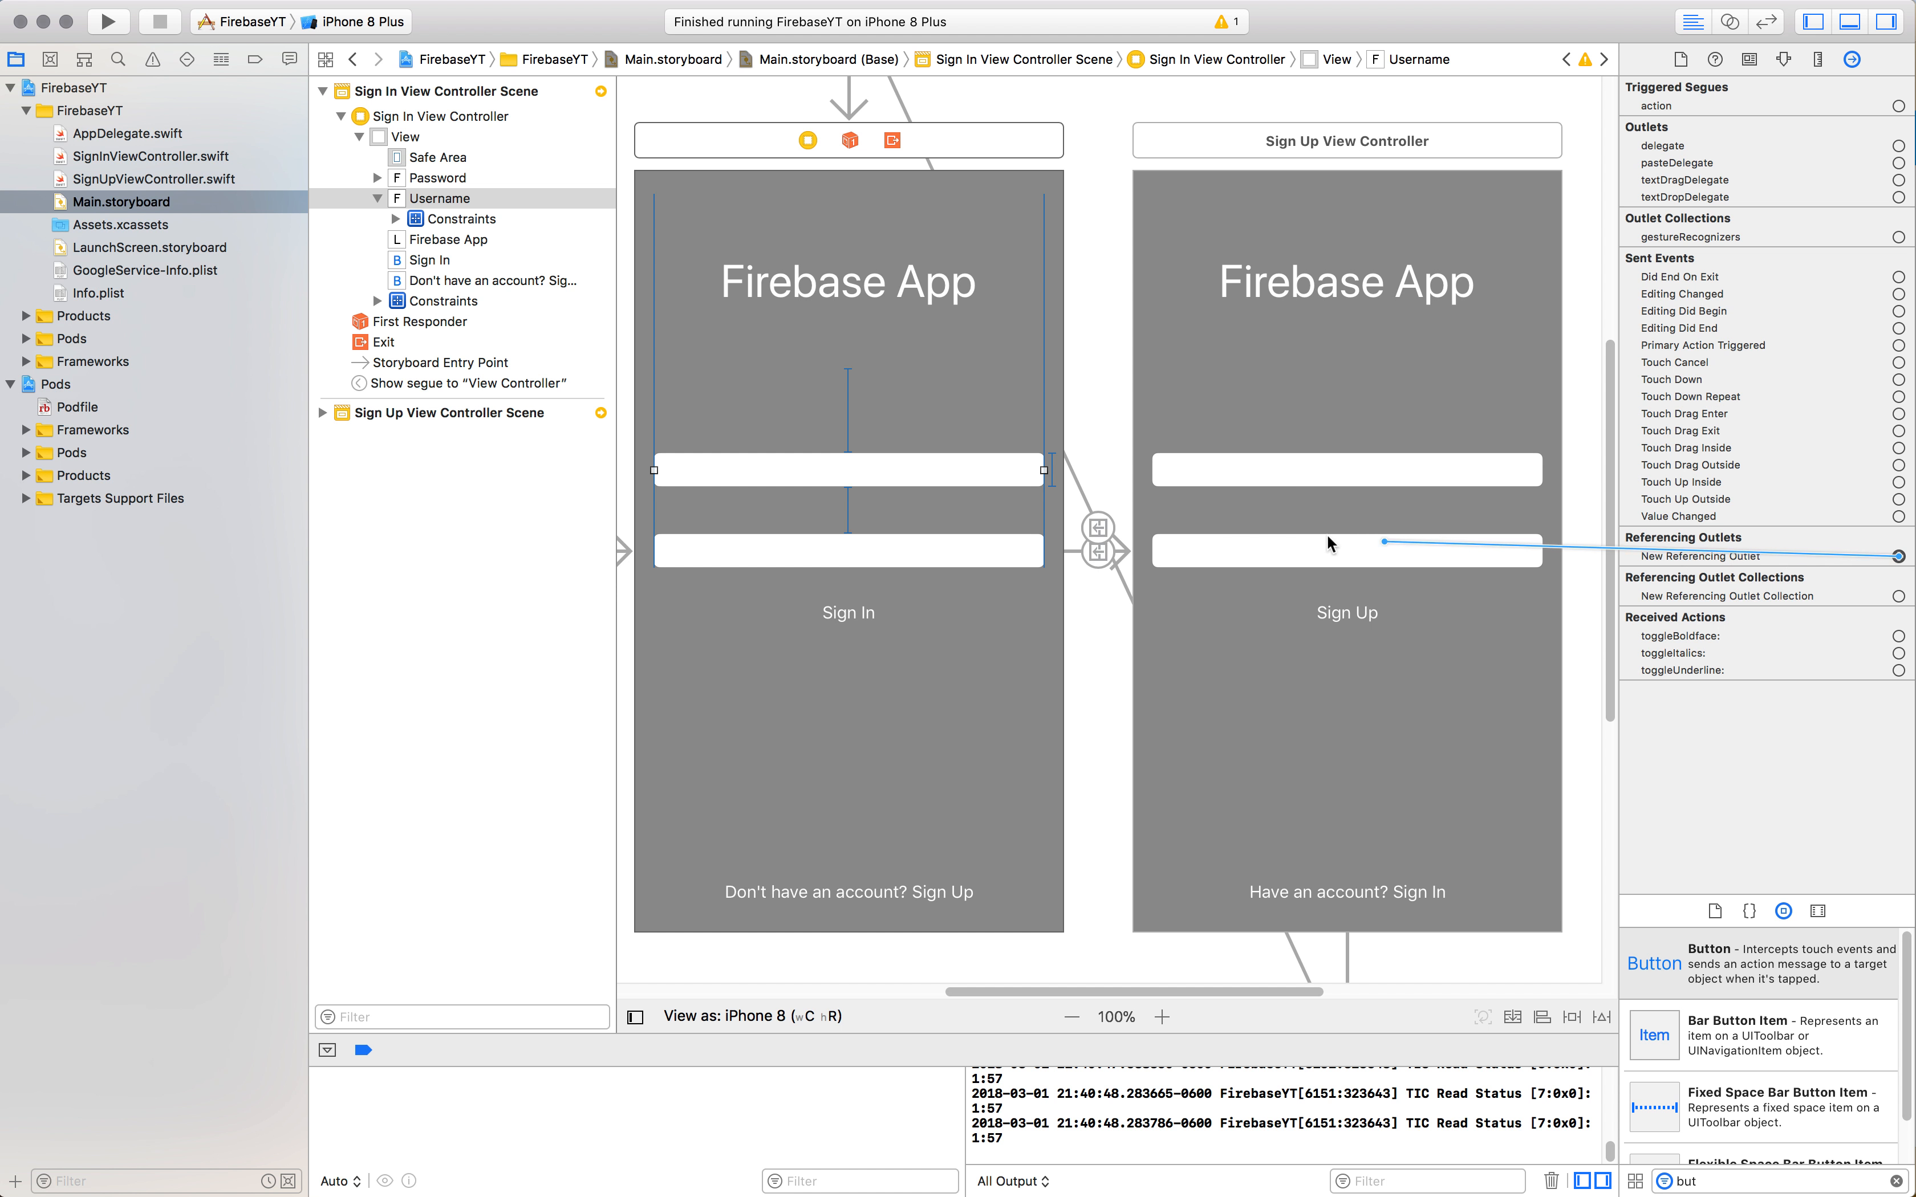
mouse_move(962, 600)
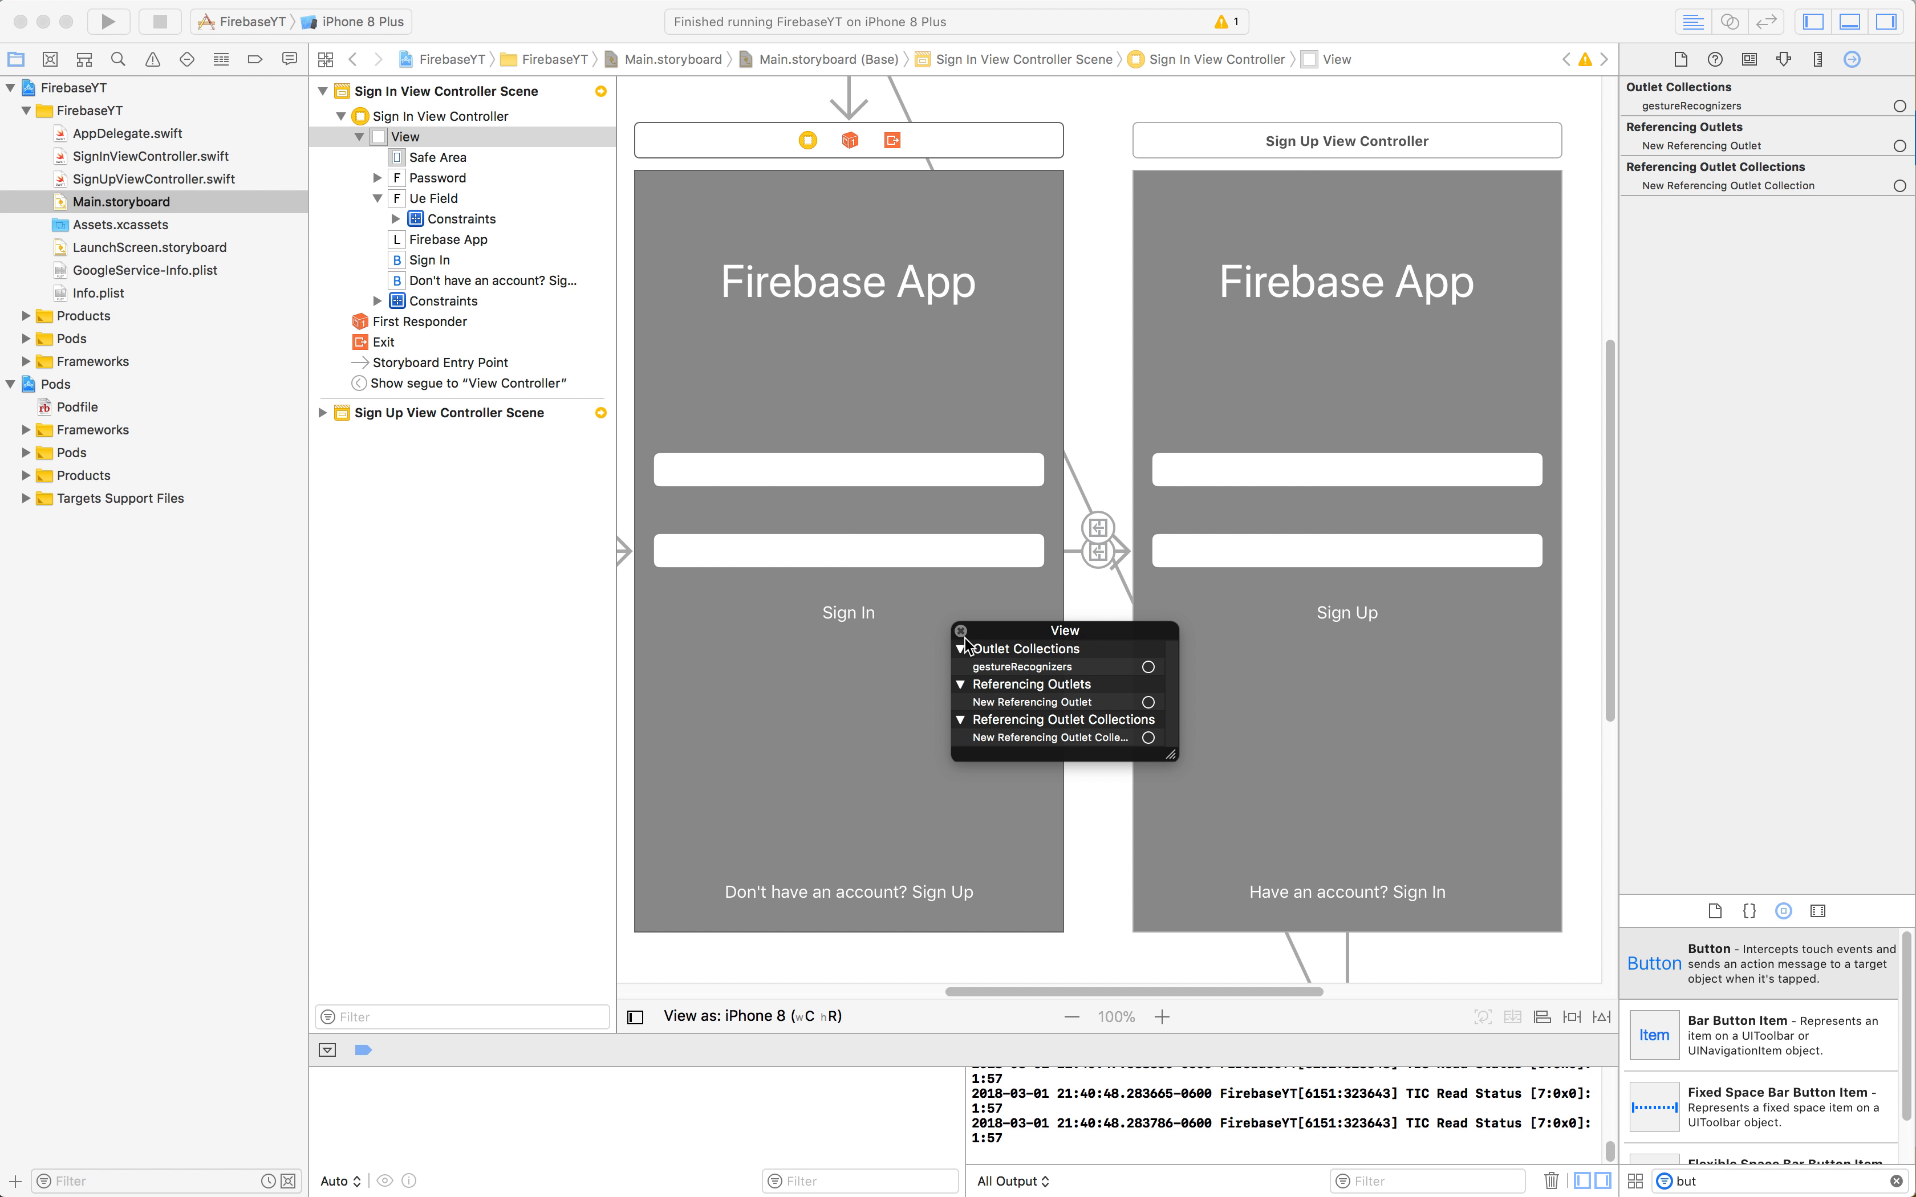
left_click(846, 550)
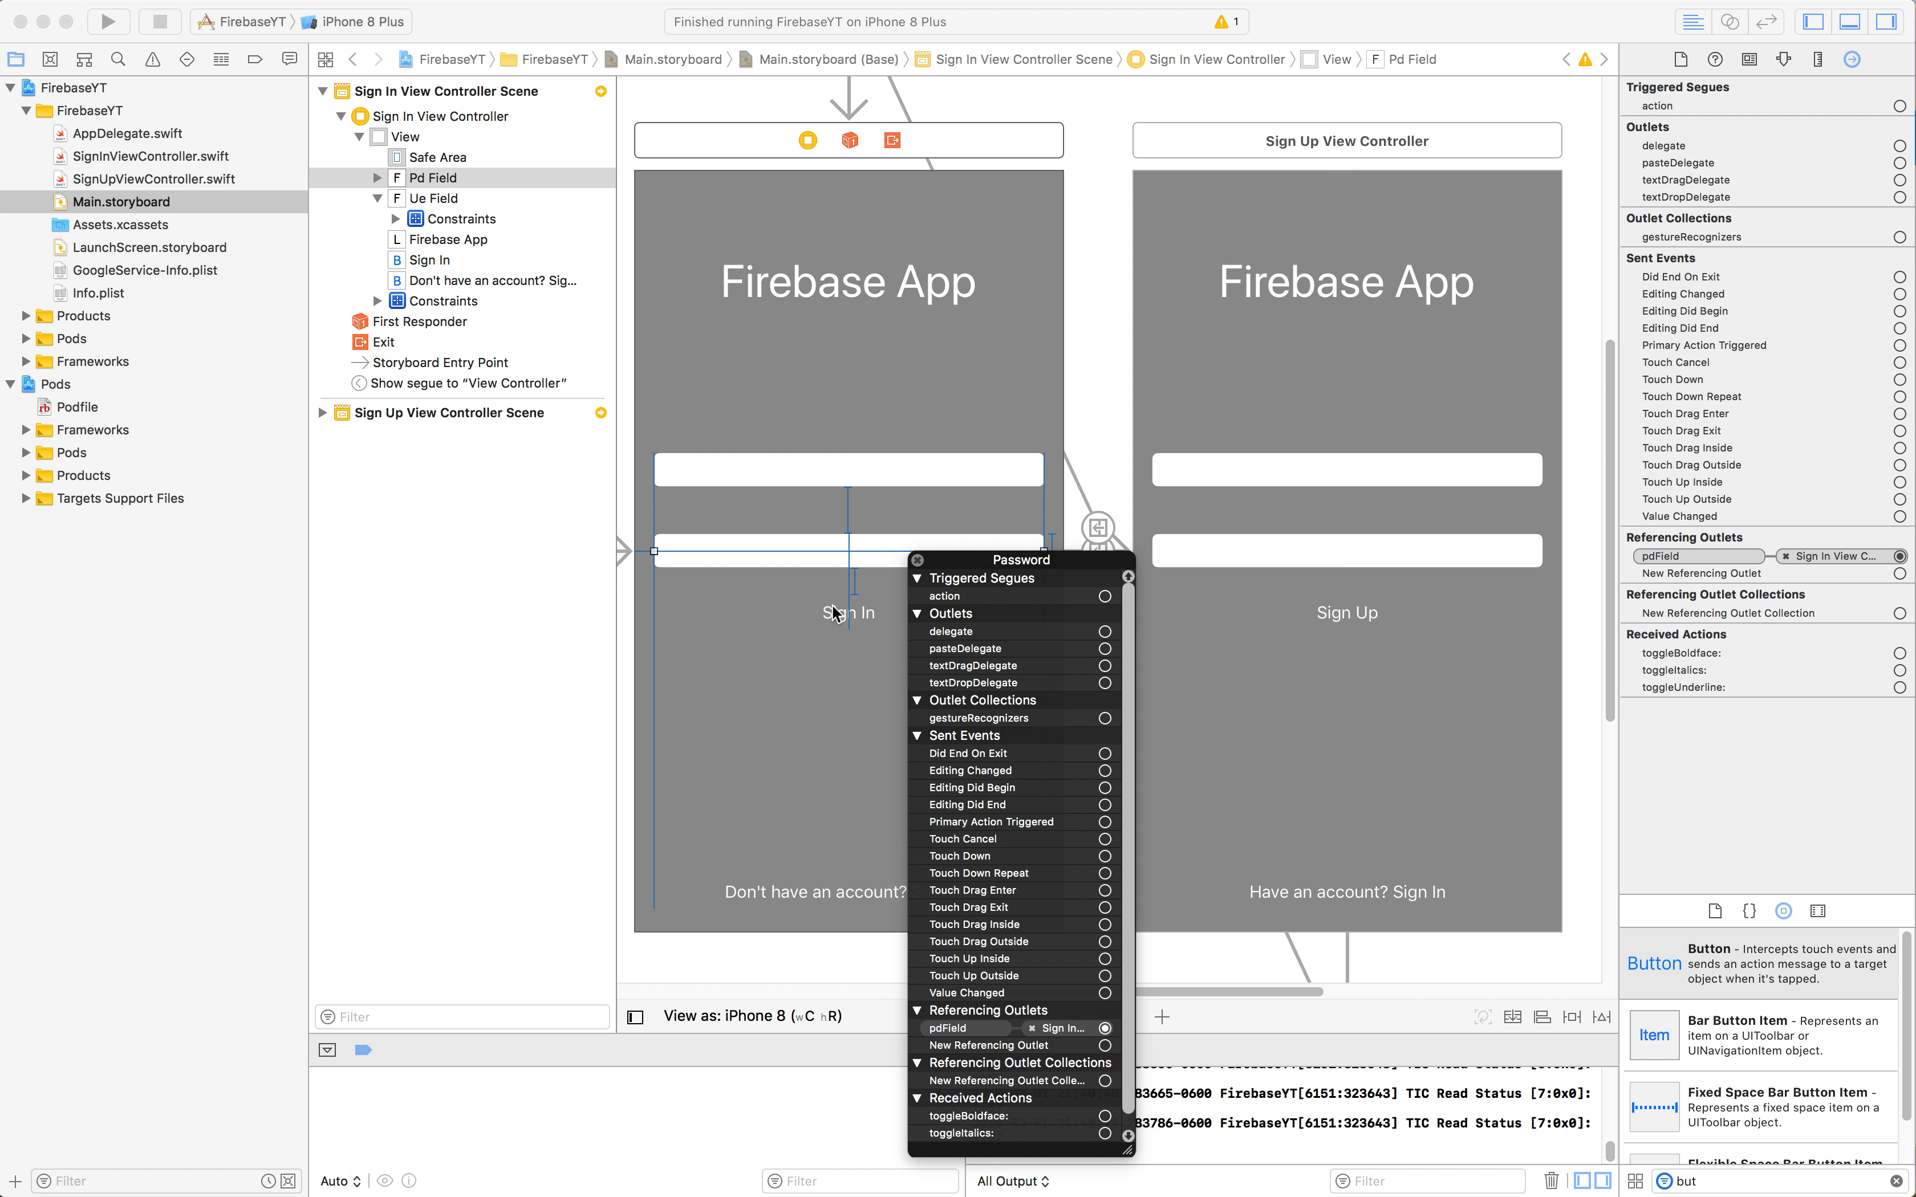
left_click(849, 612)
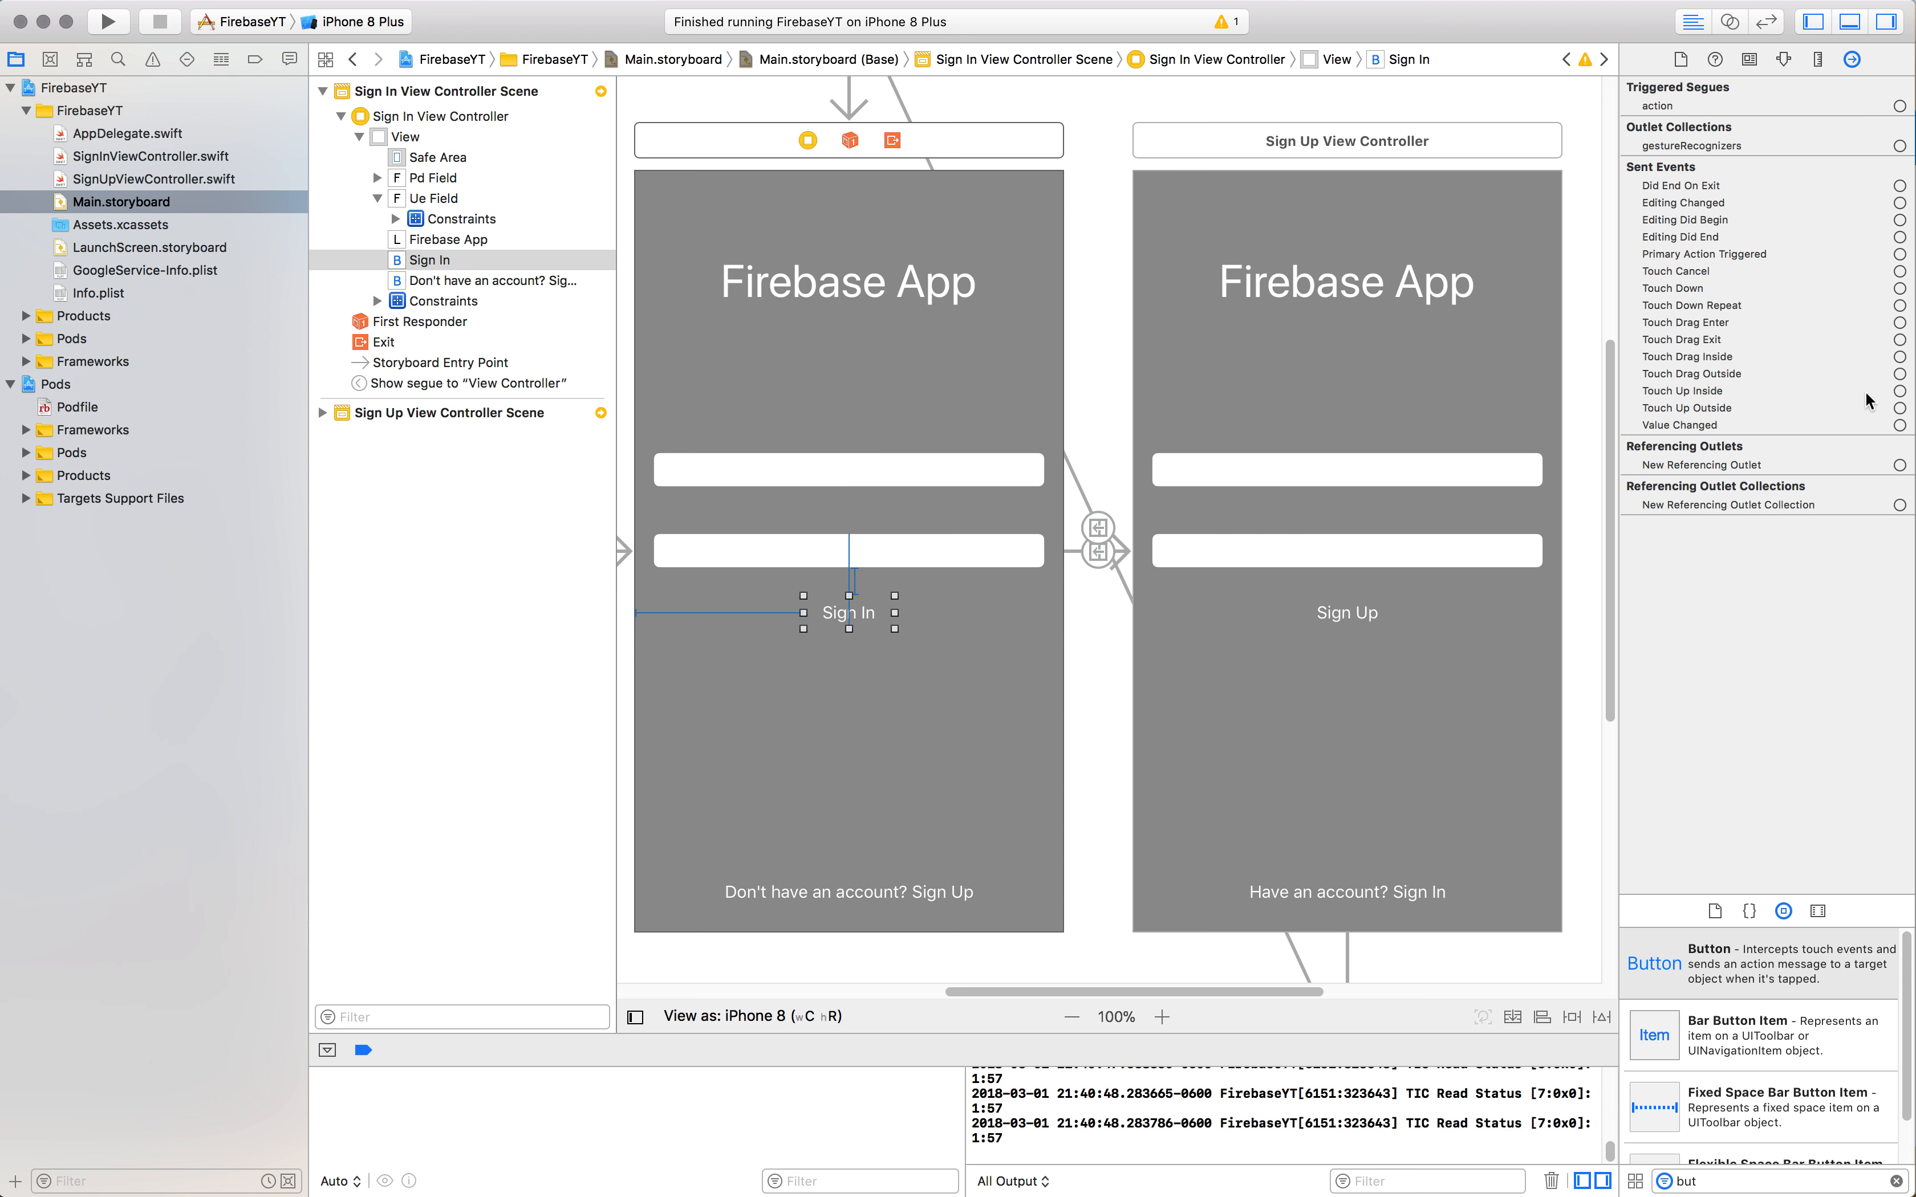
mouse_move(1041, 683)
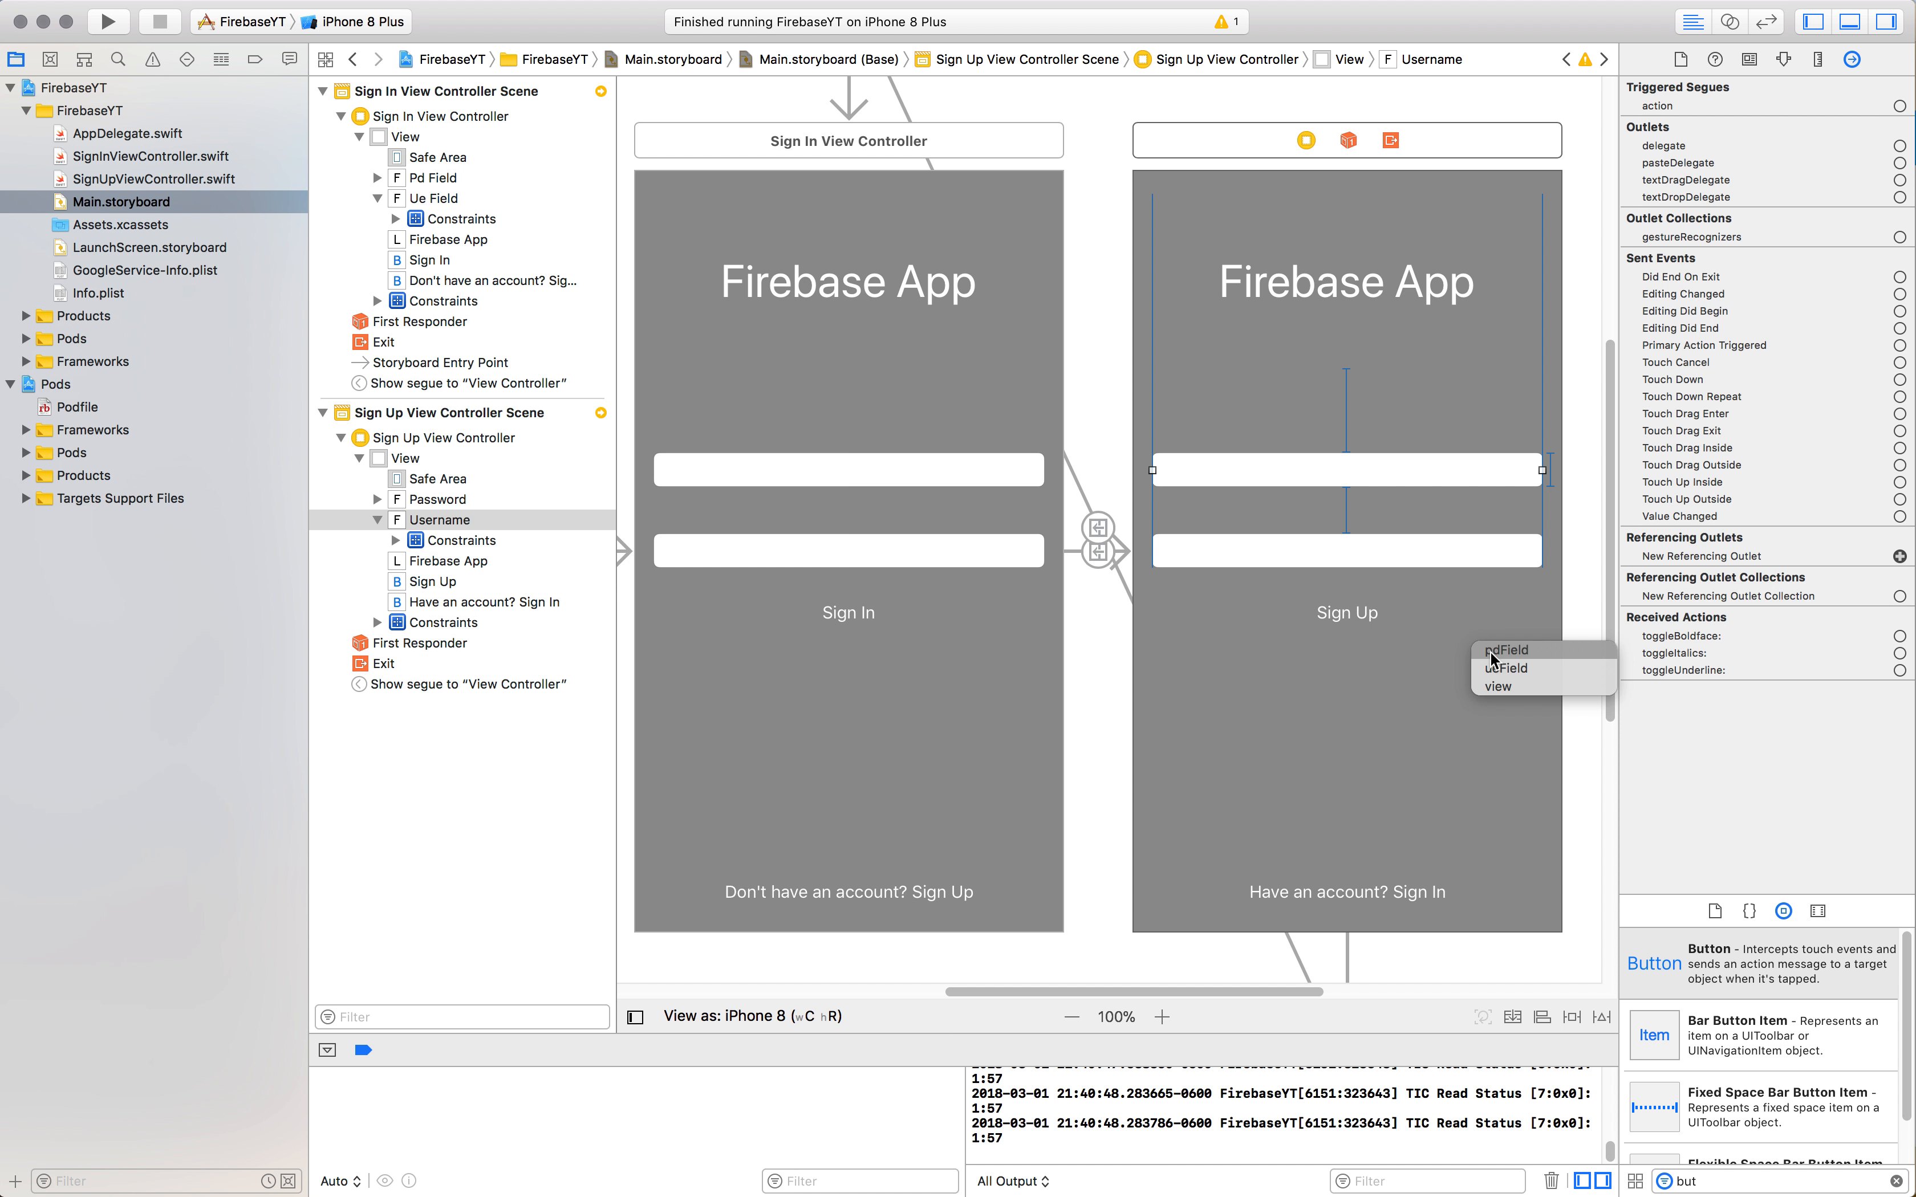
left_click(1505, 667)
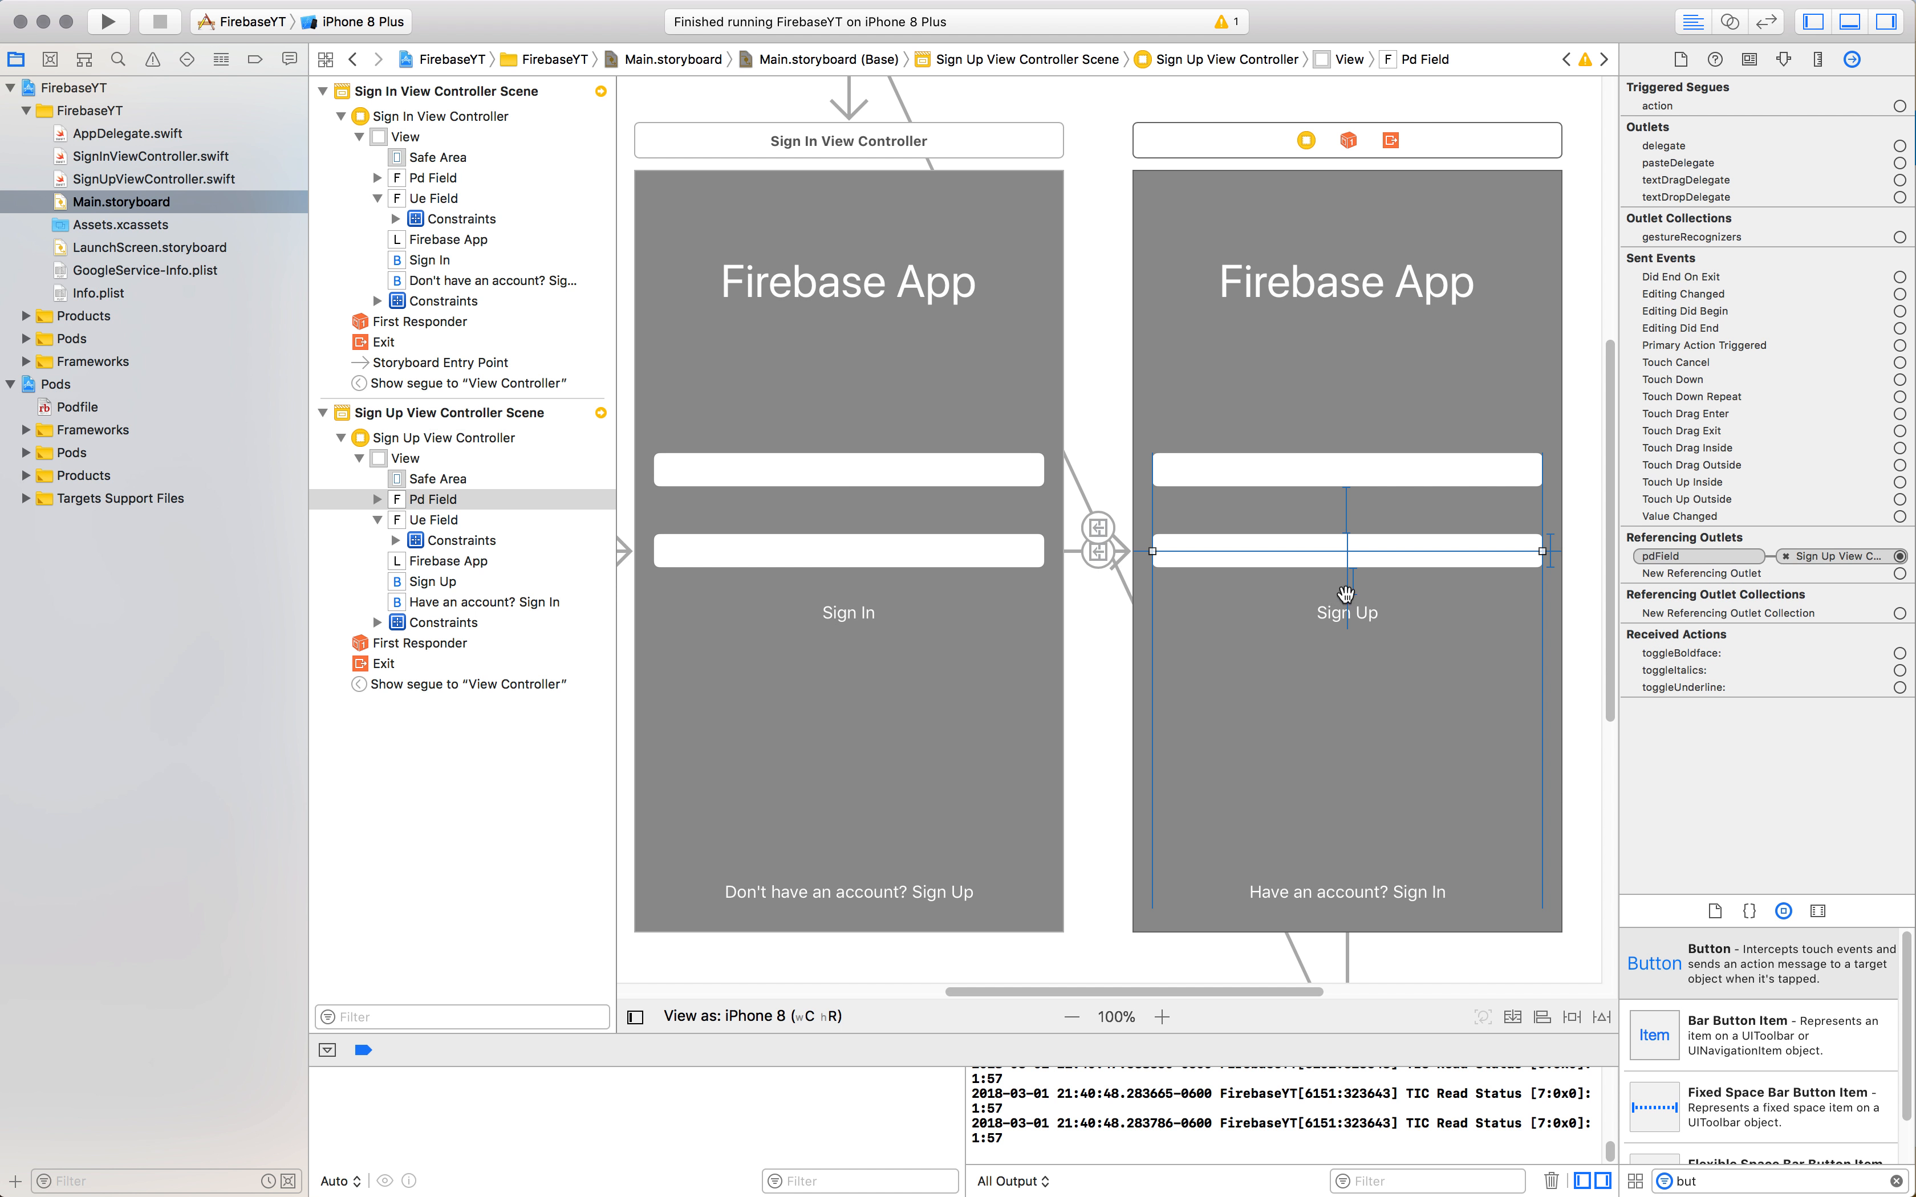
left_click(1345, 612)
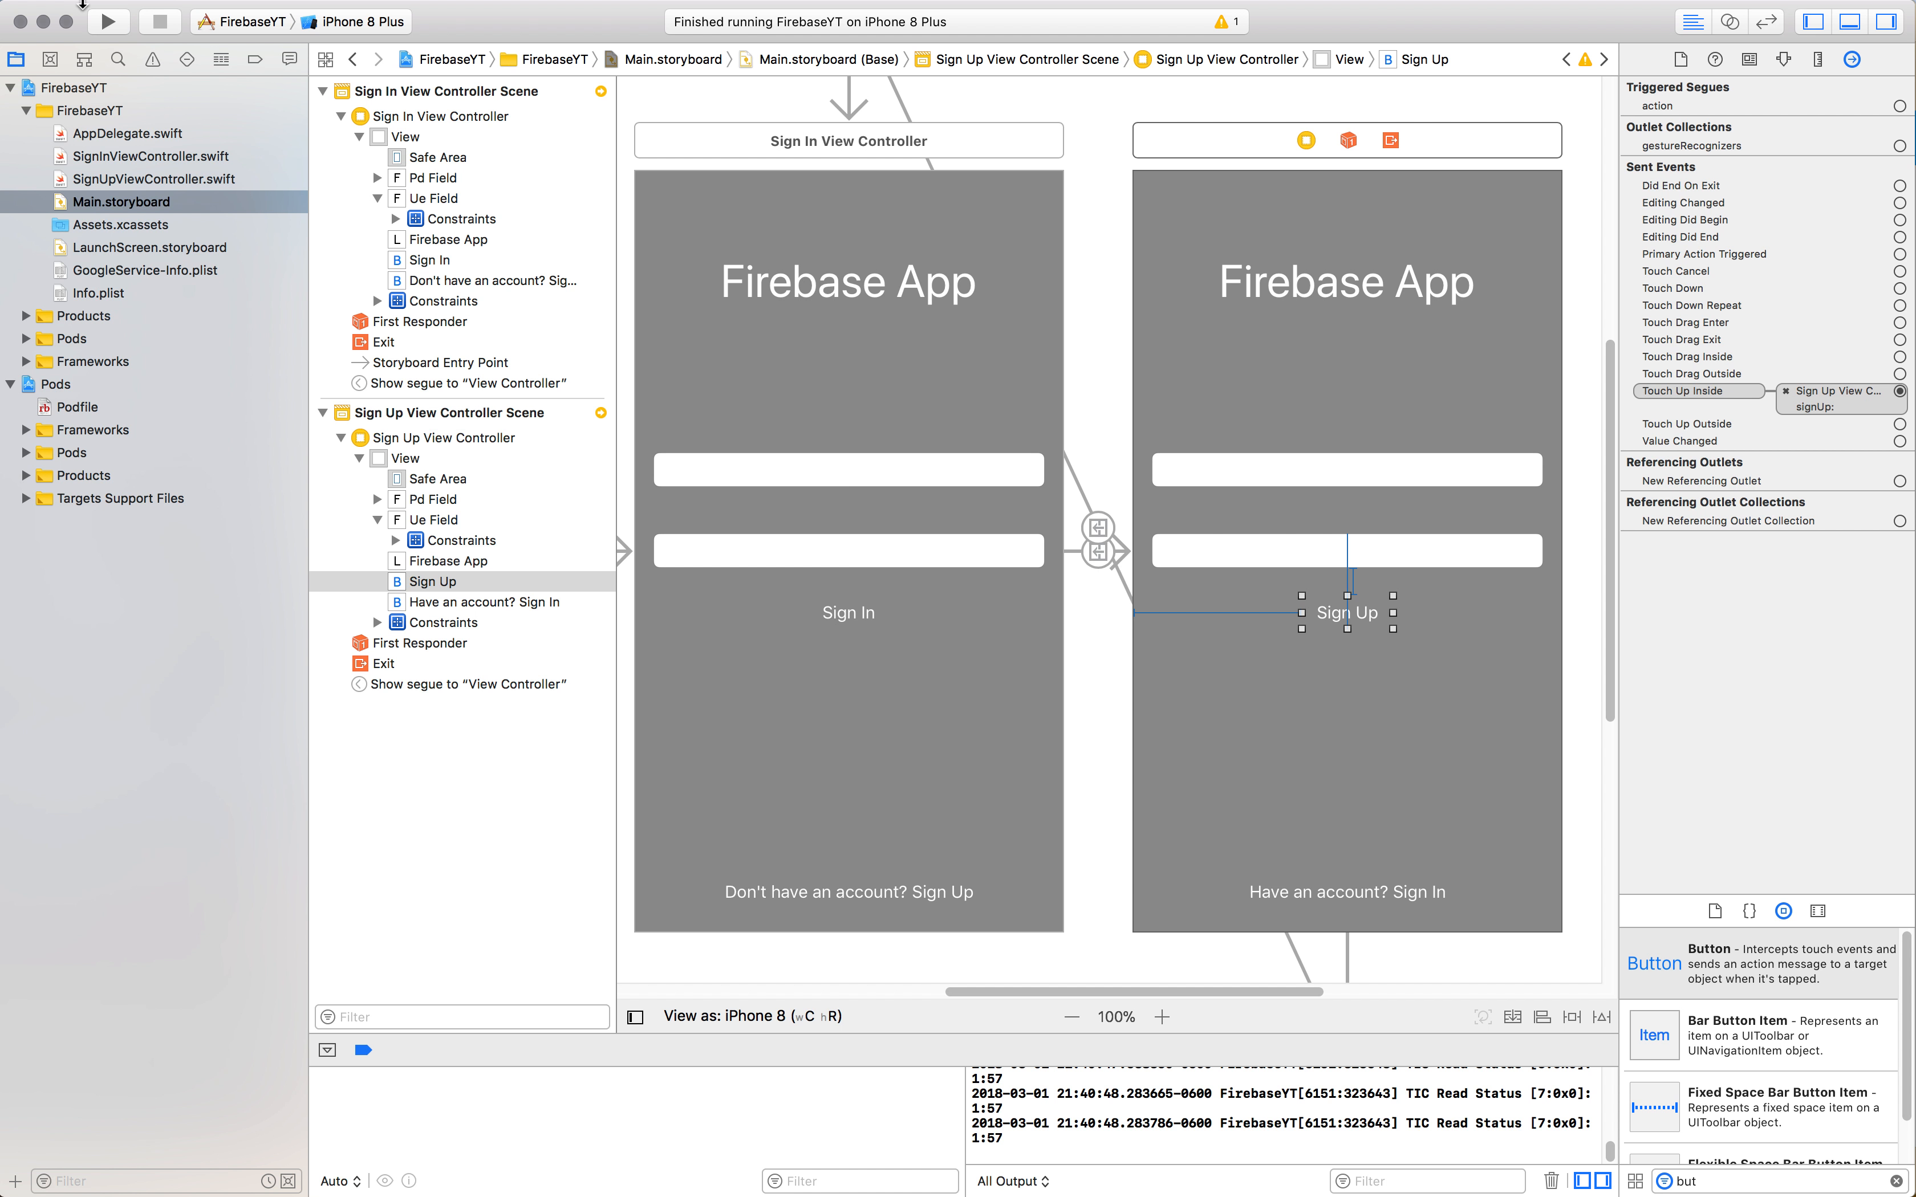
Step: Build and run the app in the iPhone 8 Plus simulator and try the sign-in screen's fields
left_click(106, 21)
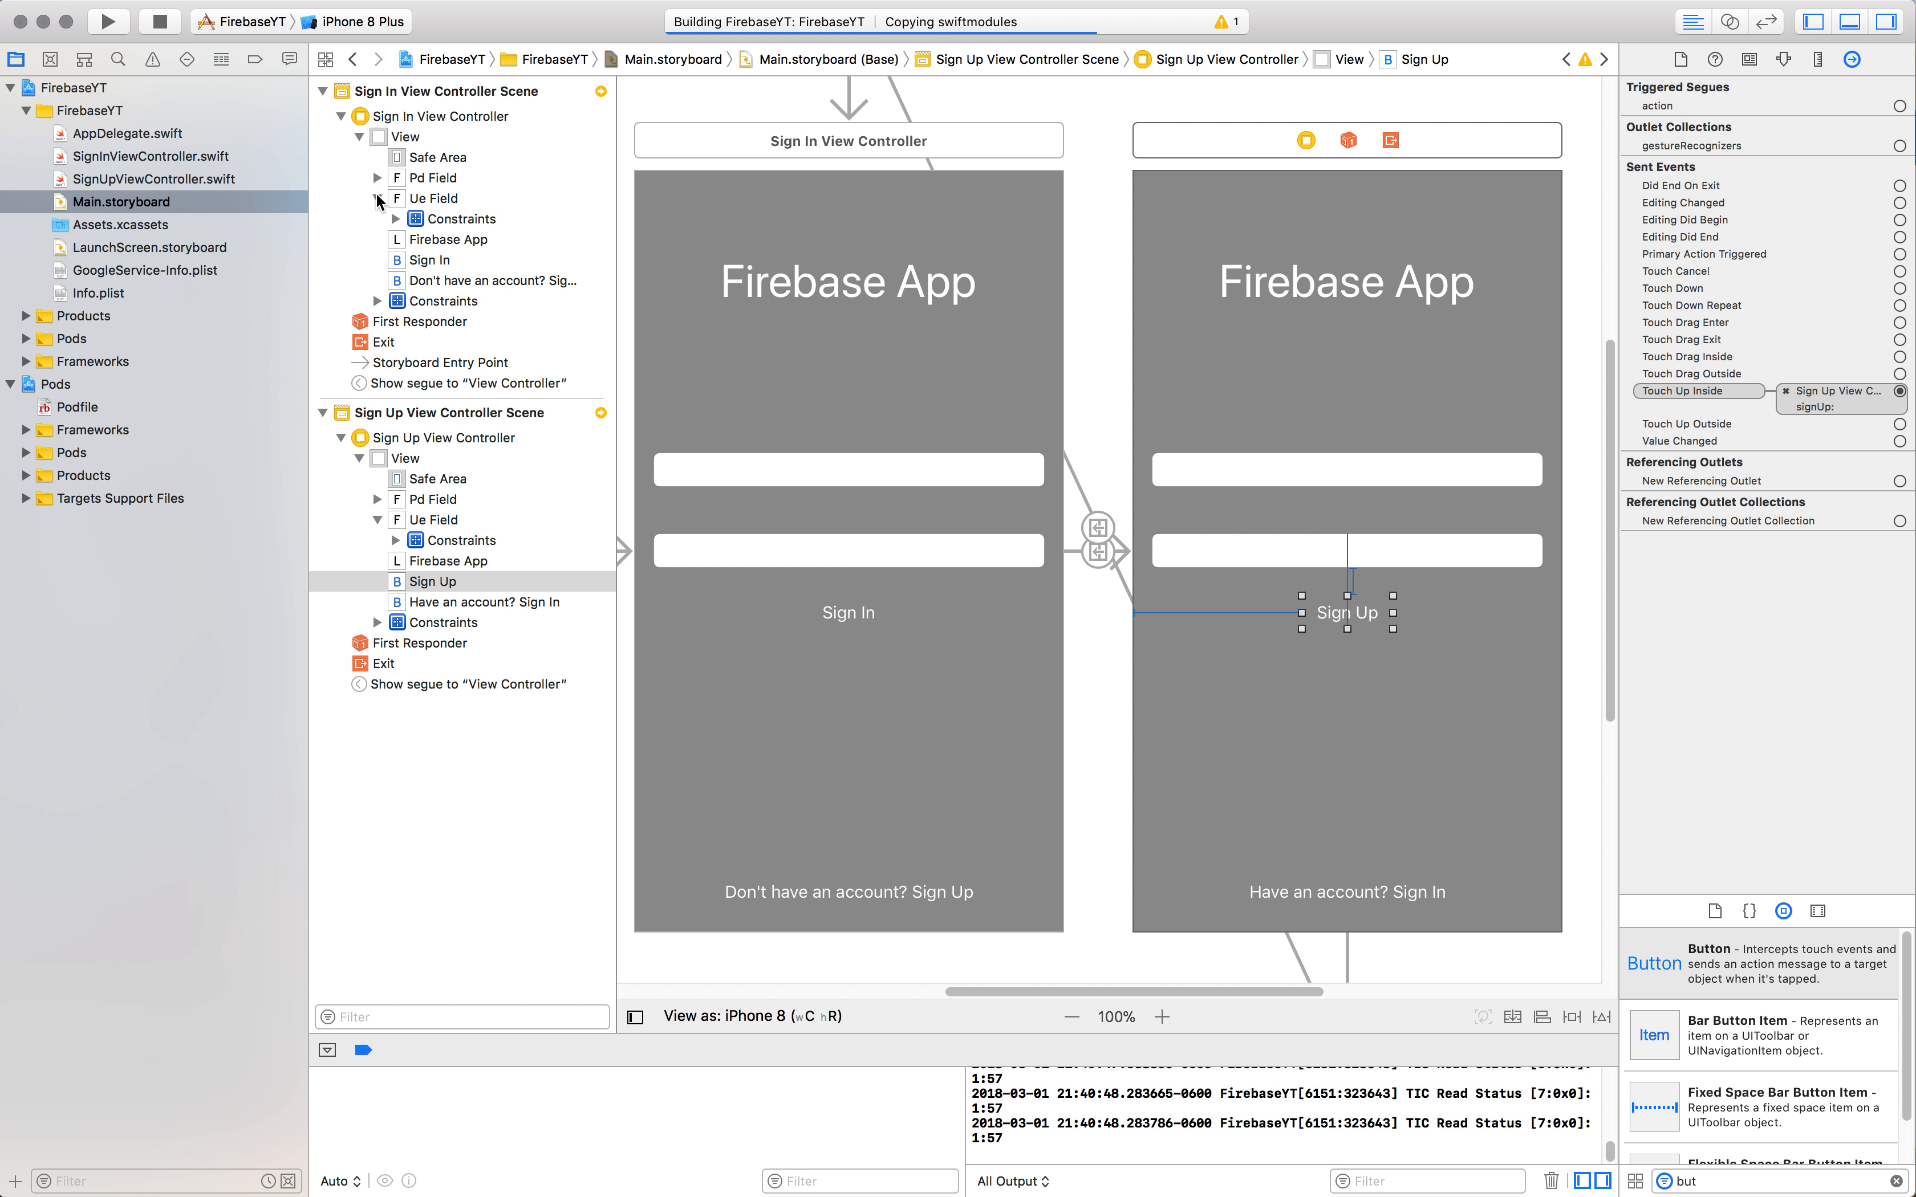
mouse_move(427, 355)
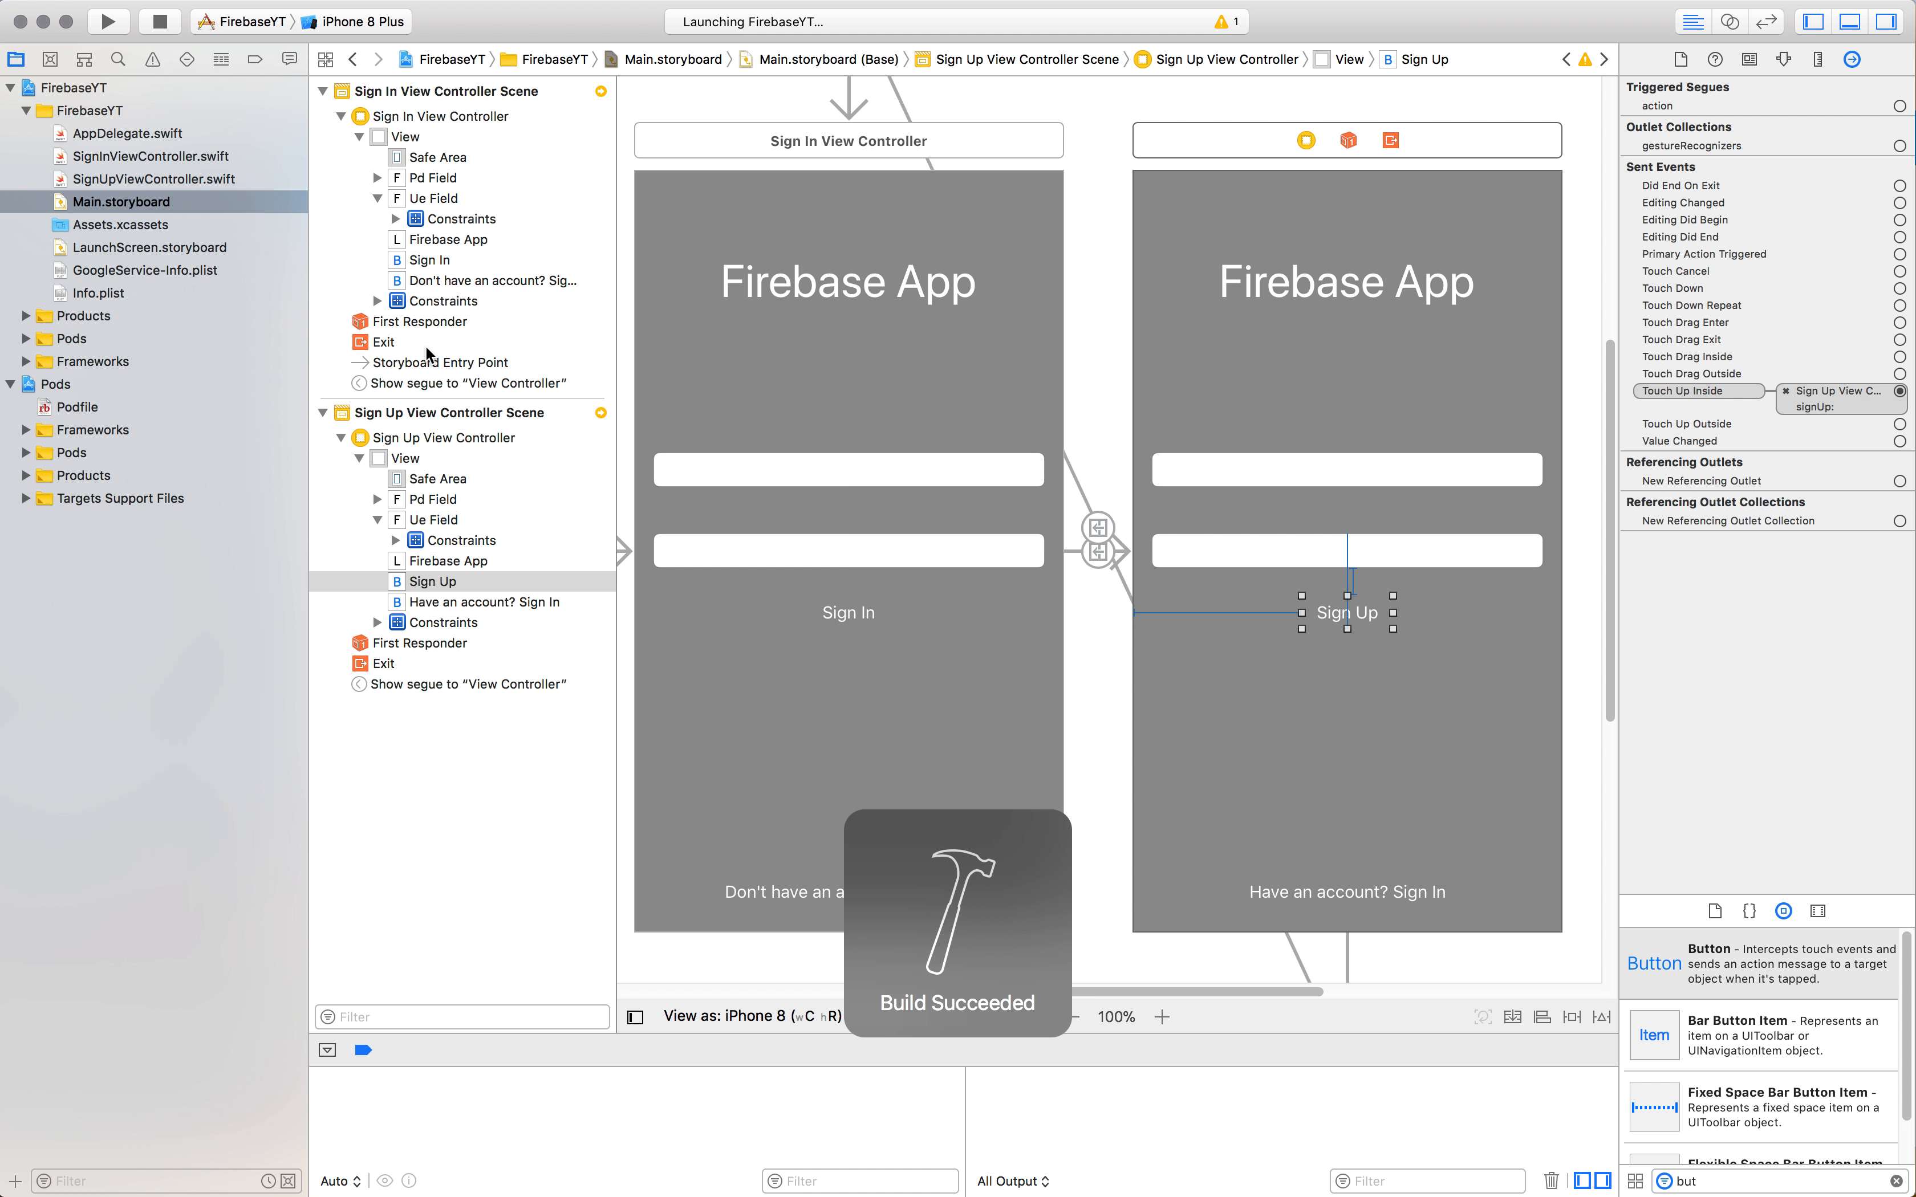
left_click(107, 20)
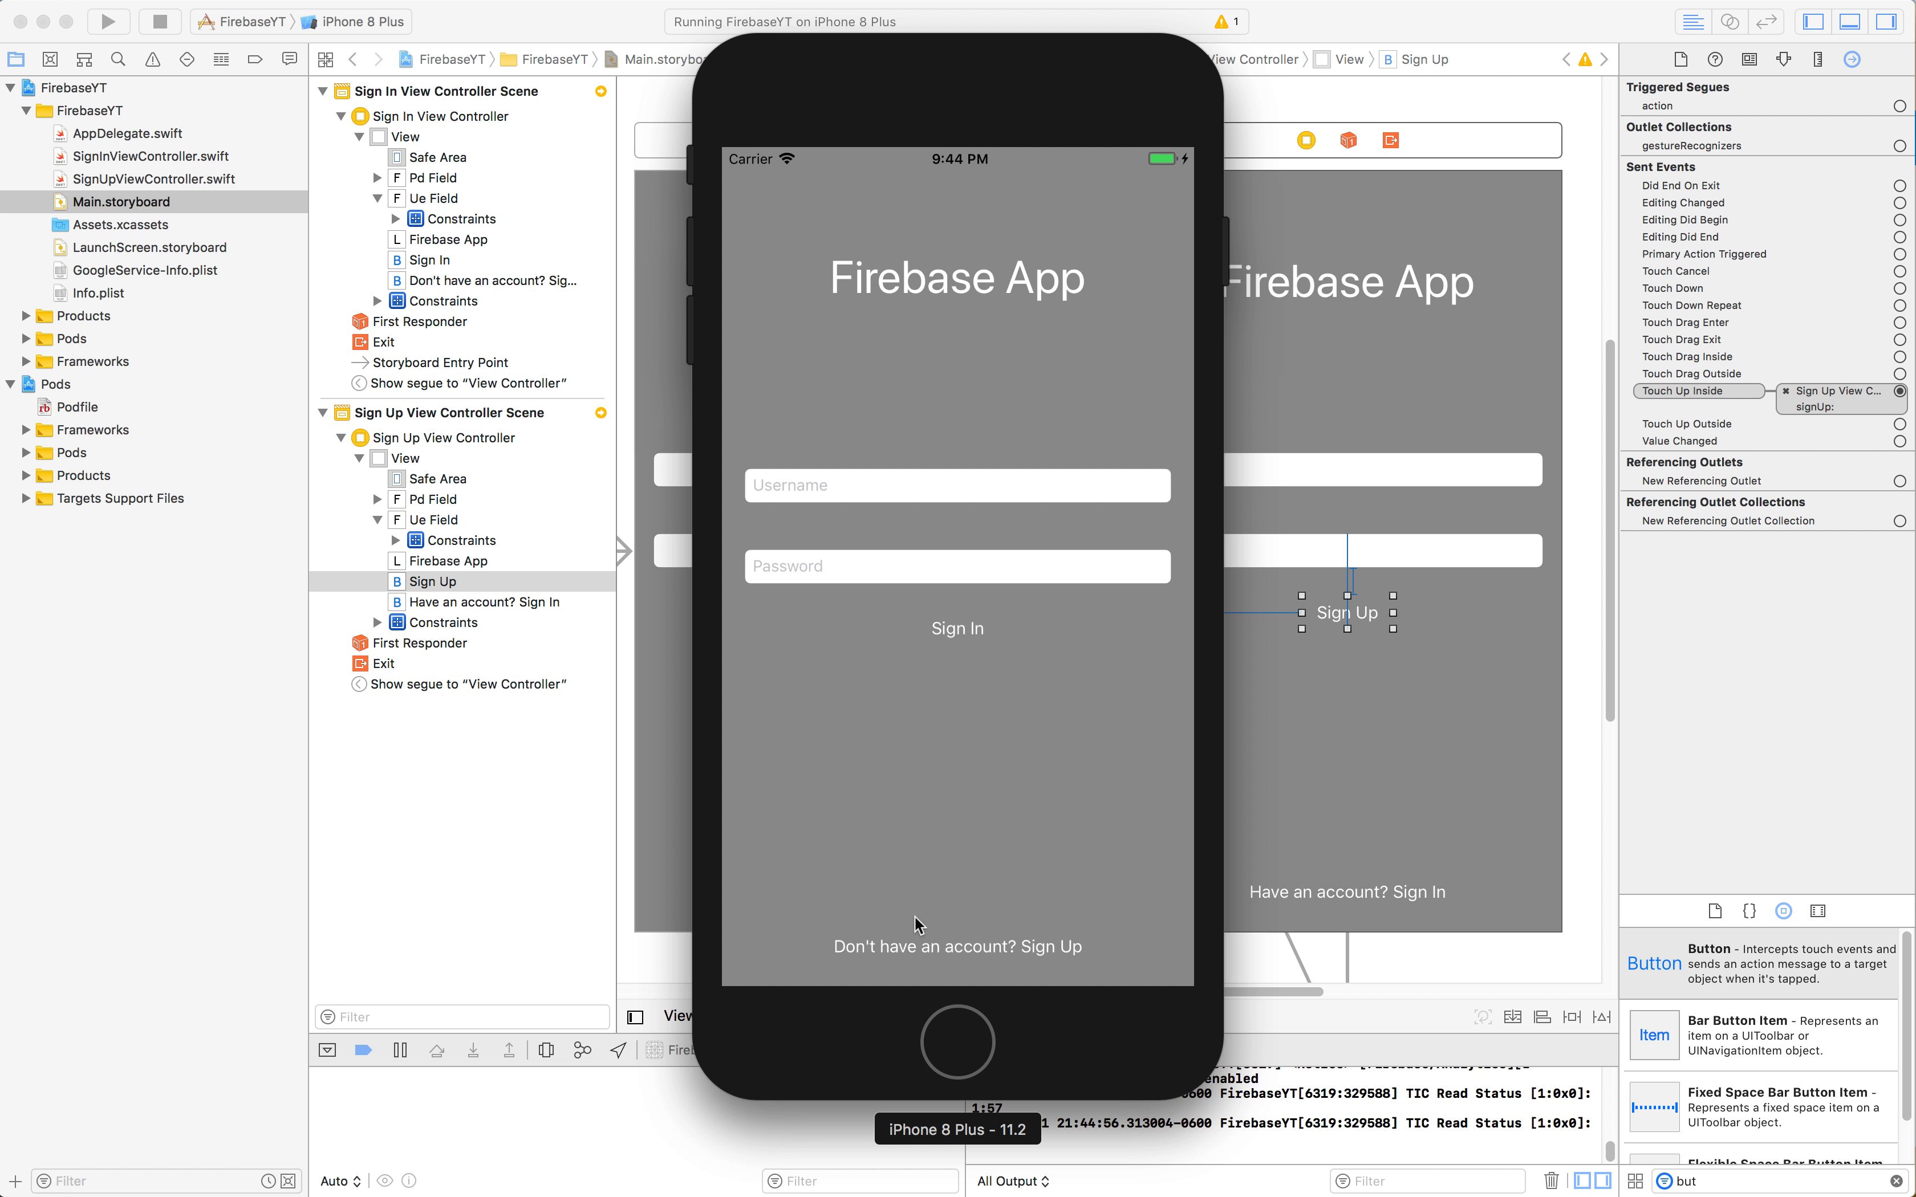
left_click(956, 945)
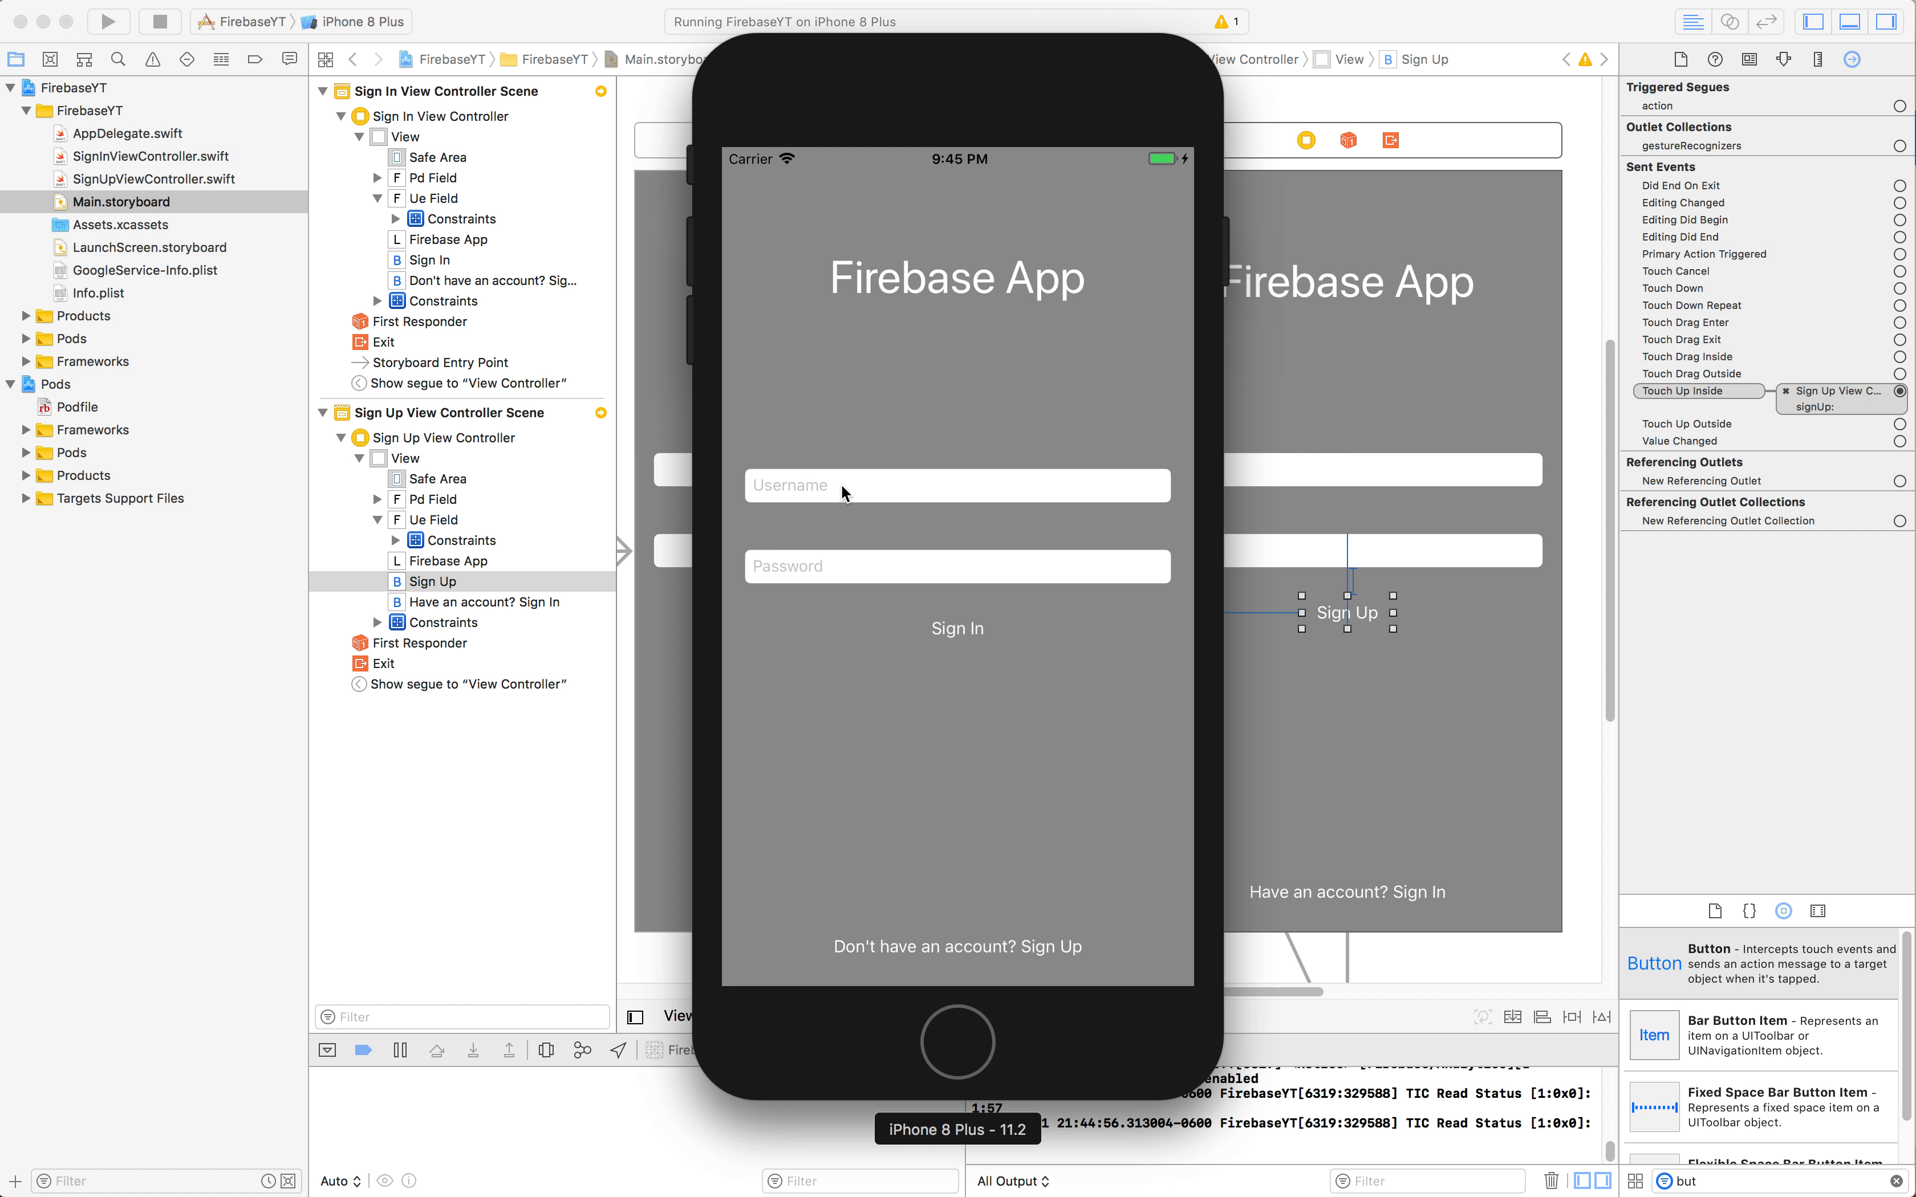
left_click(957, 485)
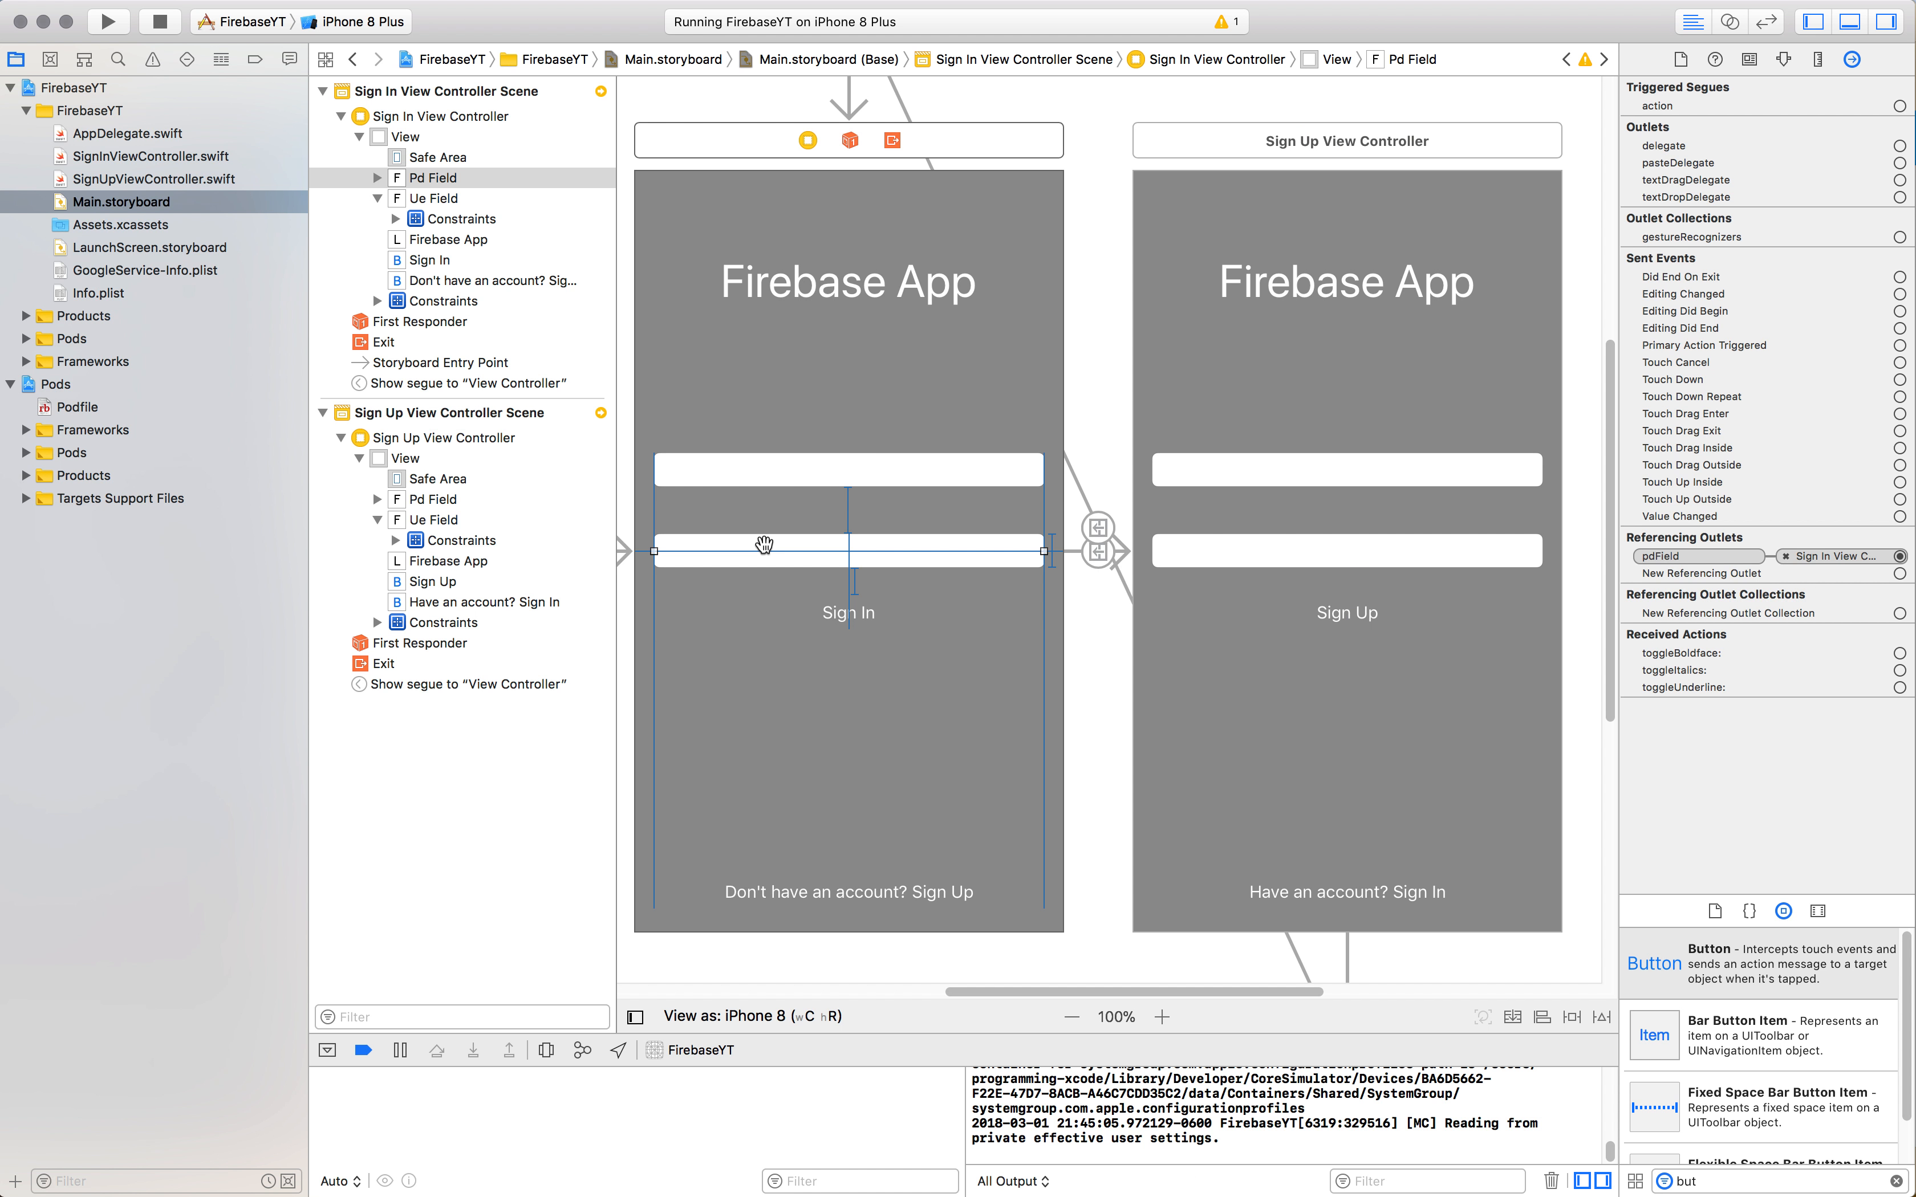
Step: Enable Secure Text Entry on the sign-in and sign-up password fields and rebuild the app
left_click(1782, 58)
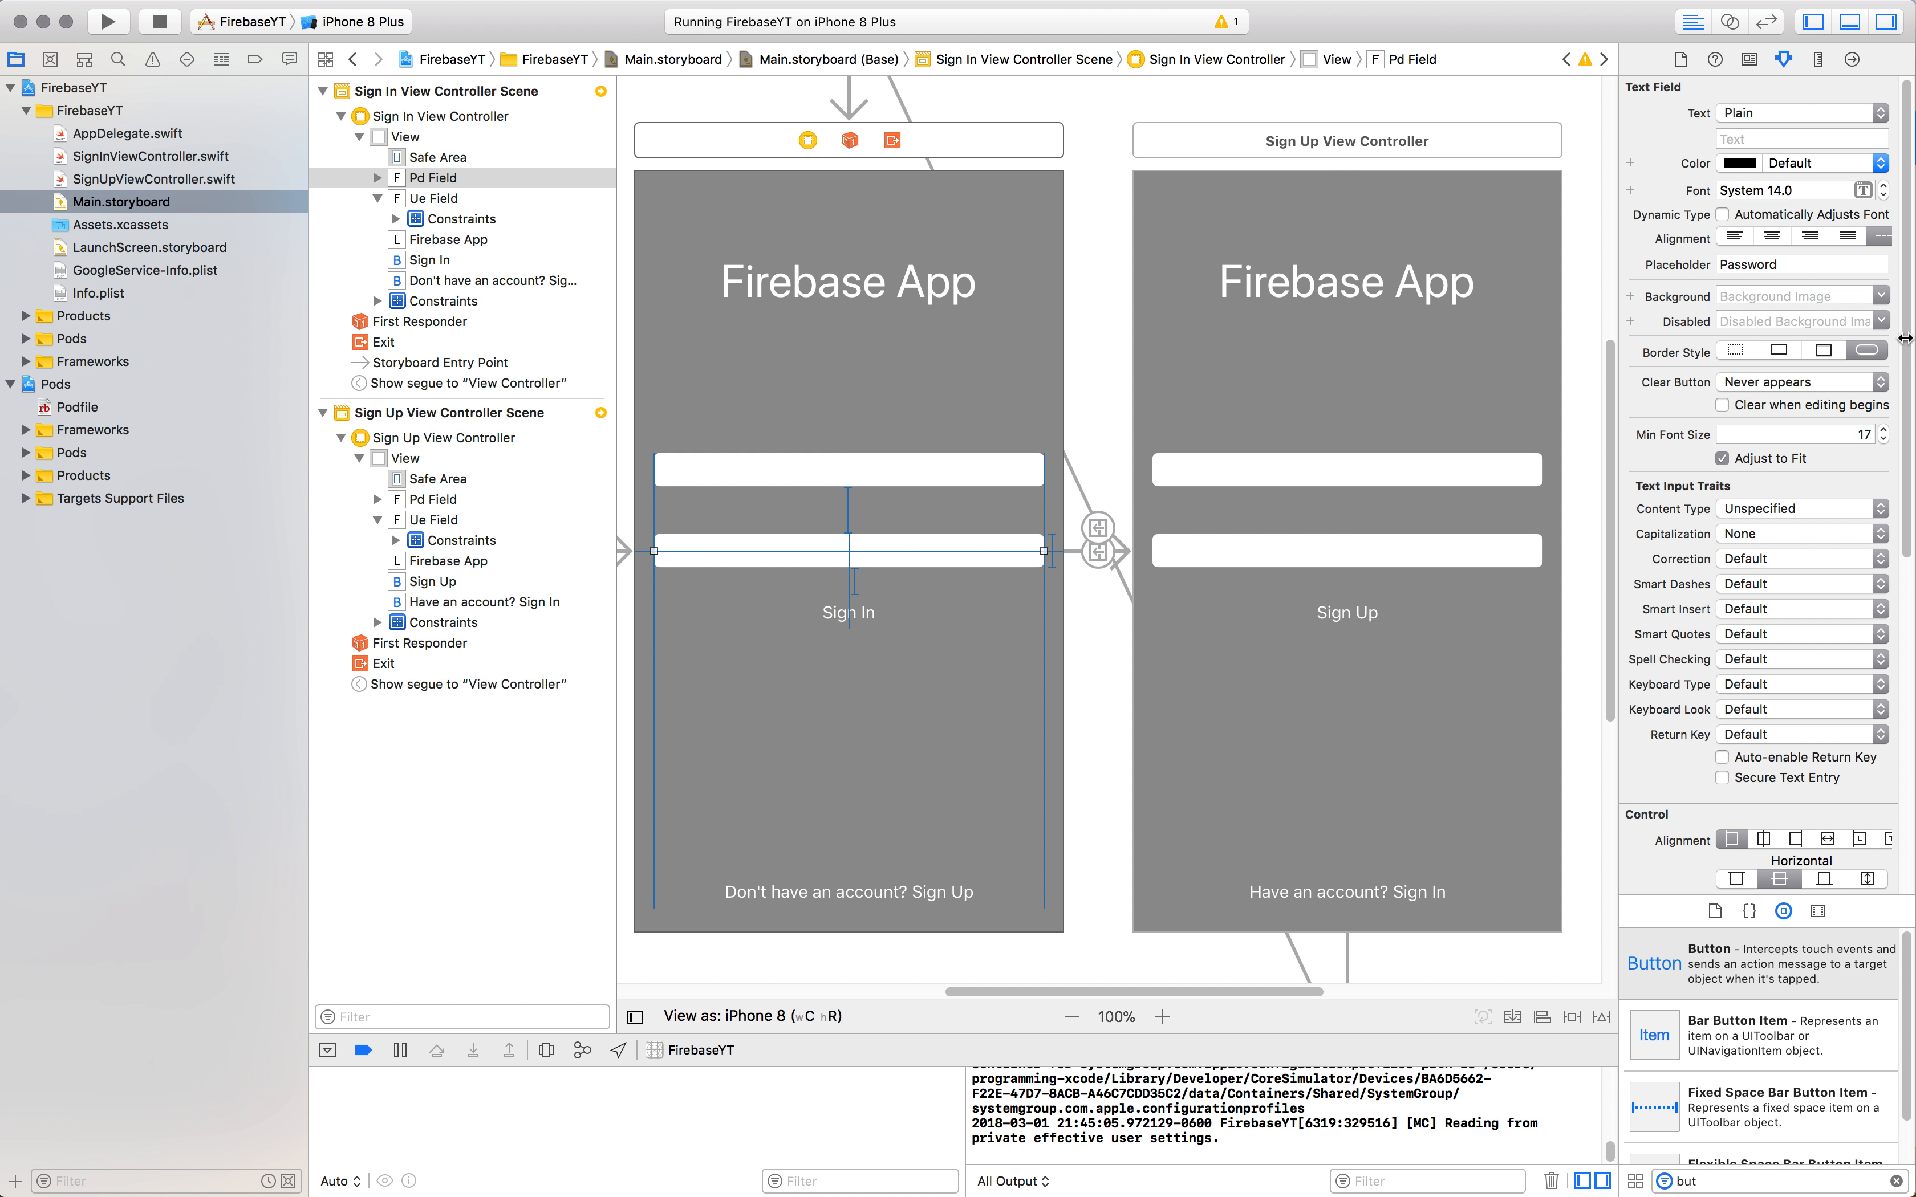
mouse_move(1791, 609)
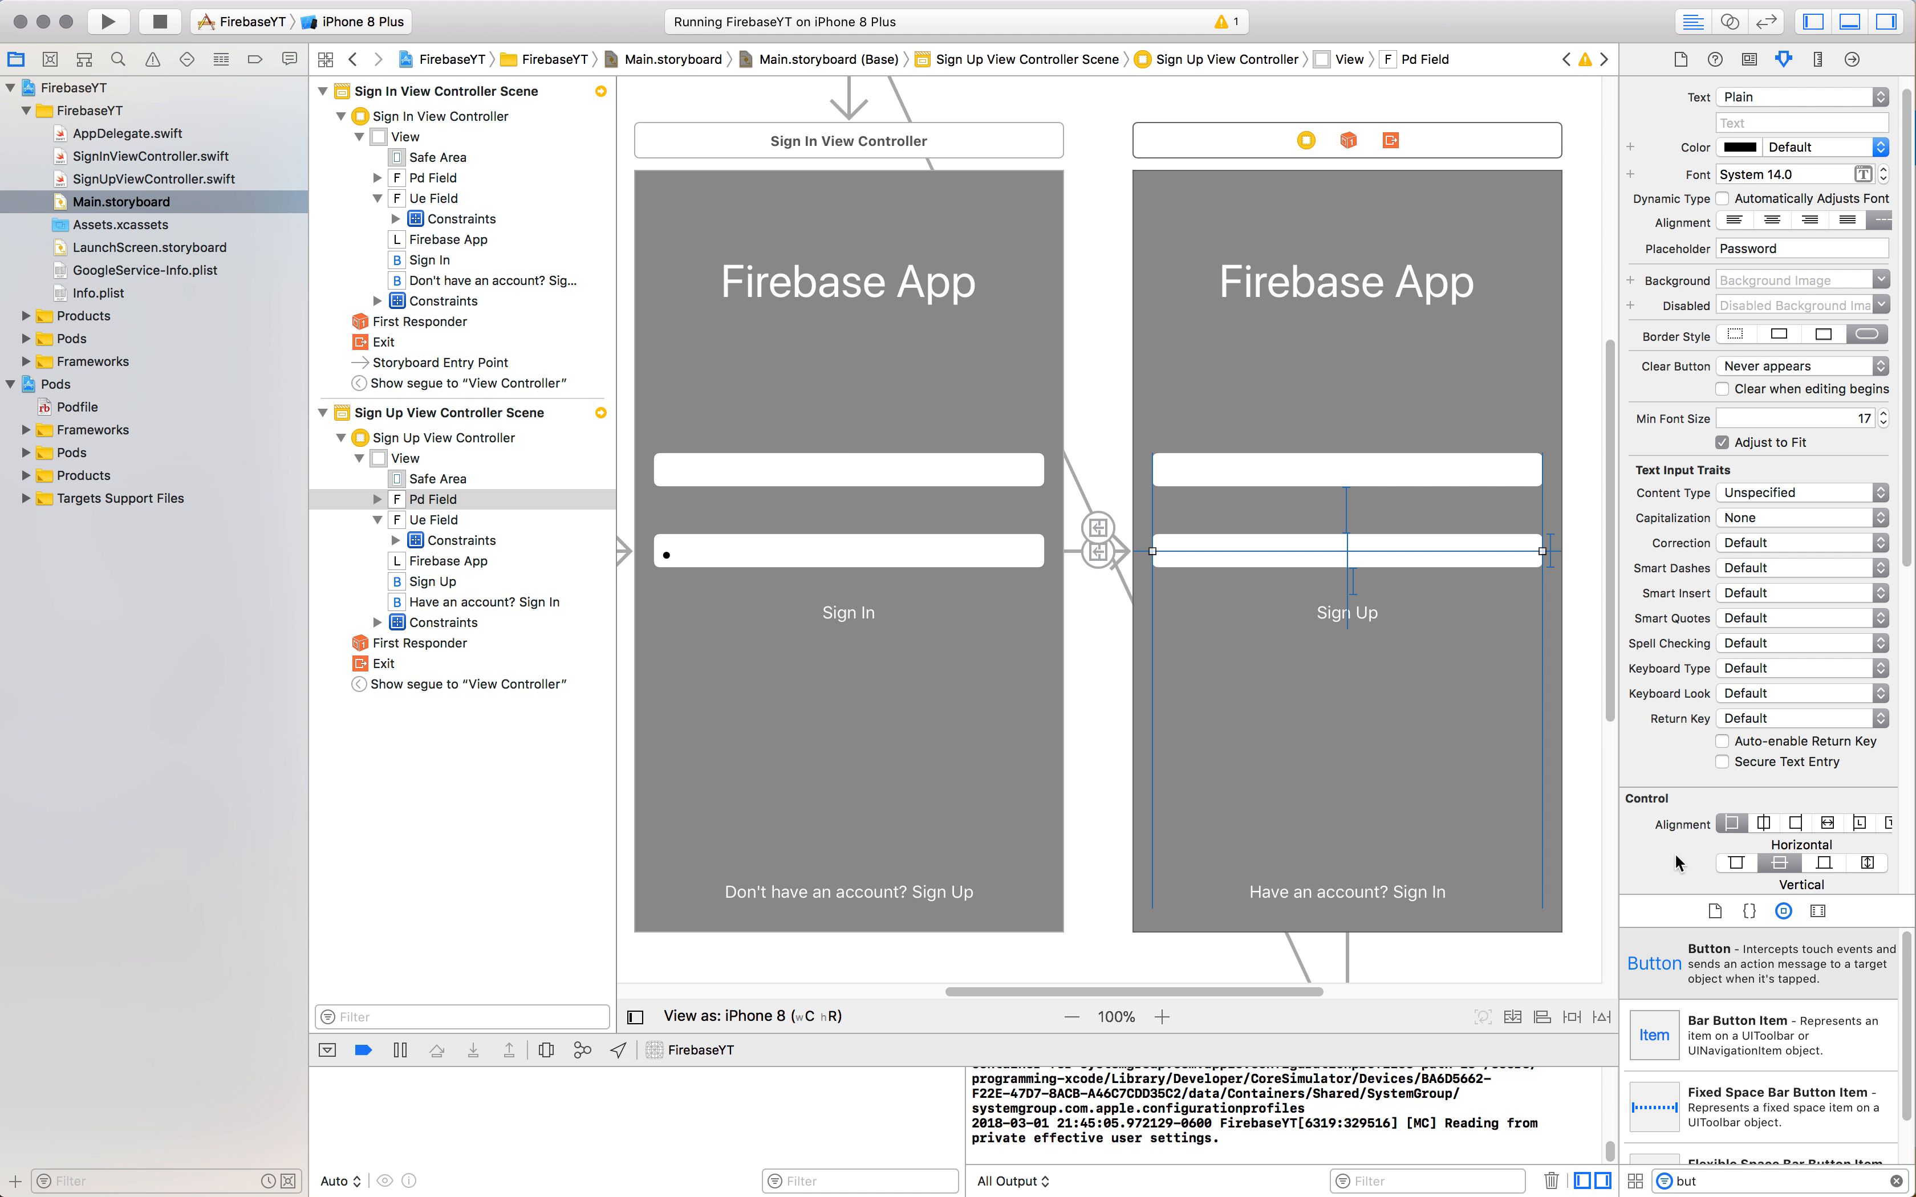
left_click(1723, 763)
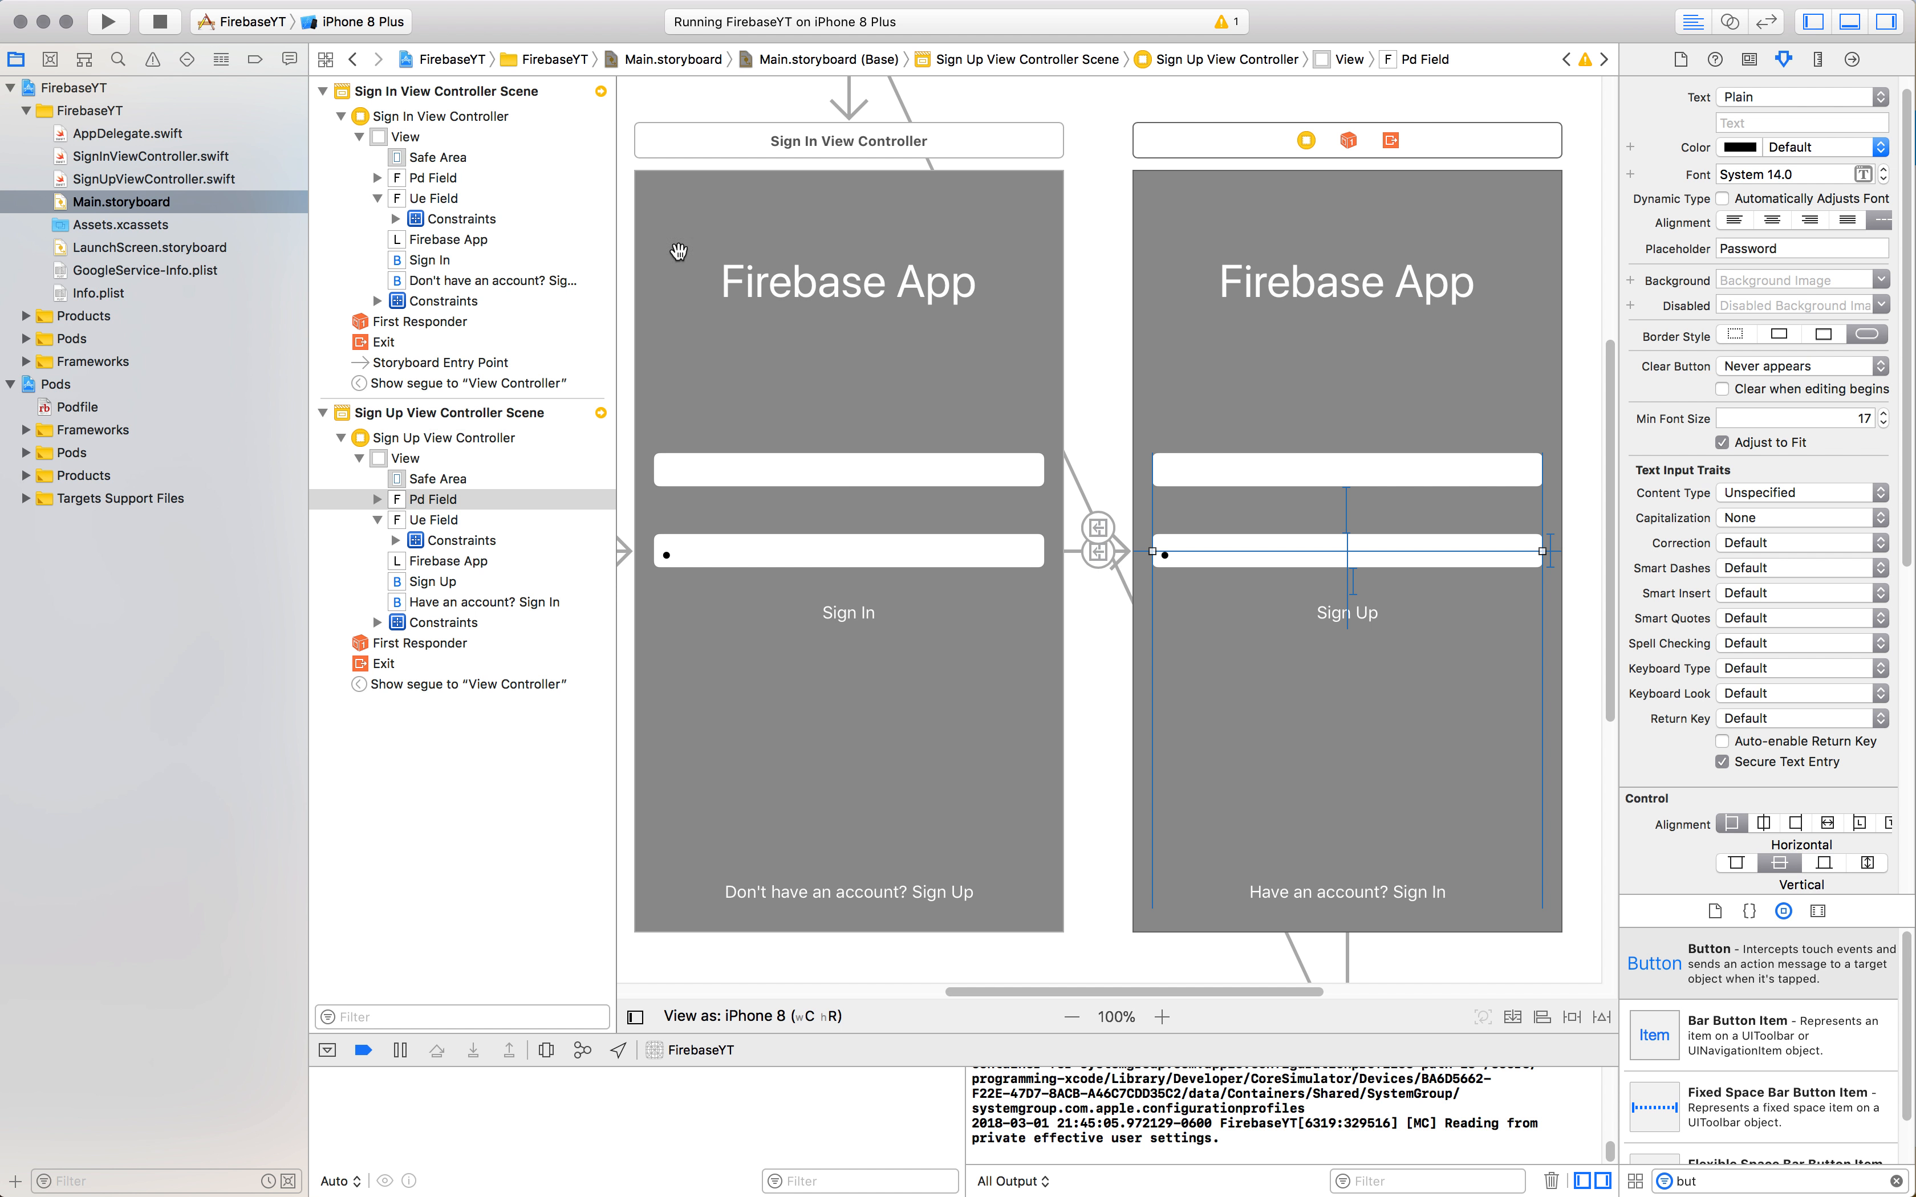
left_click(107, 21)
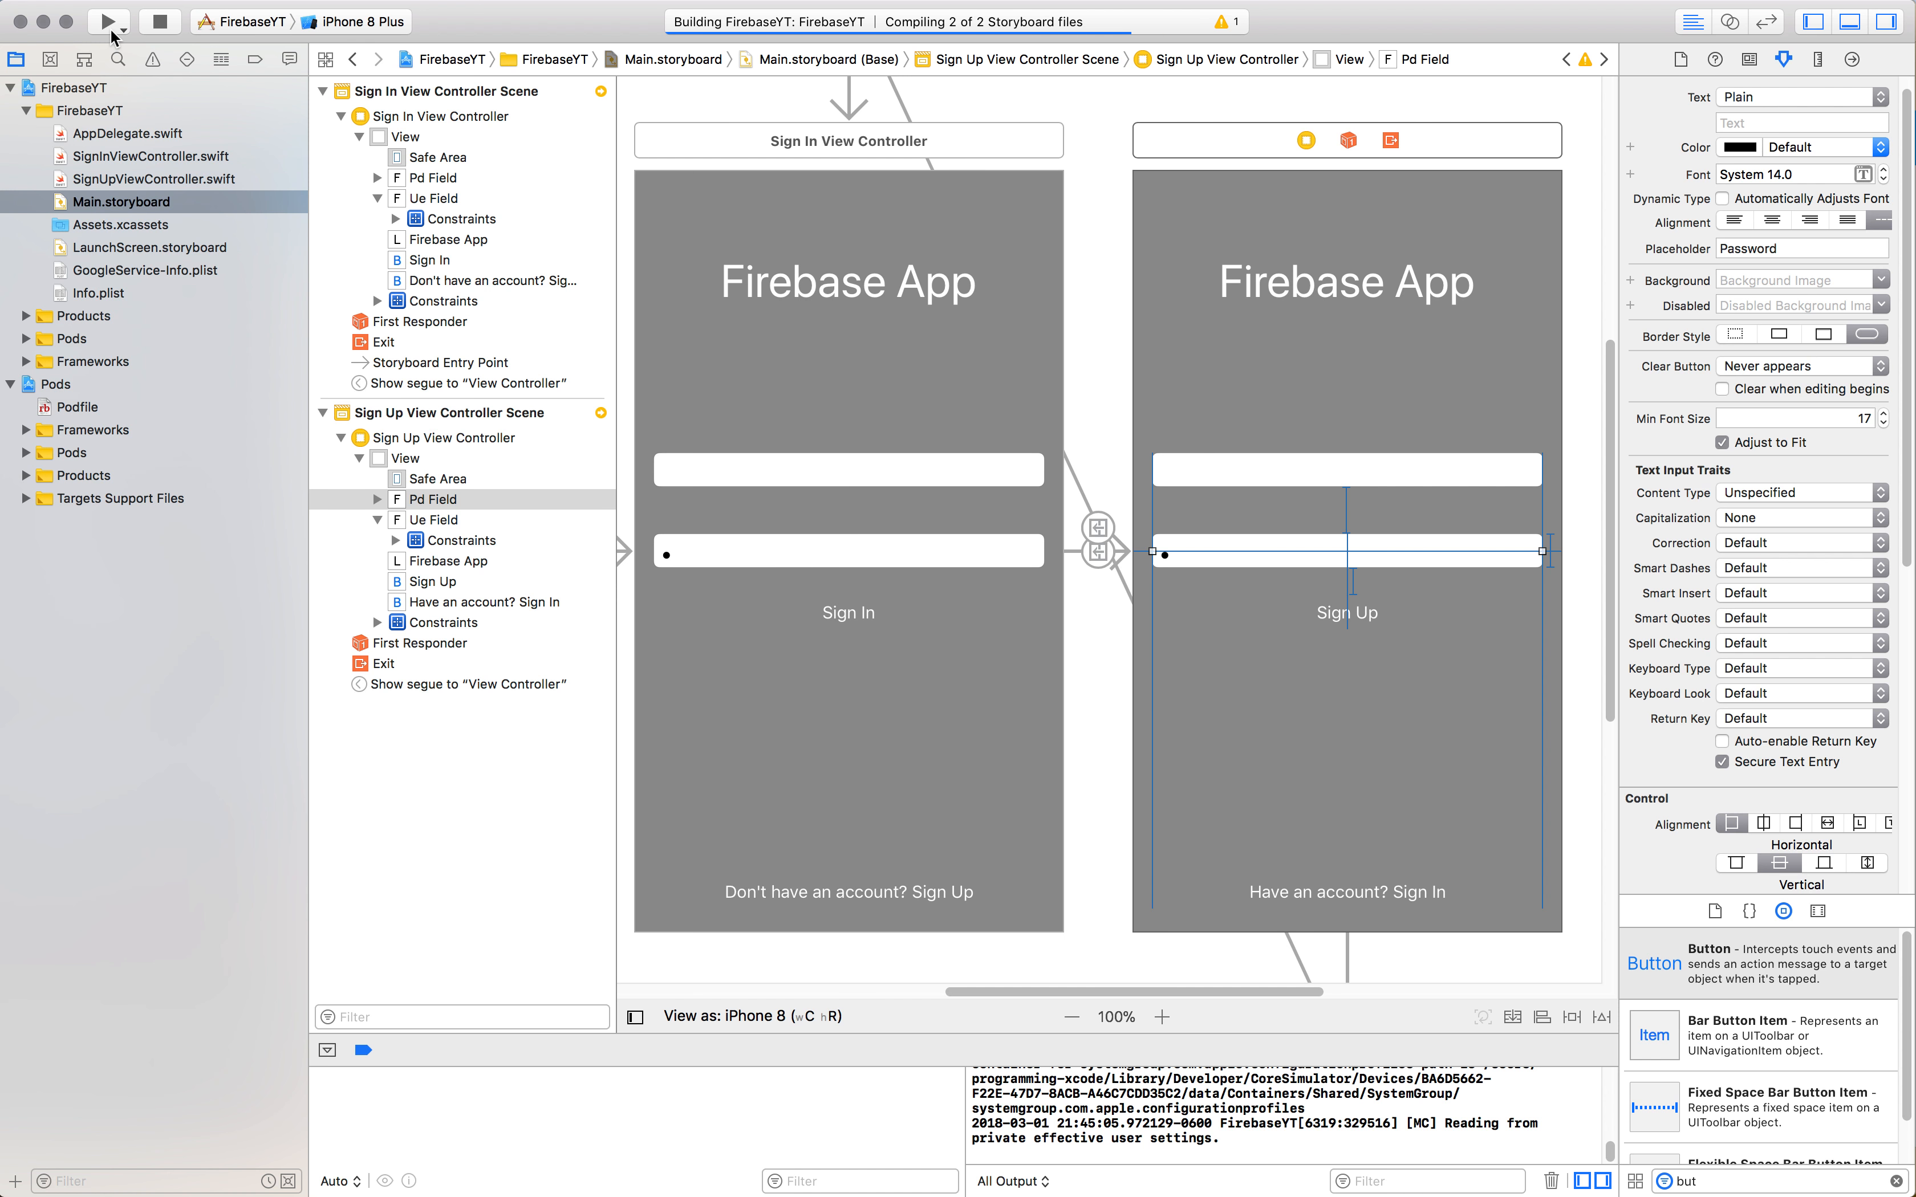
Step: Run the app and enter 'password' in the simulator's Password field to see it masked as dots
left_click(107, 20)
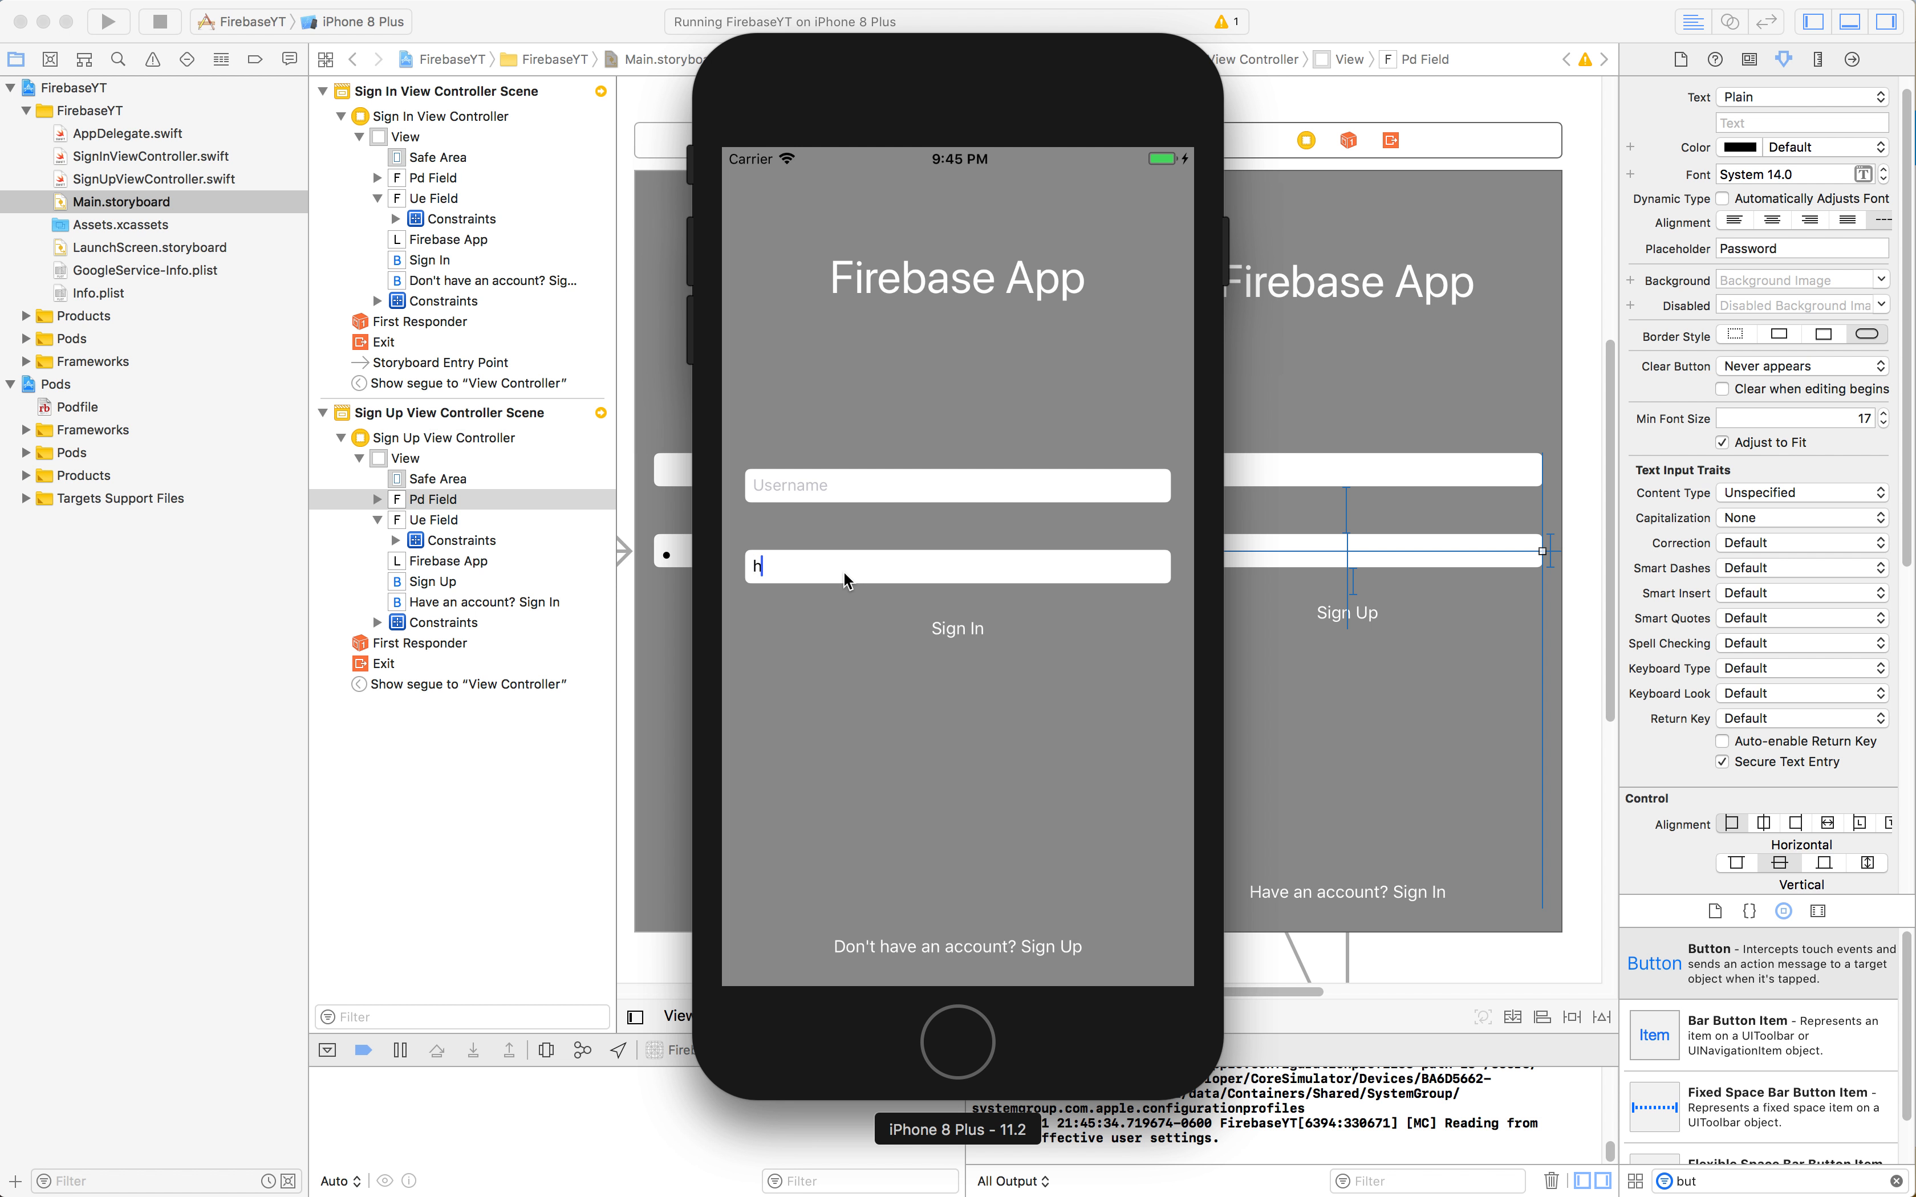
type("password")
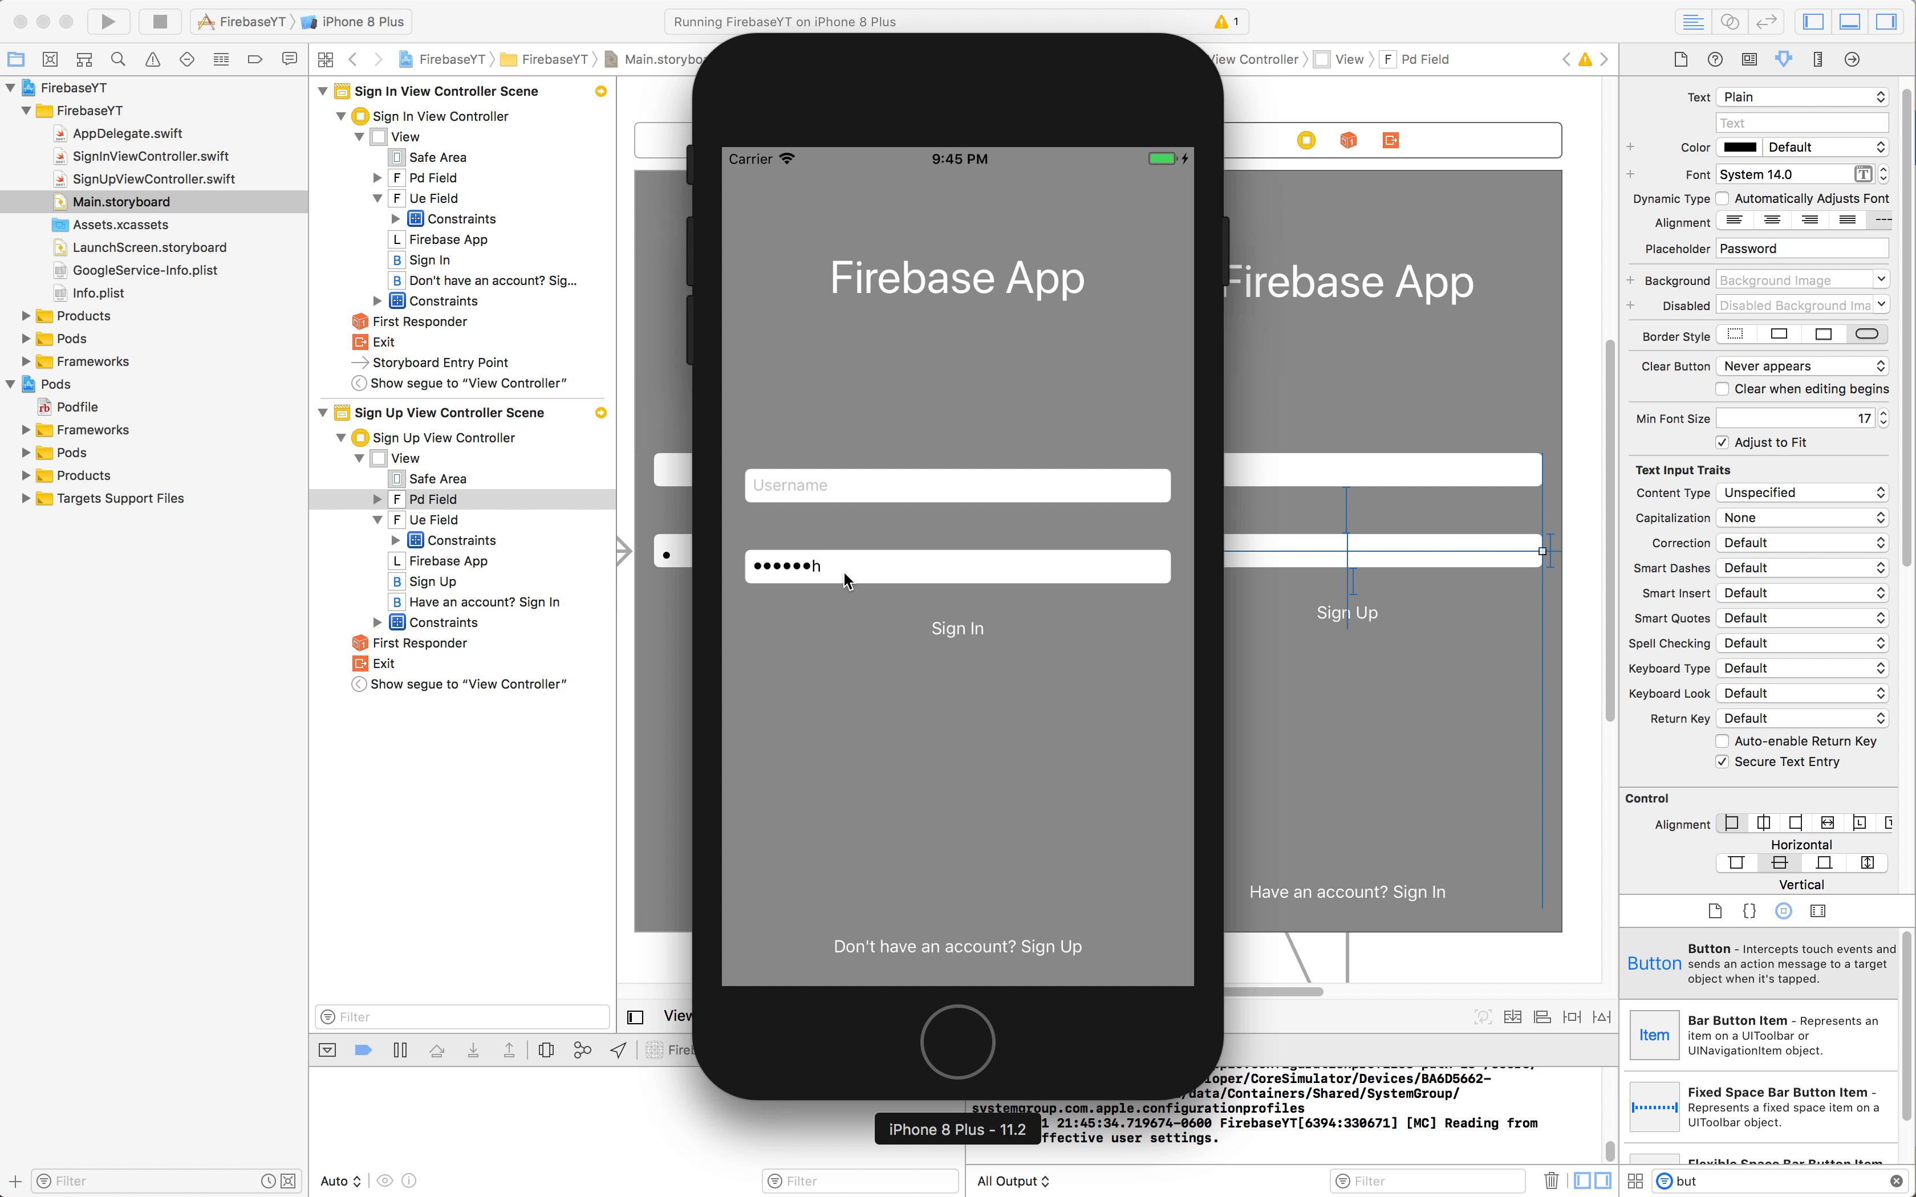
left_click(957, 566)
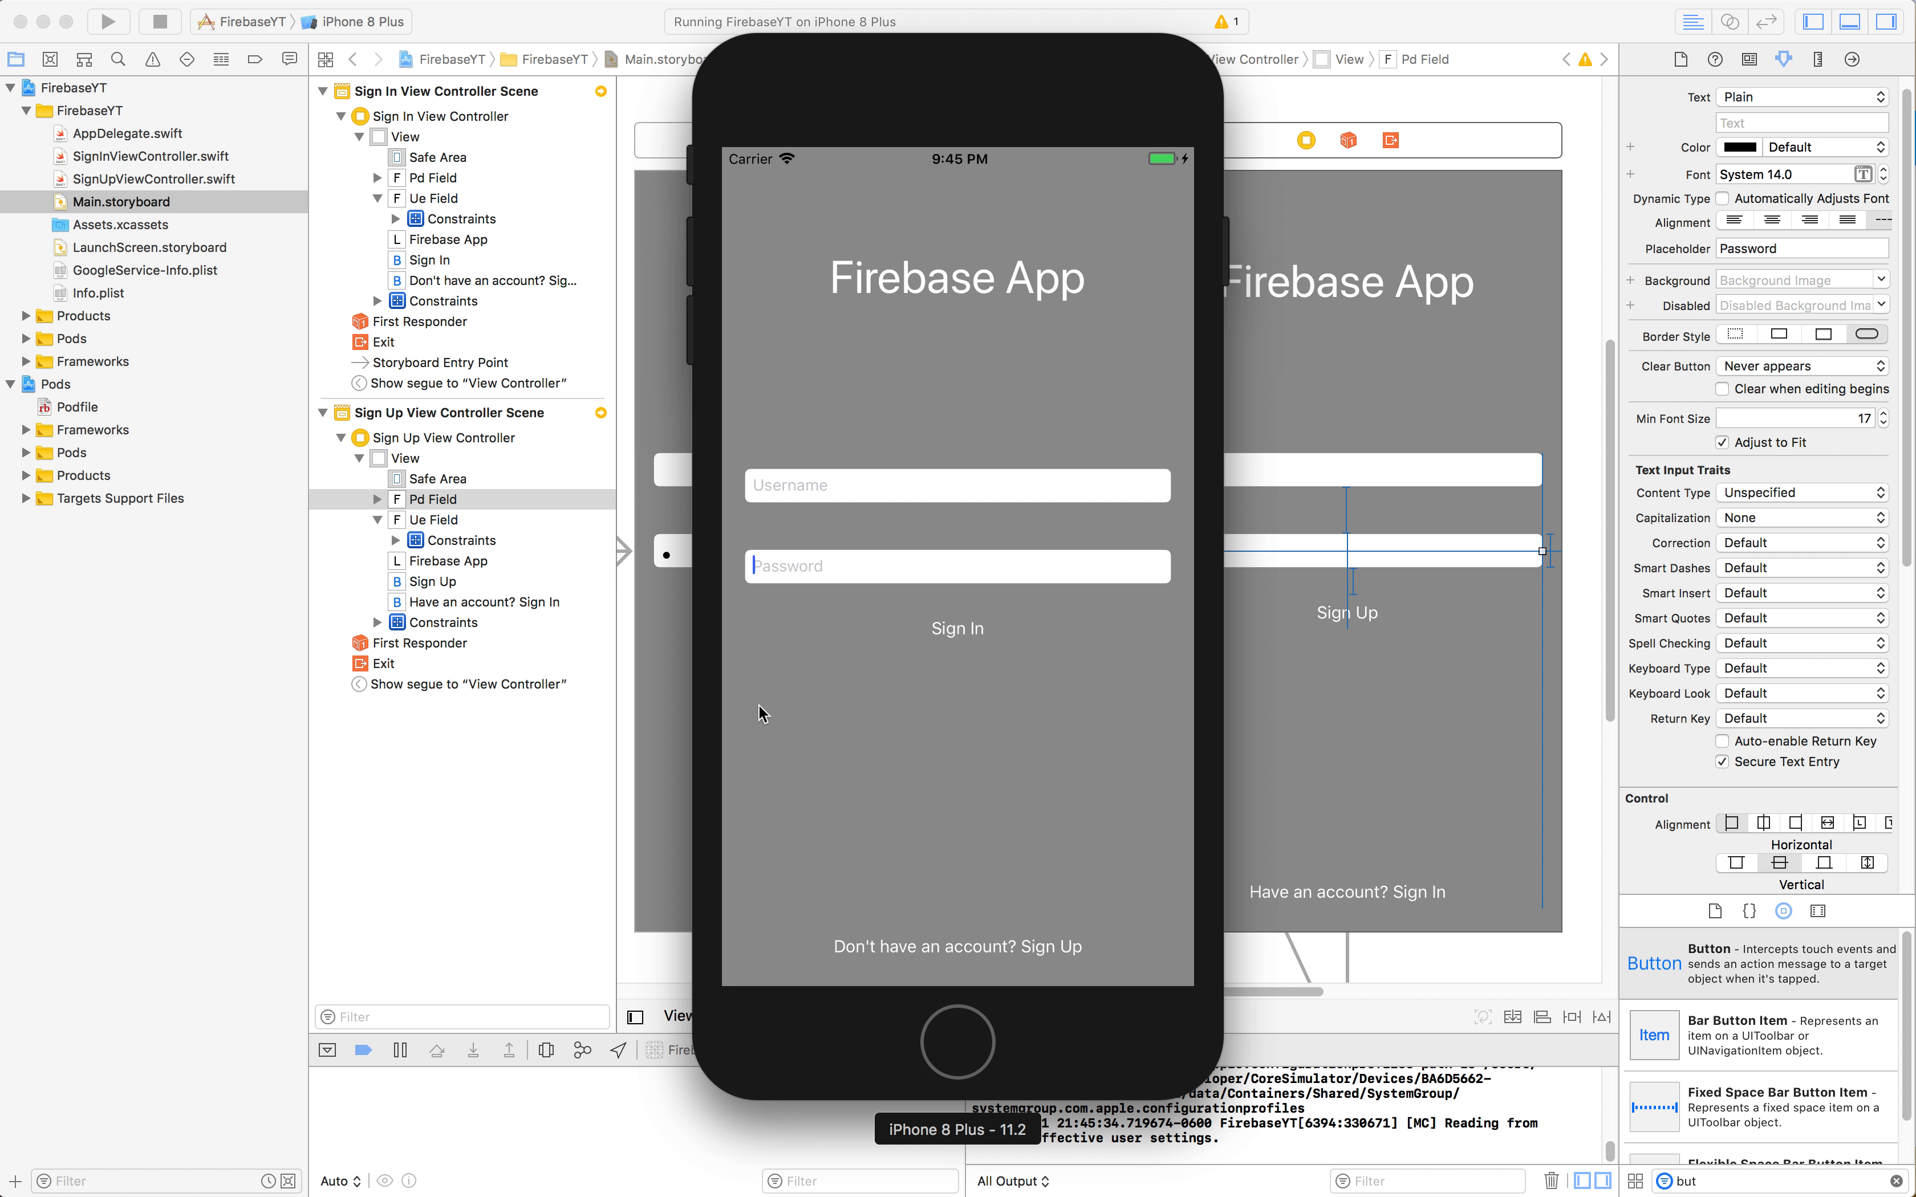
mouse_move(597, 467)
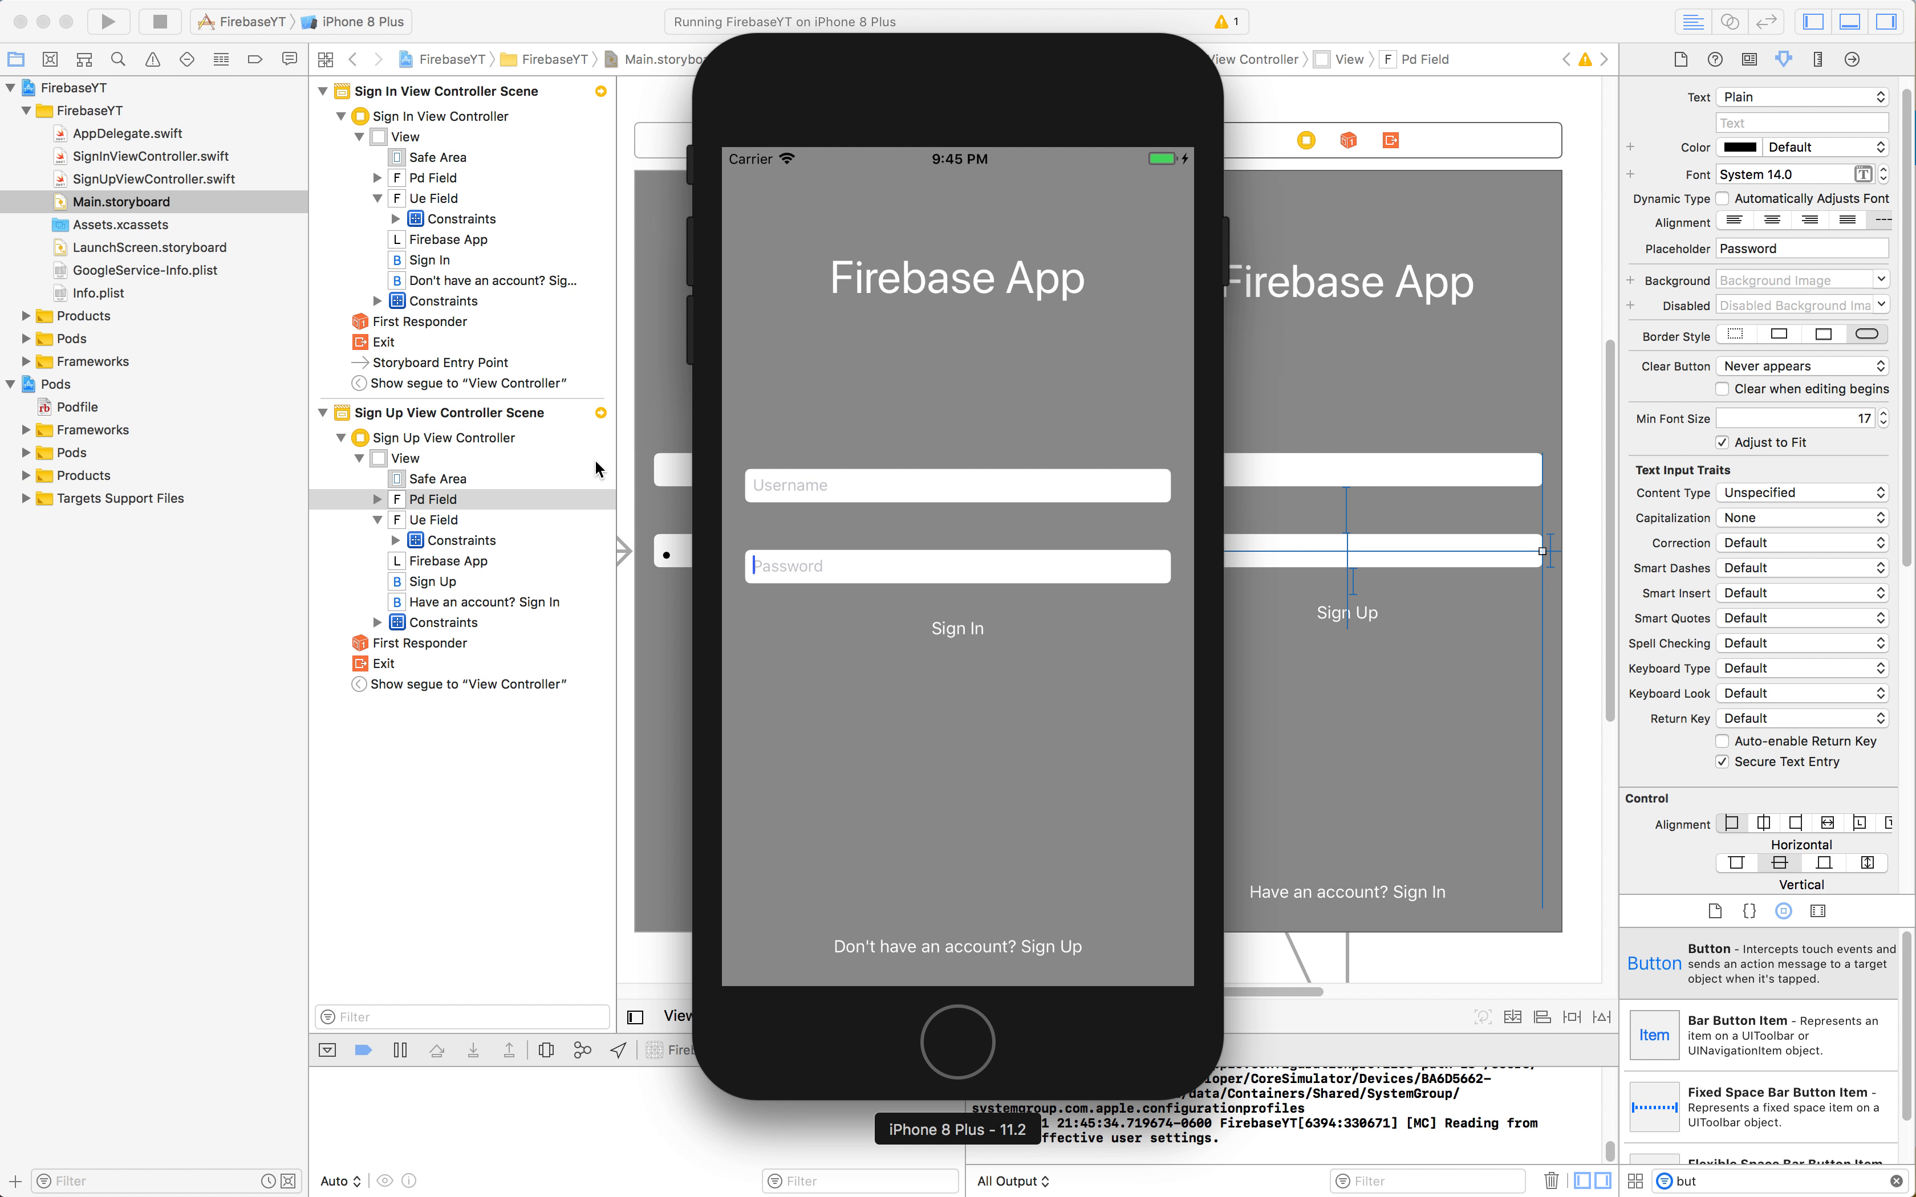
mouse_move(611, 477)
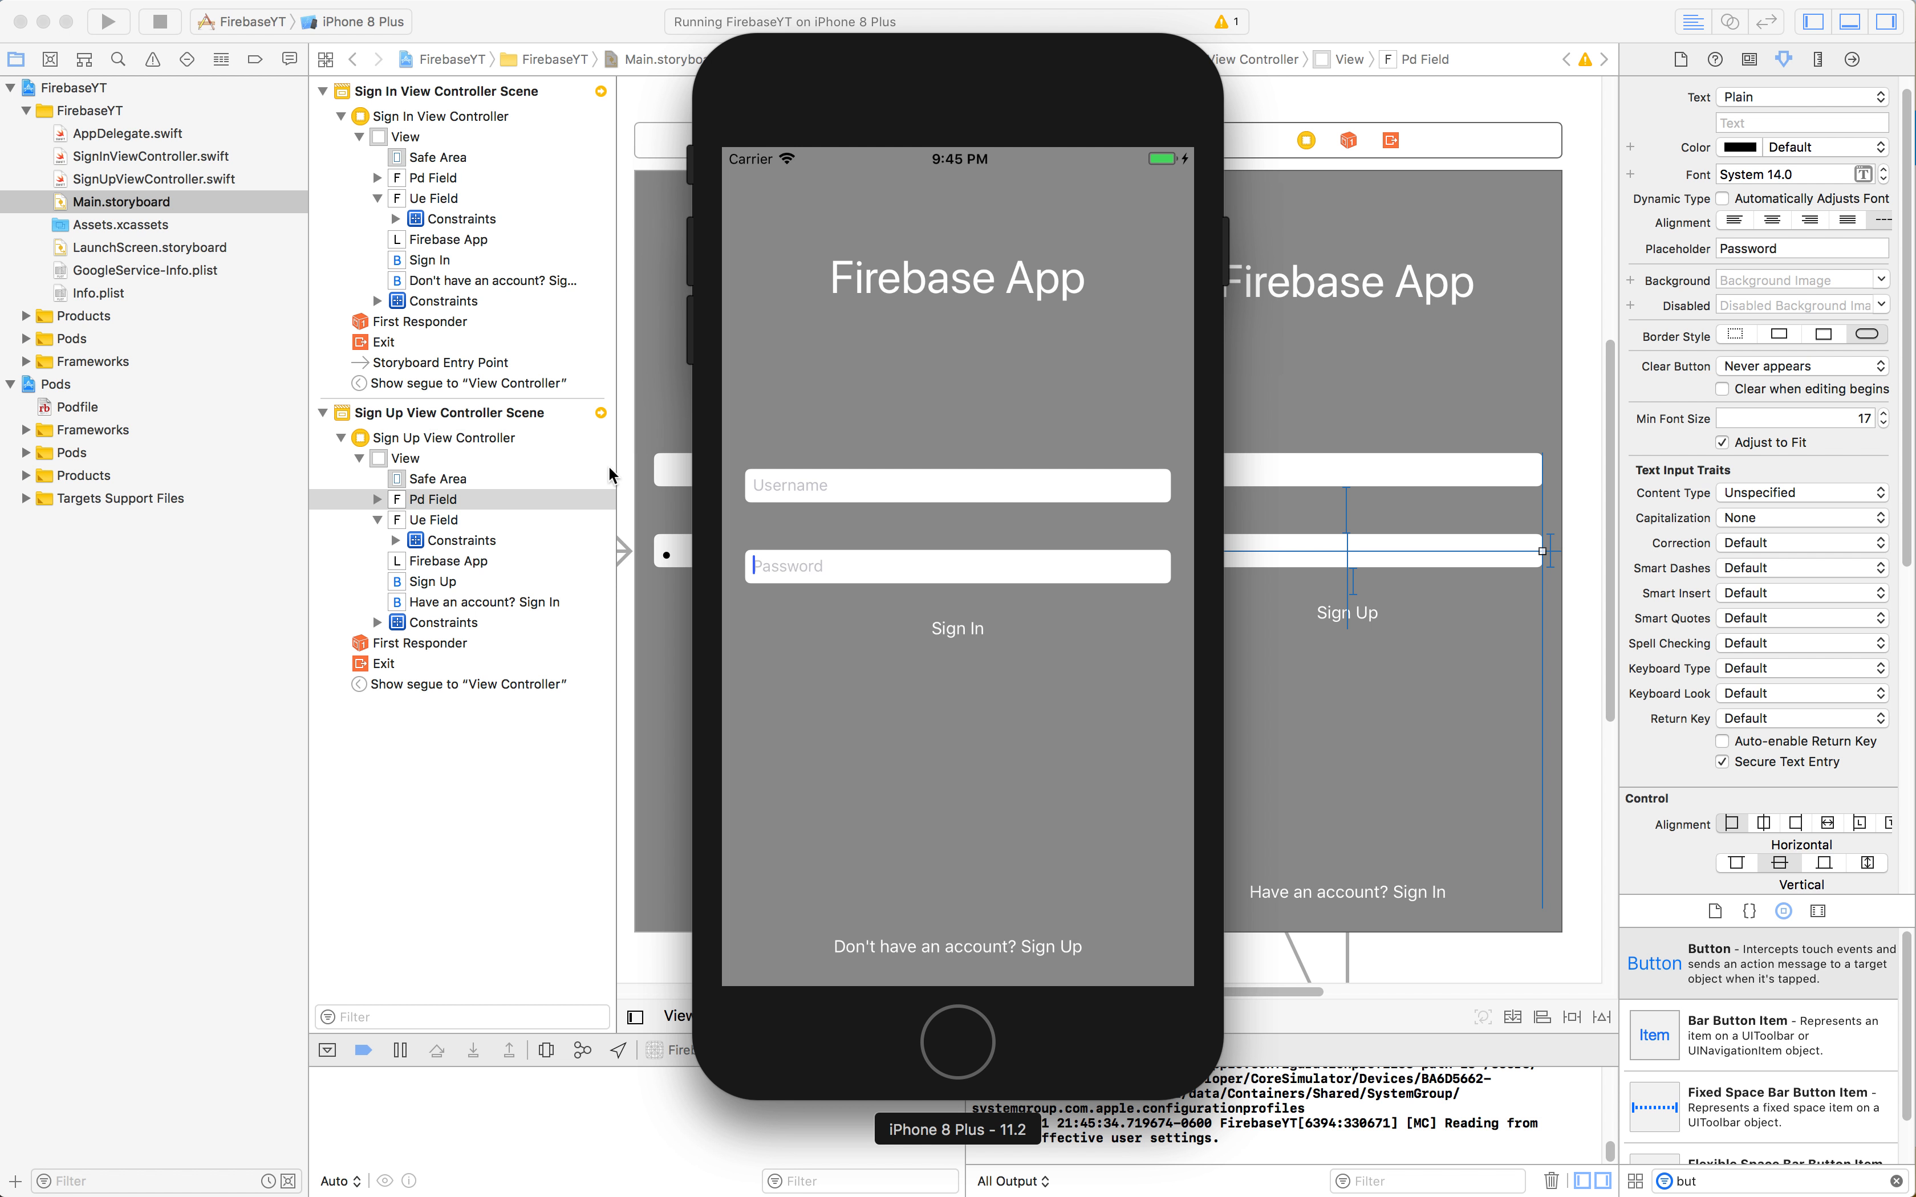